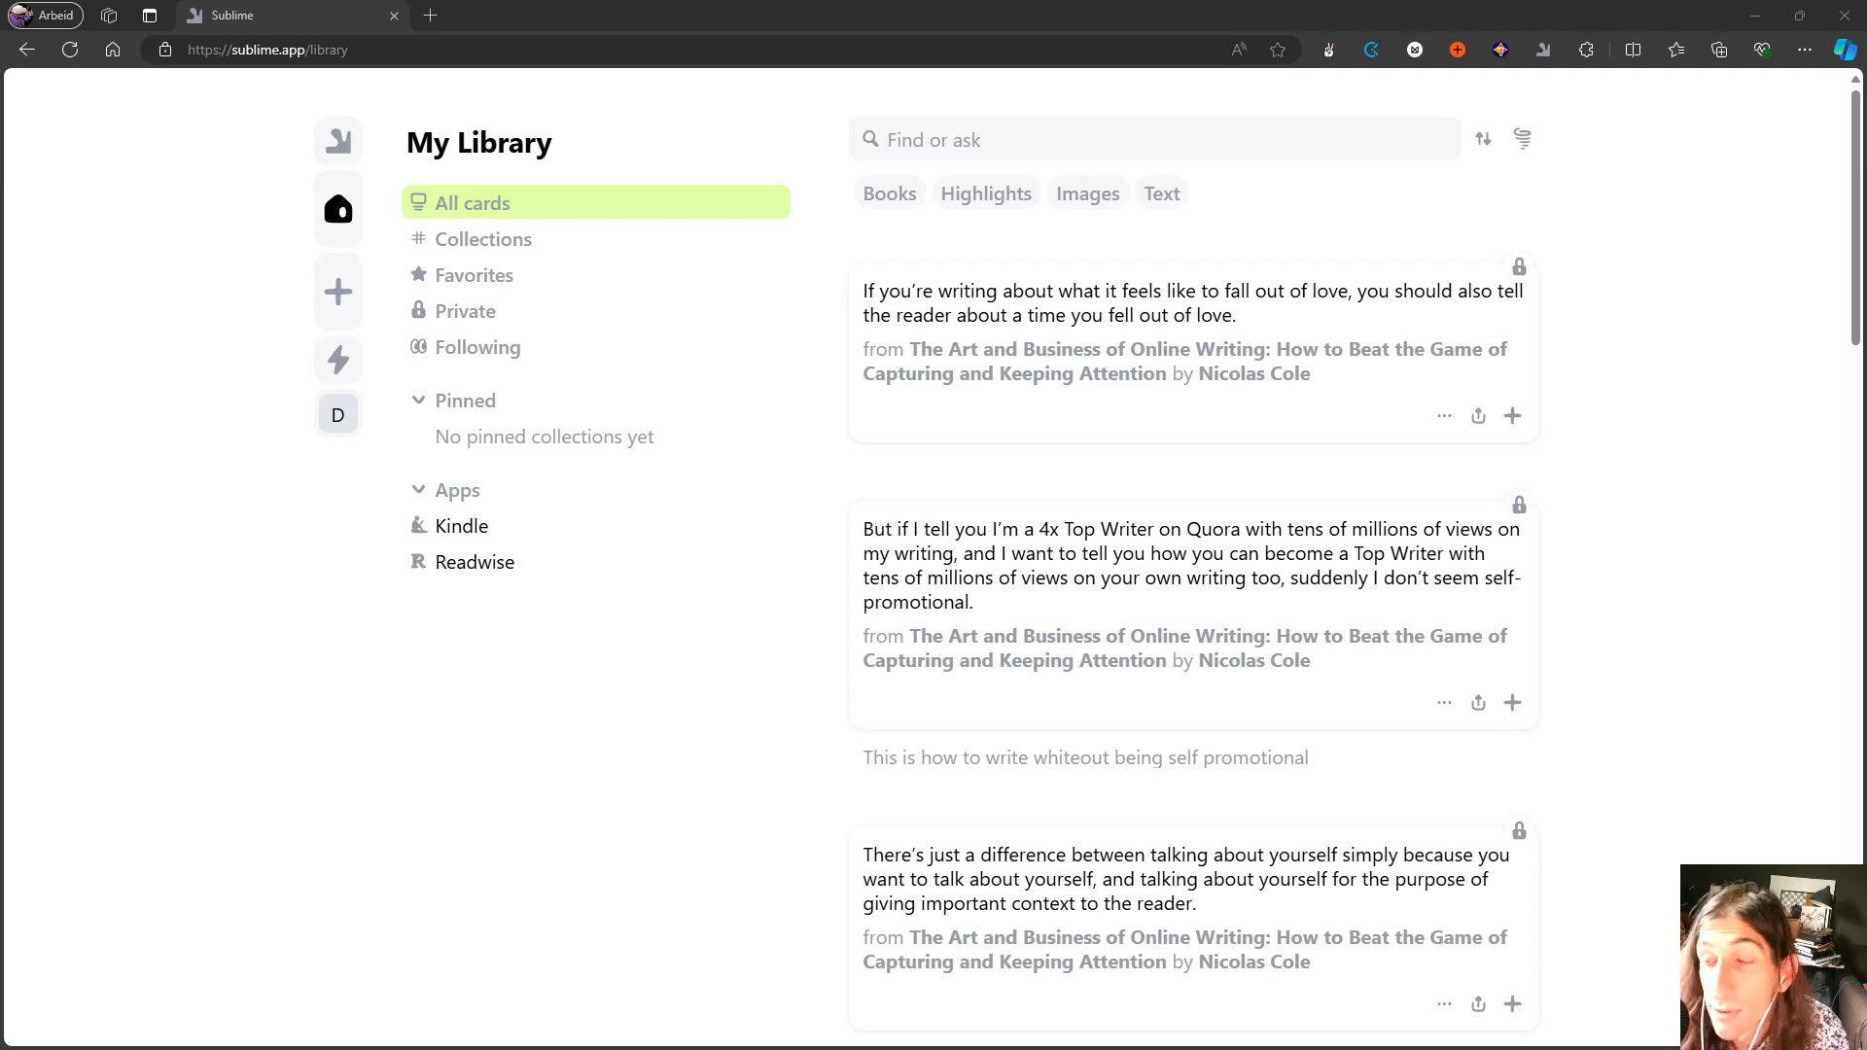
mouse_move(603, 836)
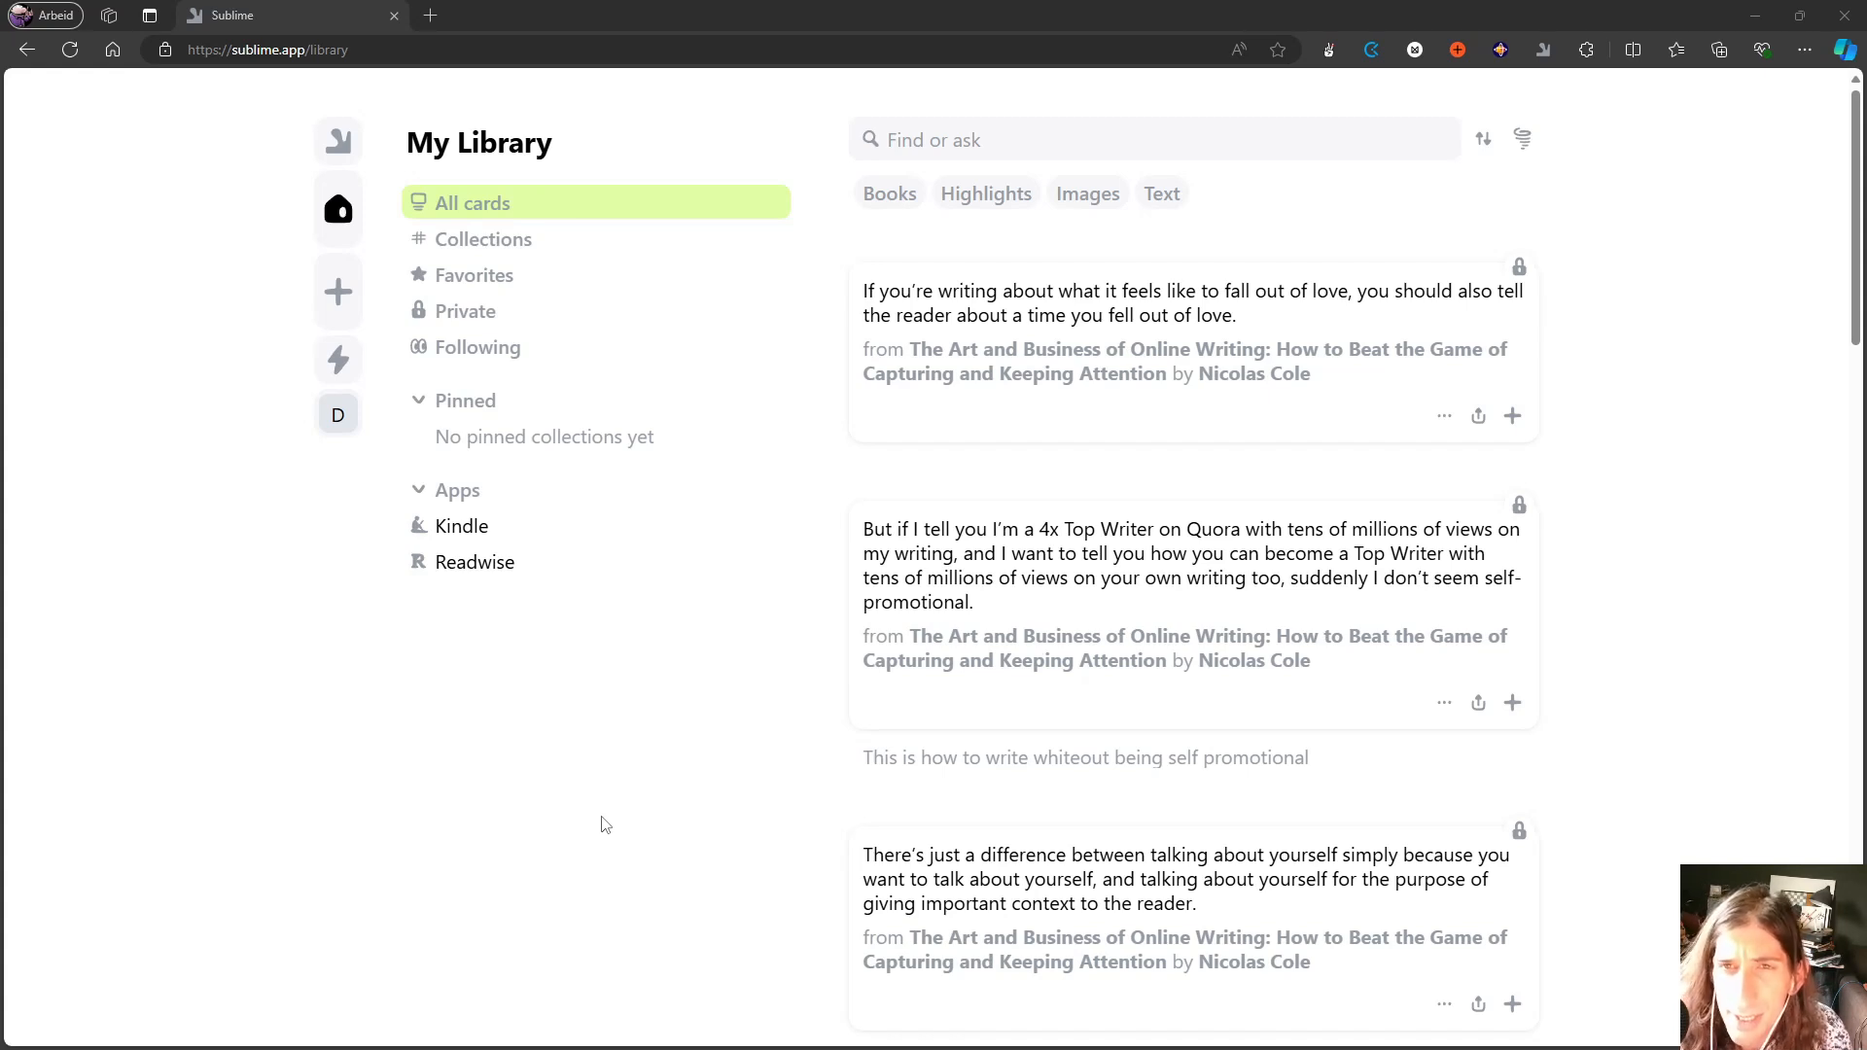
mouse_move(586, 827)
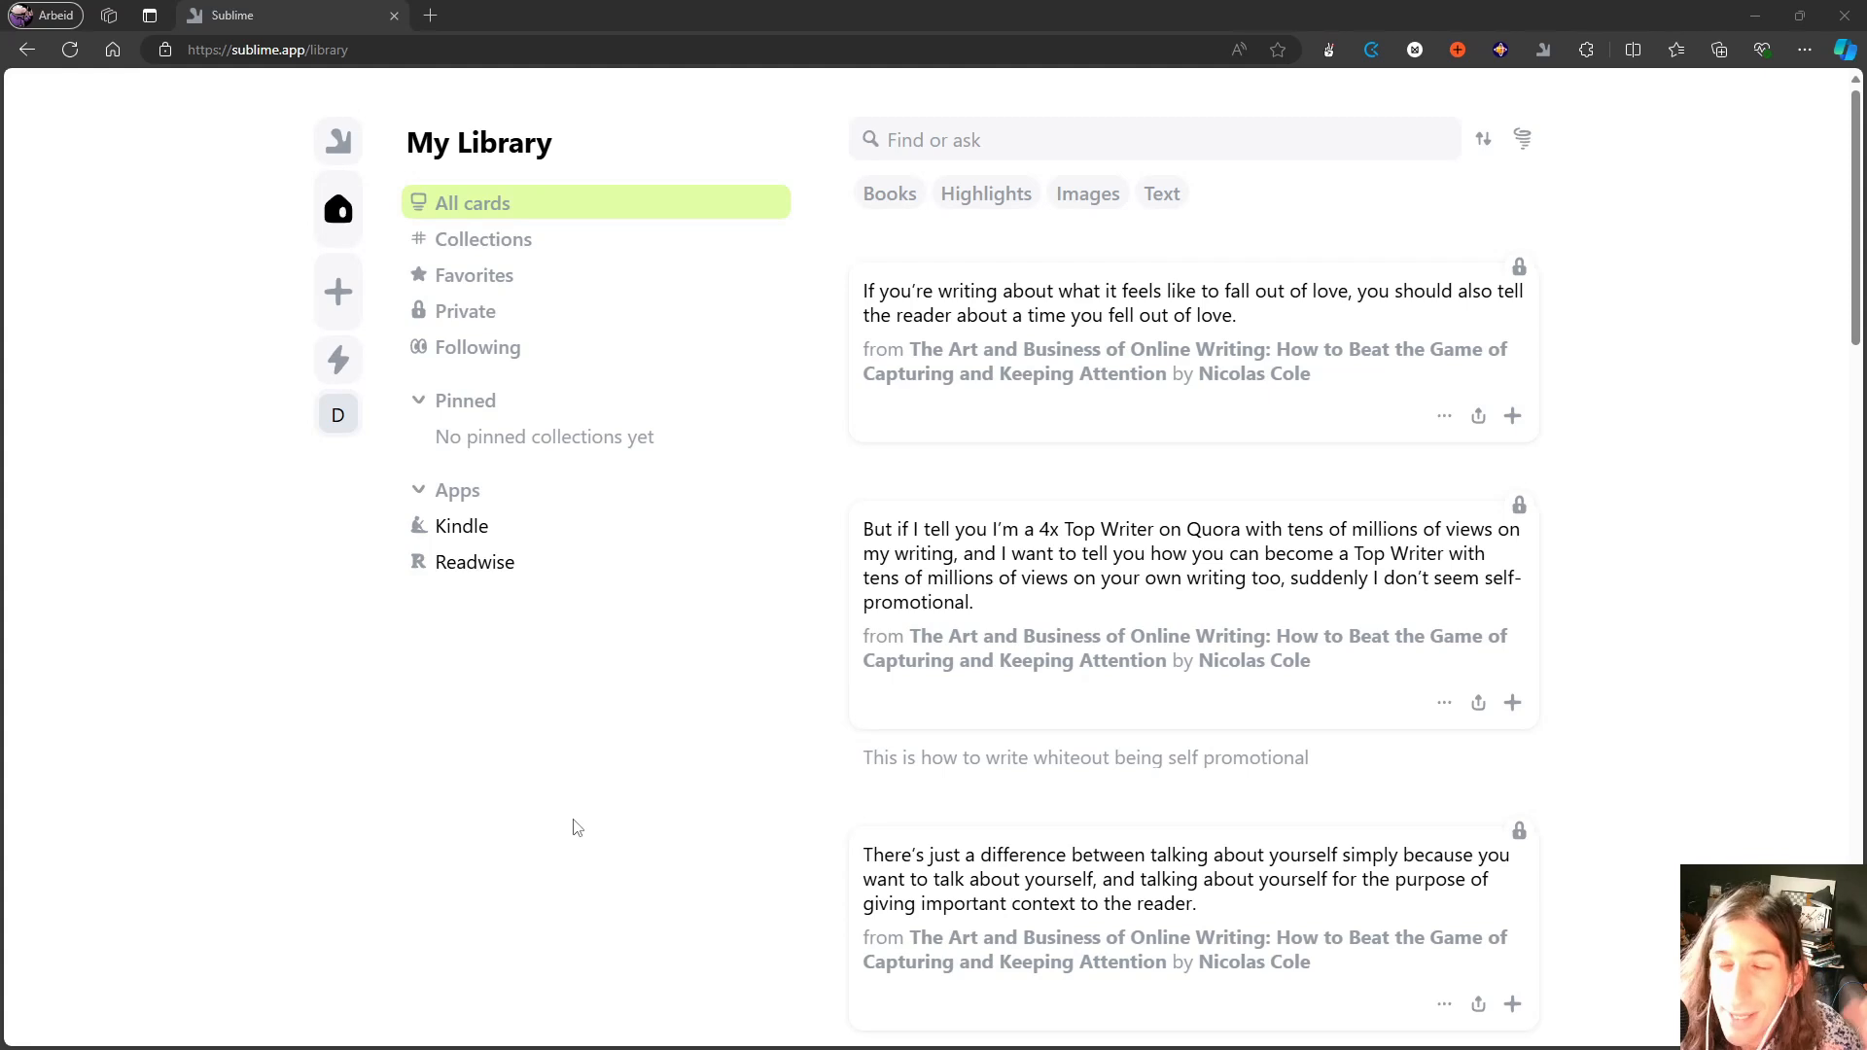
mouse_move(583, 802)
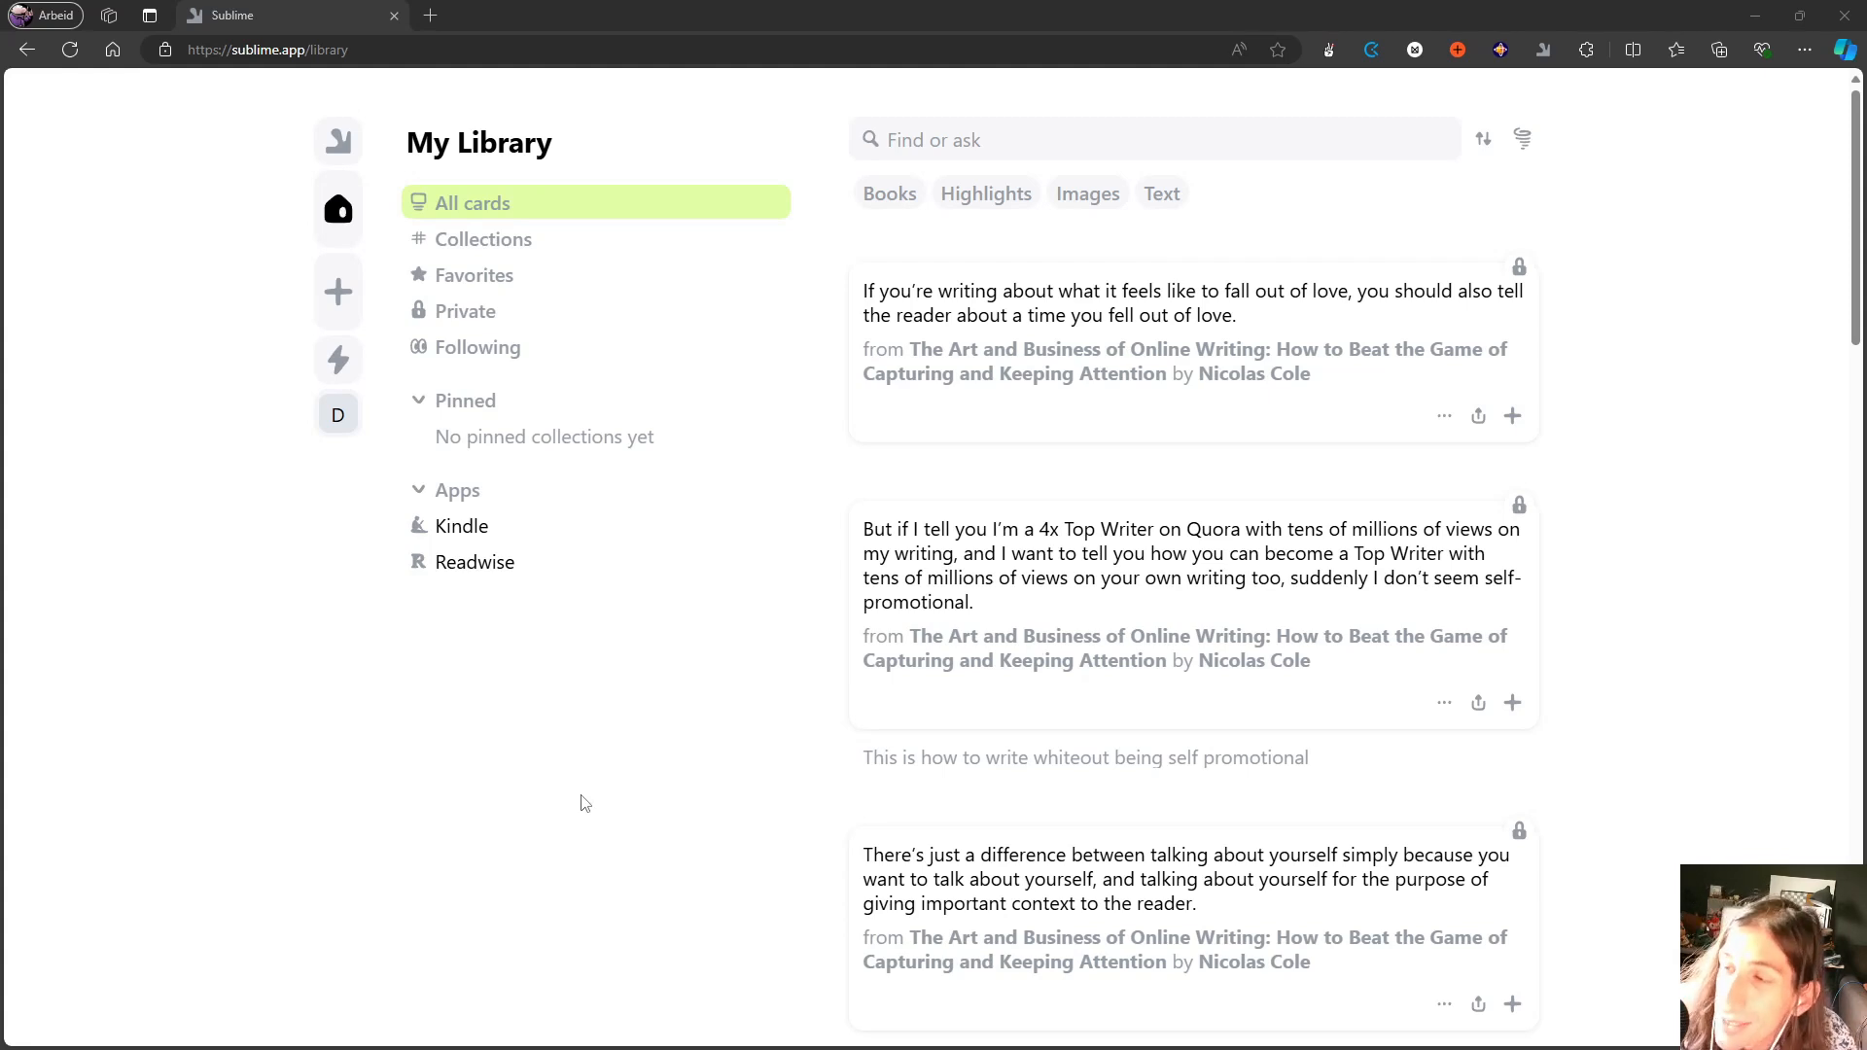
mouse_move(591, 741)
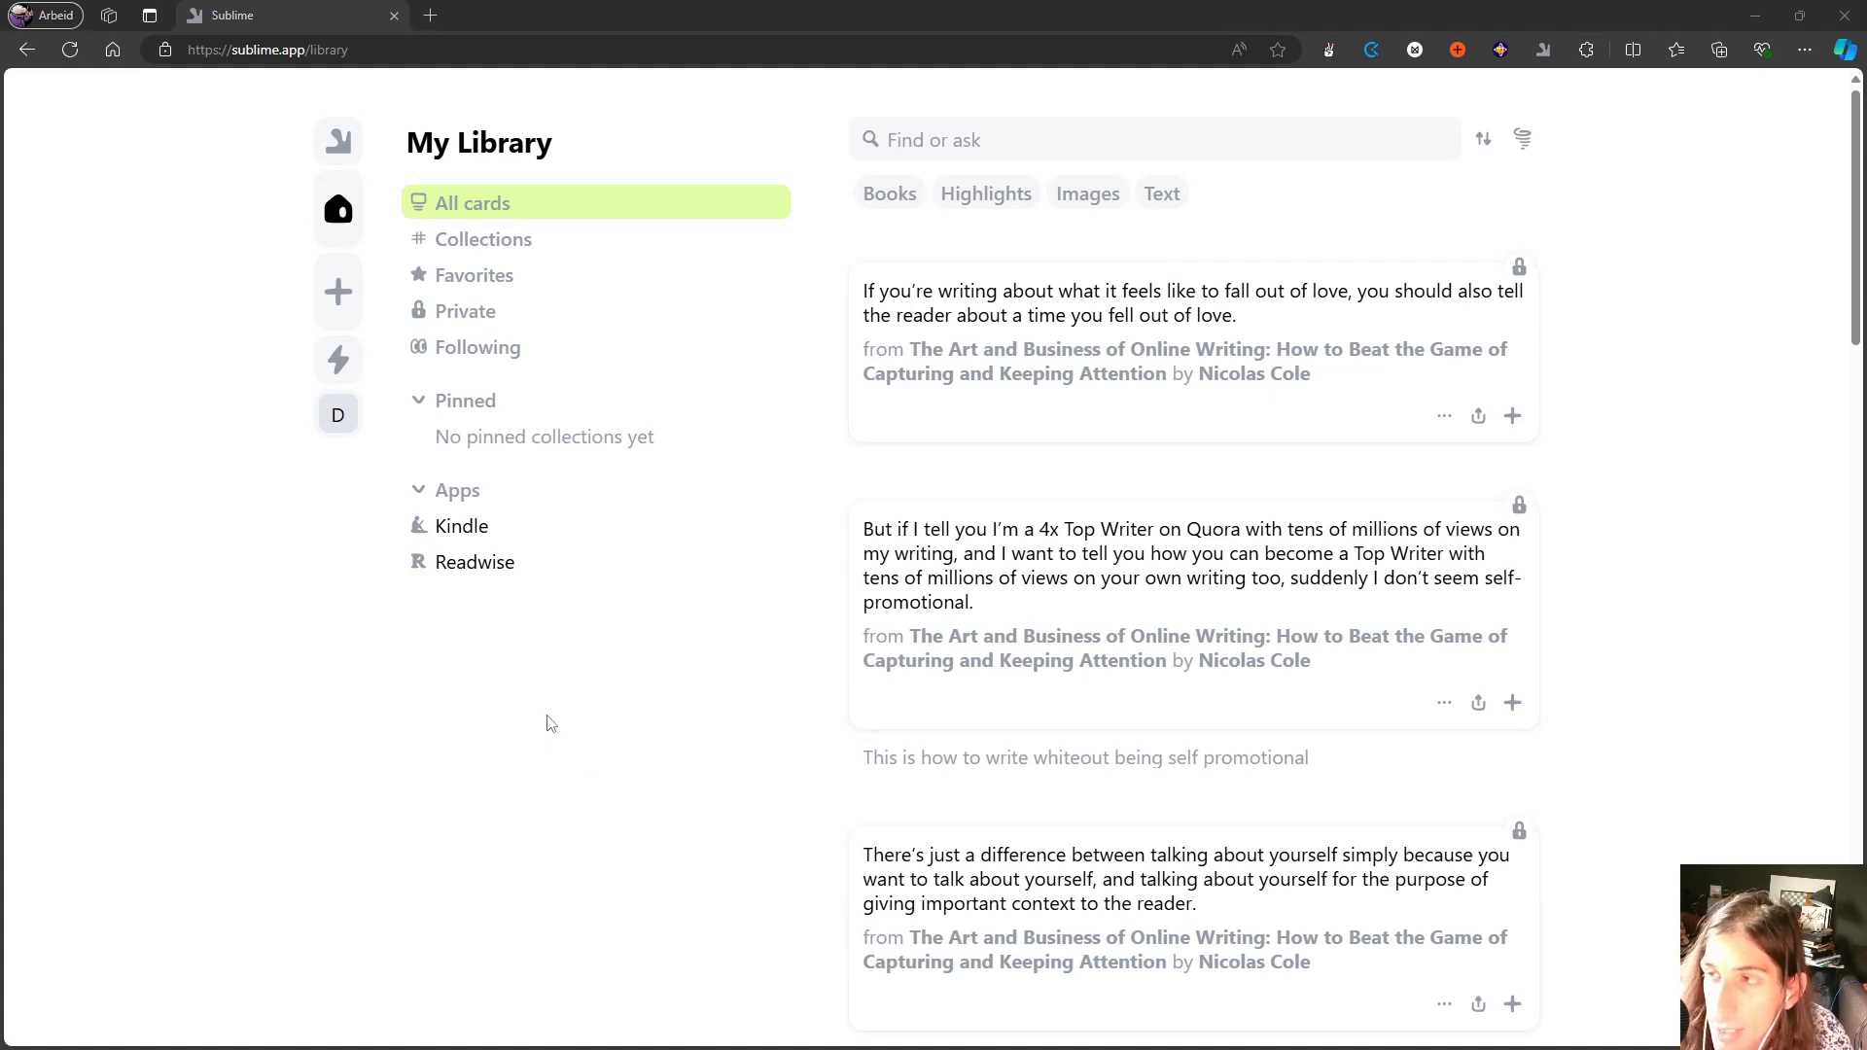
mouse_move(541, 710)
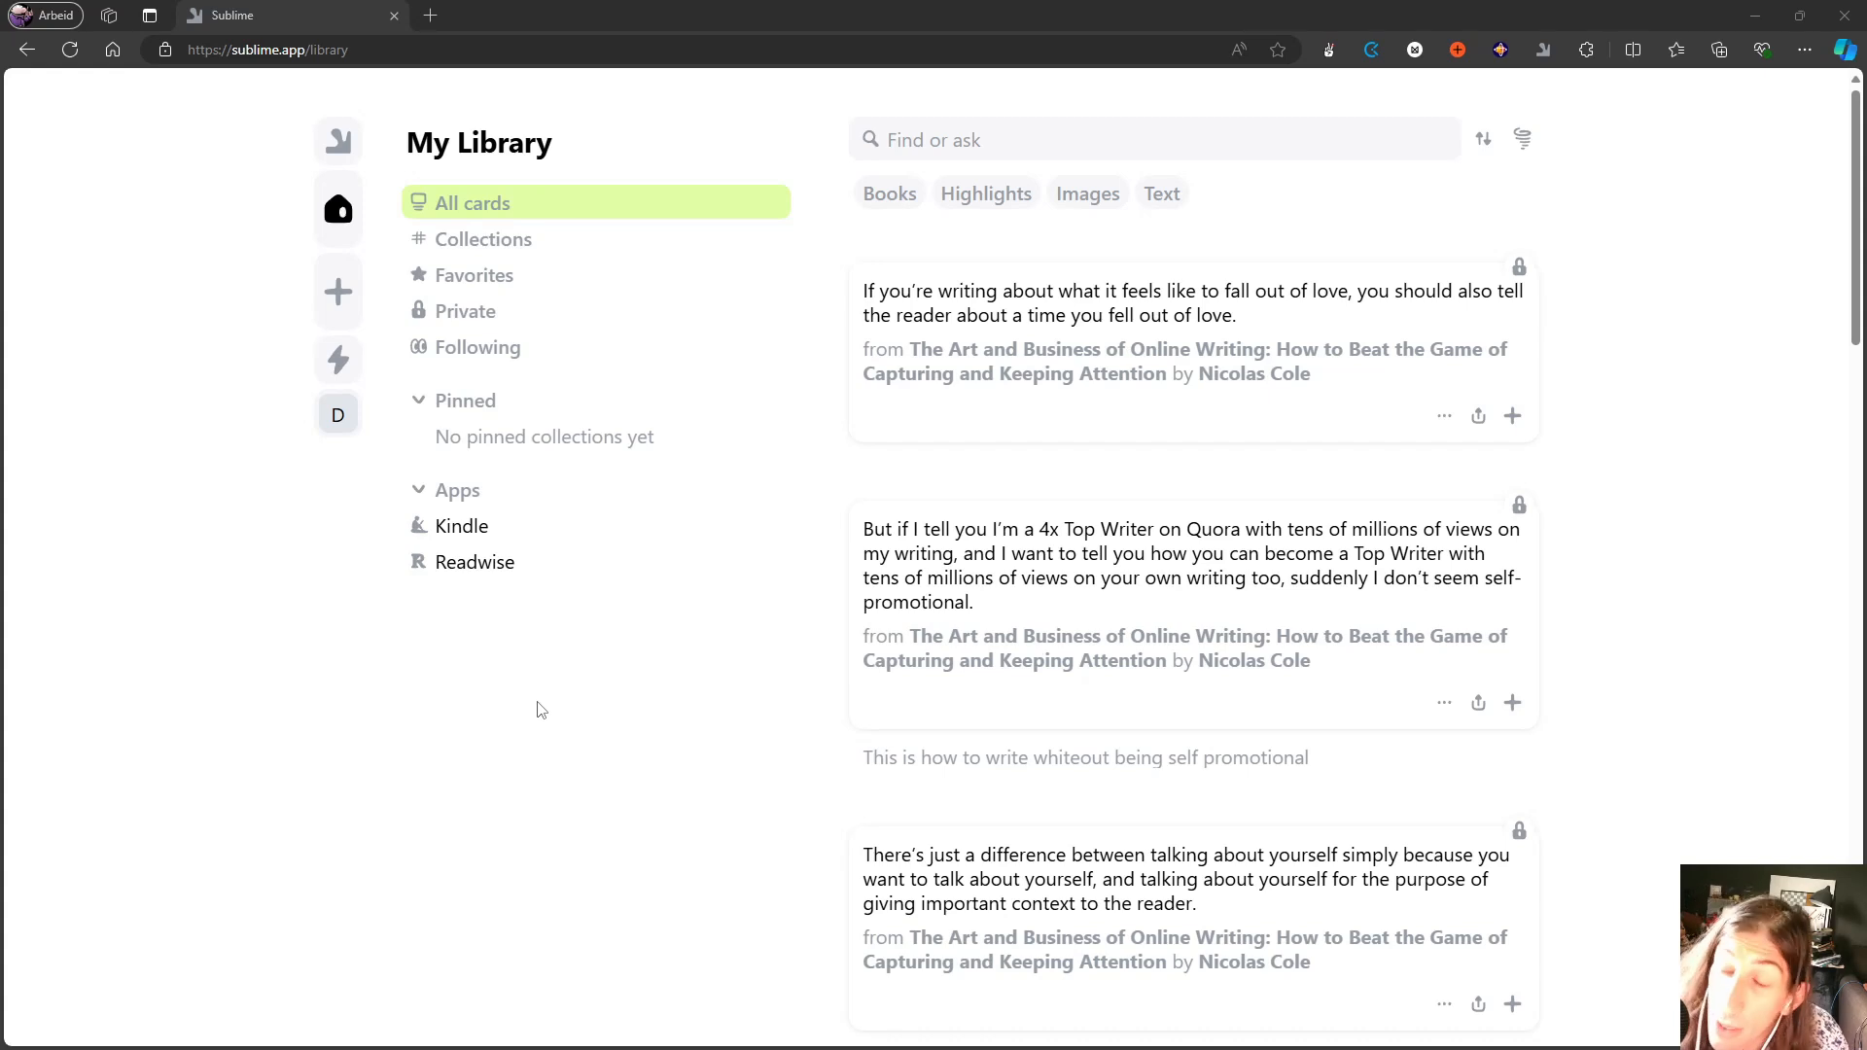
mouse_move(1050, 609)
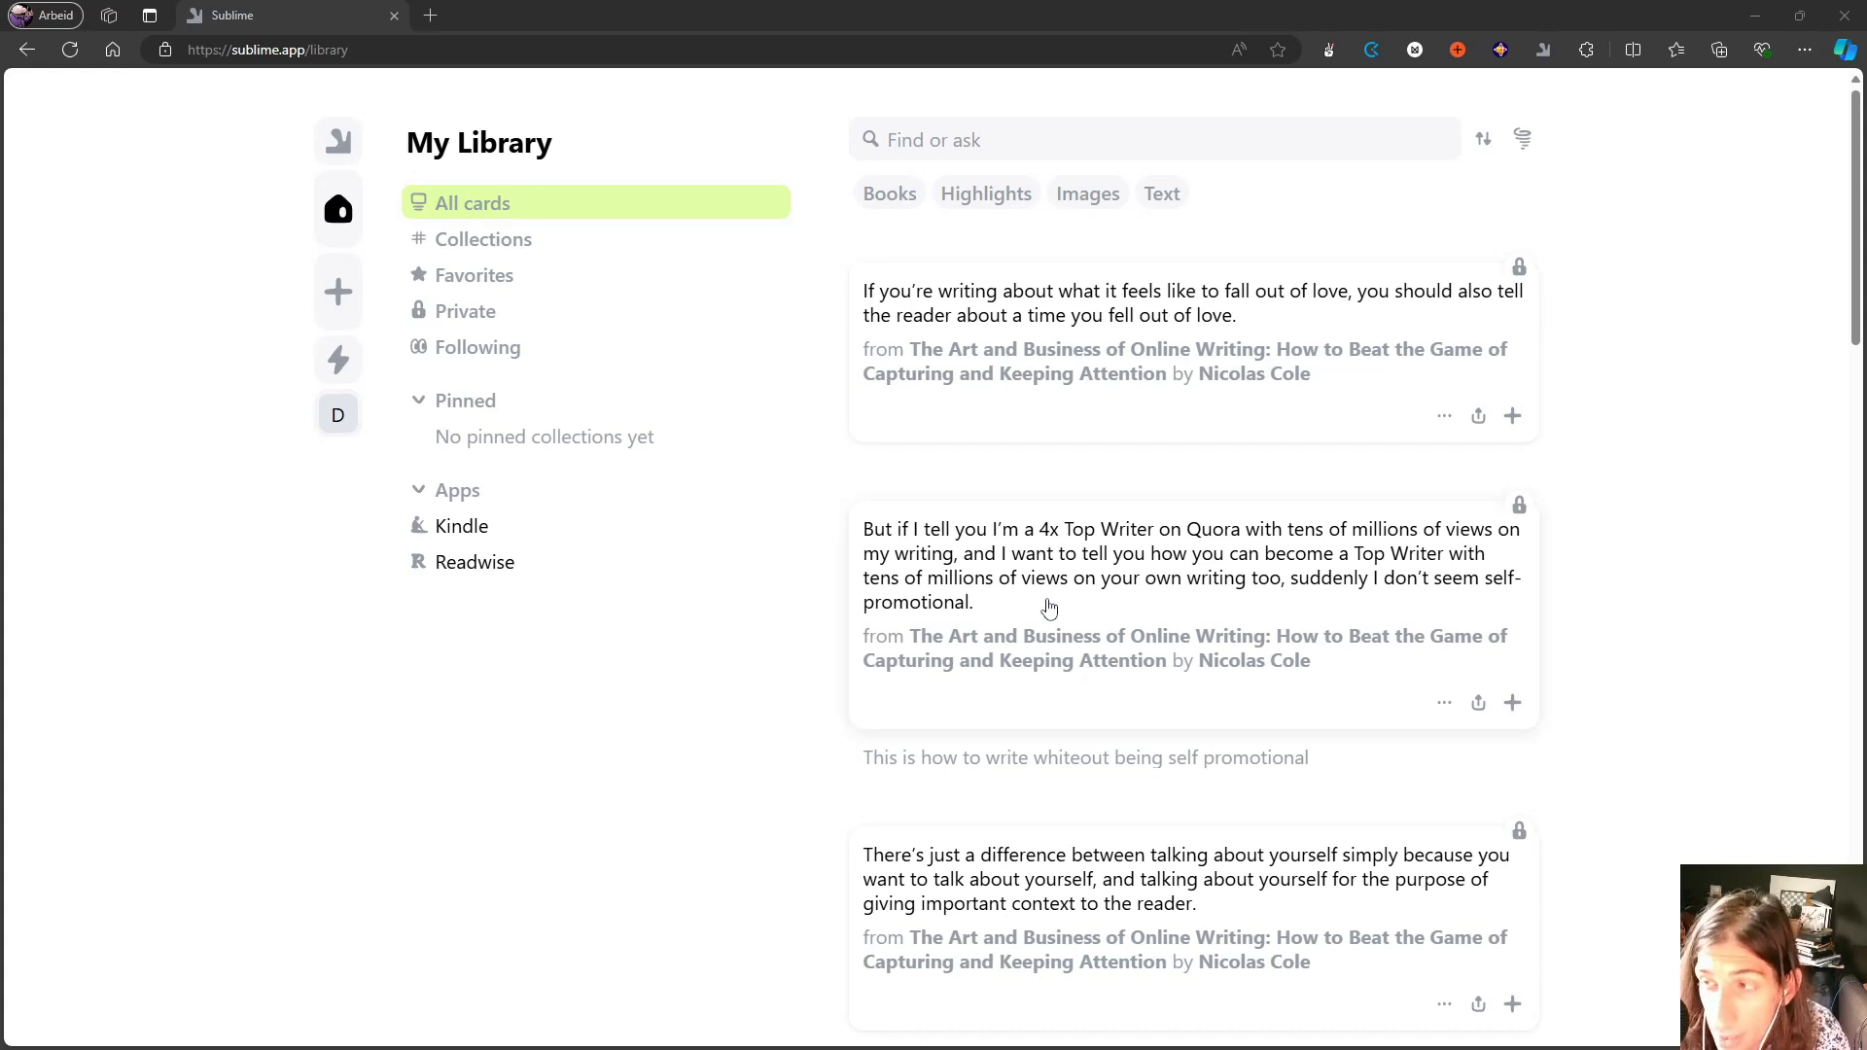
Scroll down through the saved highlight cards from the same book, including ones with personal notes.
scroll(down, 3)
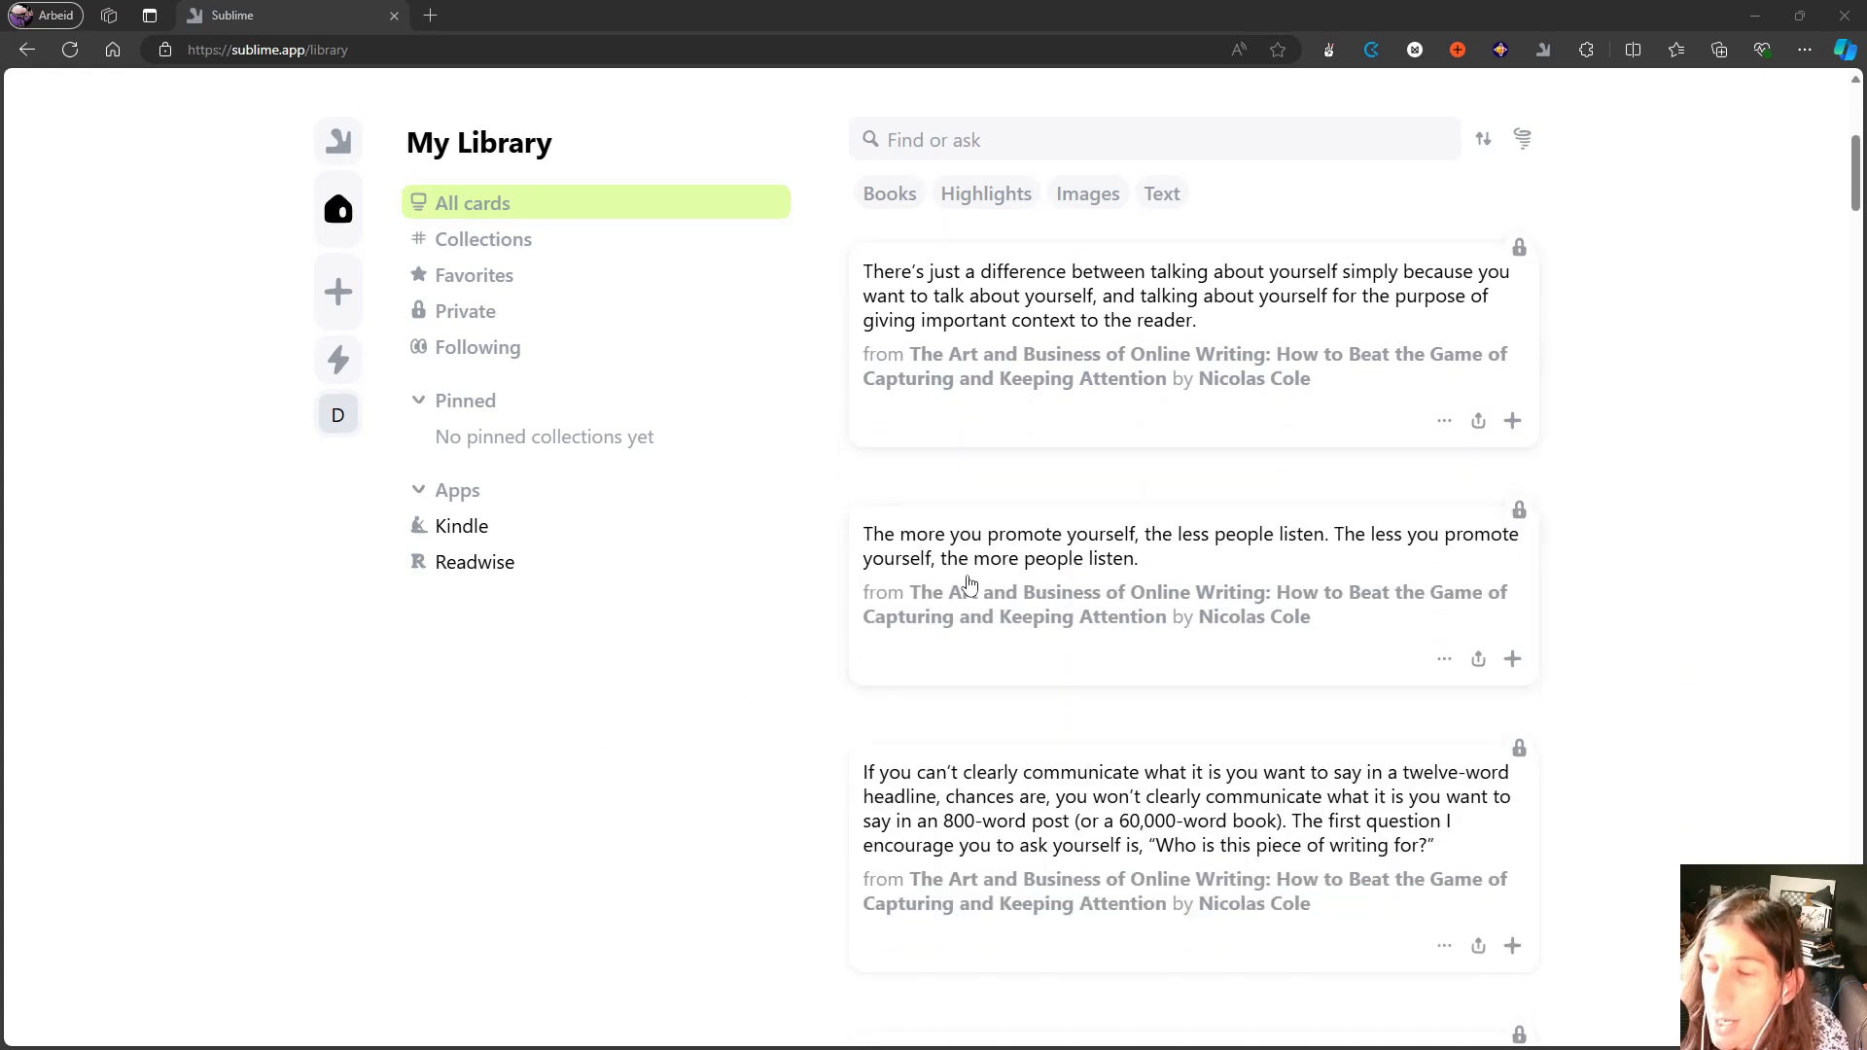
mouse_move(877, 540)
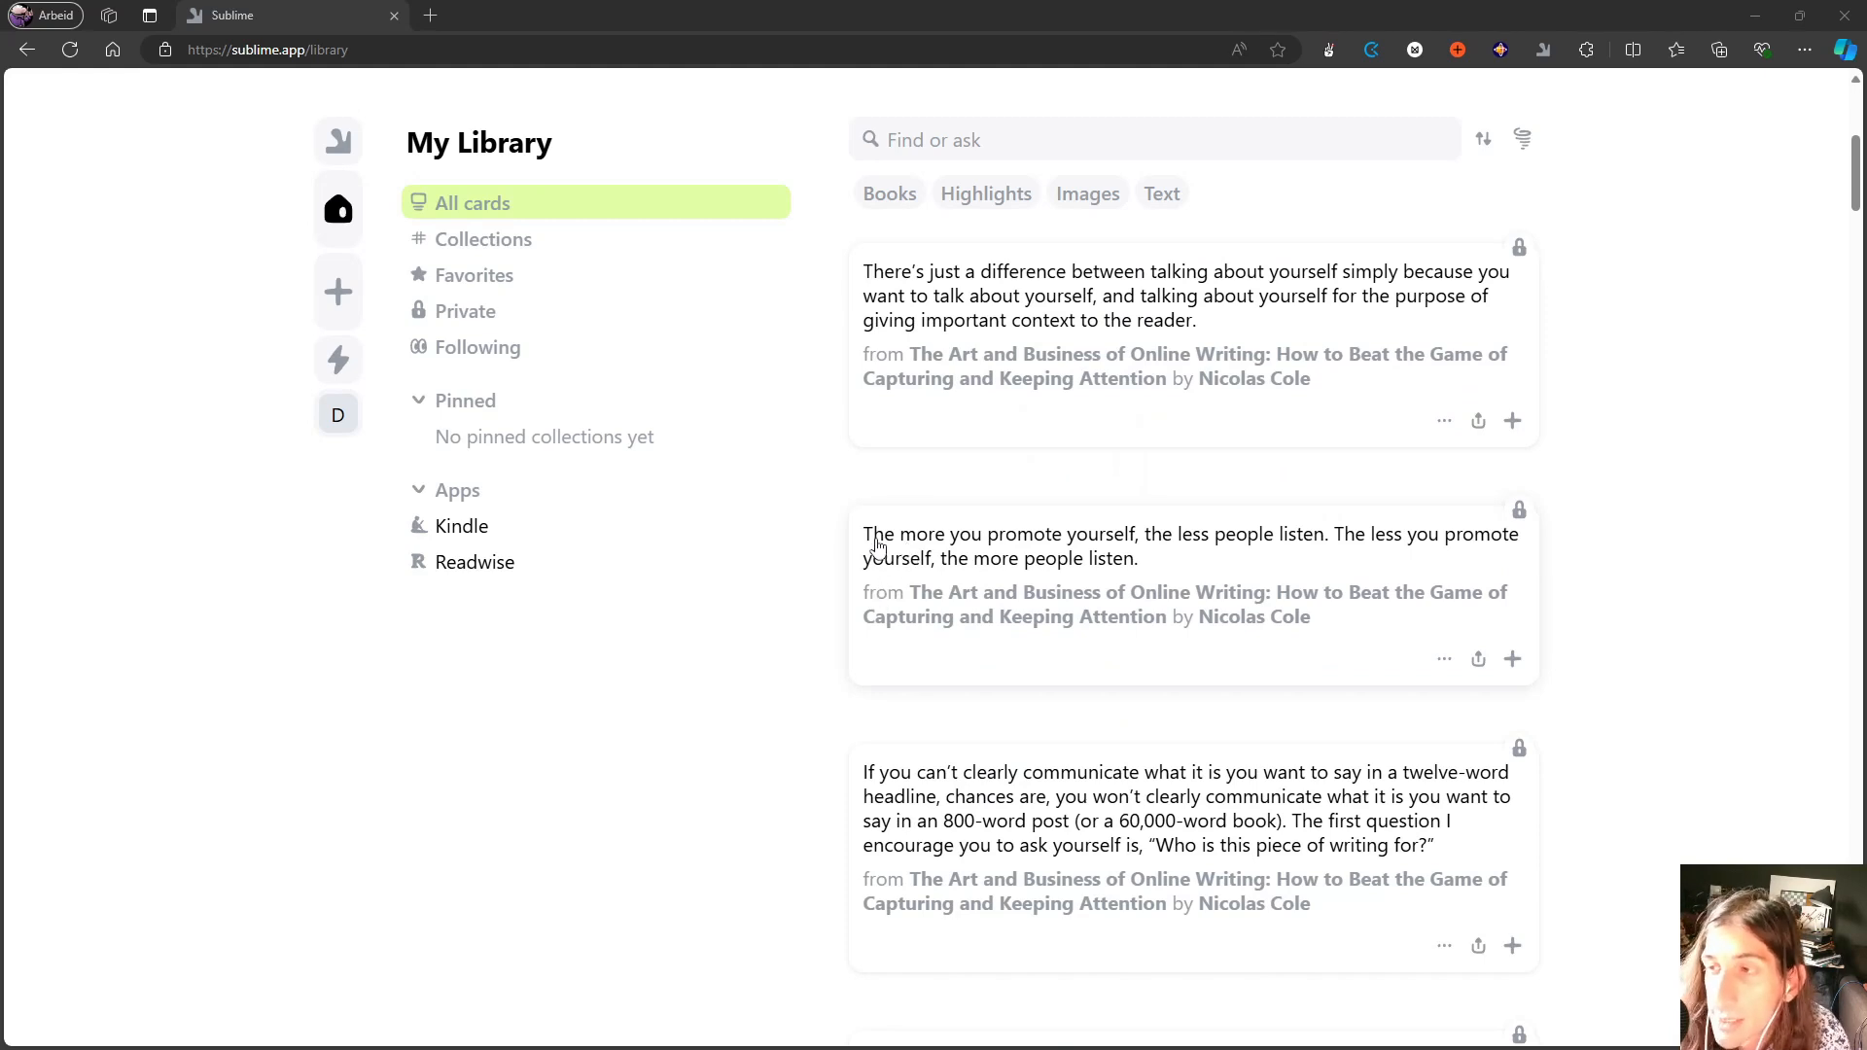
mouse_move(943, 562)
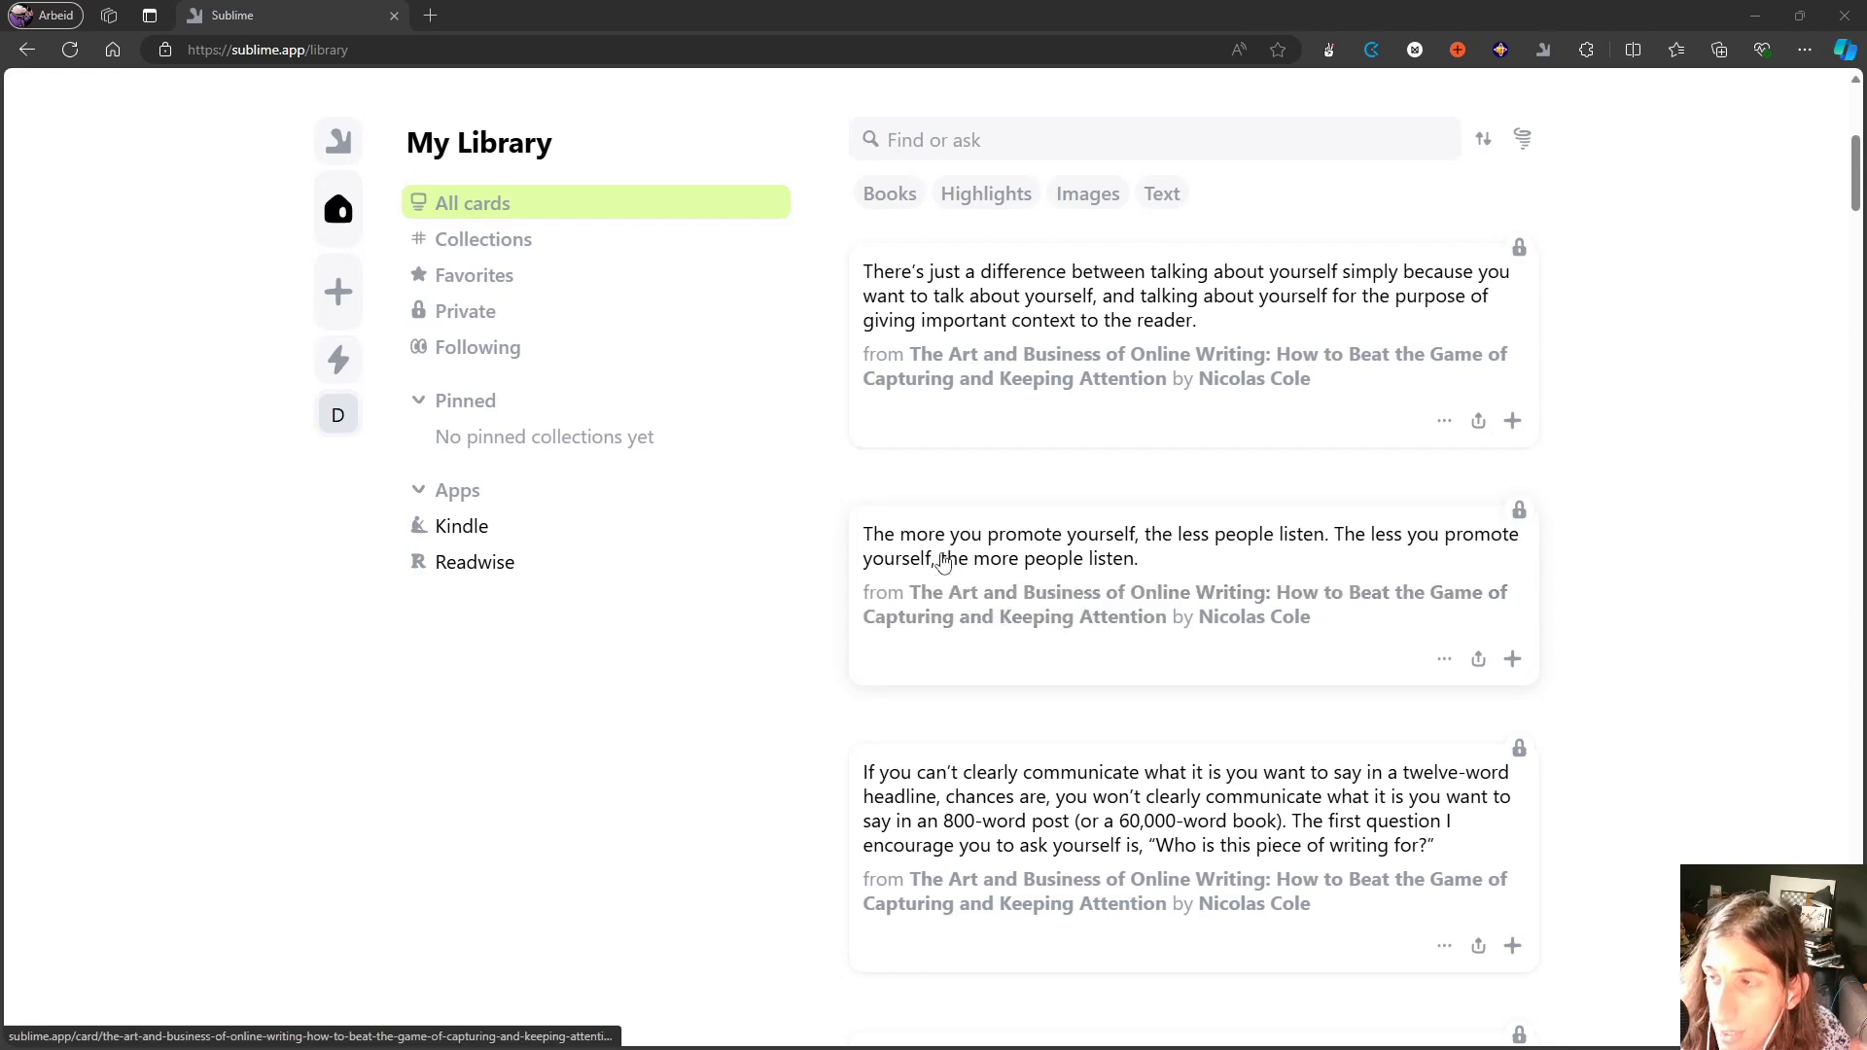
mouse_move(1007, 543)
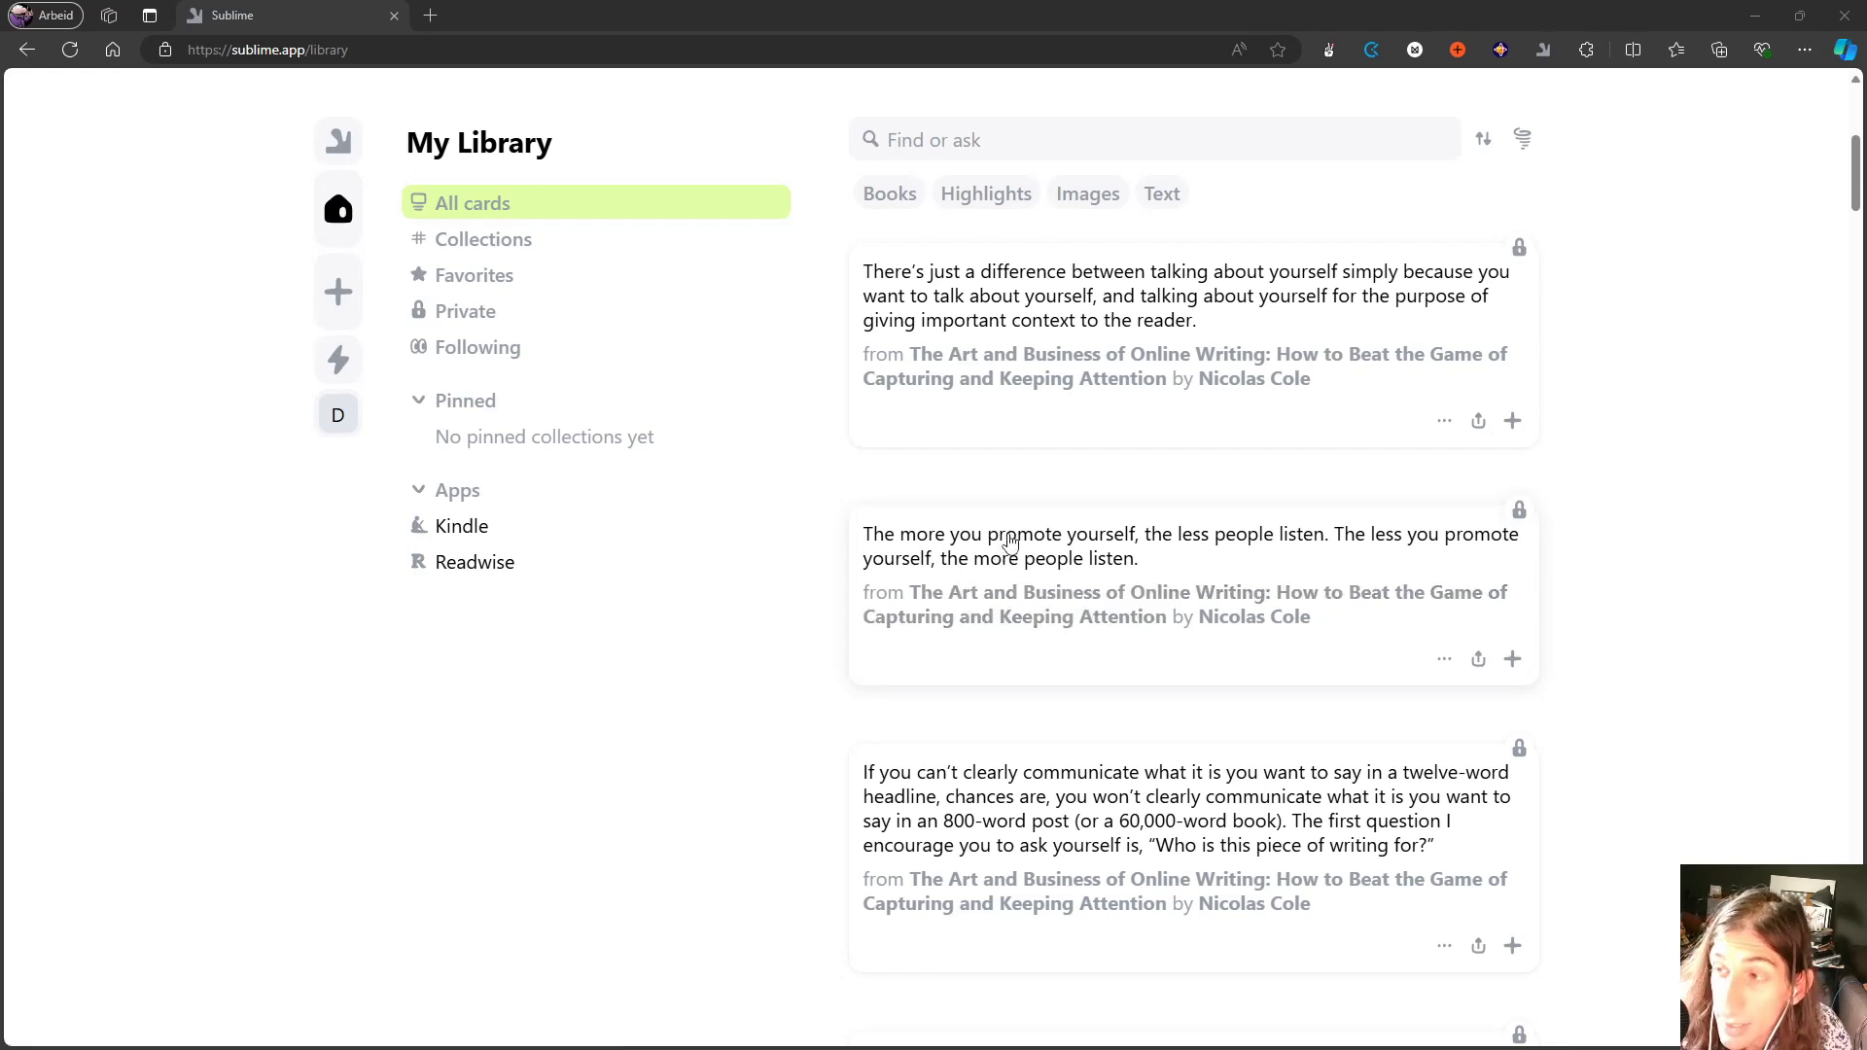
mouse_move(926, 525)
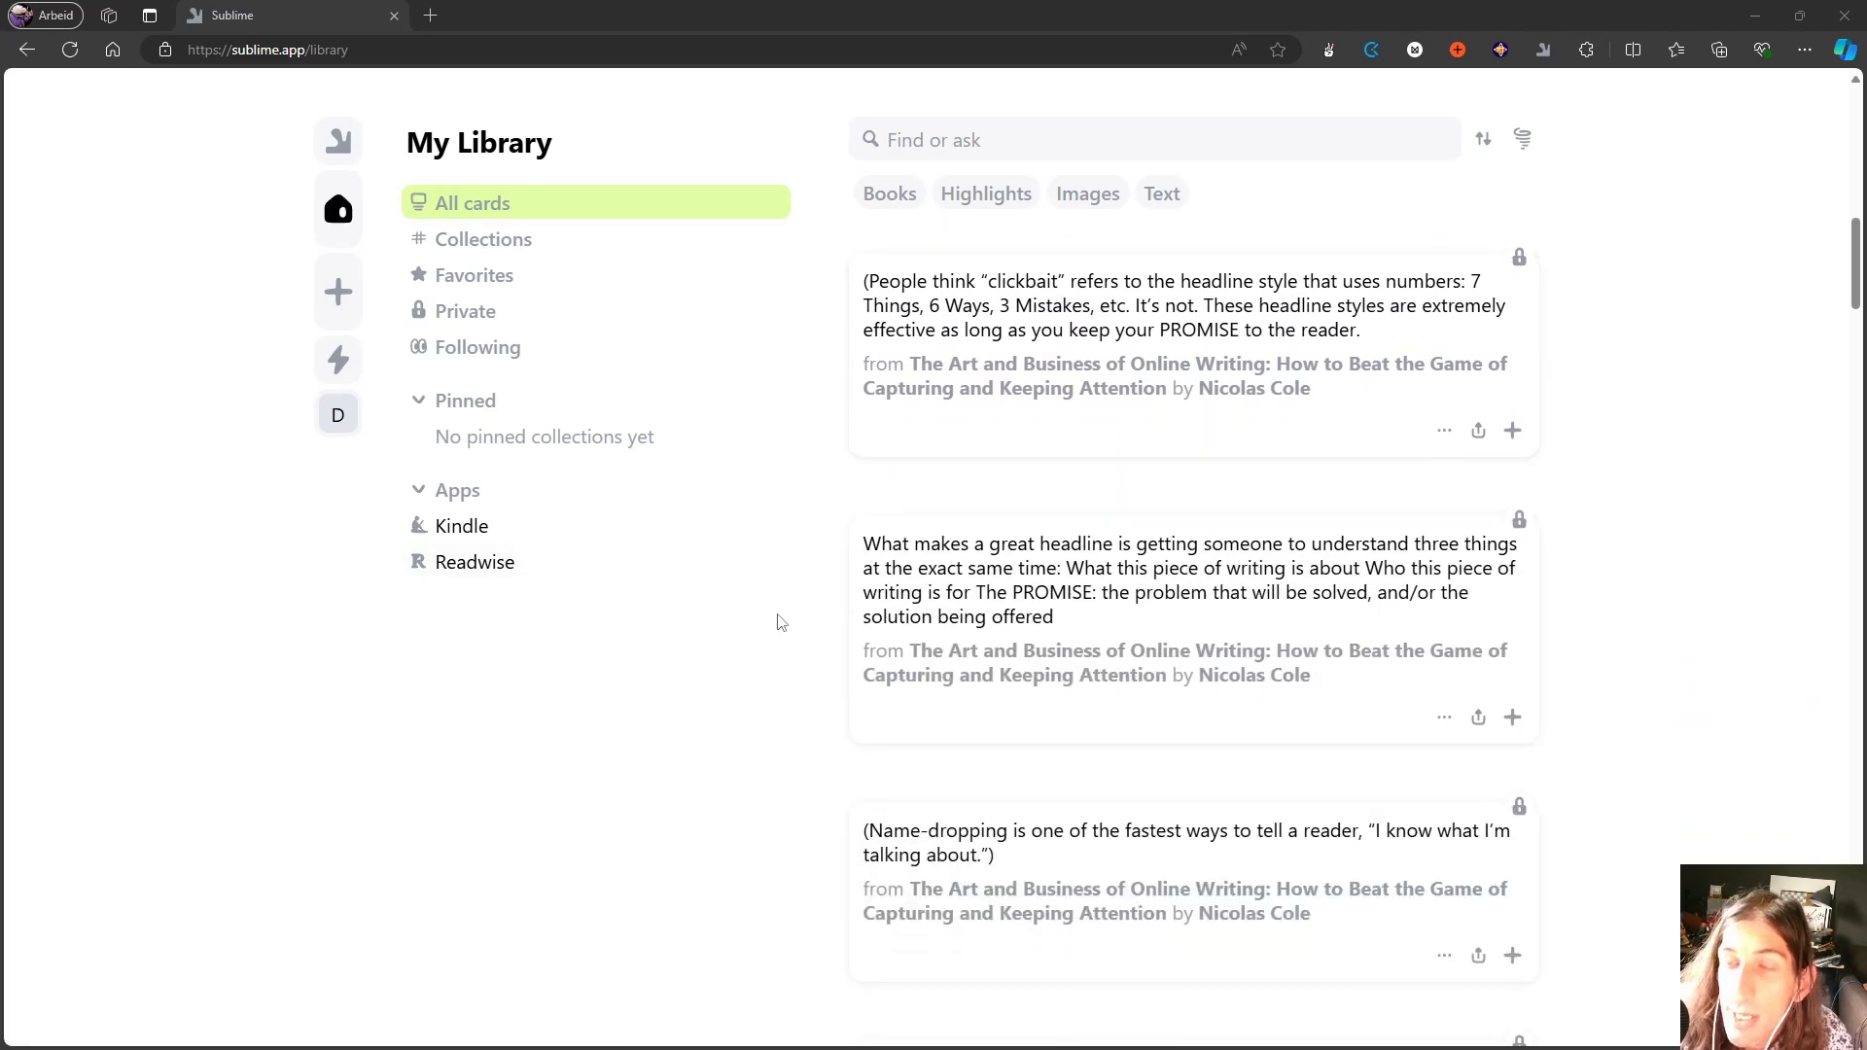
mouse_move(474, 529)
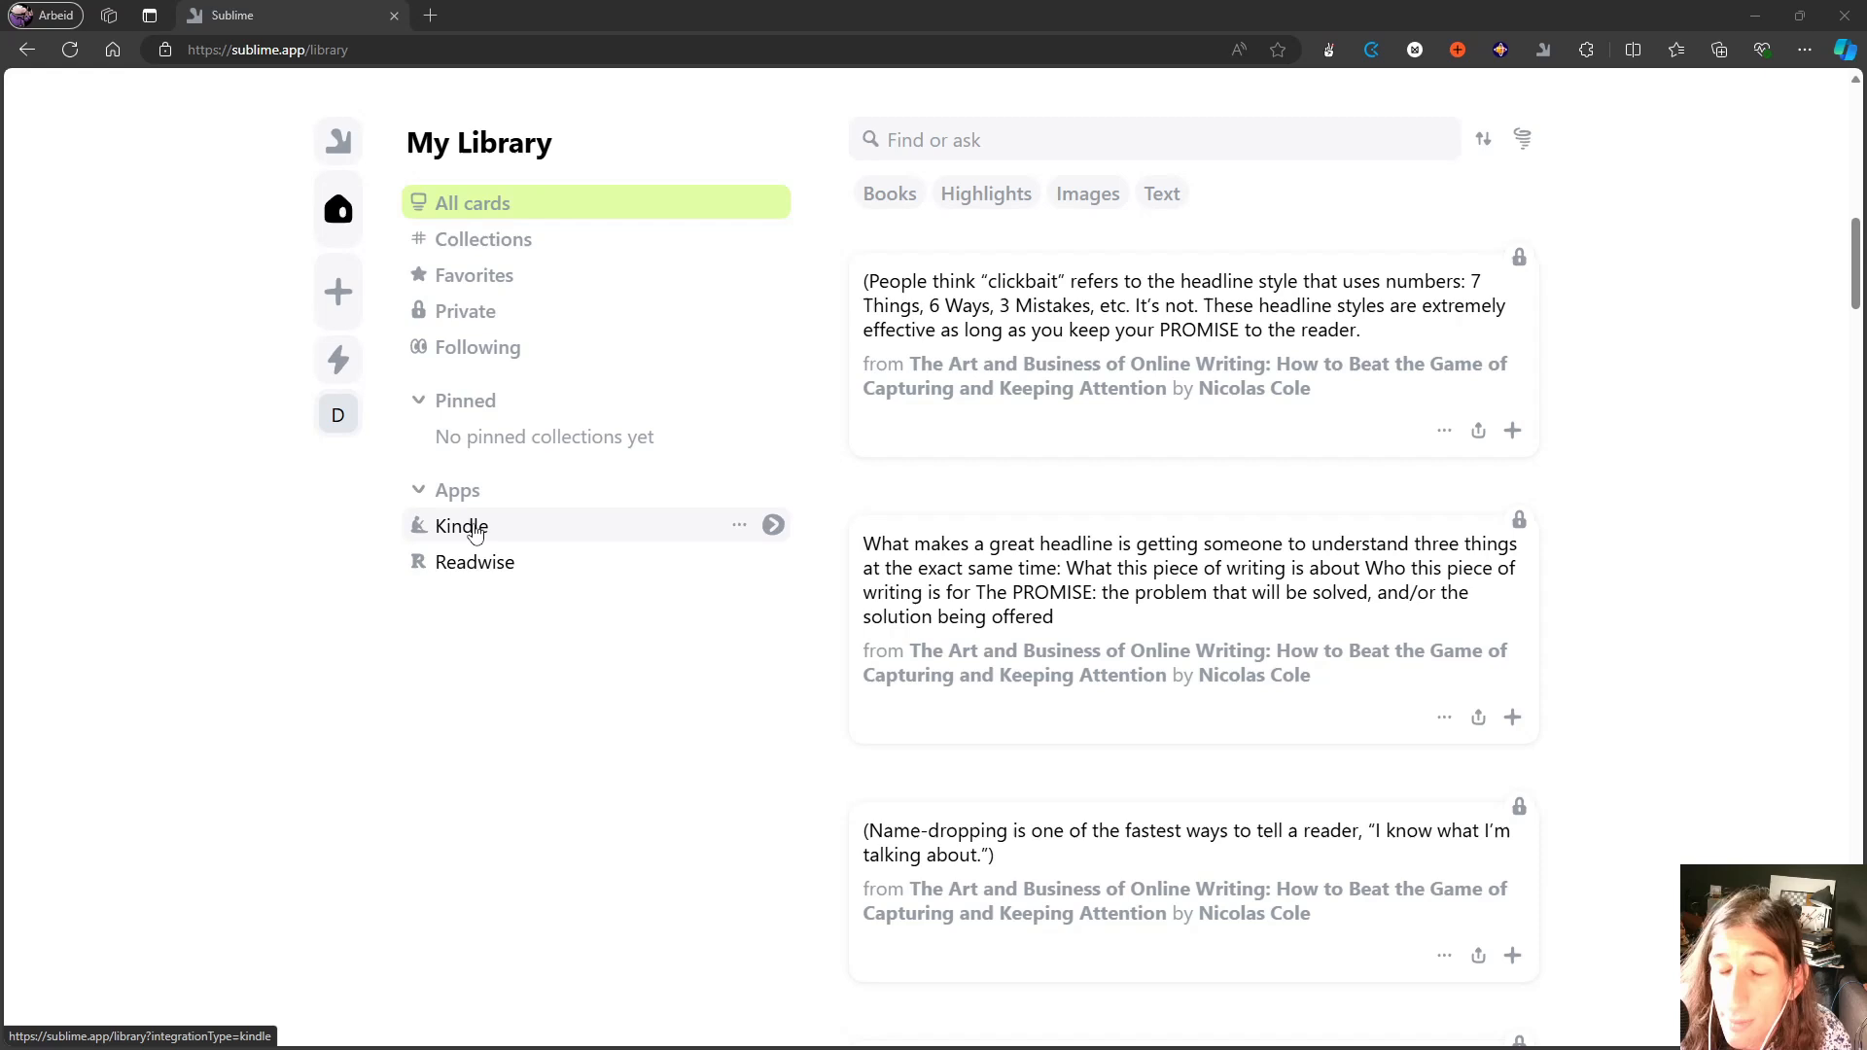
scroll(down, 3)
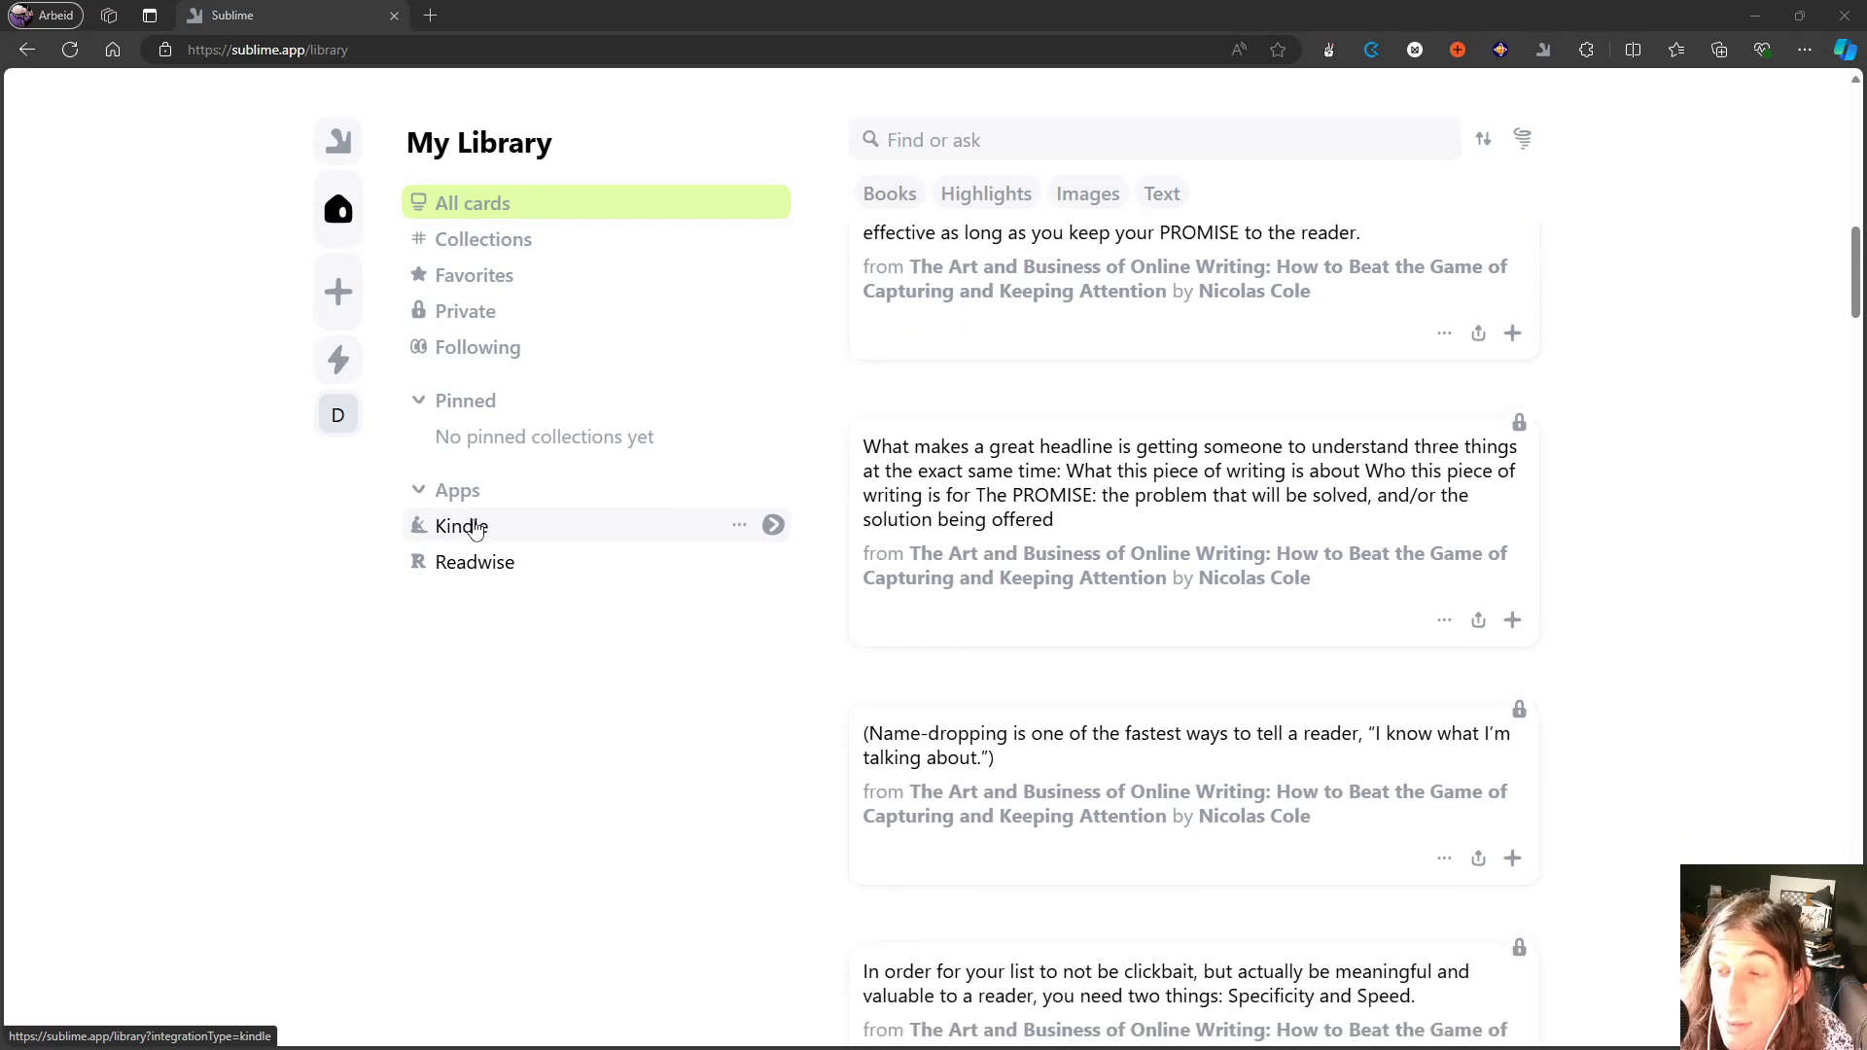
scroll(down, 3)
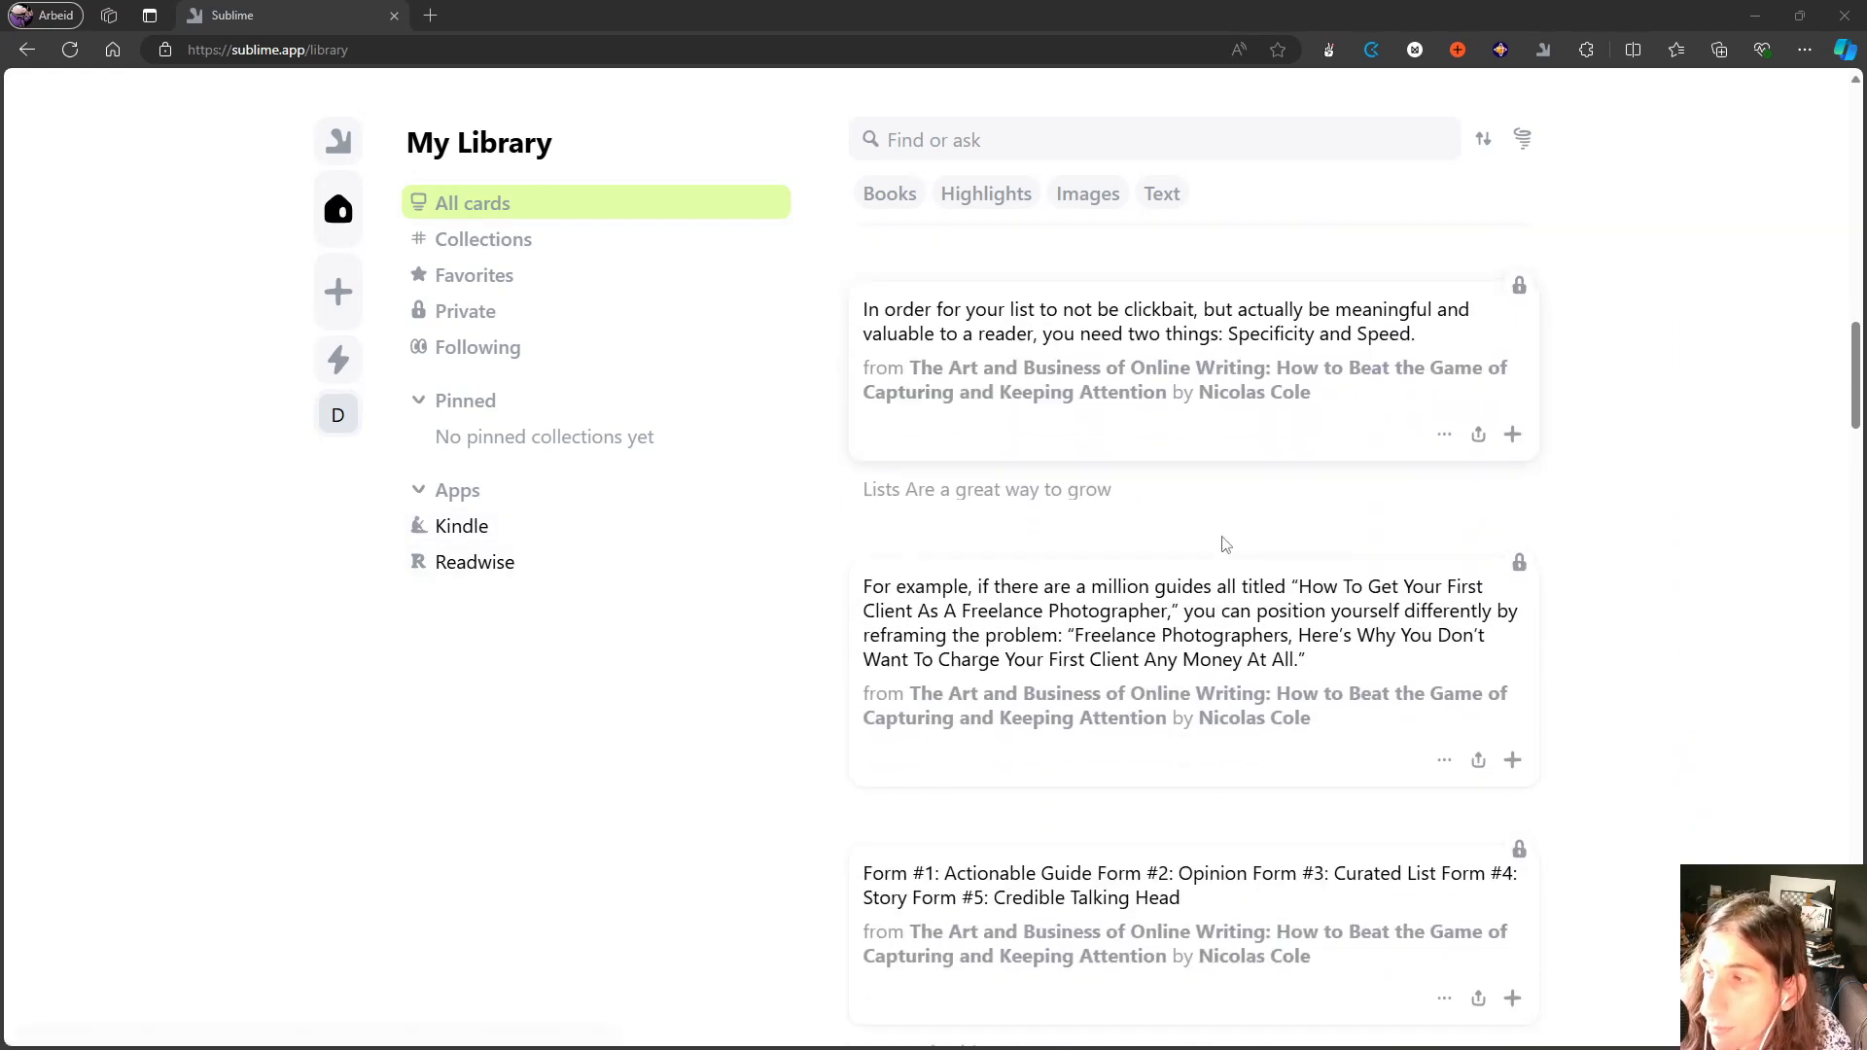
scroll(down, 3)
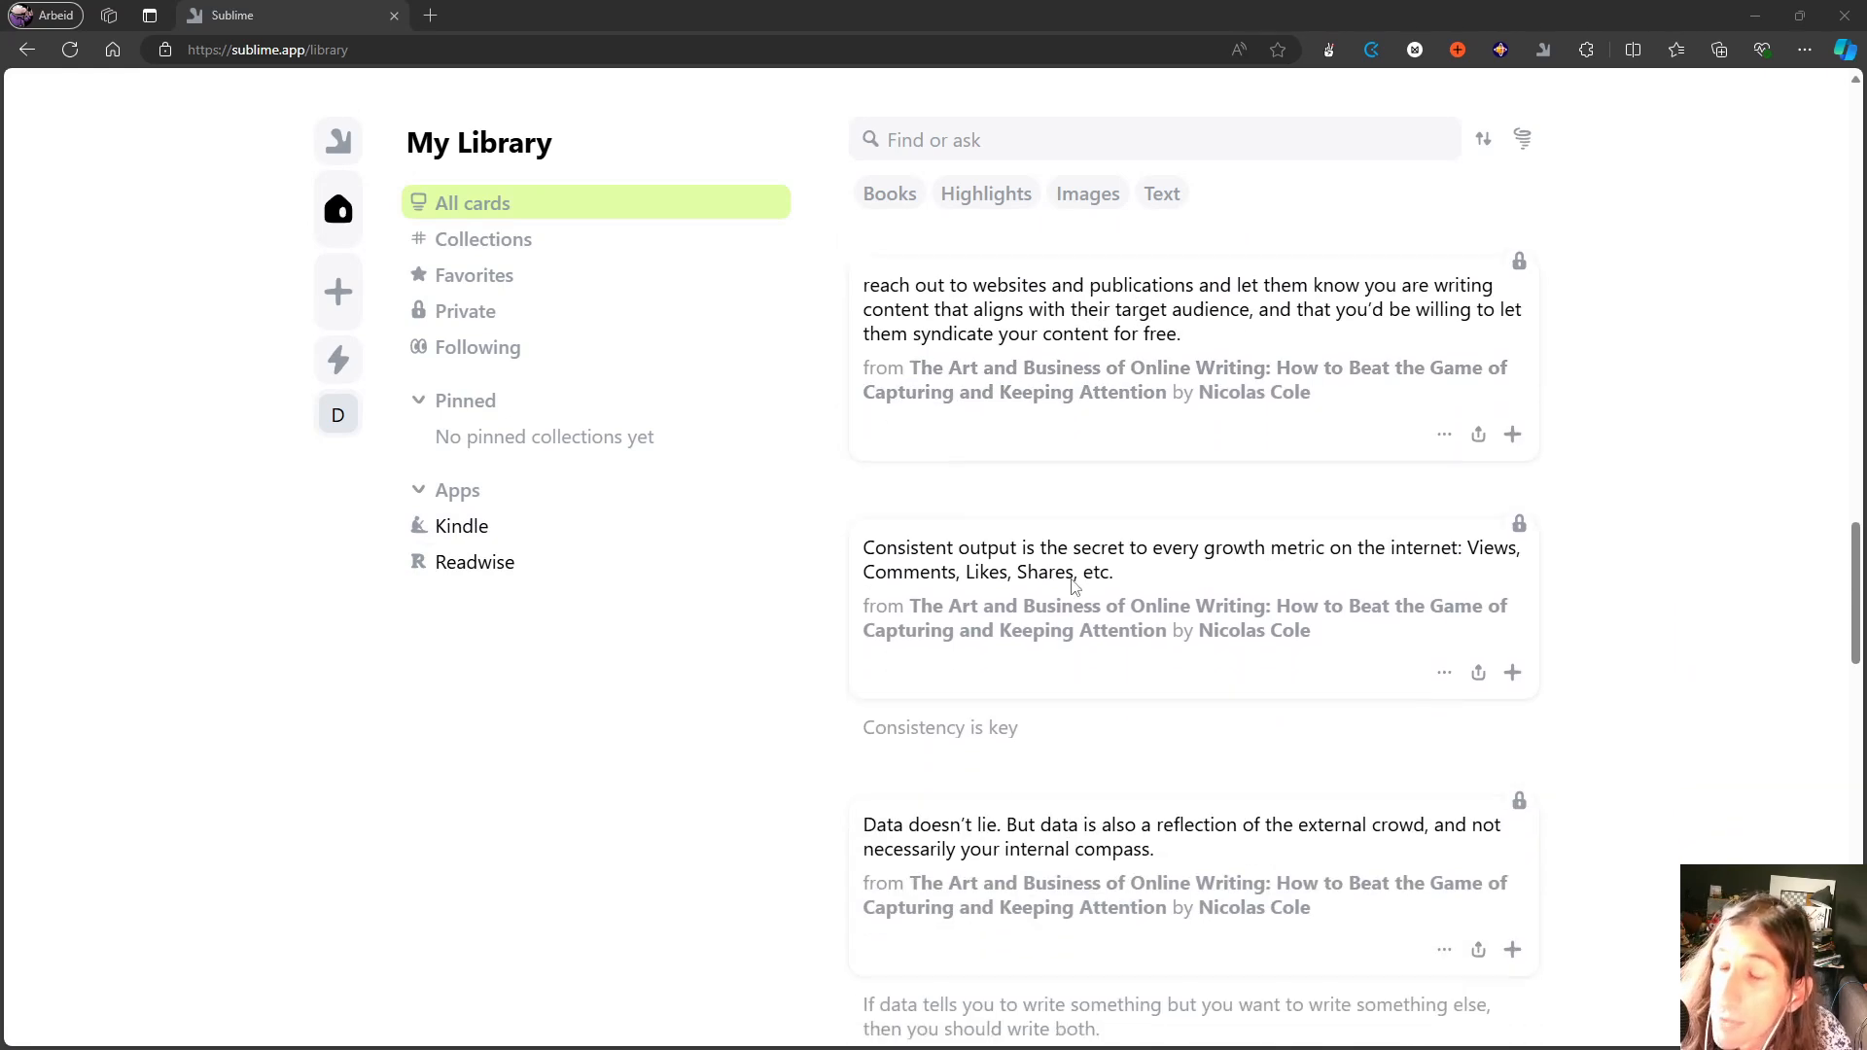
scroll(down, 3)
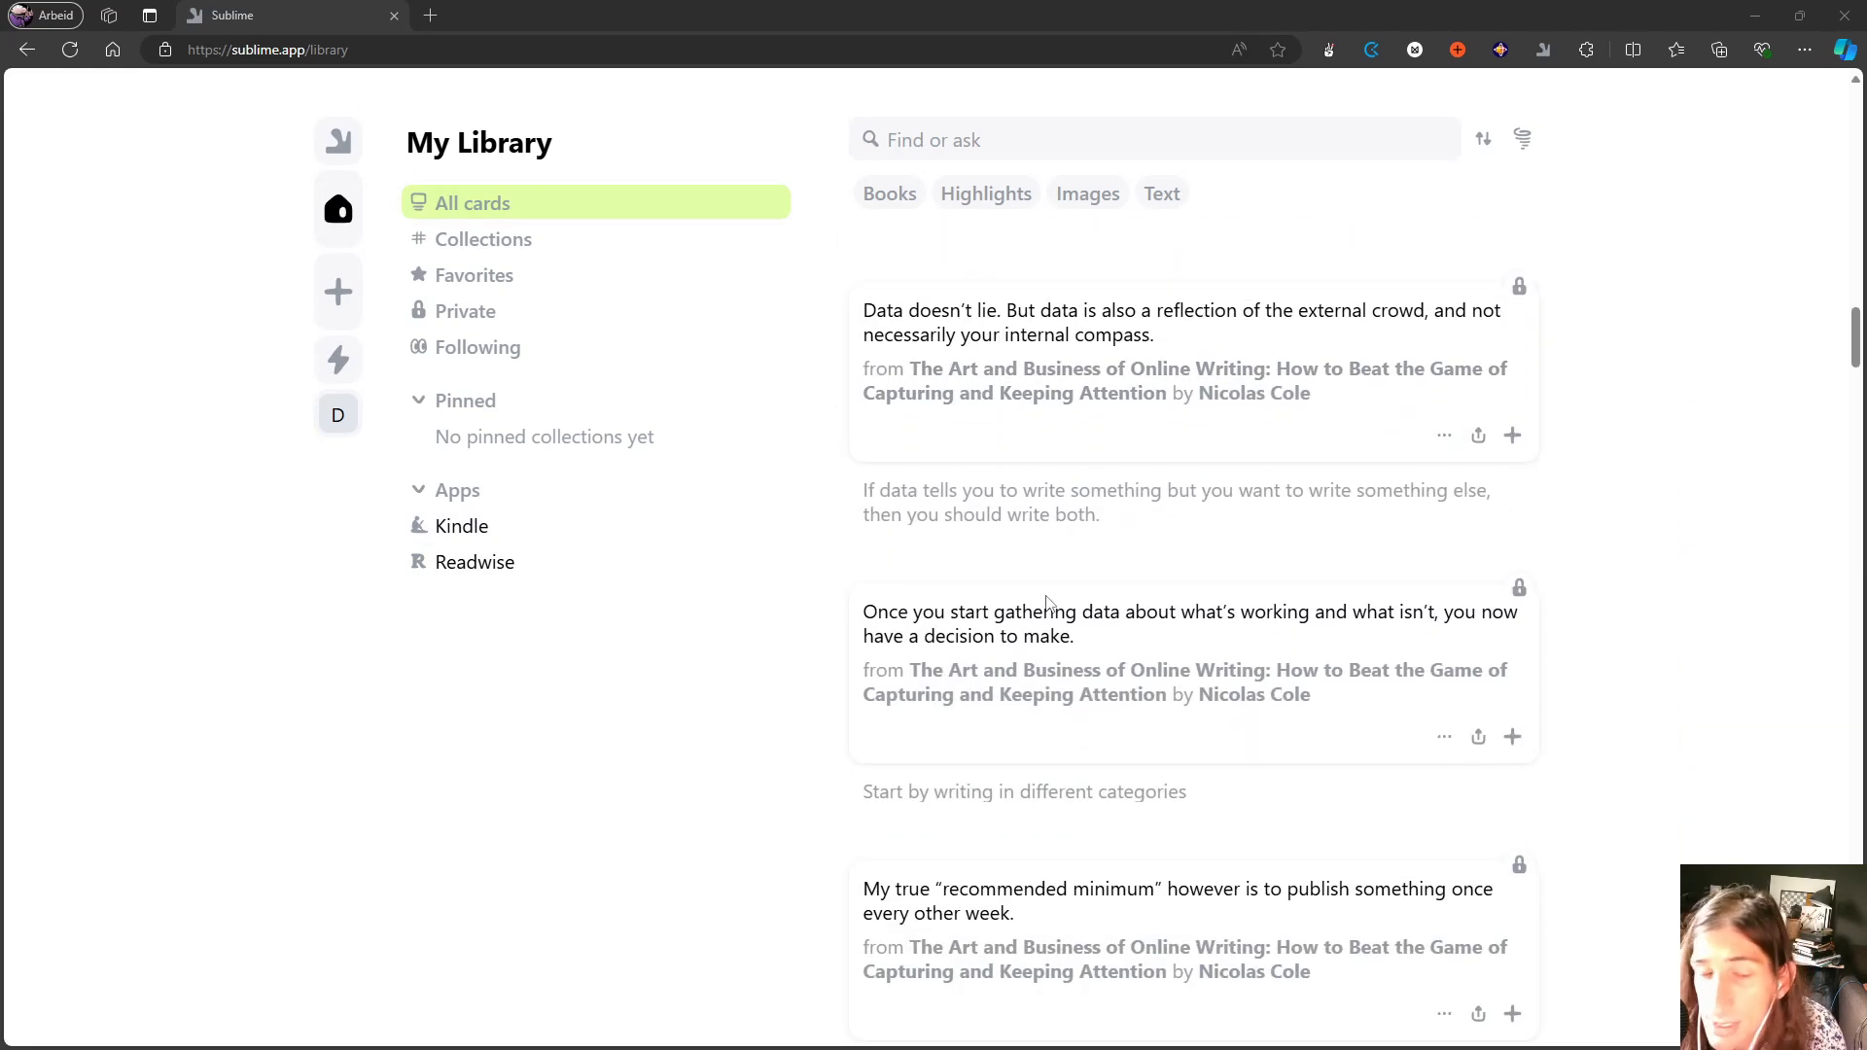
mouse_move(865, 651)
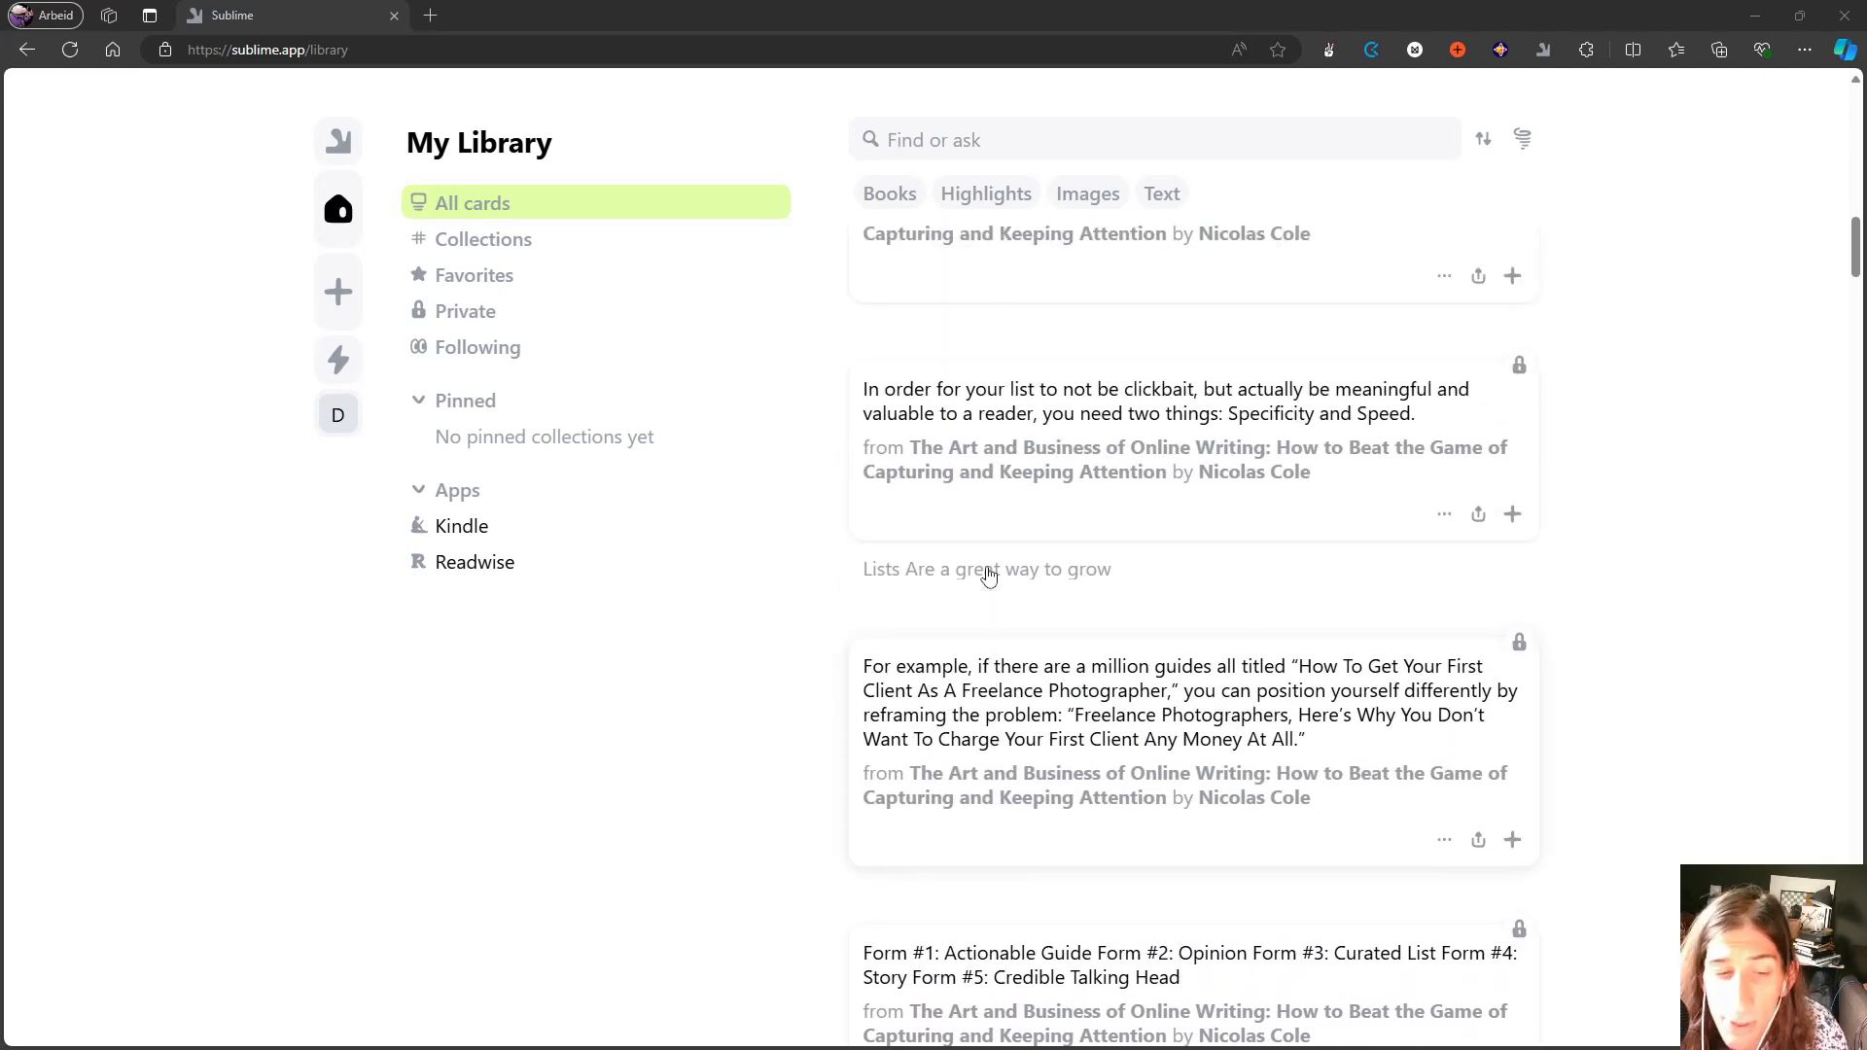
scroll(down, 3)
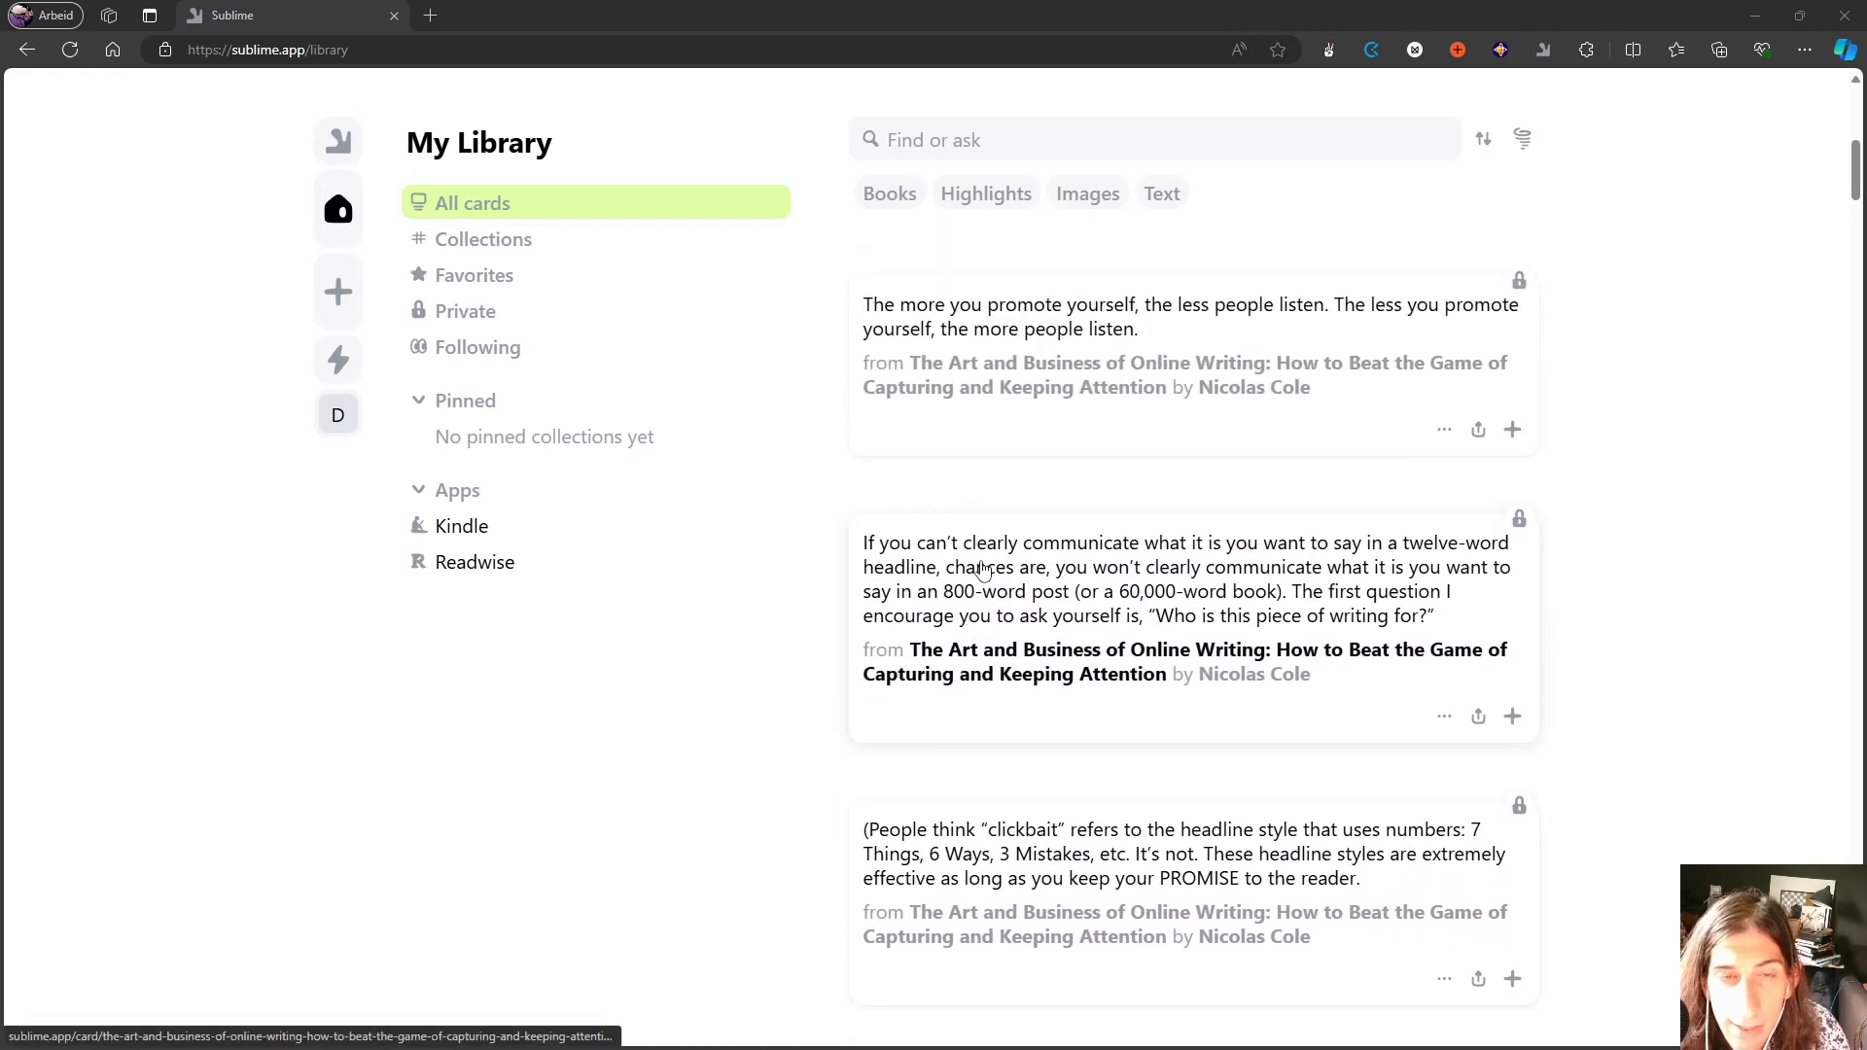
scroll(down, 3)
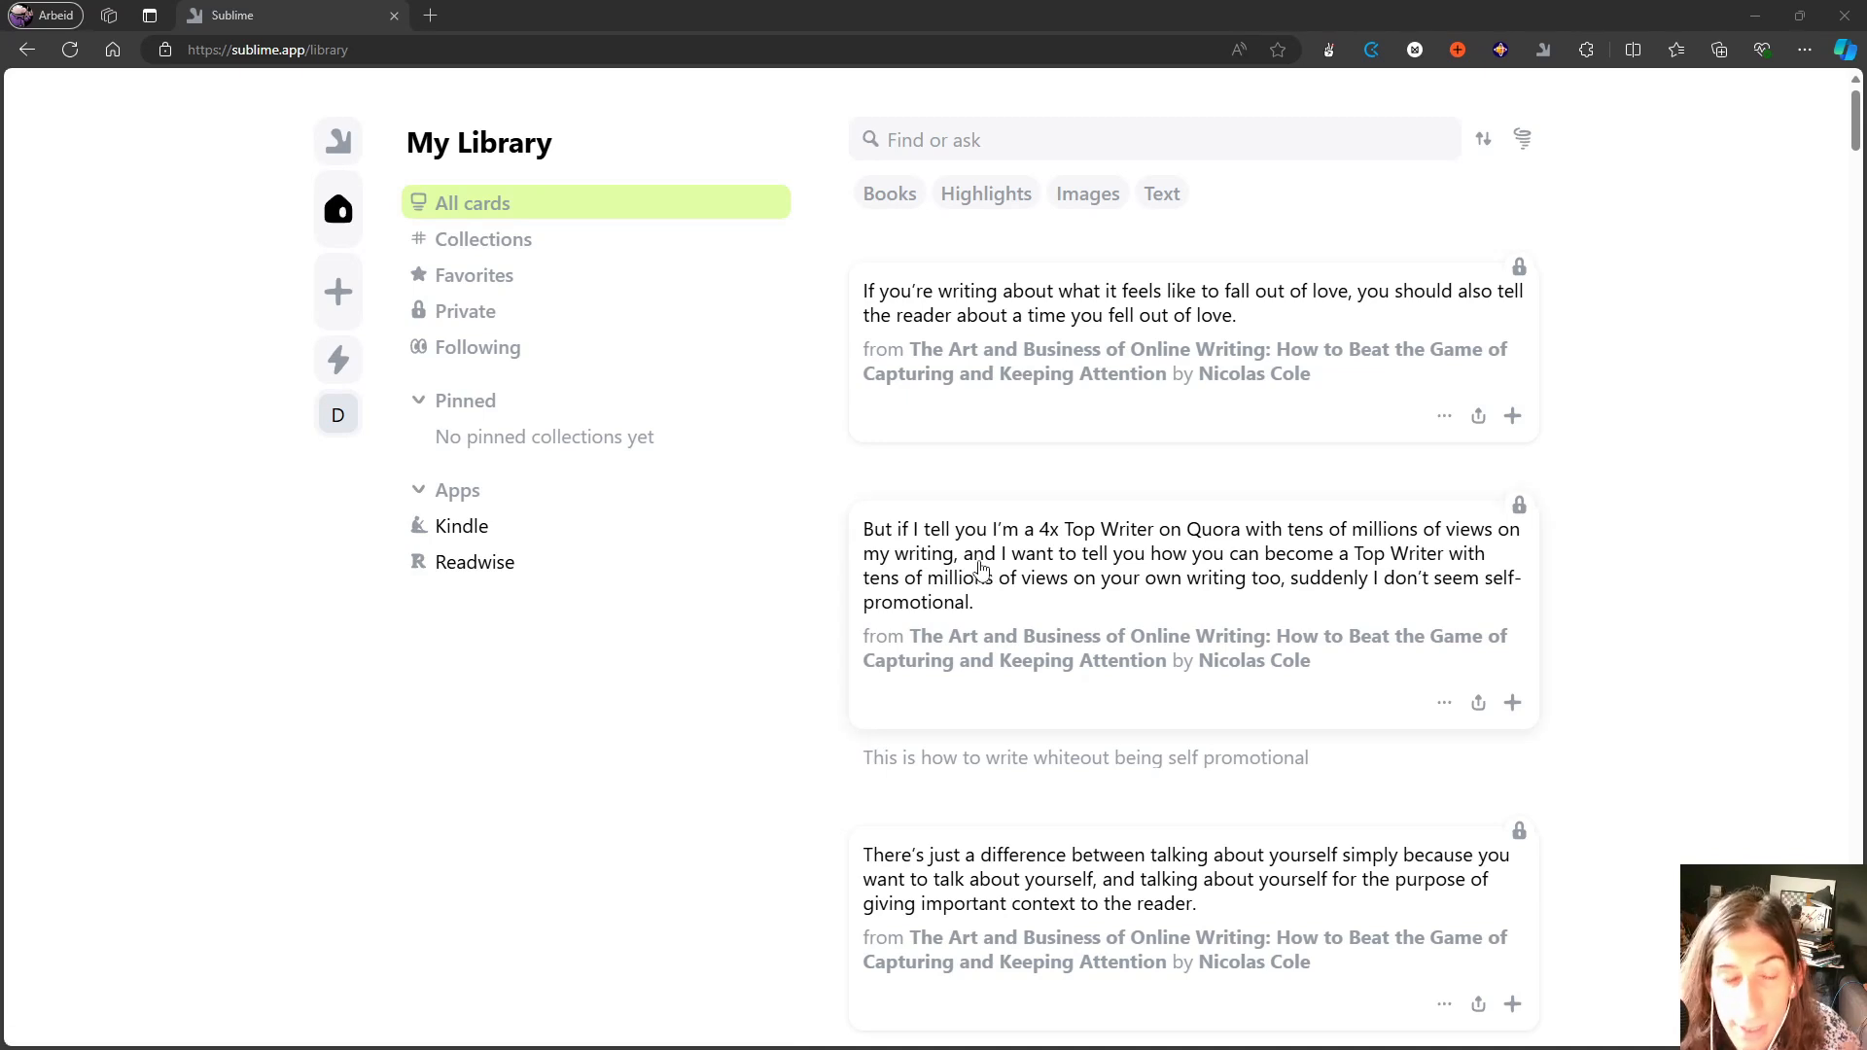
mouse_move(941, 642)
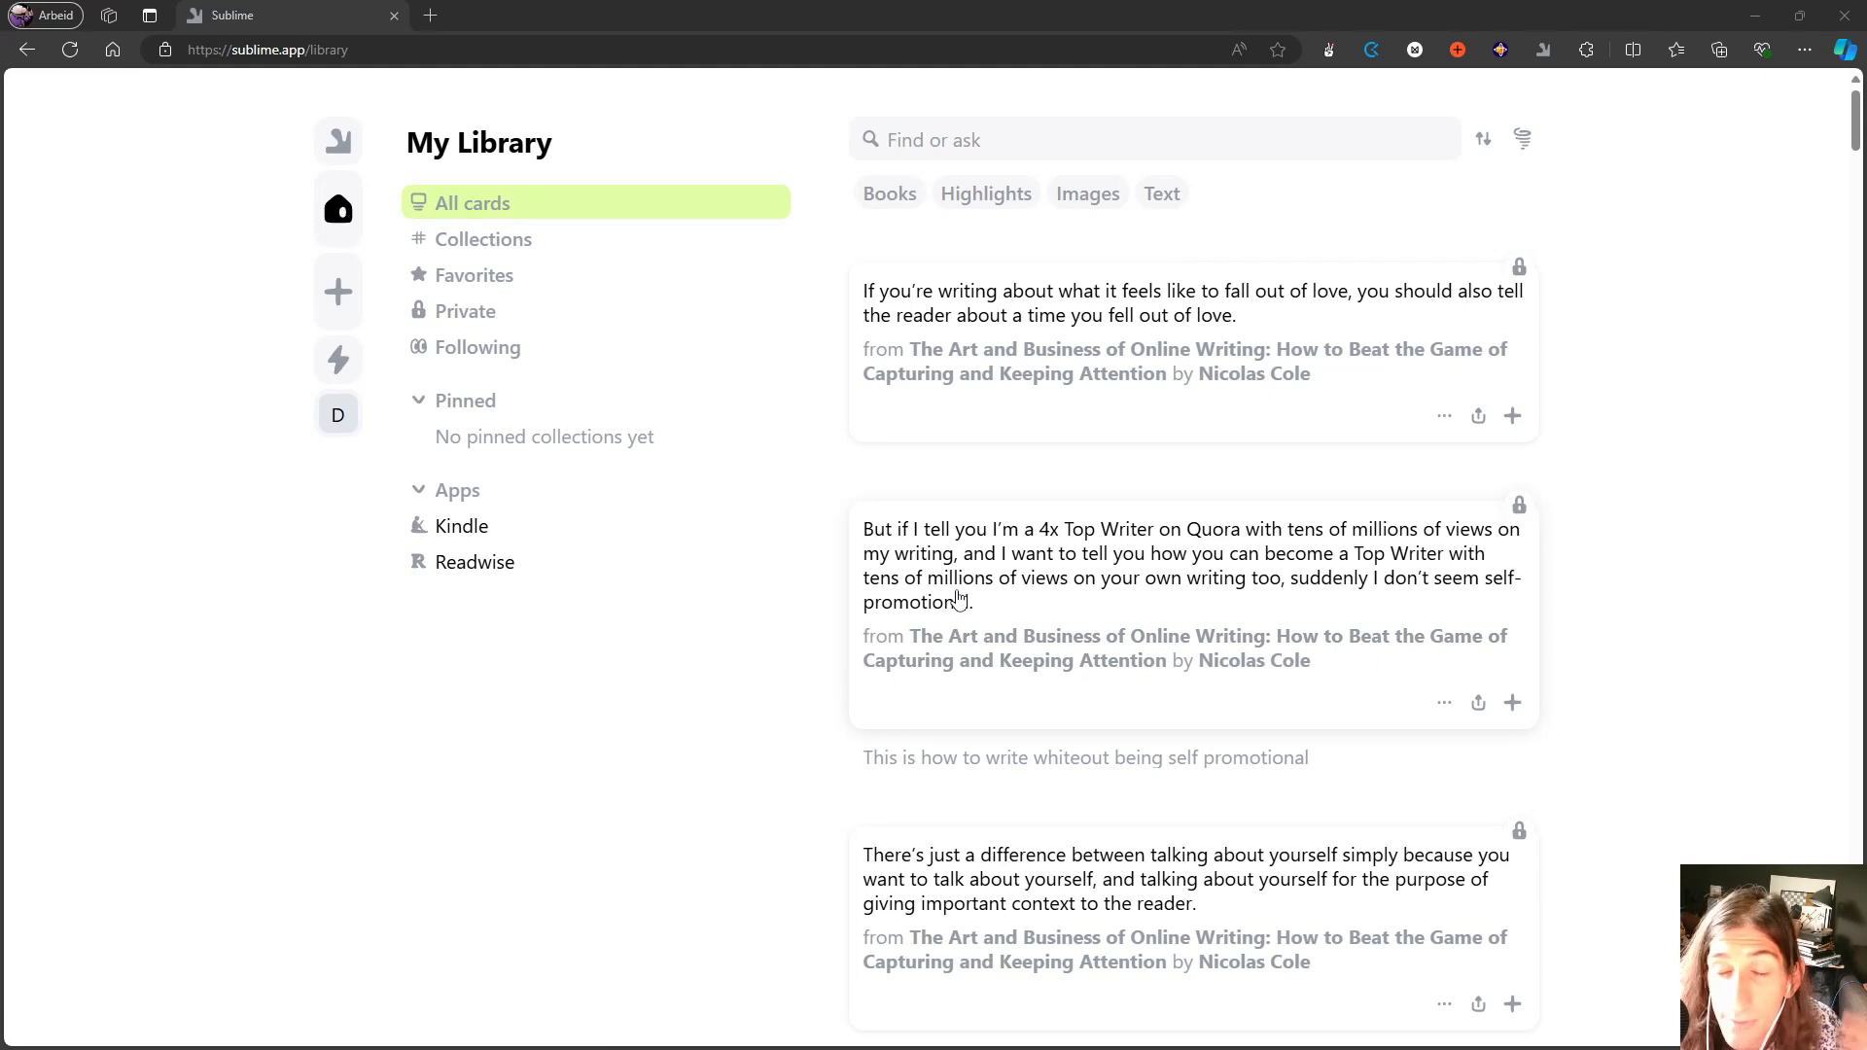
mouse_move(961, 587)
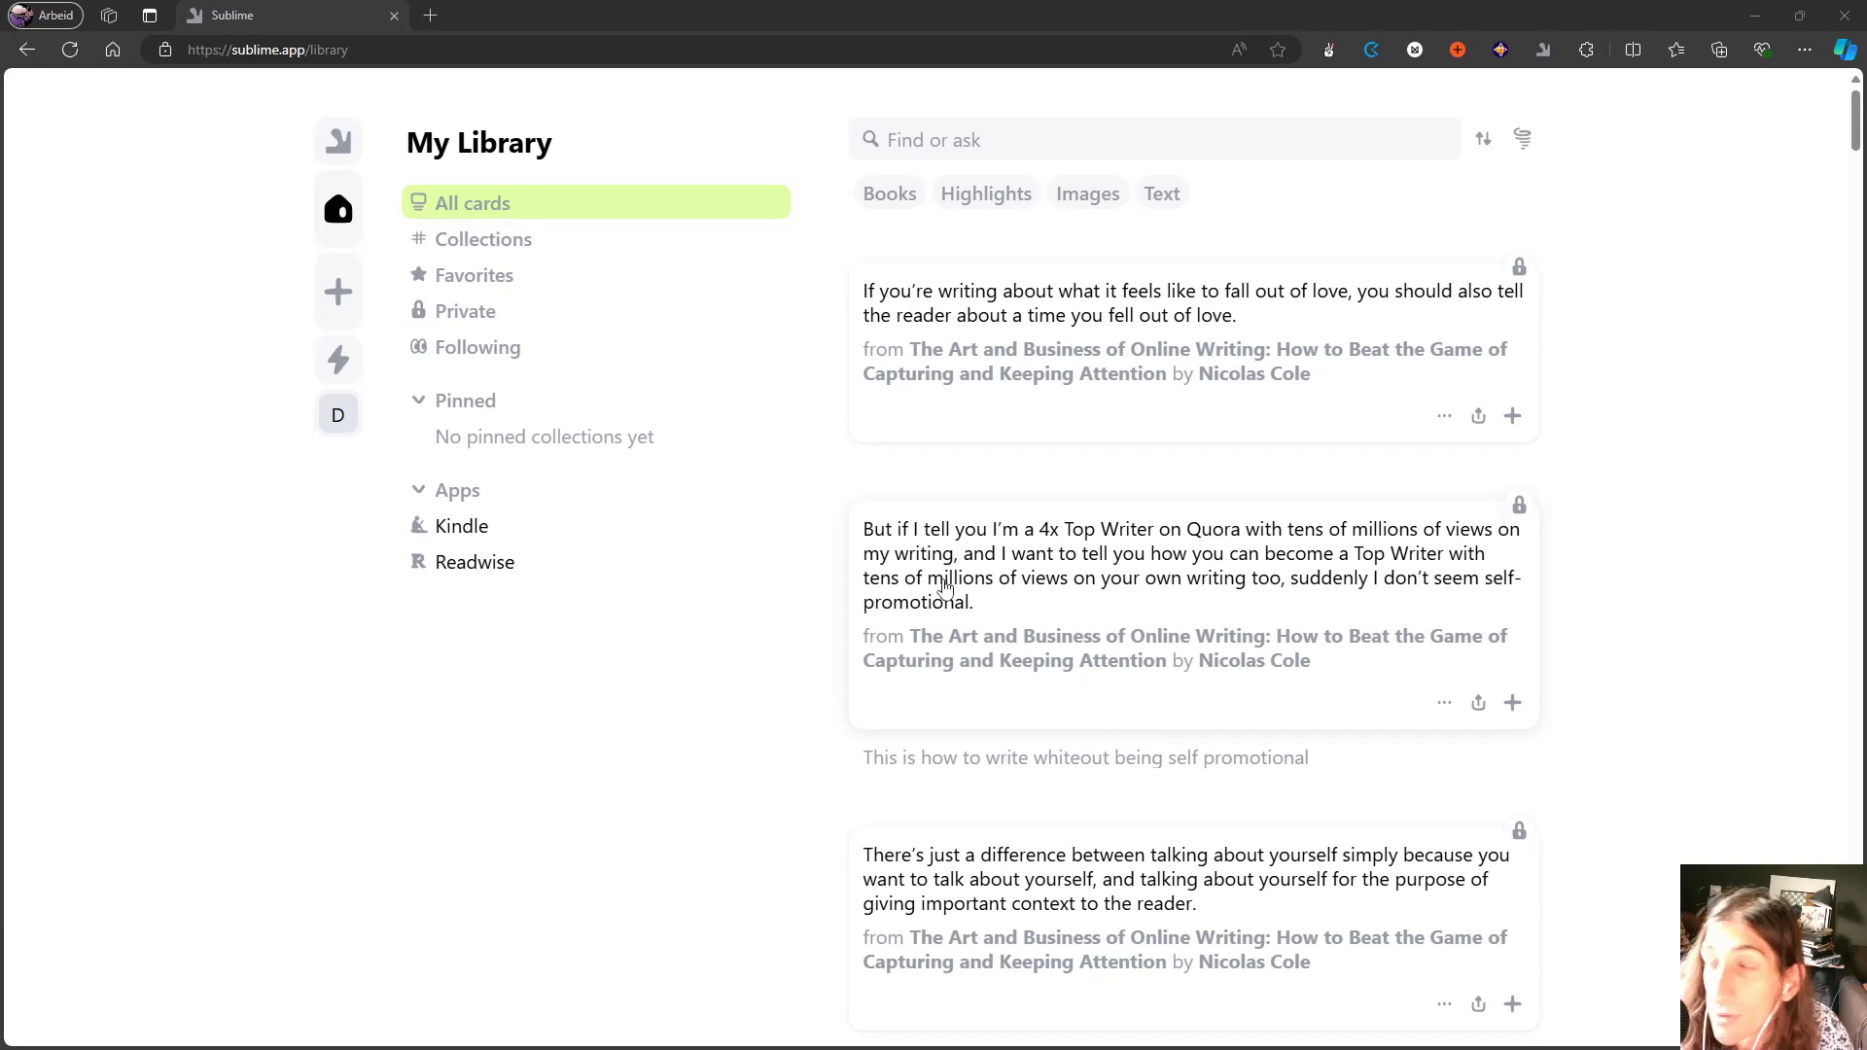
mouse_move(907, 634)
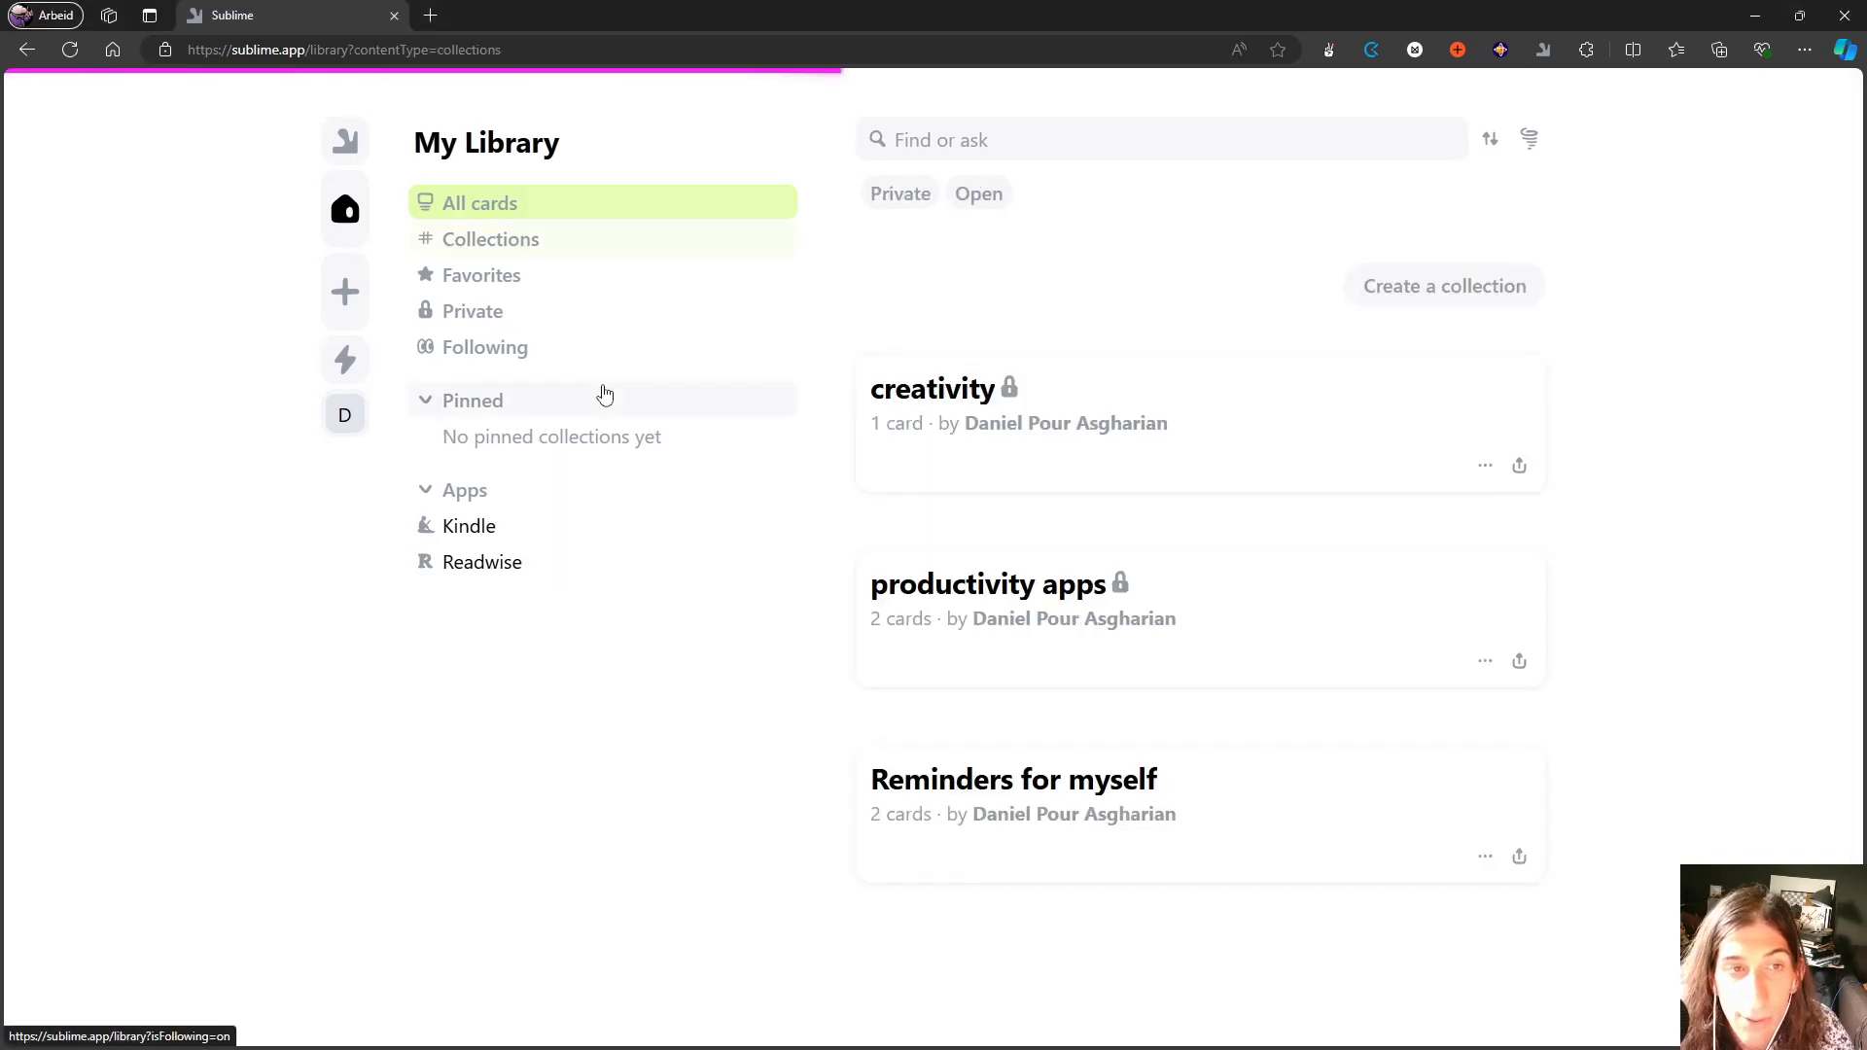
Show the library's collections overview with creativity, productivity apps and Reminders for myself.
click(490, 240)
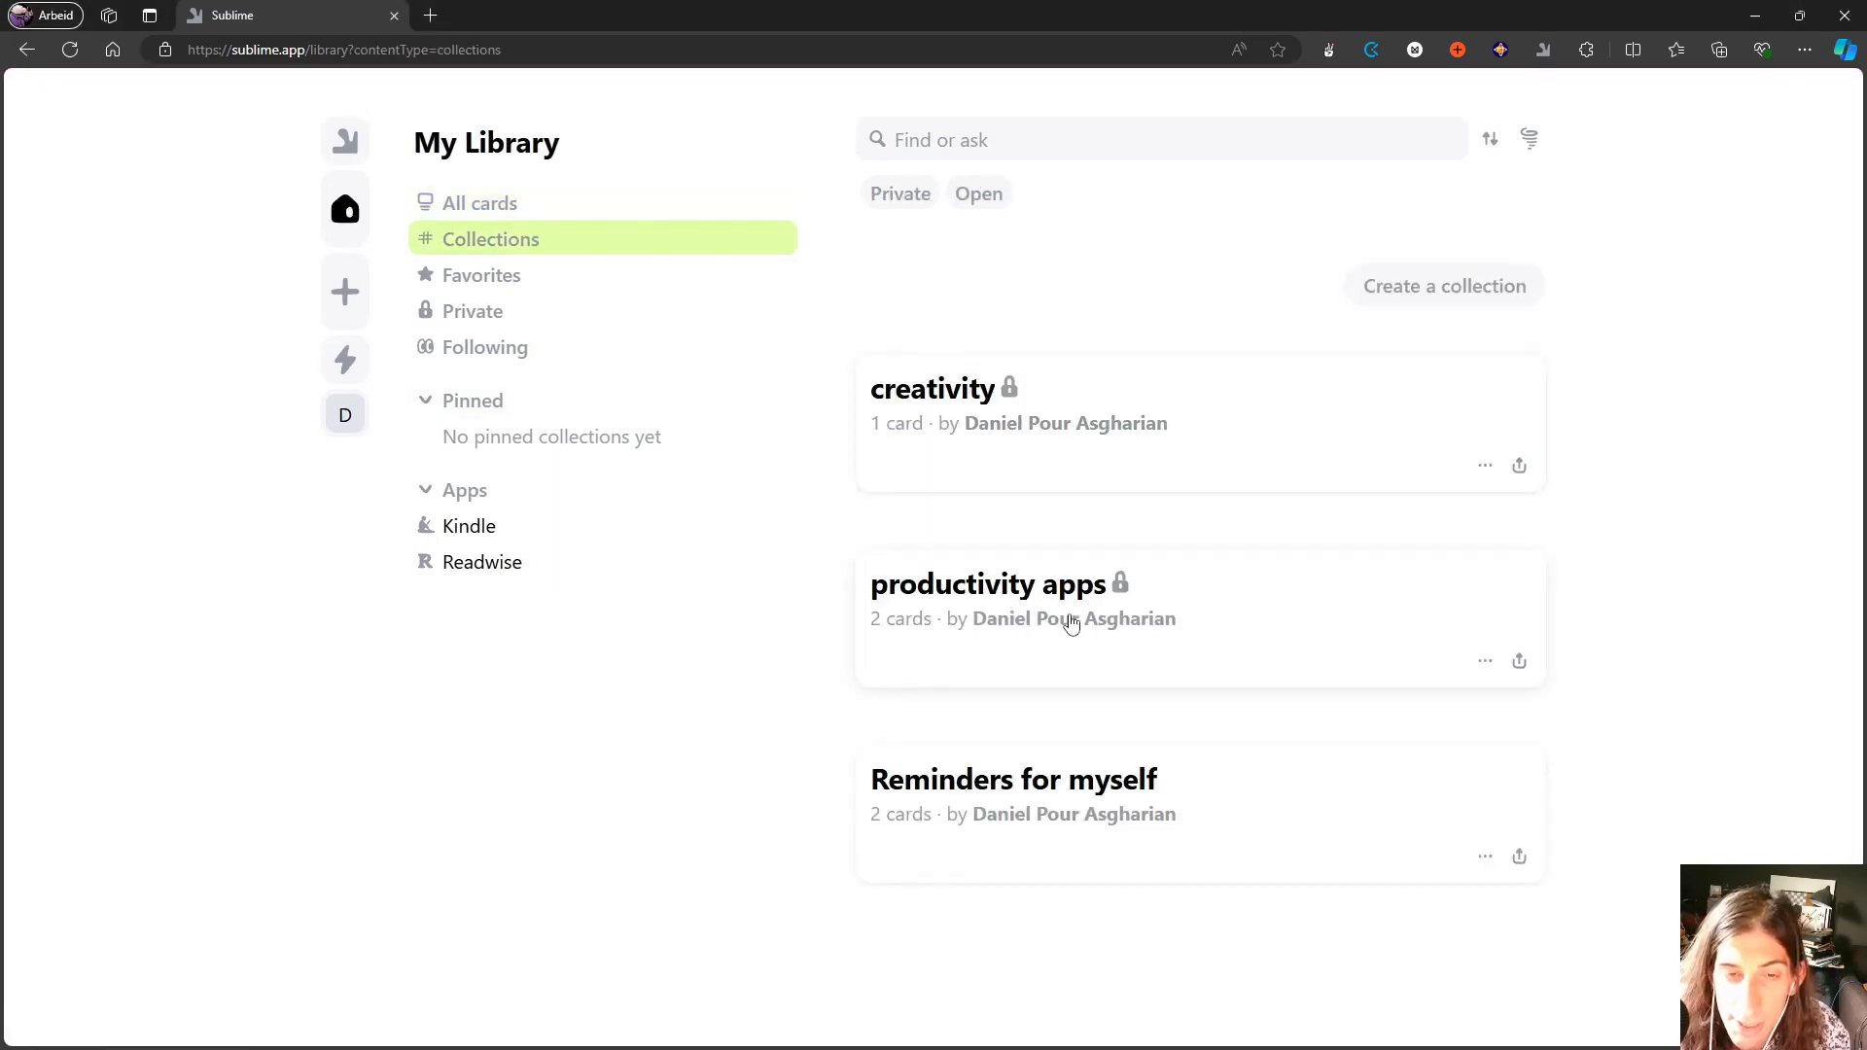
mouse_move(1073, 677)
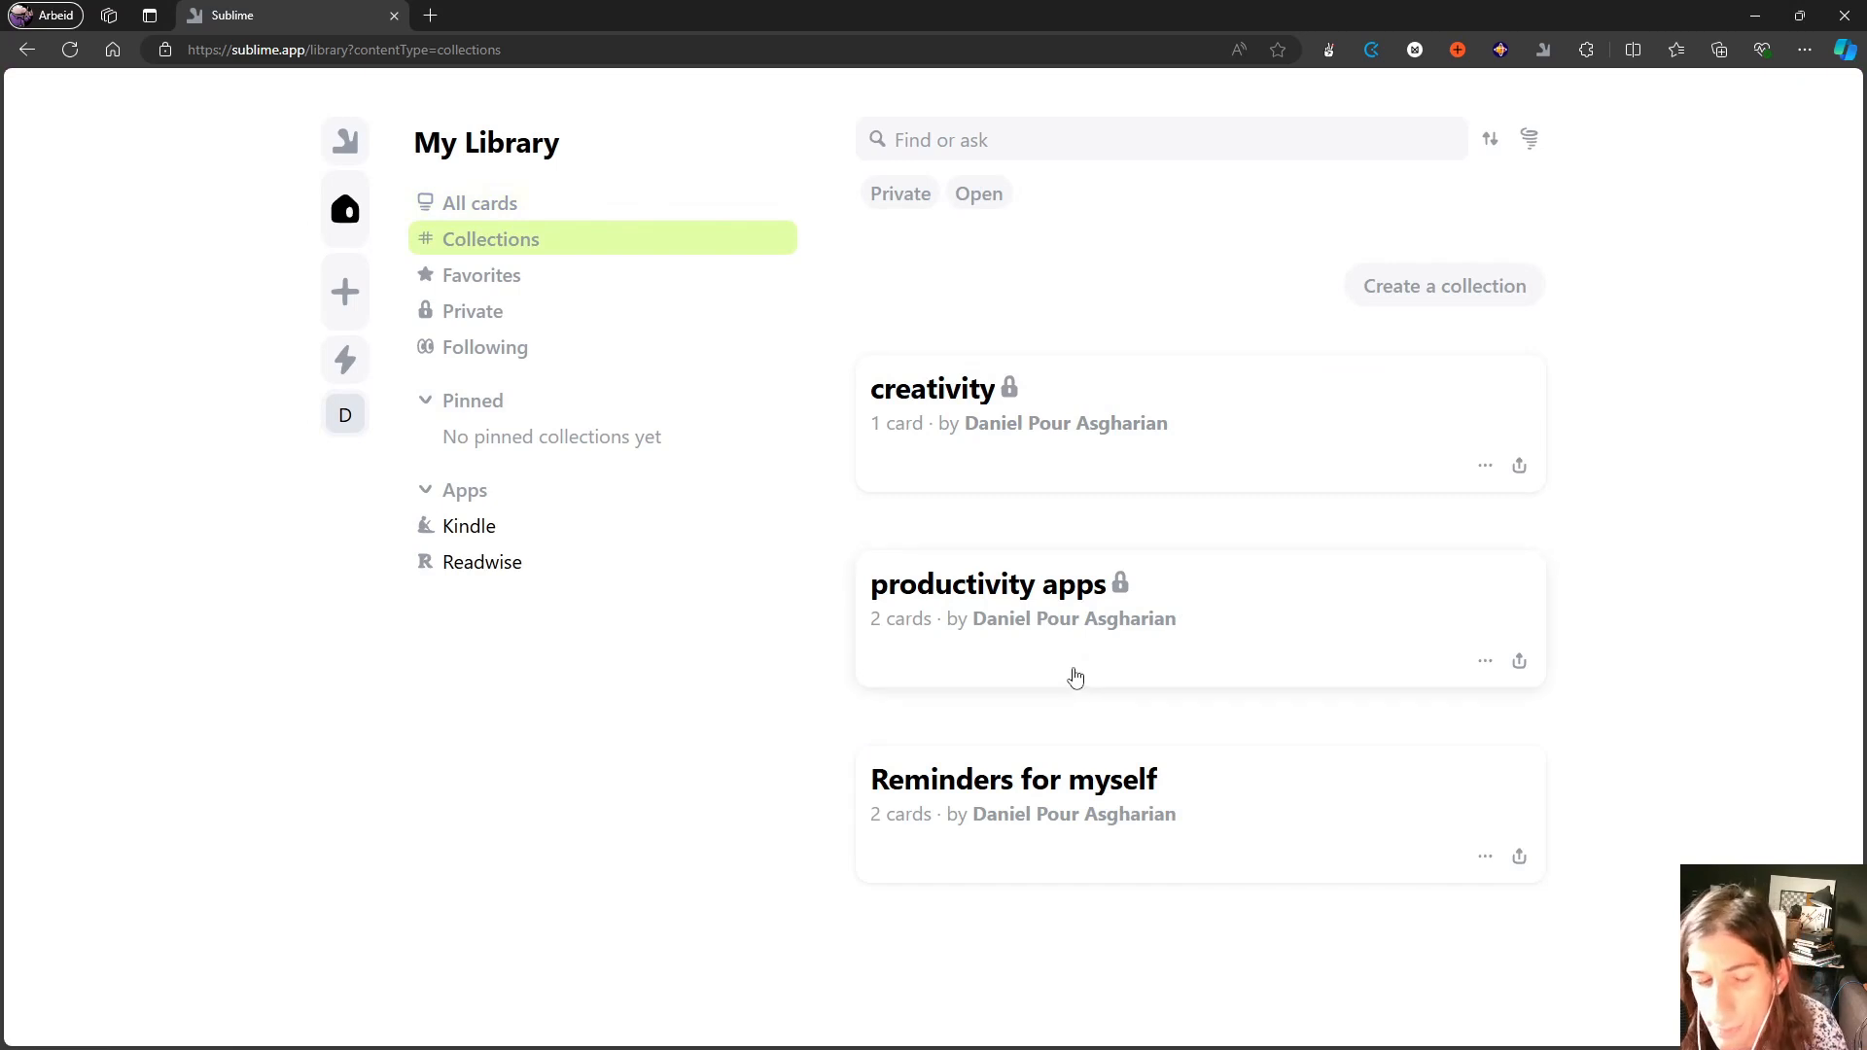
mouse_move(1050, 685)
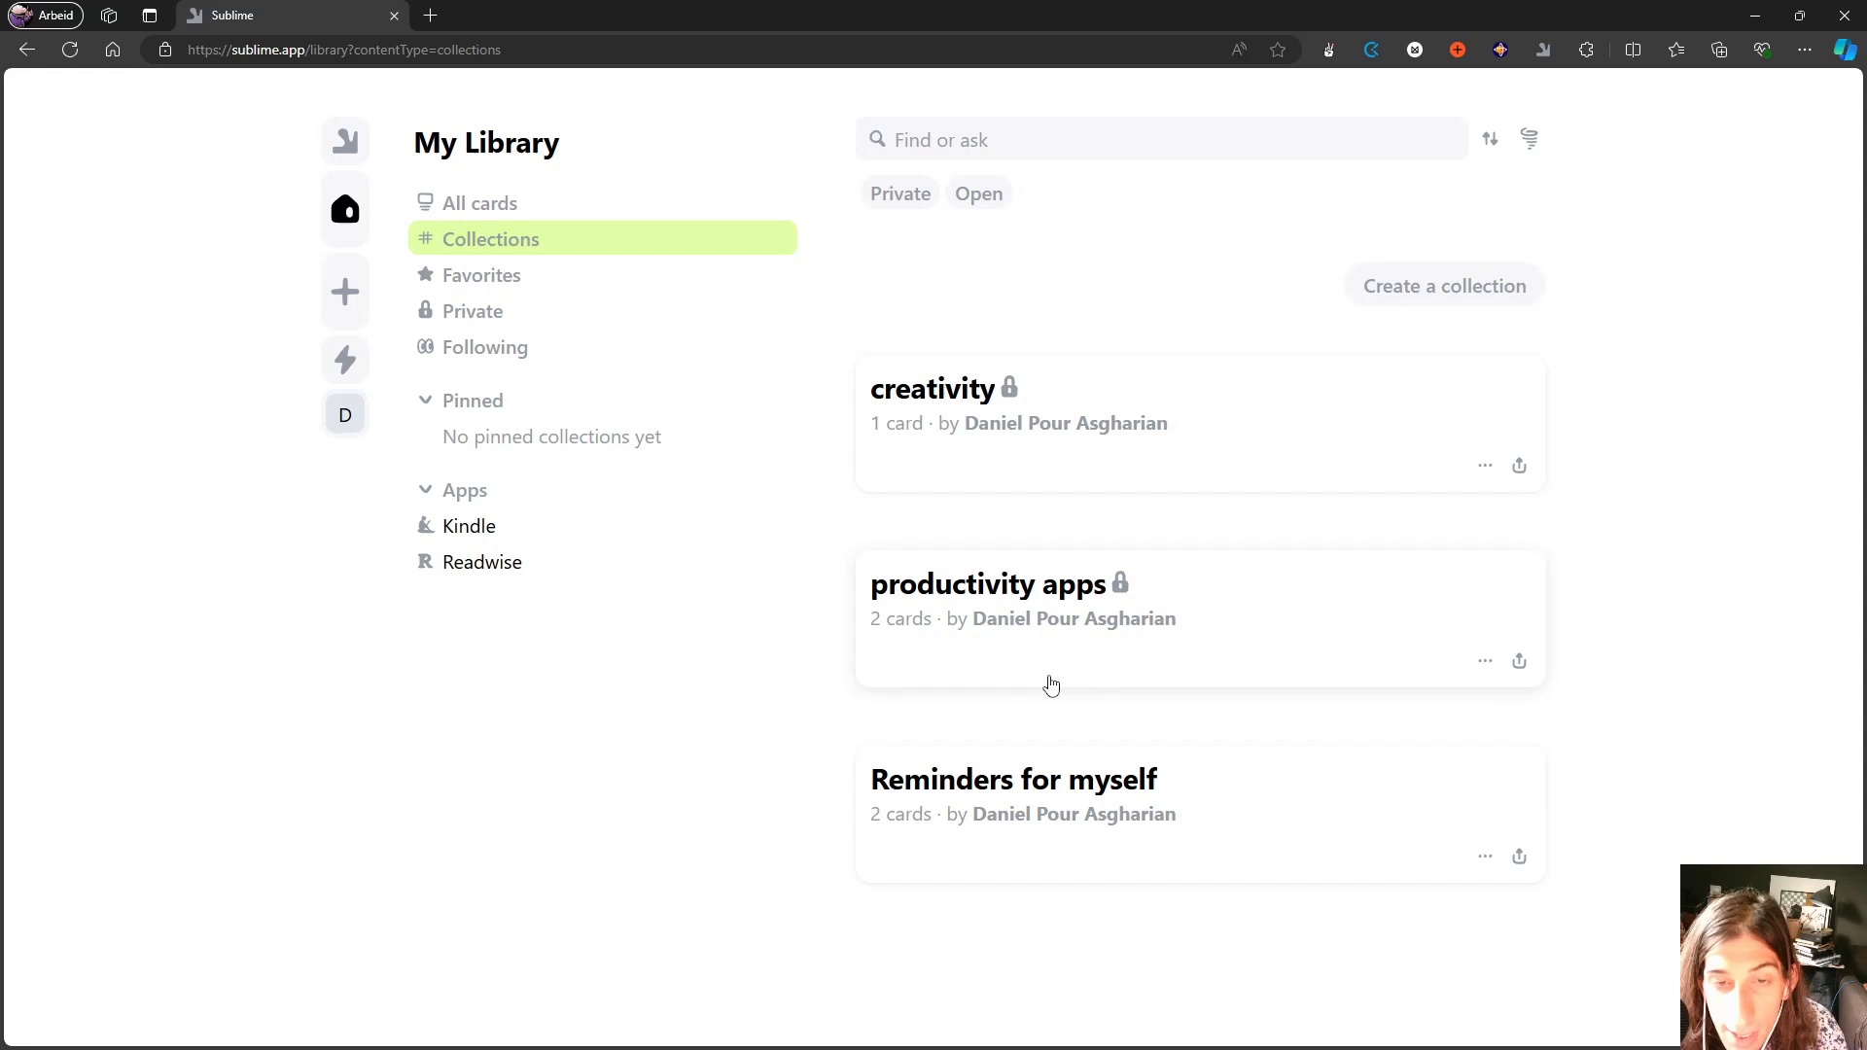
mouse_move(1046, 681)
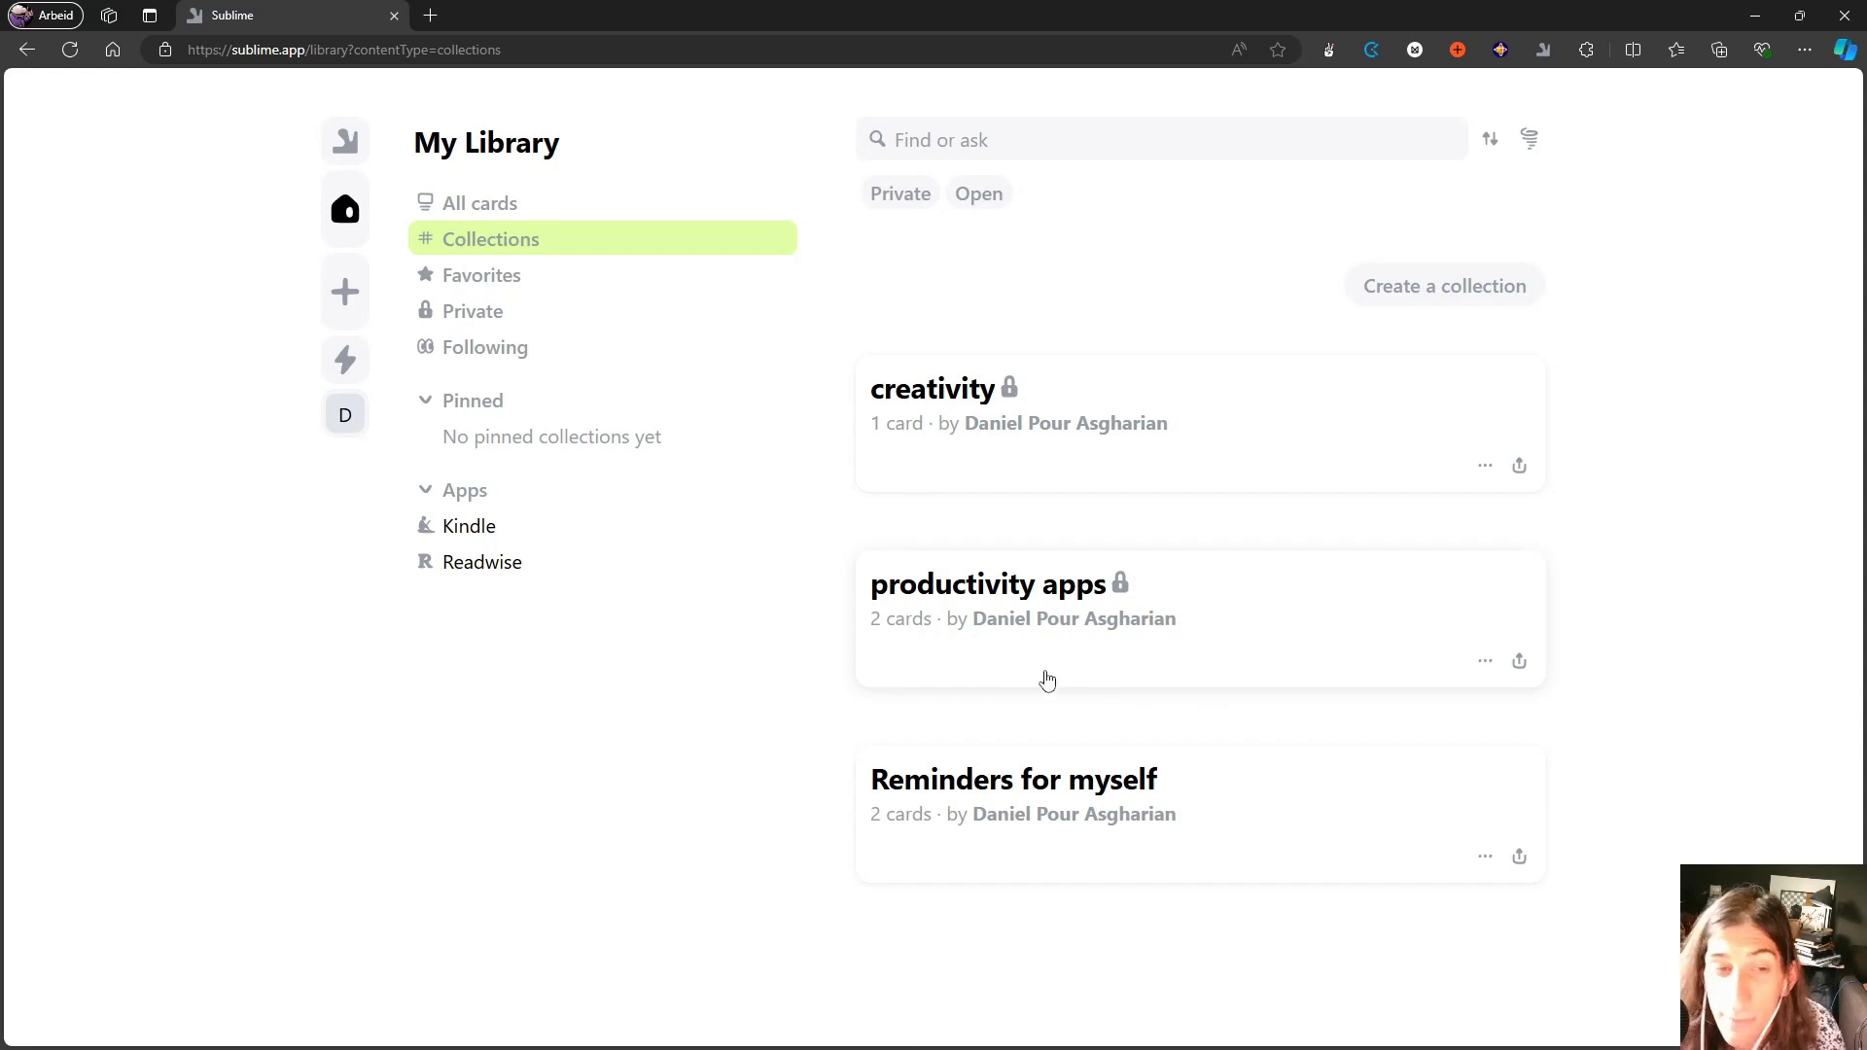
mouse_move(959, 617)
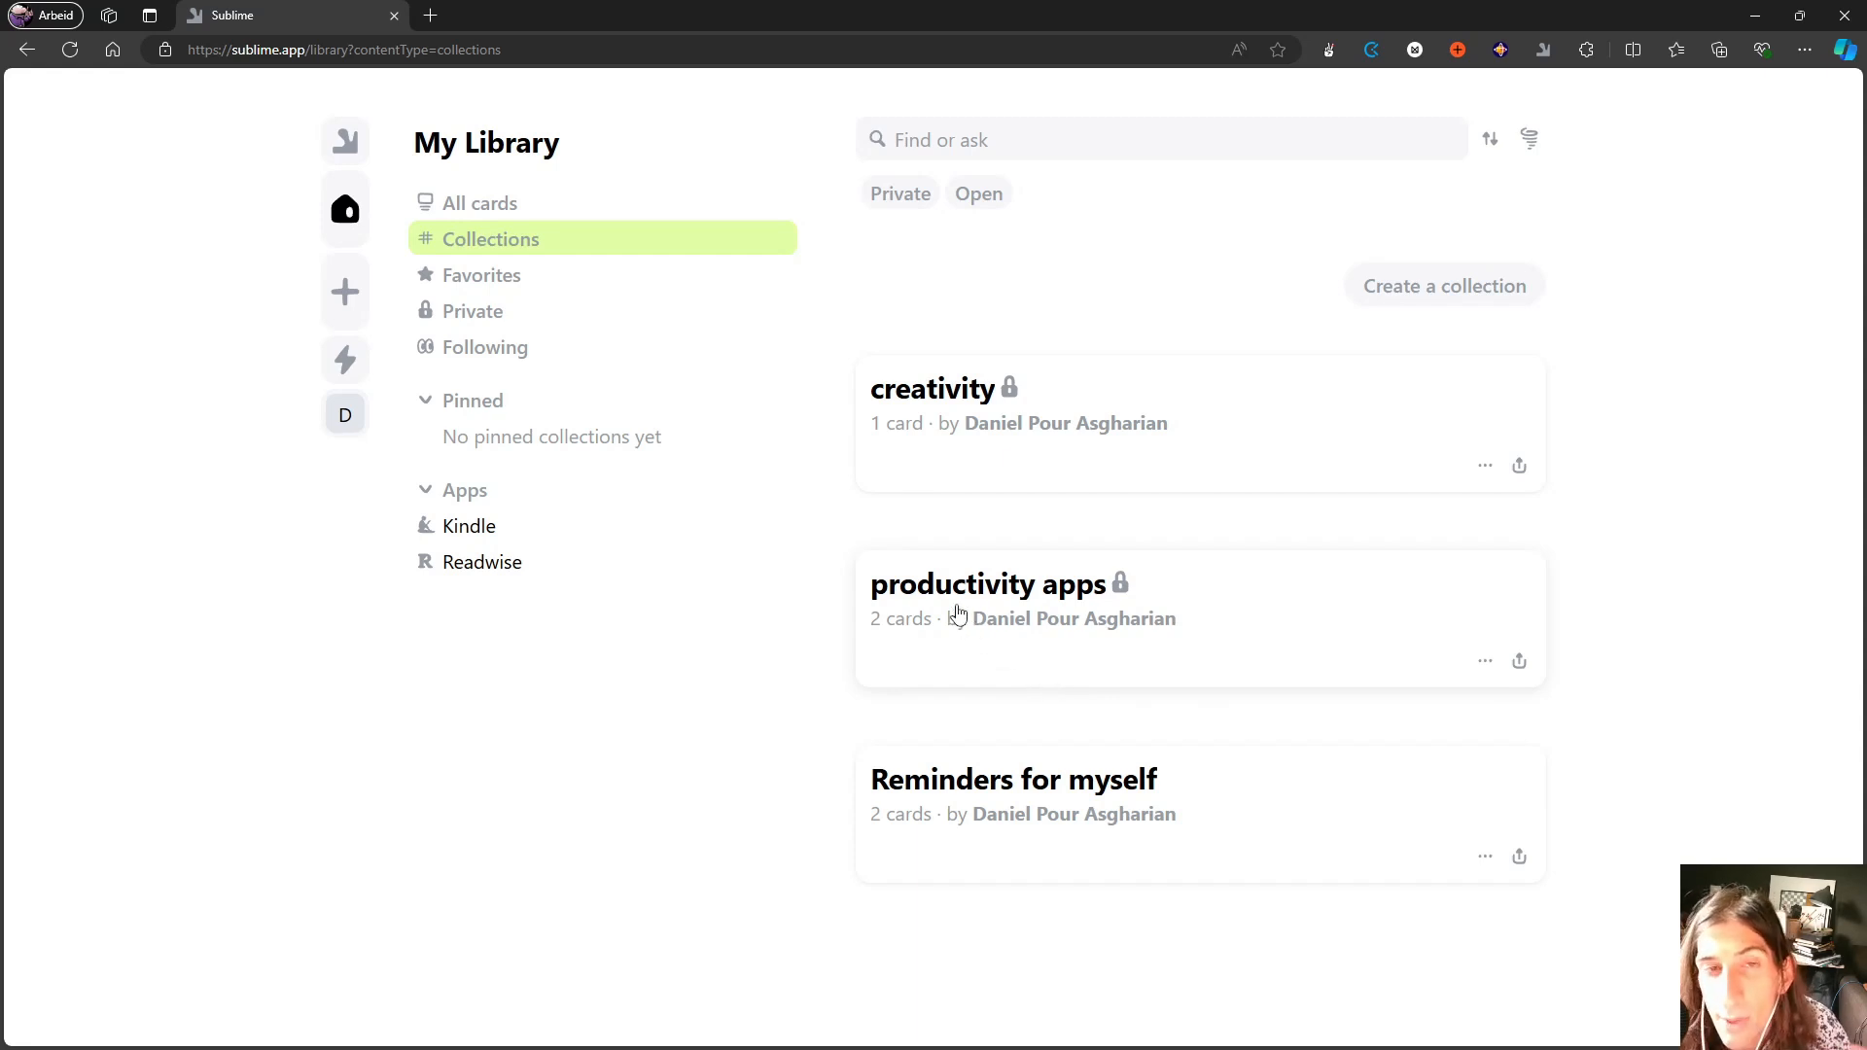
mouse_move(959, 578)
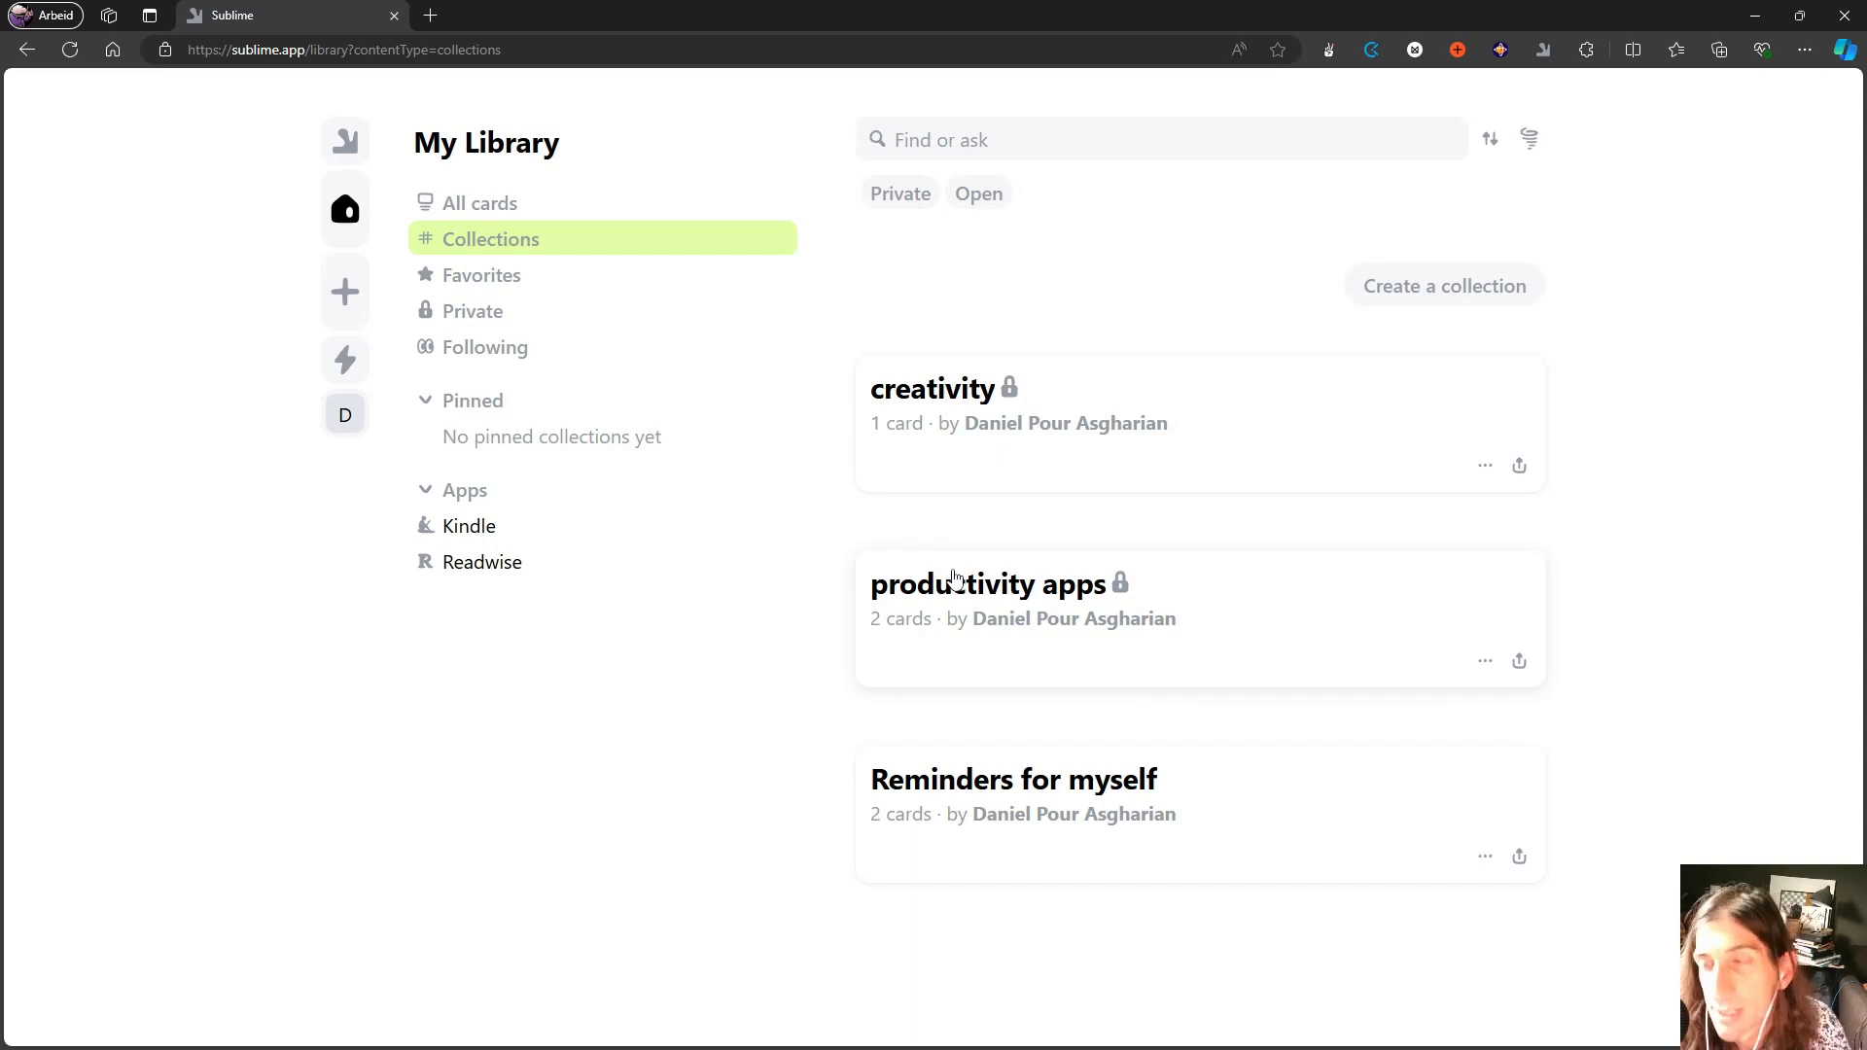
mouse_move(961, 588)
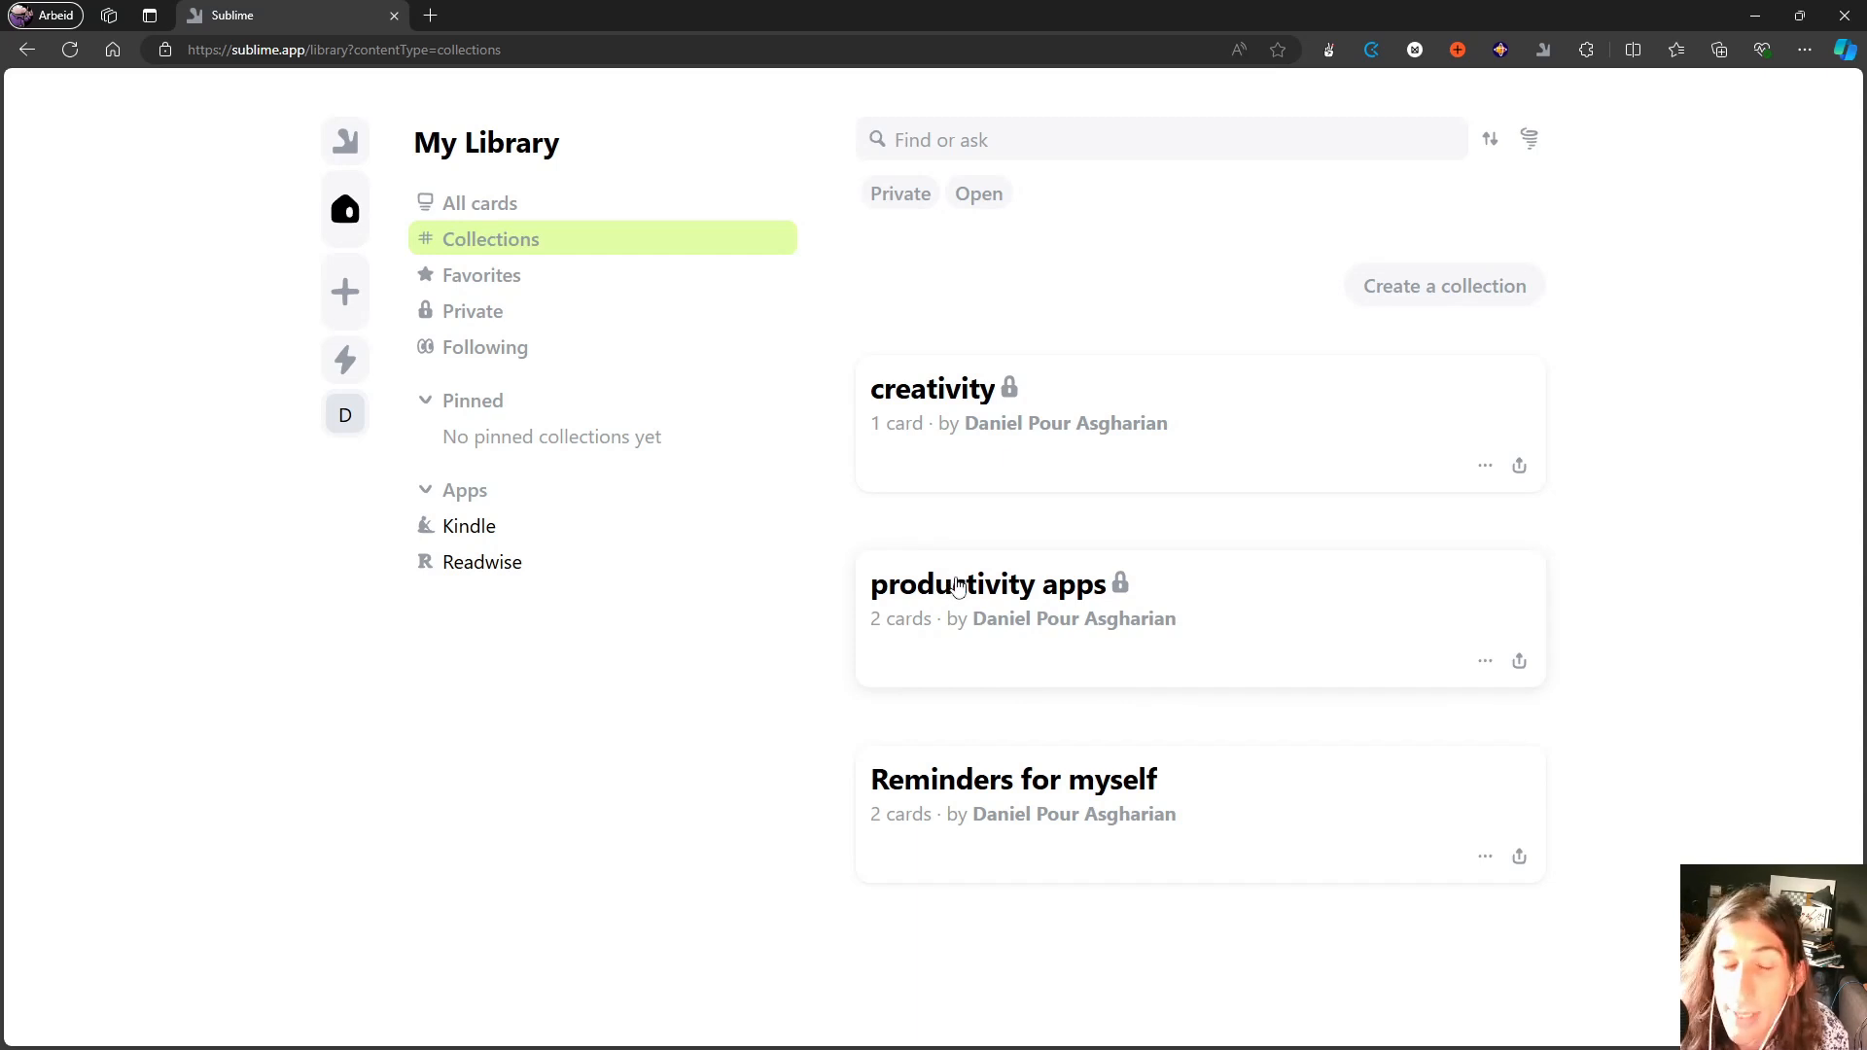
mouse_move(979, 806)
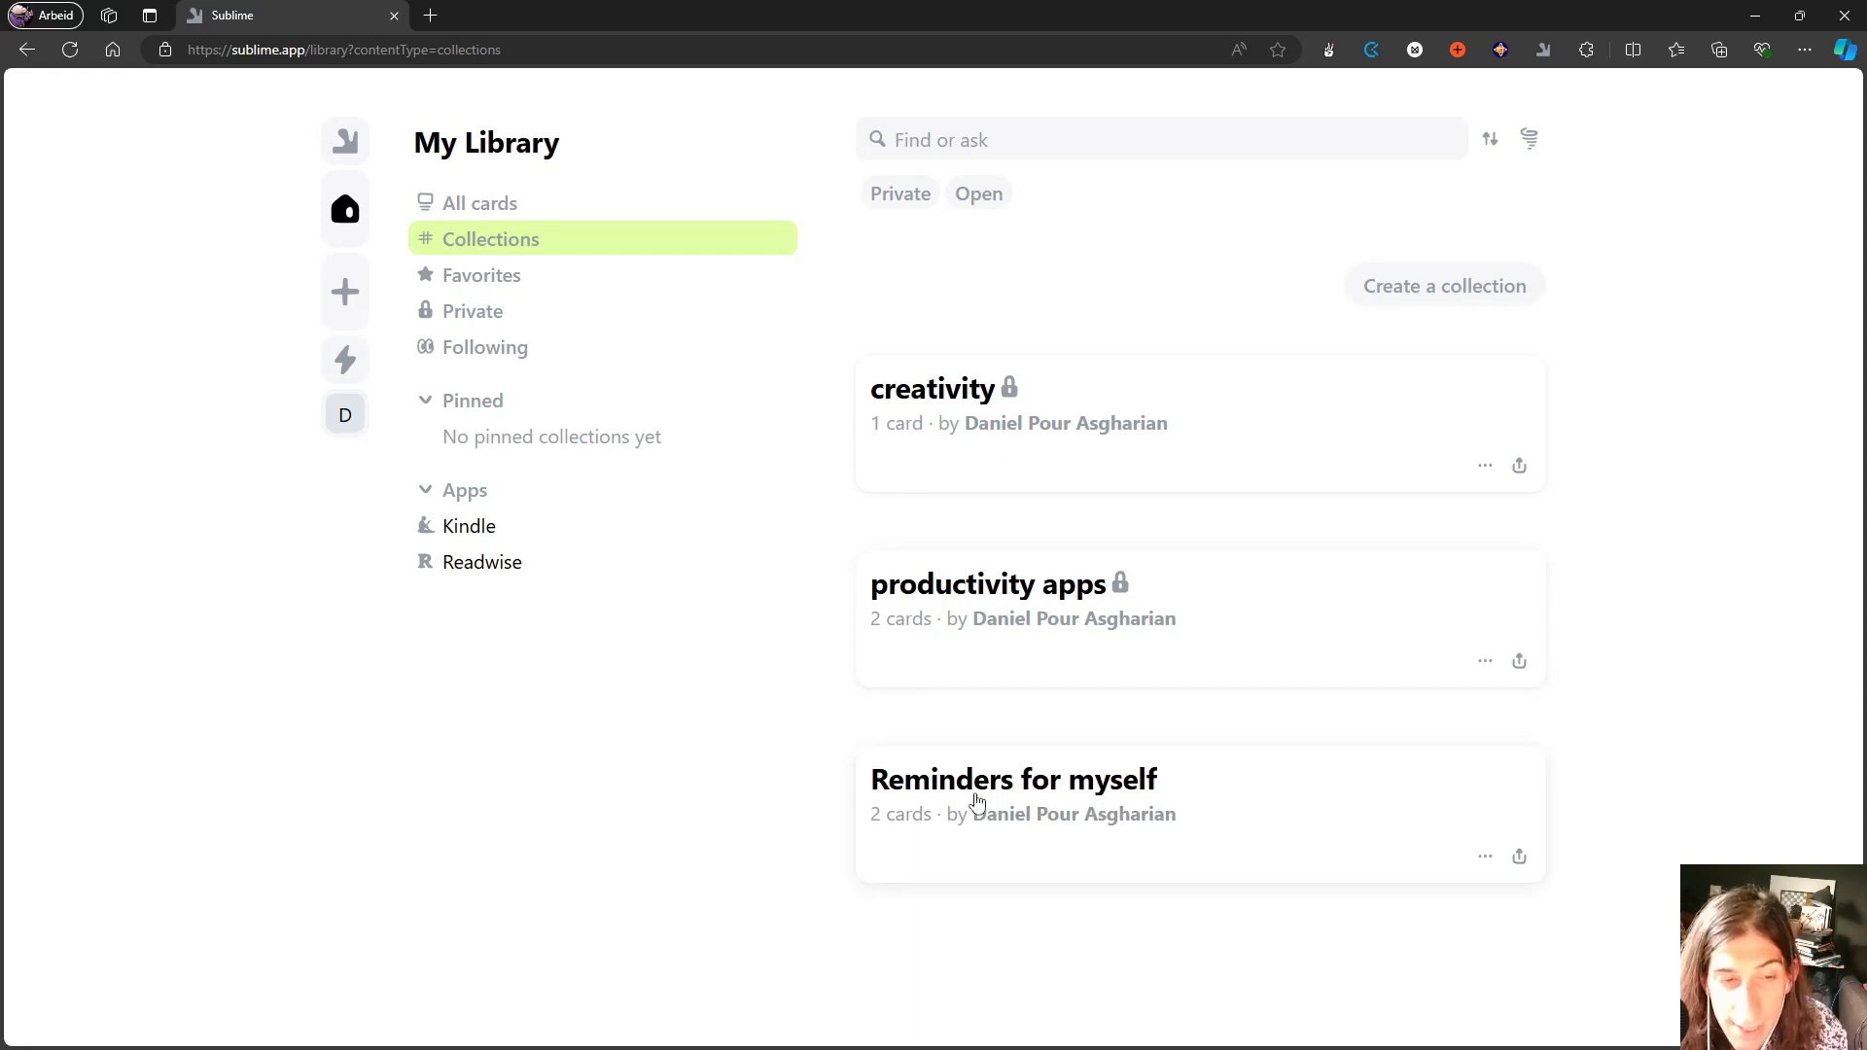
mouse_move(957, 794)
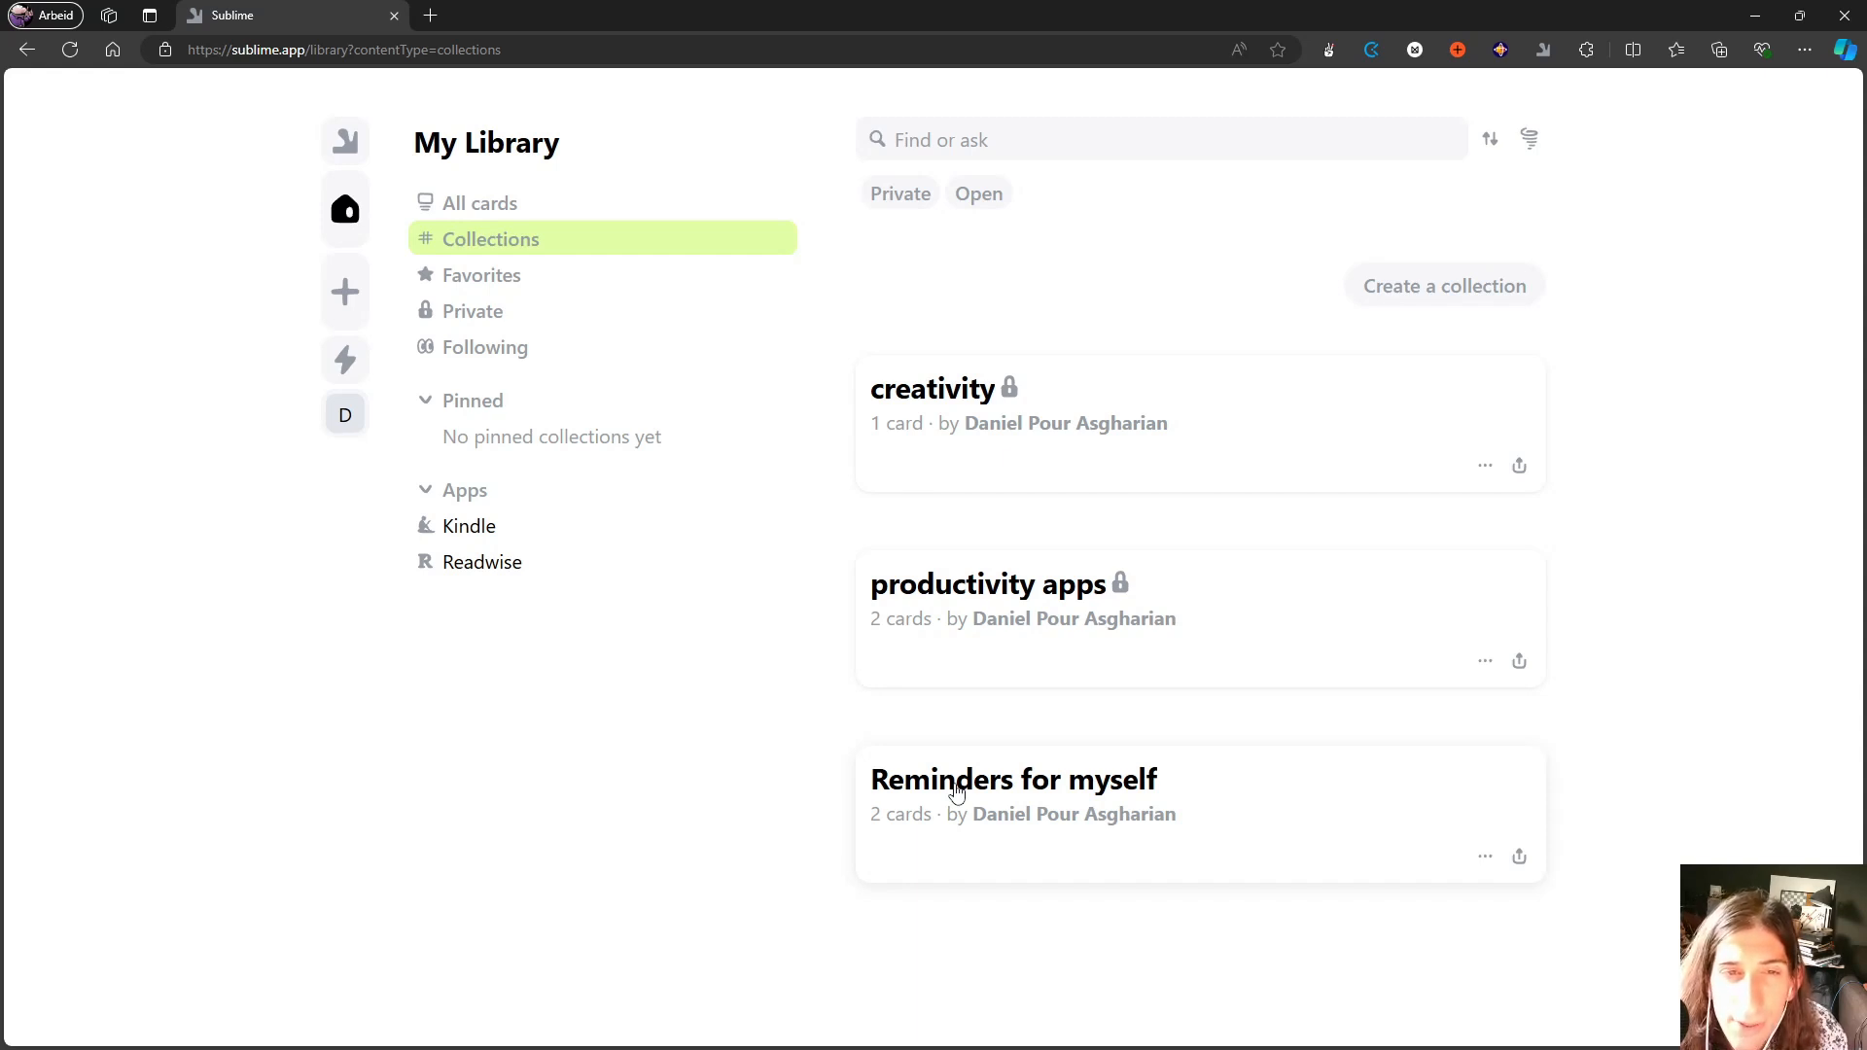
mouse_move(1023, 280)
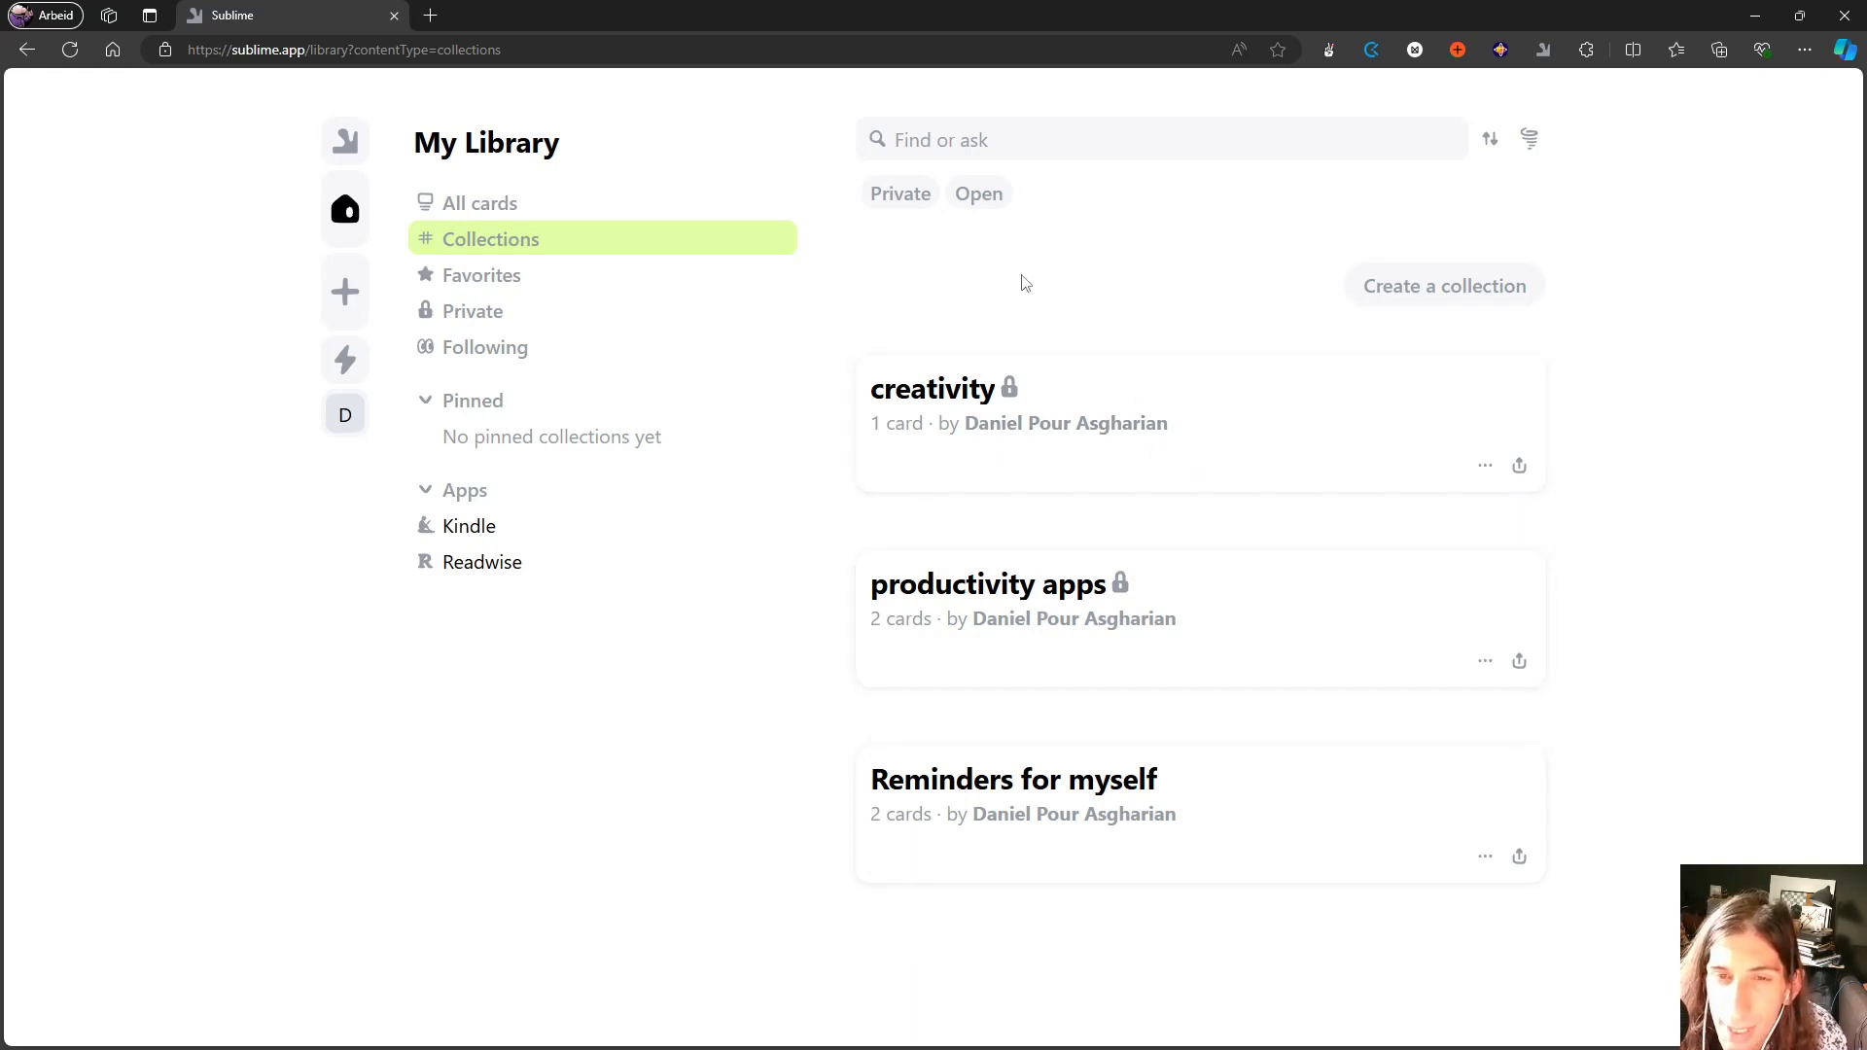
mouse_move(1587, 319)
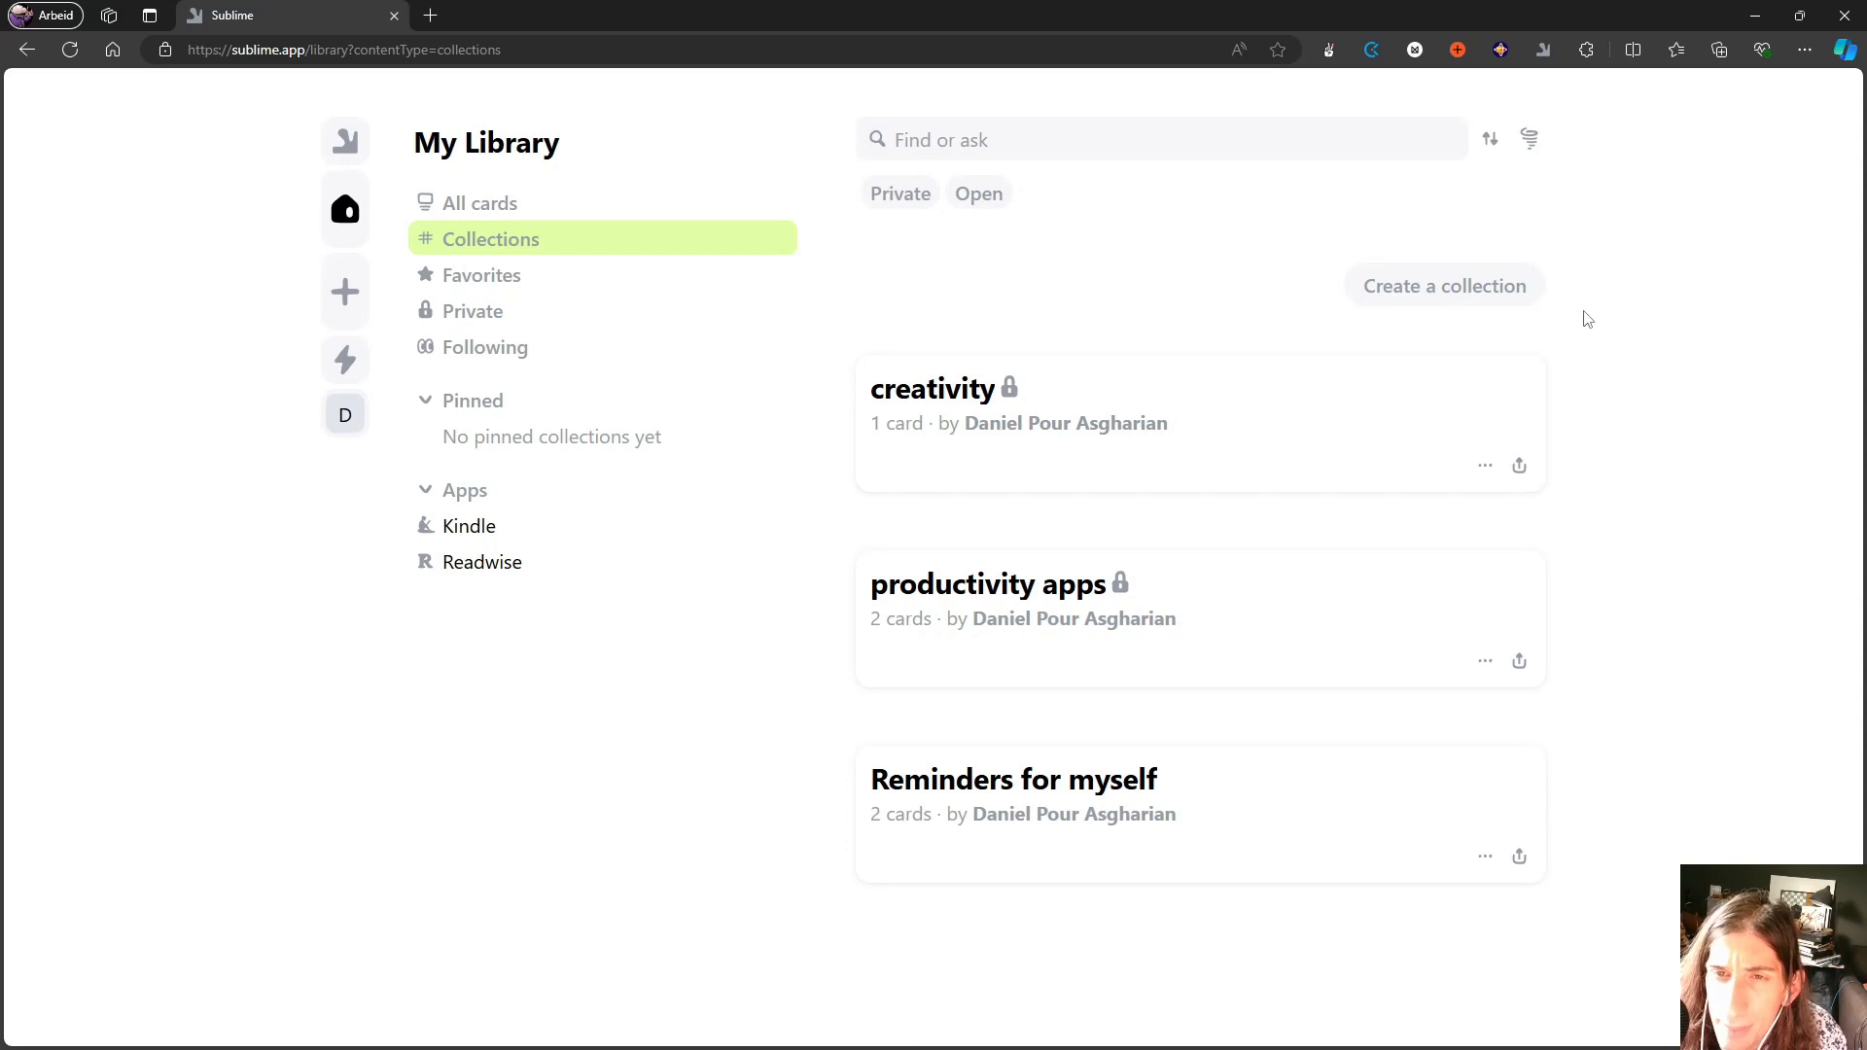
mouse_move(1038, 377)
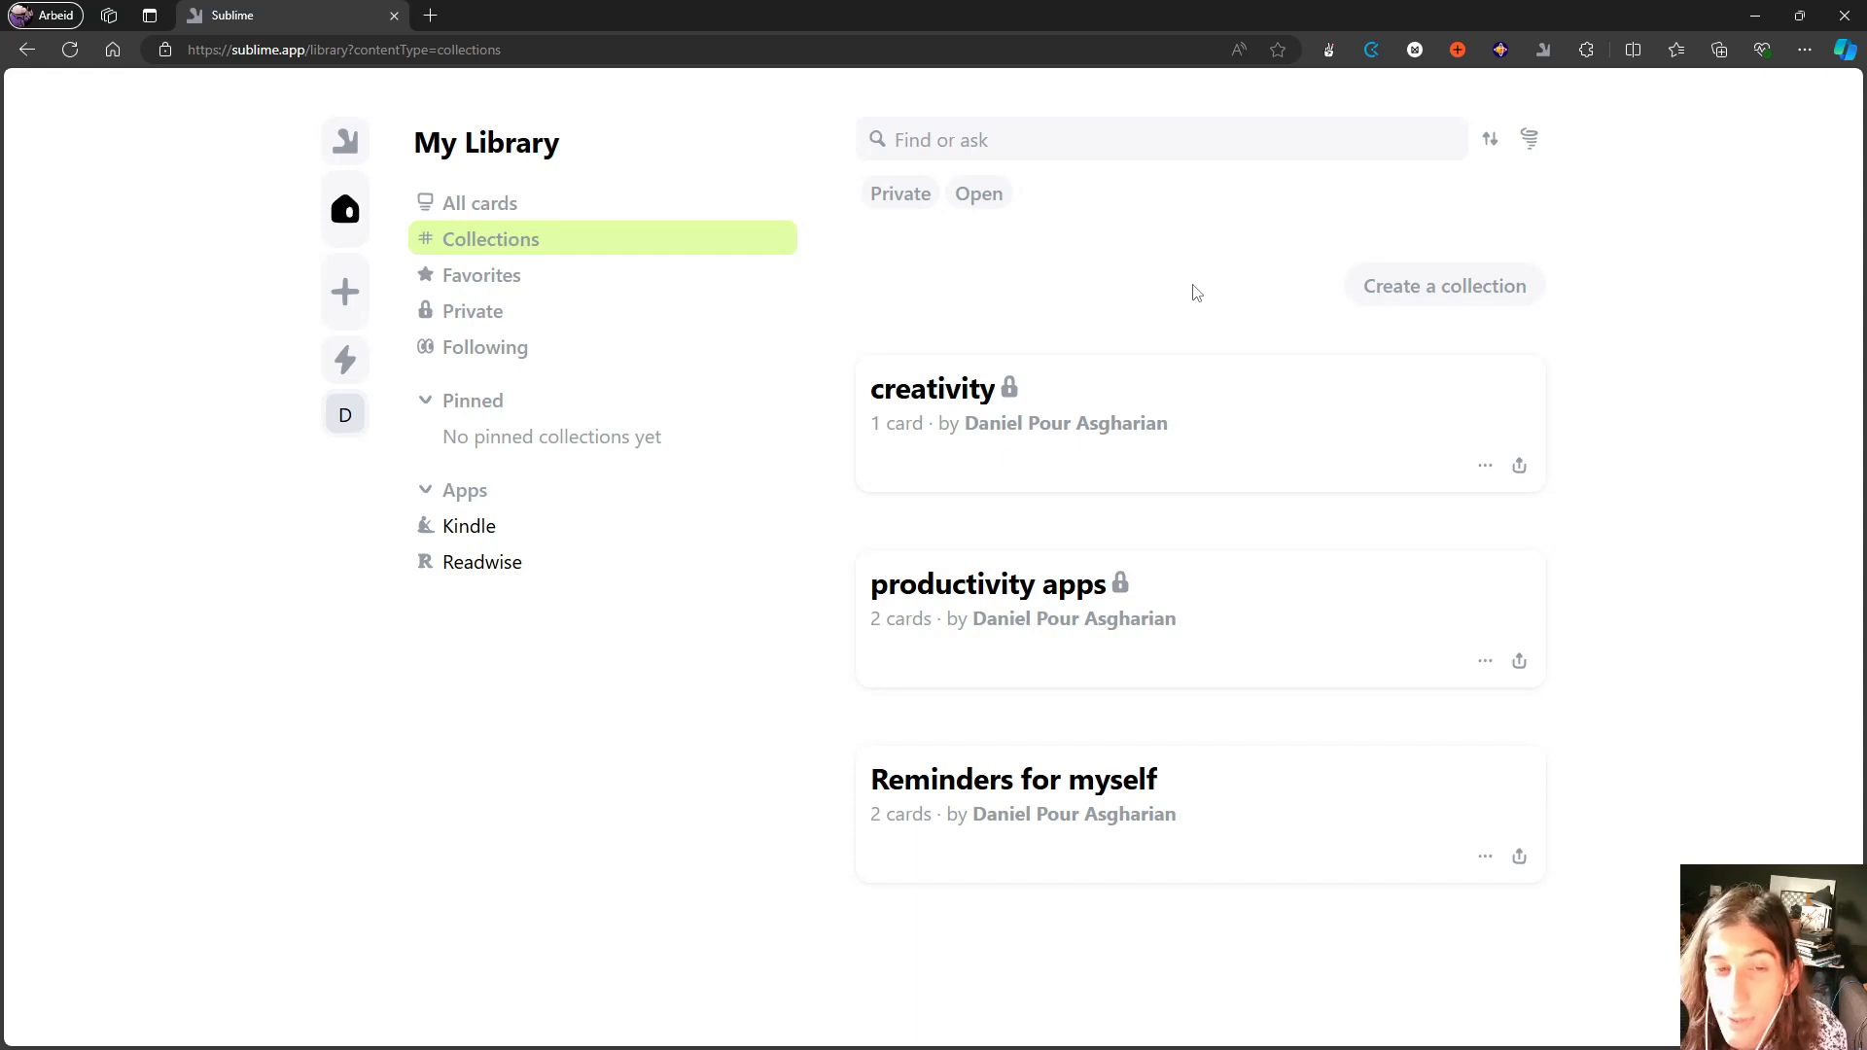
mouse_move(1075, 307)
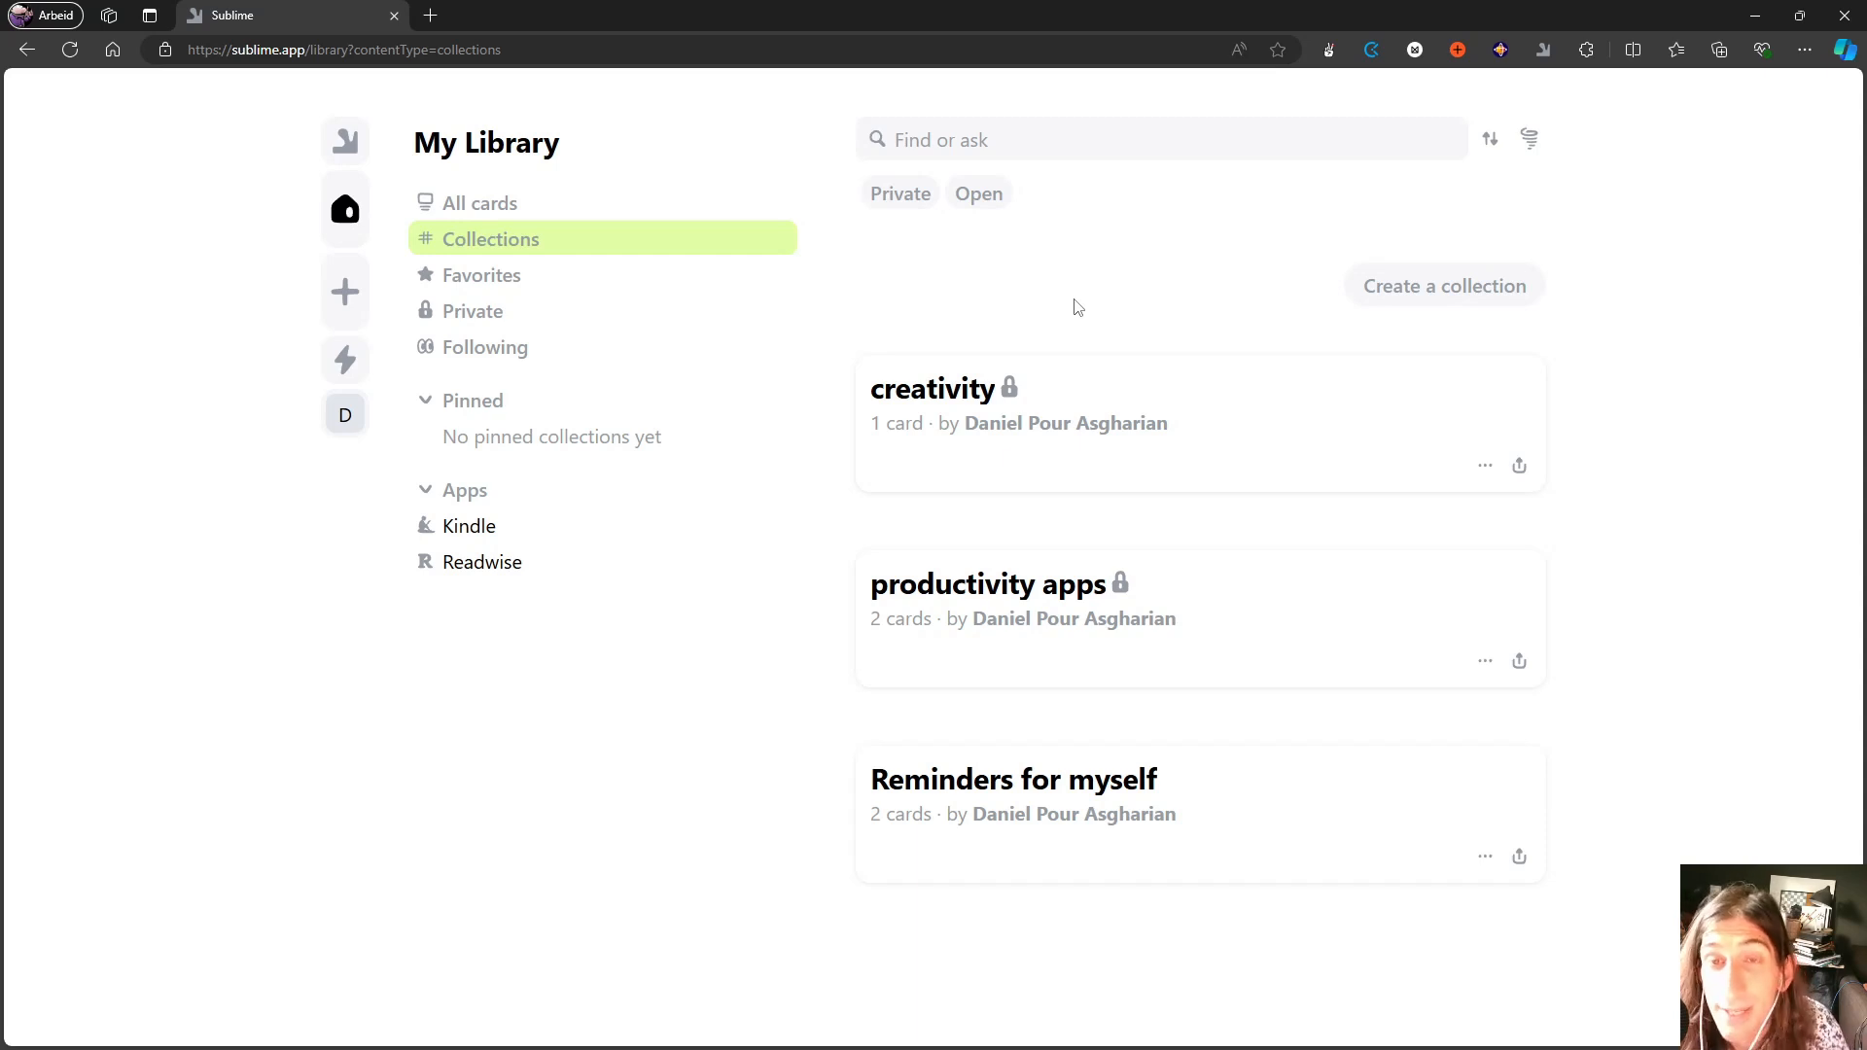
mouse_move(1080, 362)
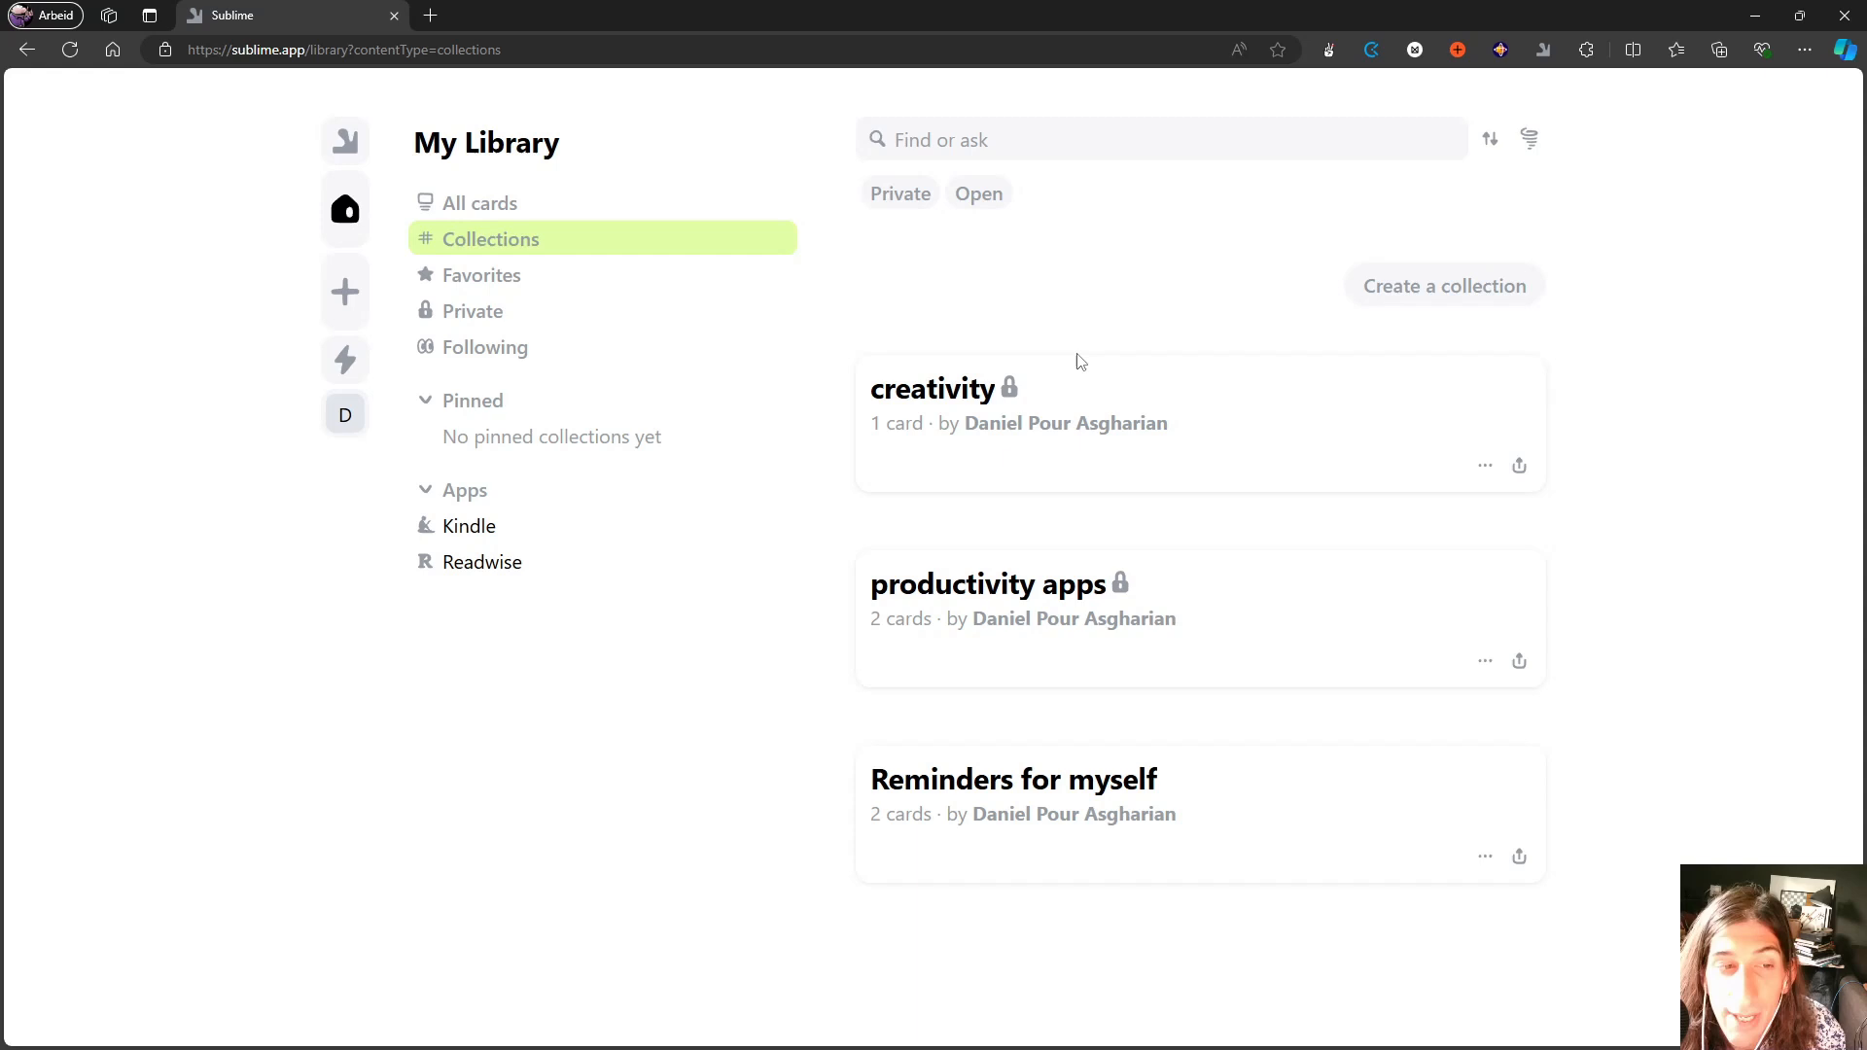
mouse_move(1031, 336)
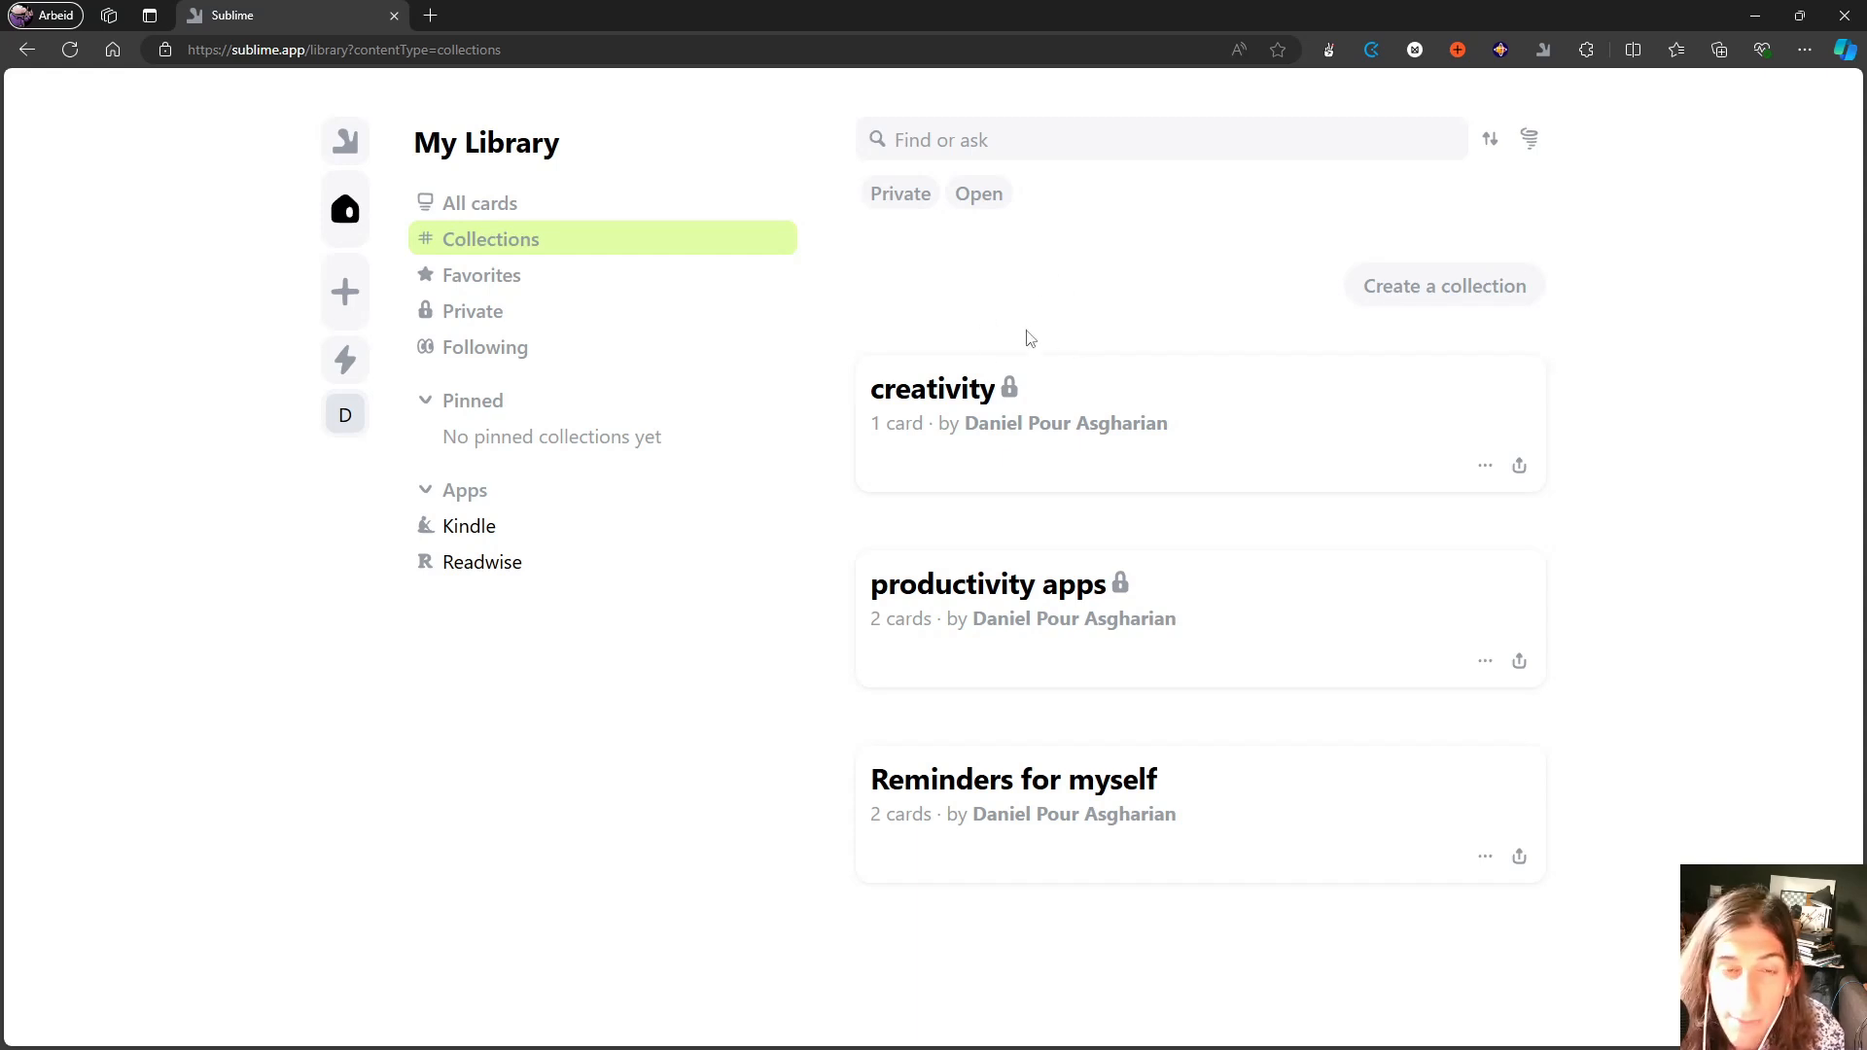
mouse_move(1023, 306)
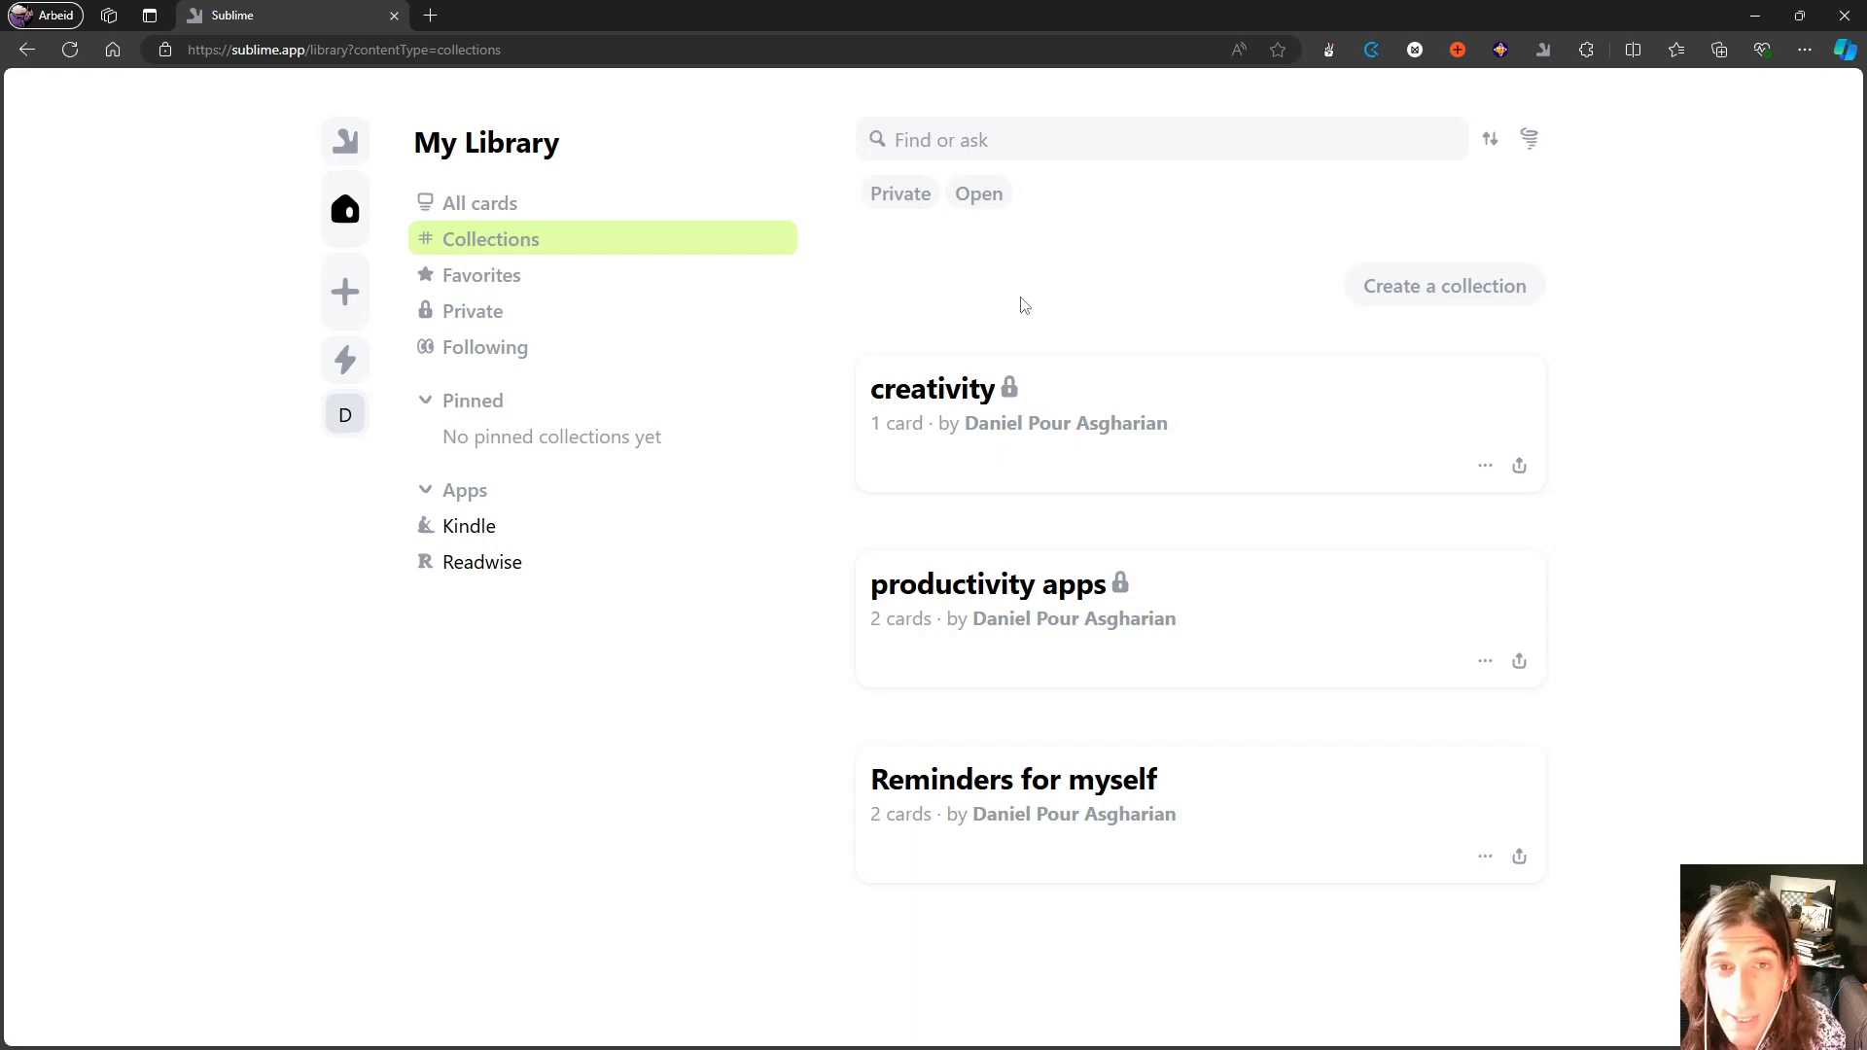
mouse_move(1002, 299)
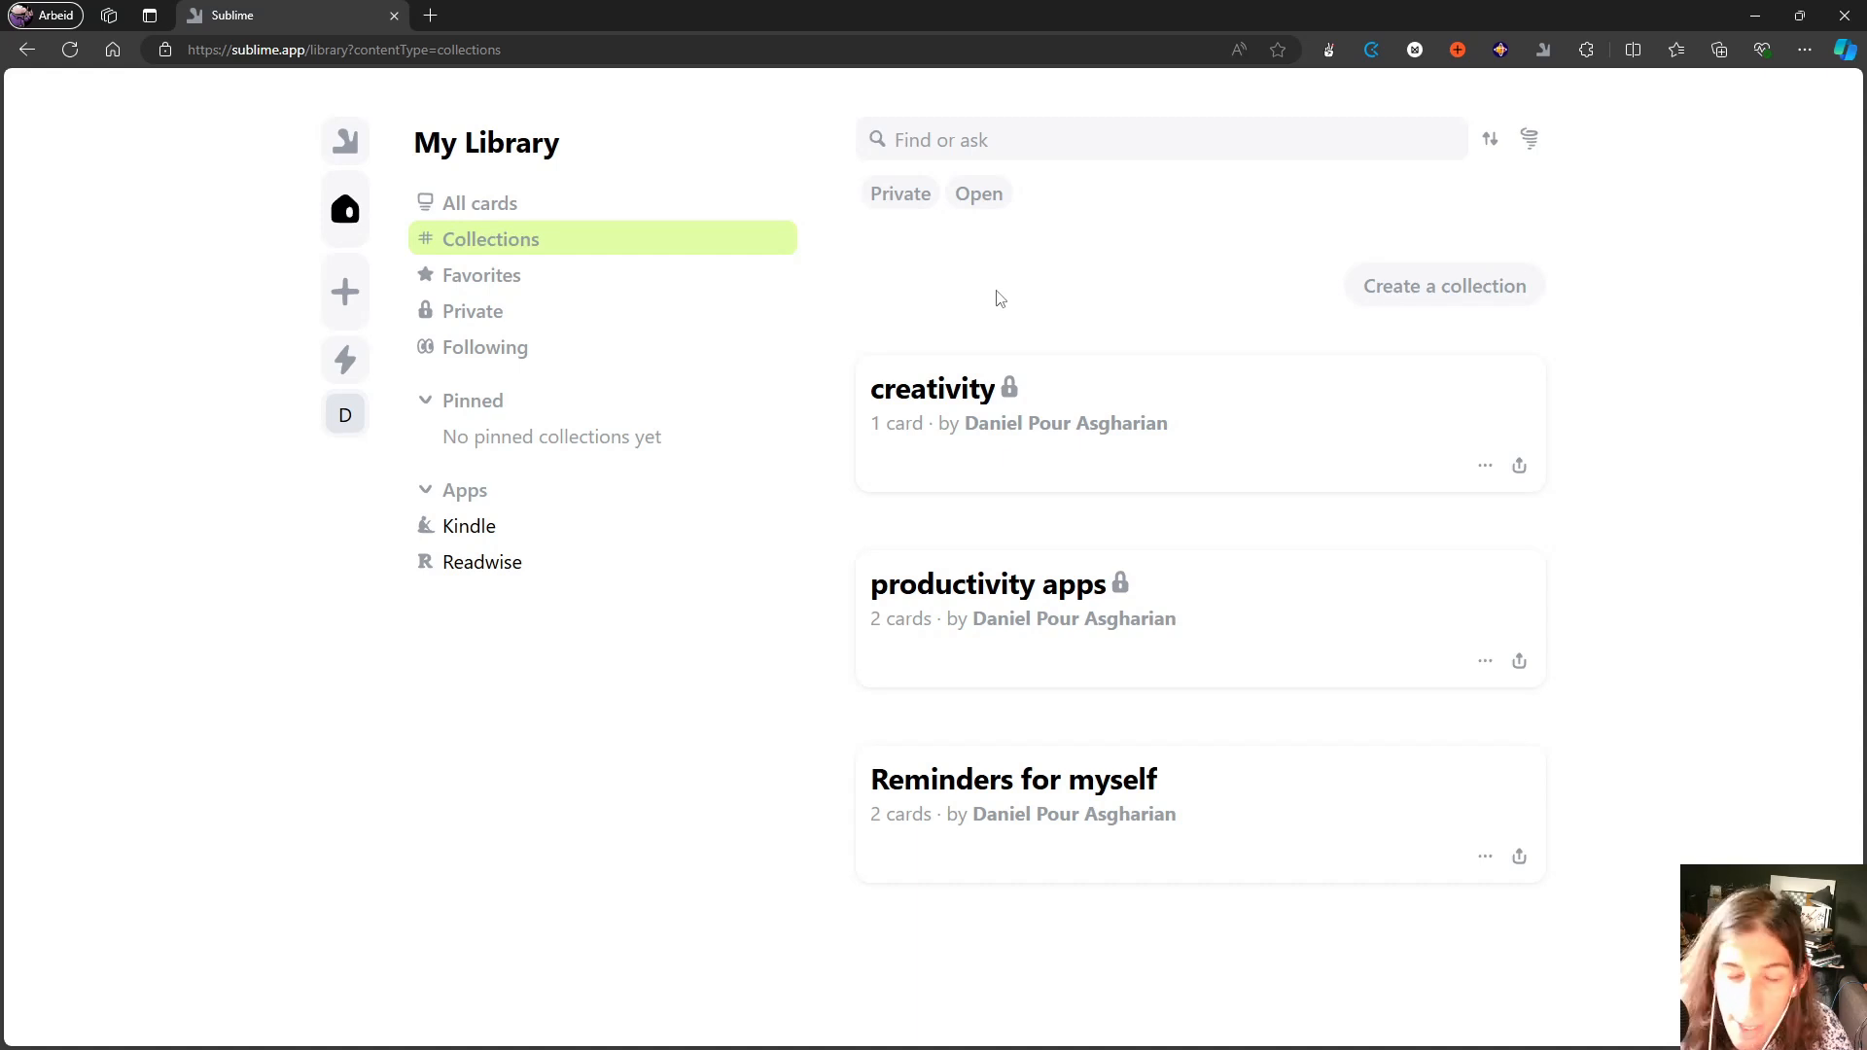
mouse_move(1065, 335)
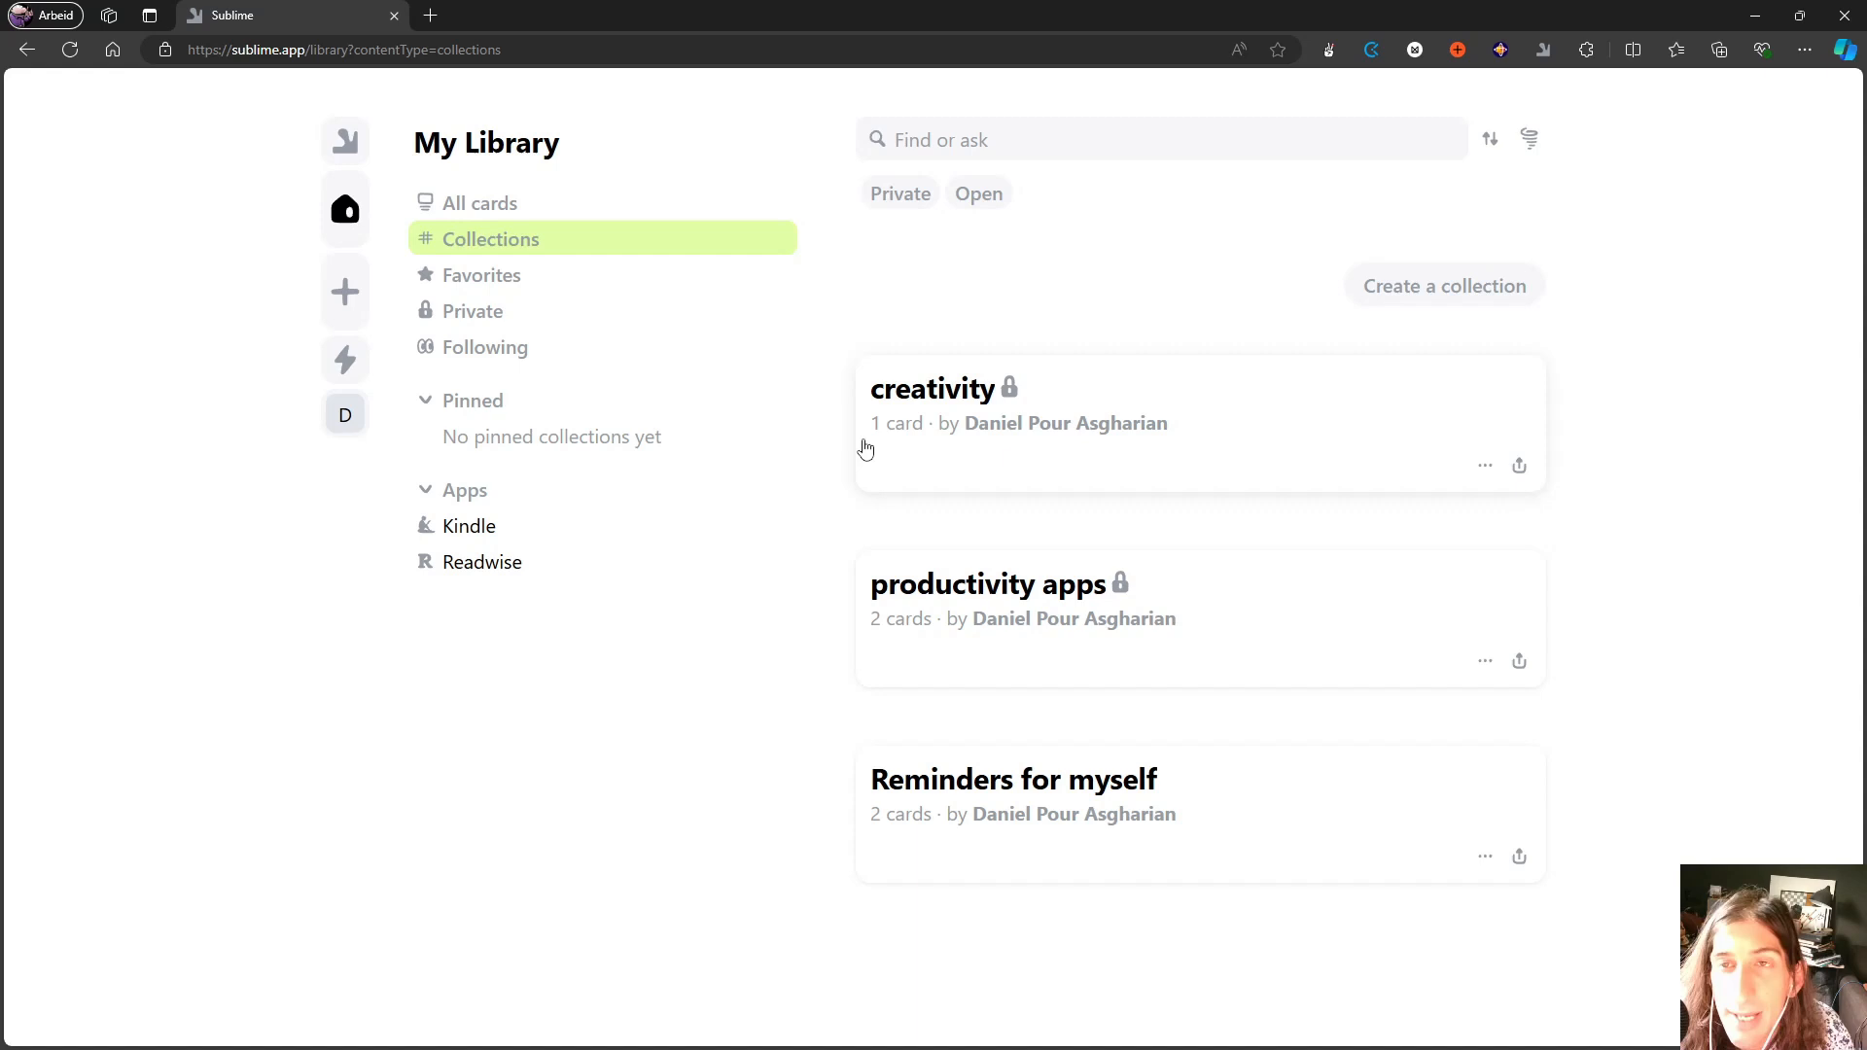
mouse_move(373, 153)
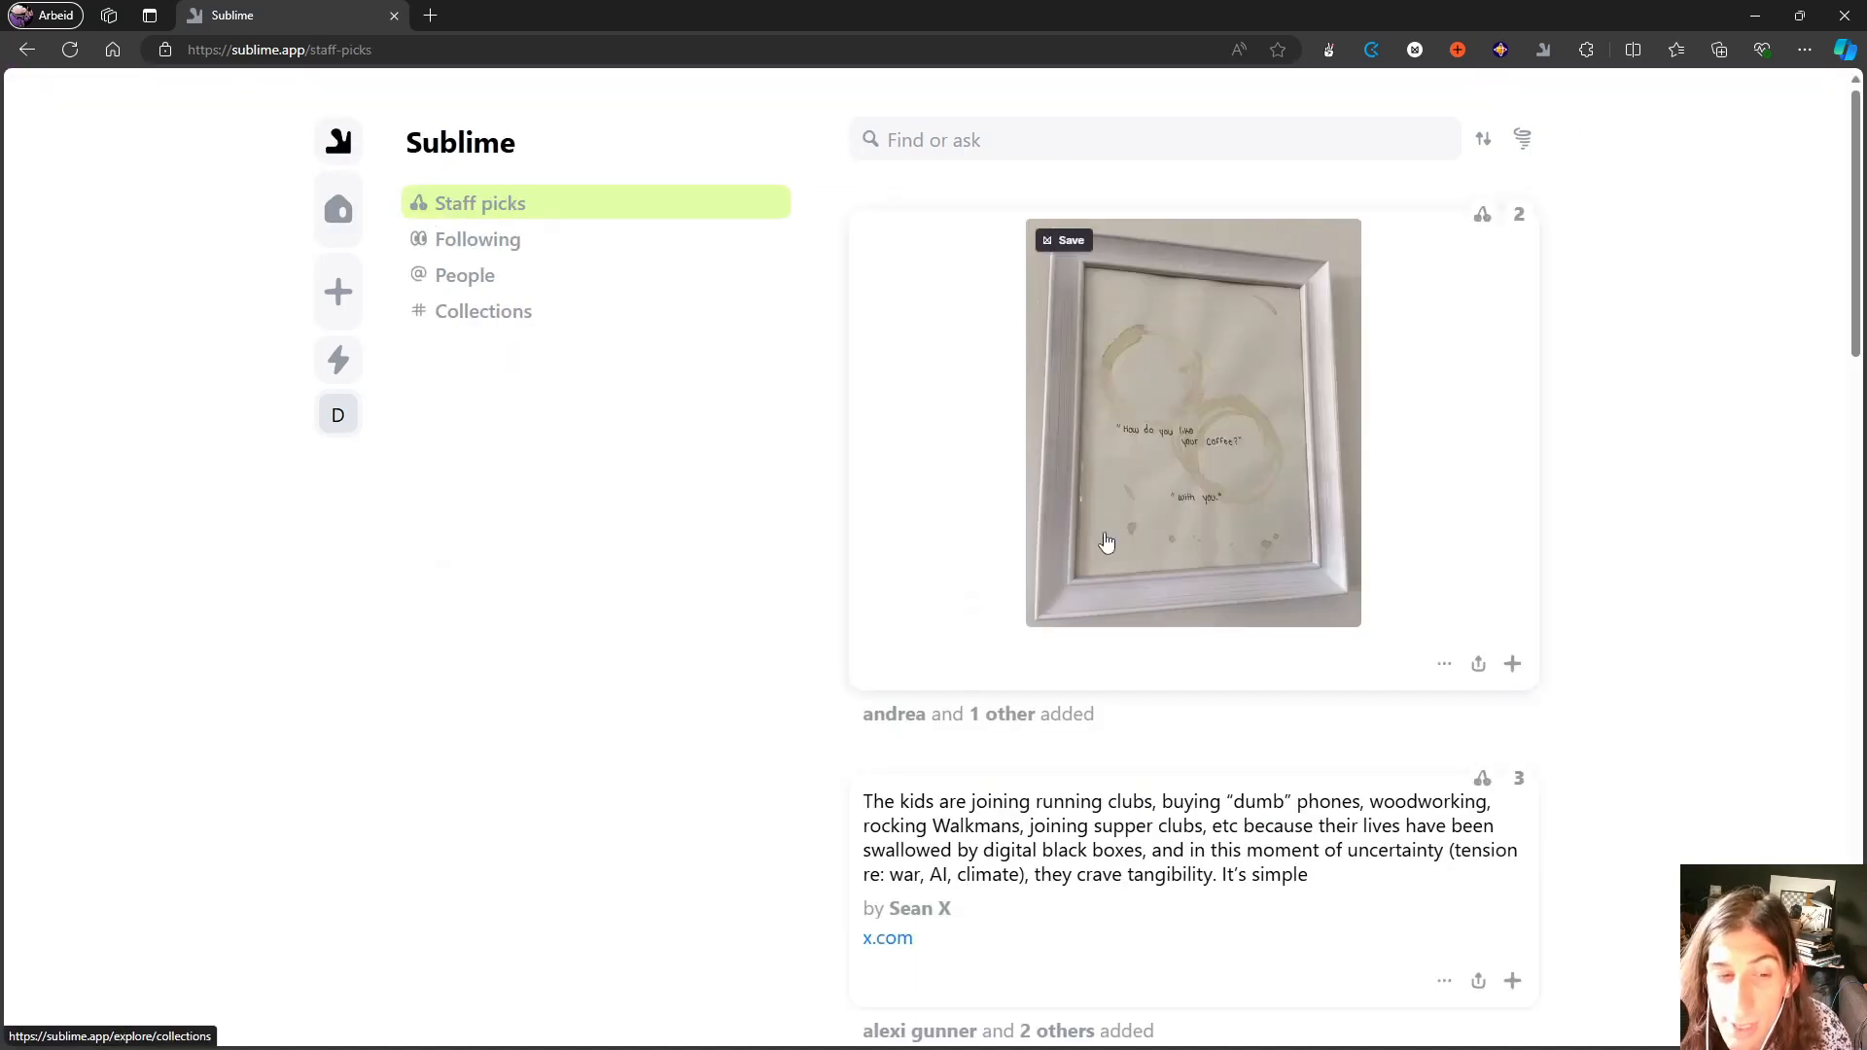
scroll(down, 3)
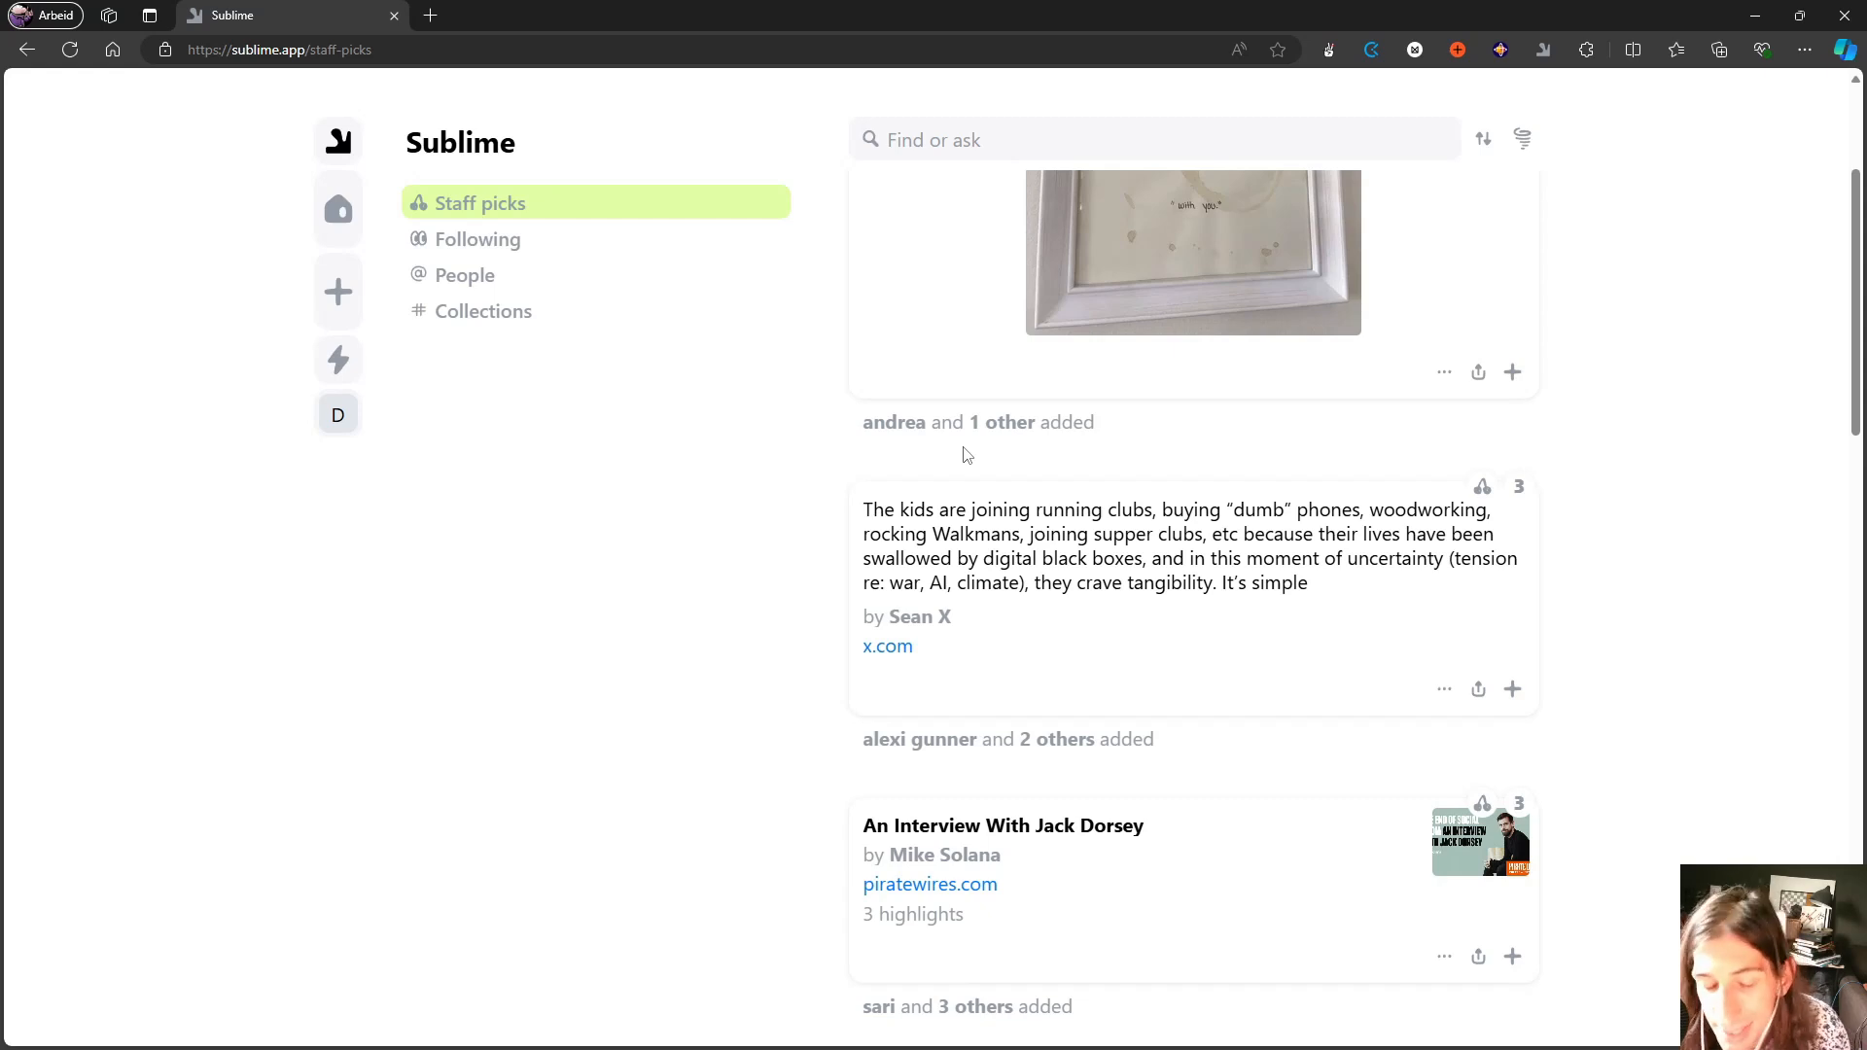
mouse_move(982, 435)
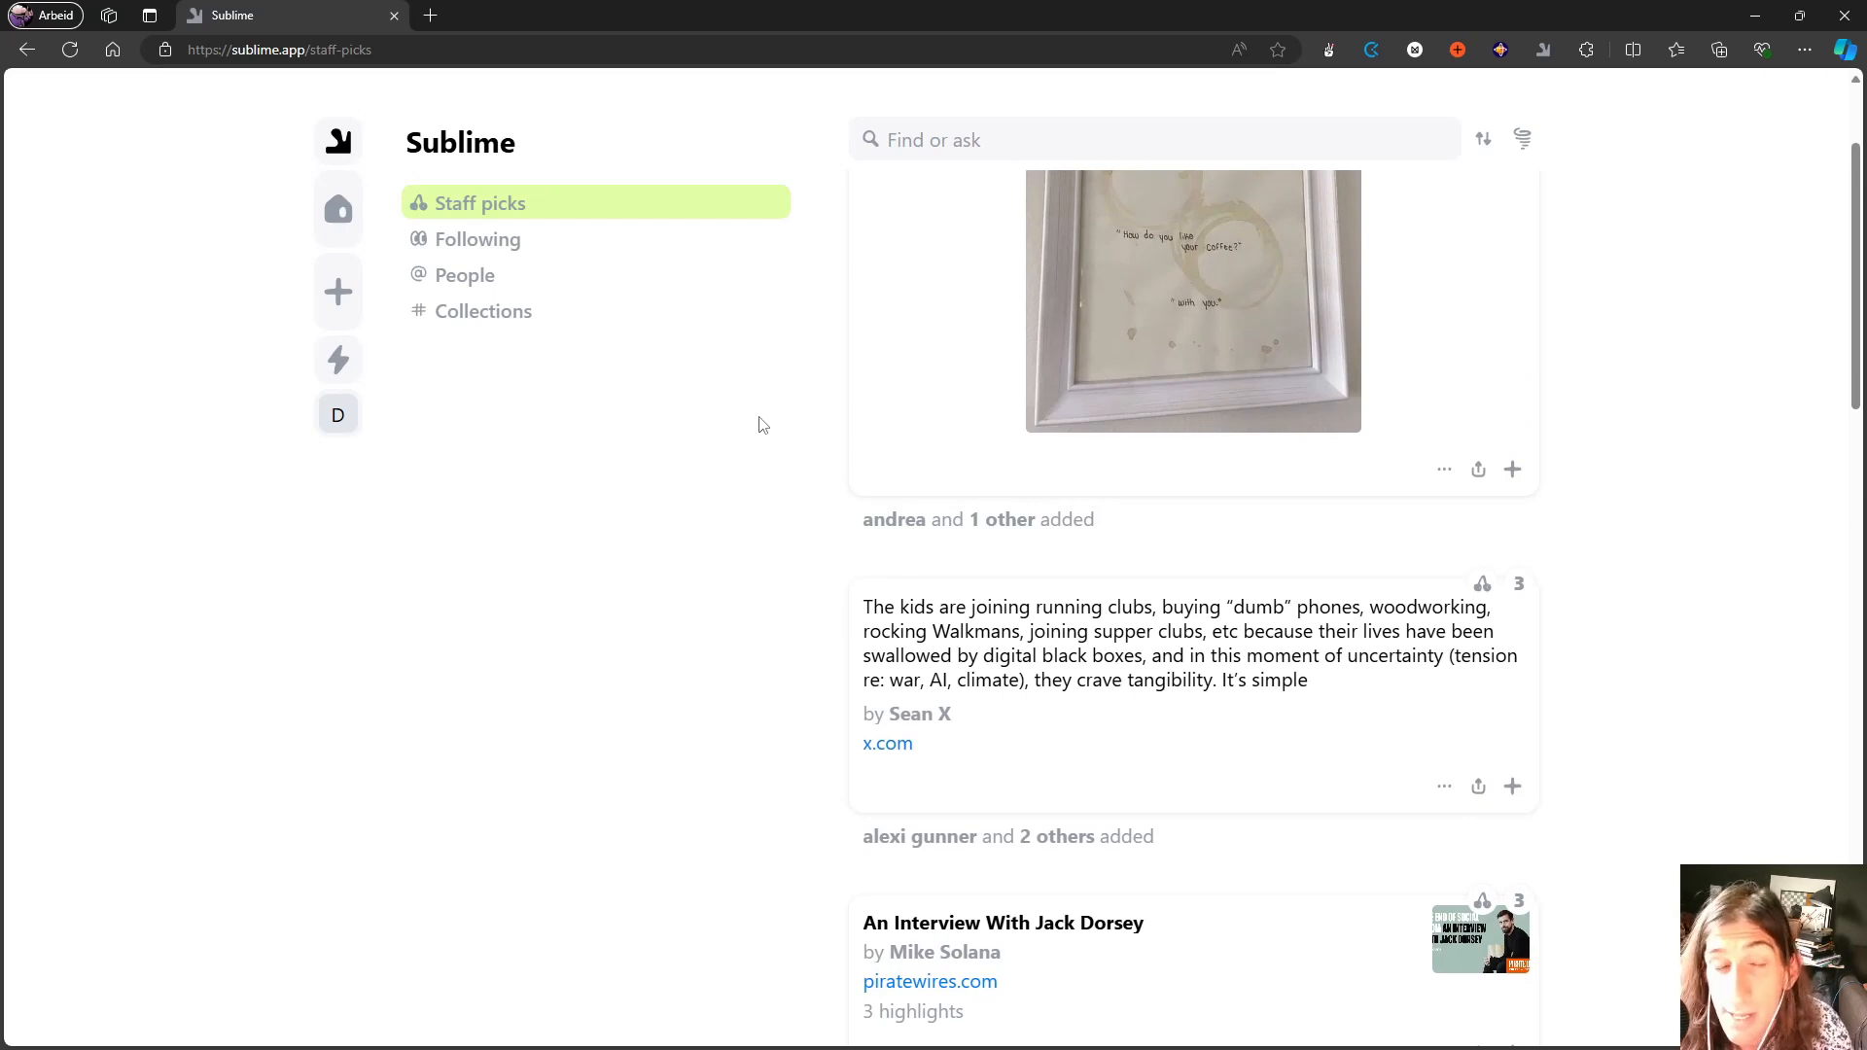
scroll(down, 3)
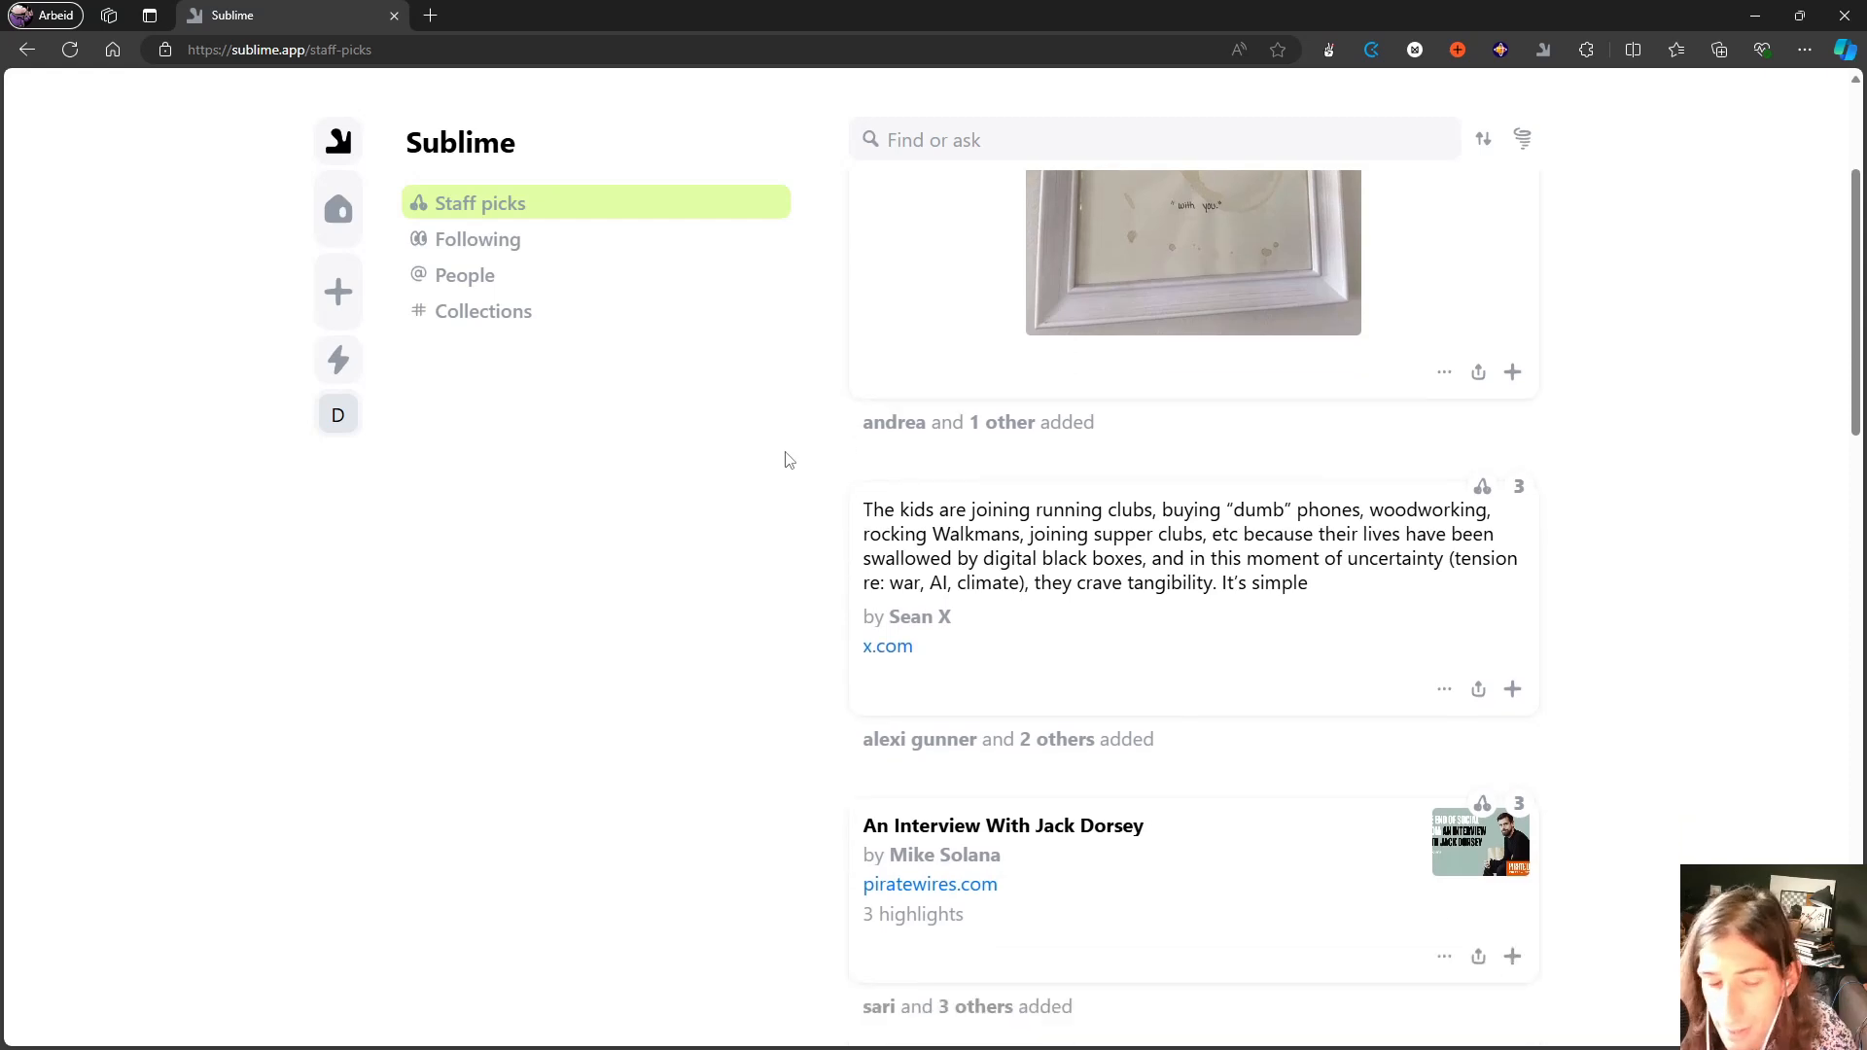
scroll(down, 3)
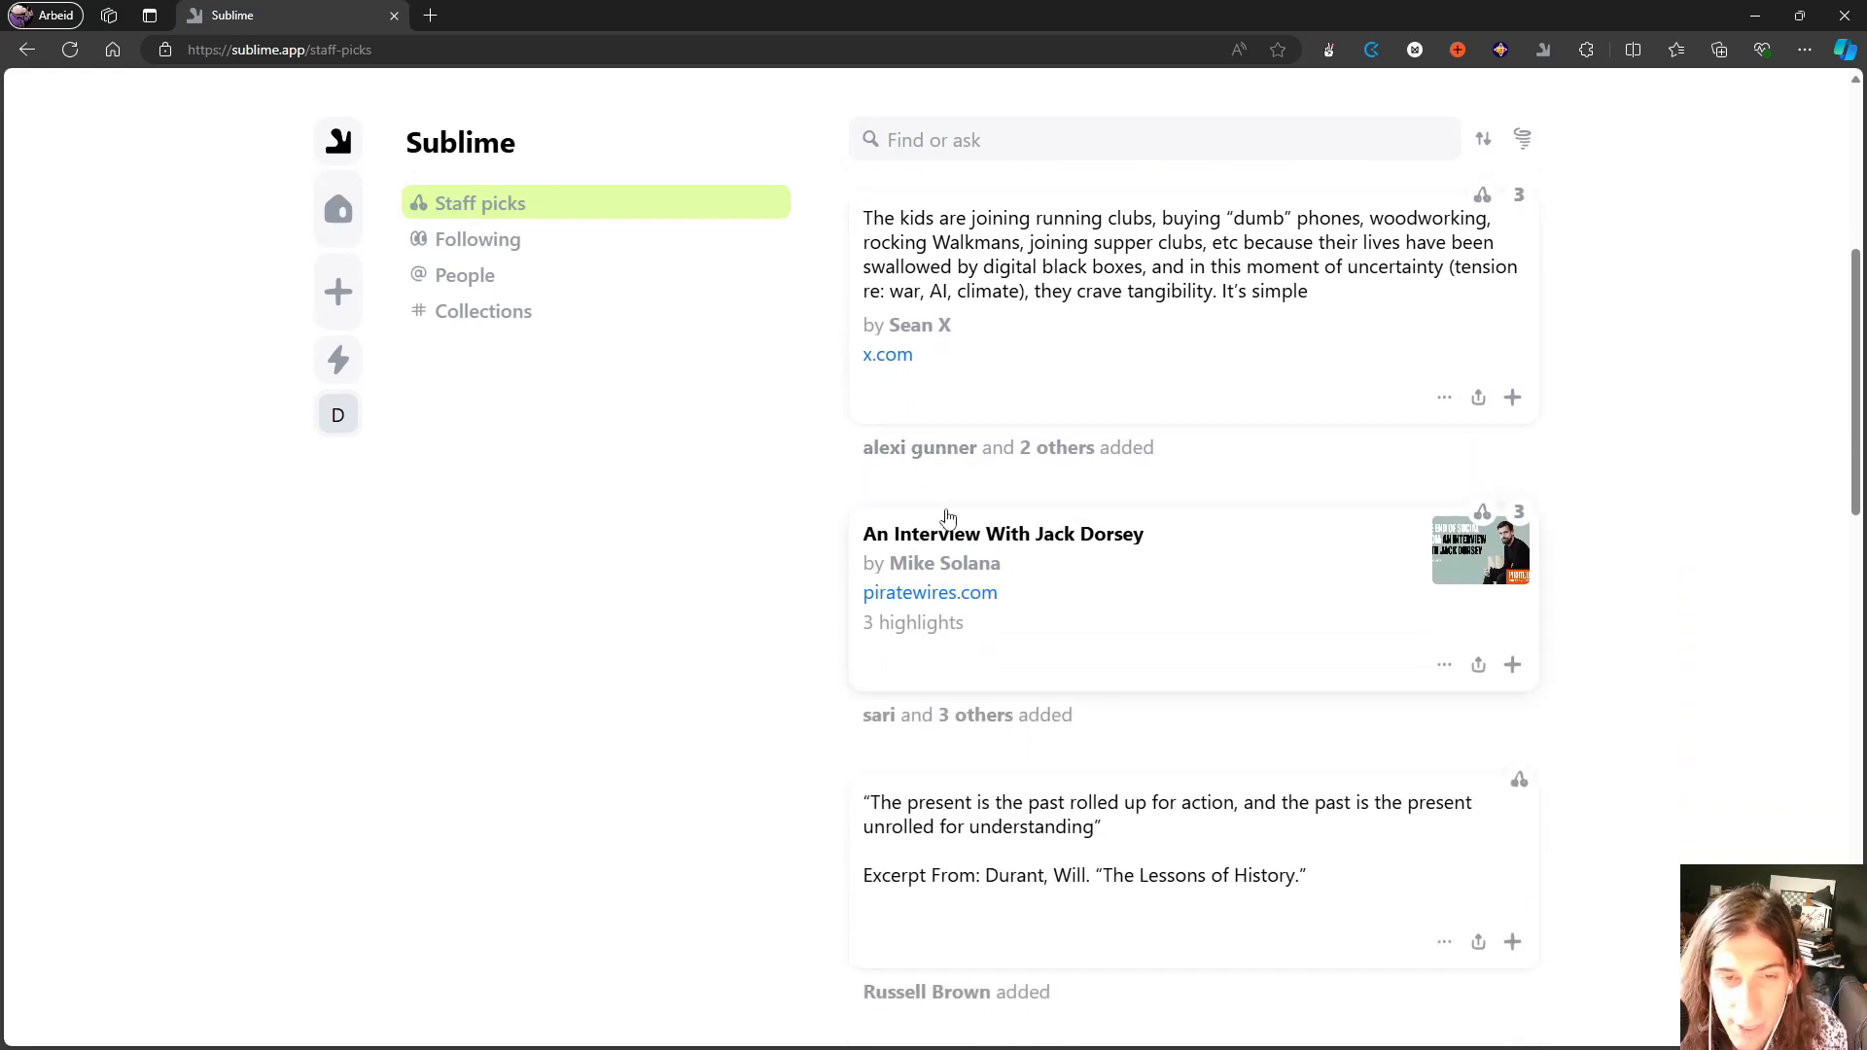
scroll(down, 3)
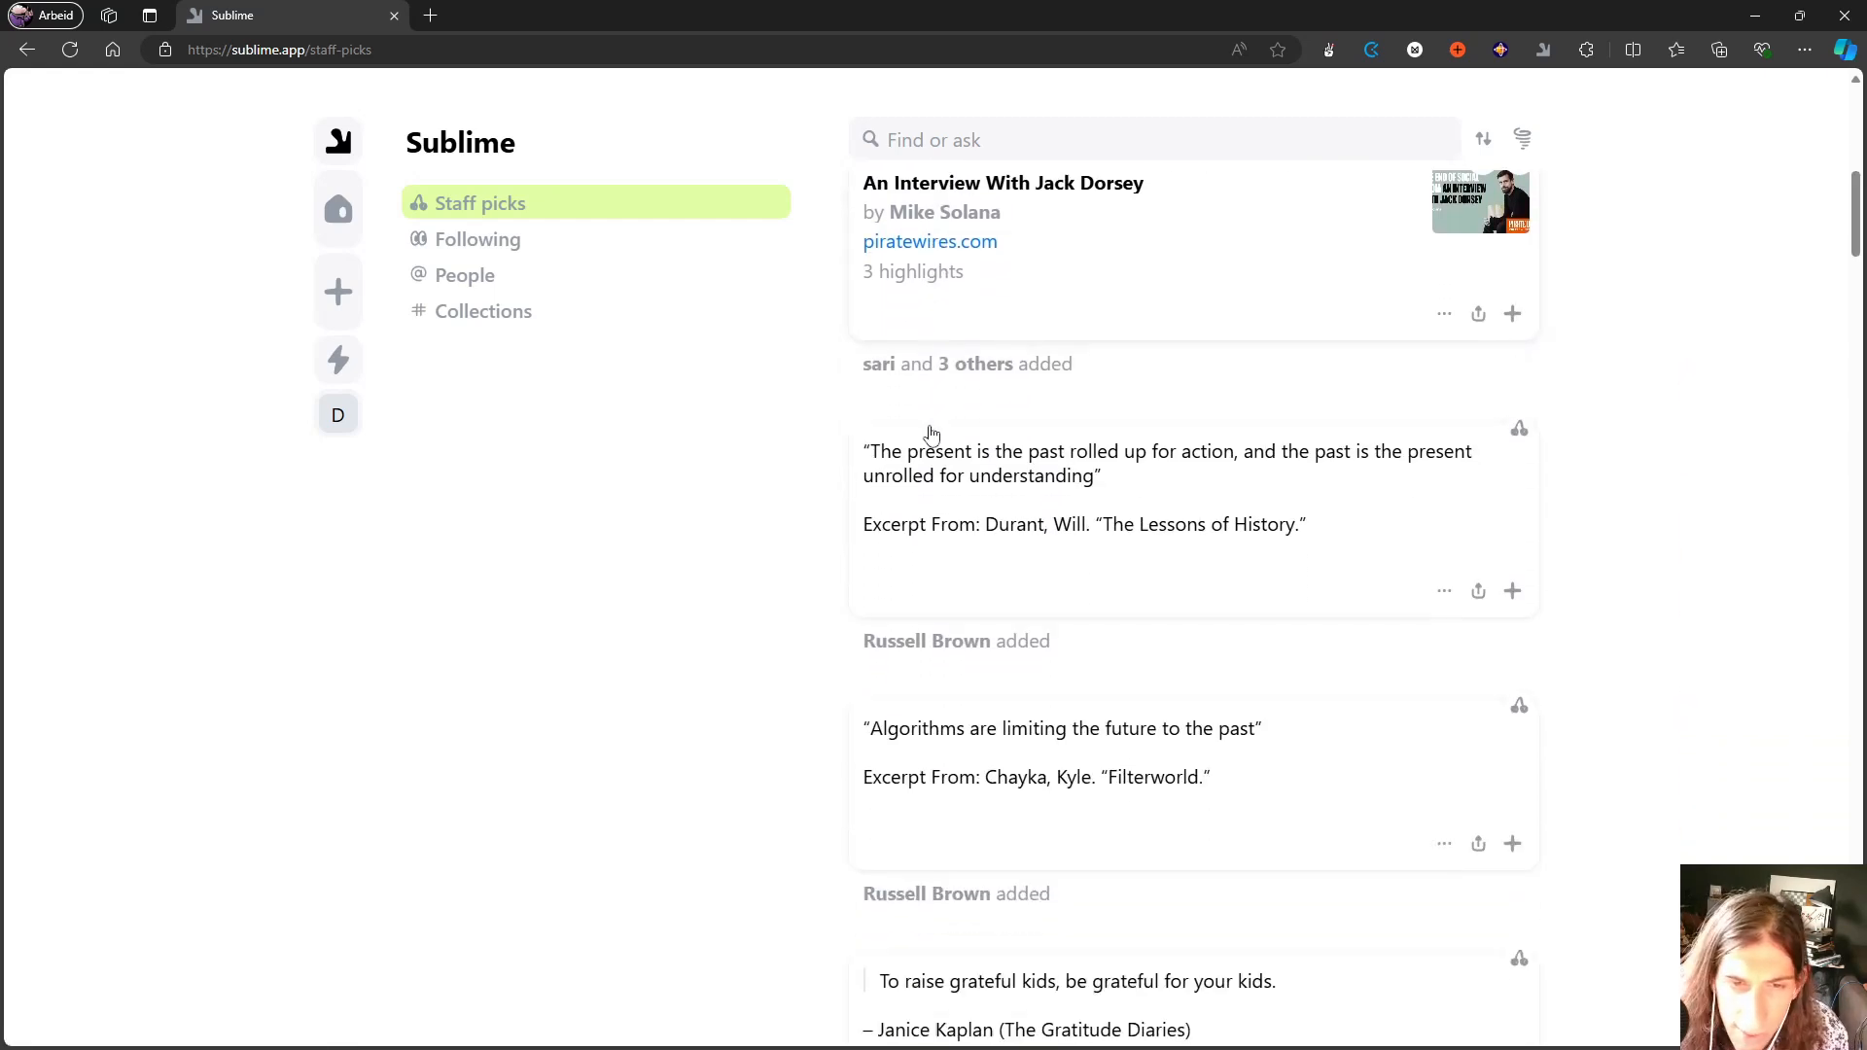
scroll(down, 3)
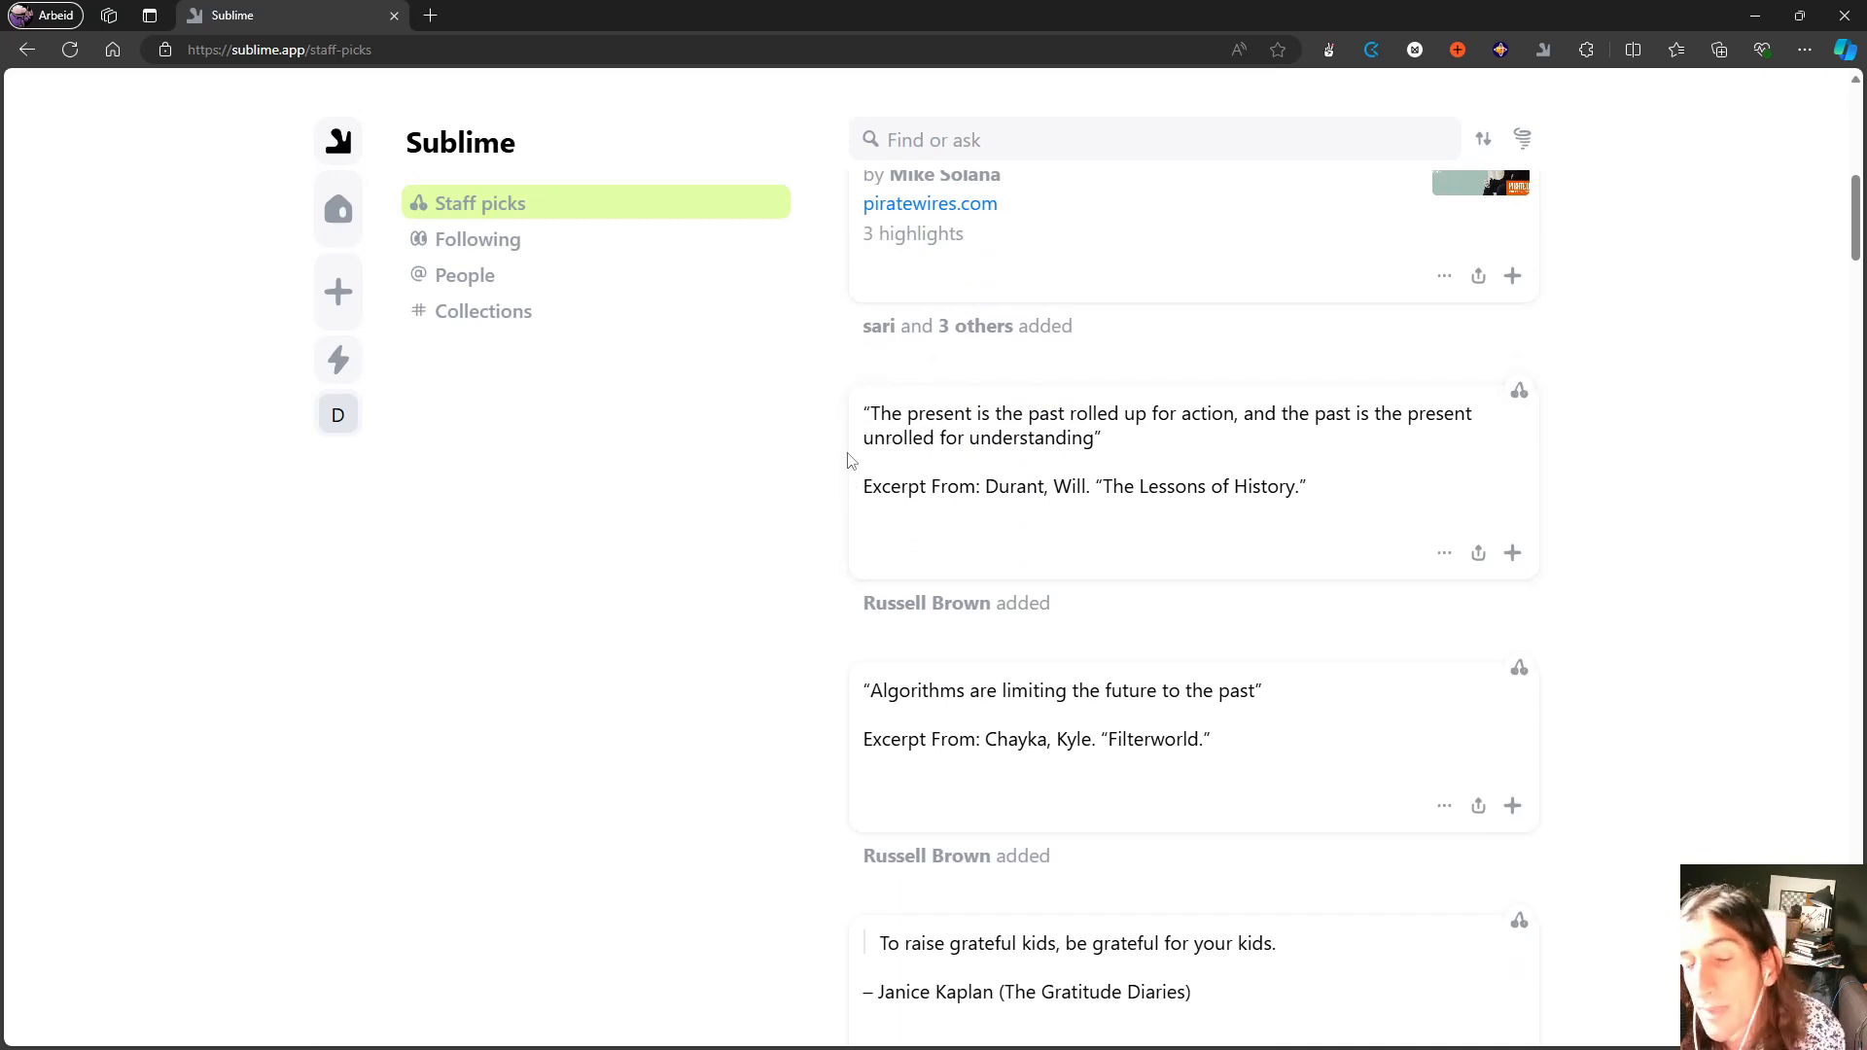
mouse_move(1027, 447)
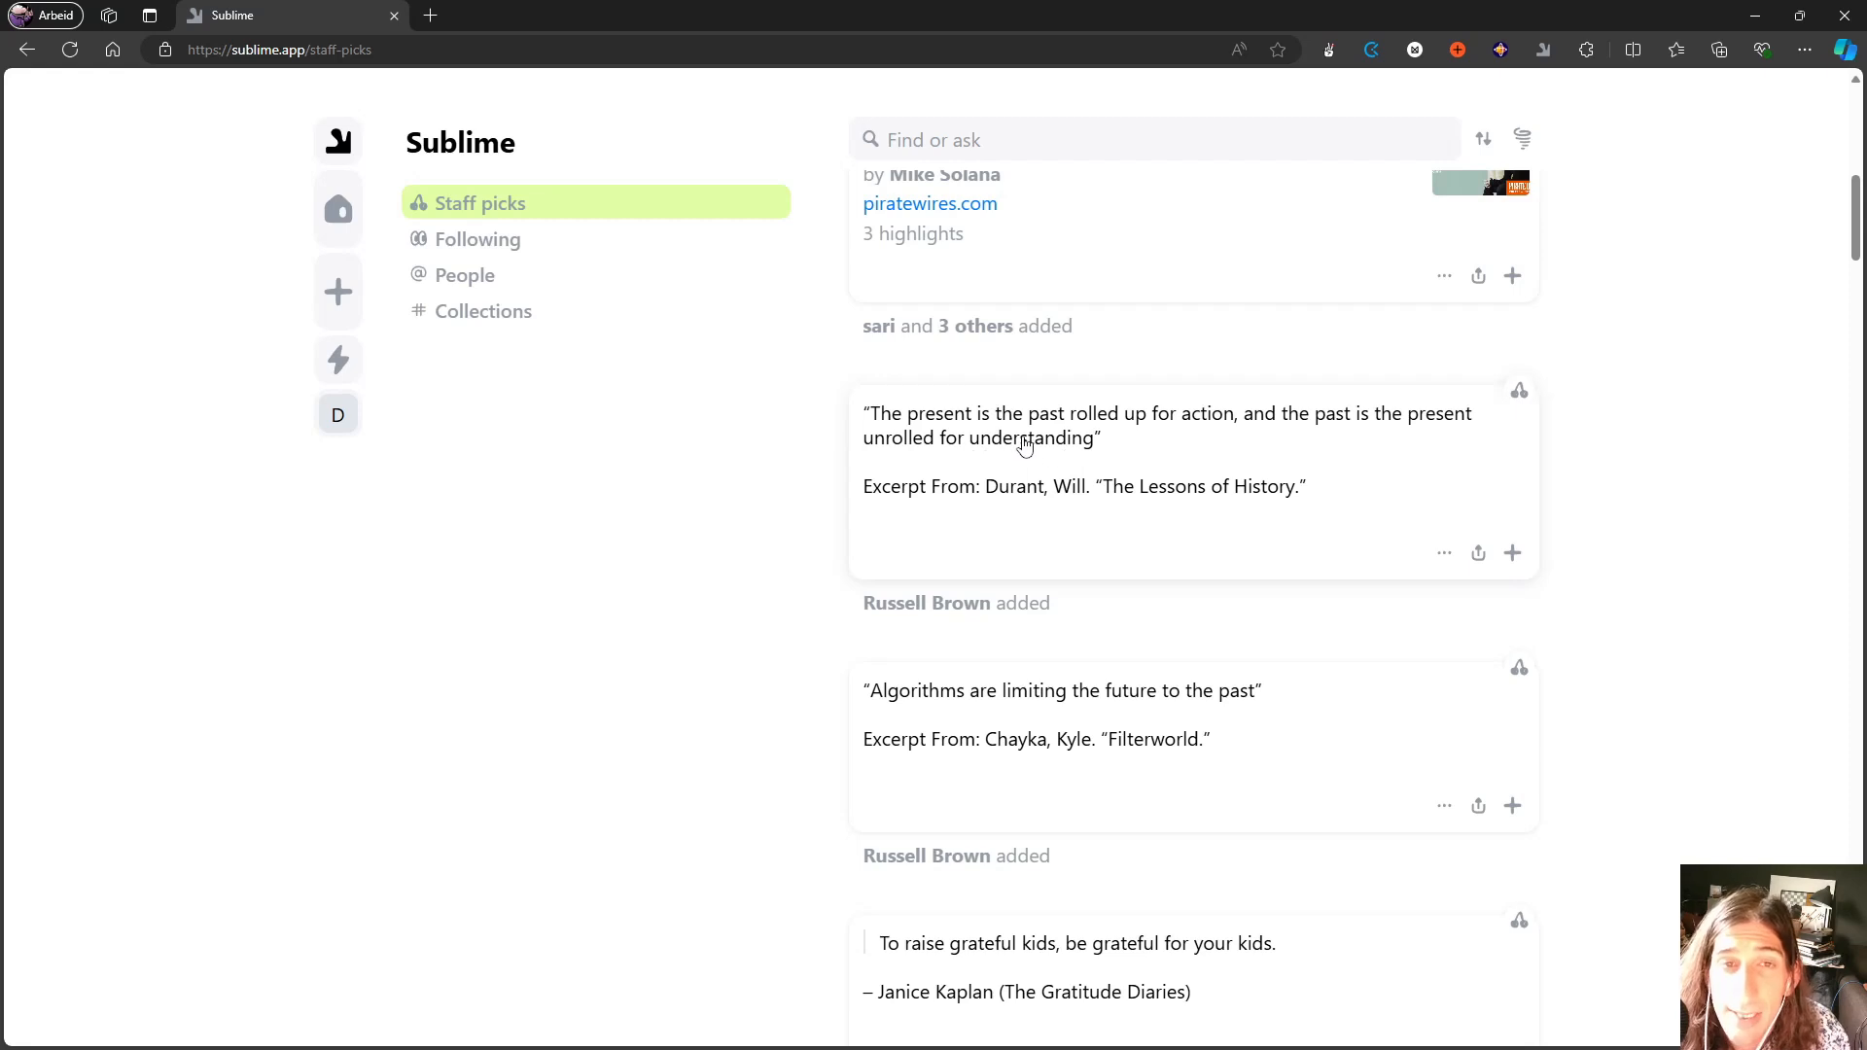
mouse_move(1000, 434)
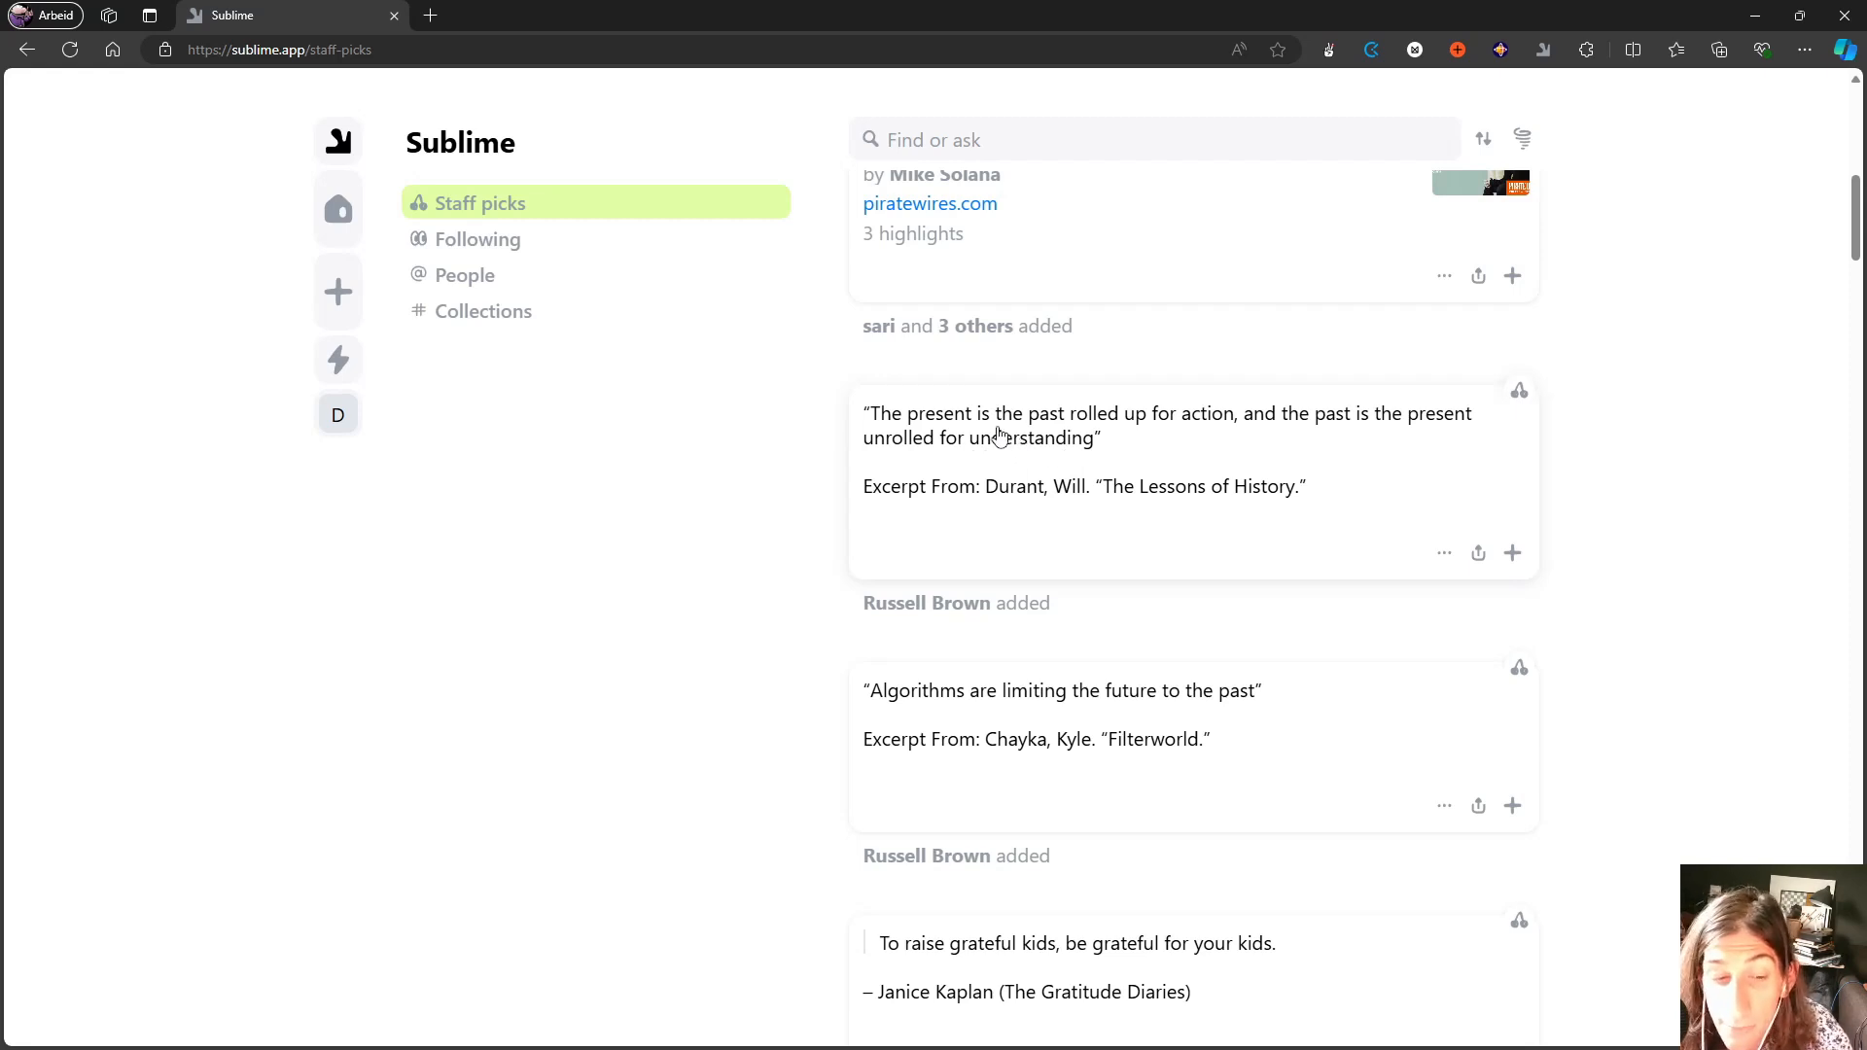
mouse_move(982, 486)
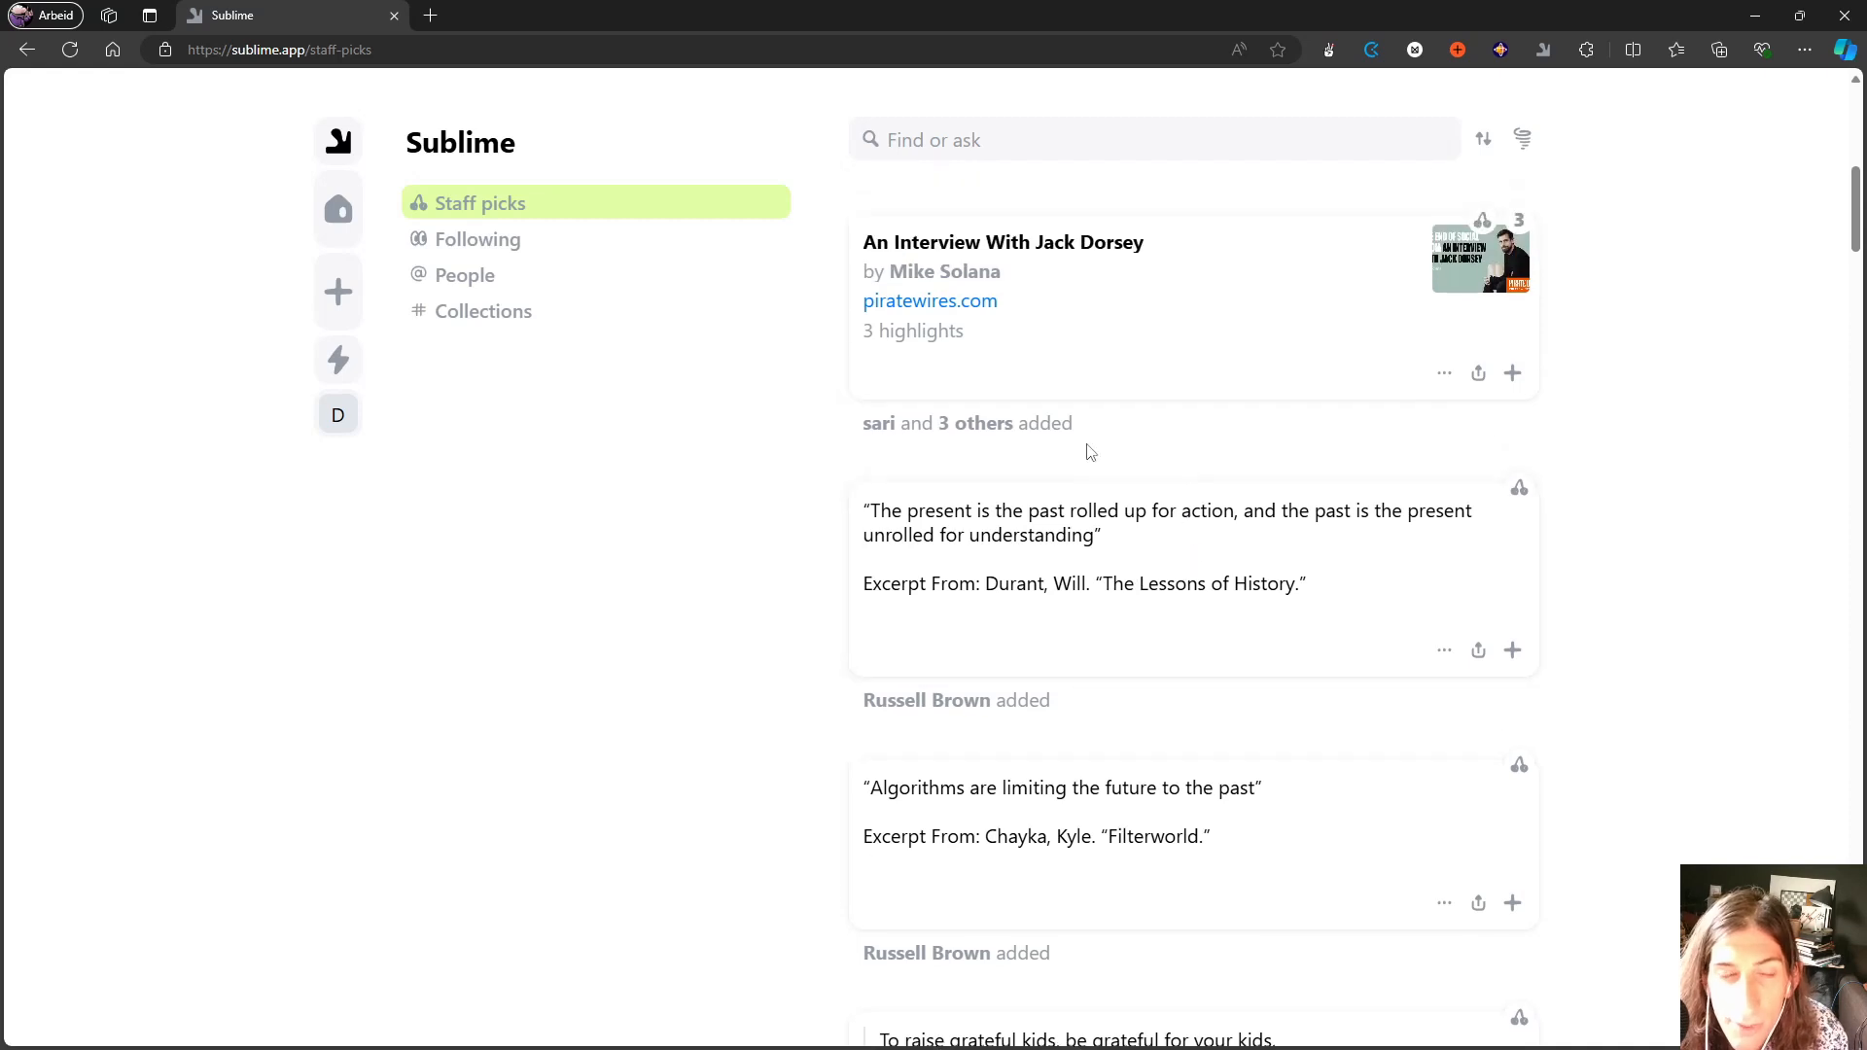
scroll(down, 3)
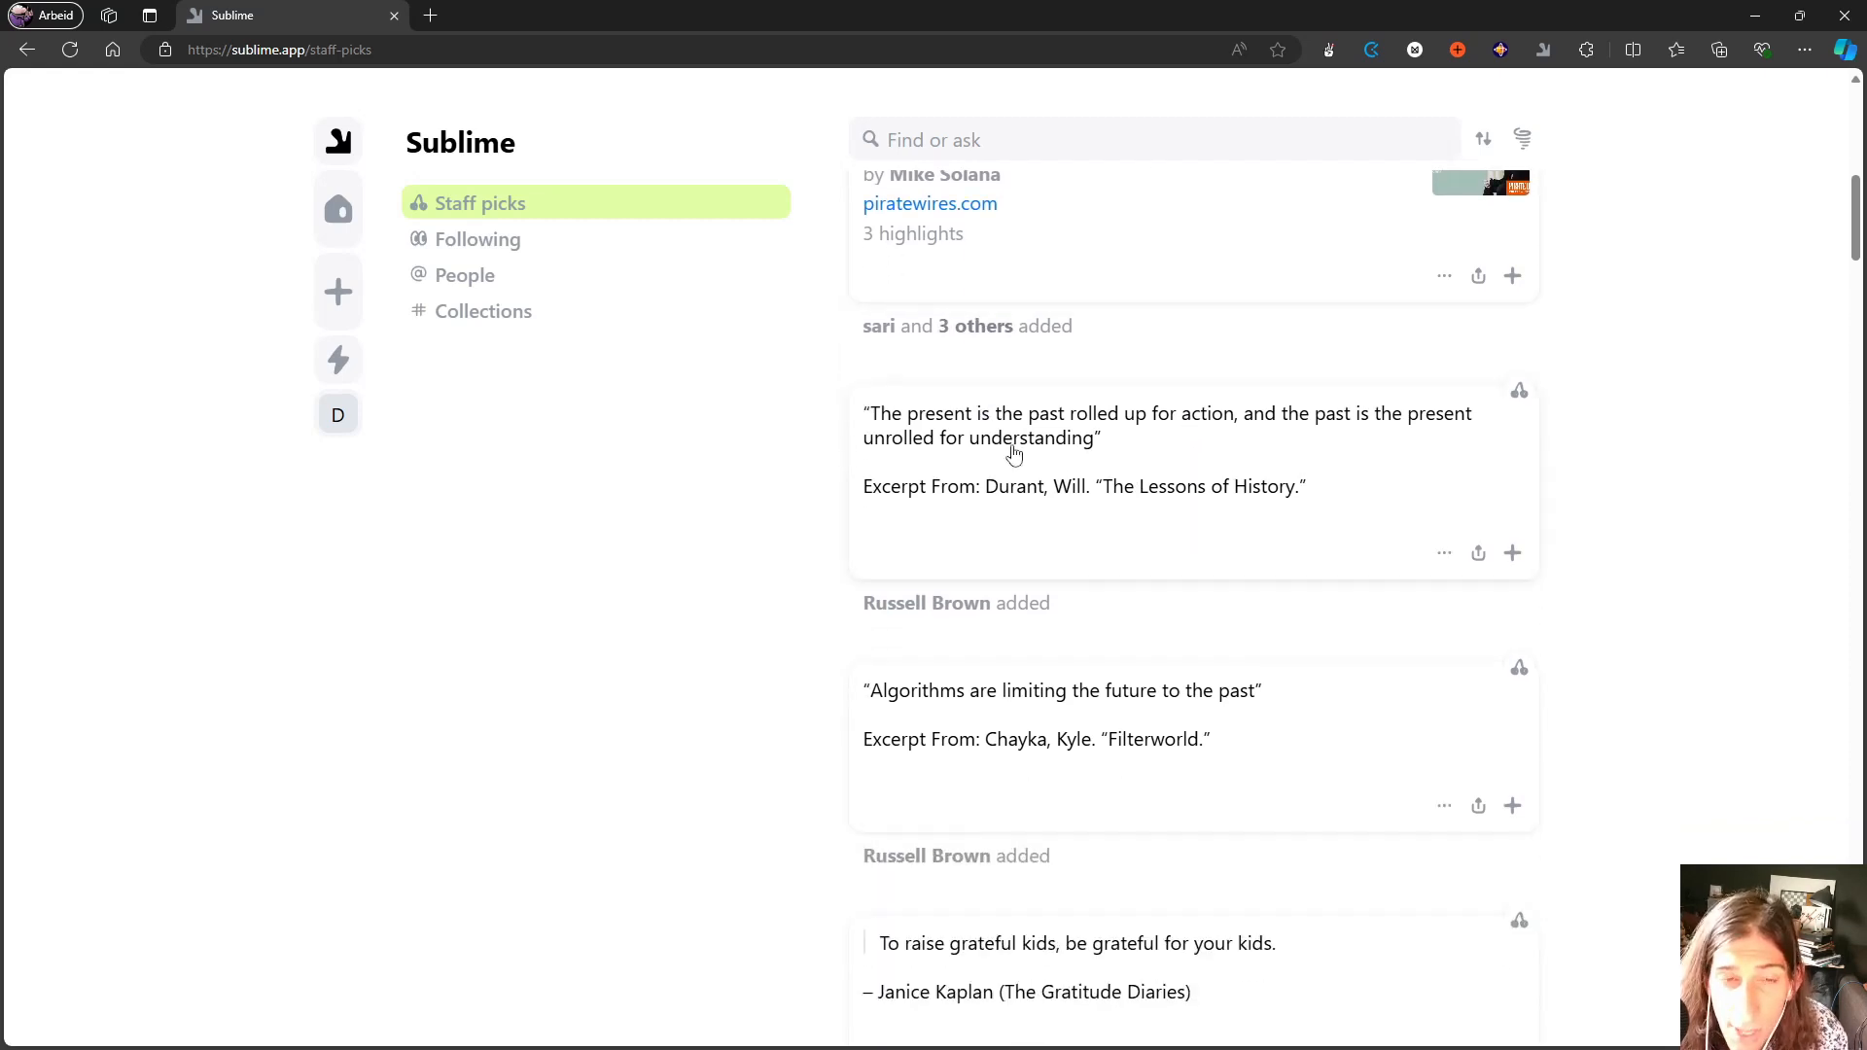
scroll(down, 3)
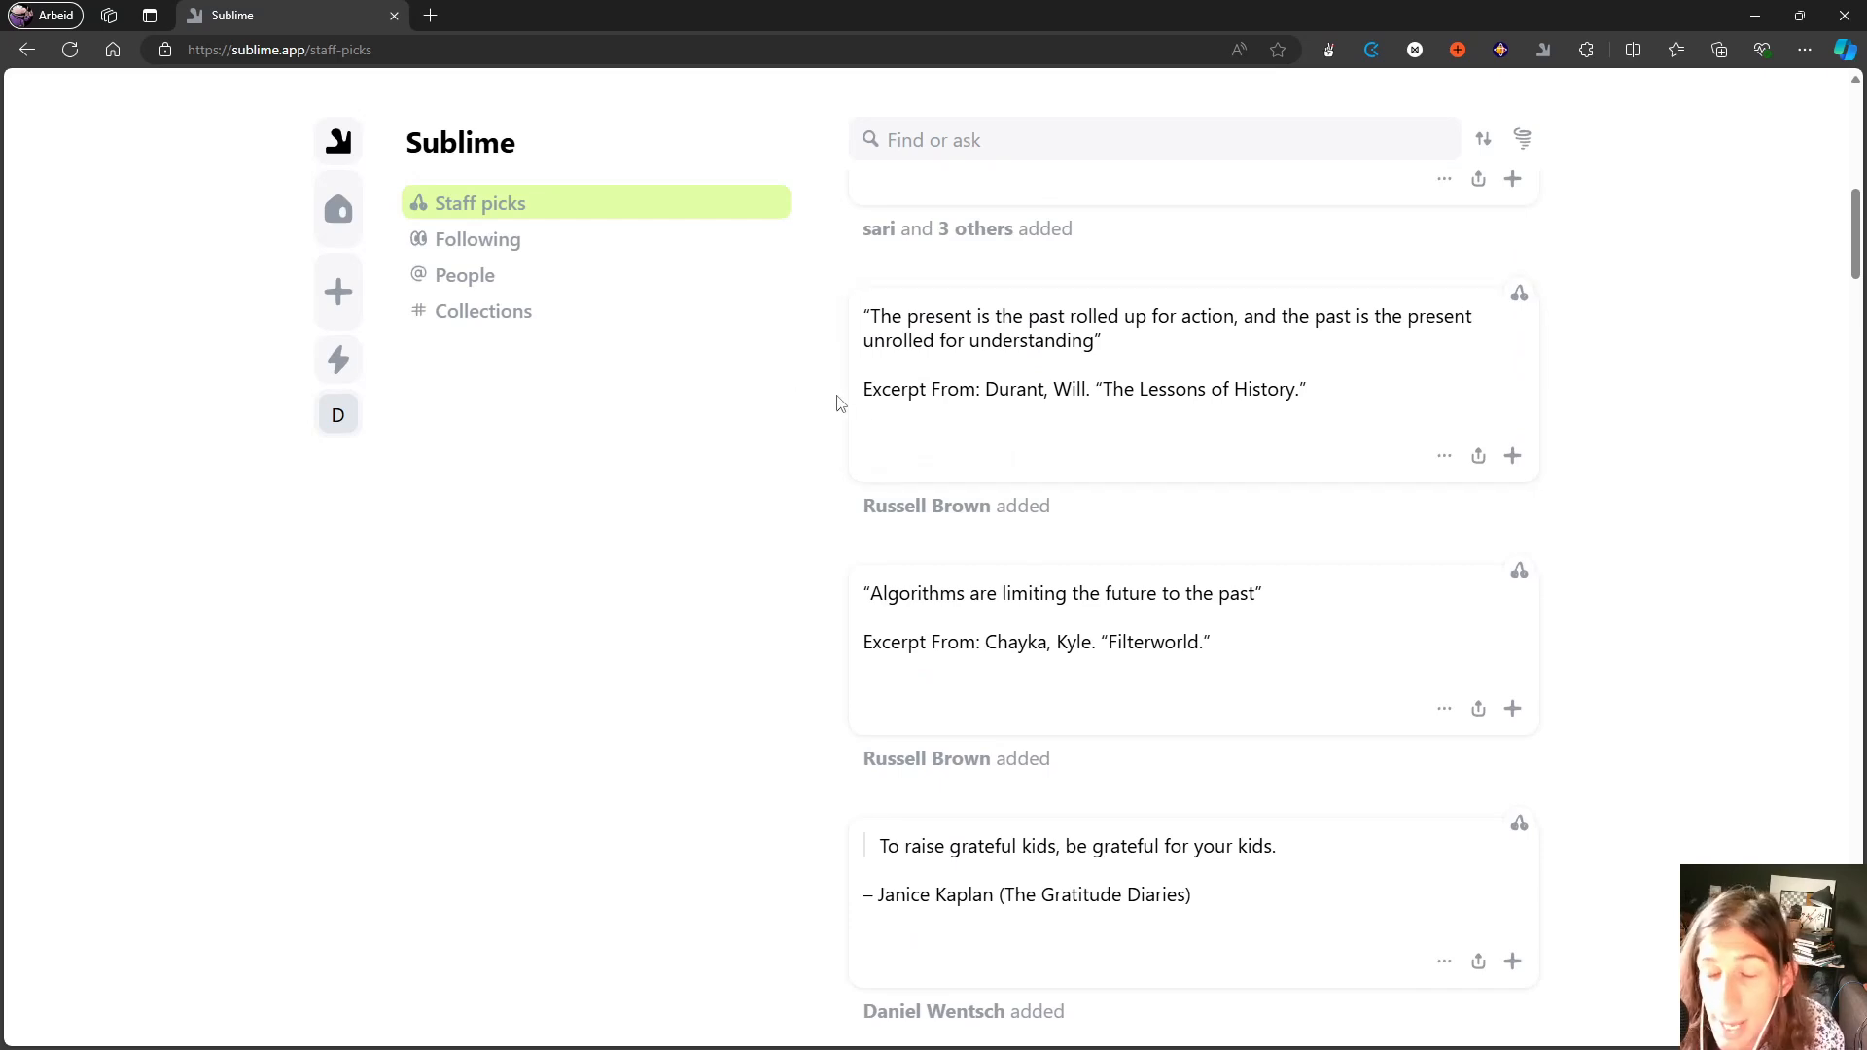
mouse_move(338, 210)
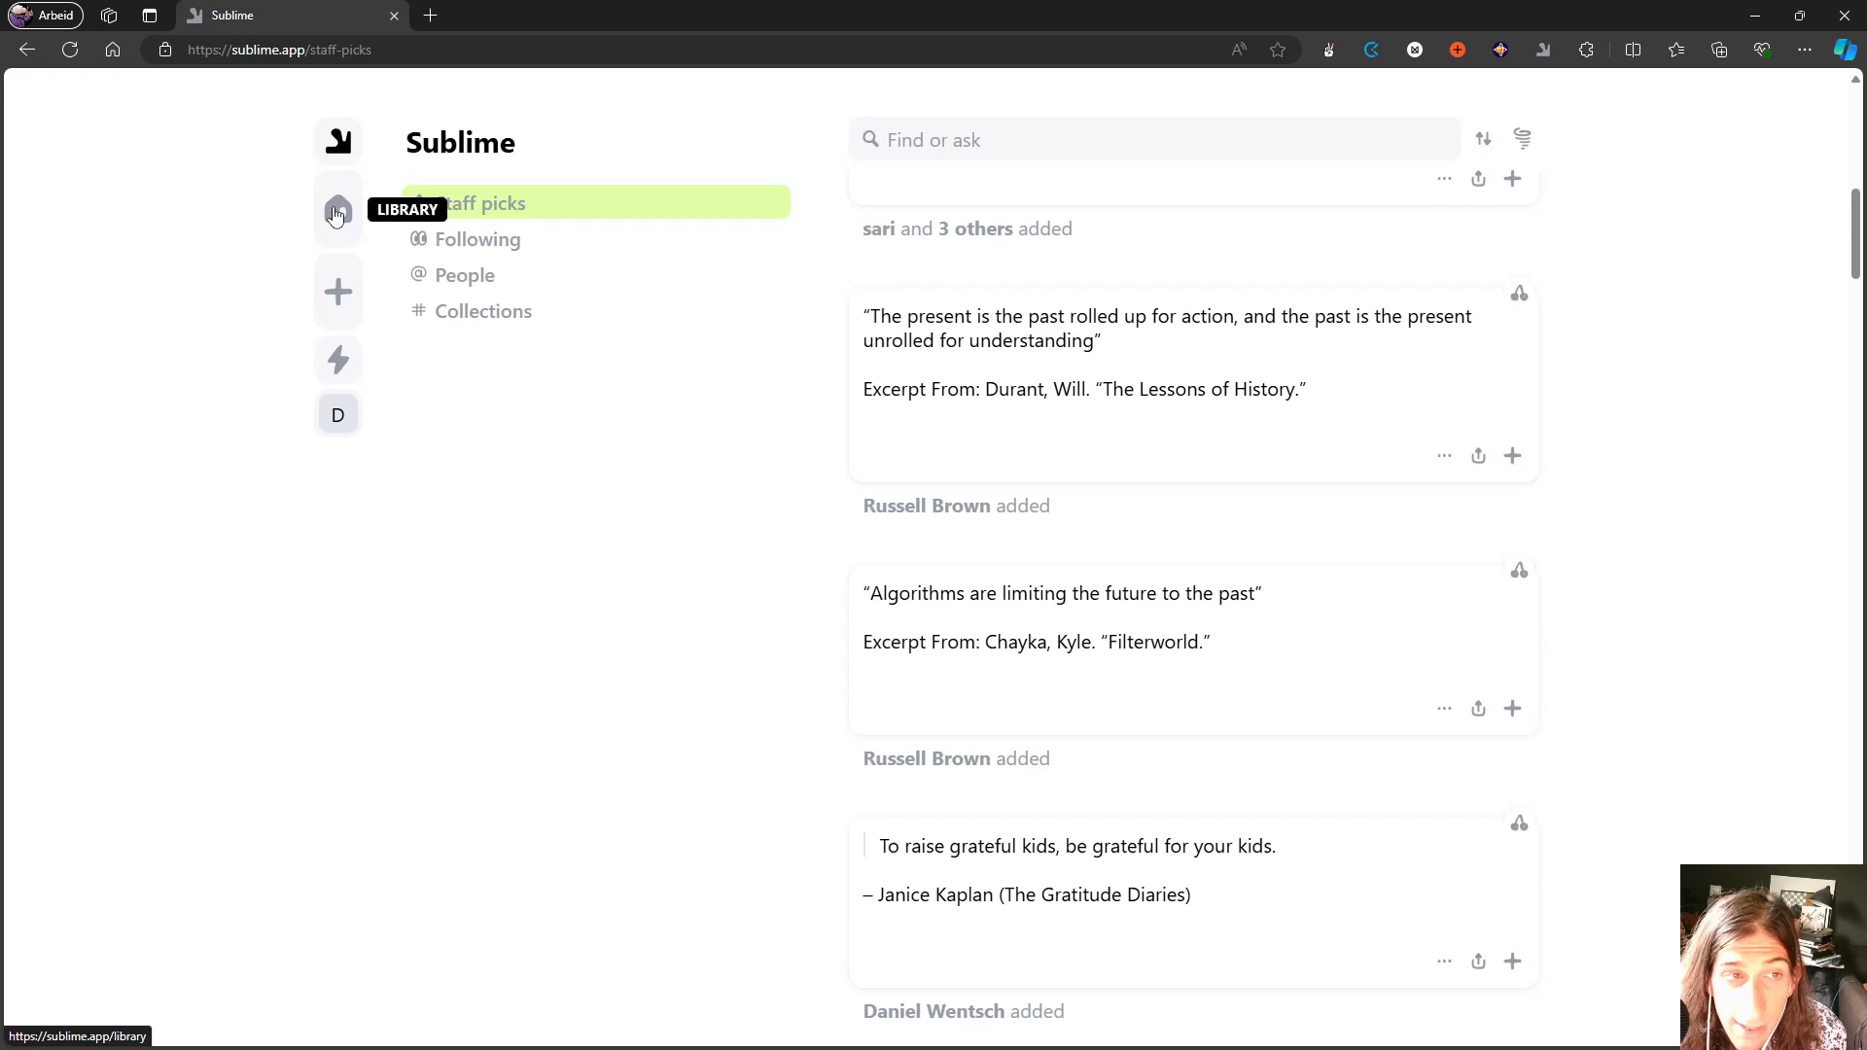
click(339, 210)
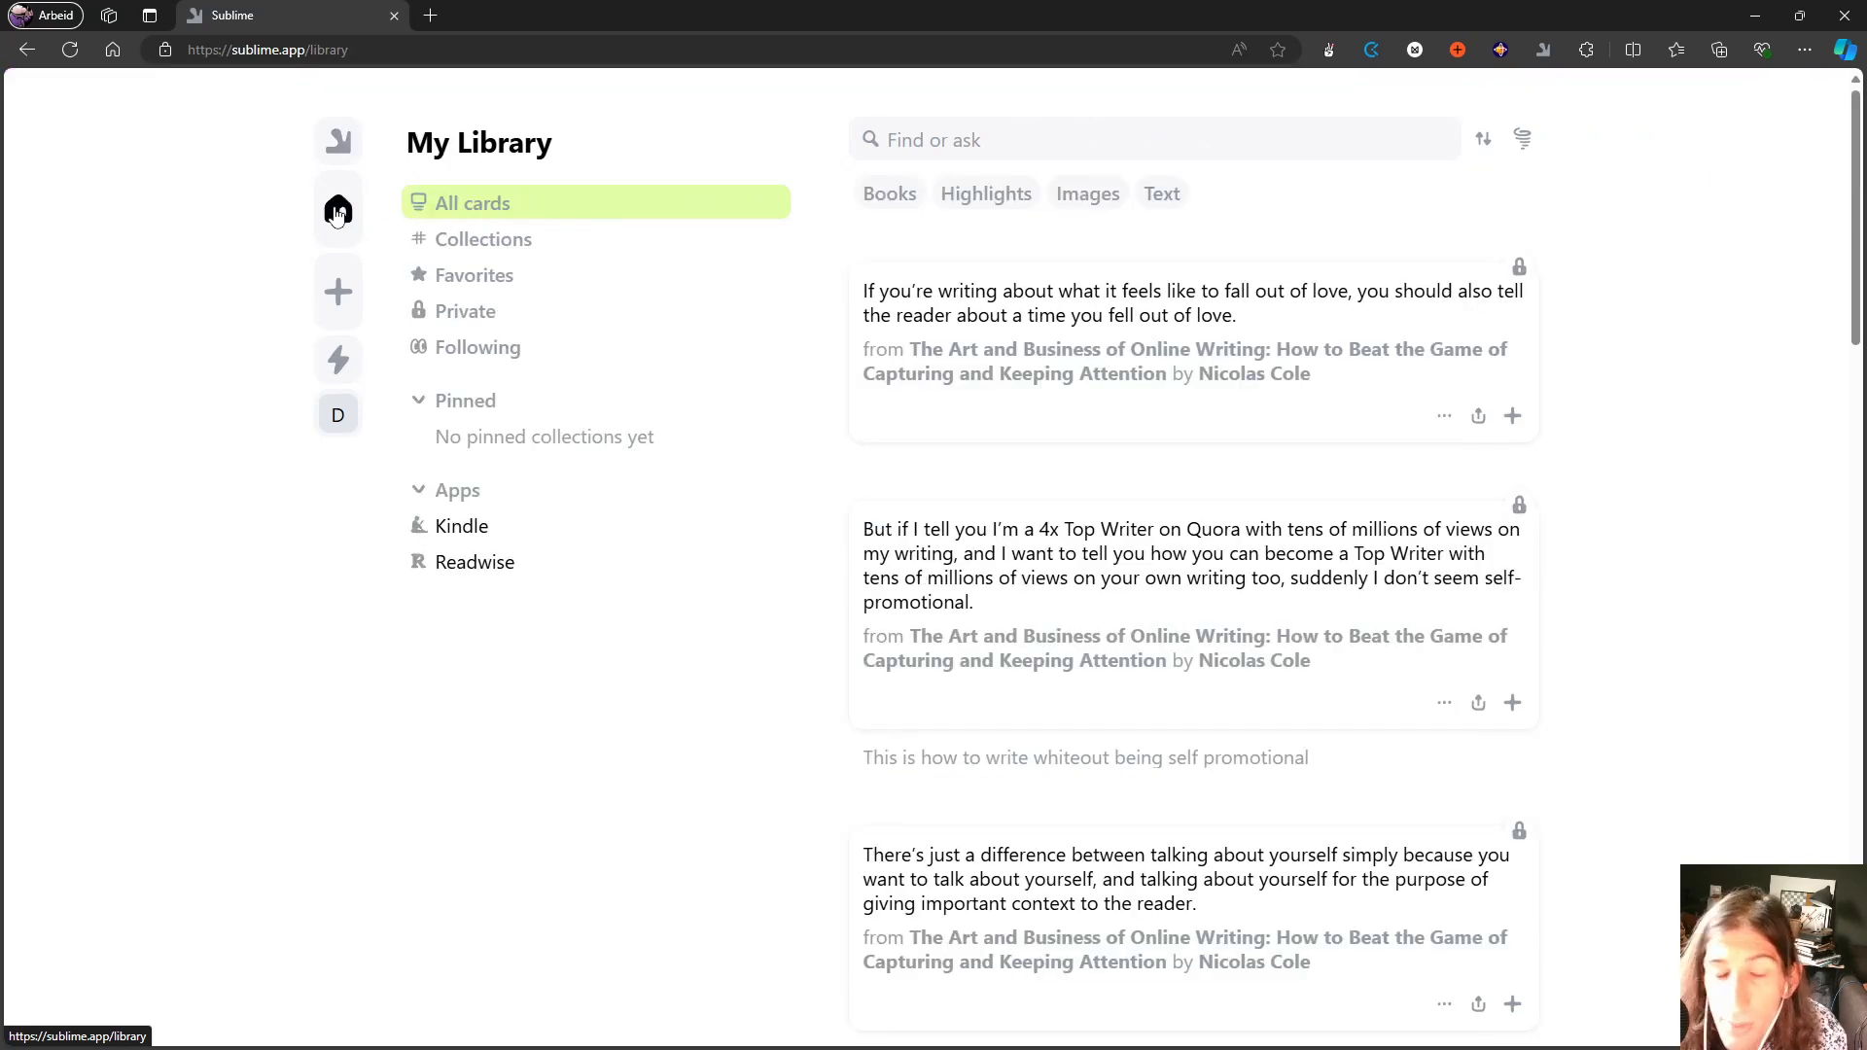
mouse_move(385, 257)
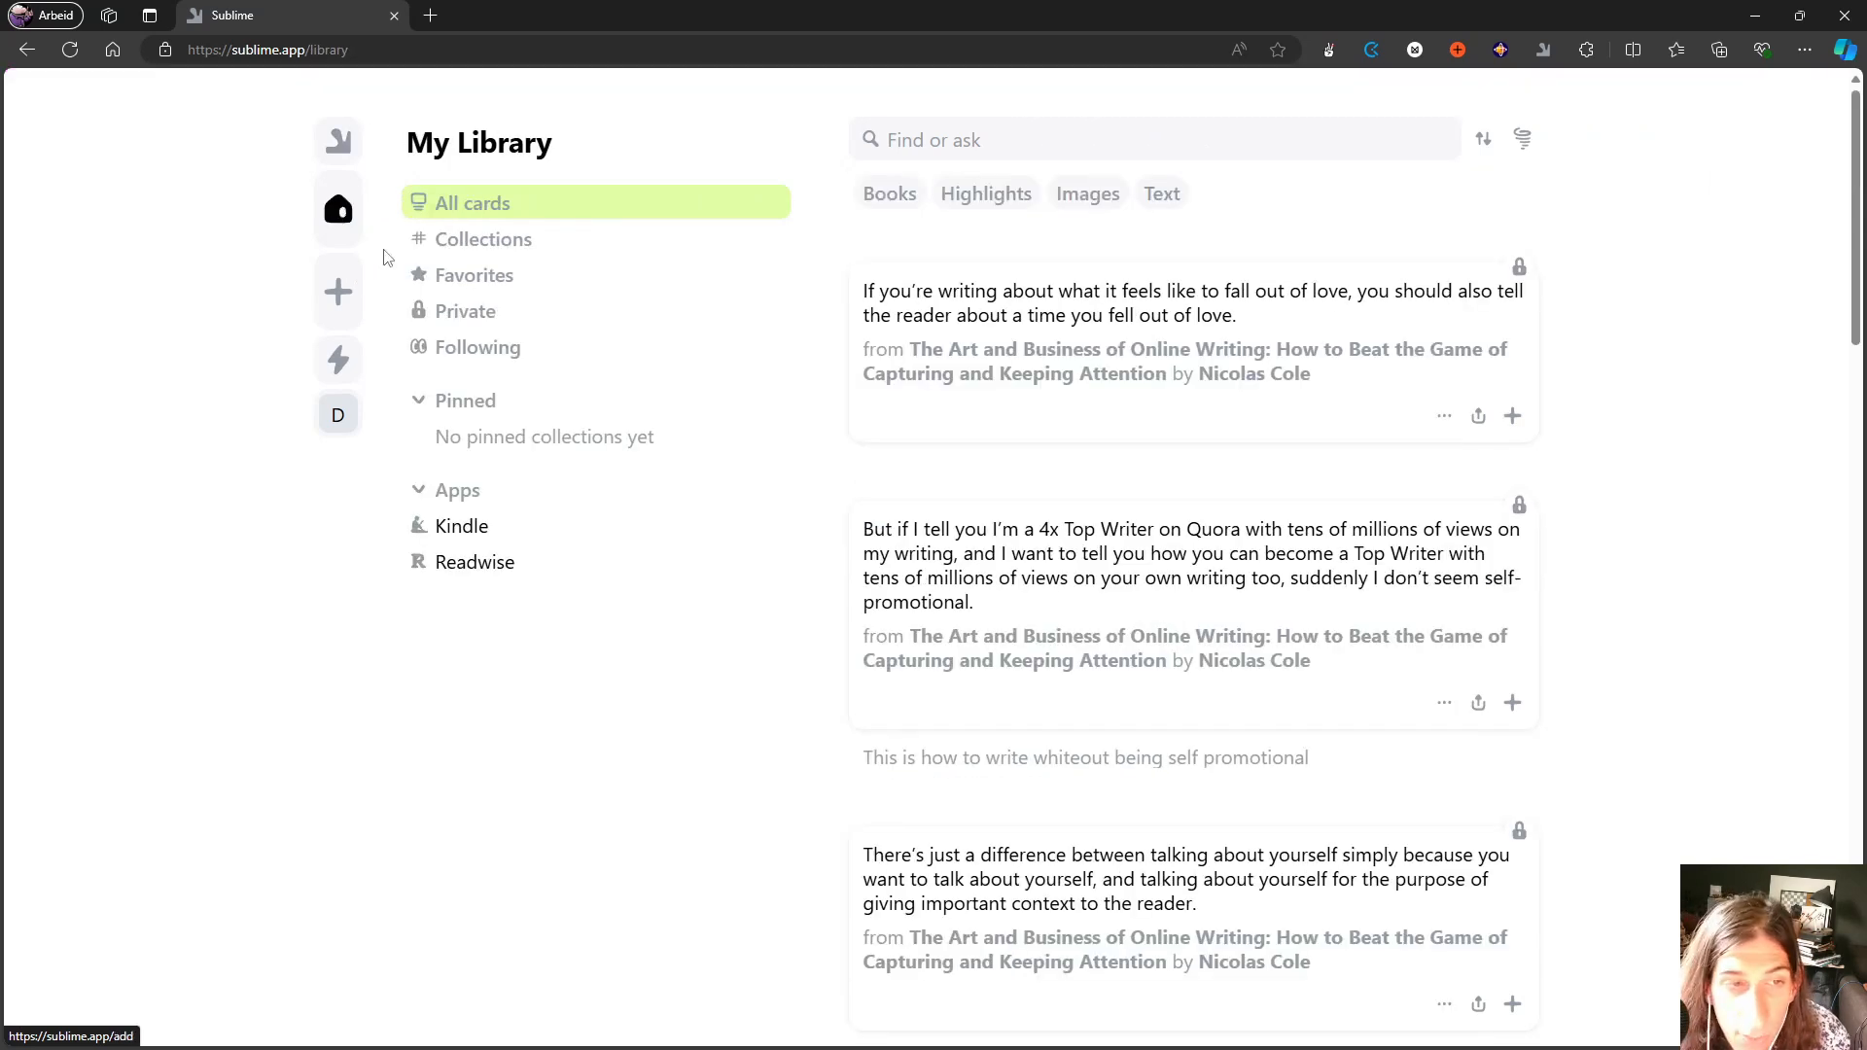
mouse_move(455, 280)
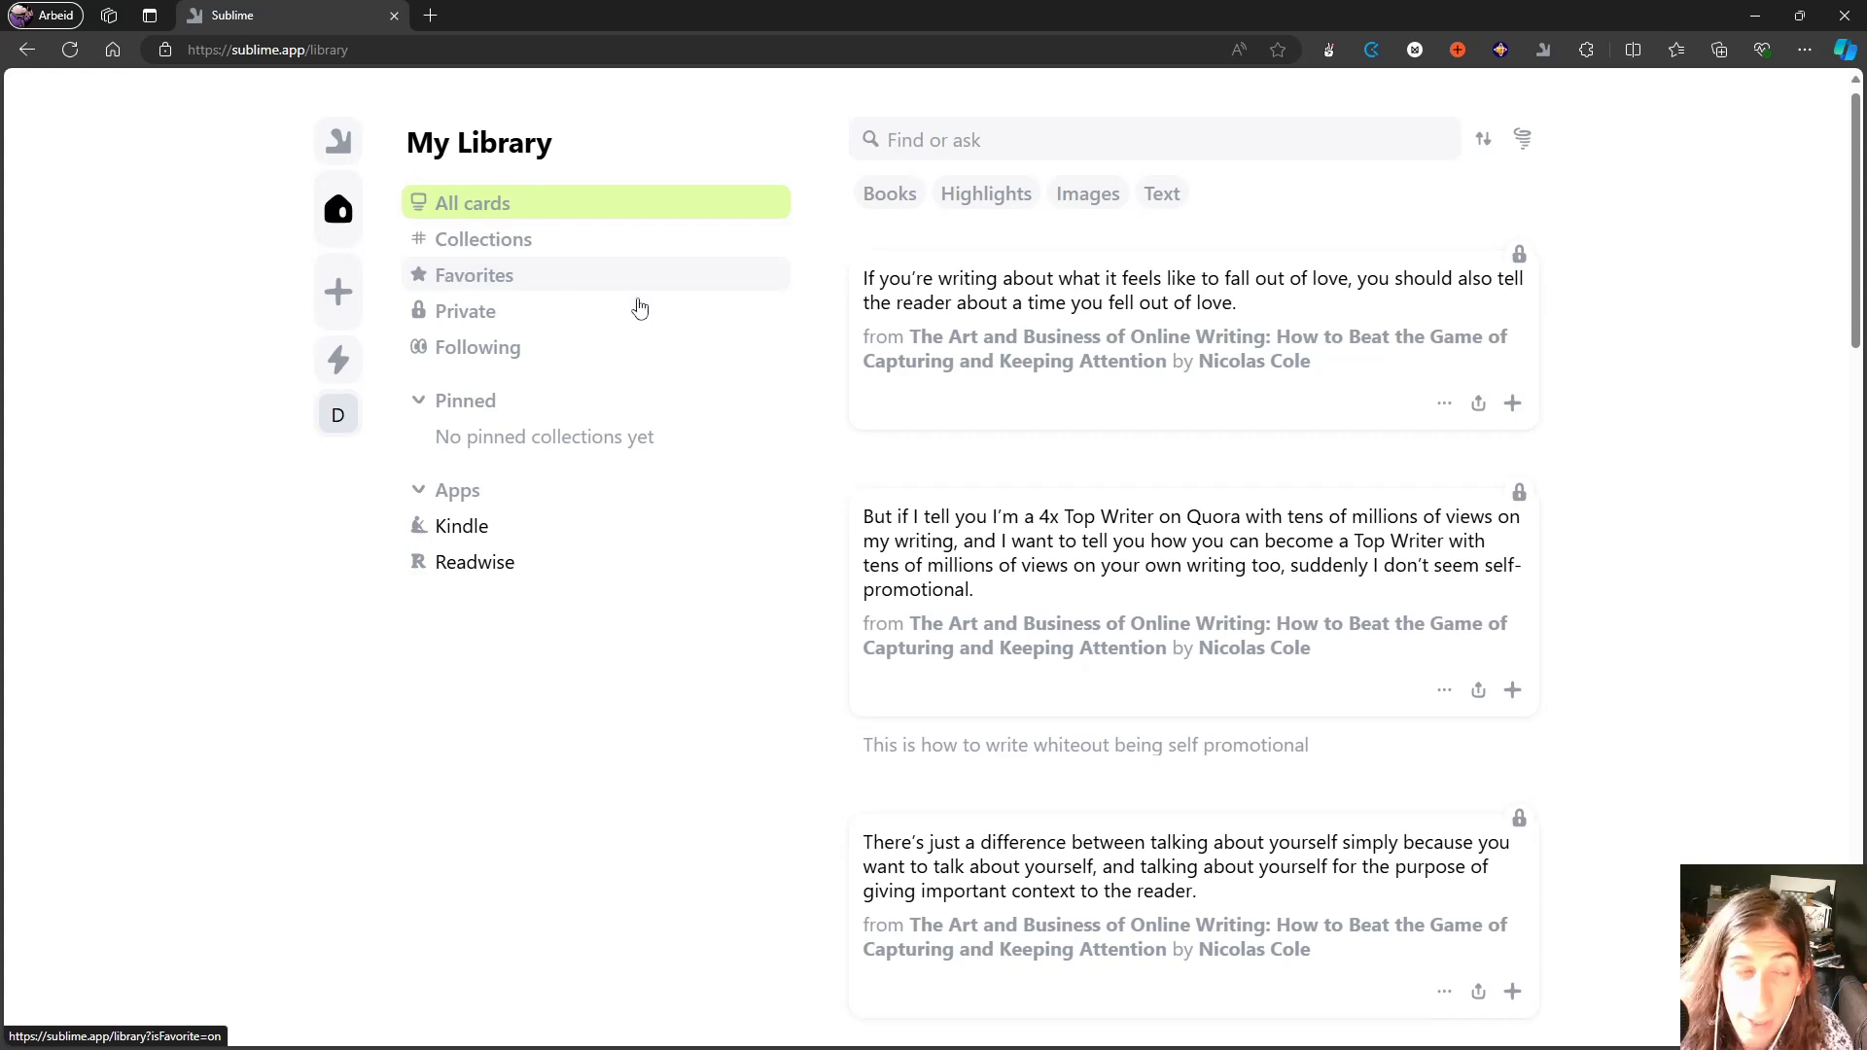
scroll(down, 3)
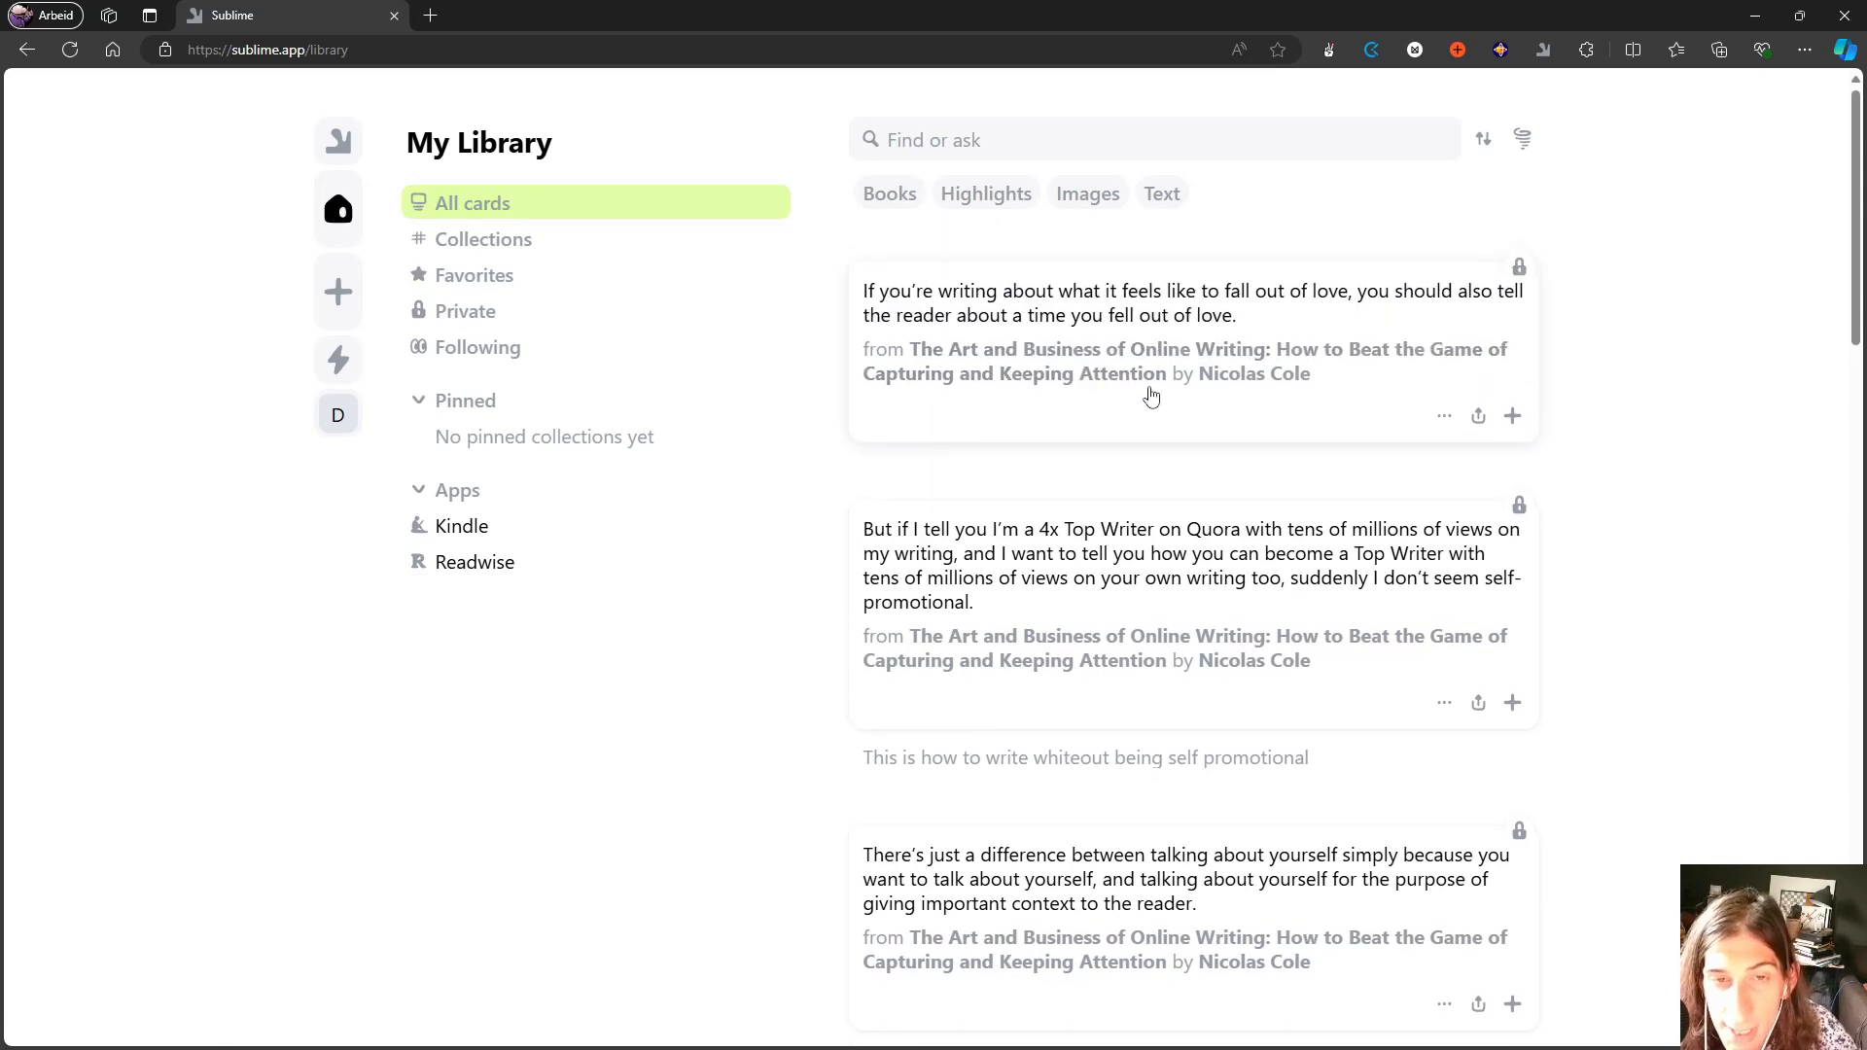
mouse_move(1194, 373)
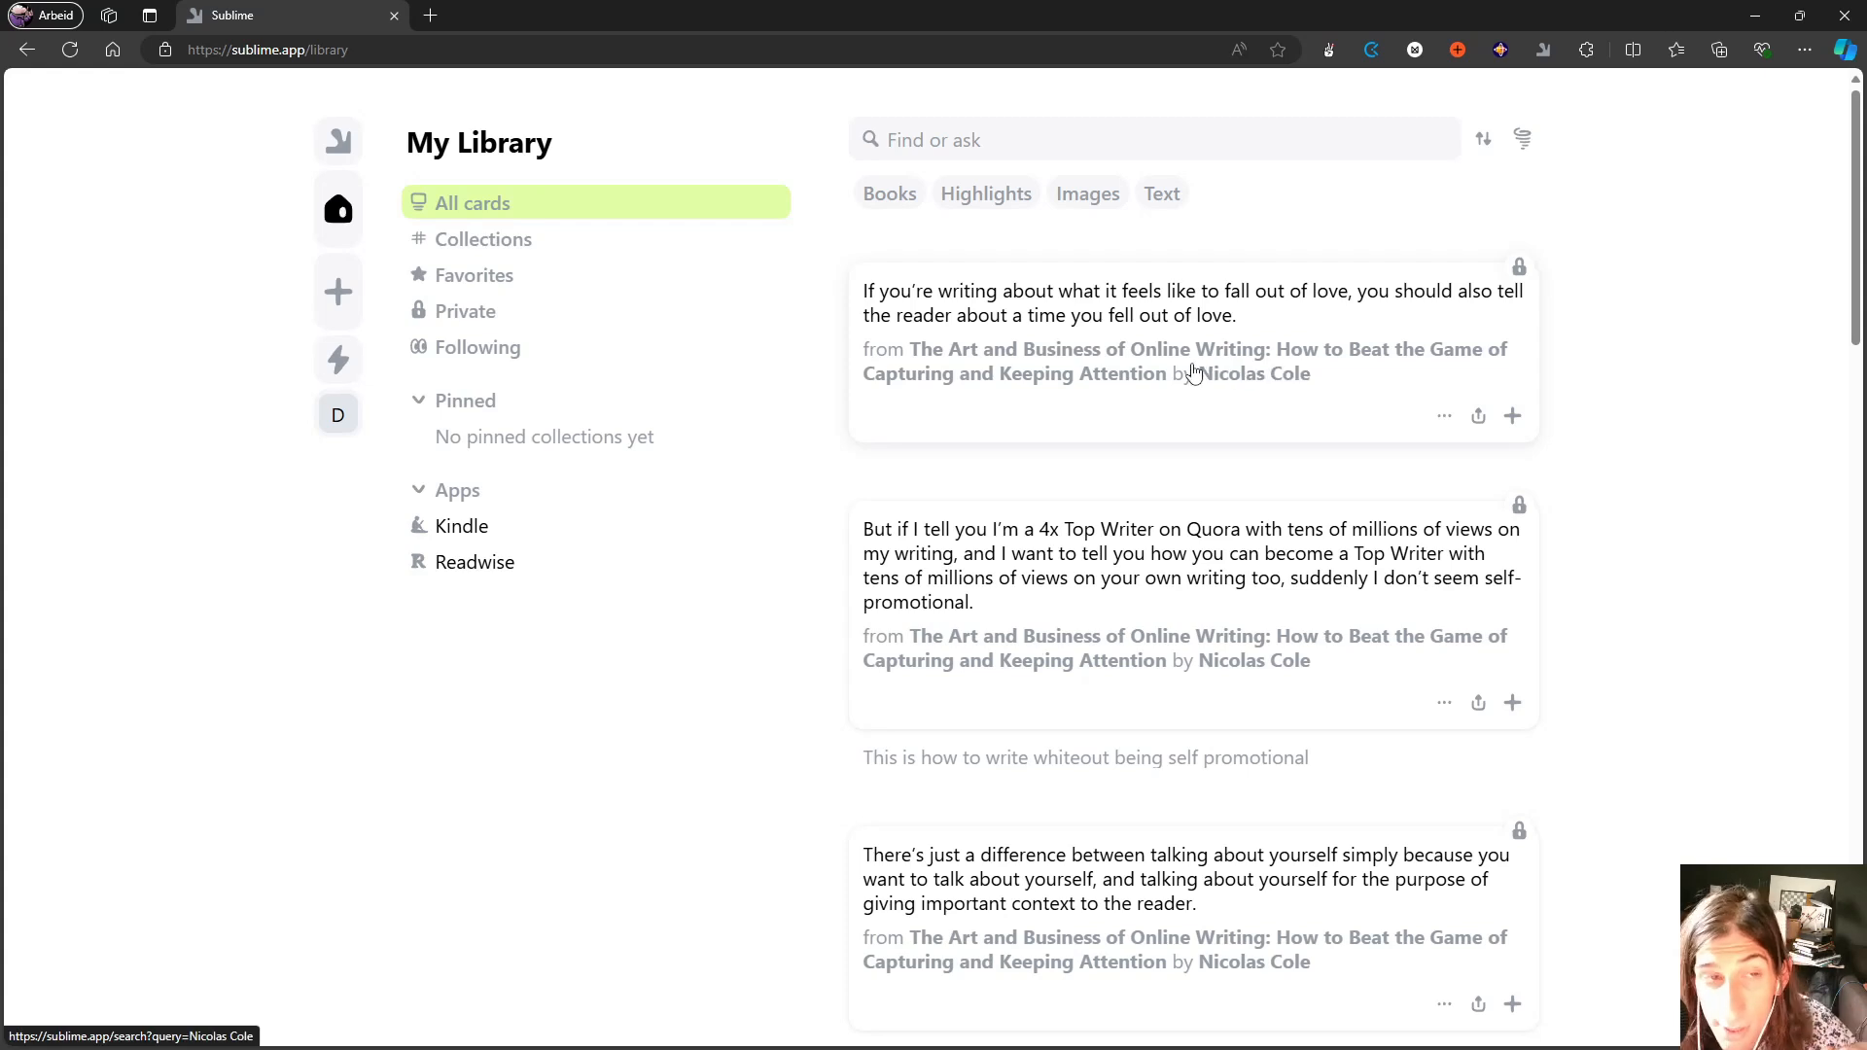
mouse_move(1171, 358)
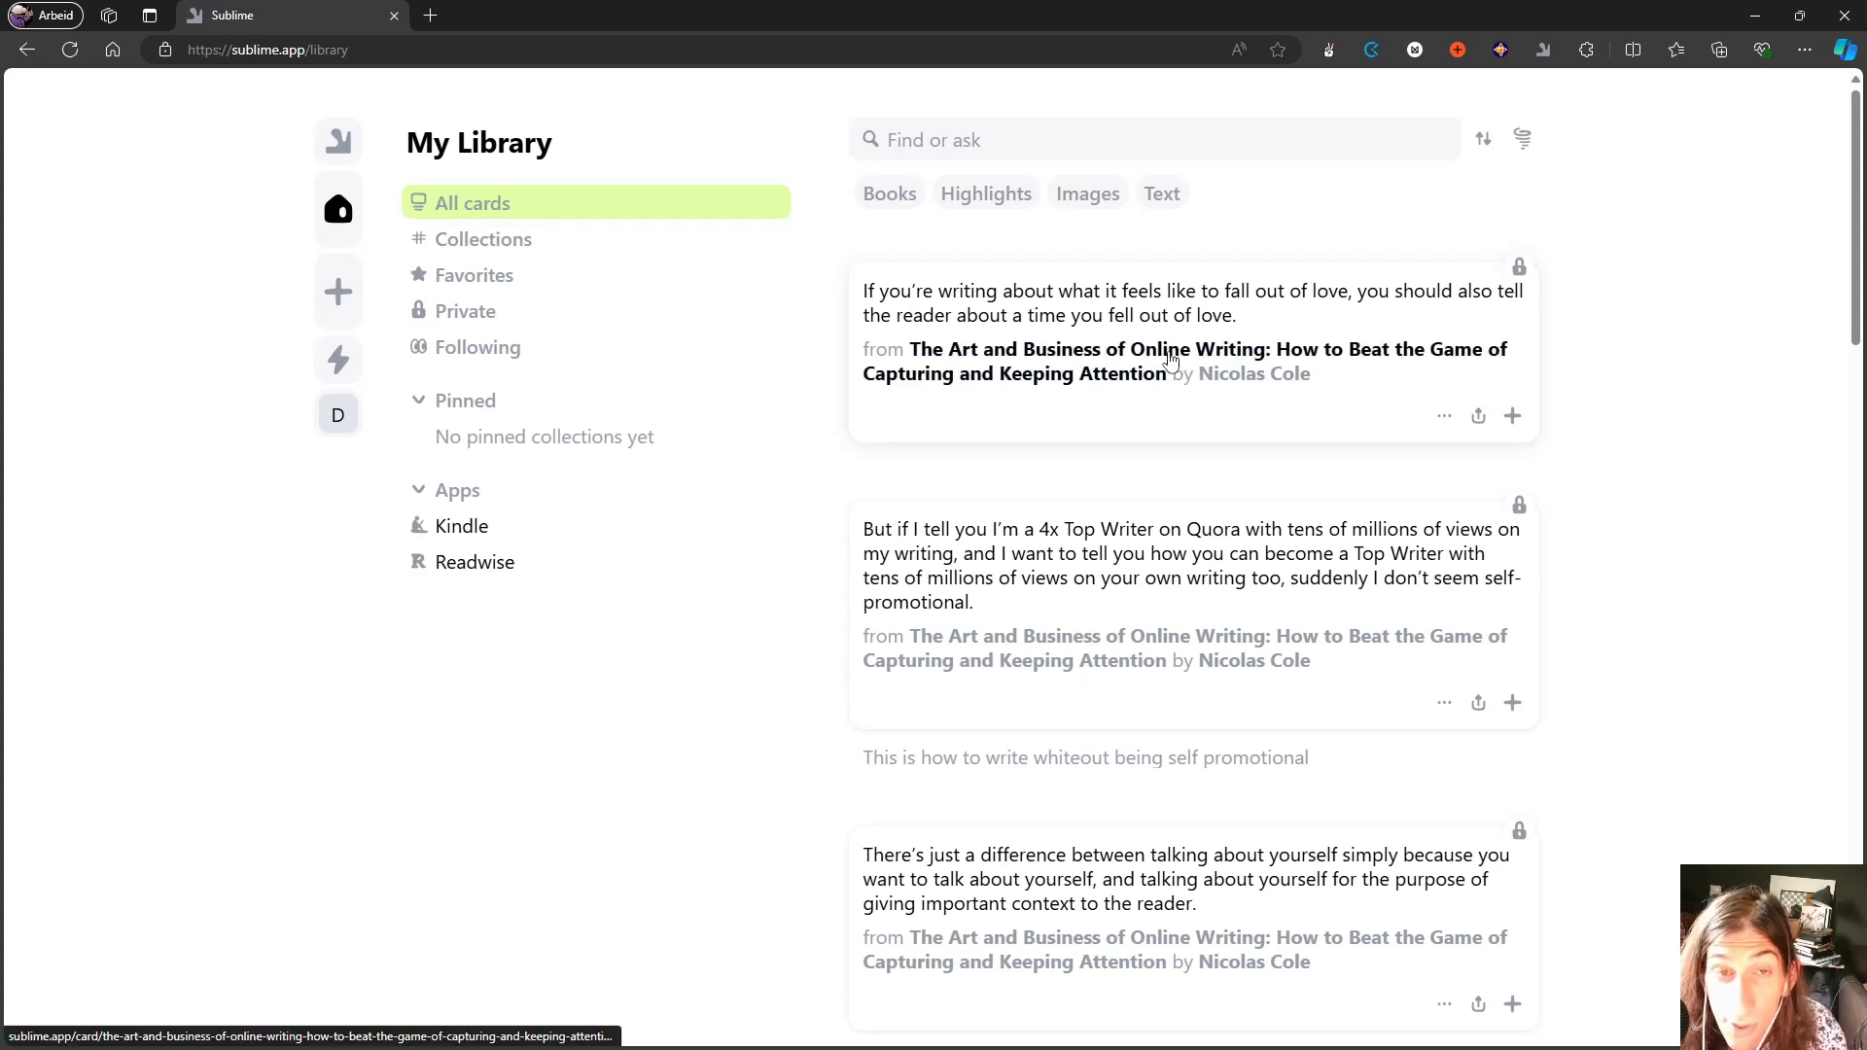
mouse_move(897, 329)
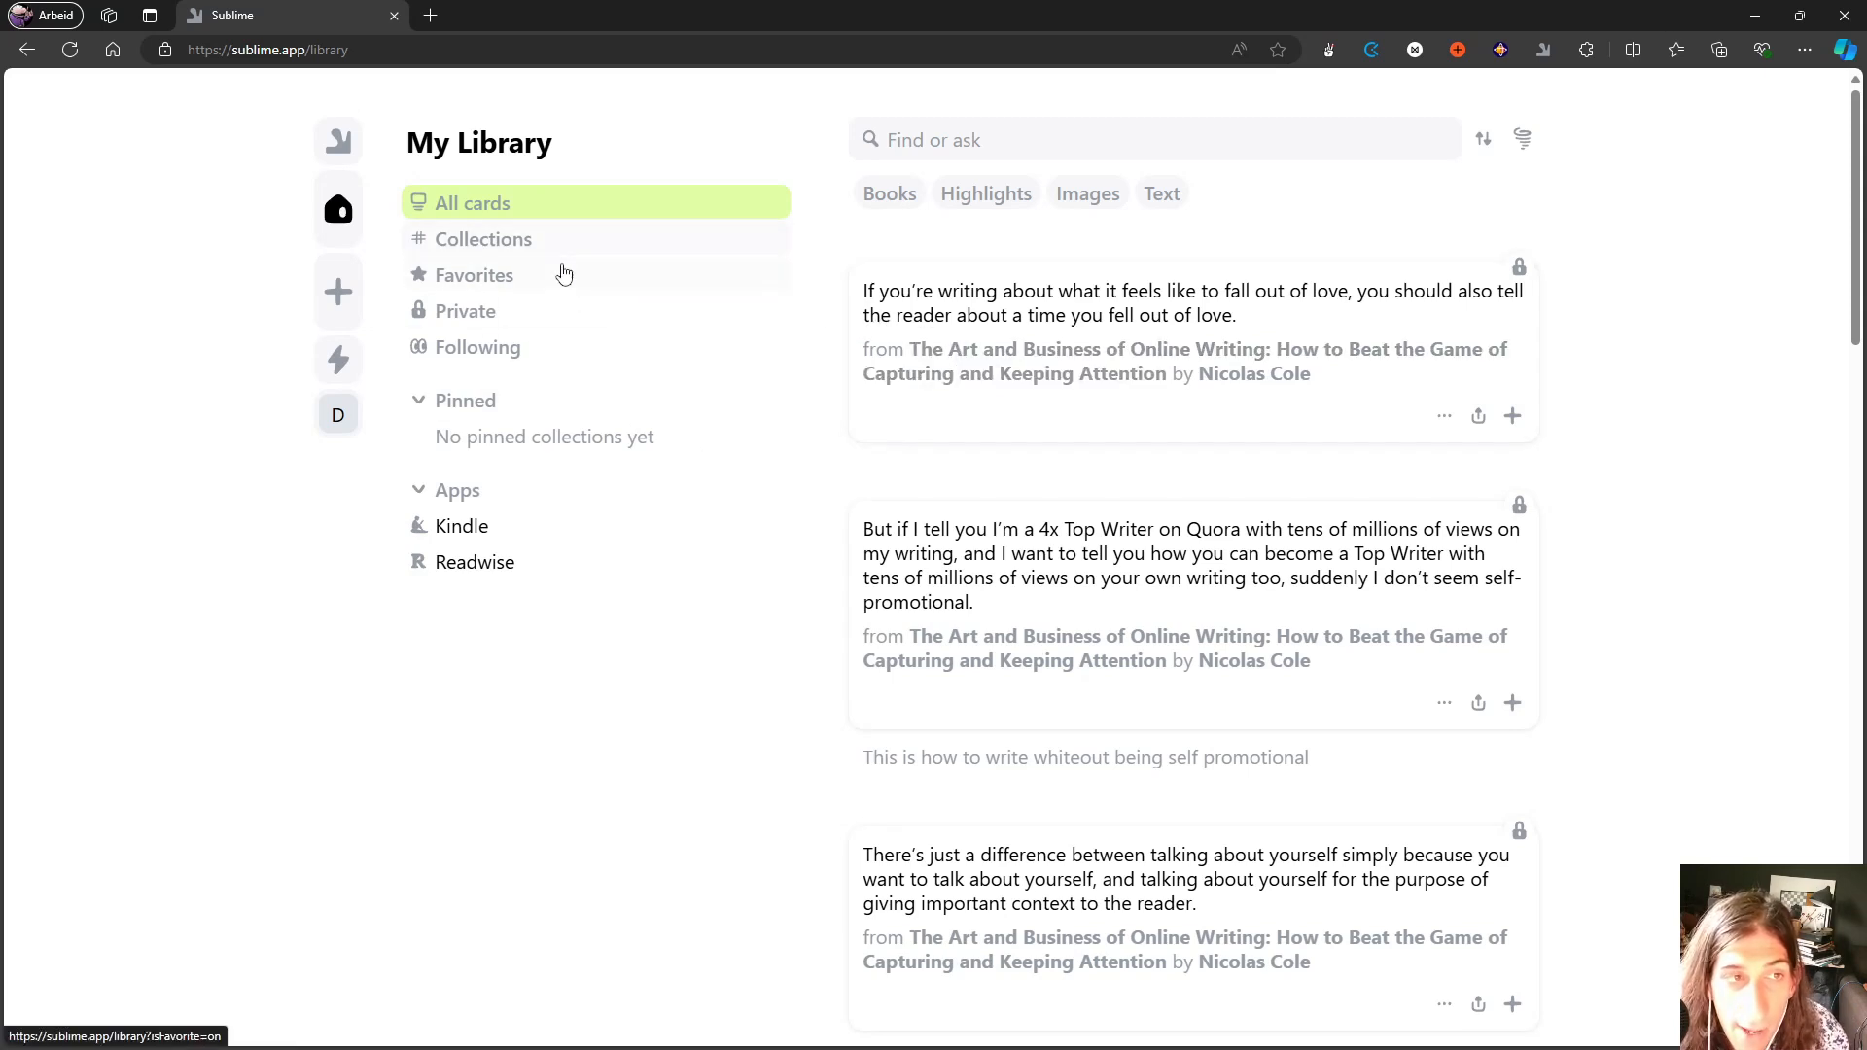
click(338, 140)
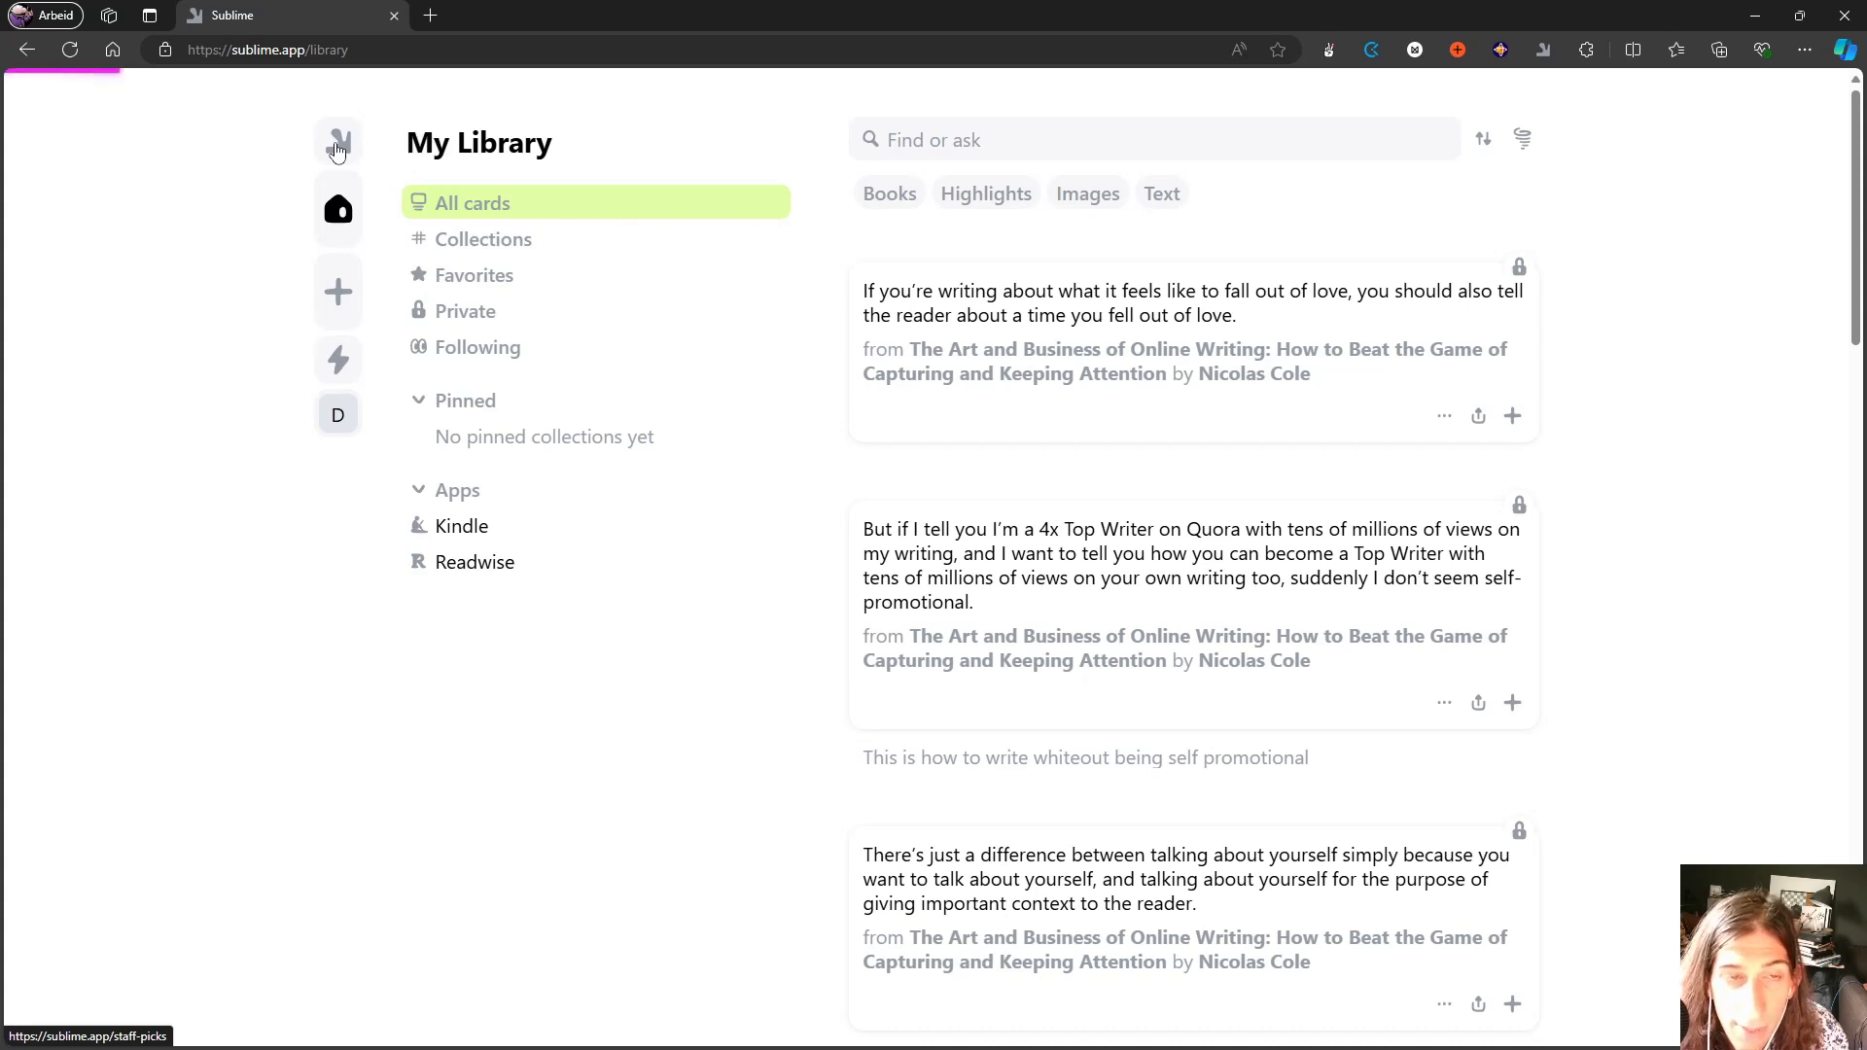
click(339, 140)
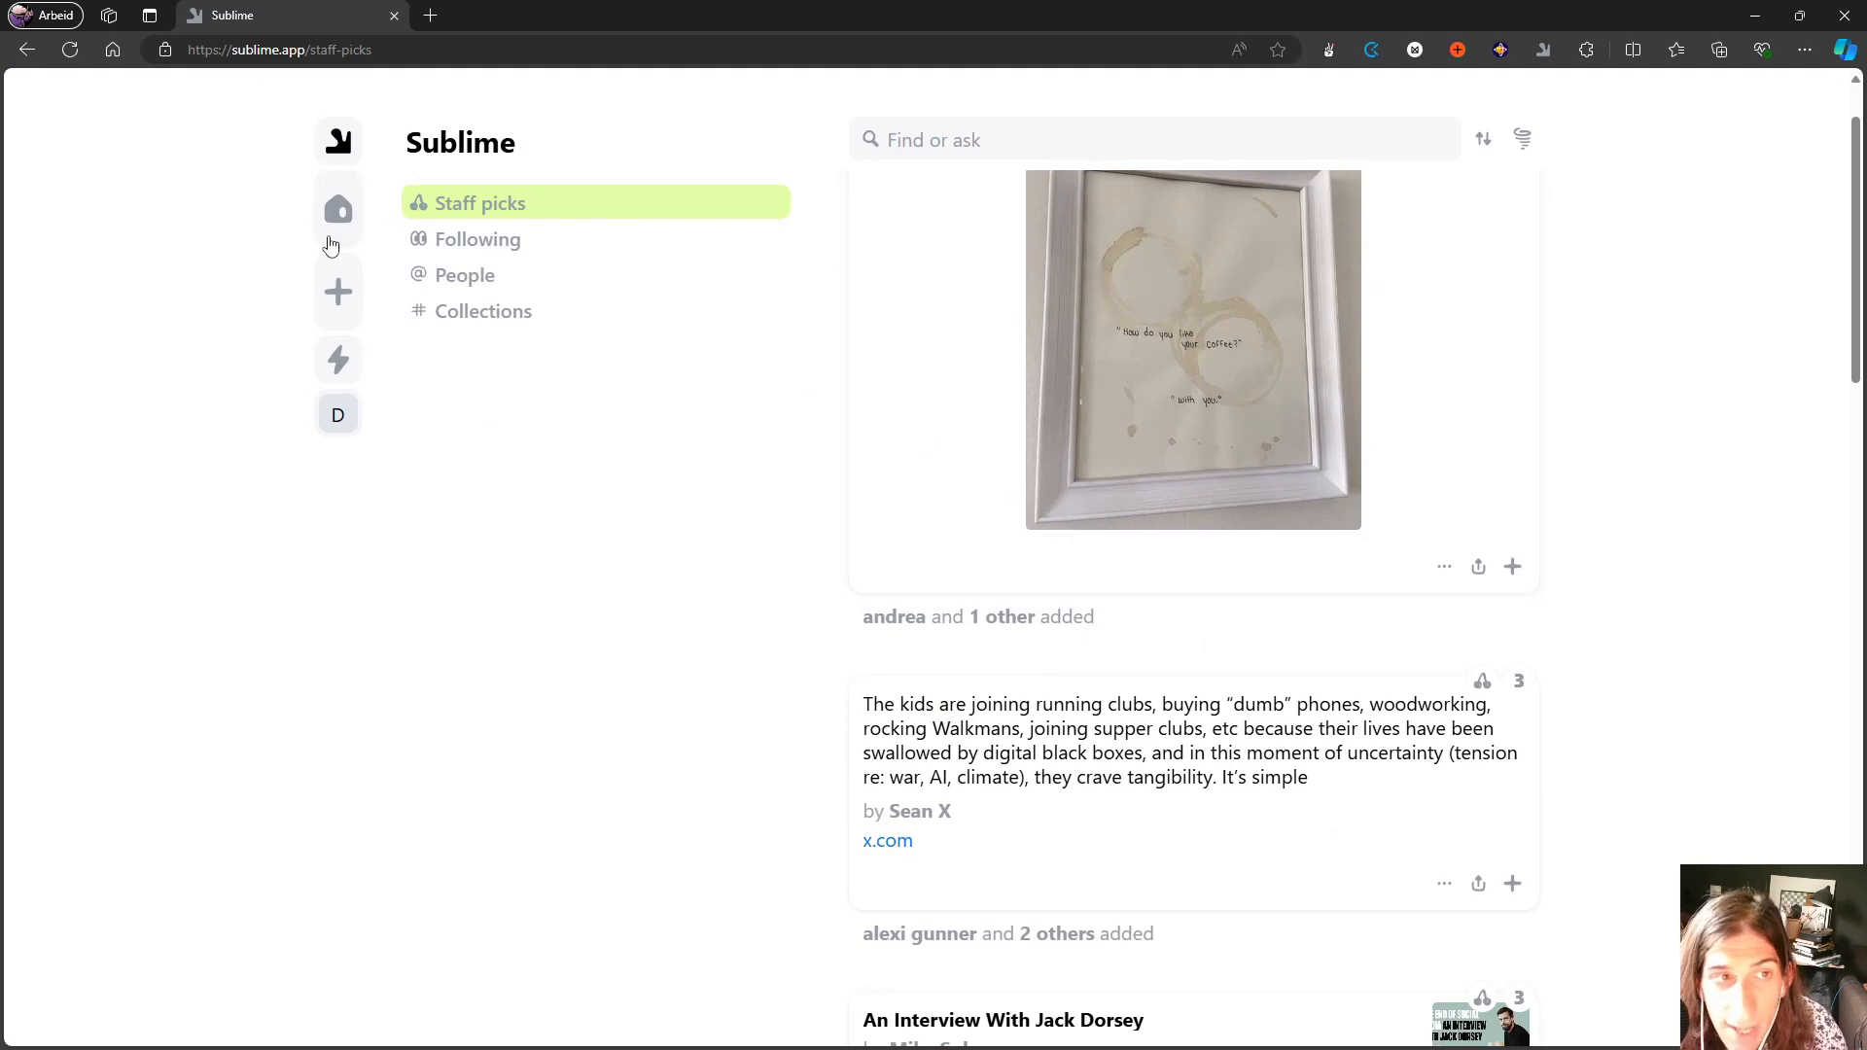
click(338, 208)
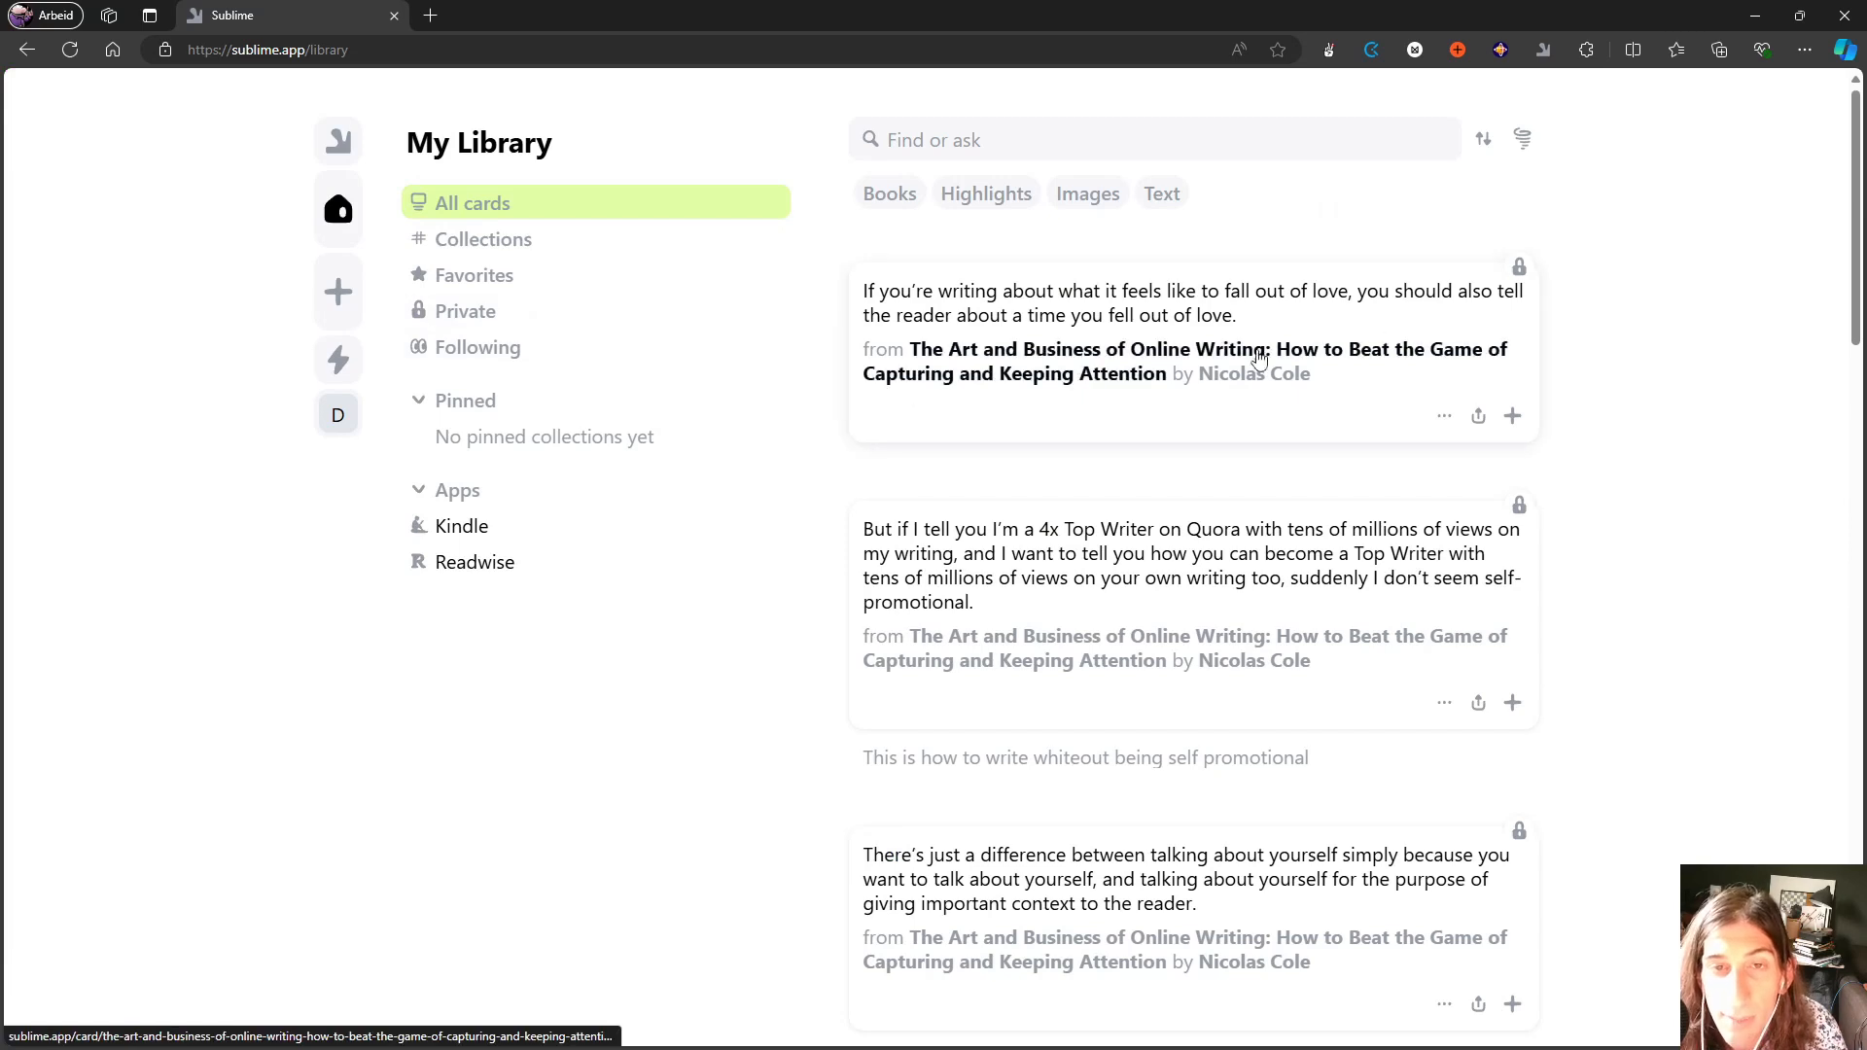
mouse_move(1506, 303)
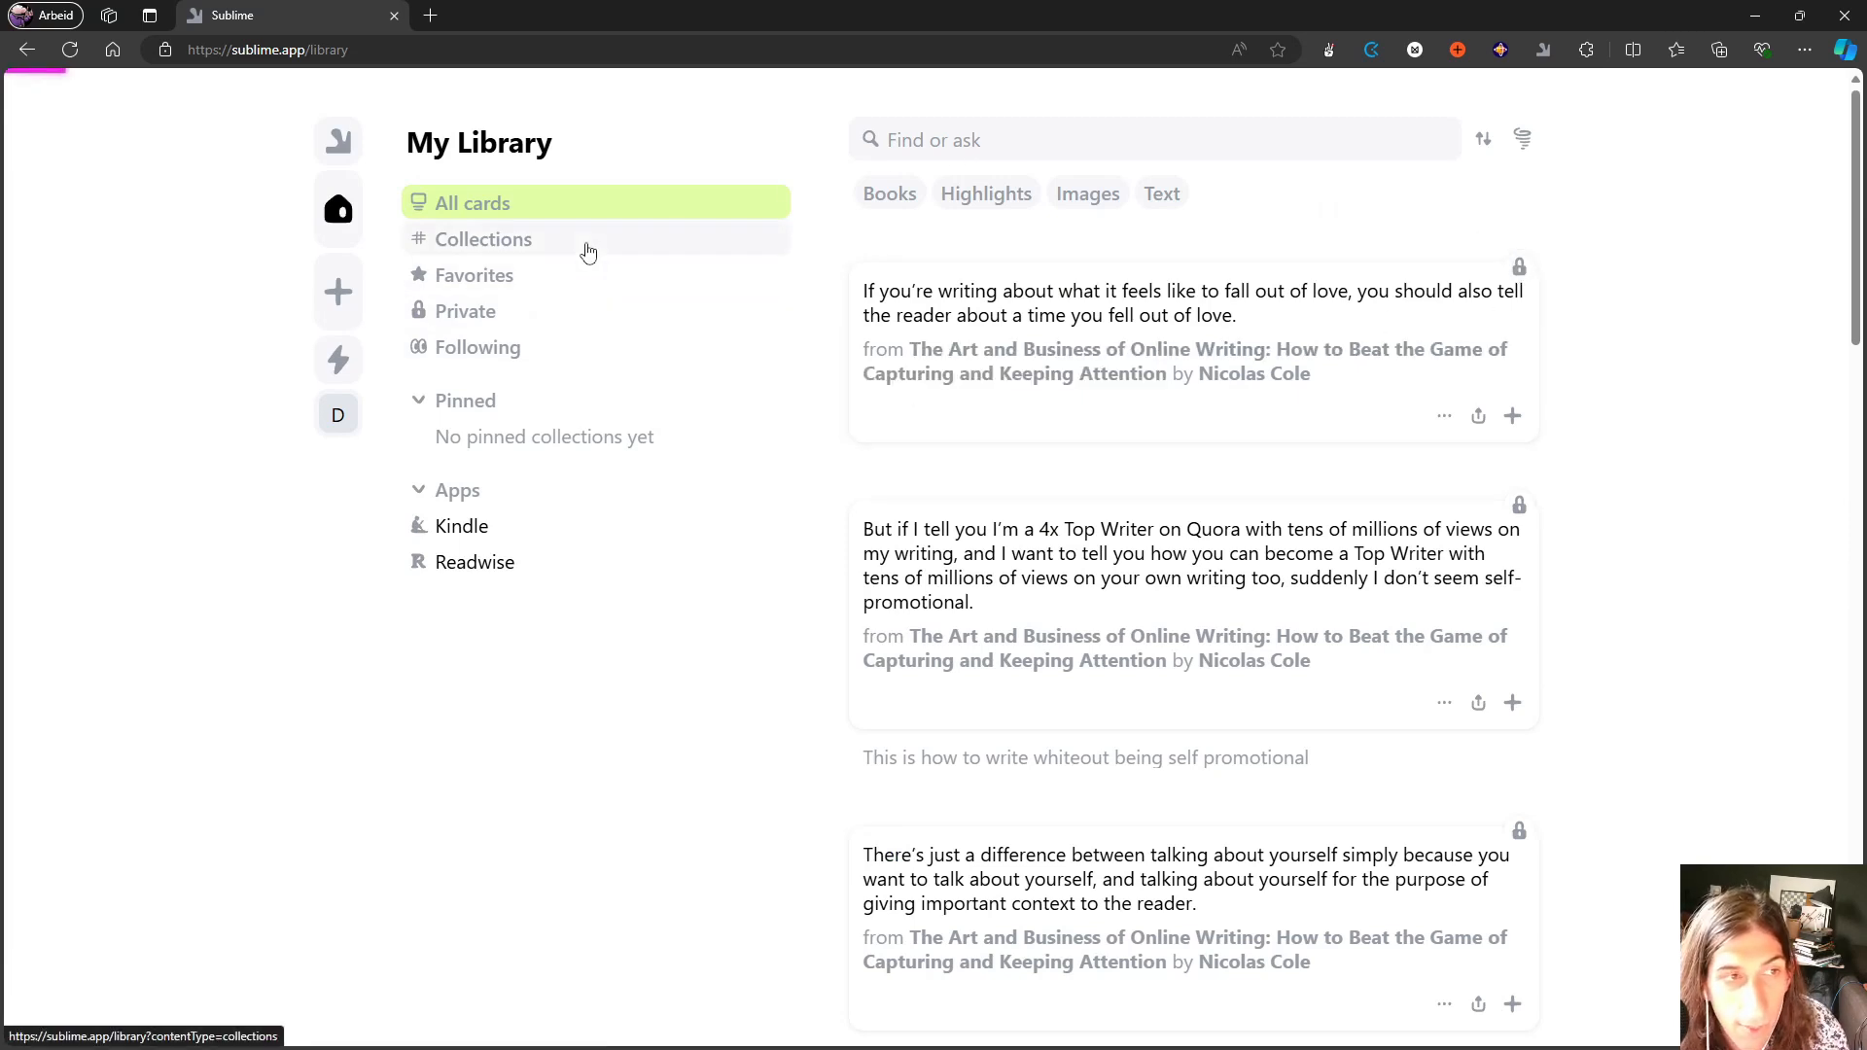
View the three collections briefly, then return to all cards with the Nicolas Cole highlights.
click(484, 240)
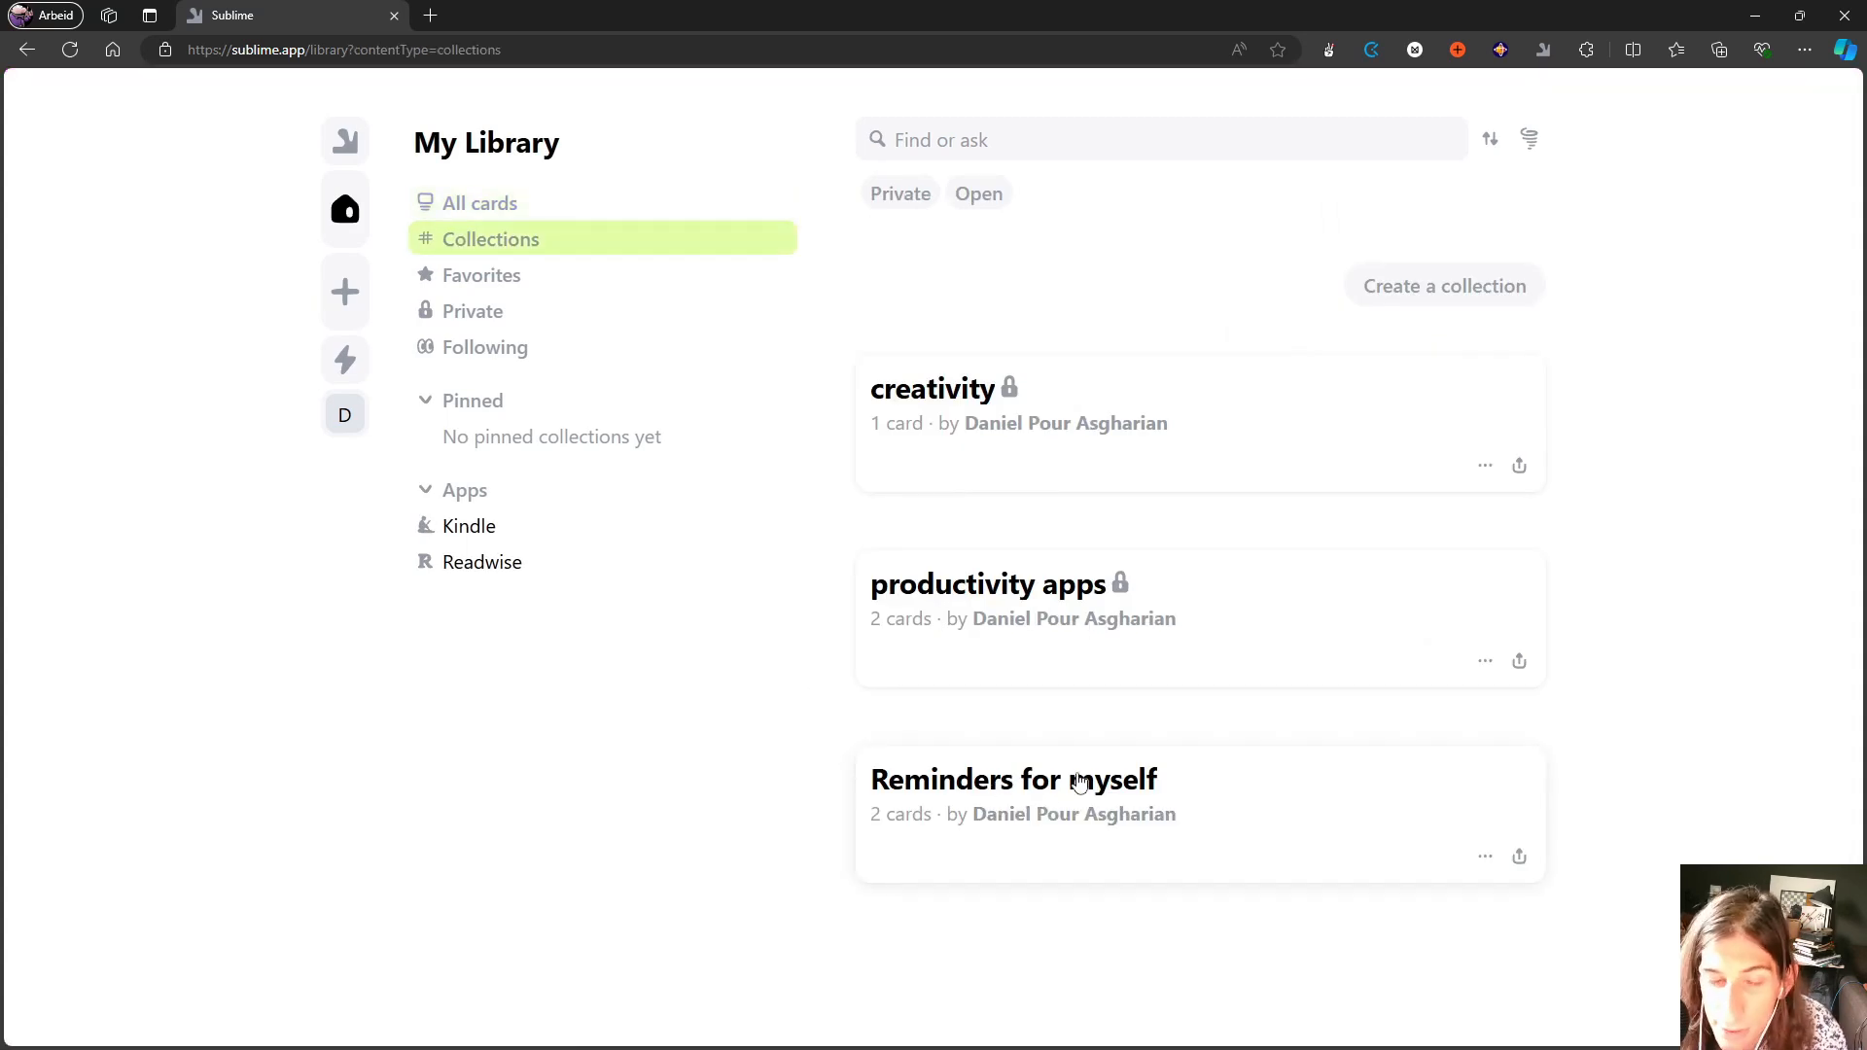
mouse_move(968, 828)
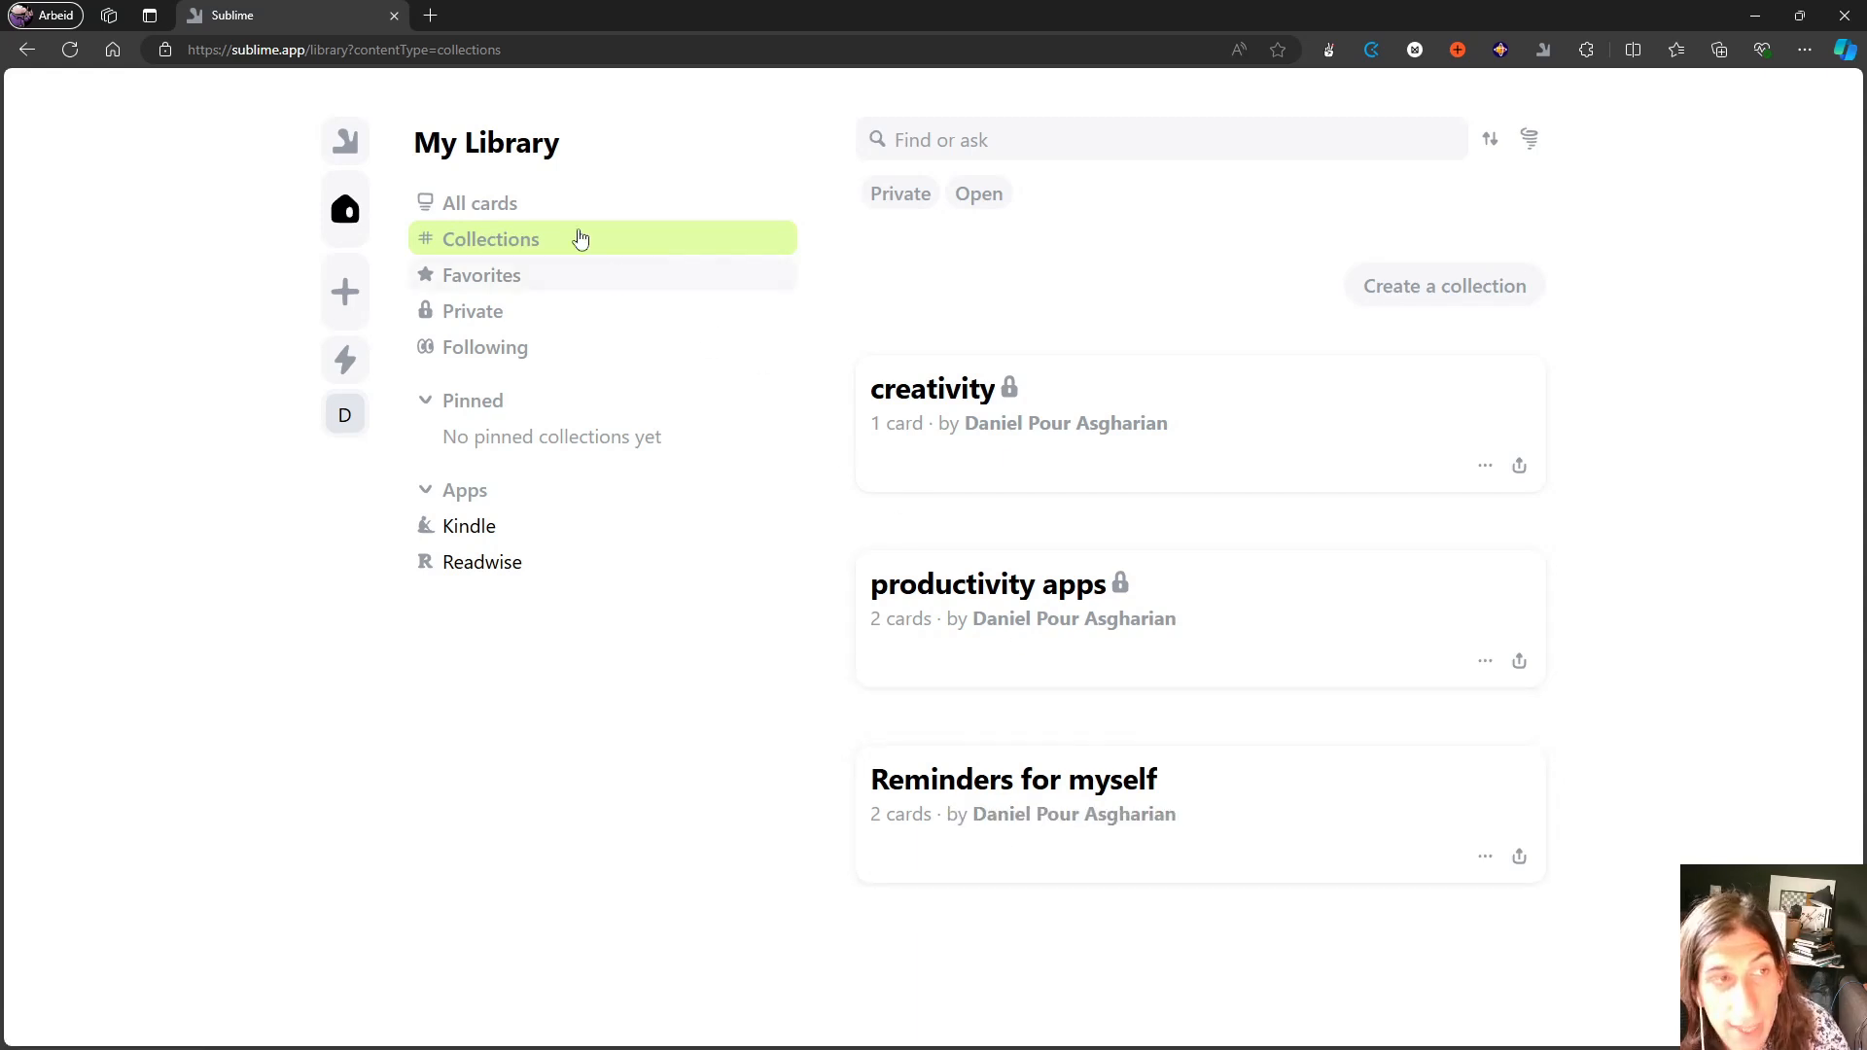
click(478, 202)
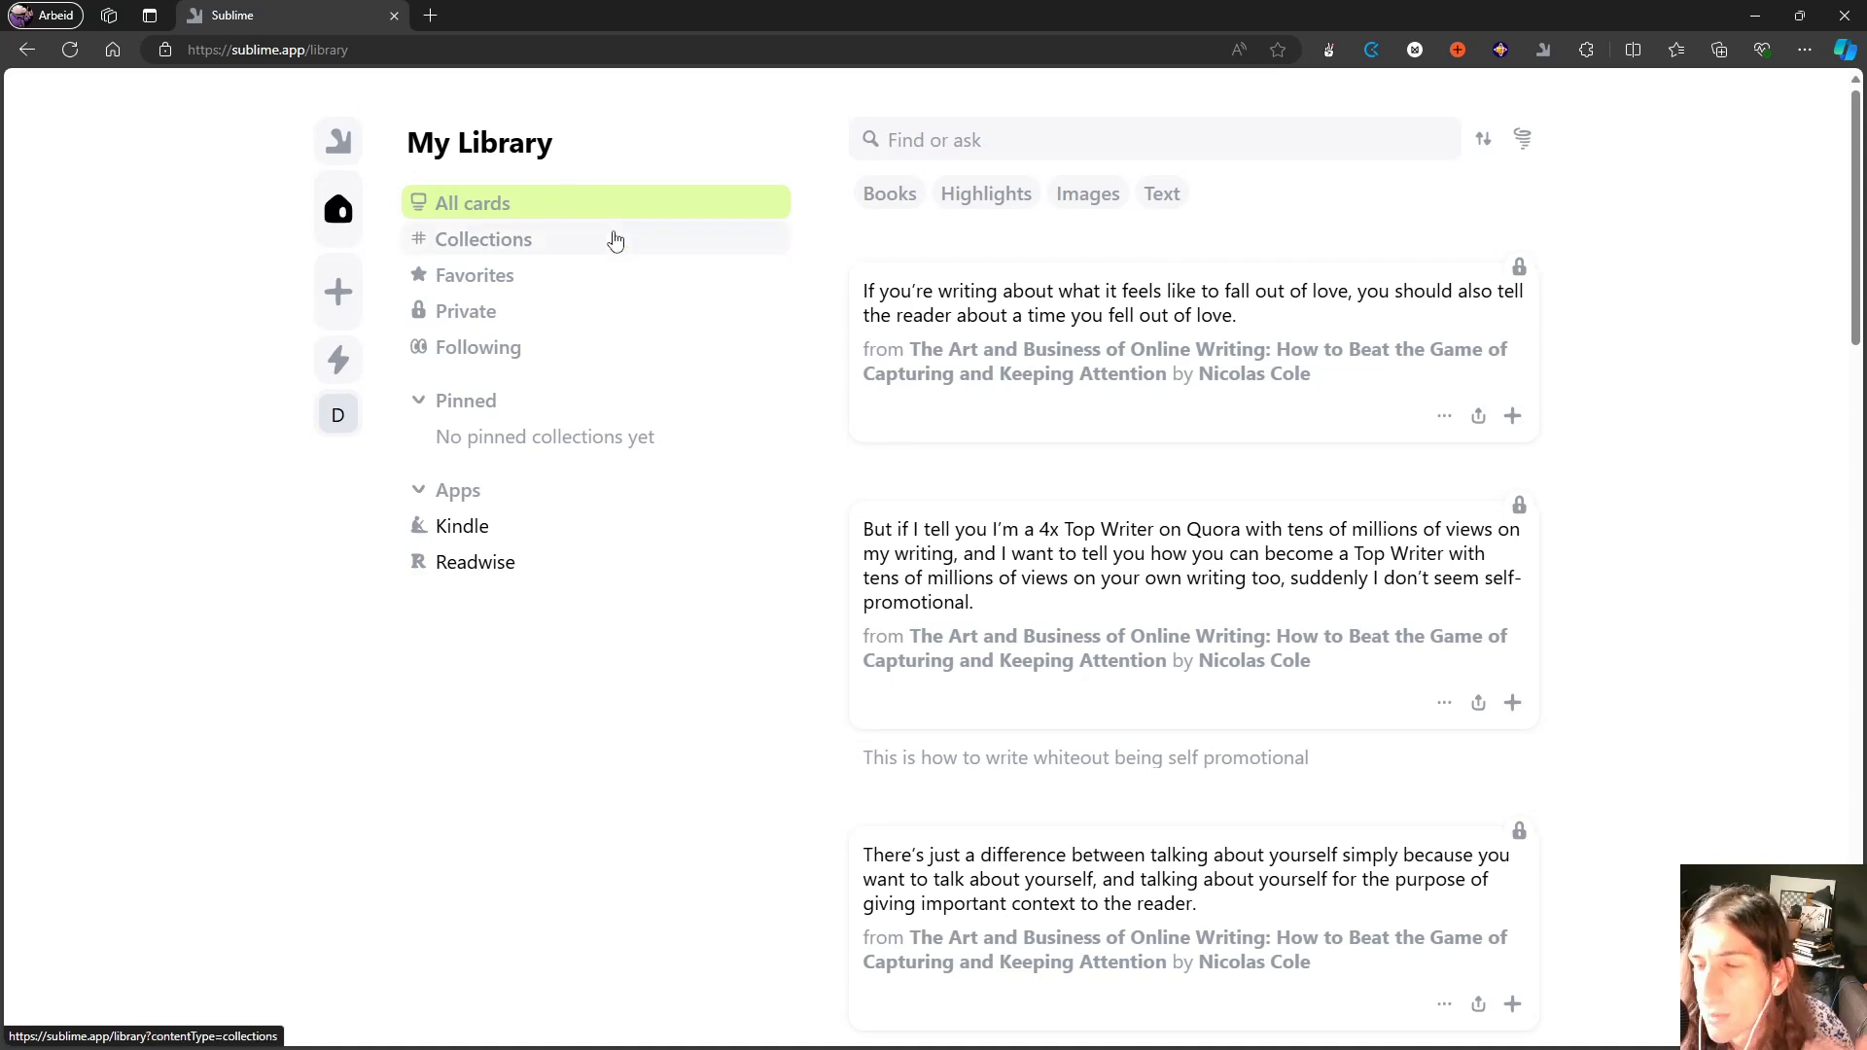
mouse_move(541, 249)
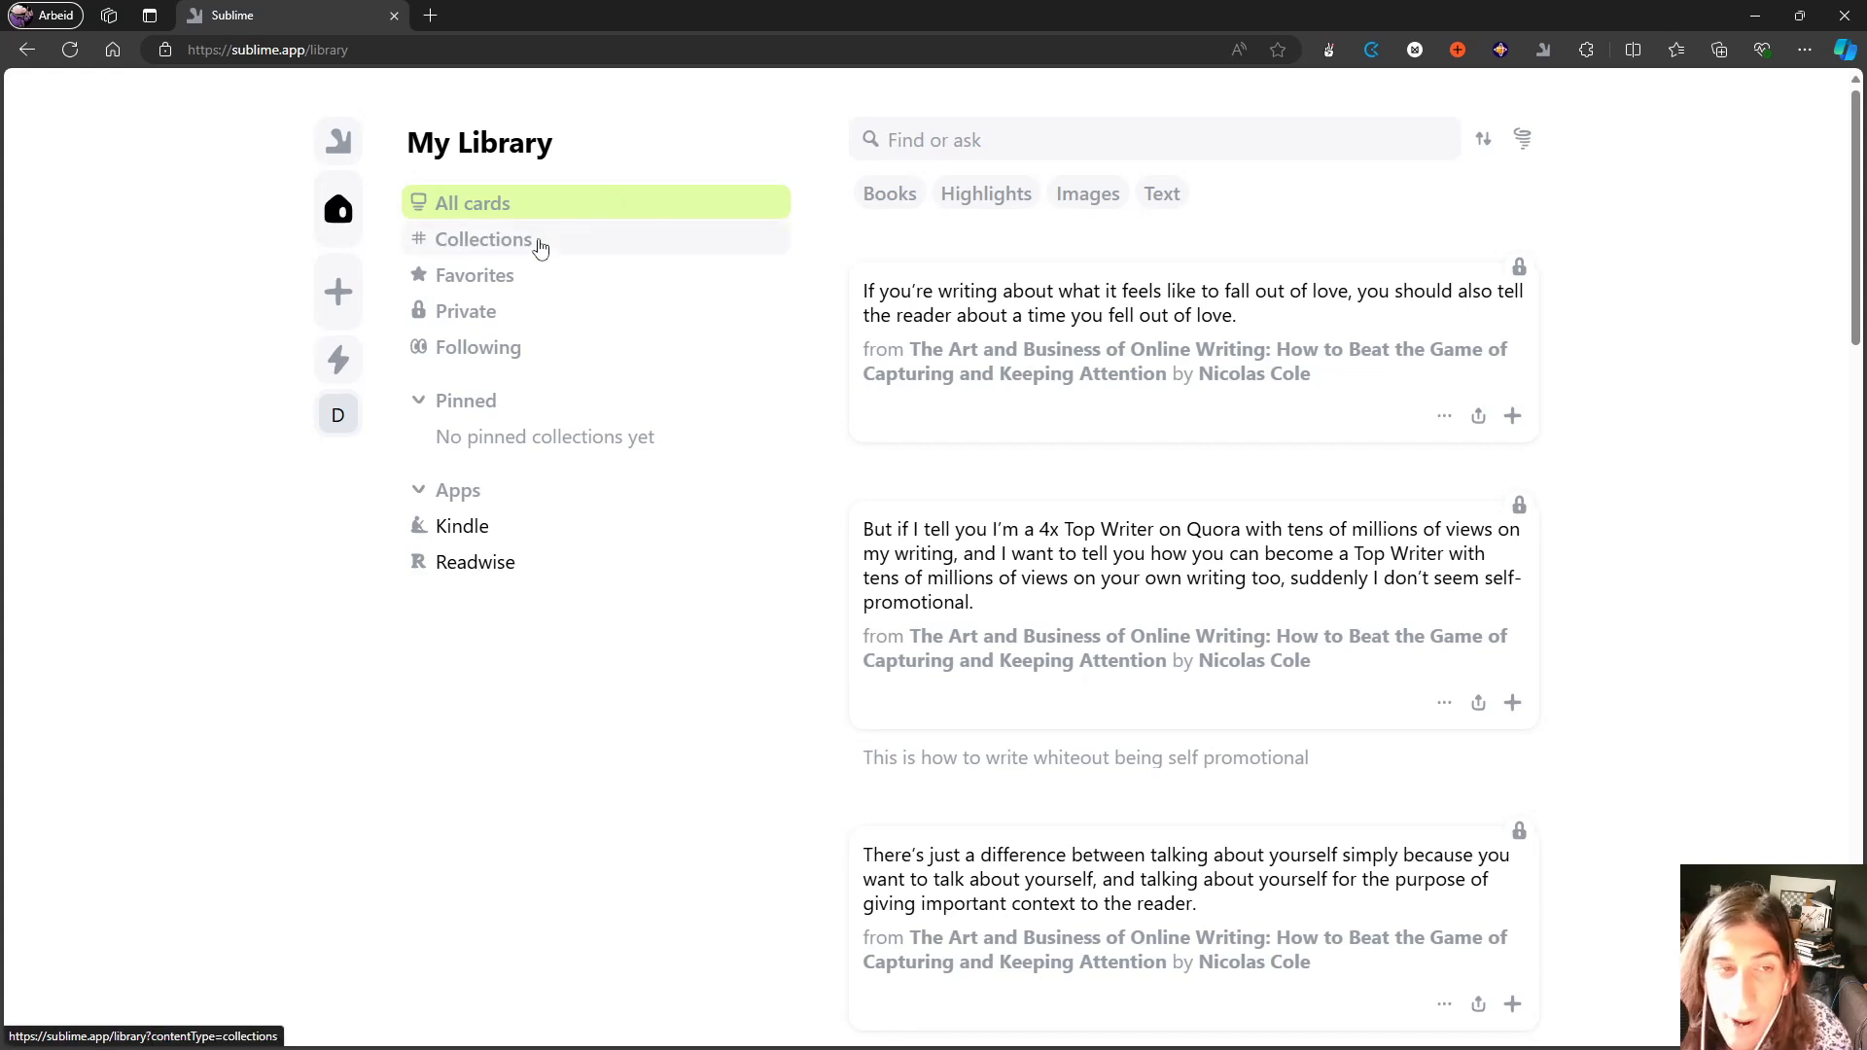
mouse_move(517, 237)
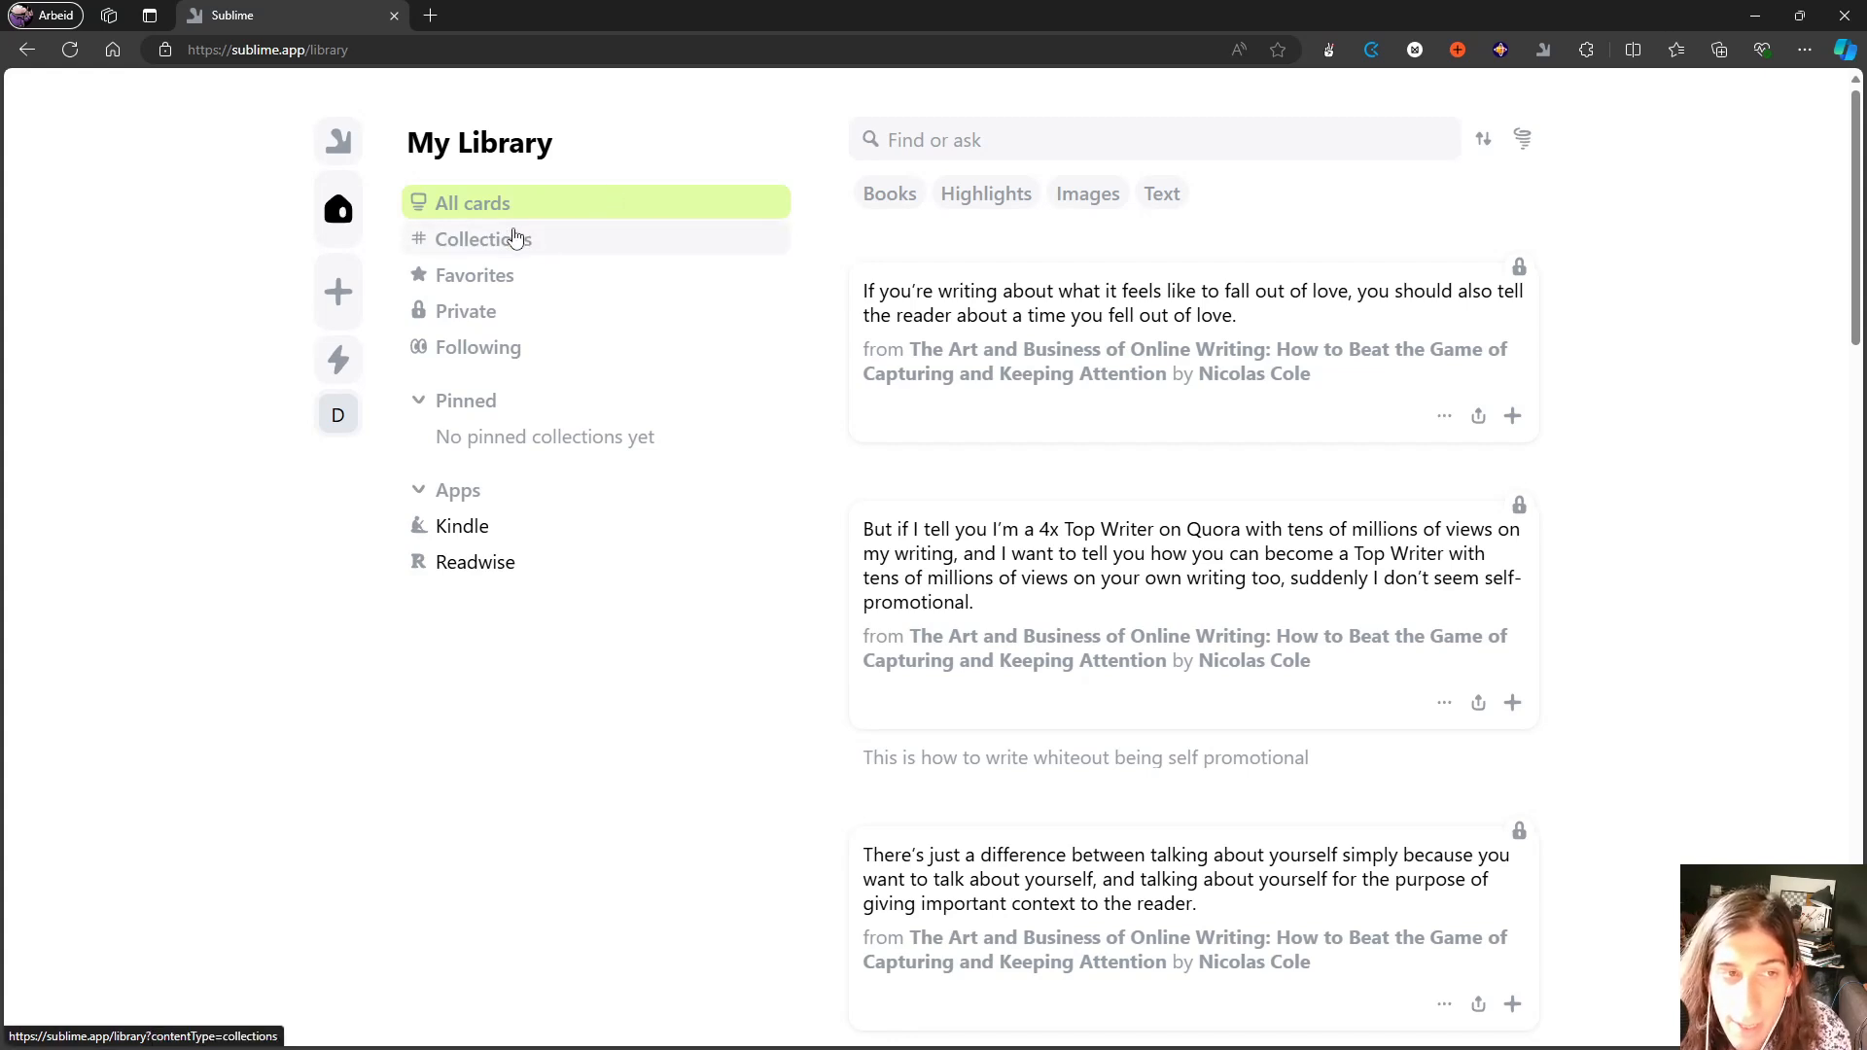
mouse_move(514, 245)
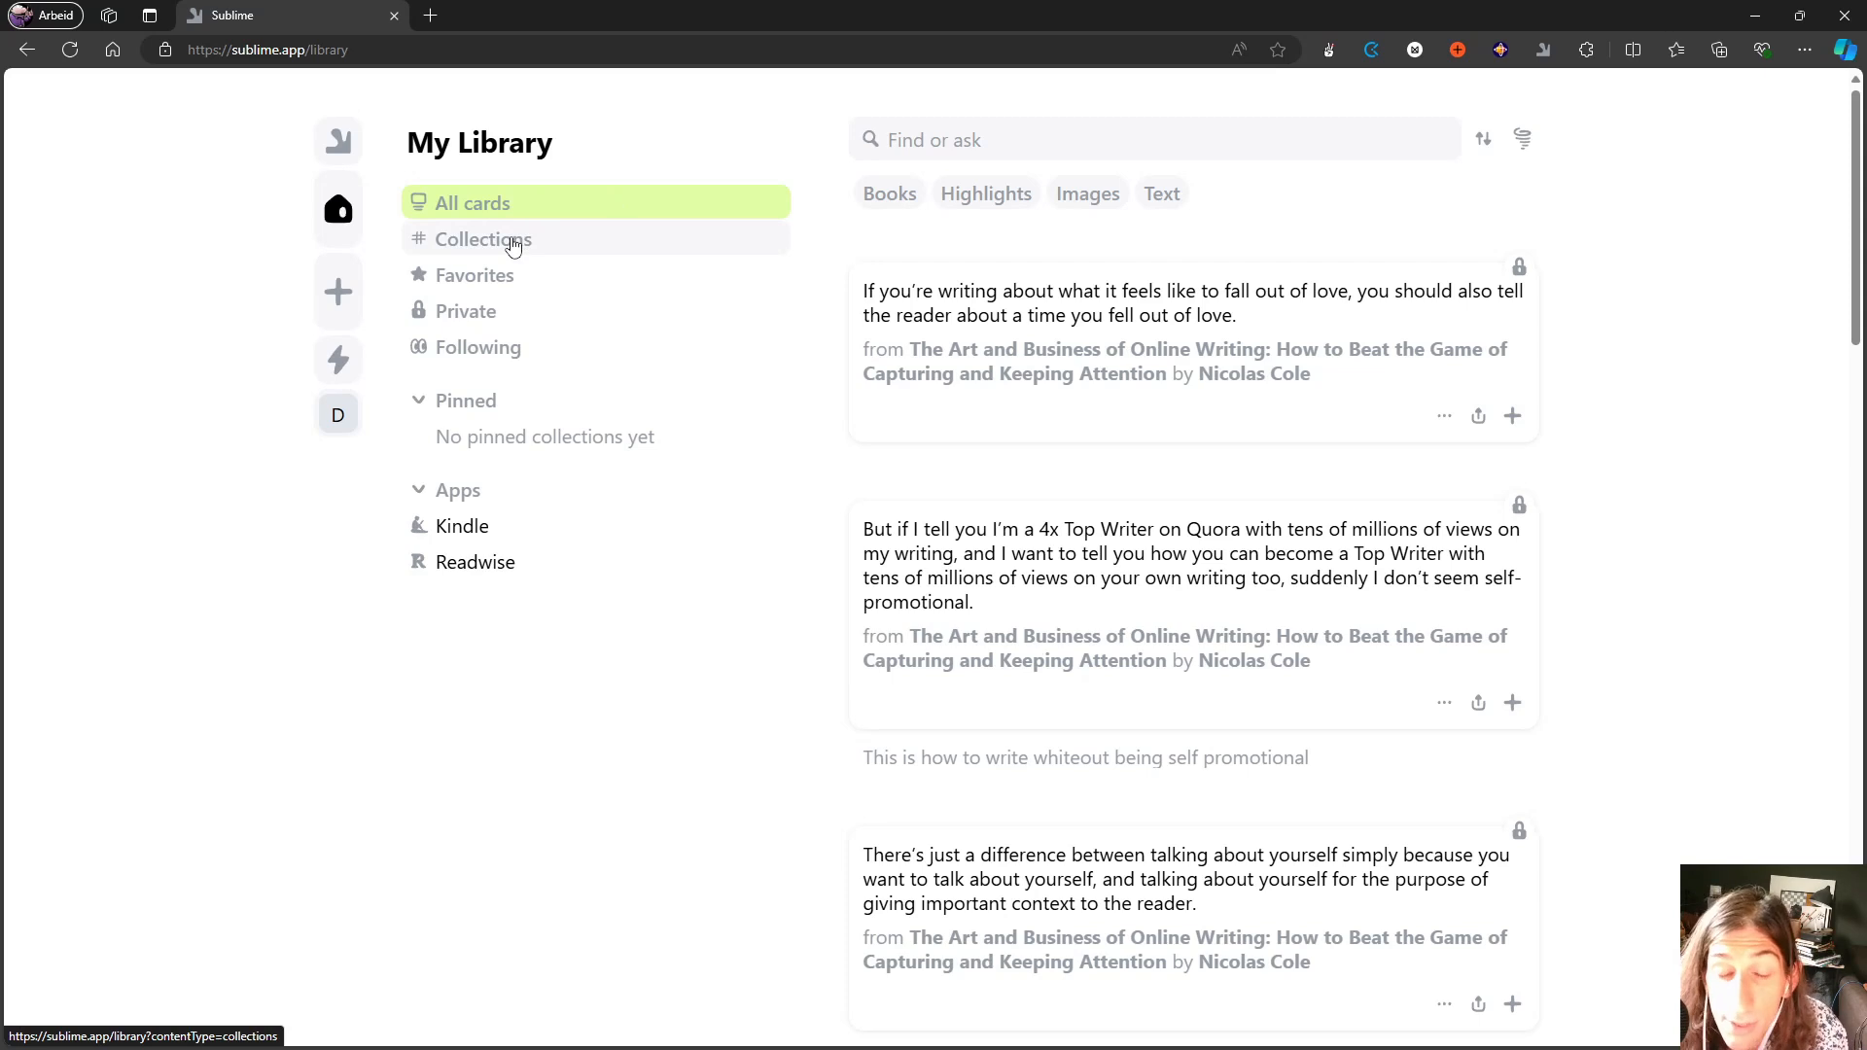
mouse_move(478, 308)
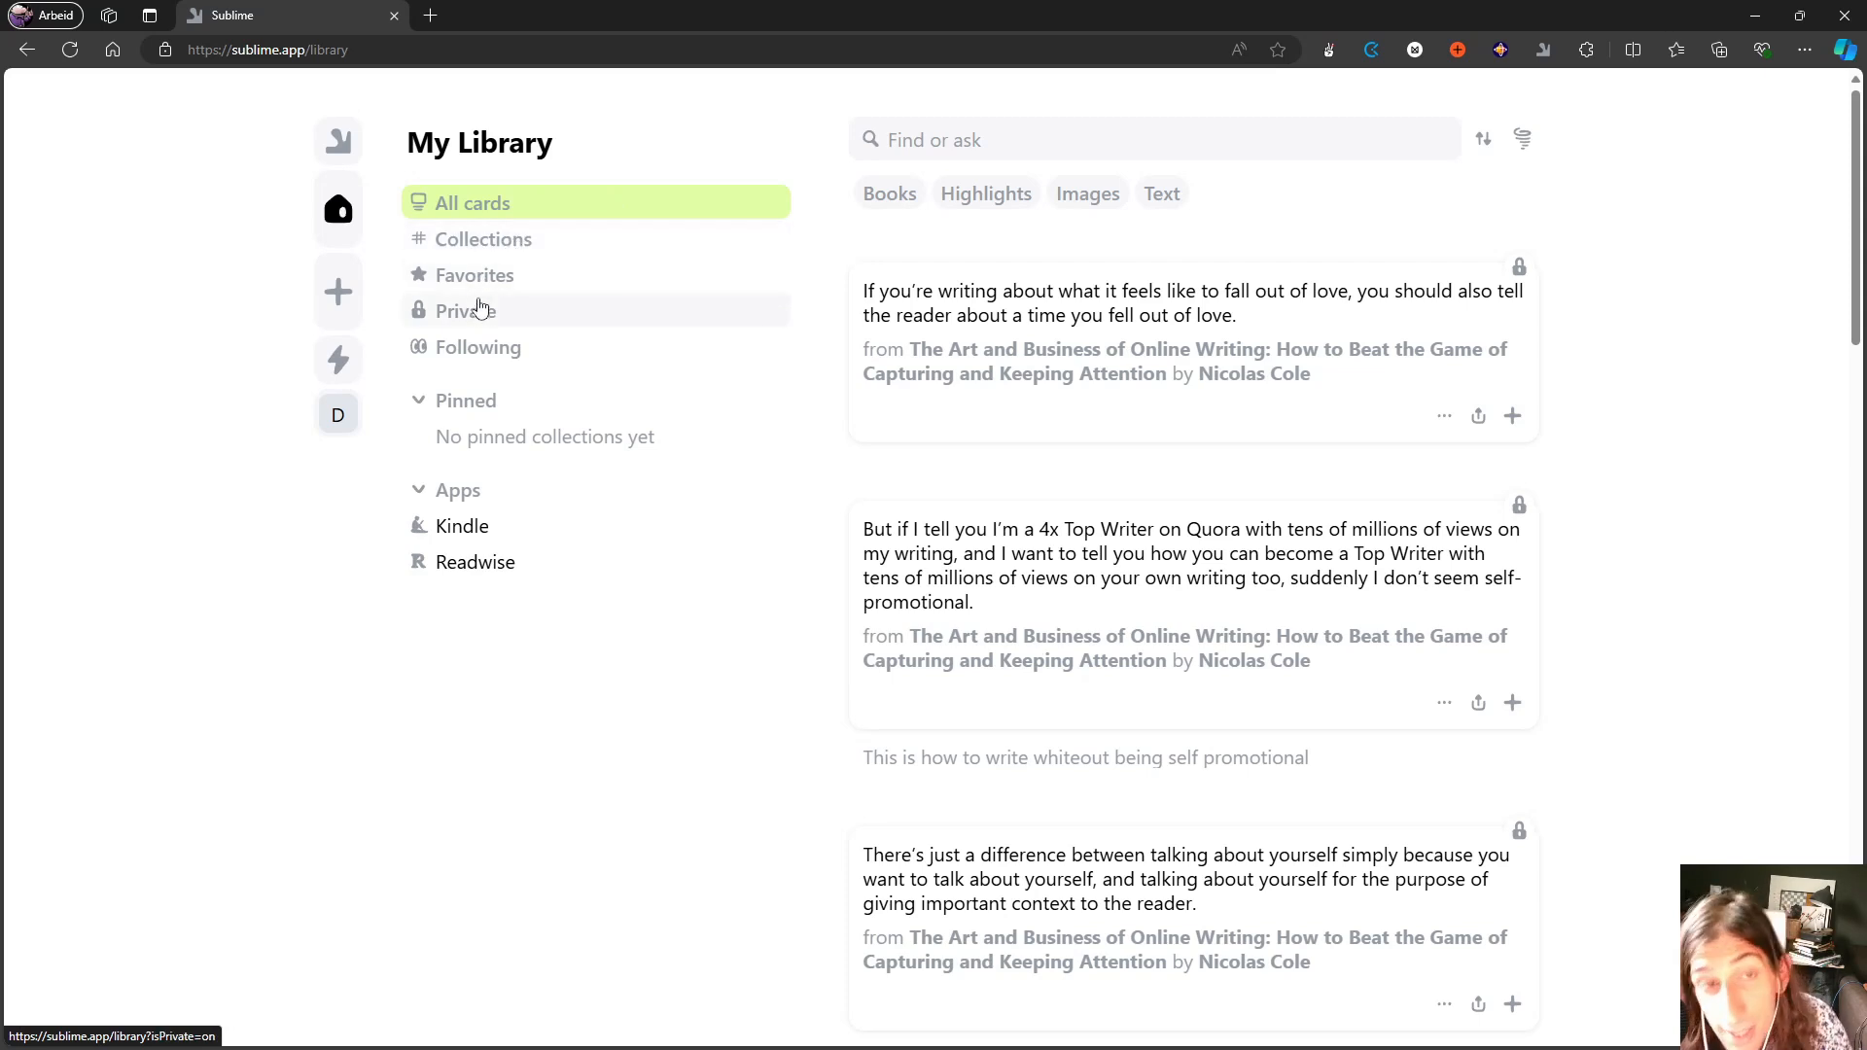
mouse_move(506, 253)
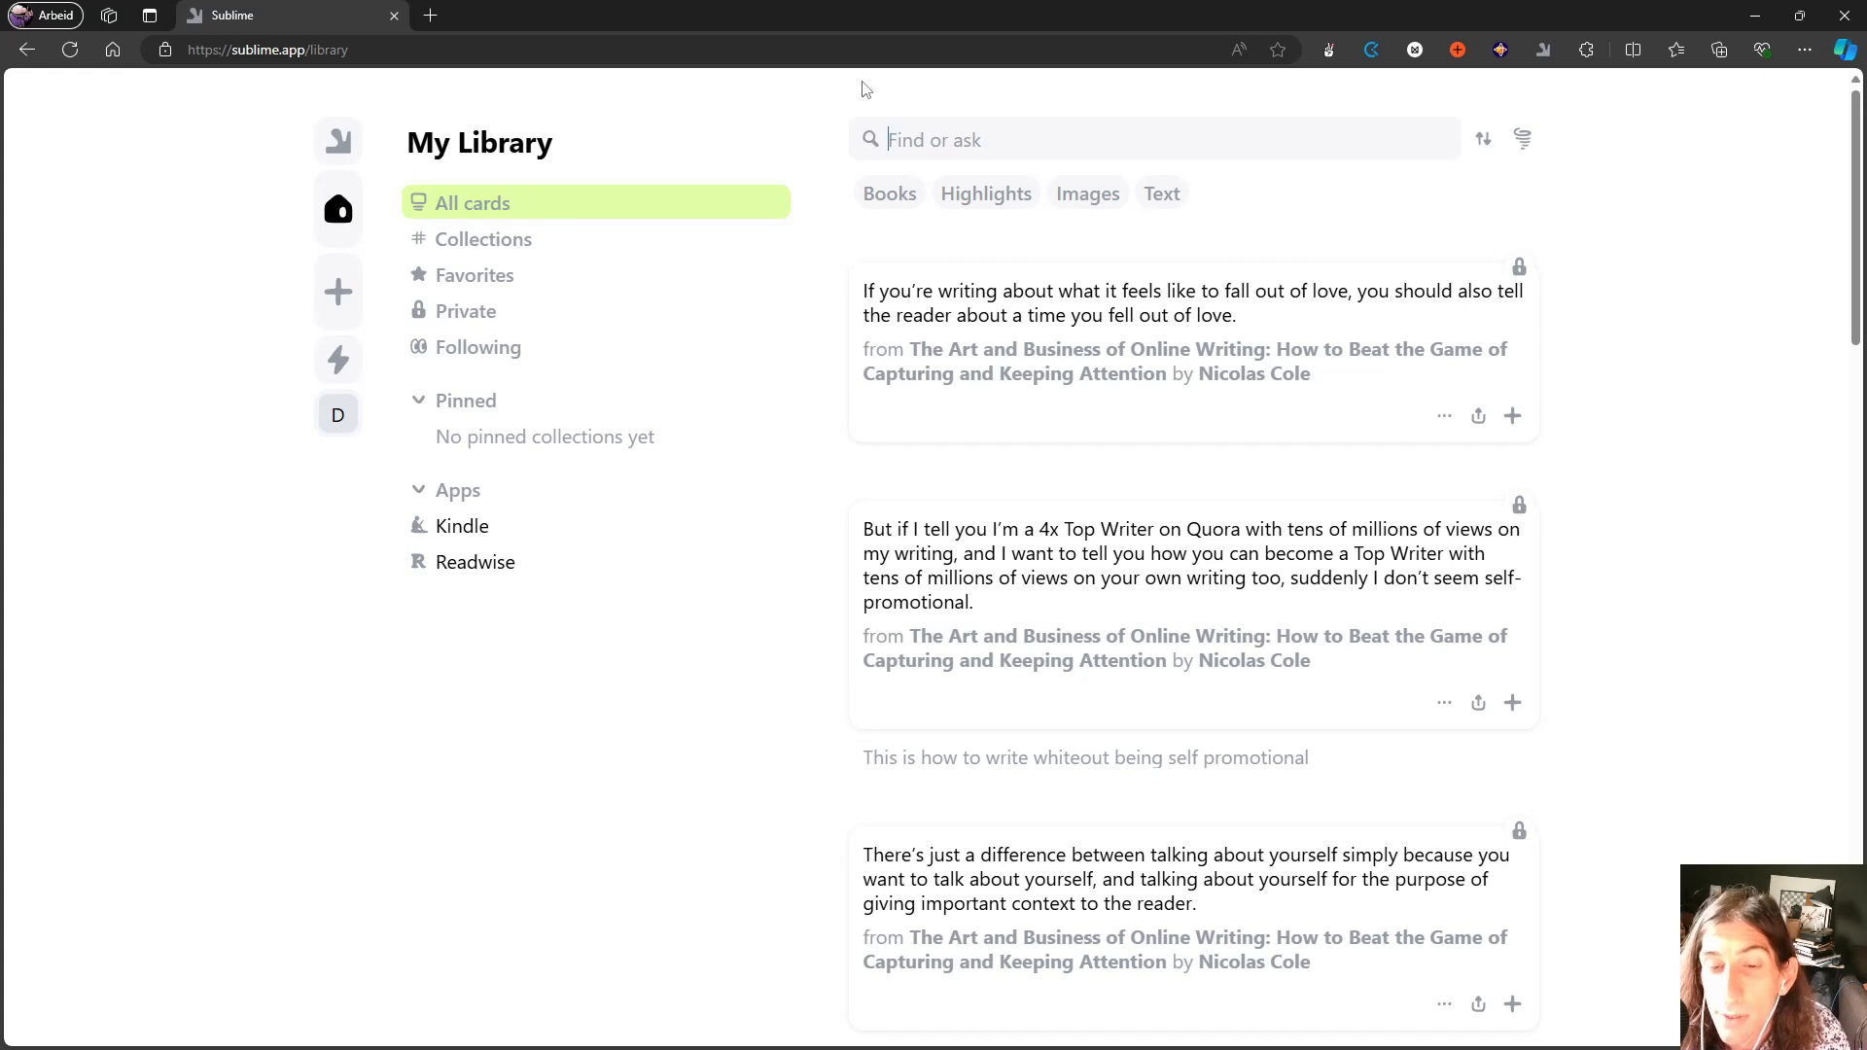
scroll(down, 3)
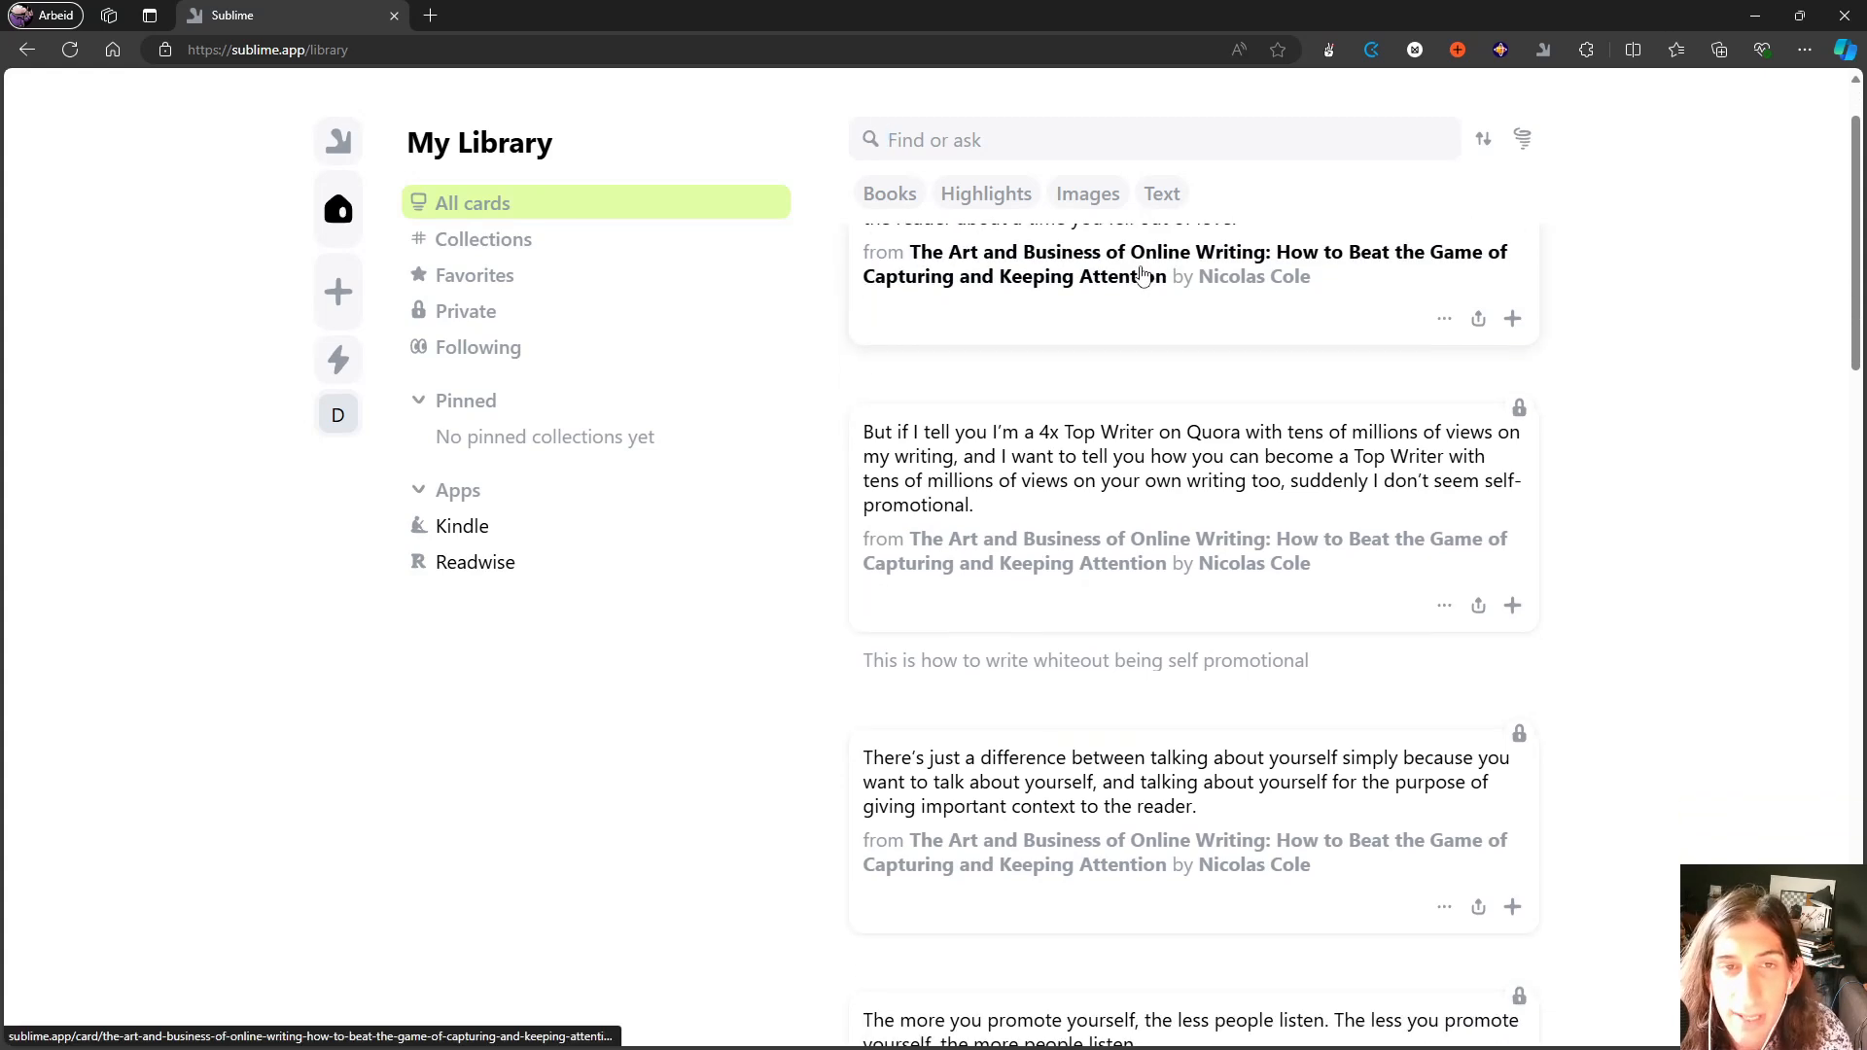
scroll(down, 3)
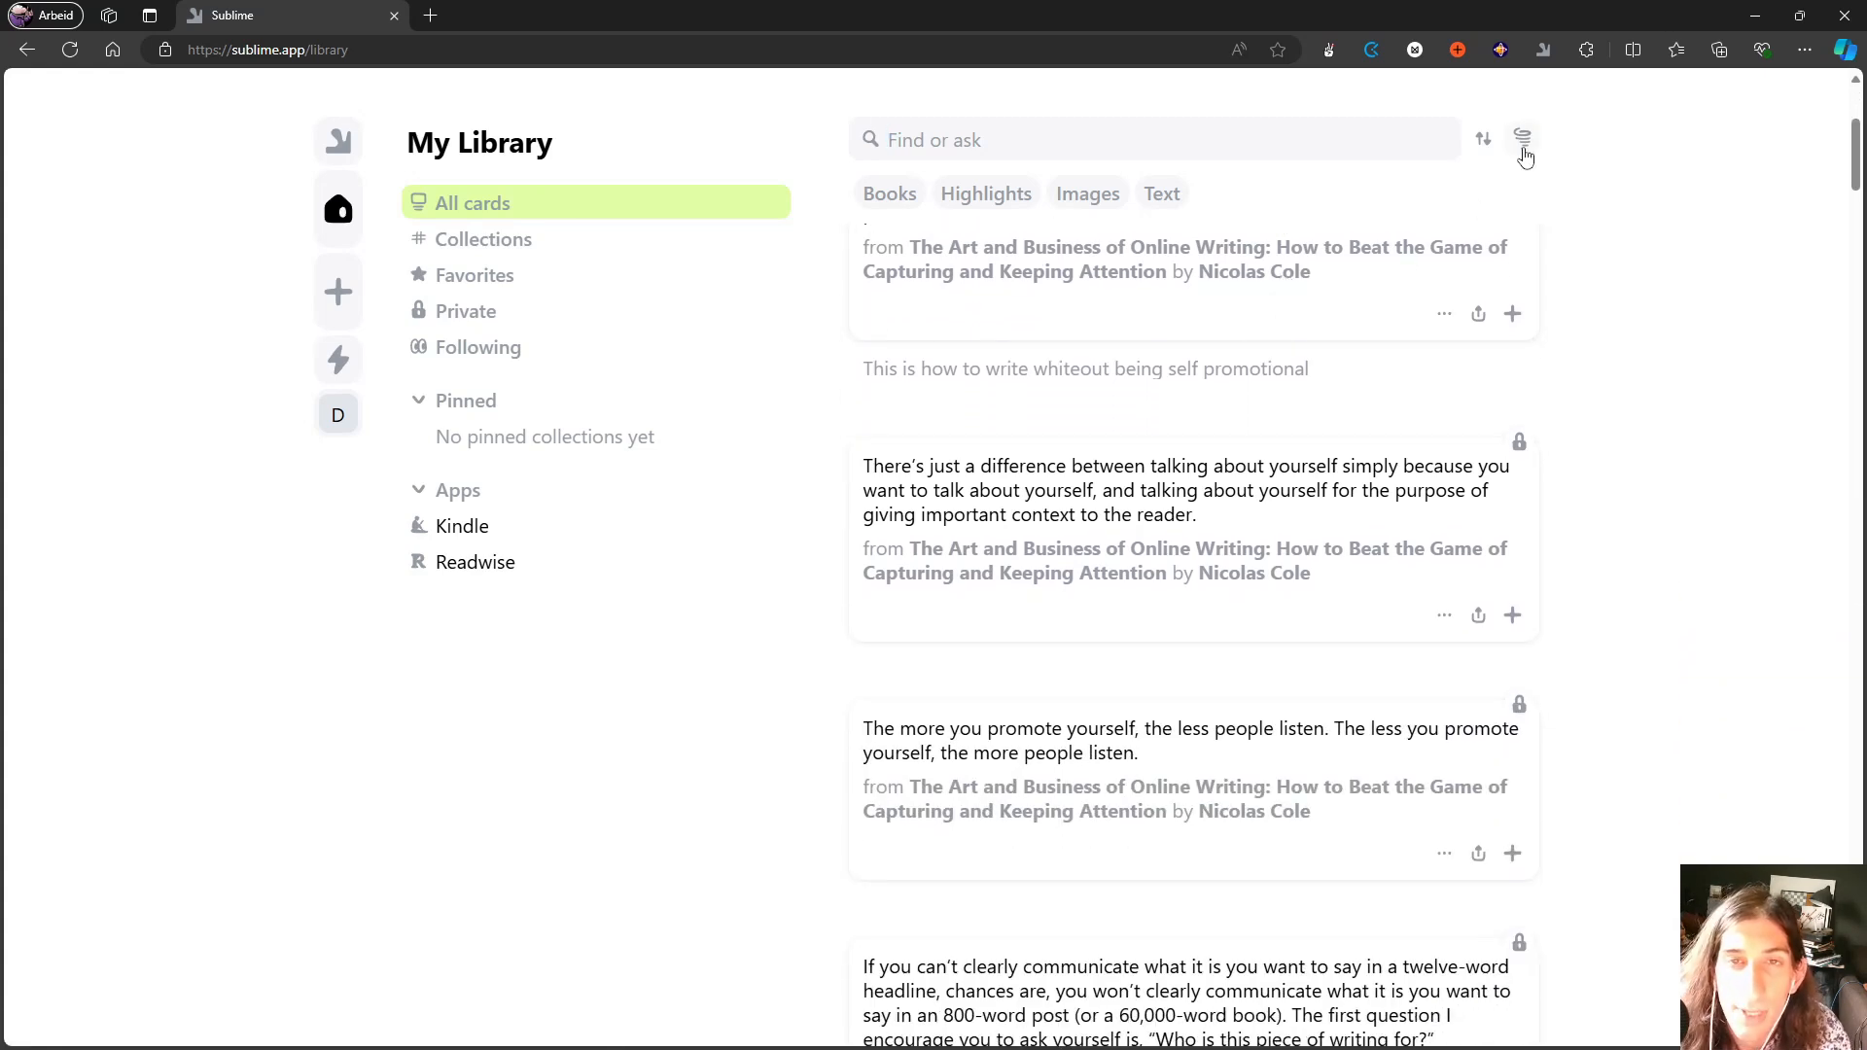
click(1521, 139)
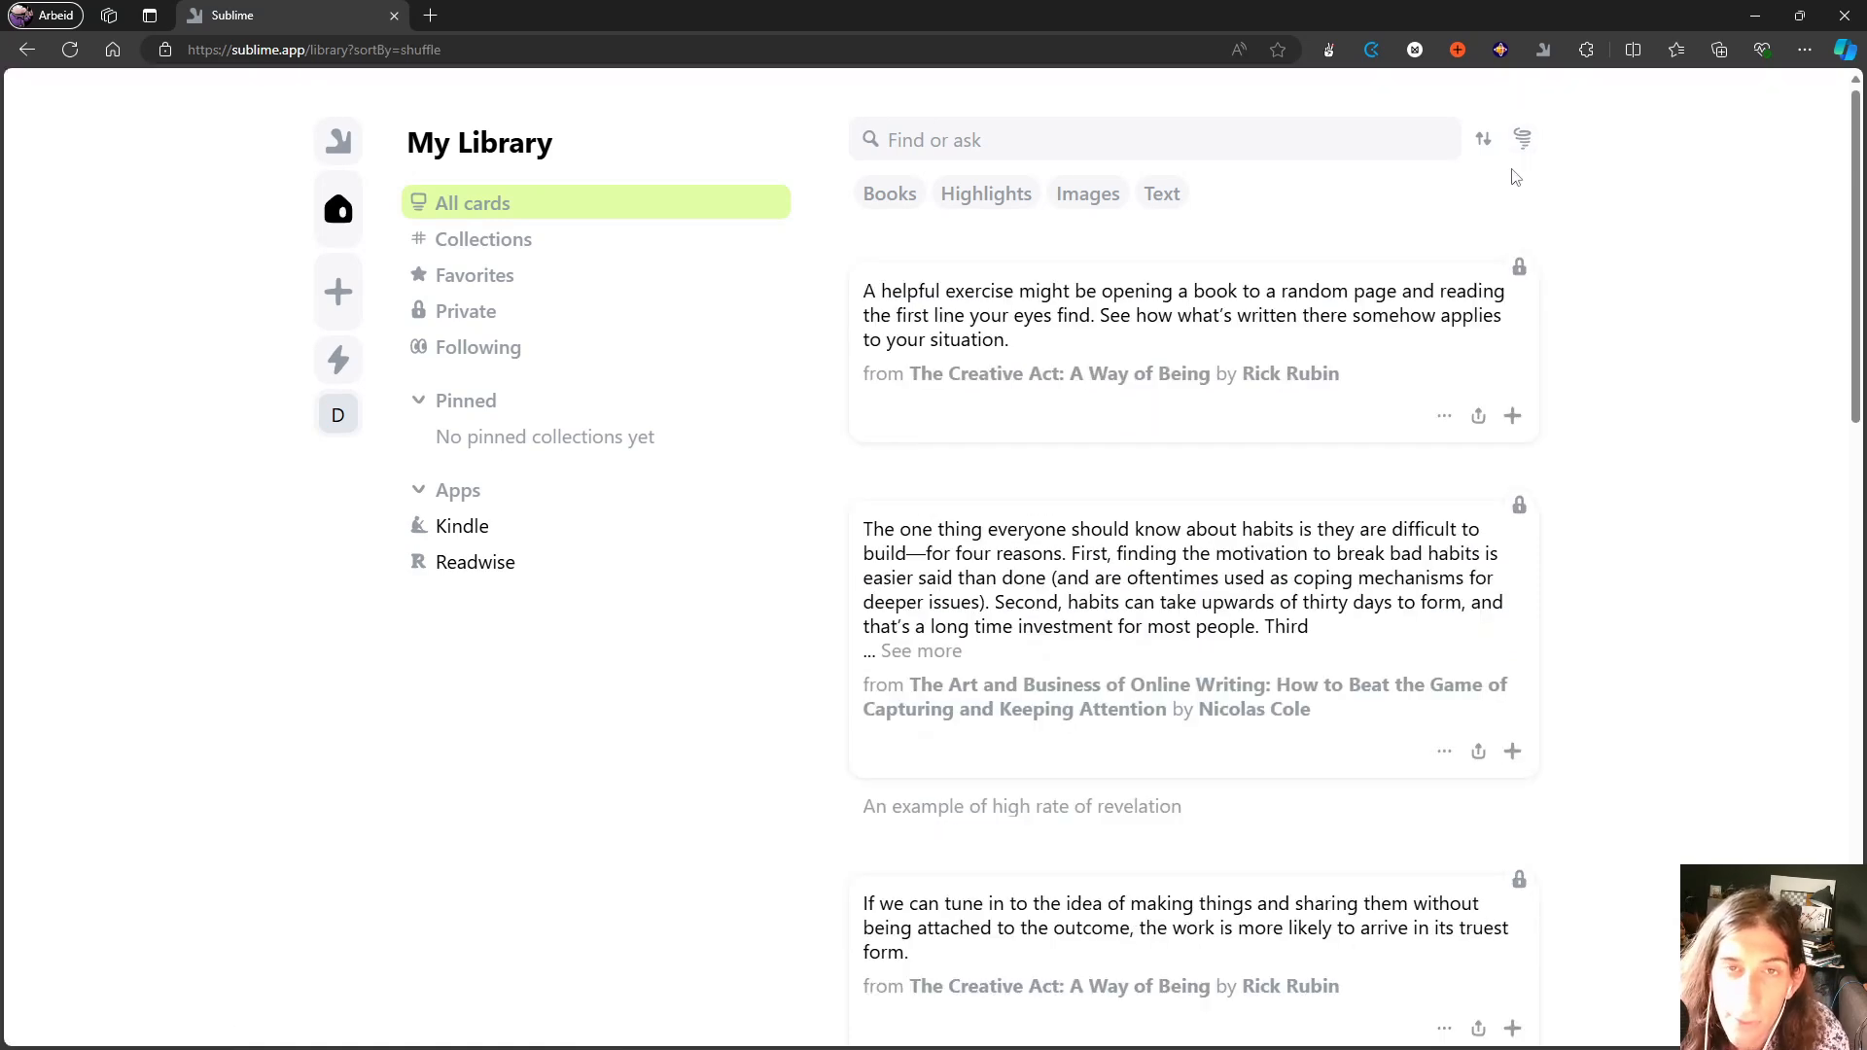
scroll(down, 3)
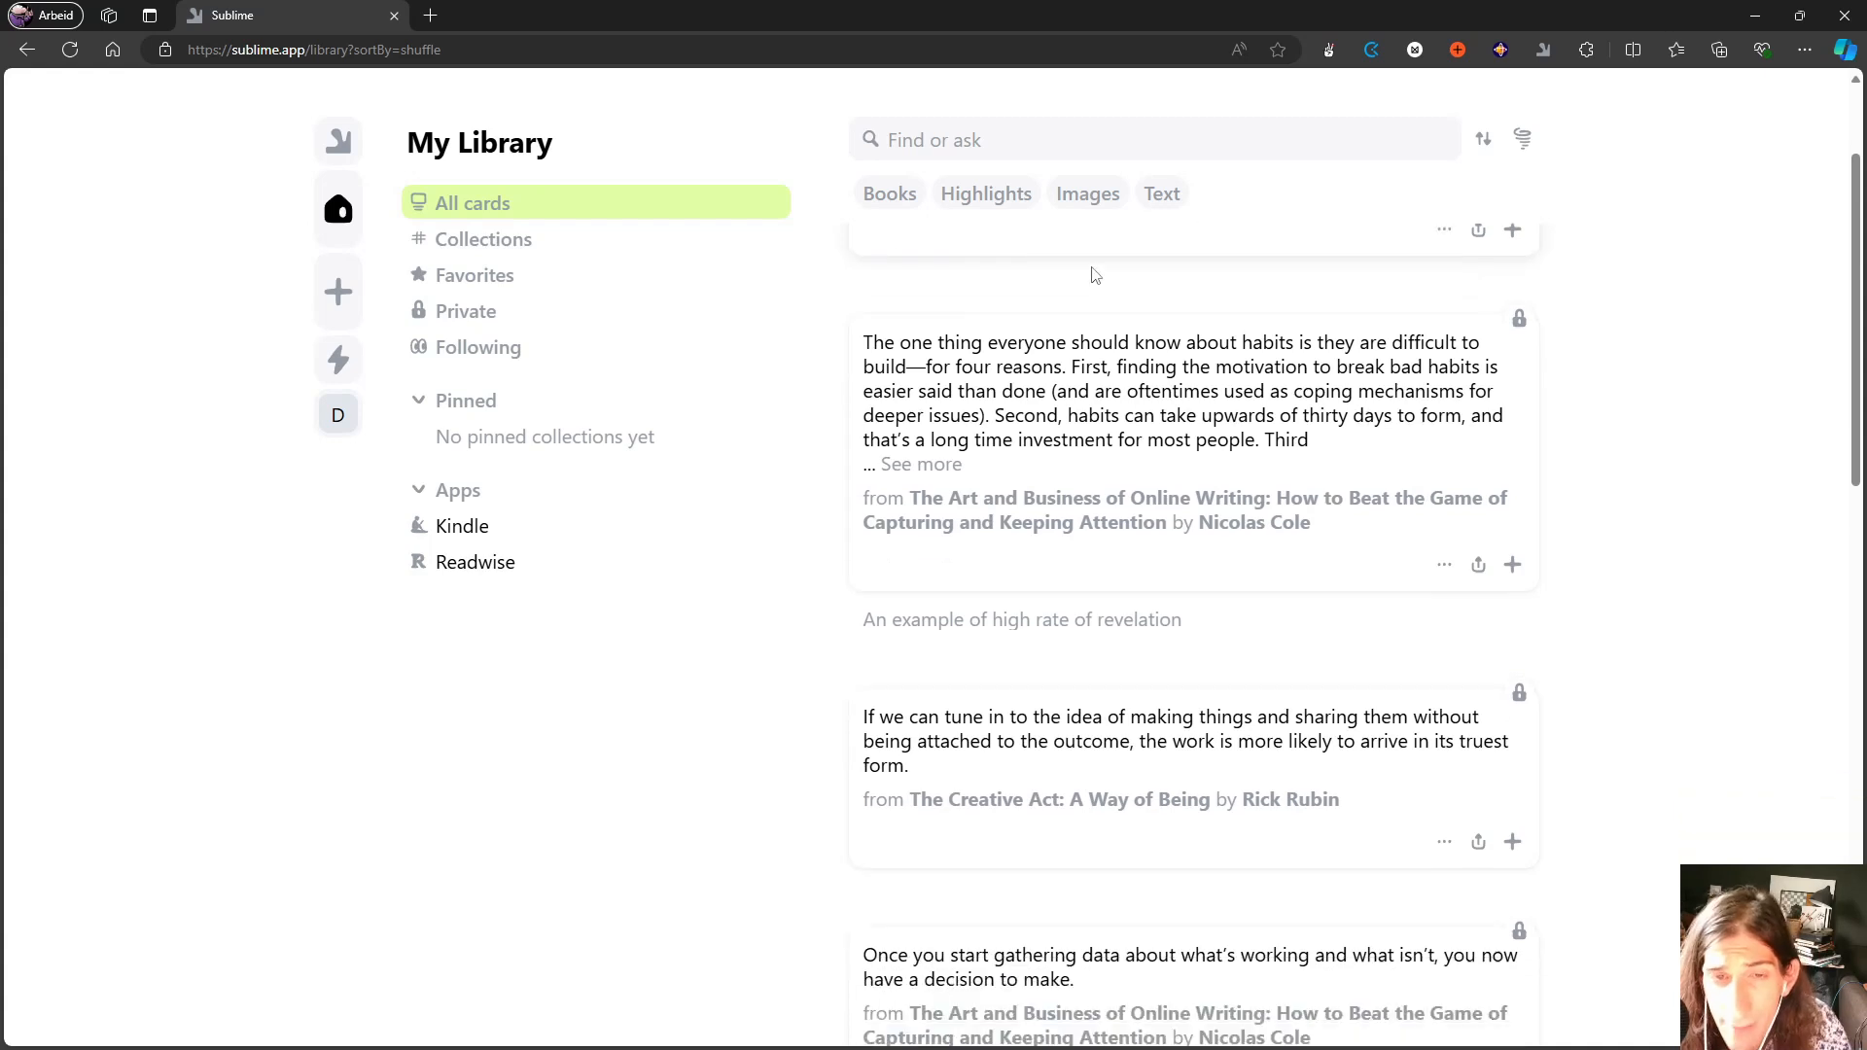
scroll(down, 3)
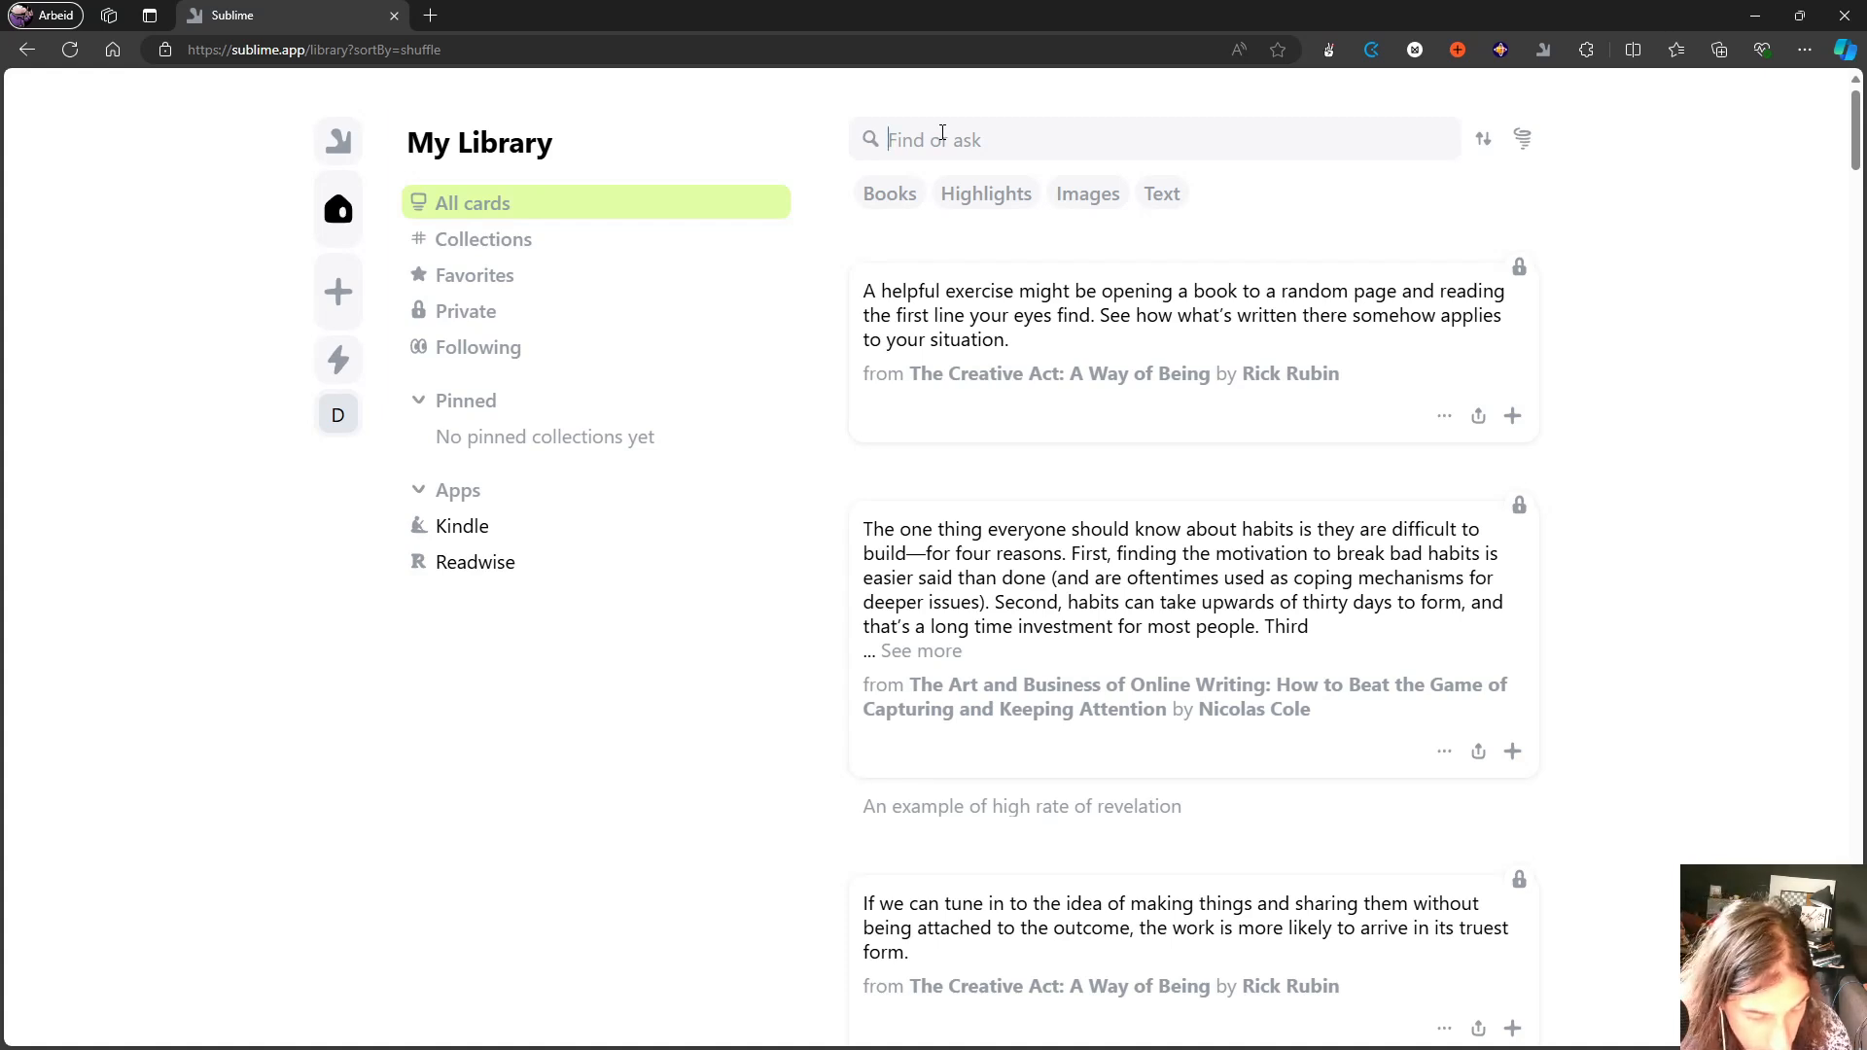
text(Creativit)
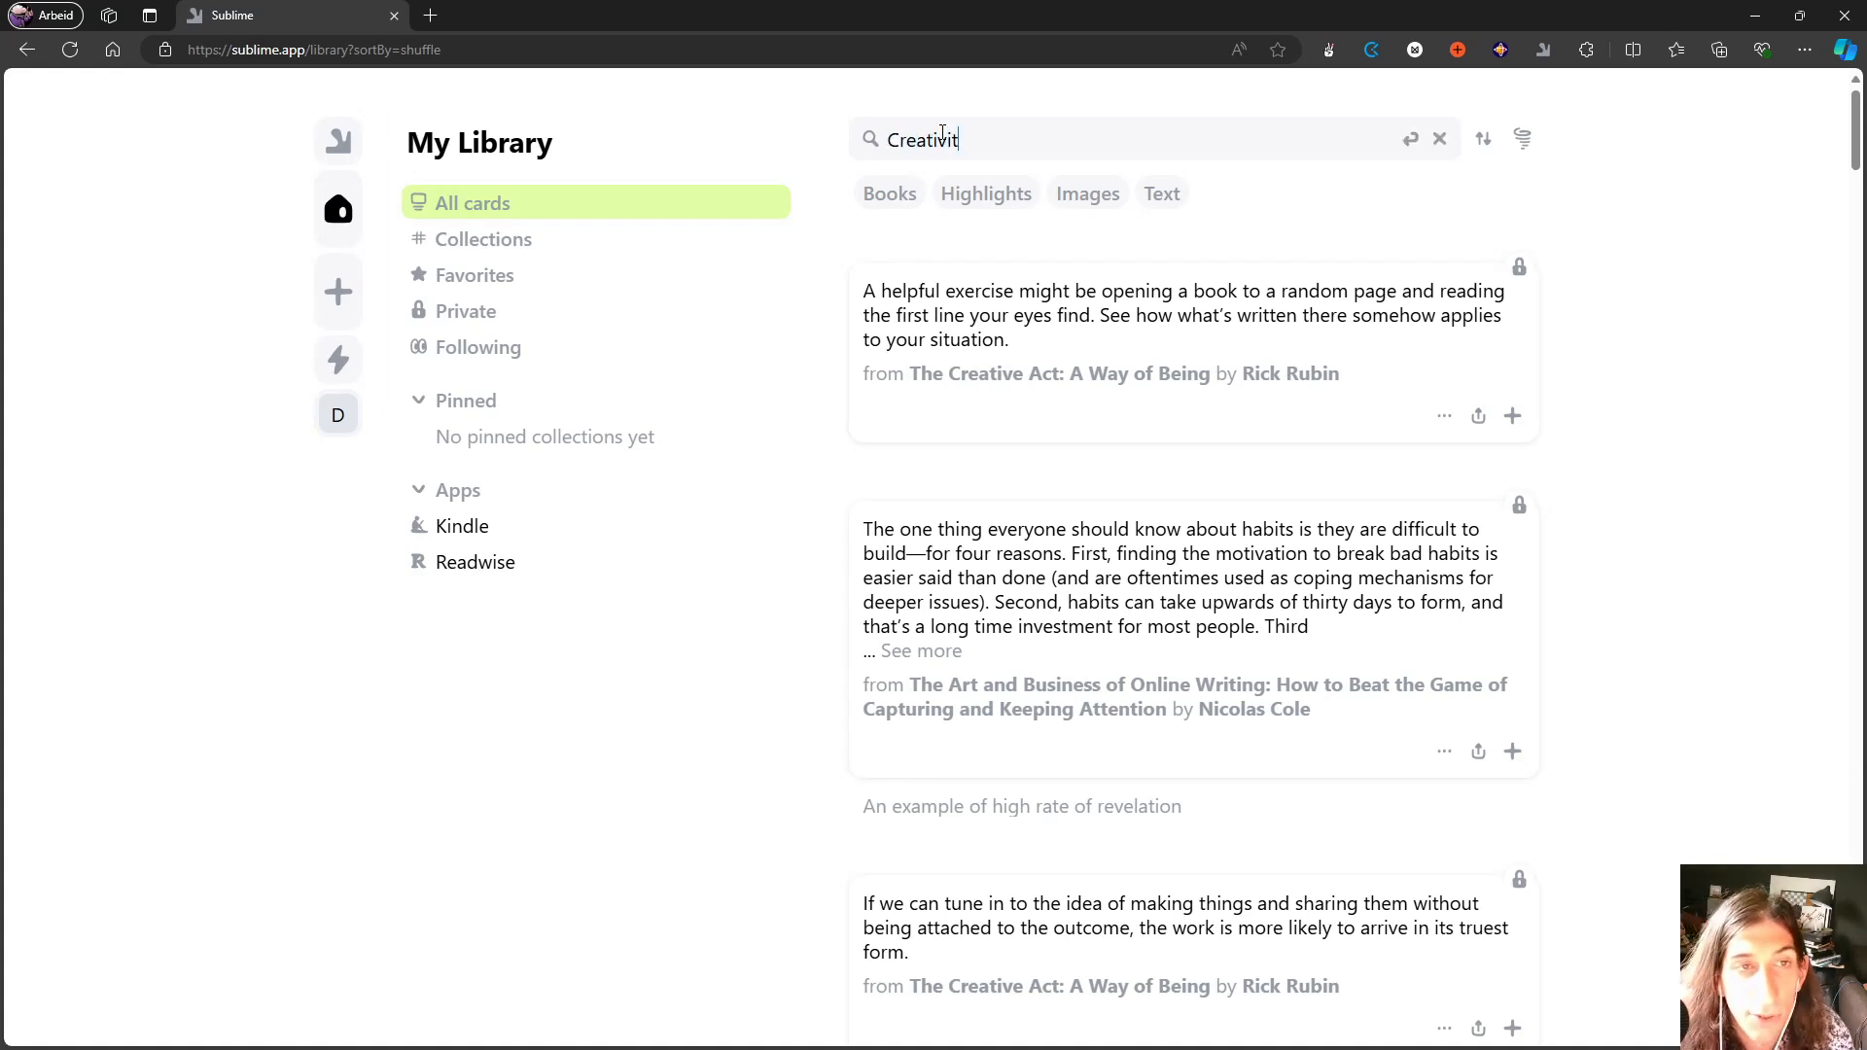
key(Enter)
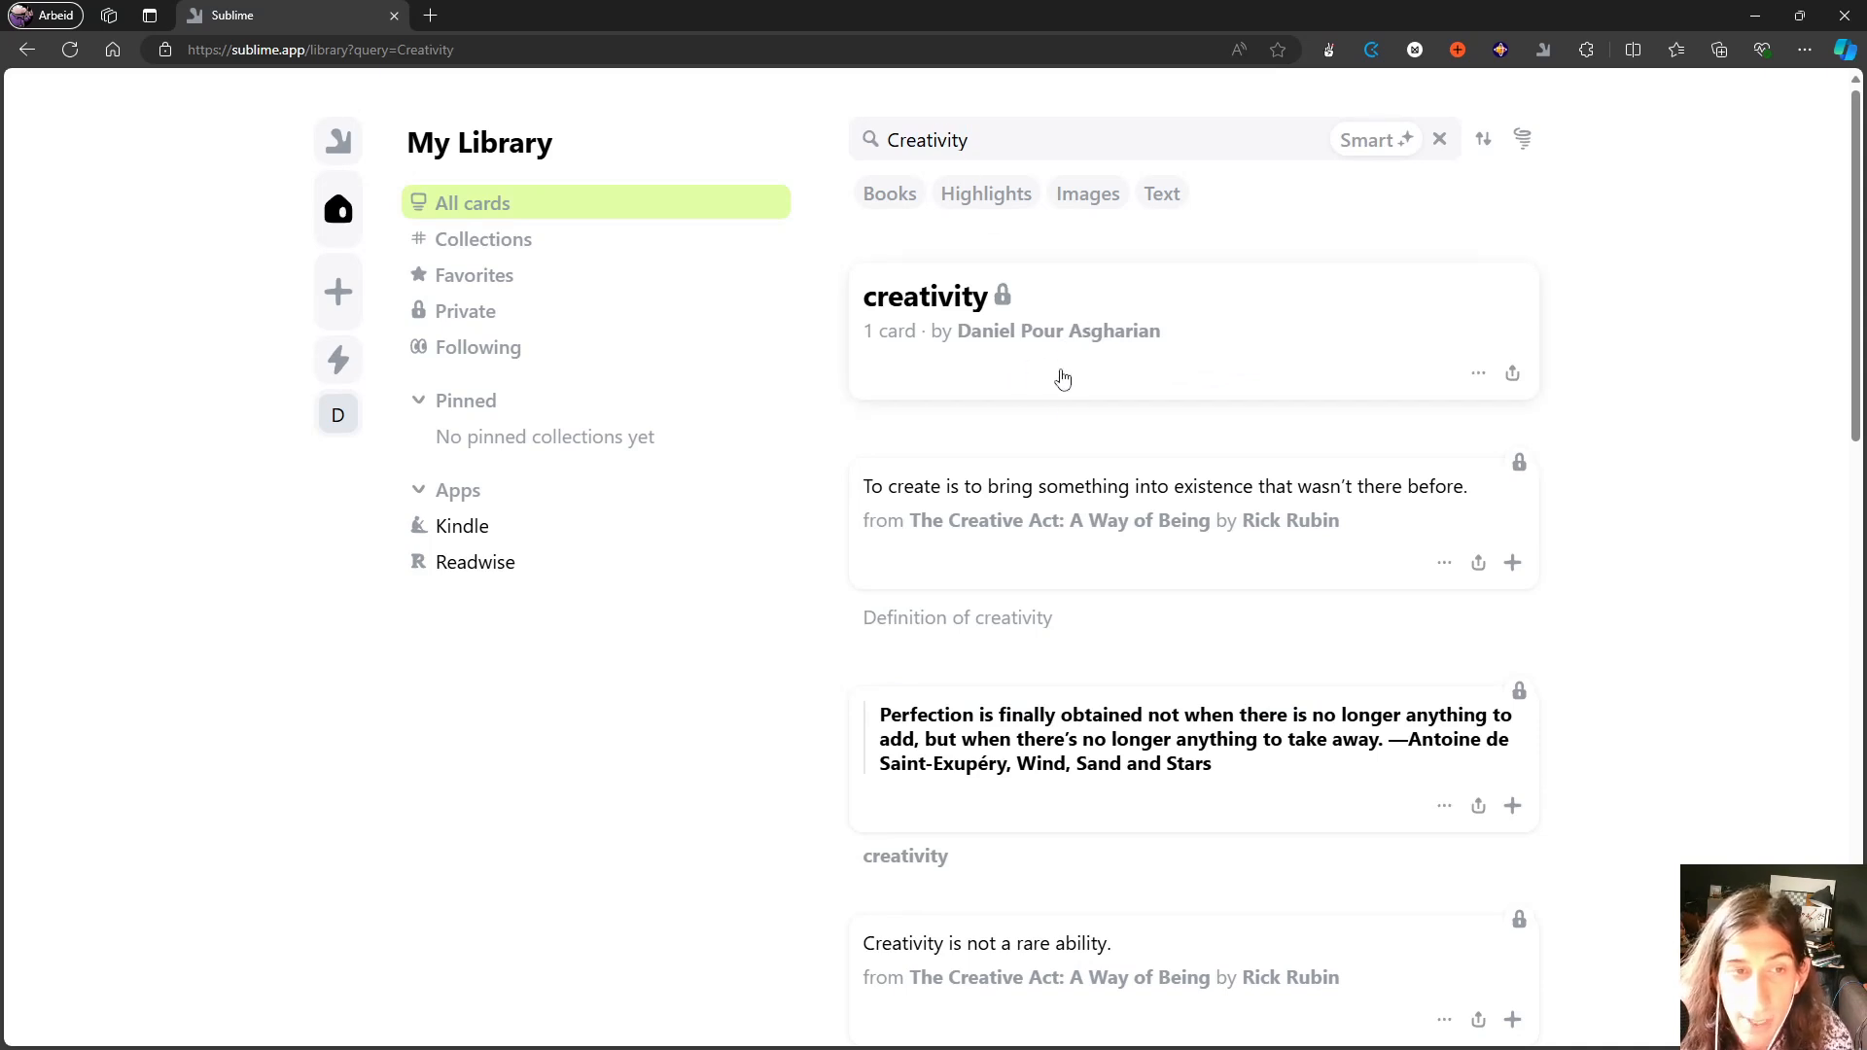
mouse_move(1326, 358)
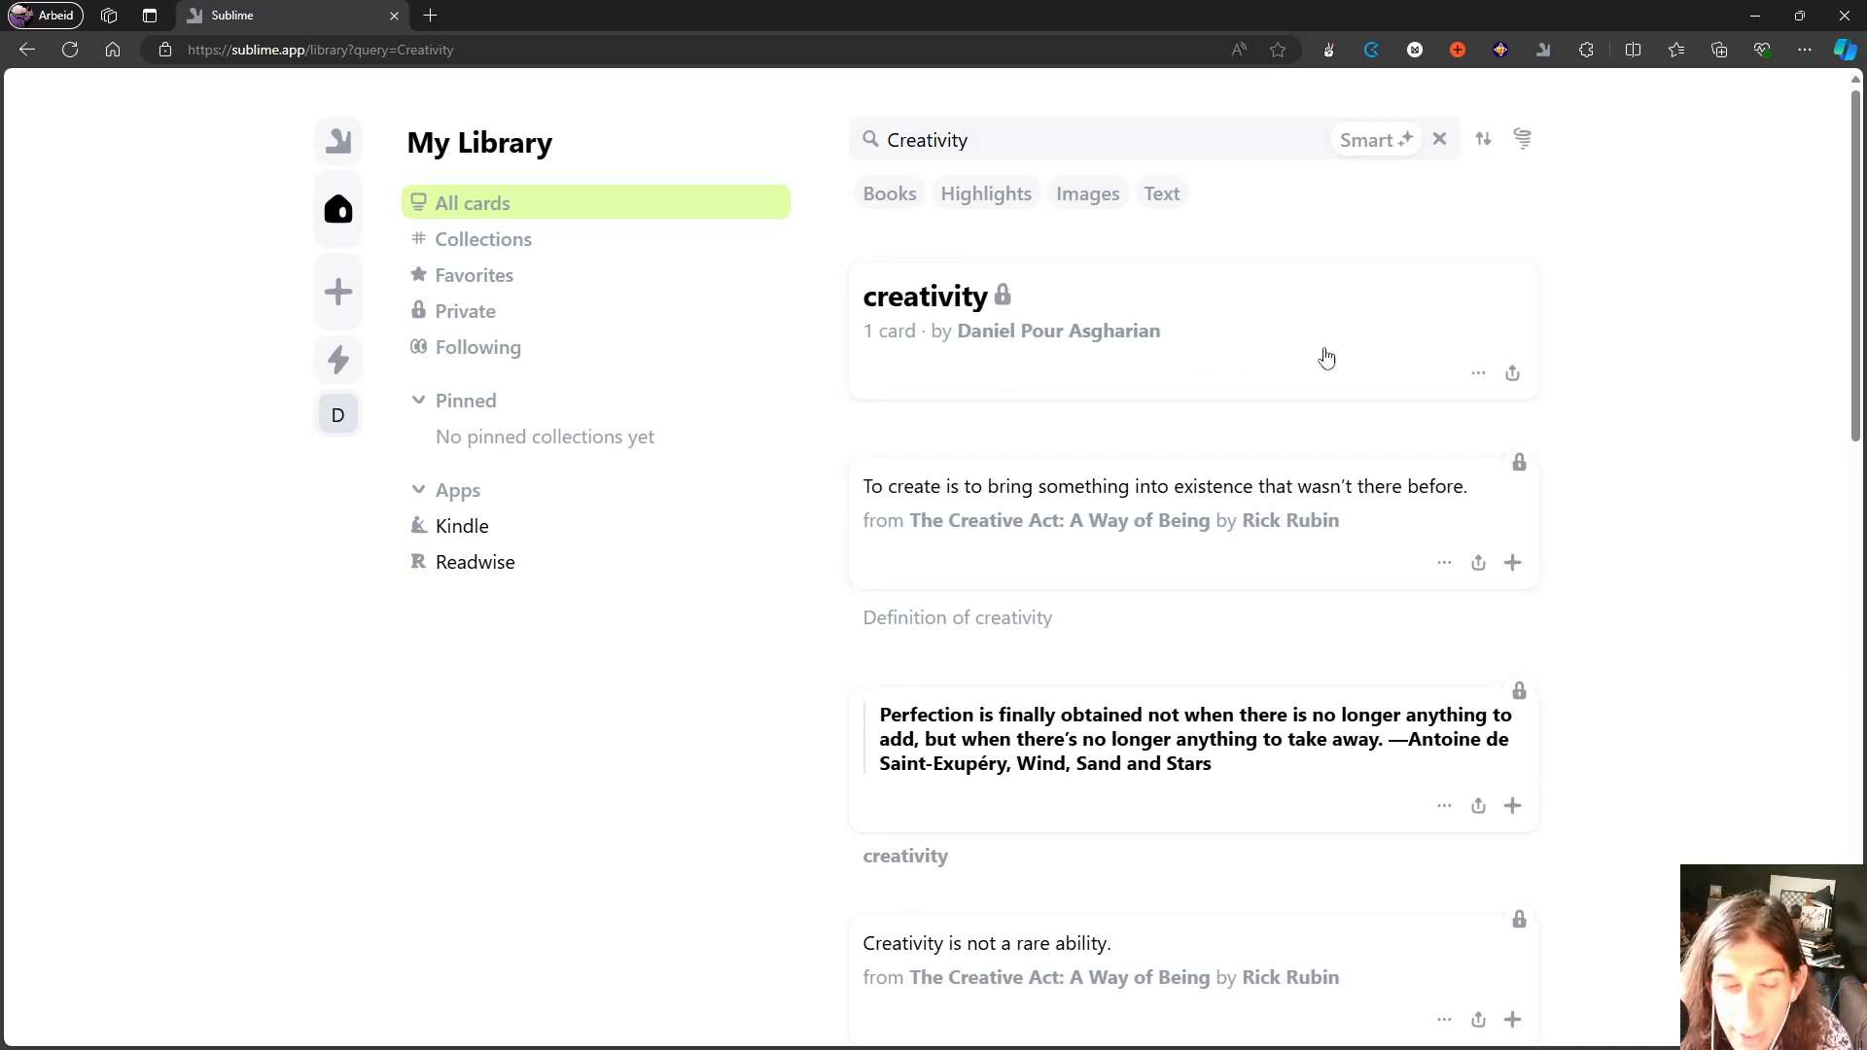
click(1439, 140)
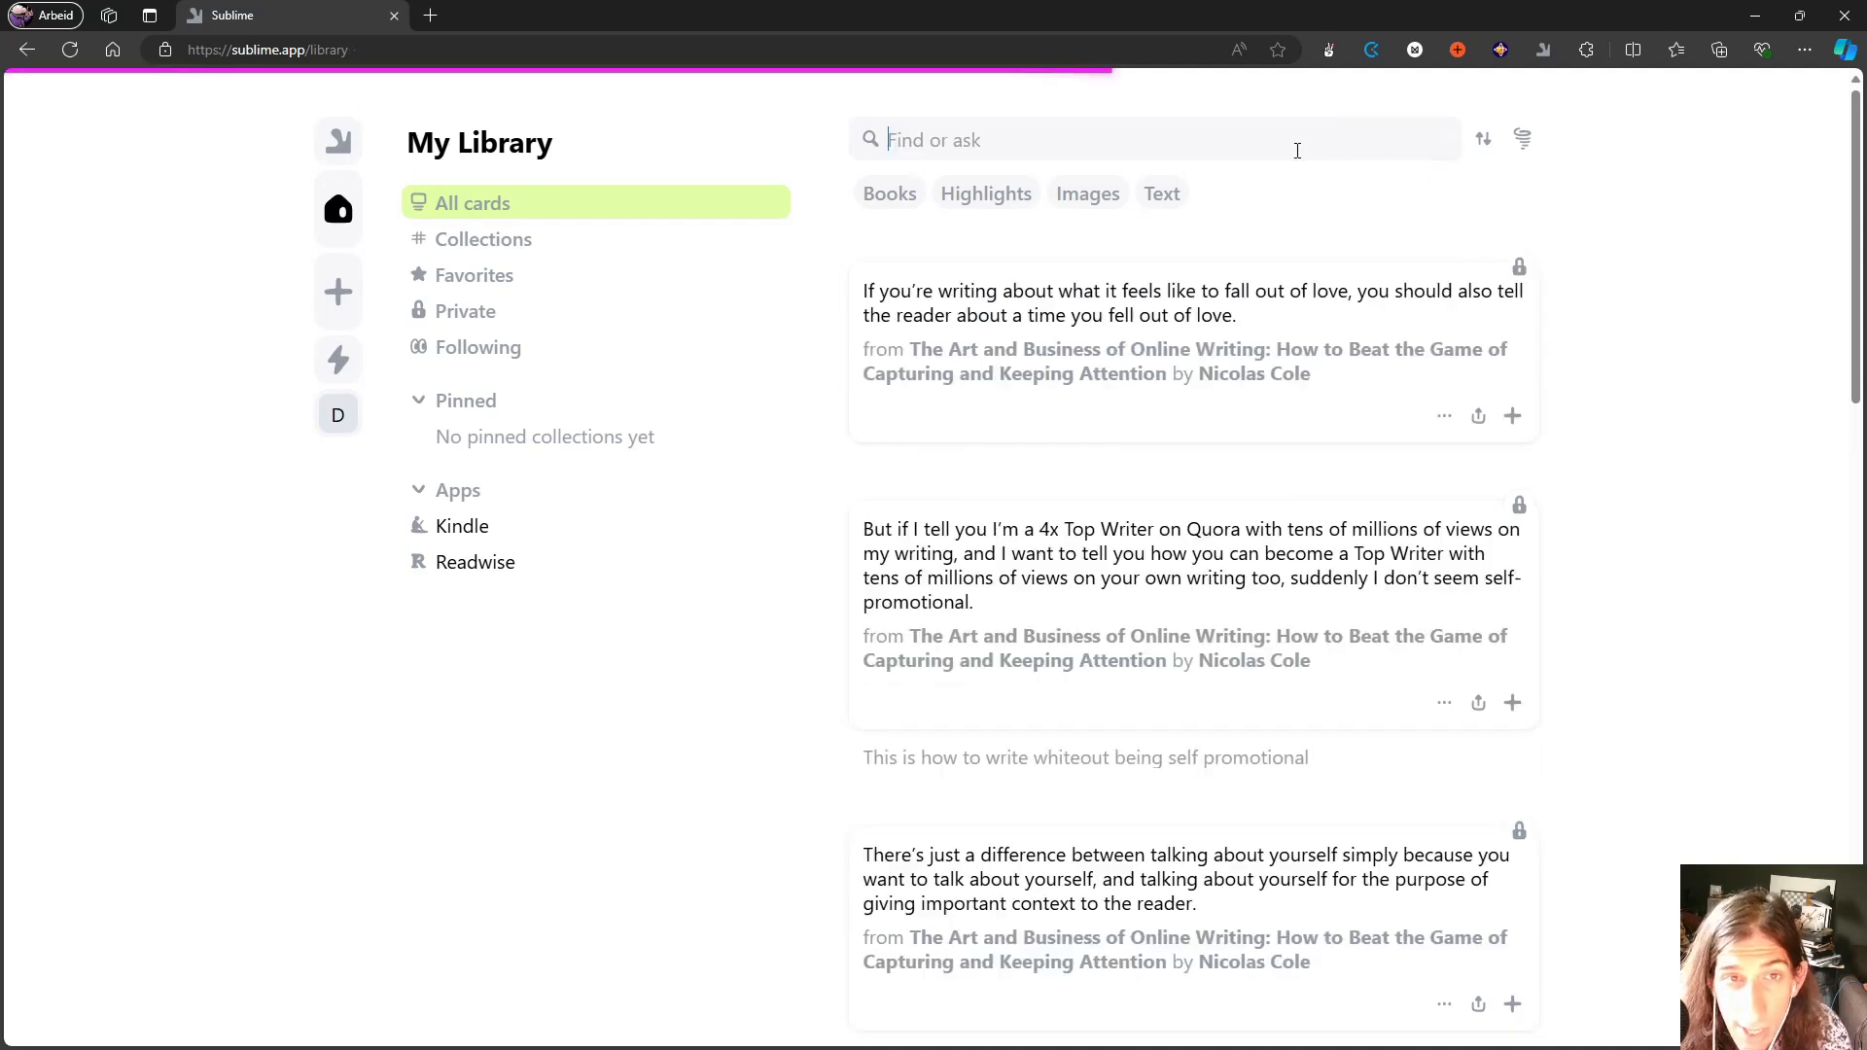
Smart-search 'what makes us creative' and browse the Rick Rubin creativity highlights.
text(what makes us)
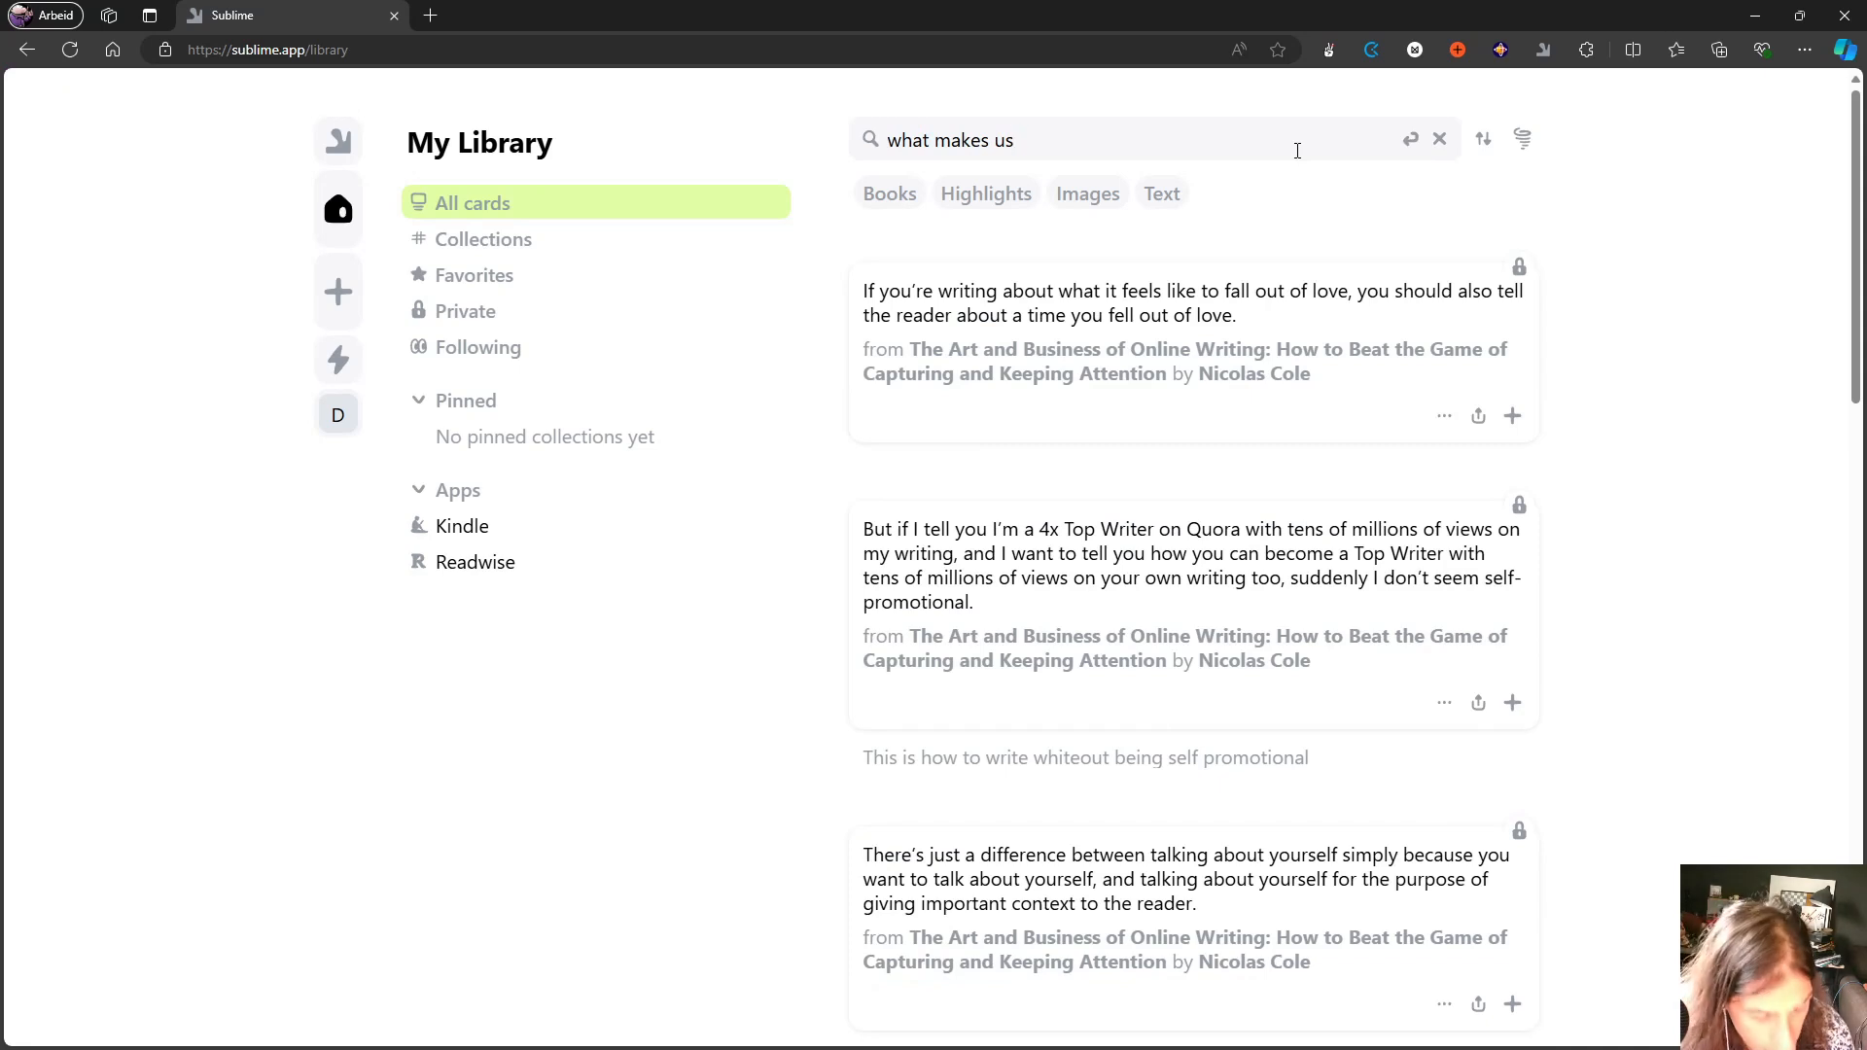
text(creative)
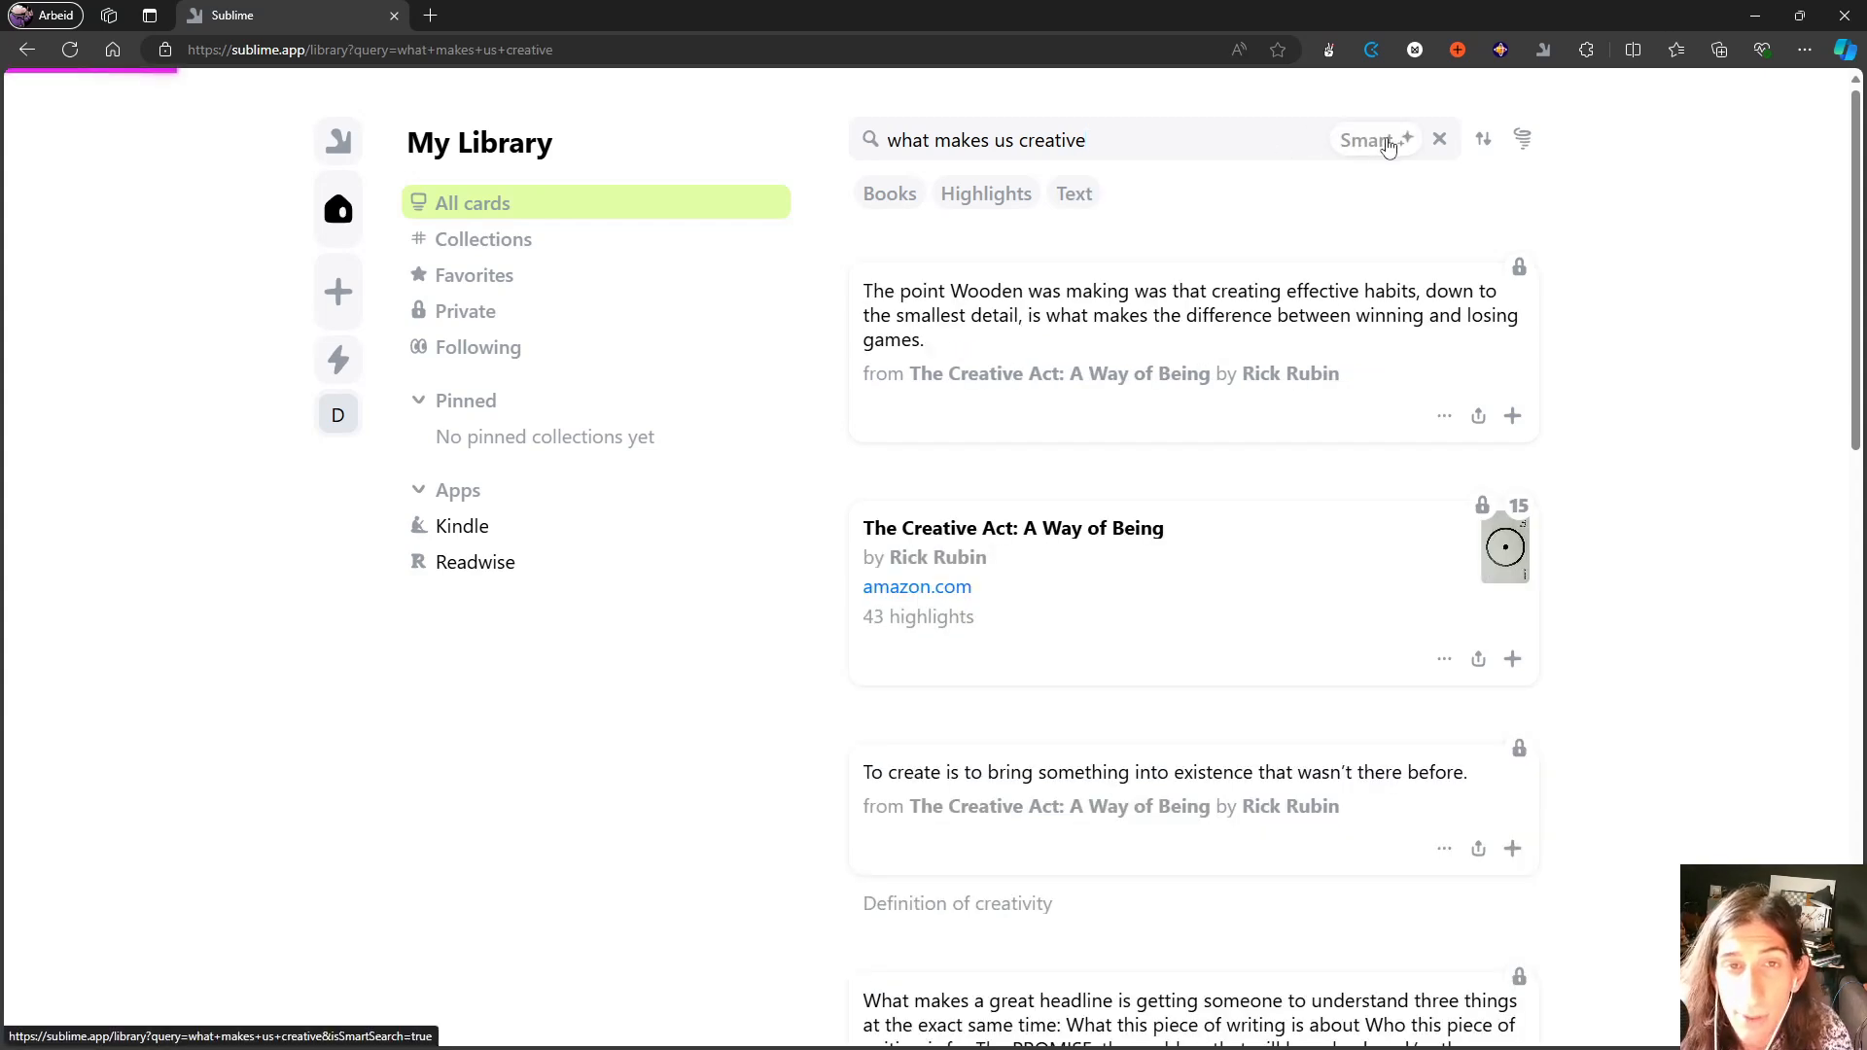
click(1375, 140)
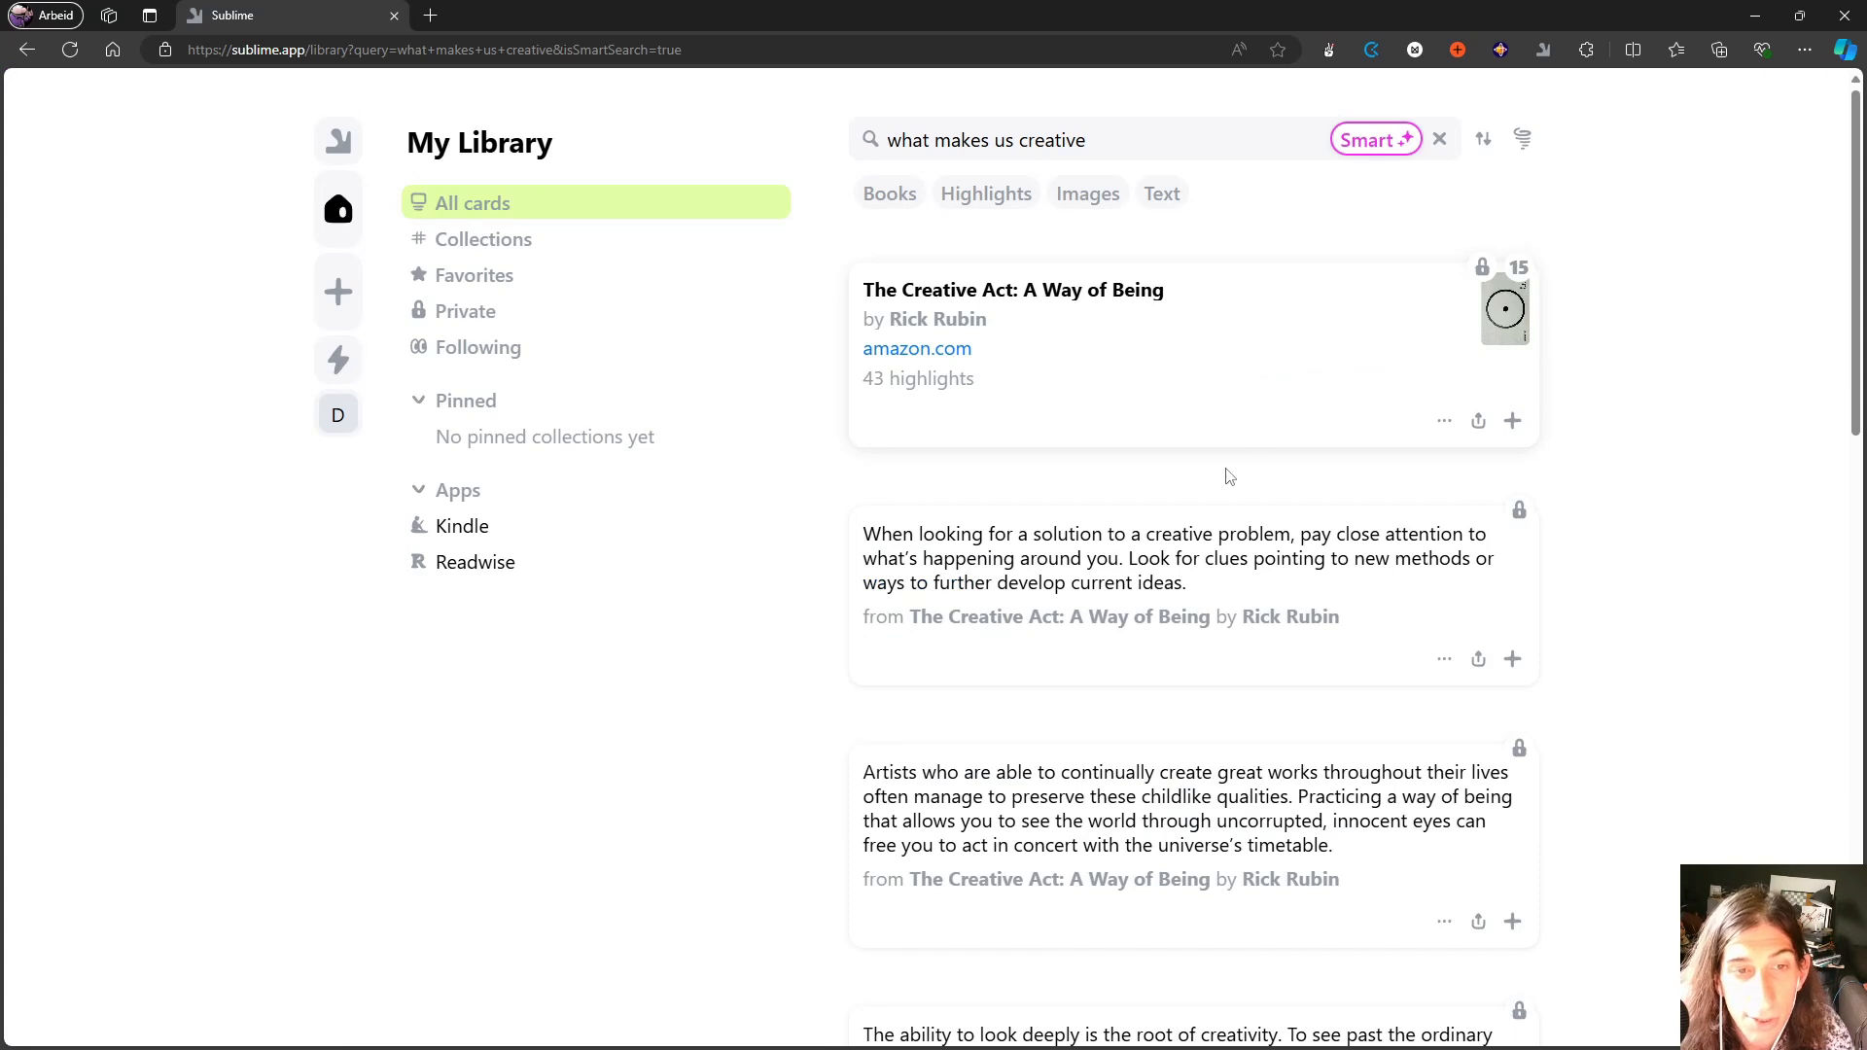
scroll(down, 3)
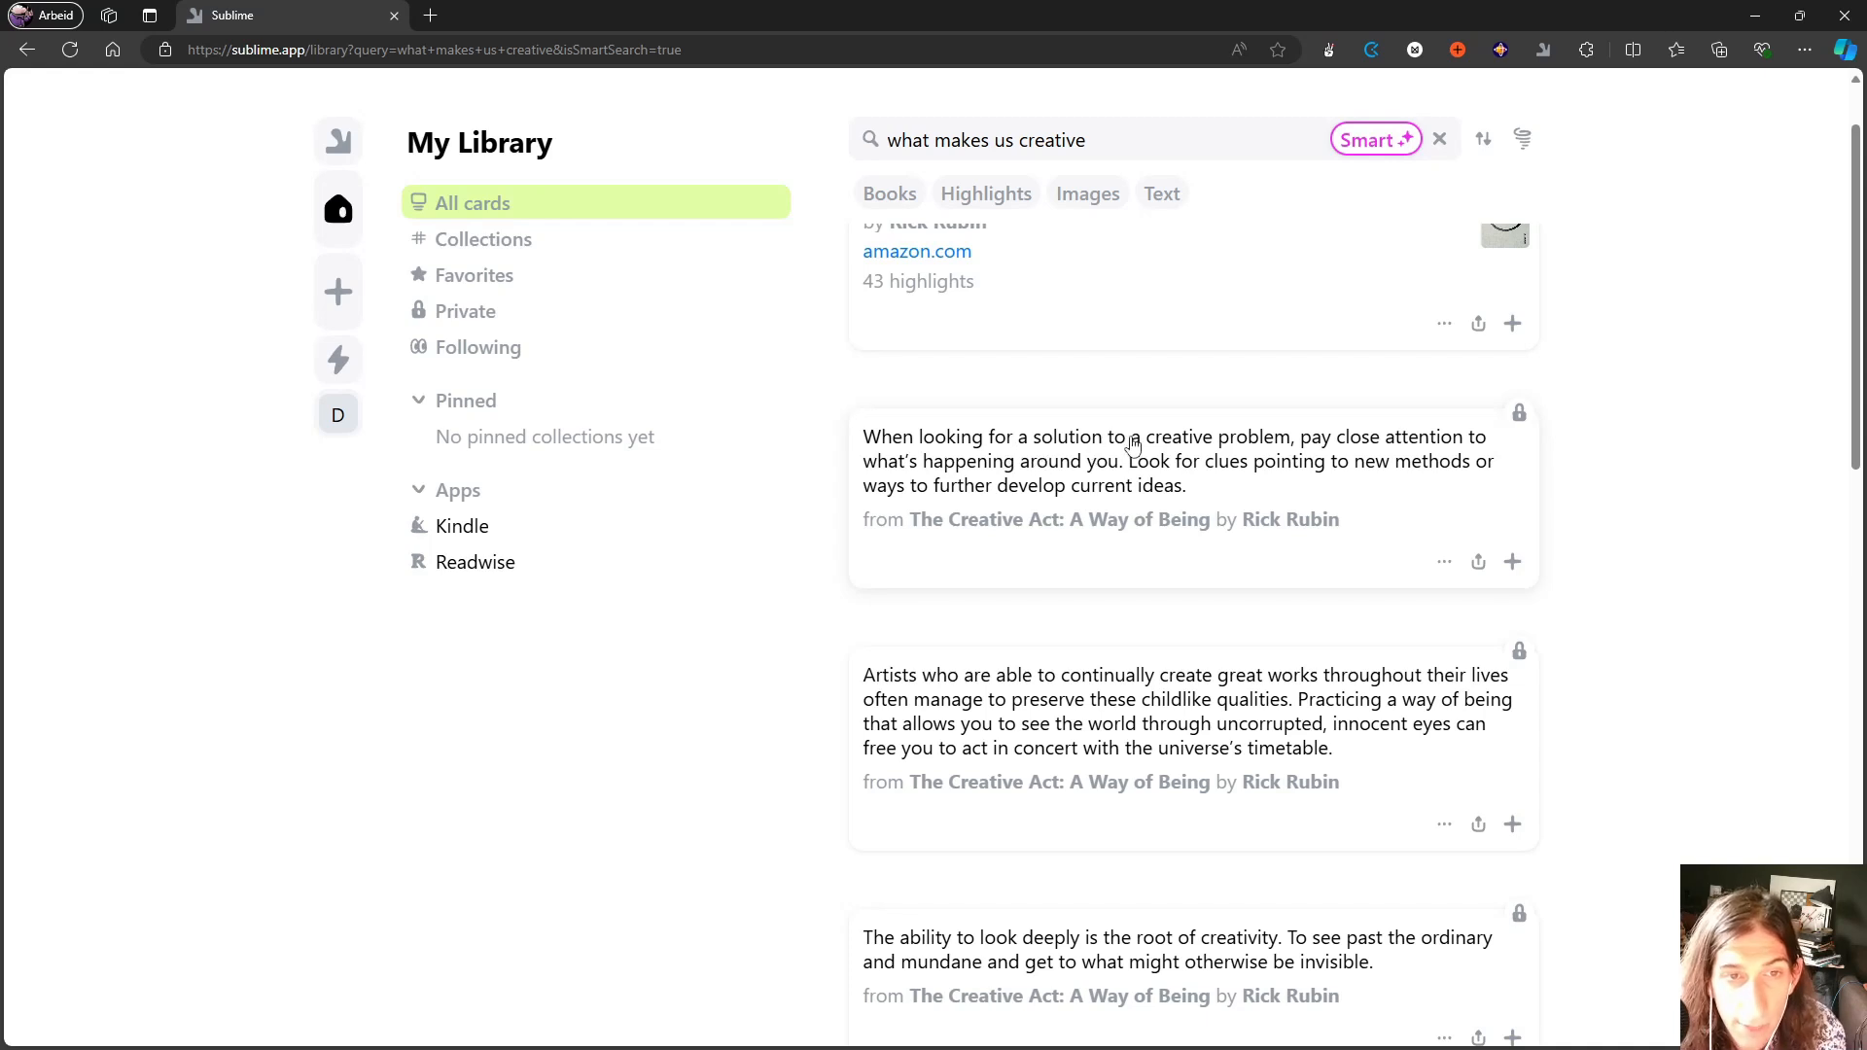
mouse_move(831, 250)
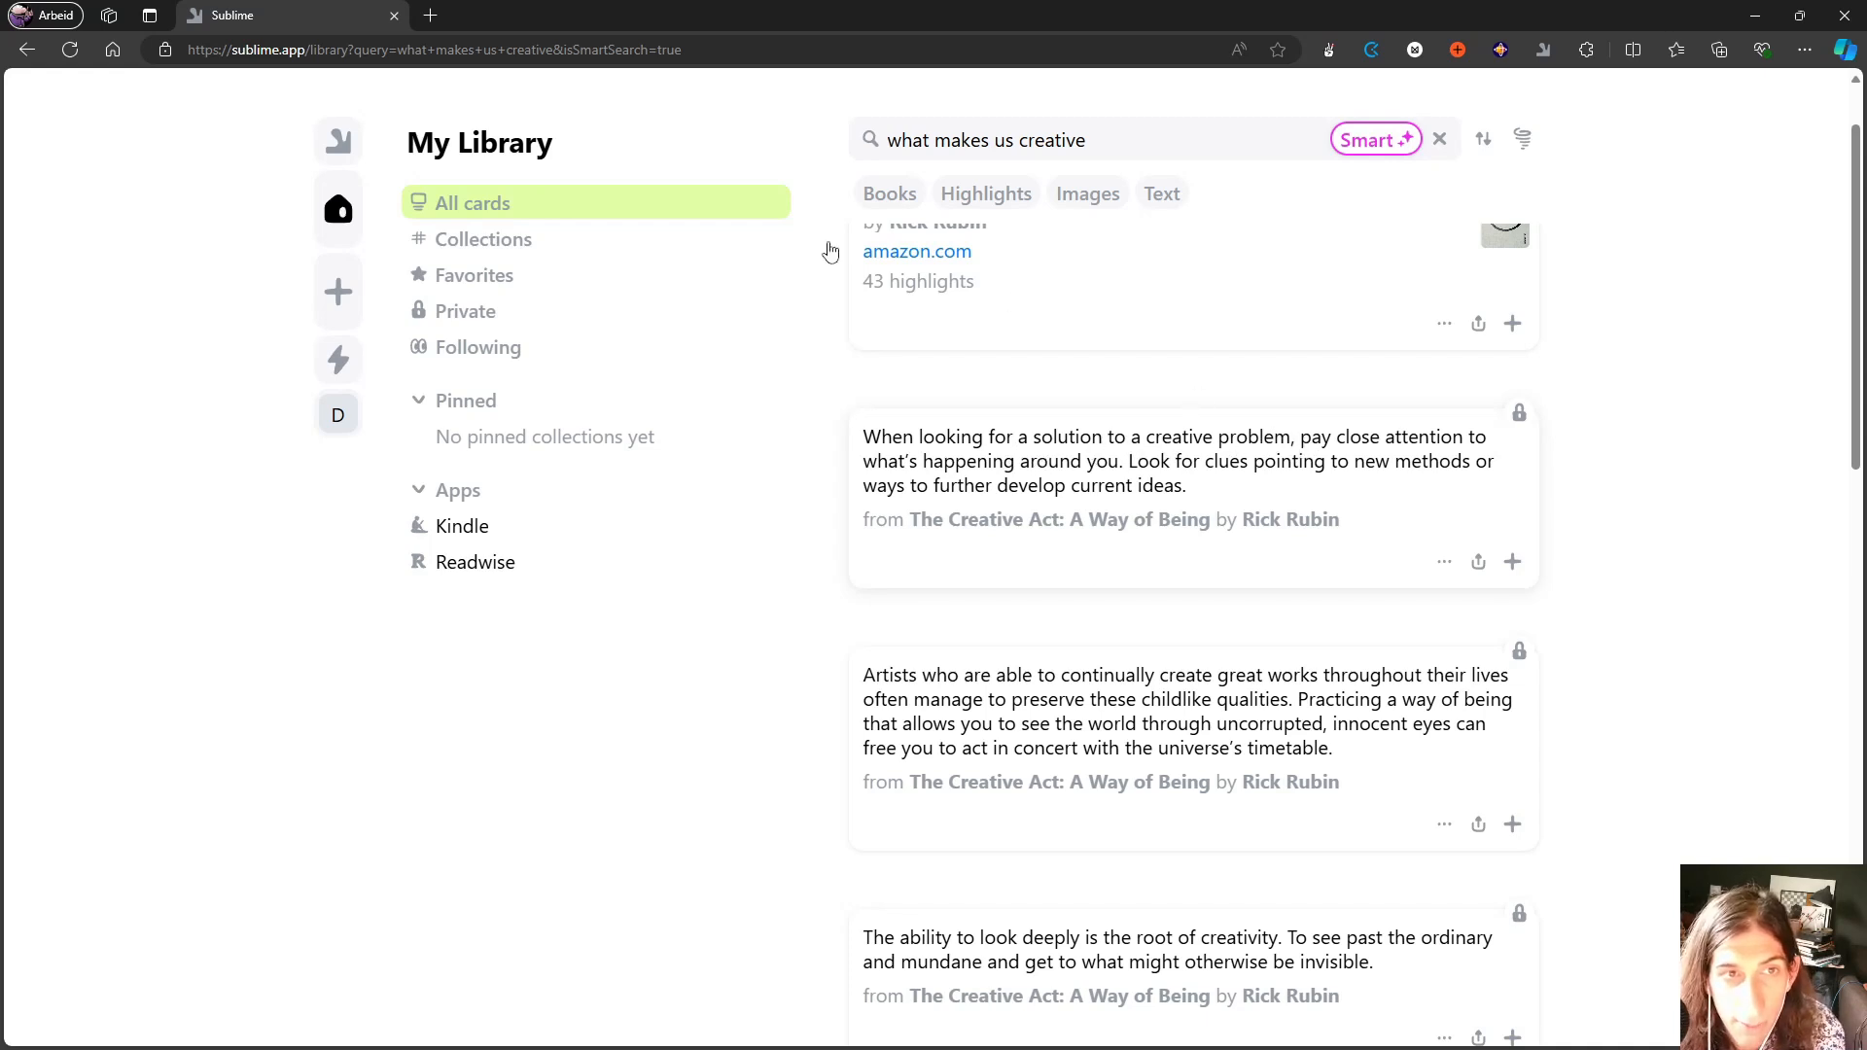
mouse_move(1042, 449)
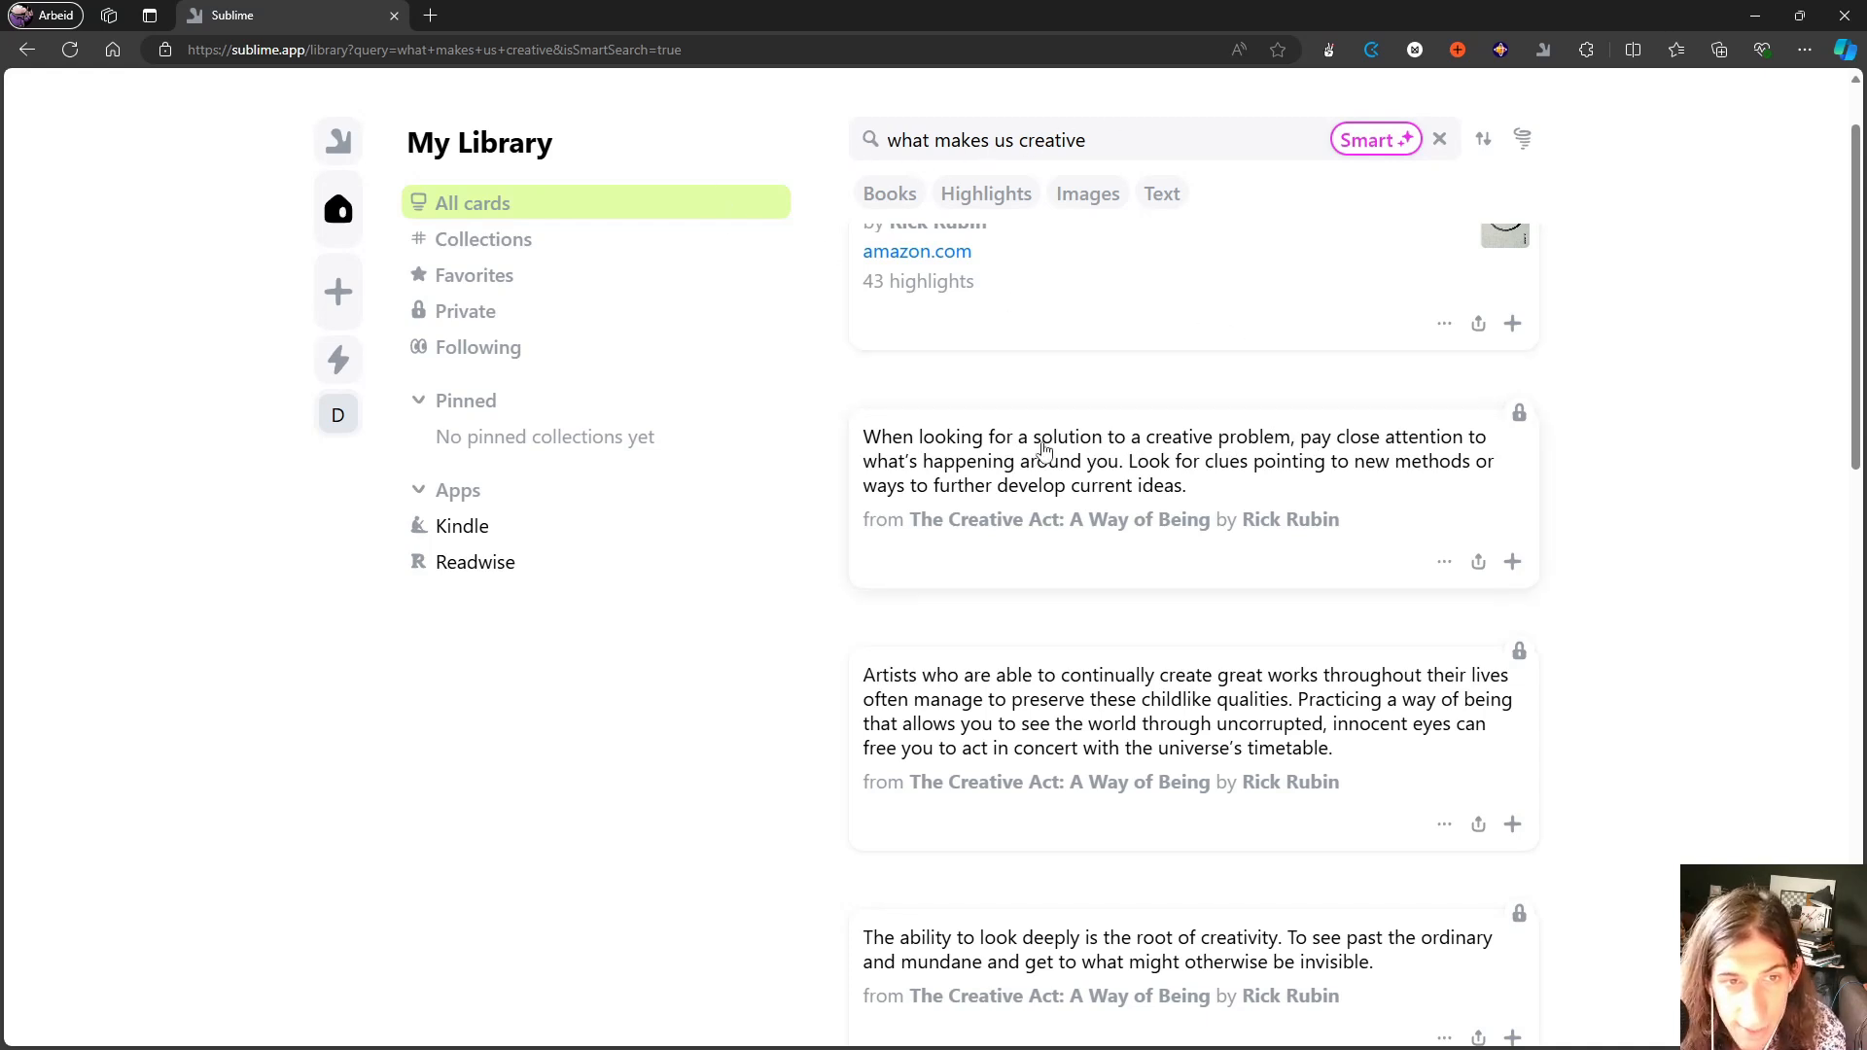
mouse_move(1078, 440)
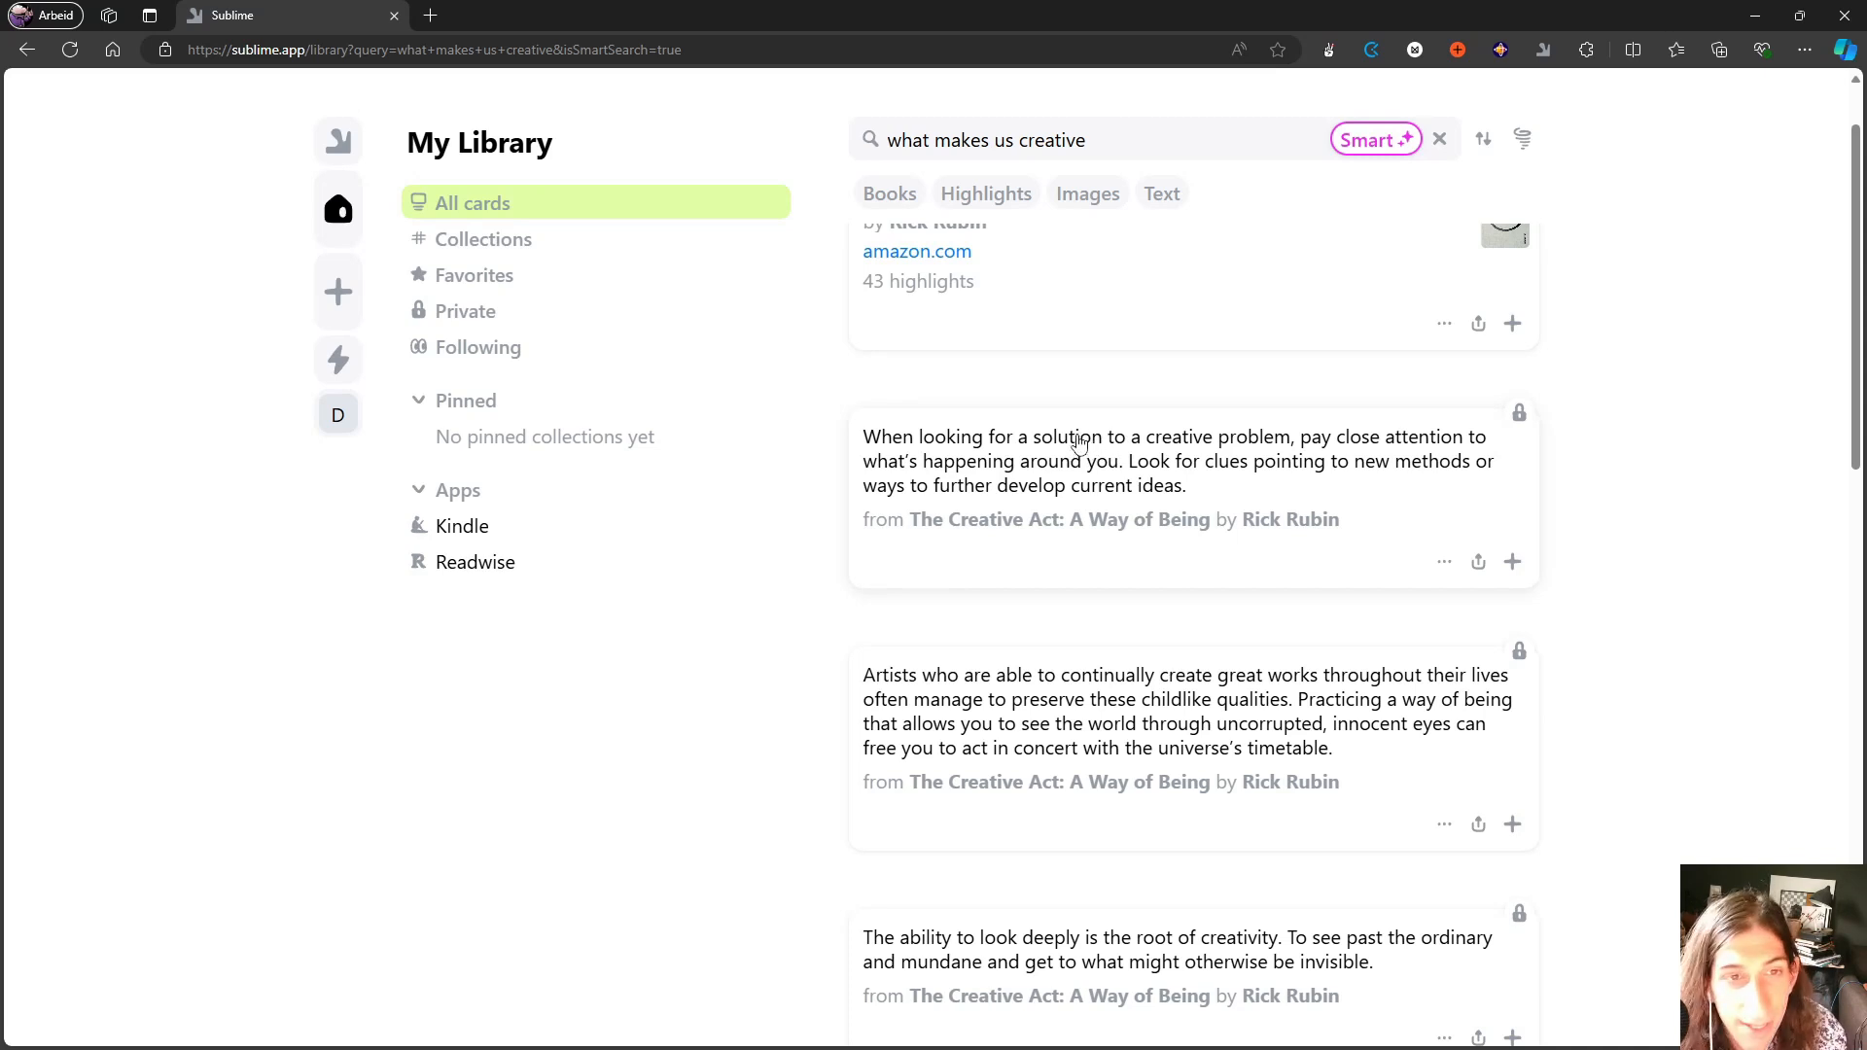
mouse_move(867, 276)
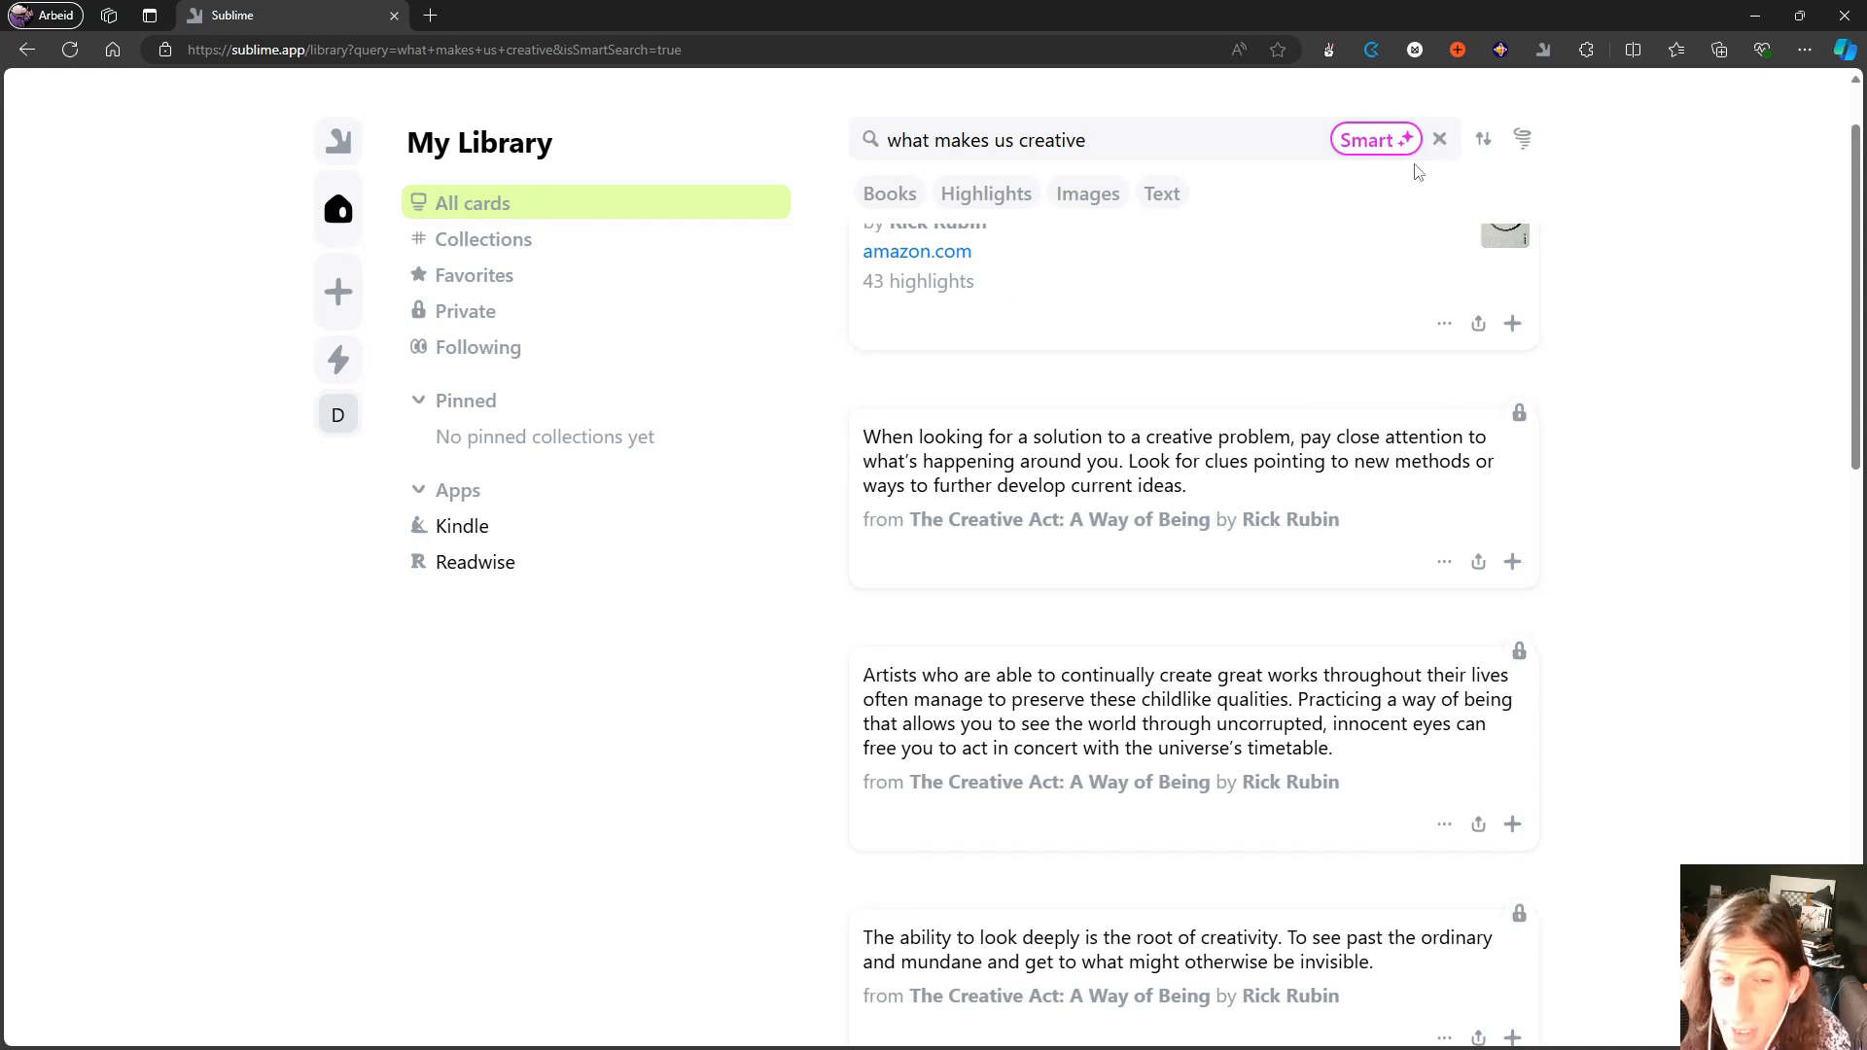
scroll(down, 3)
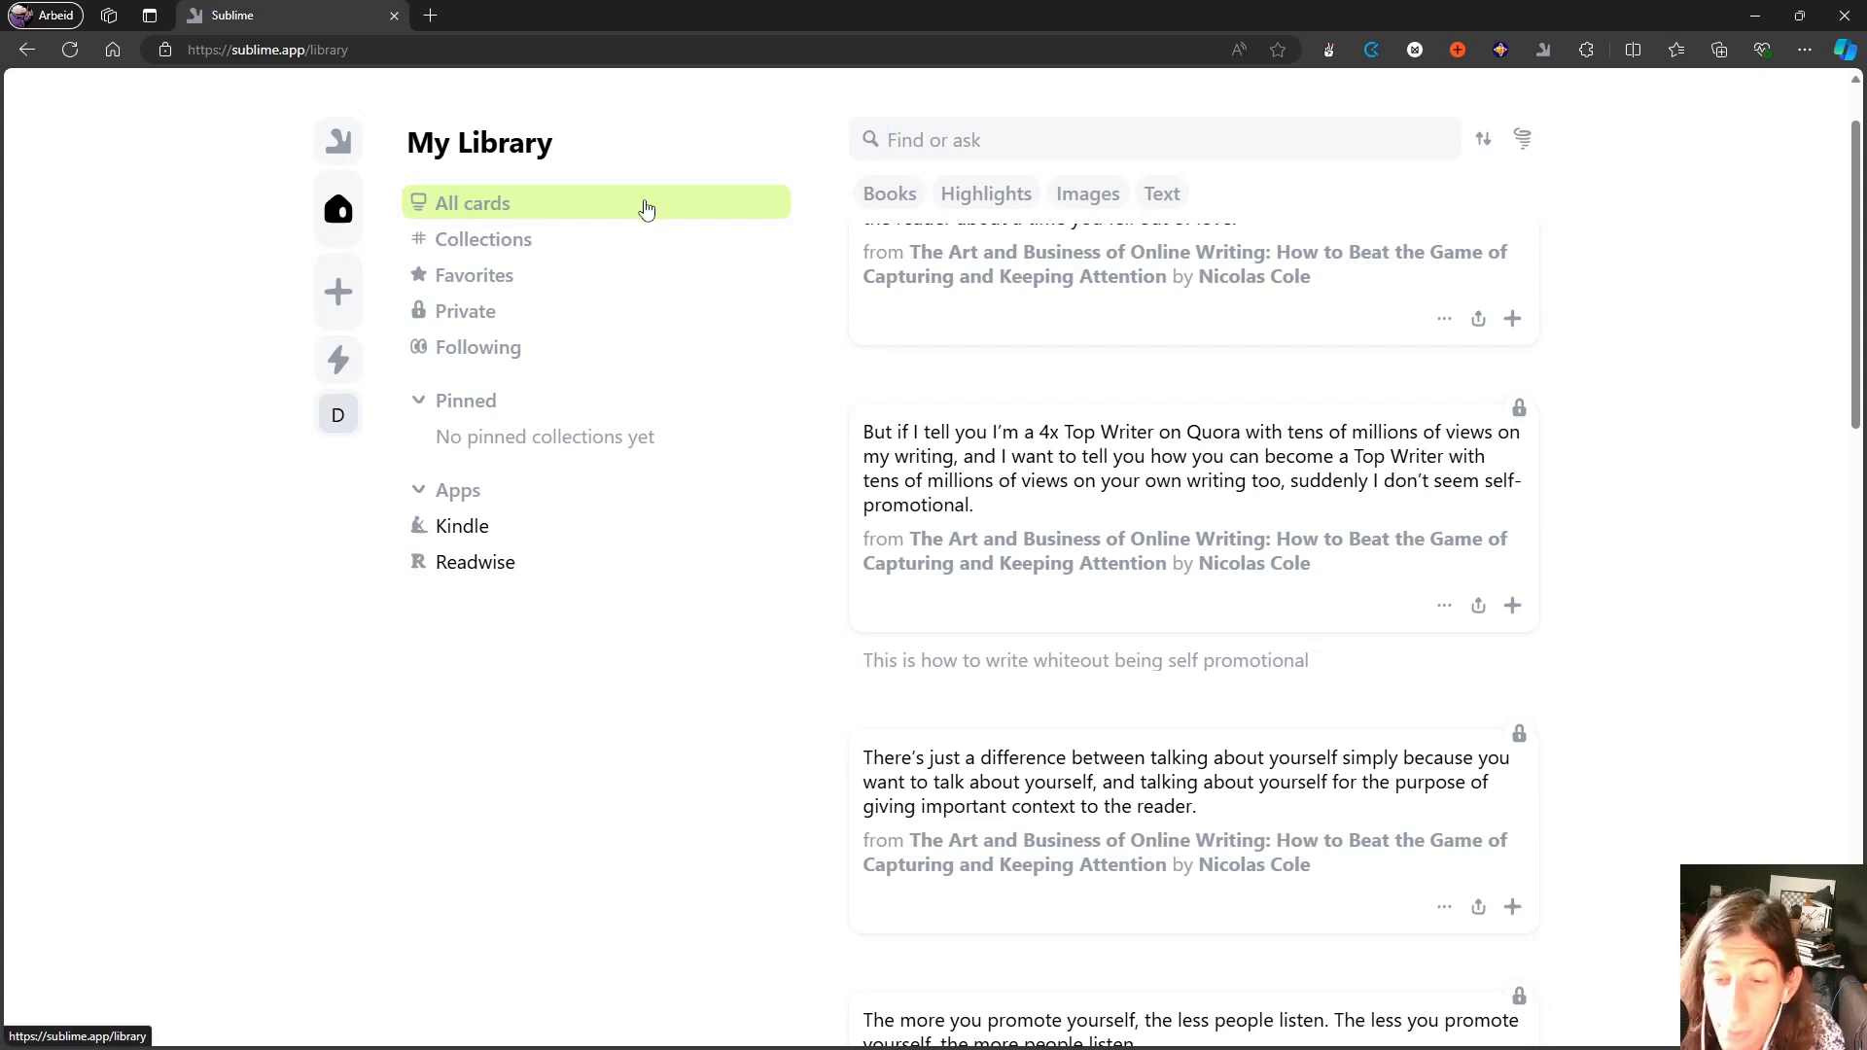
scroll(down, 3)
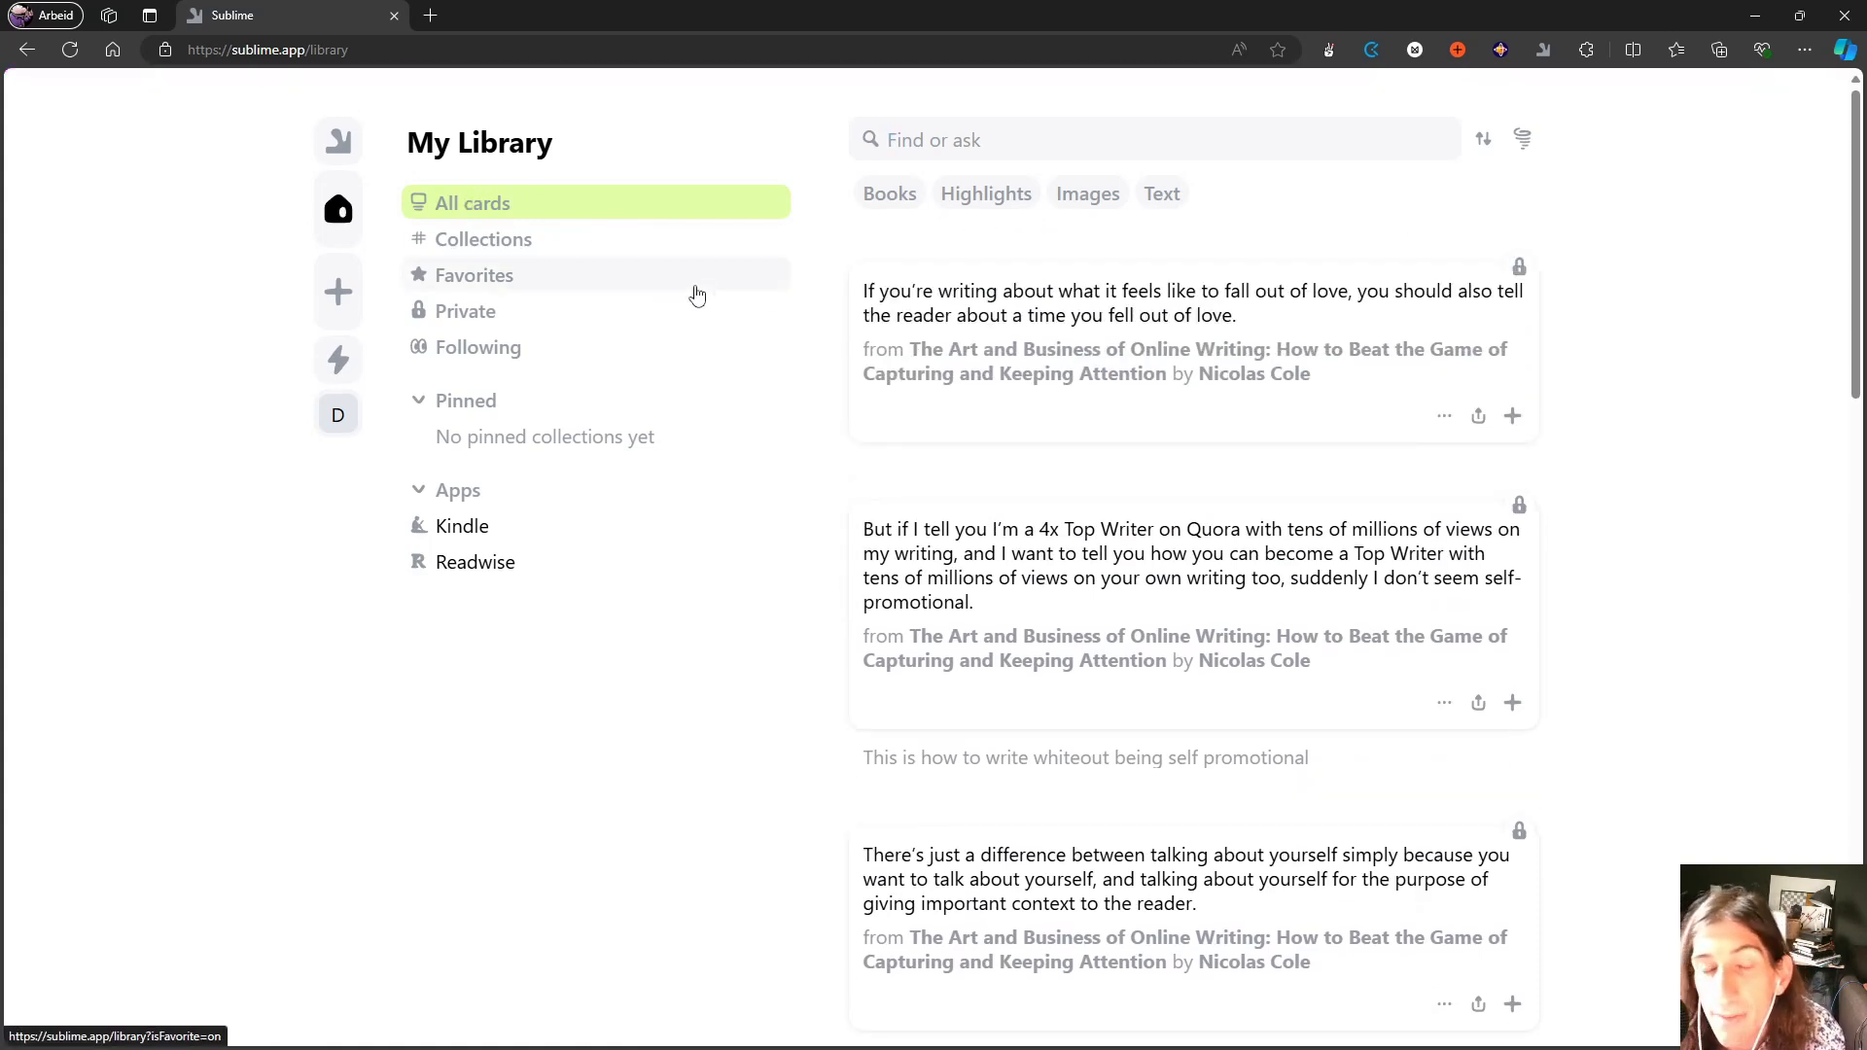
mouse_move(943, 276)
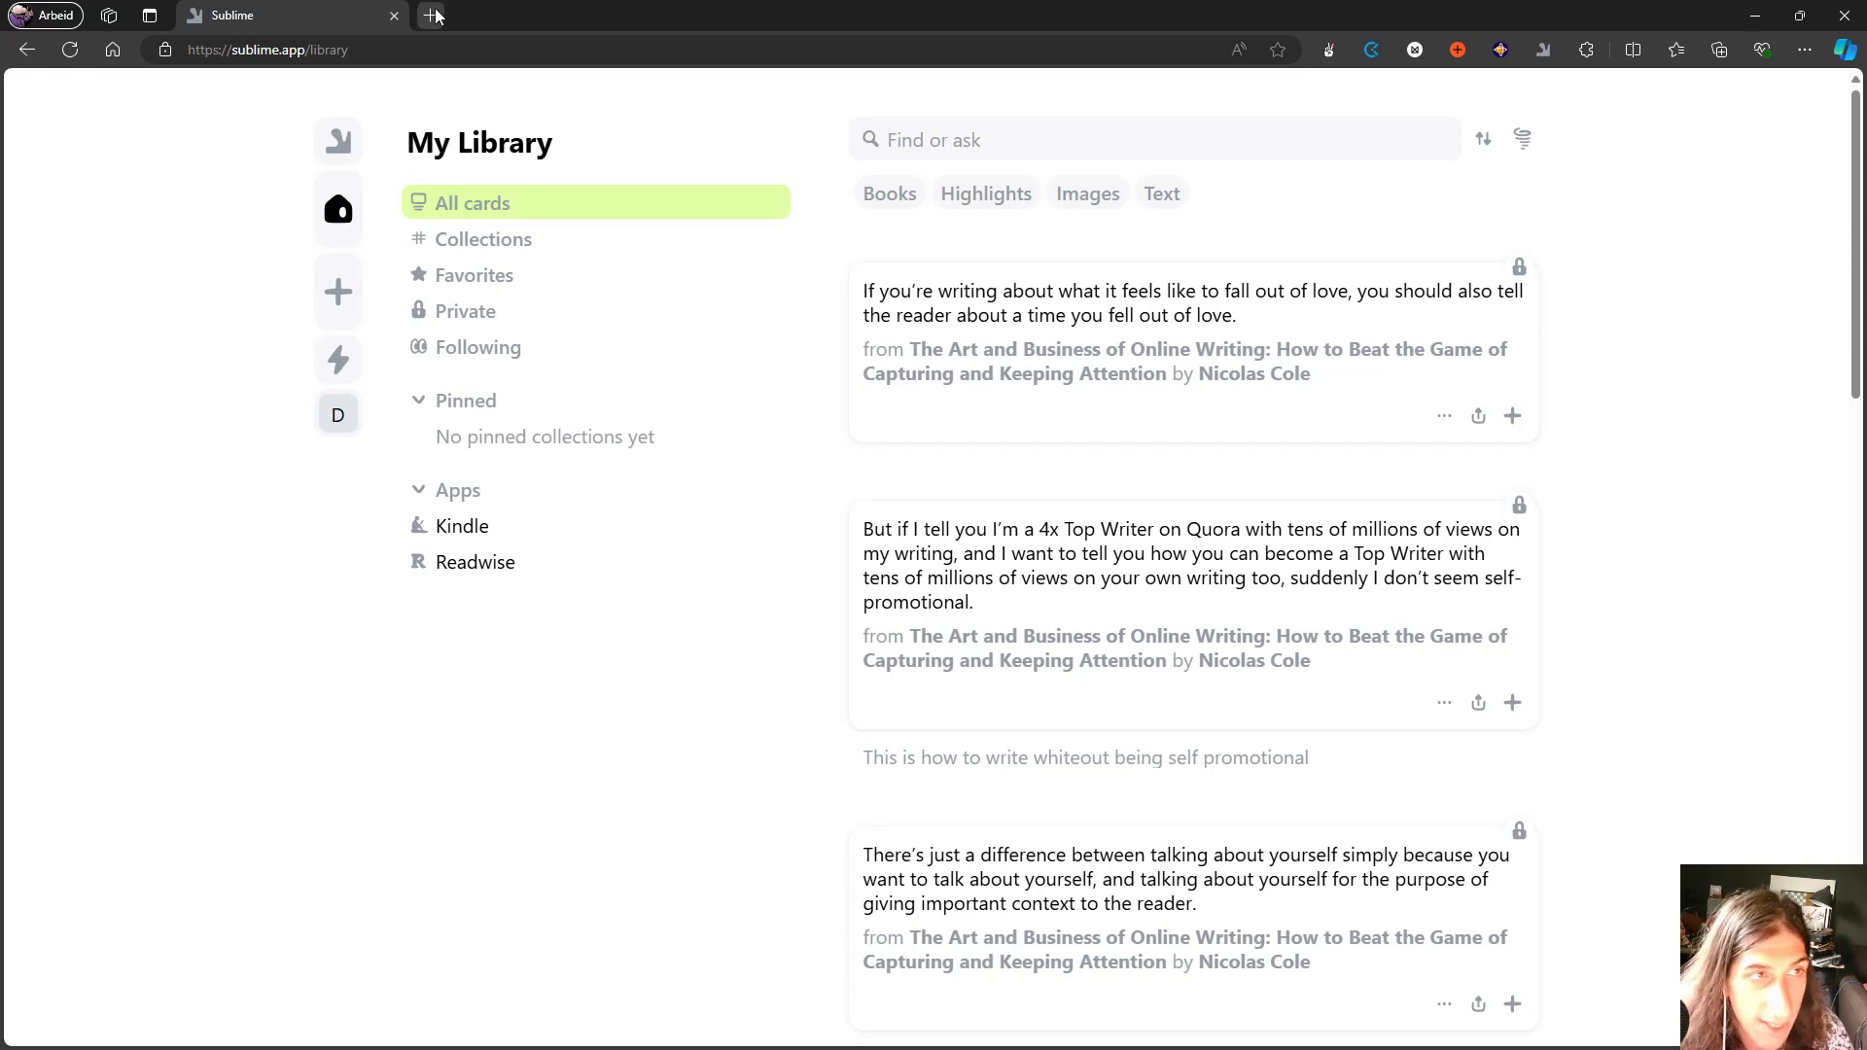
mouse_move(432, 16)
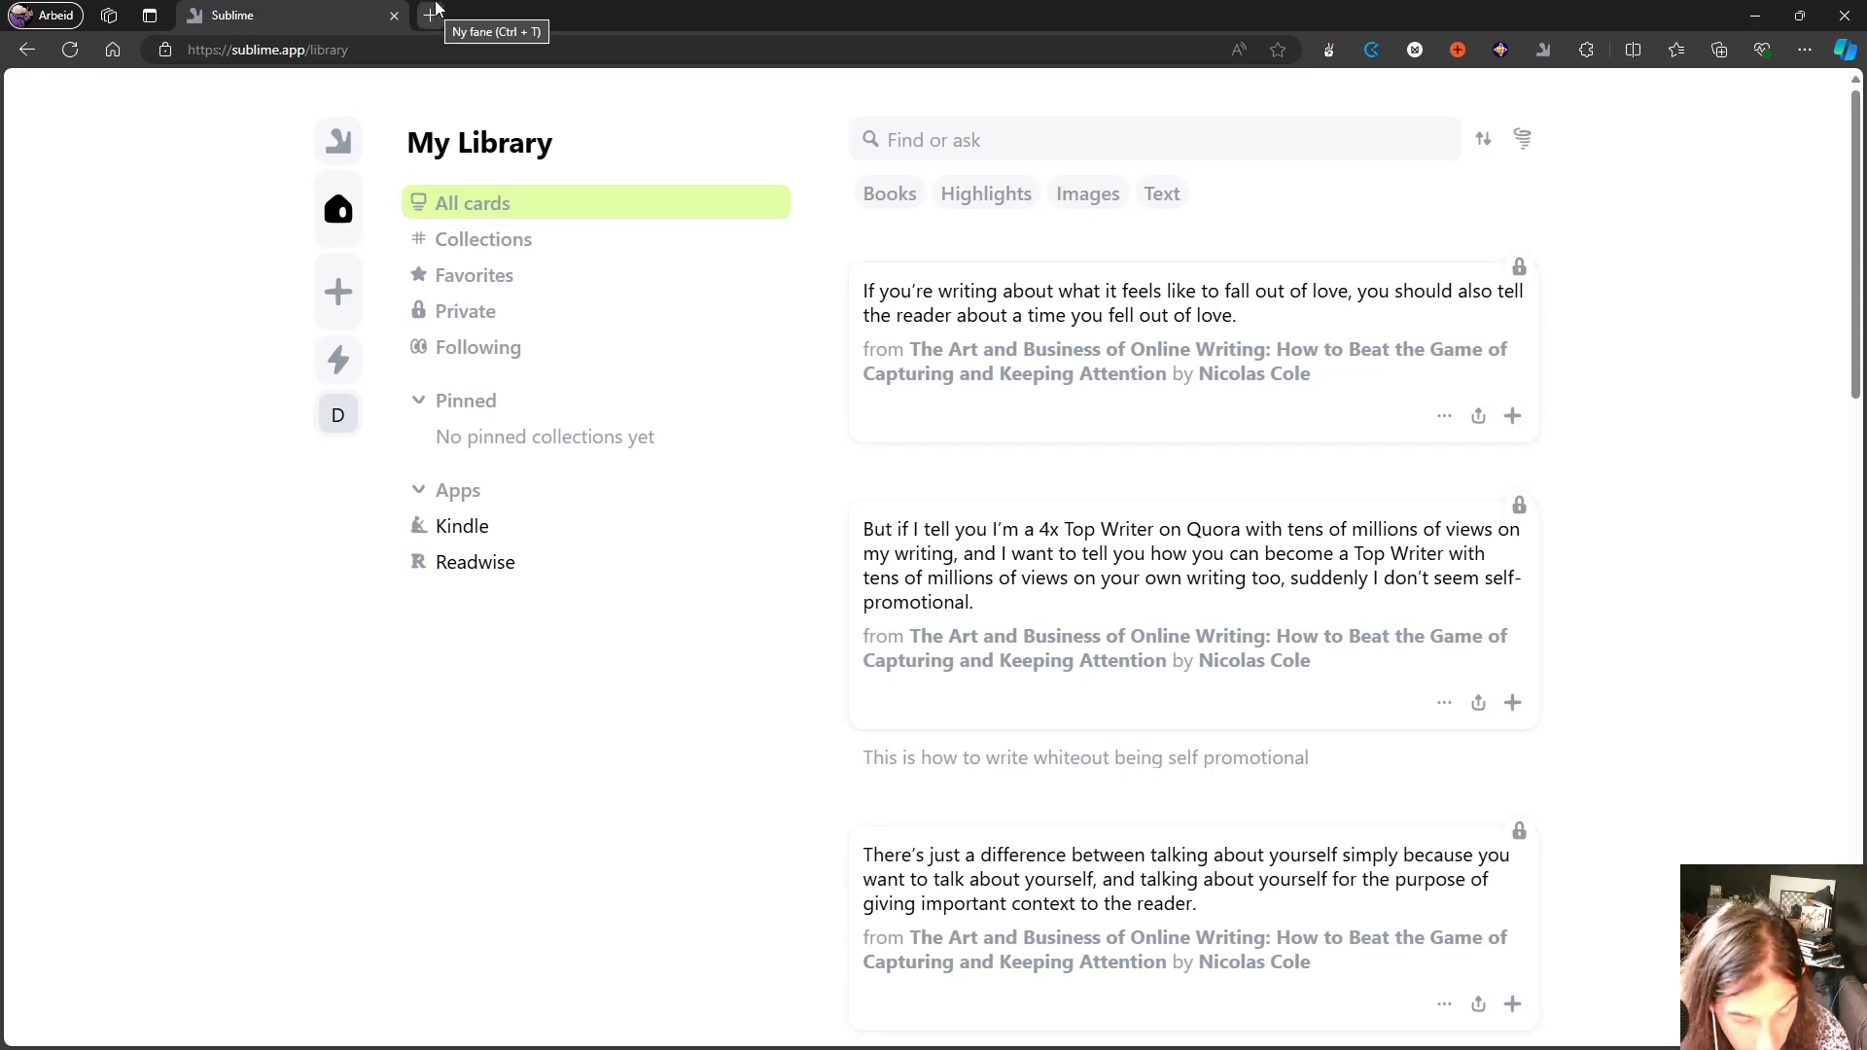
In a new tab on Medium, bring up the Beyond “Runner’s High” article and its opening sentence.
click(428, 15)
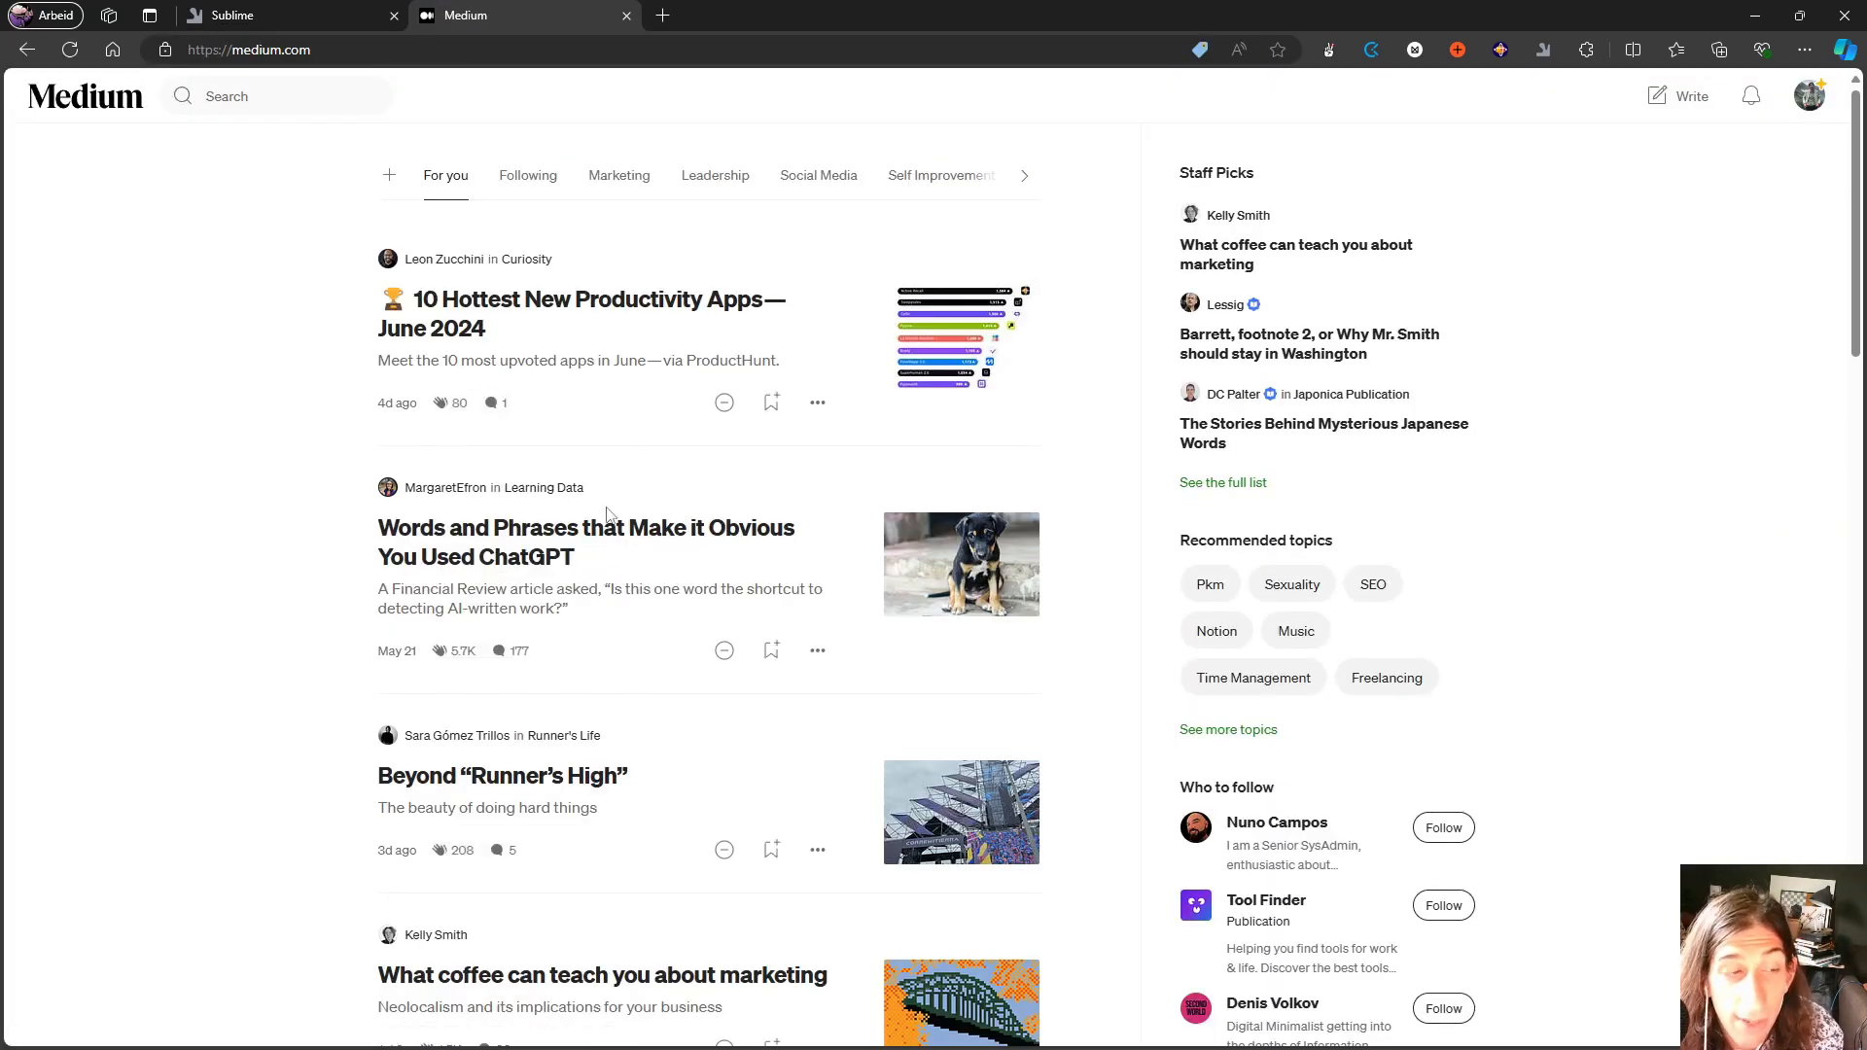
scroll(down, 3)
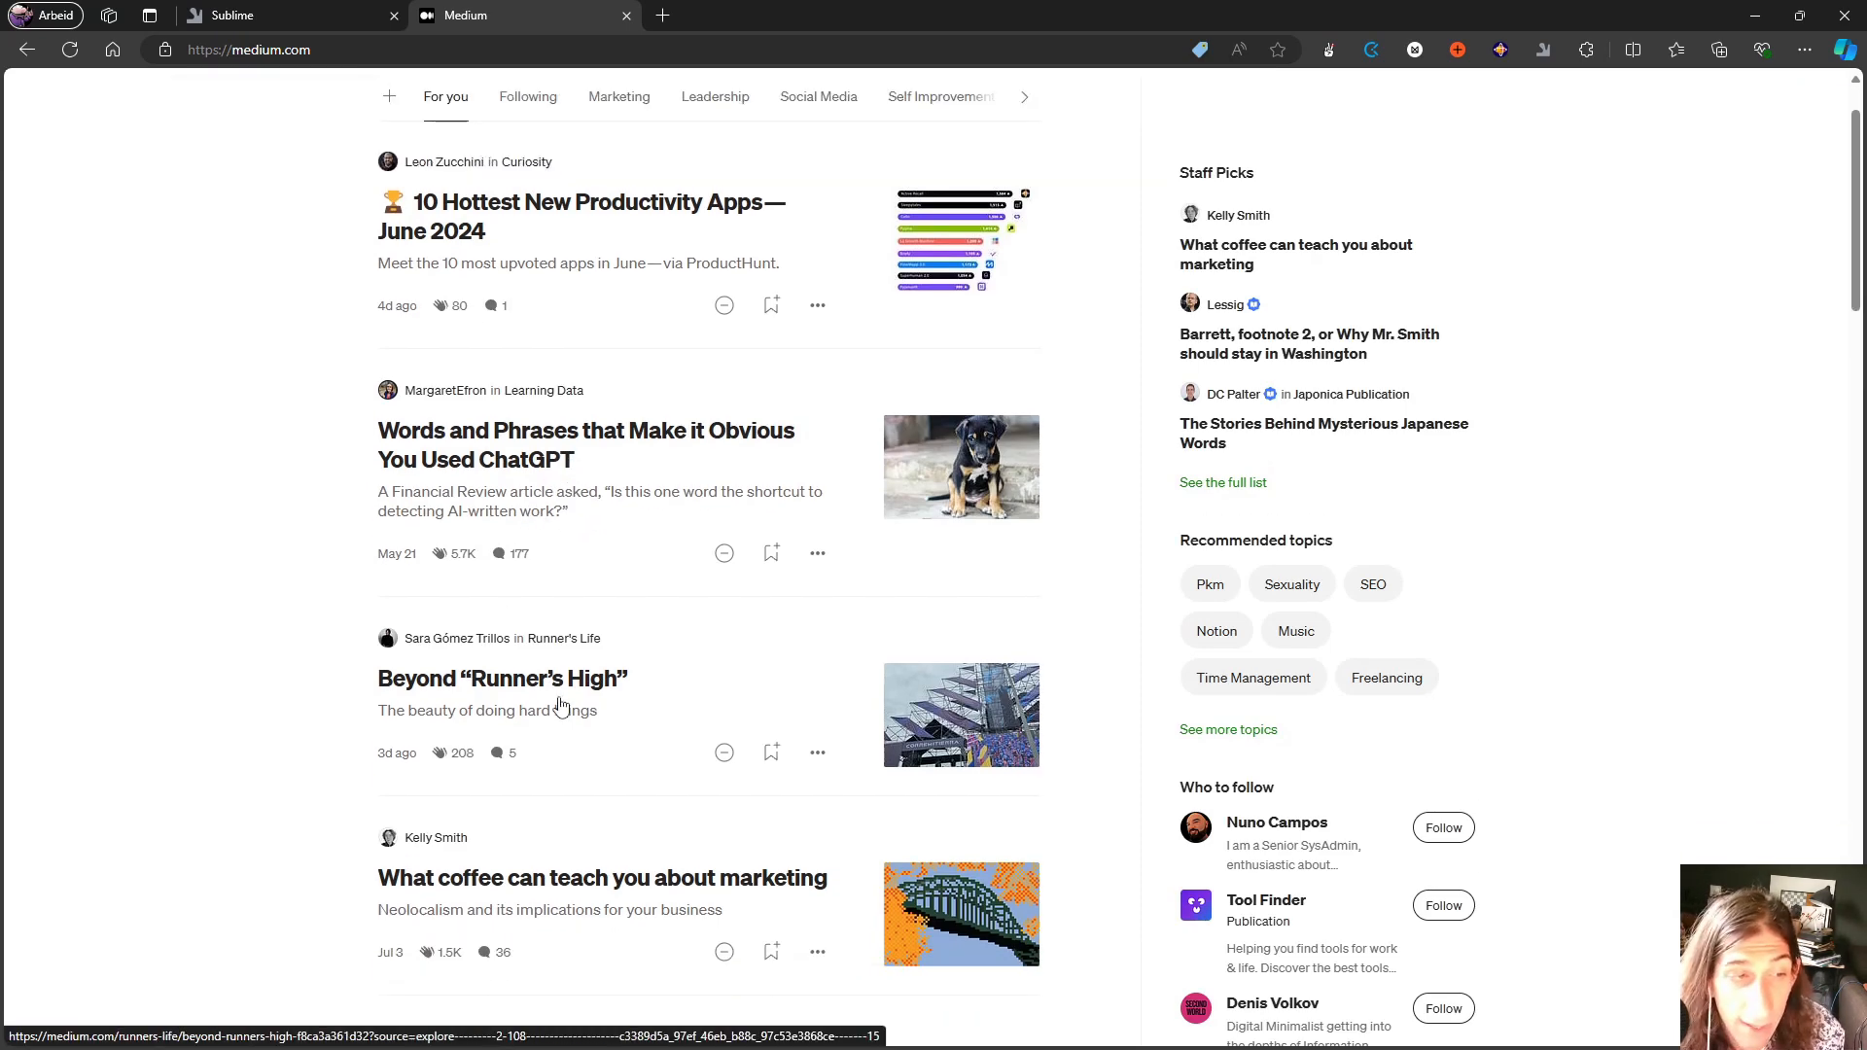
click(501, 677)
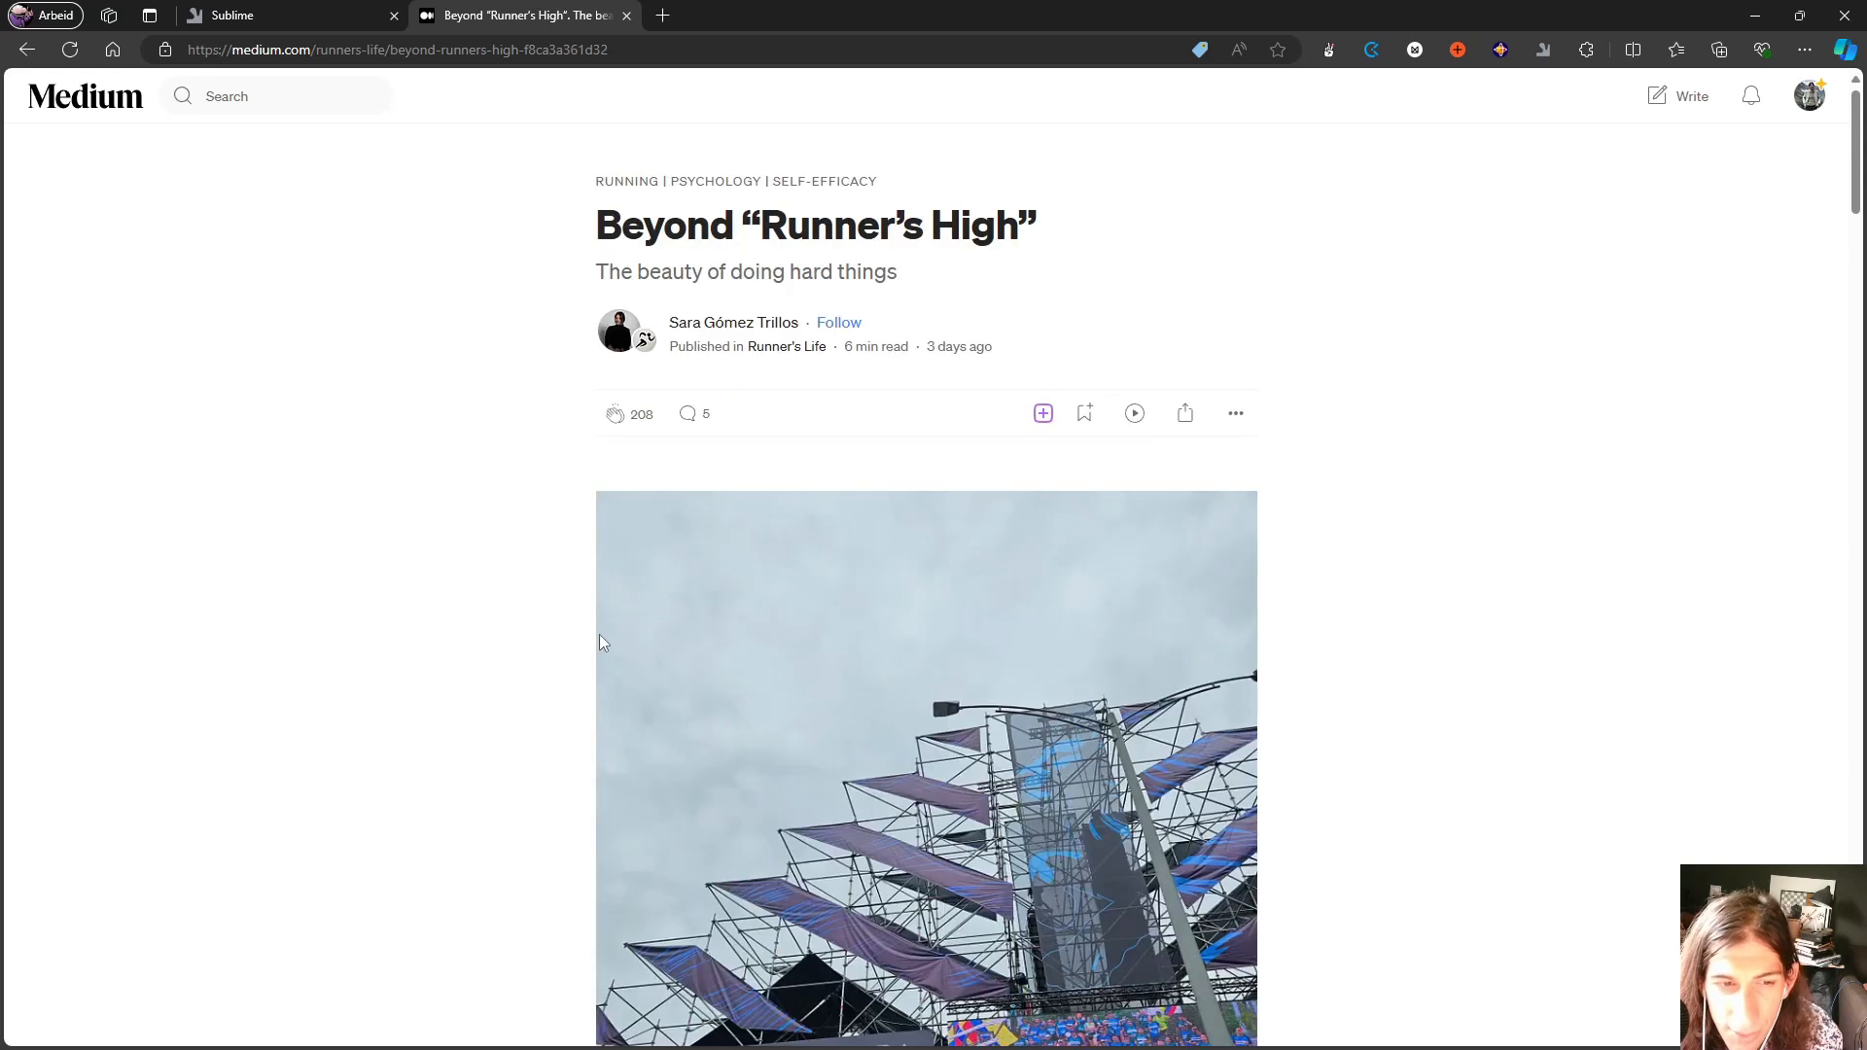
scroll(down, 3)
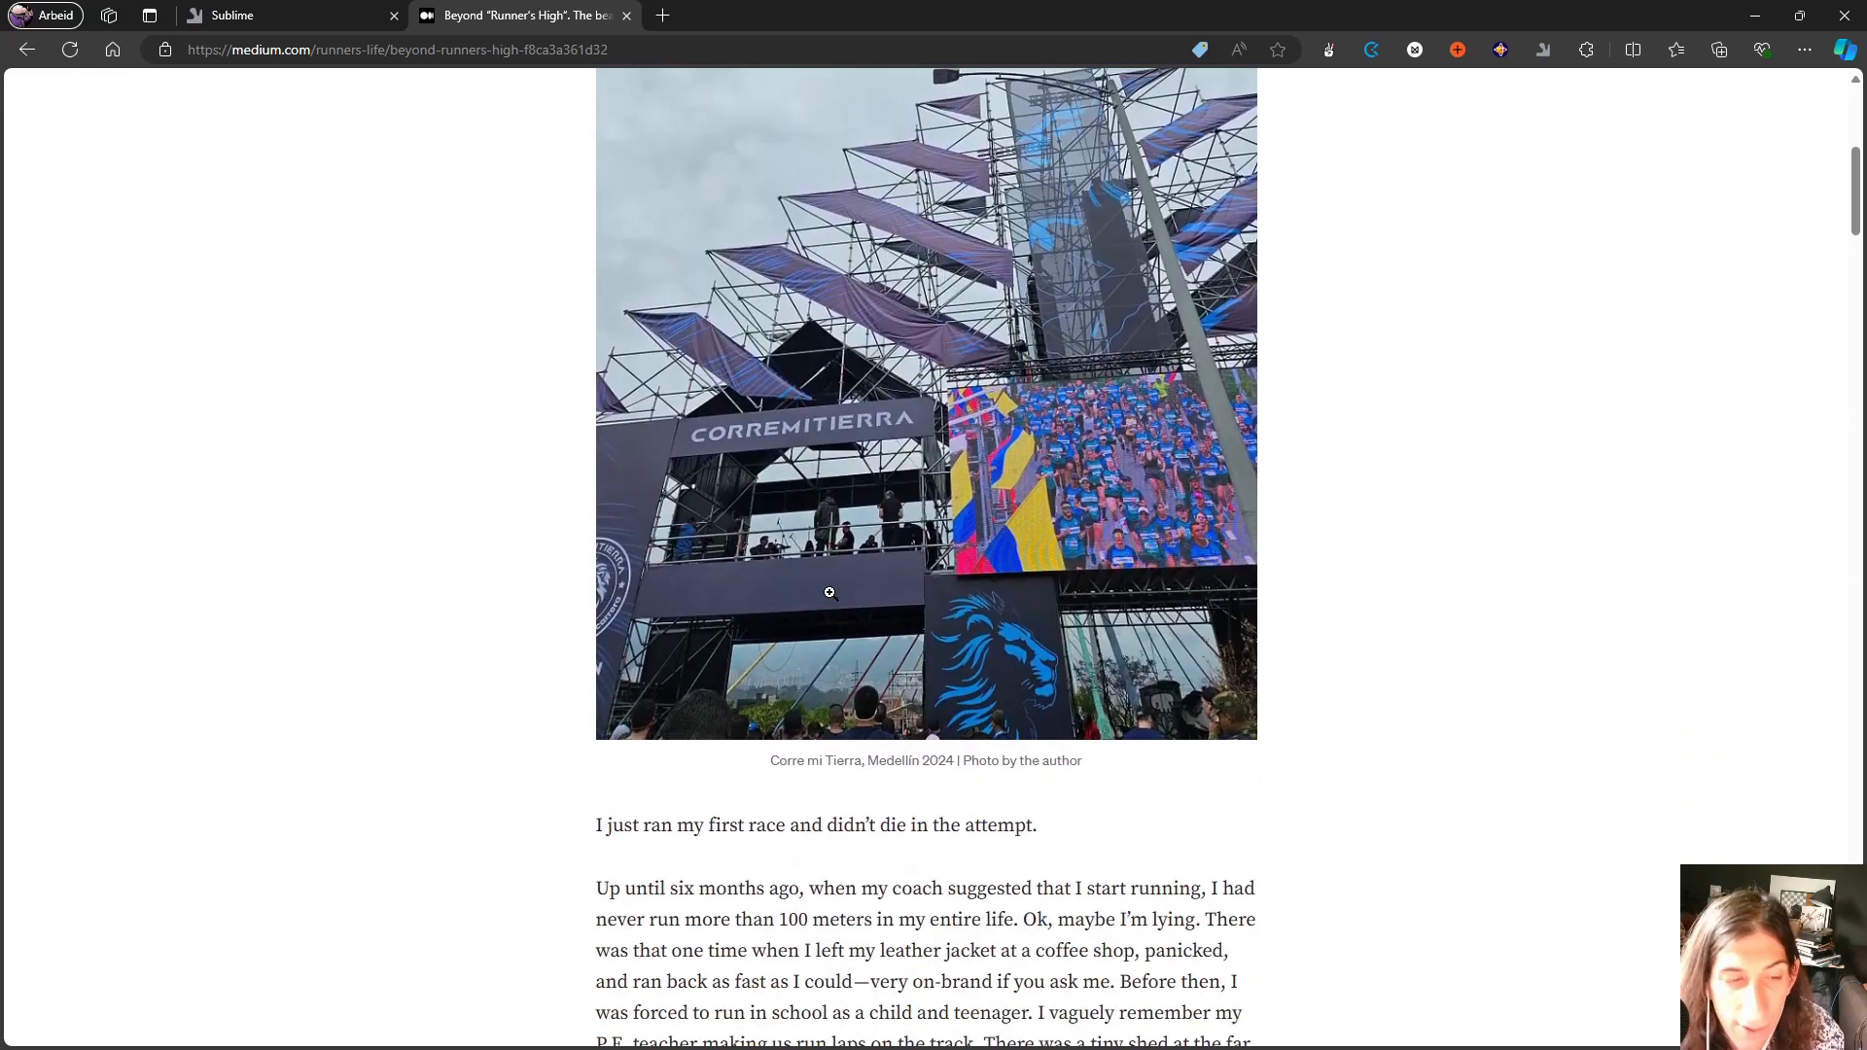
scroll(down, 3)
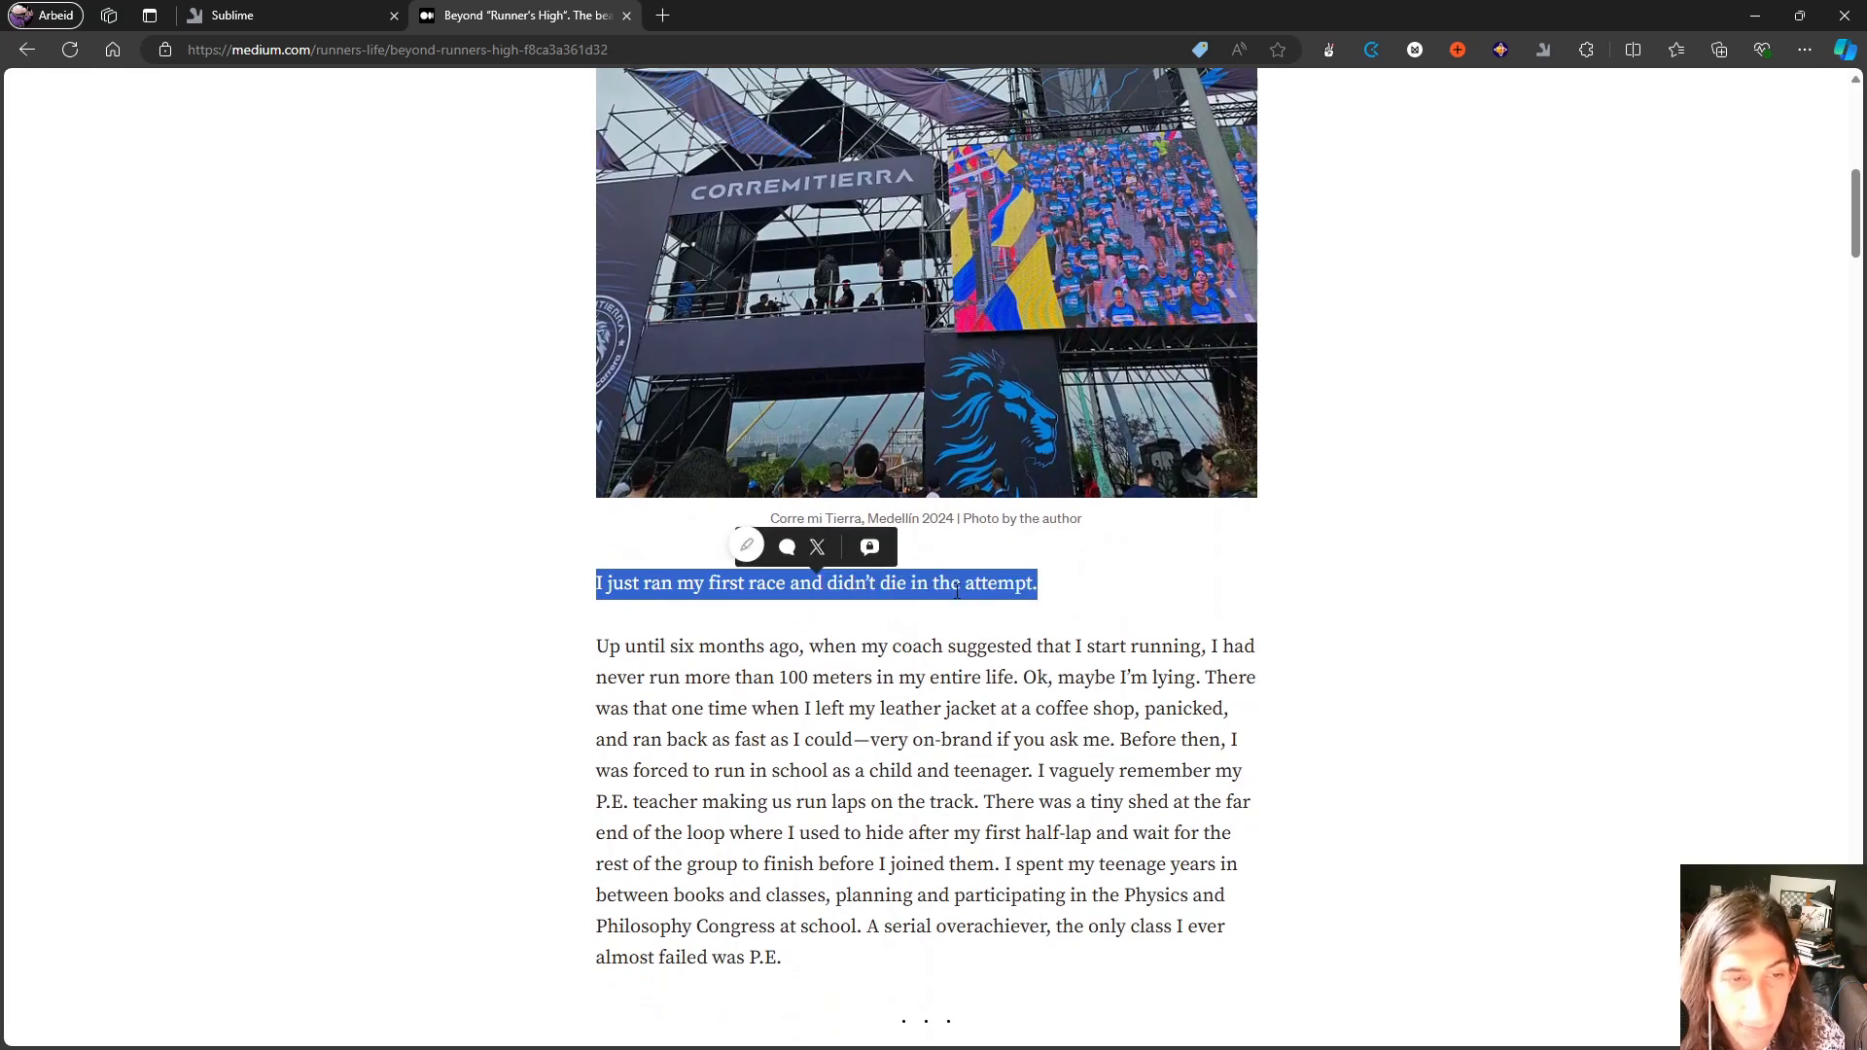
Save the selected race sentence to Sublime in a newly created 'running' collection.
right_click(957, 583)
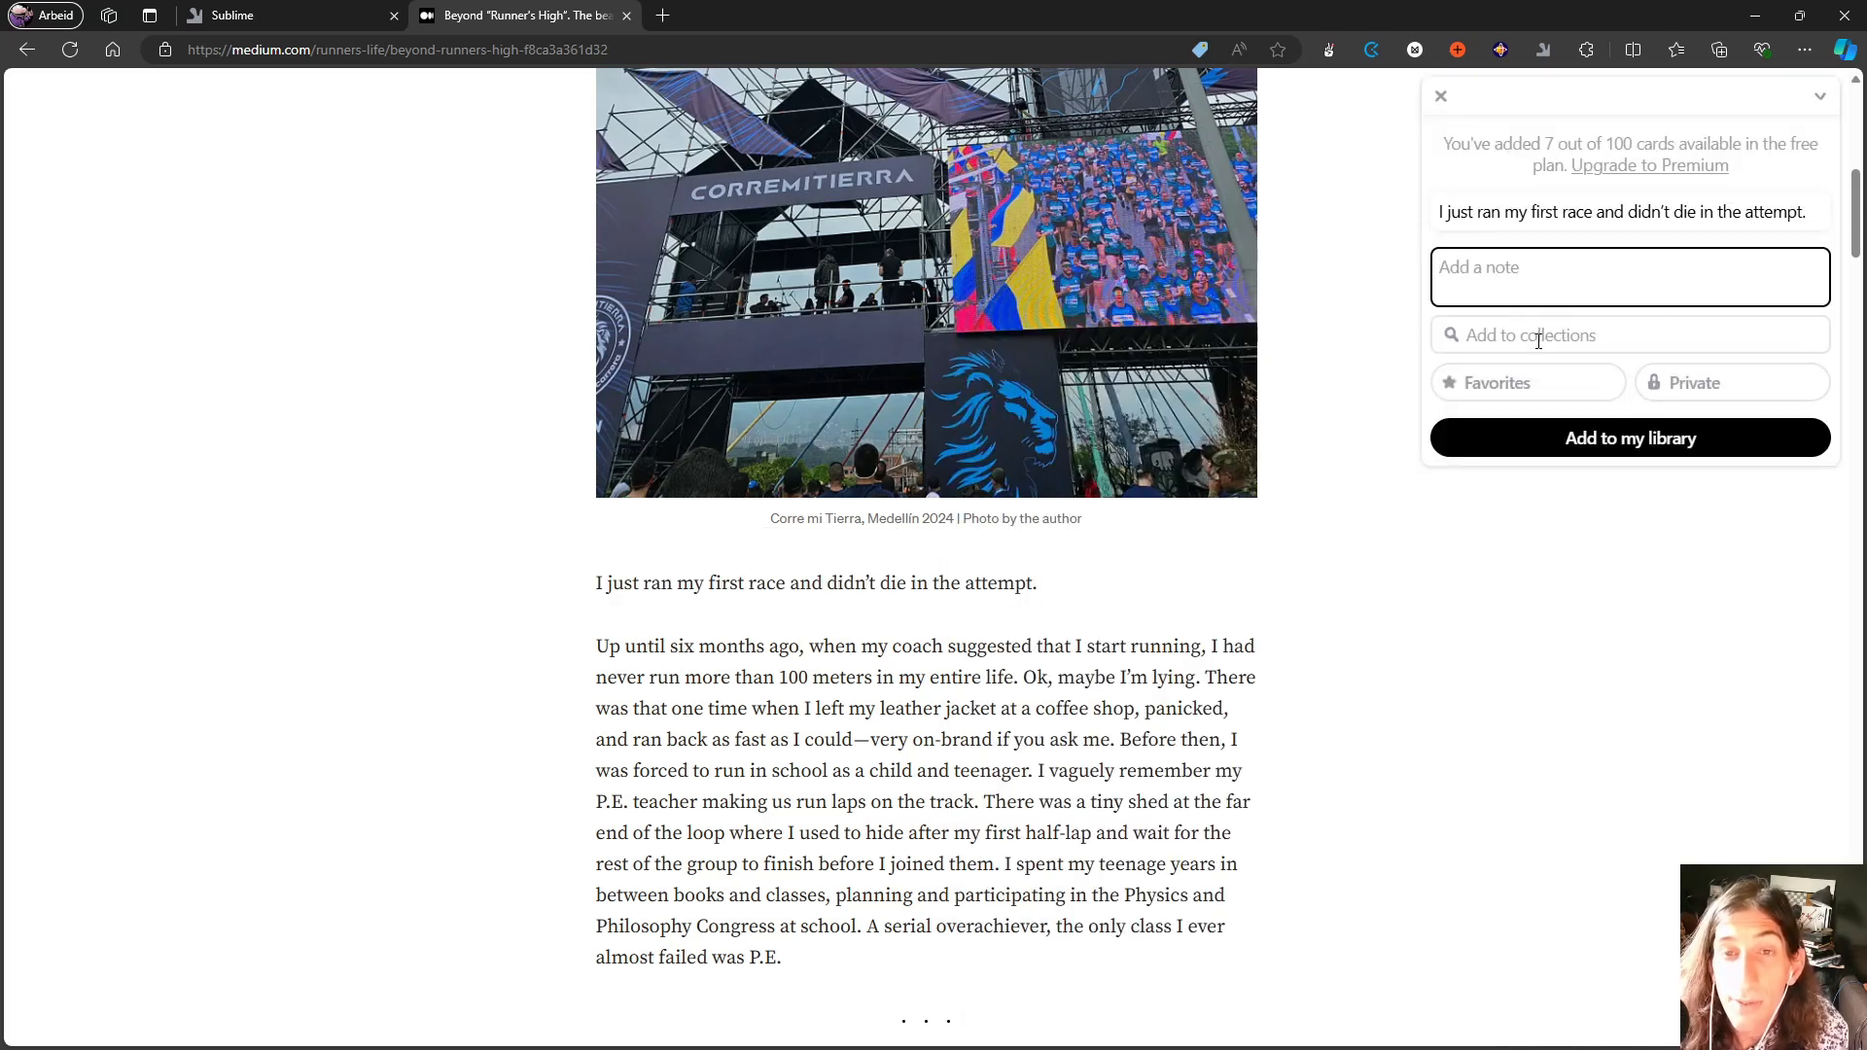
text(running)
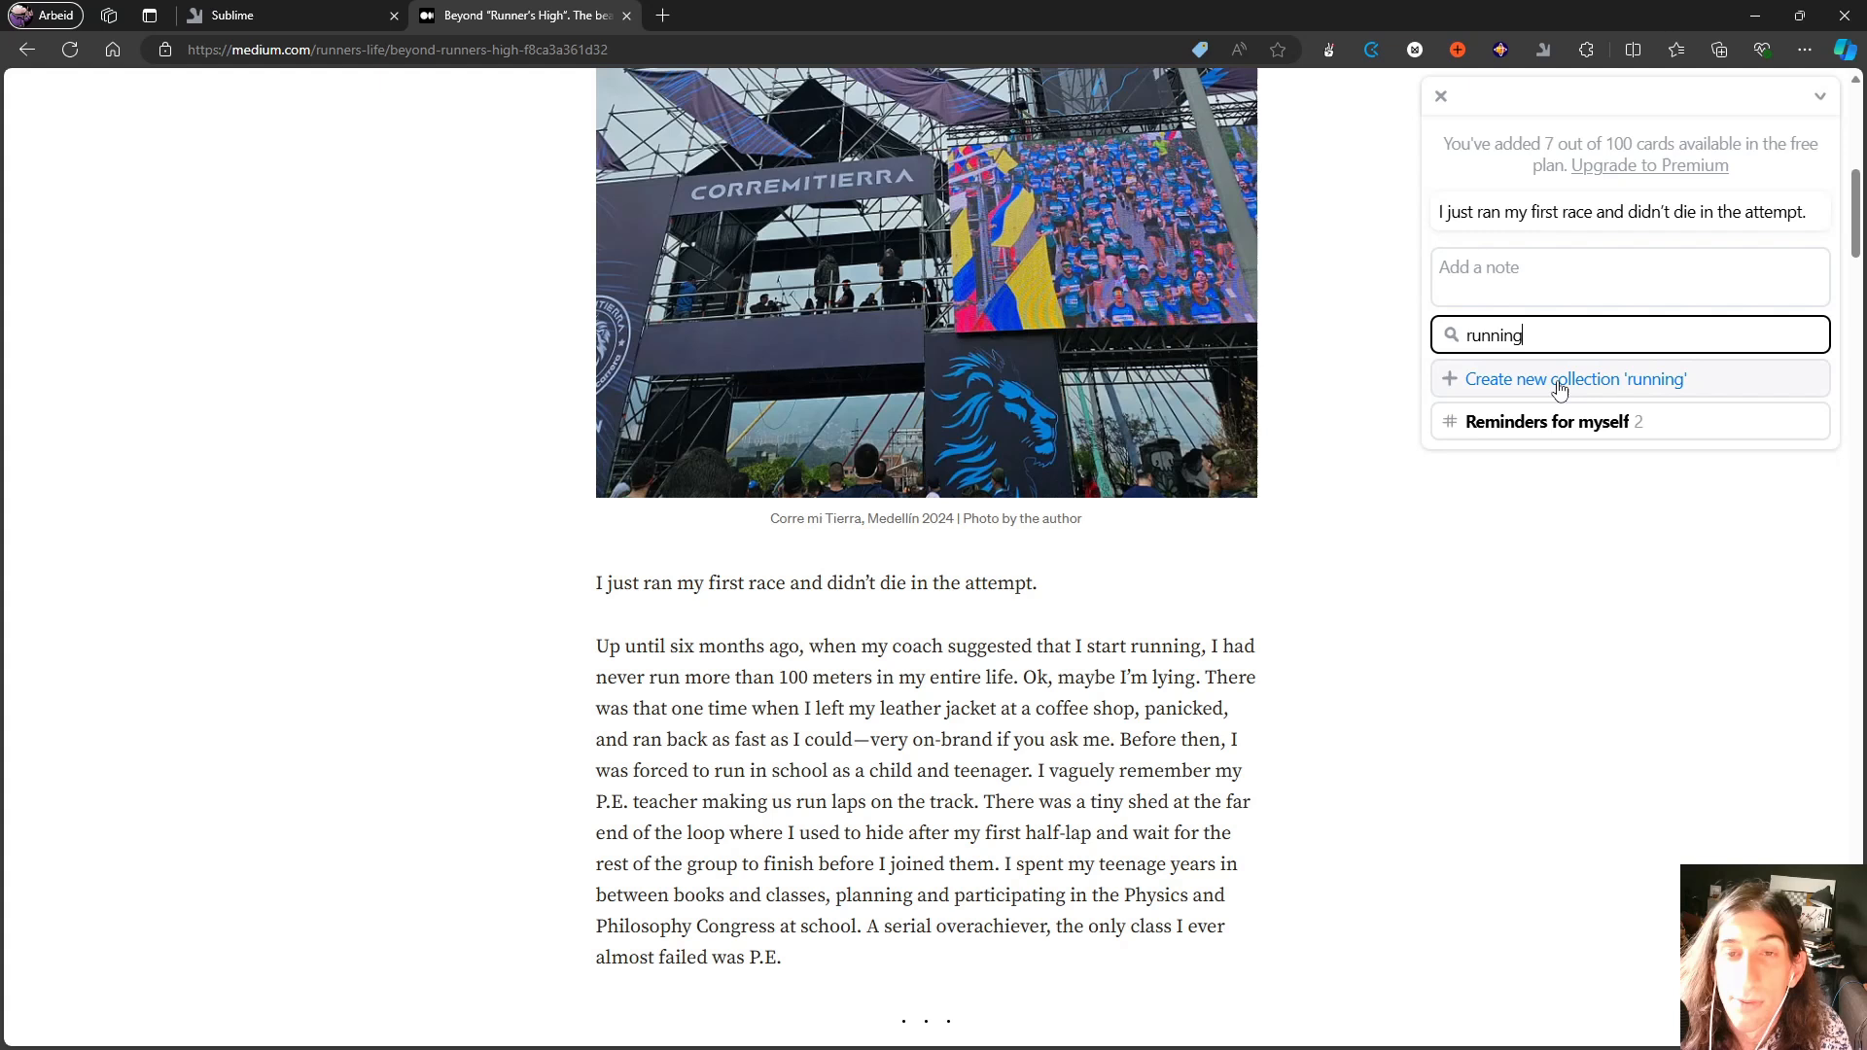
click(1575, 379)
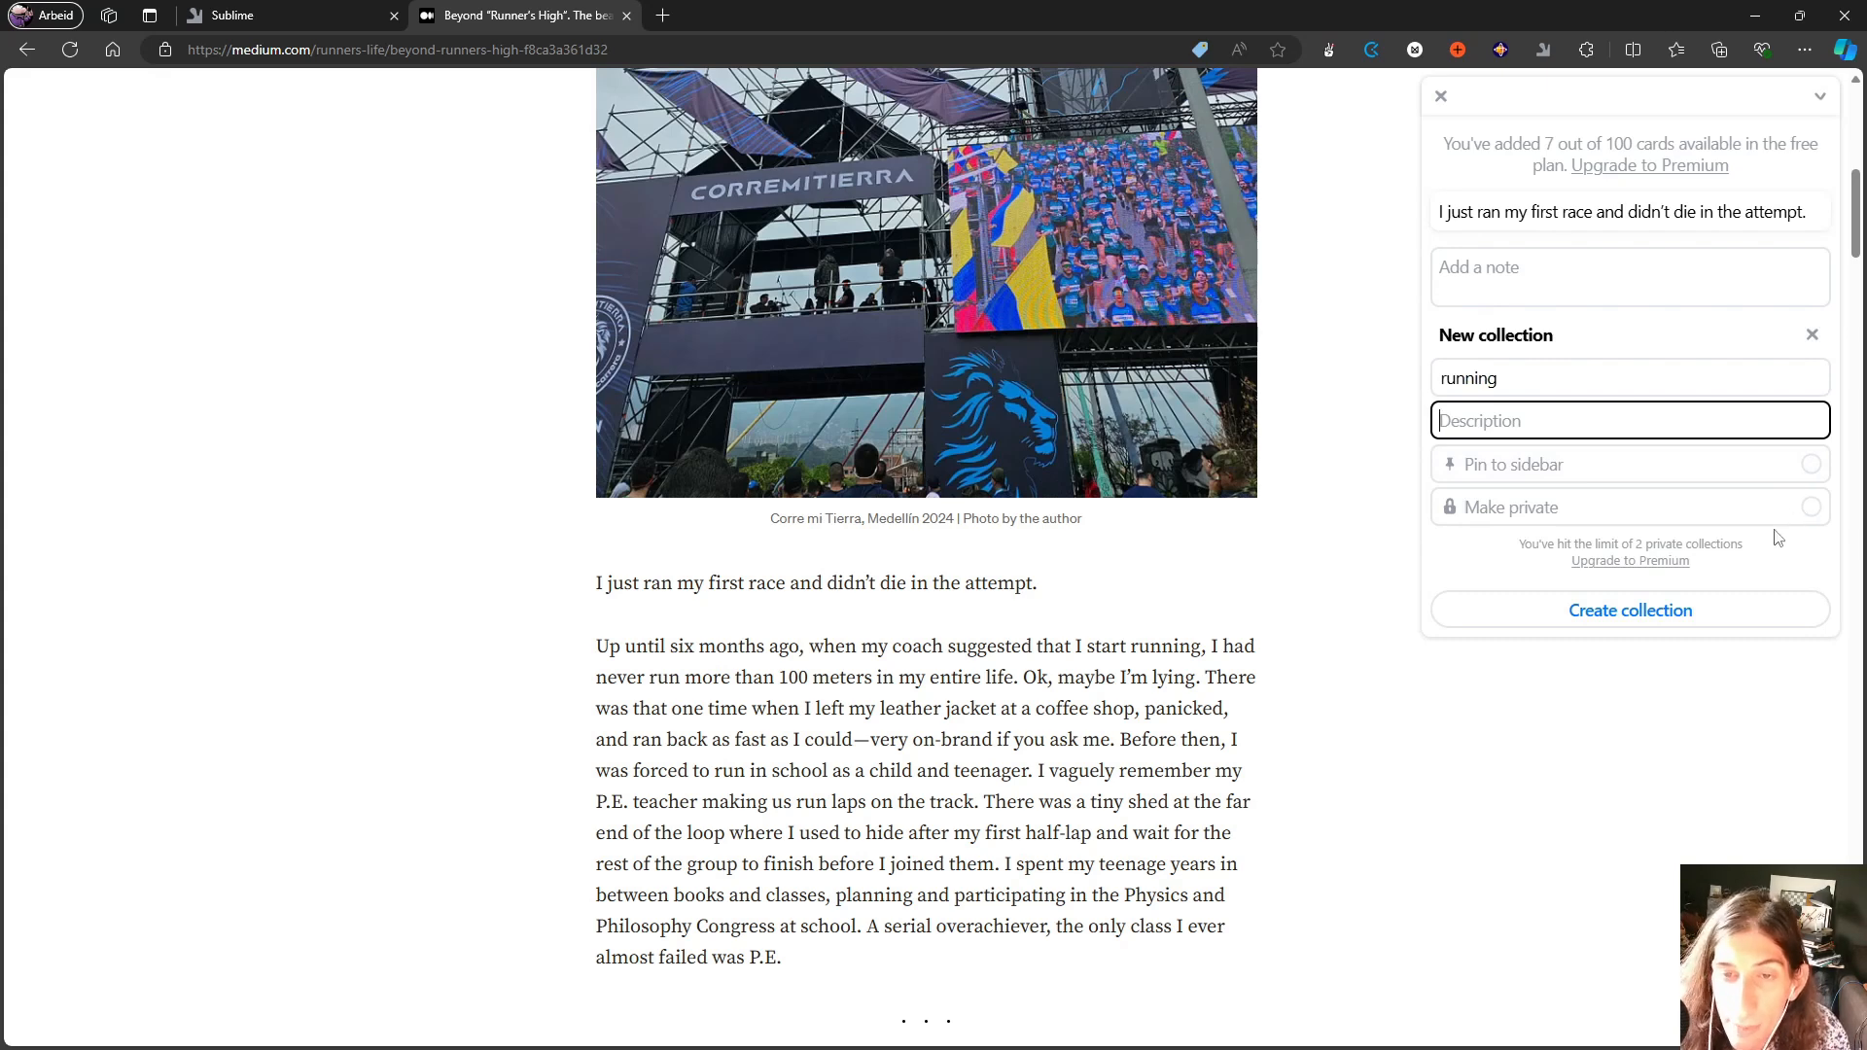
mouse_move(1649, 514)
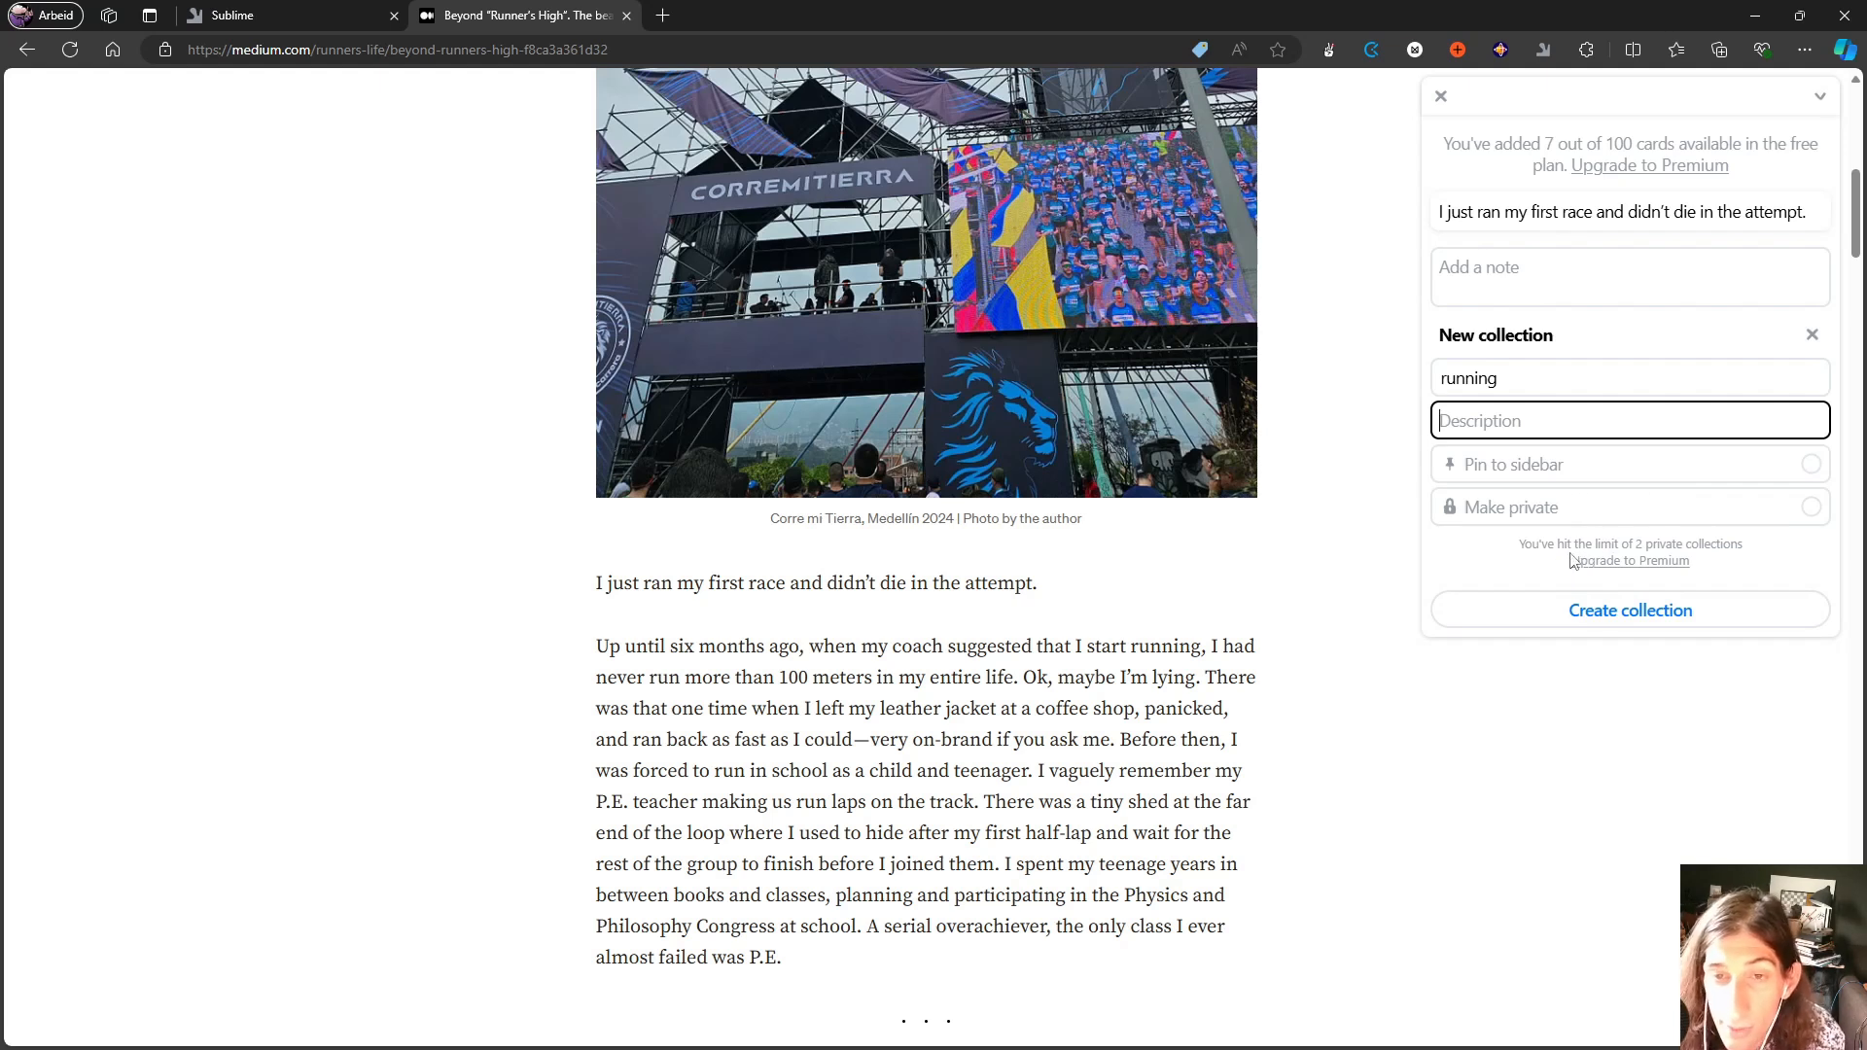
mouse_move(1575, 607)
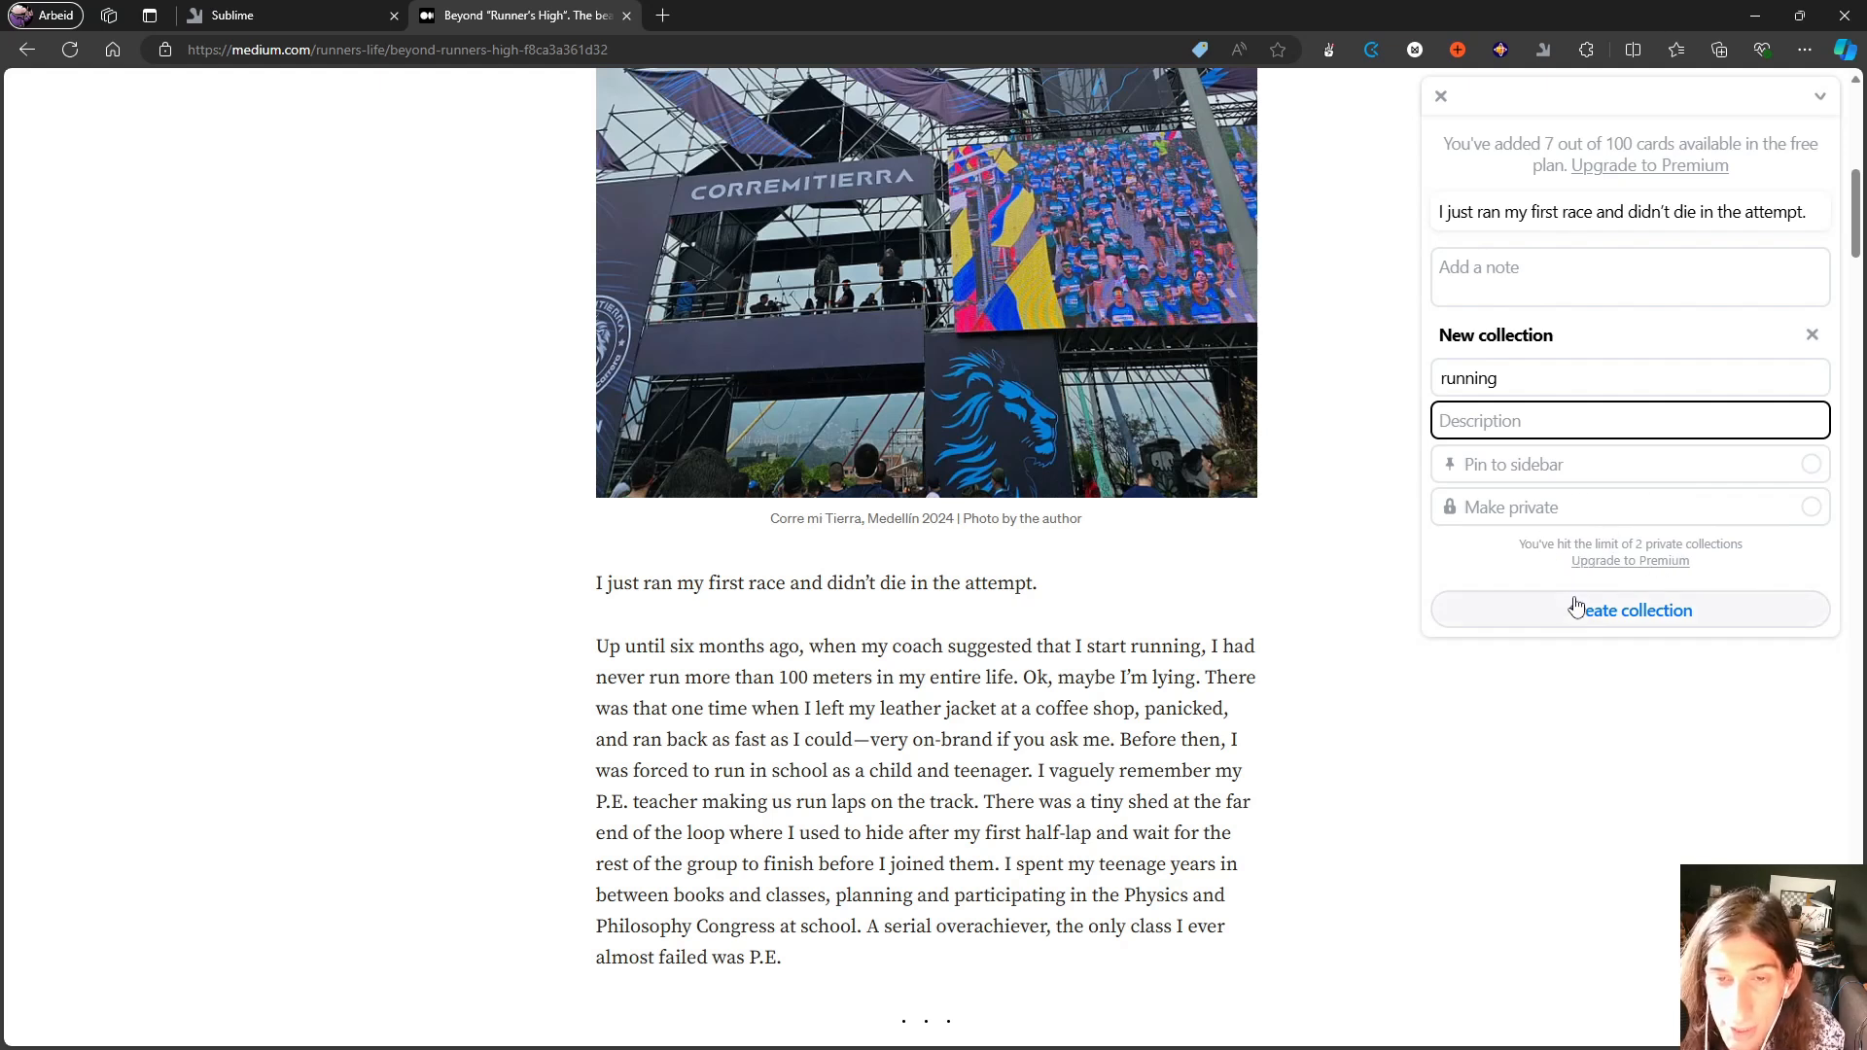
click(1630, 609)
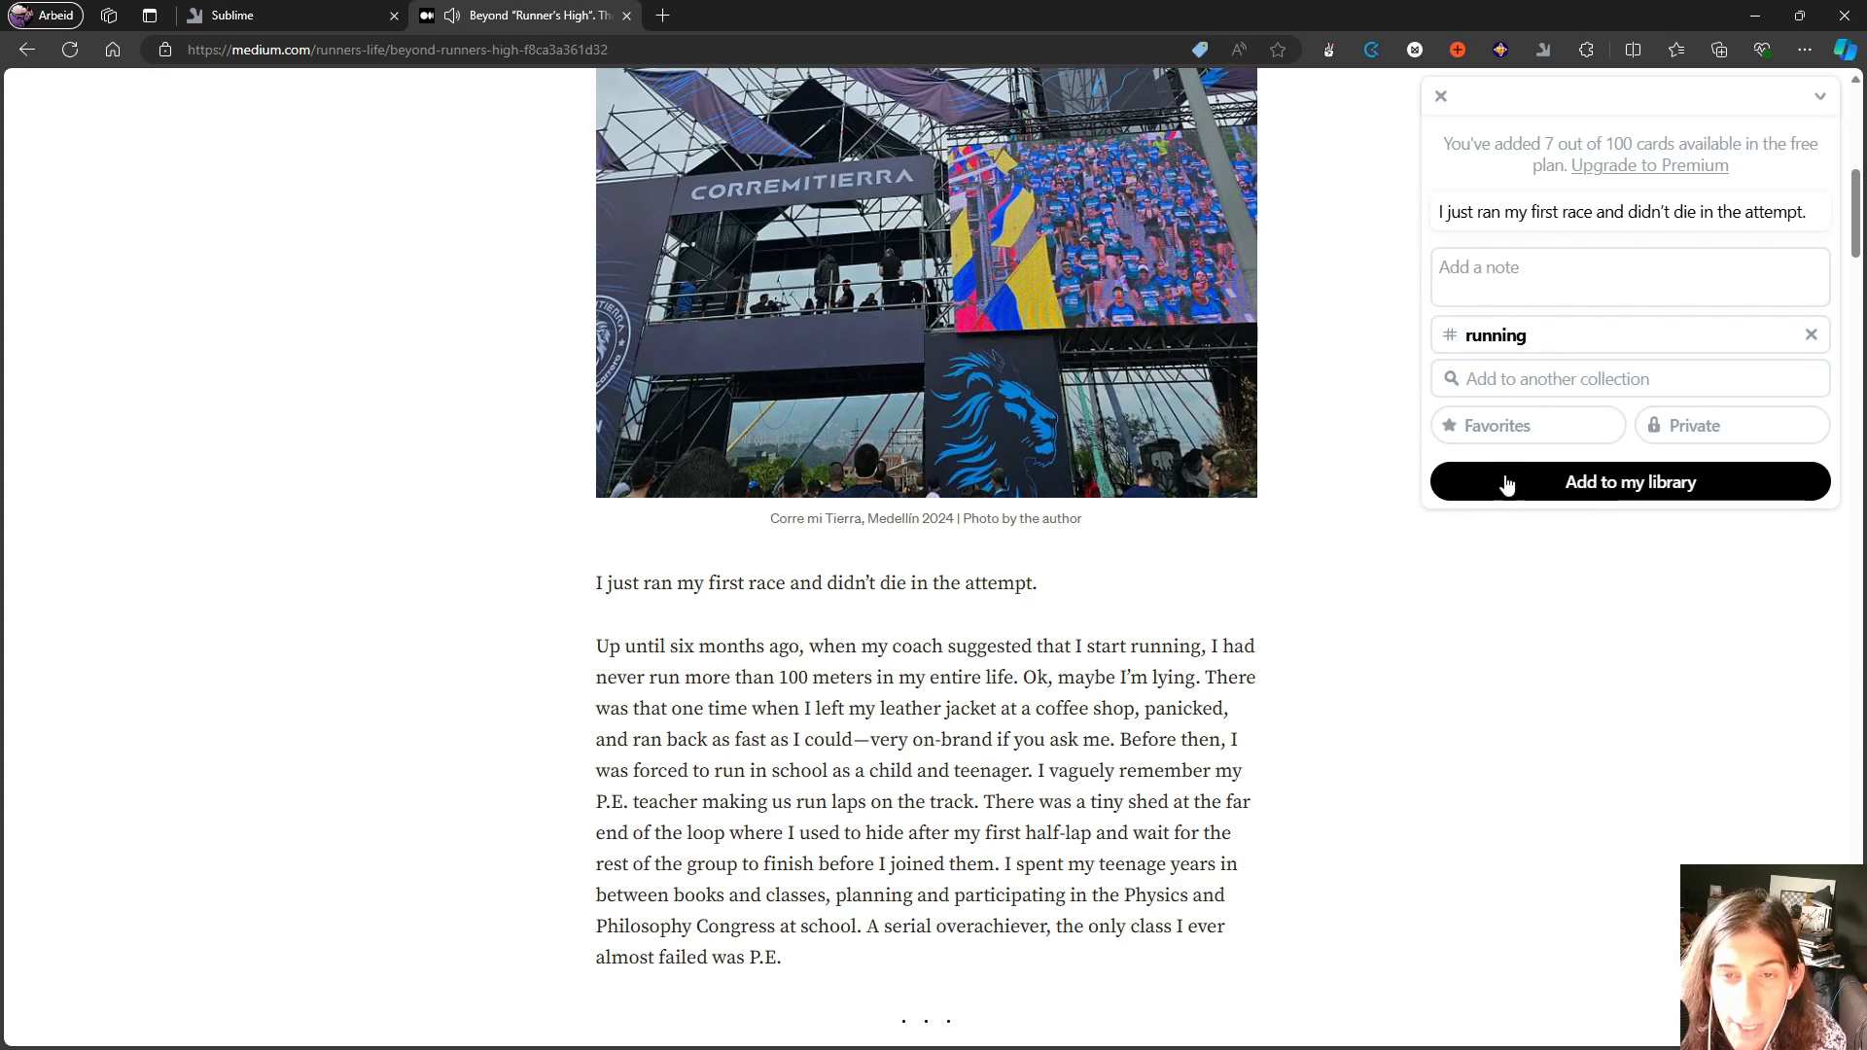
click(1630, 483)
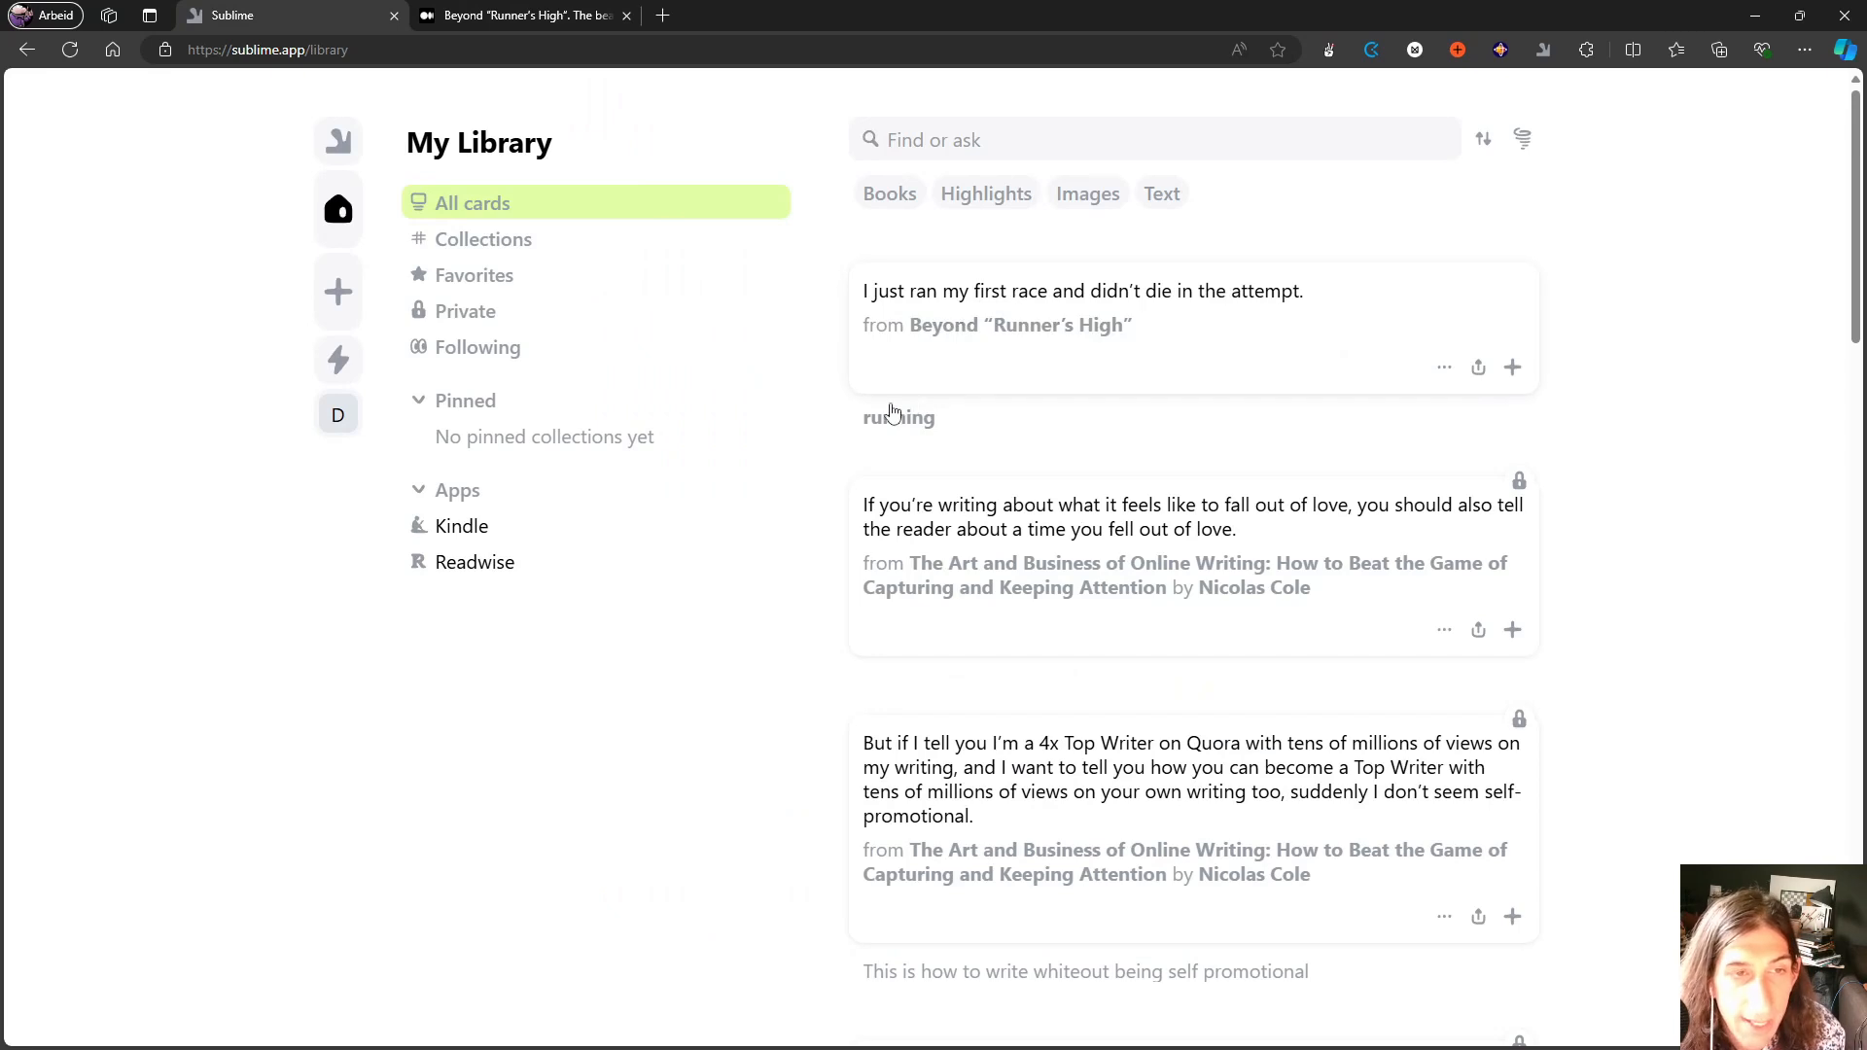
mouse_move(911, 422)
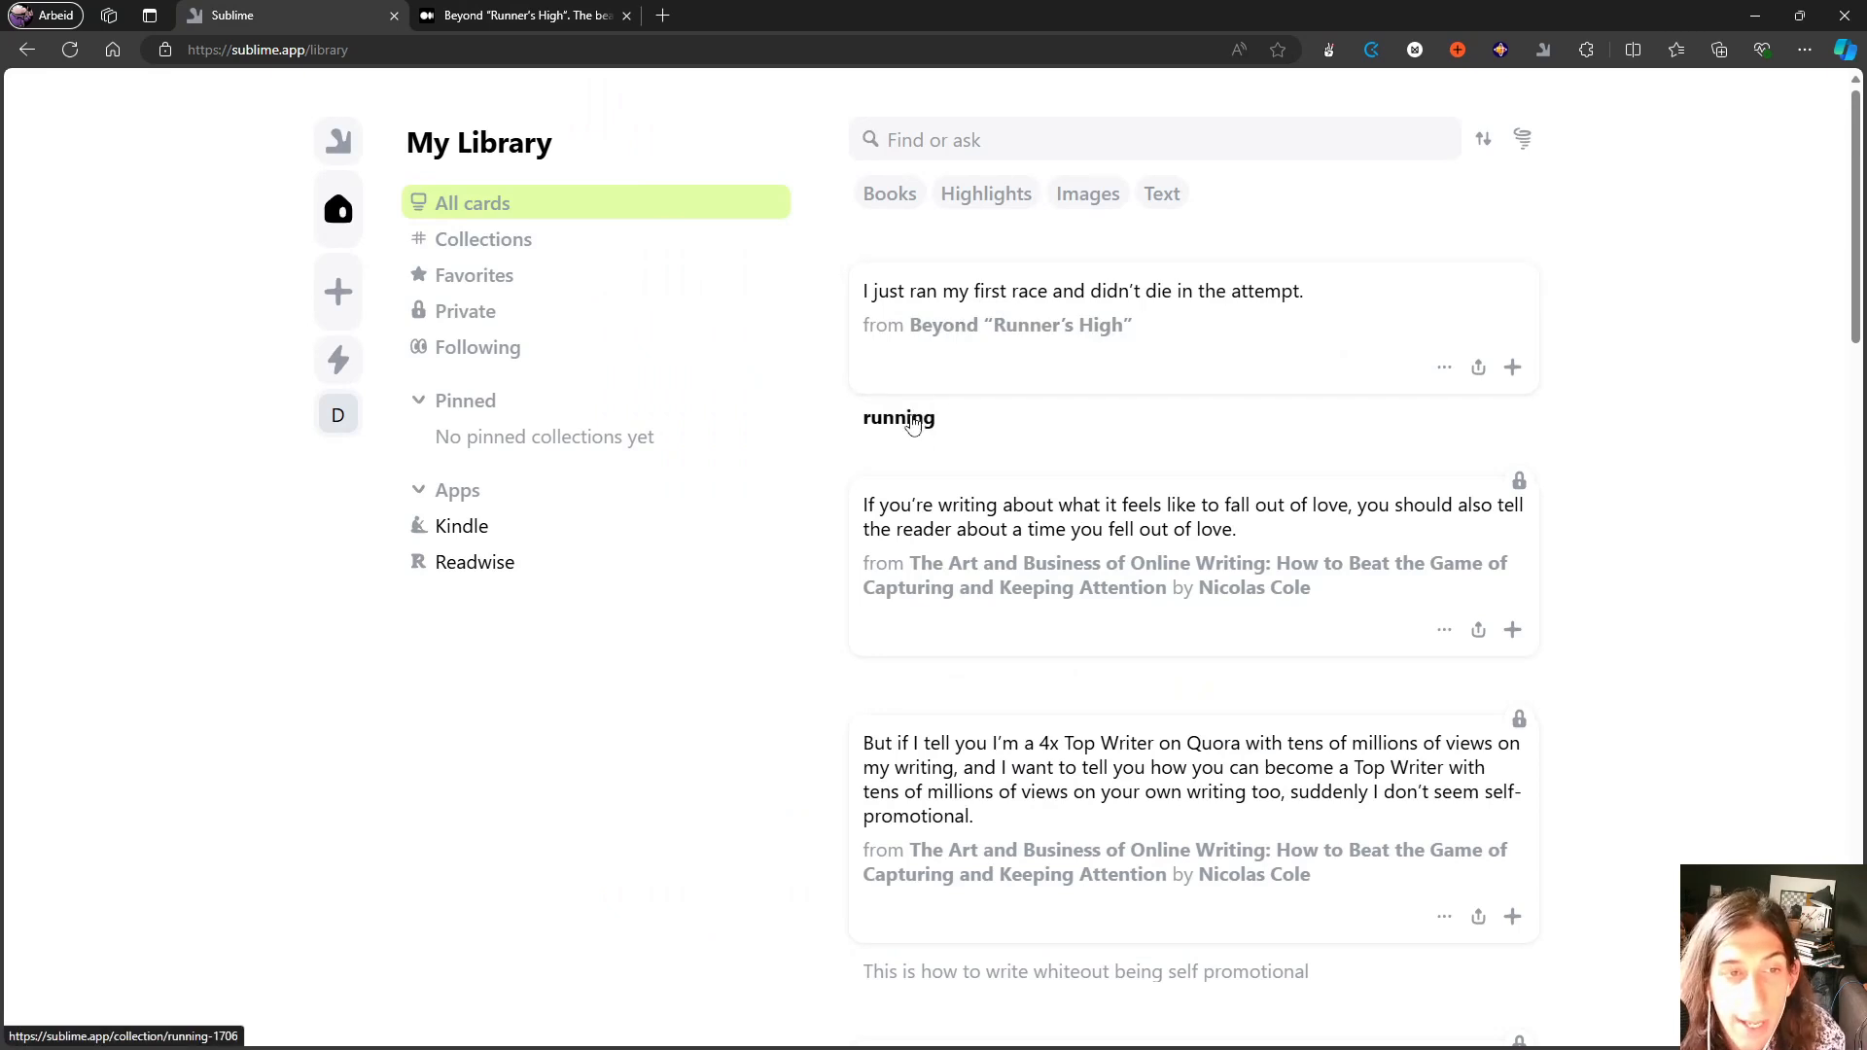
Go to the 'running' collection holding the new race sentence card.
click(899, 418)
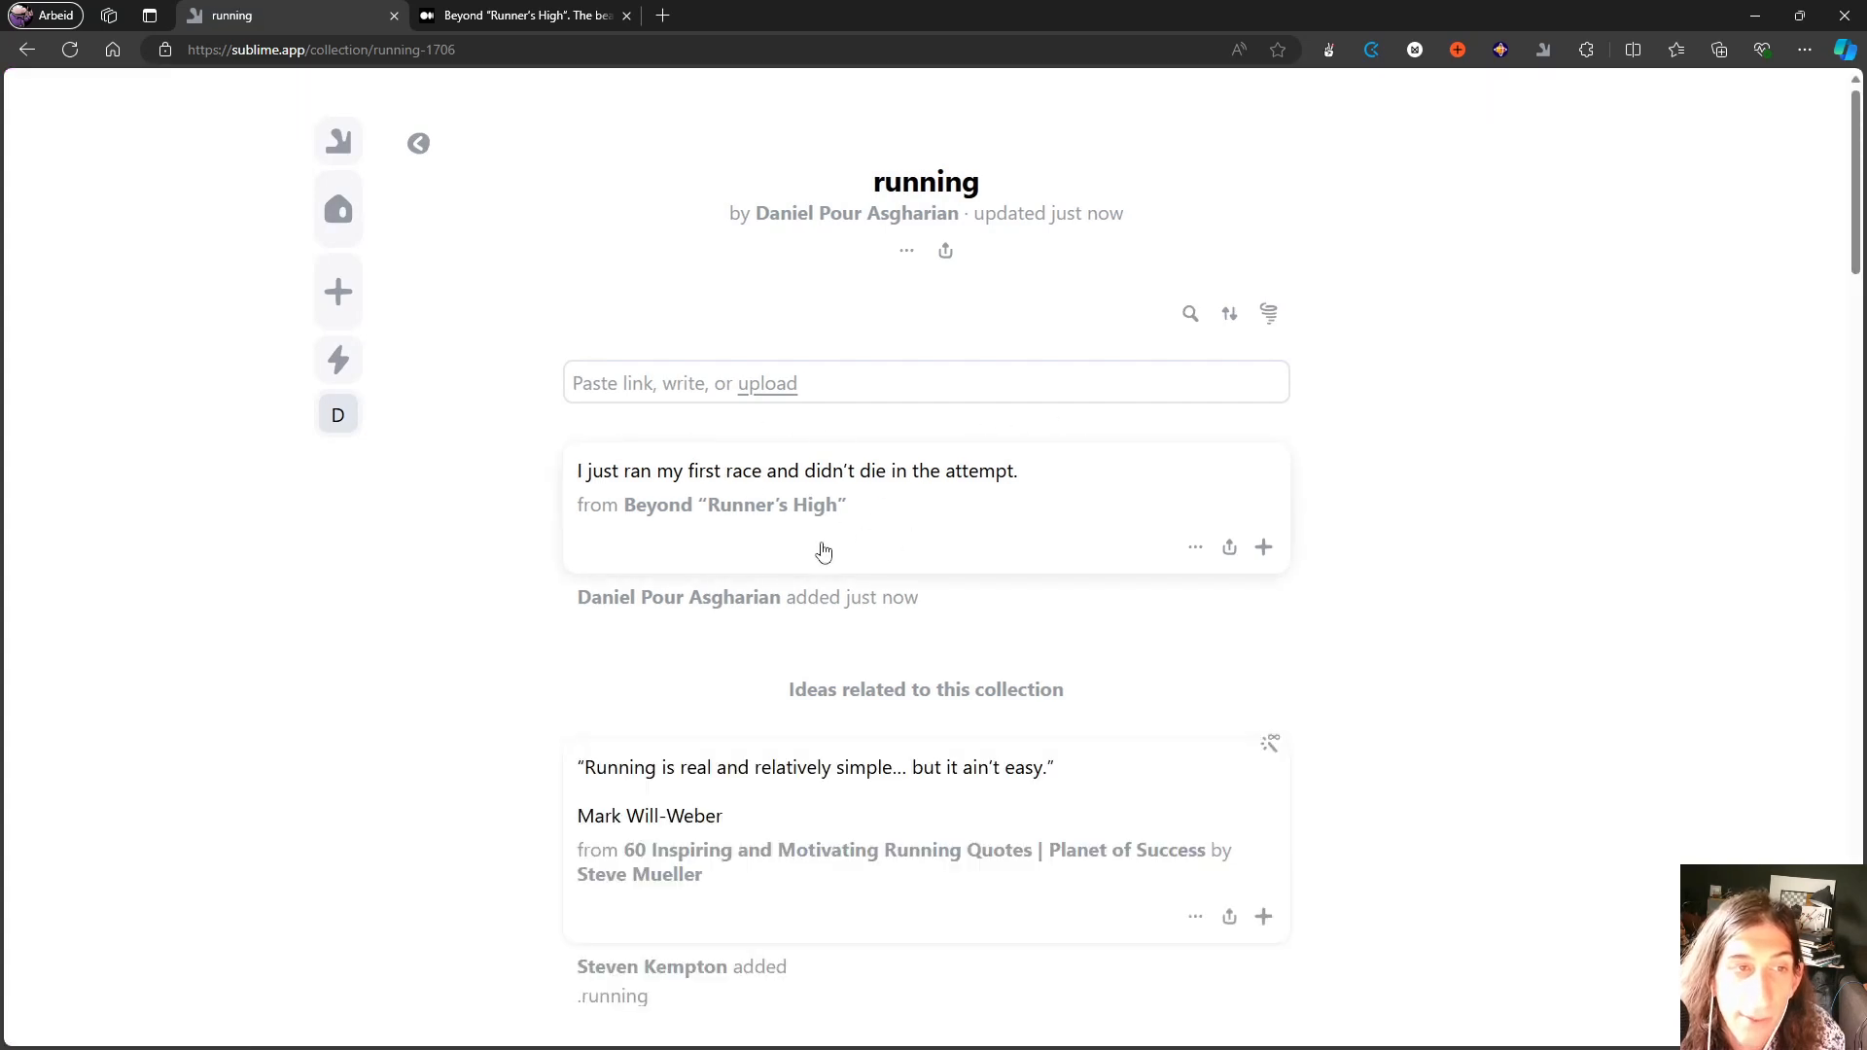
mouse_move(825, 459)
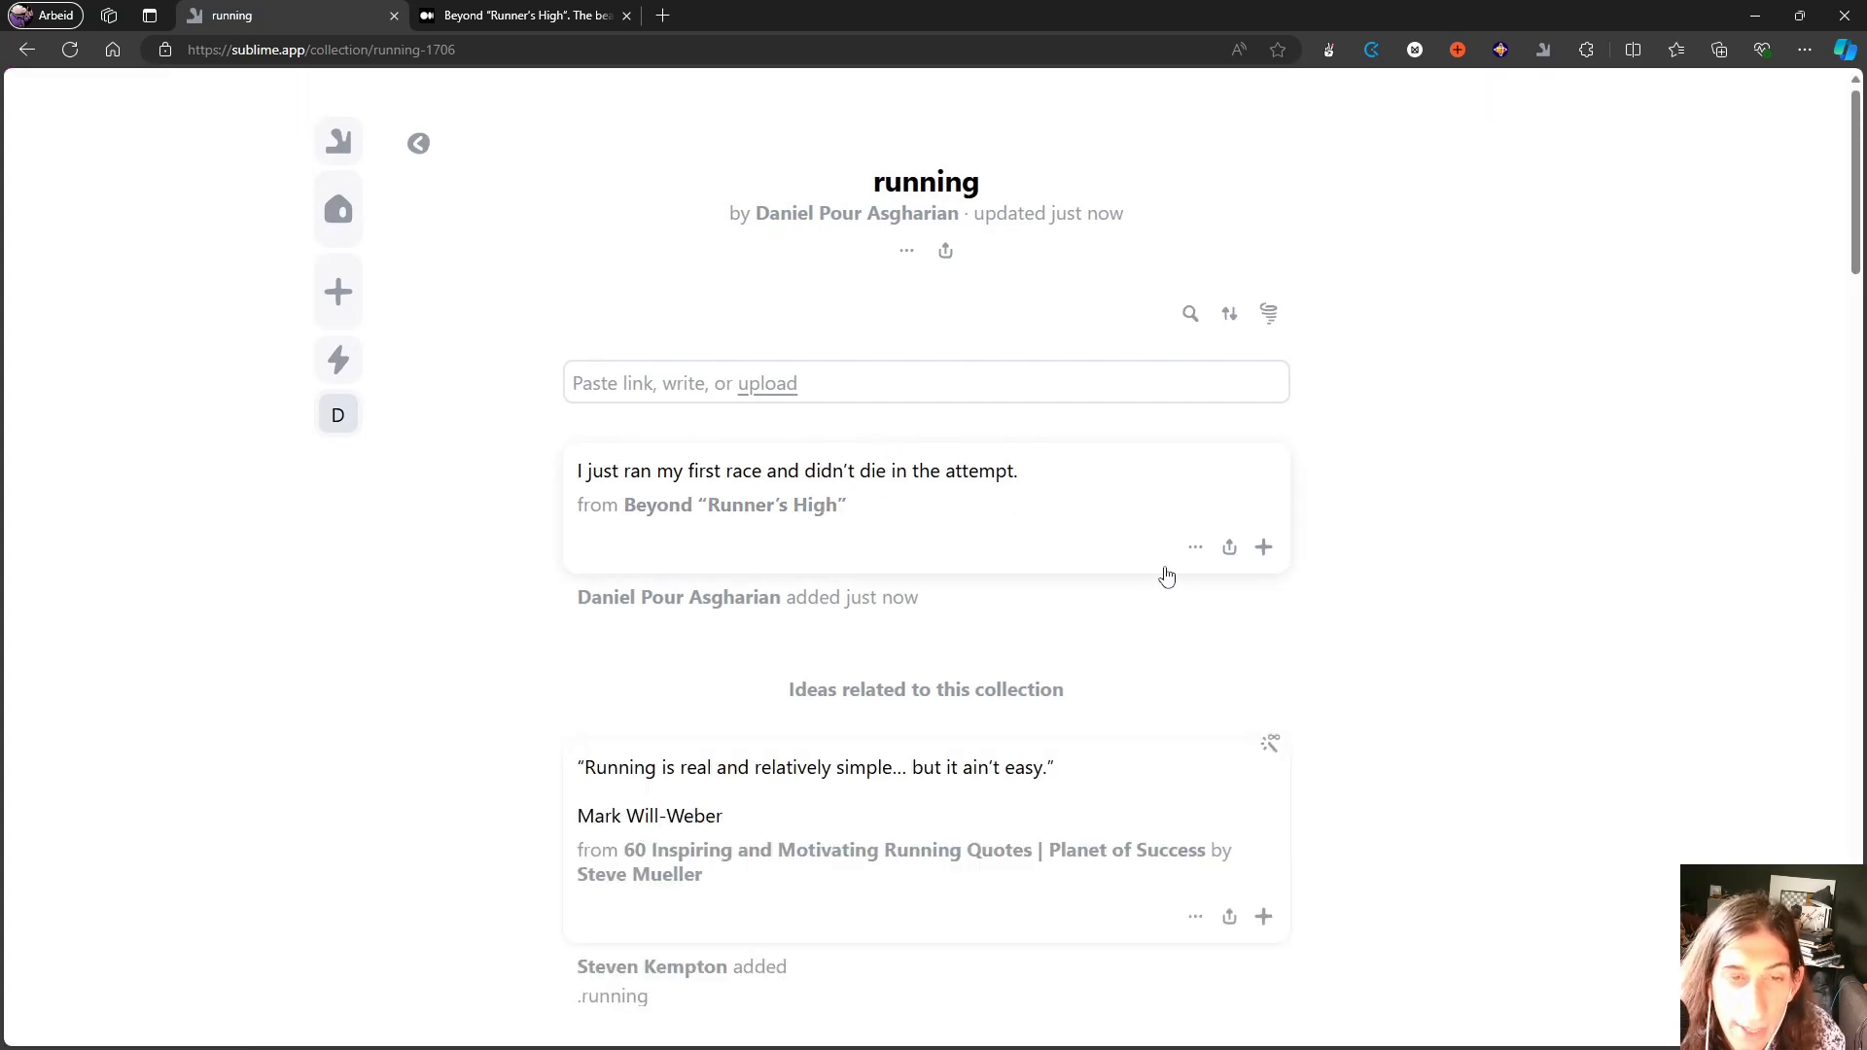
Use the card's ⋯ menu to see cards related to the race sentence.
click(1194, 548)
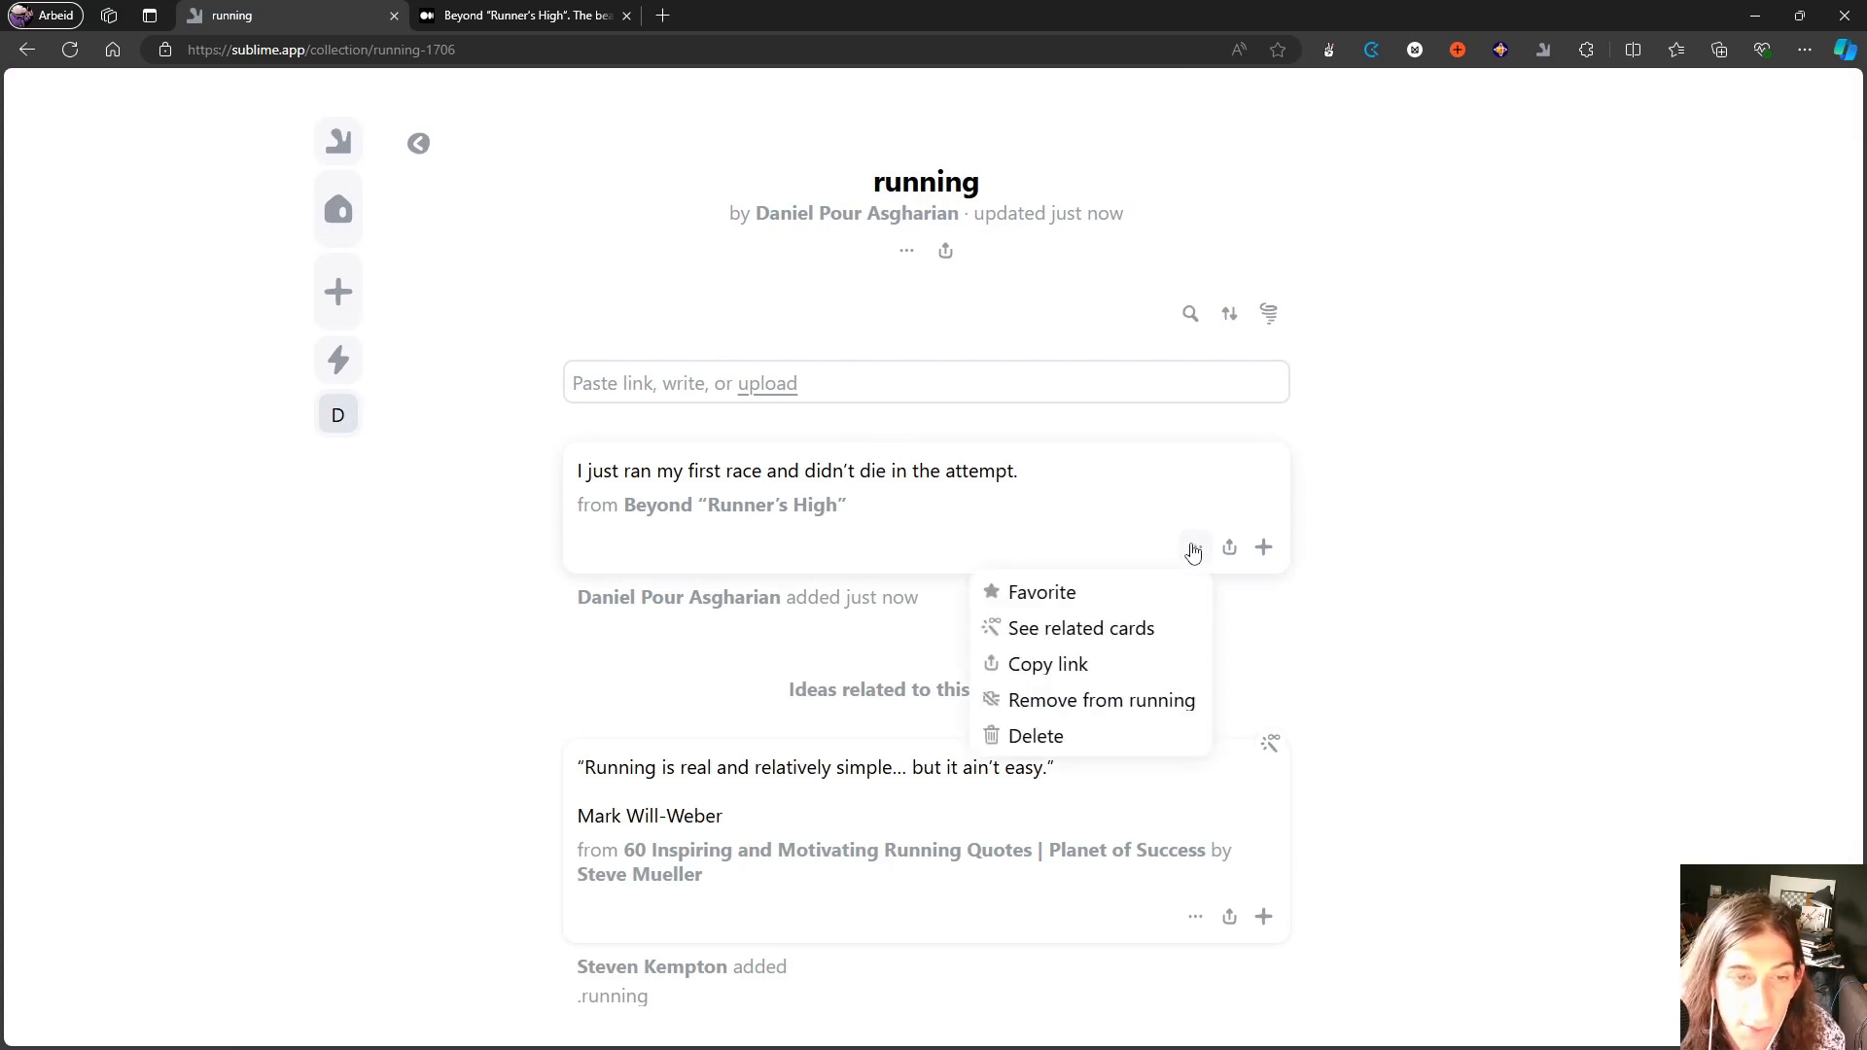
mouse_move(790, 599)
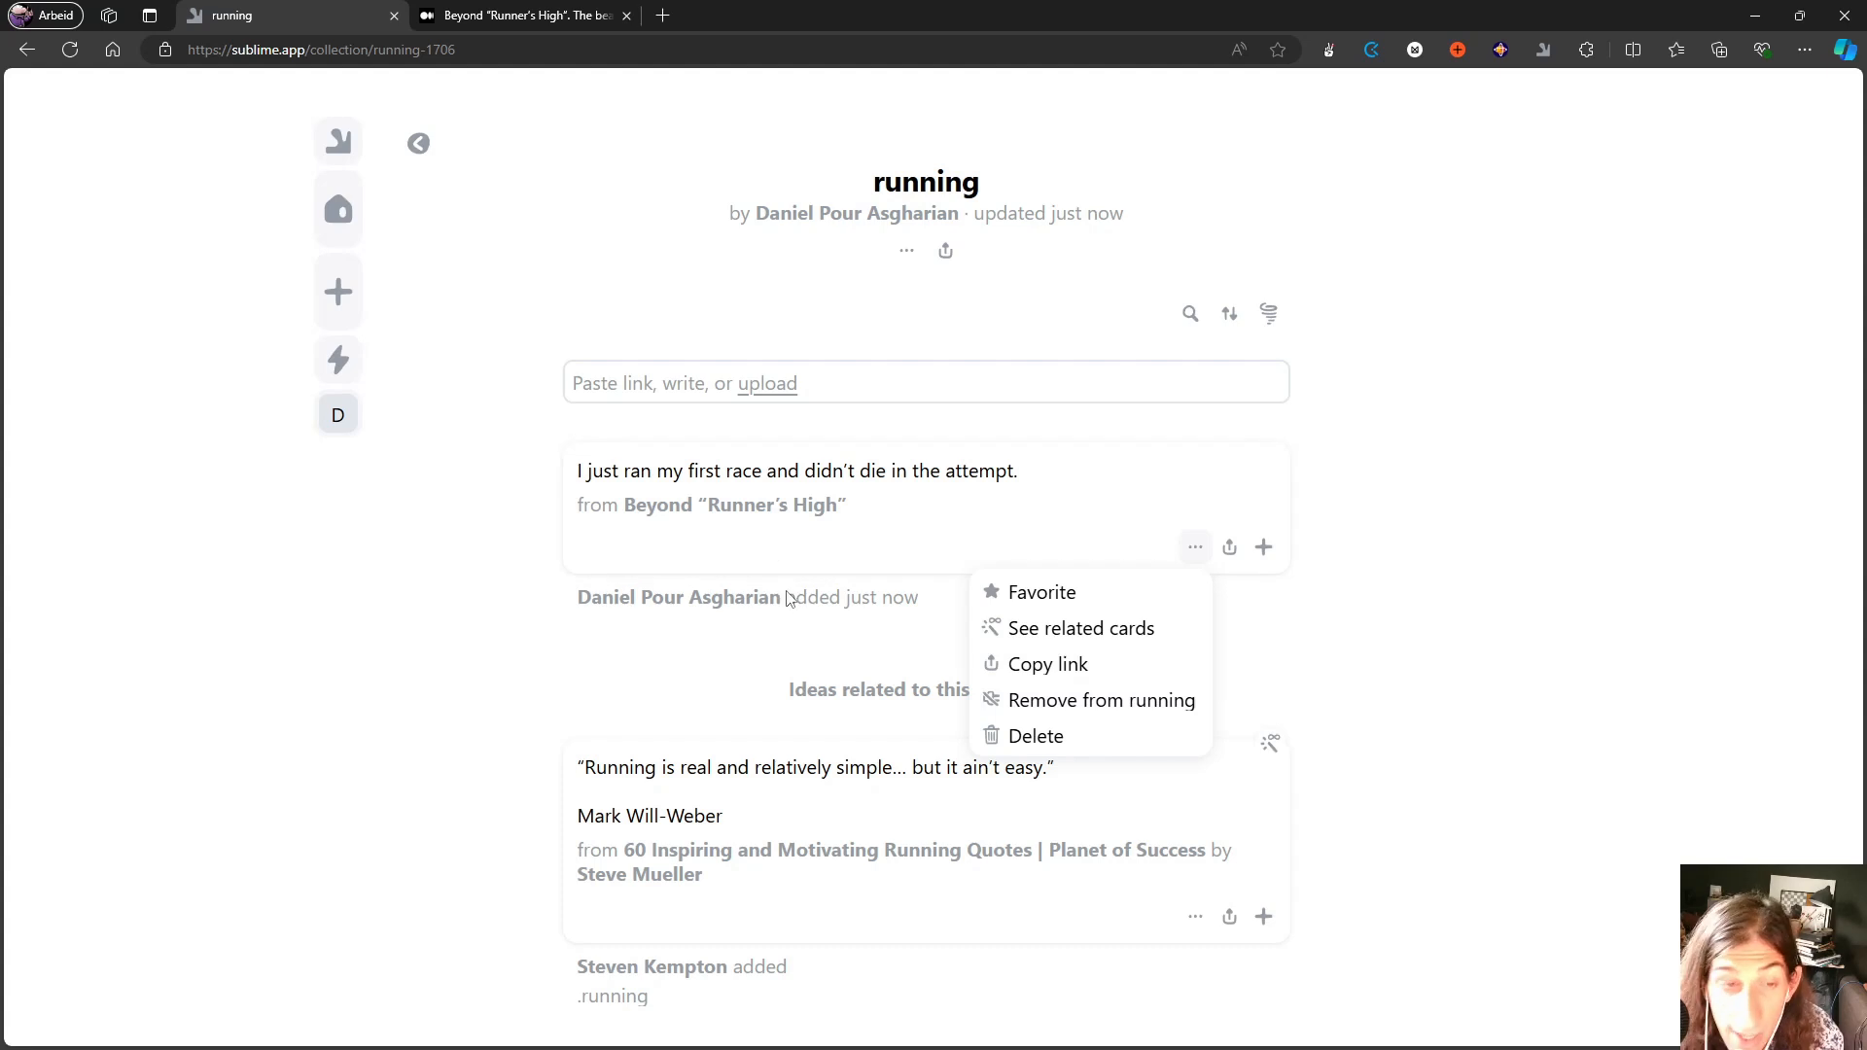
mouse_move(789, 509)
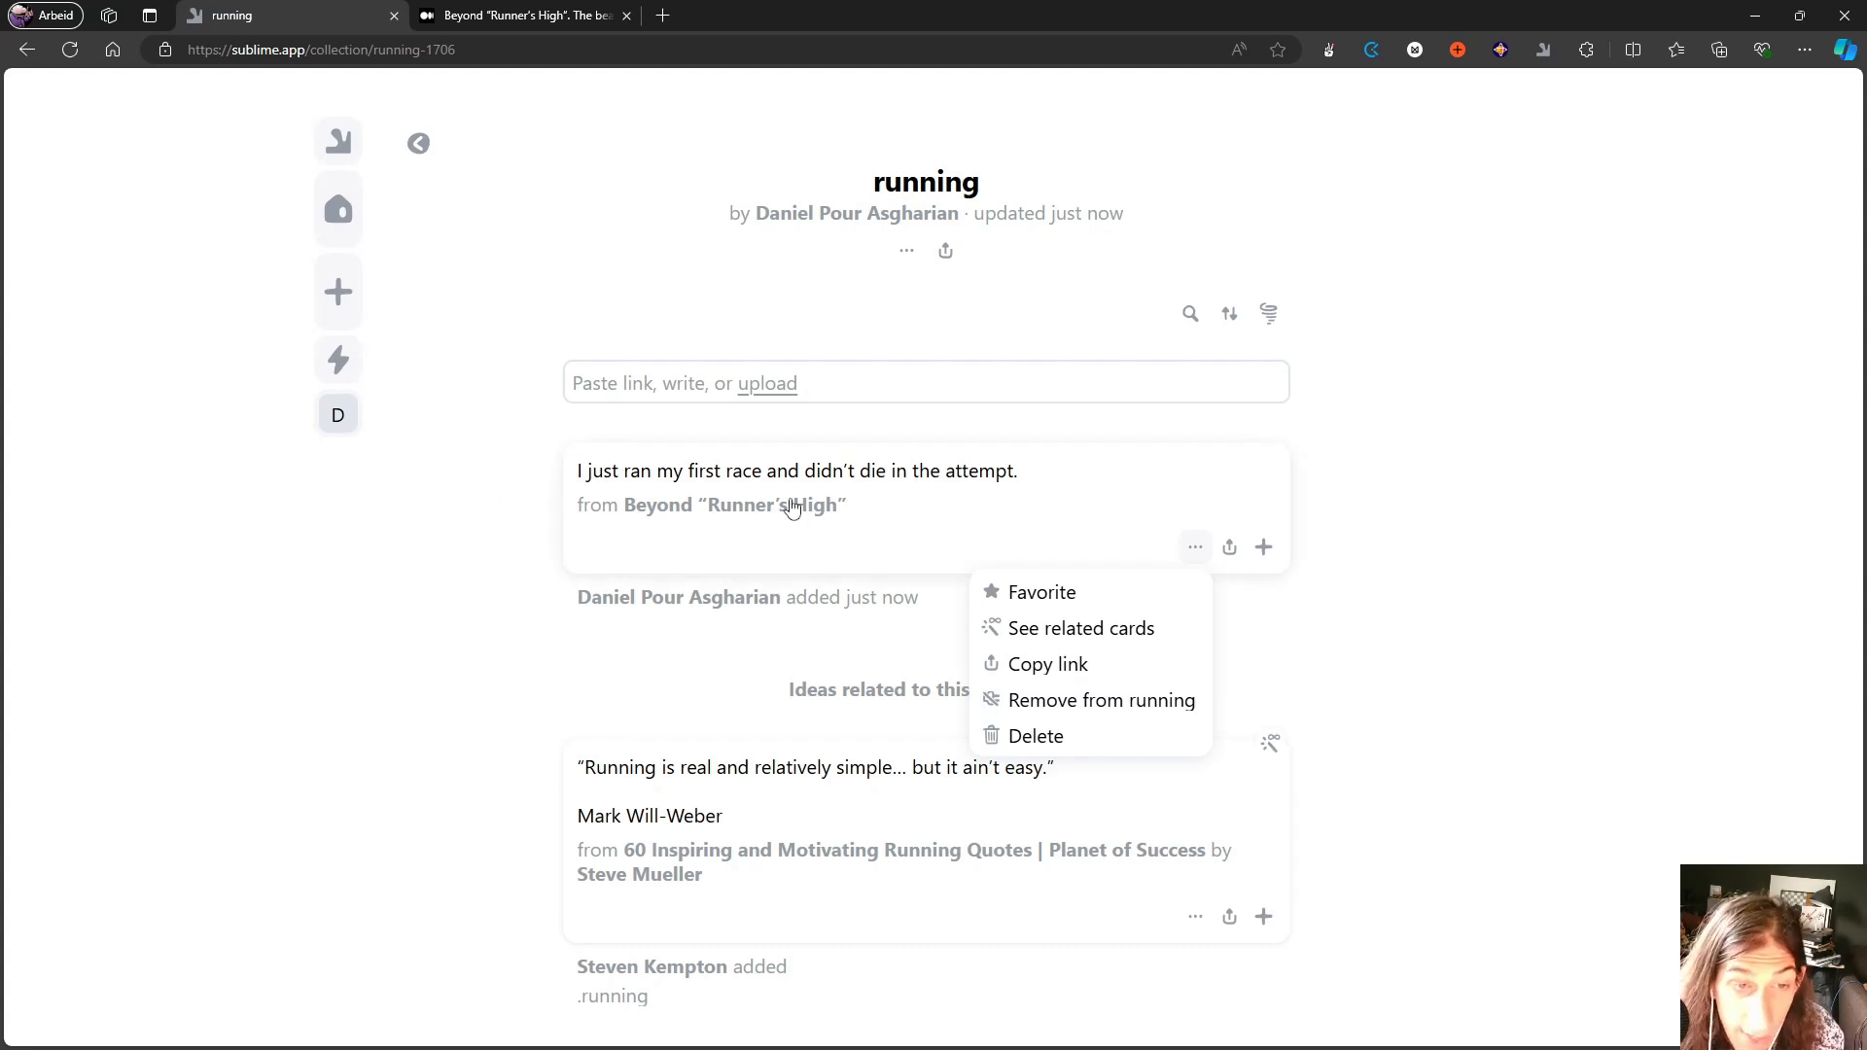
mouse_move(747, 483)
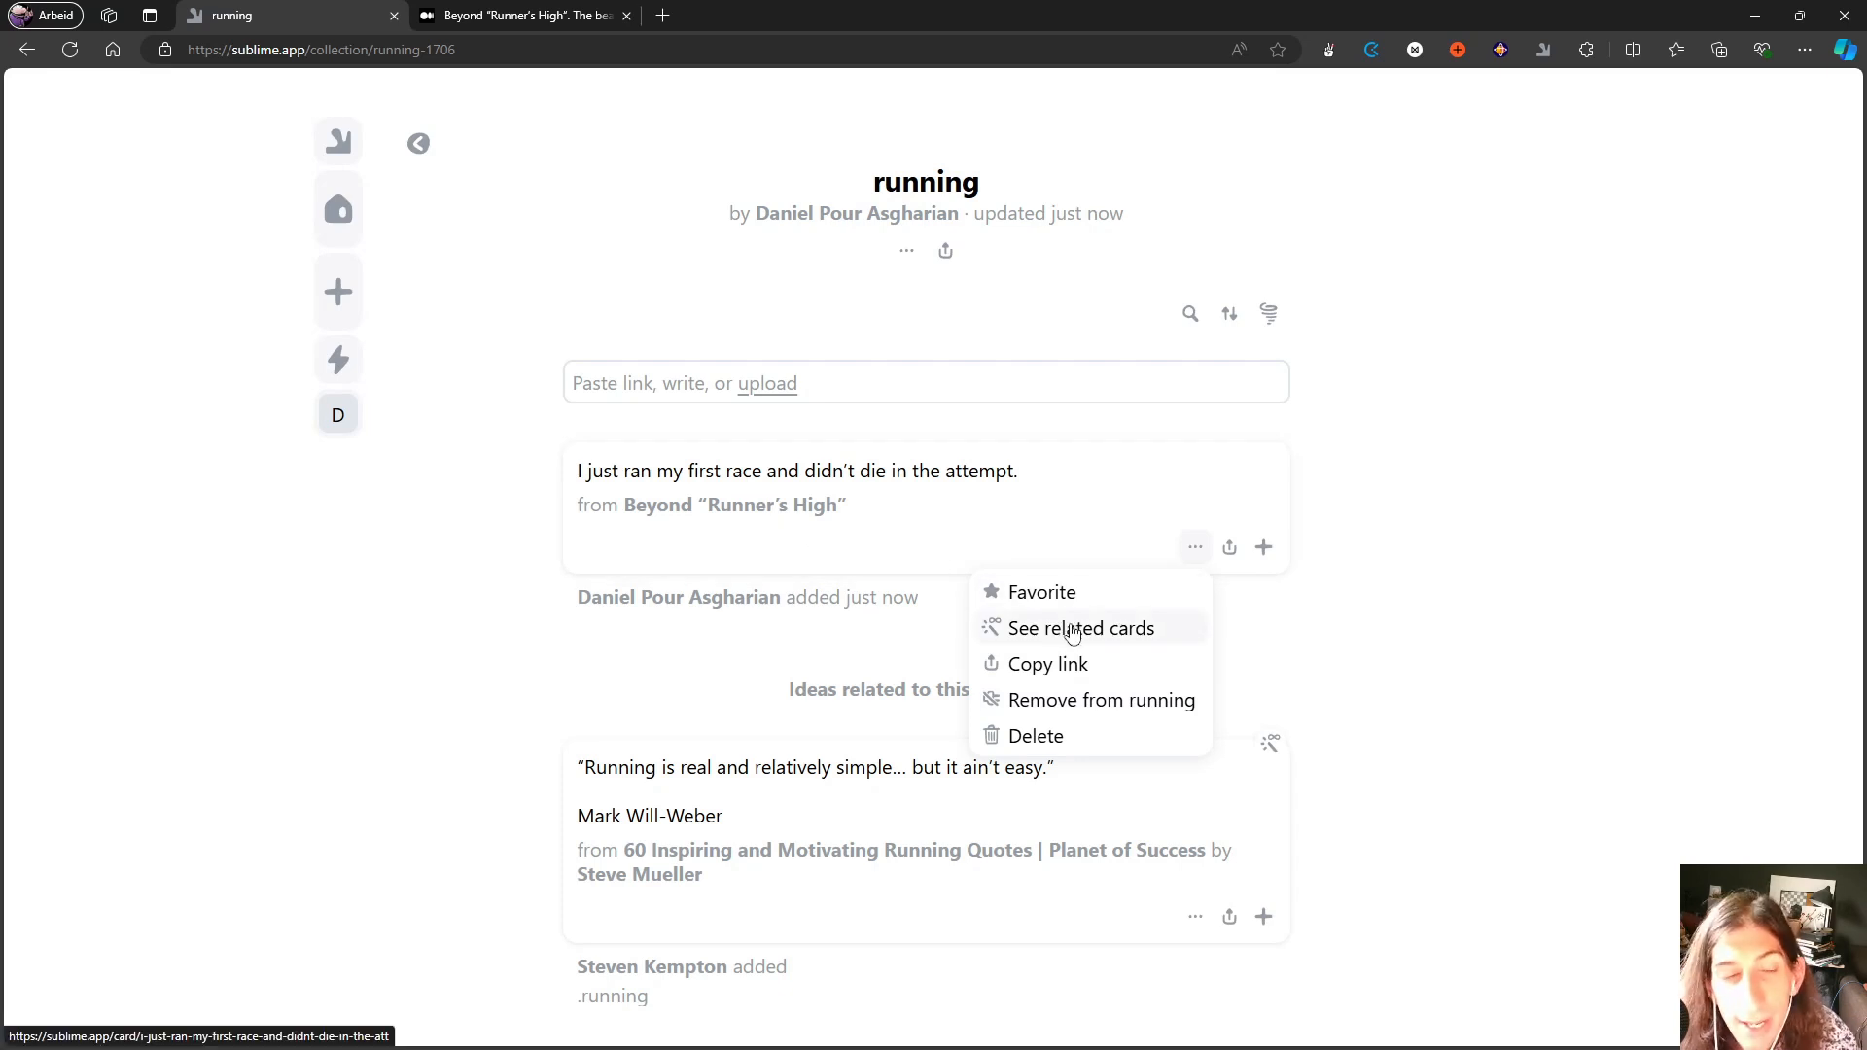
click(1085, 629)
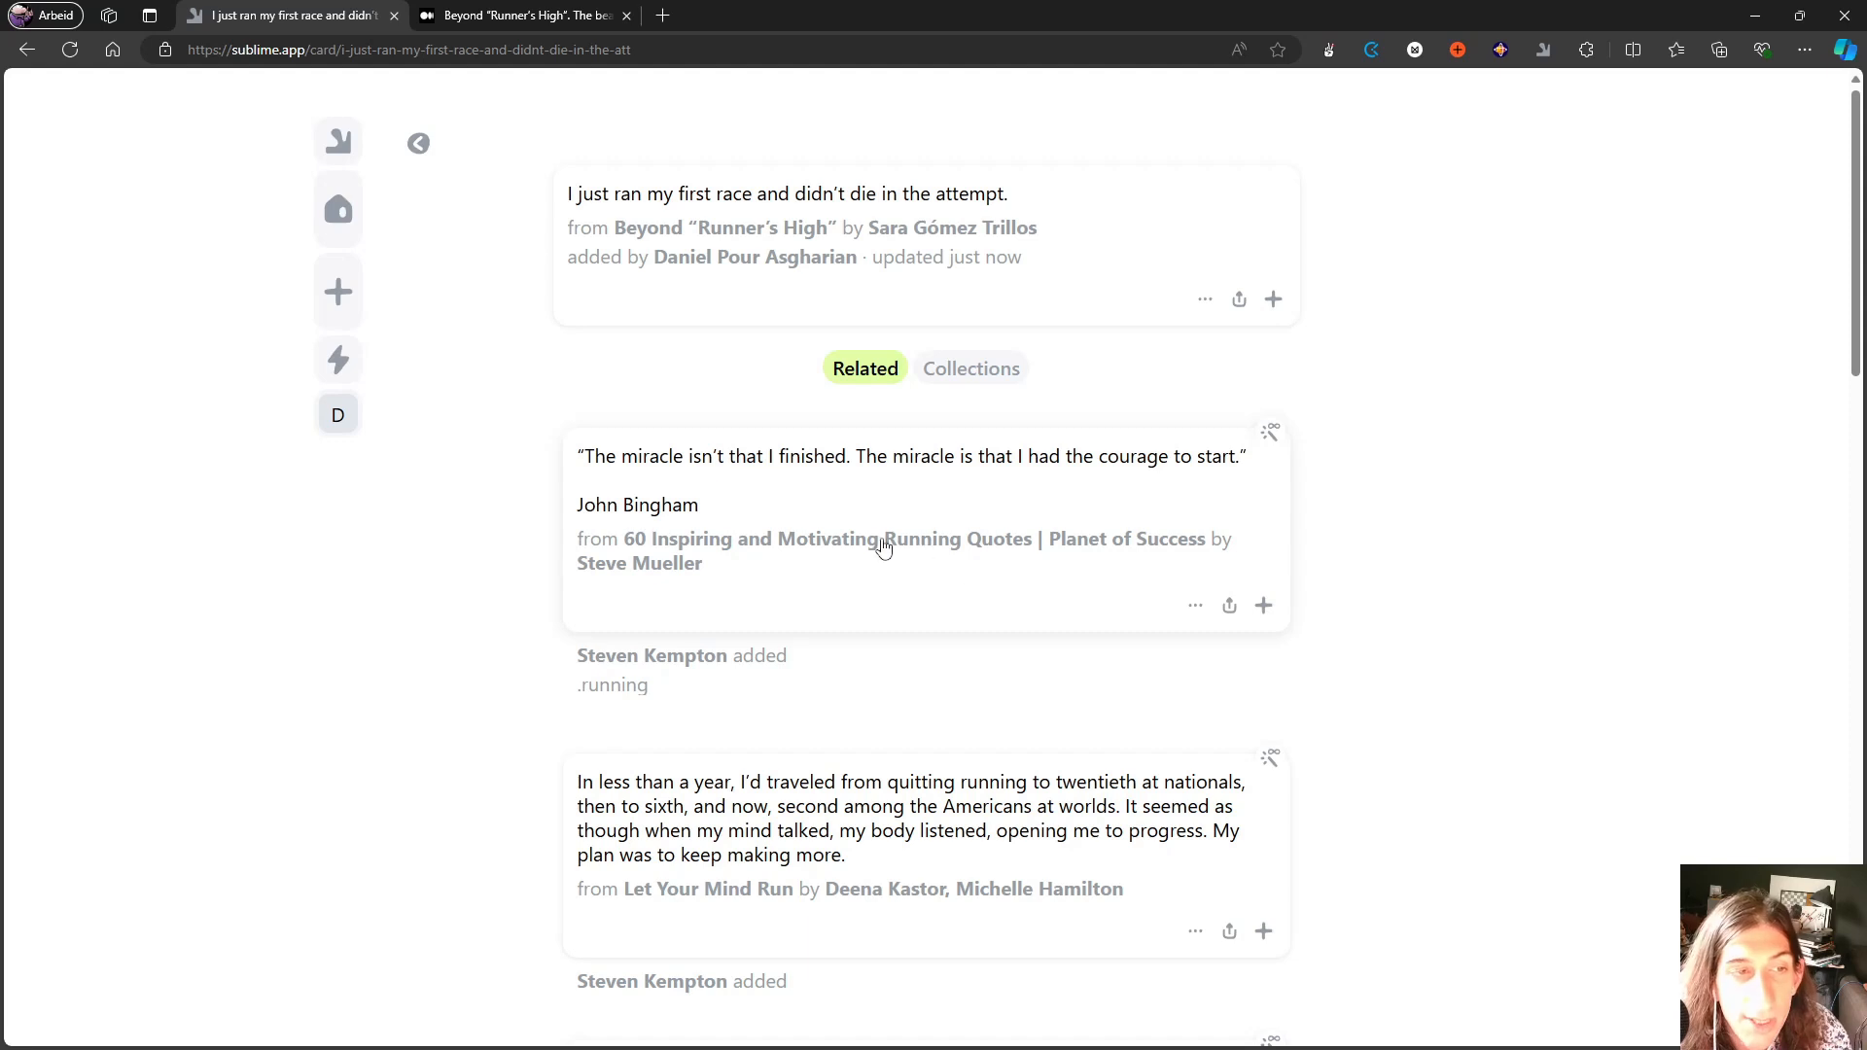
View the related Mark Will-Weber 'Running is real and relatively simple' quote, then return to all cards.
scroll(down, 3)
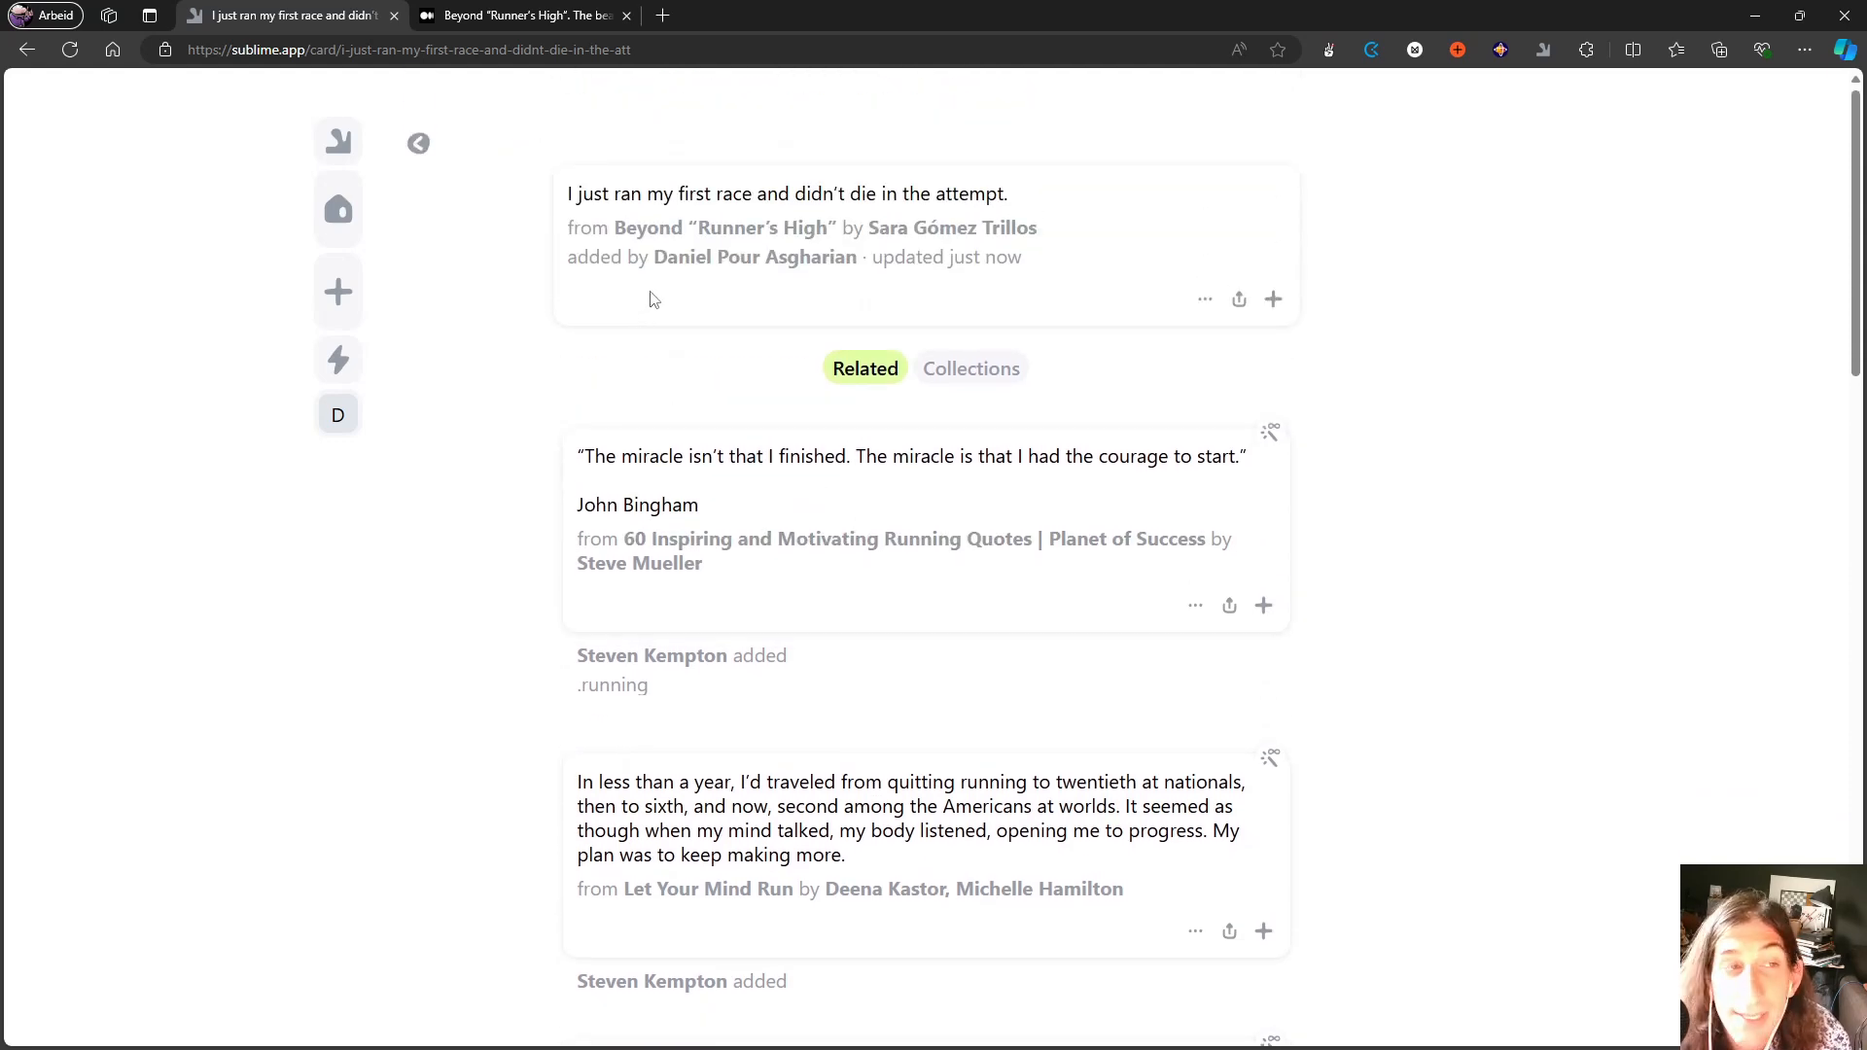
scroll(down, 3)
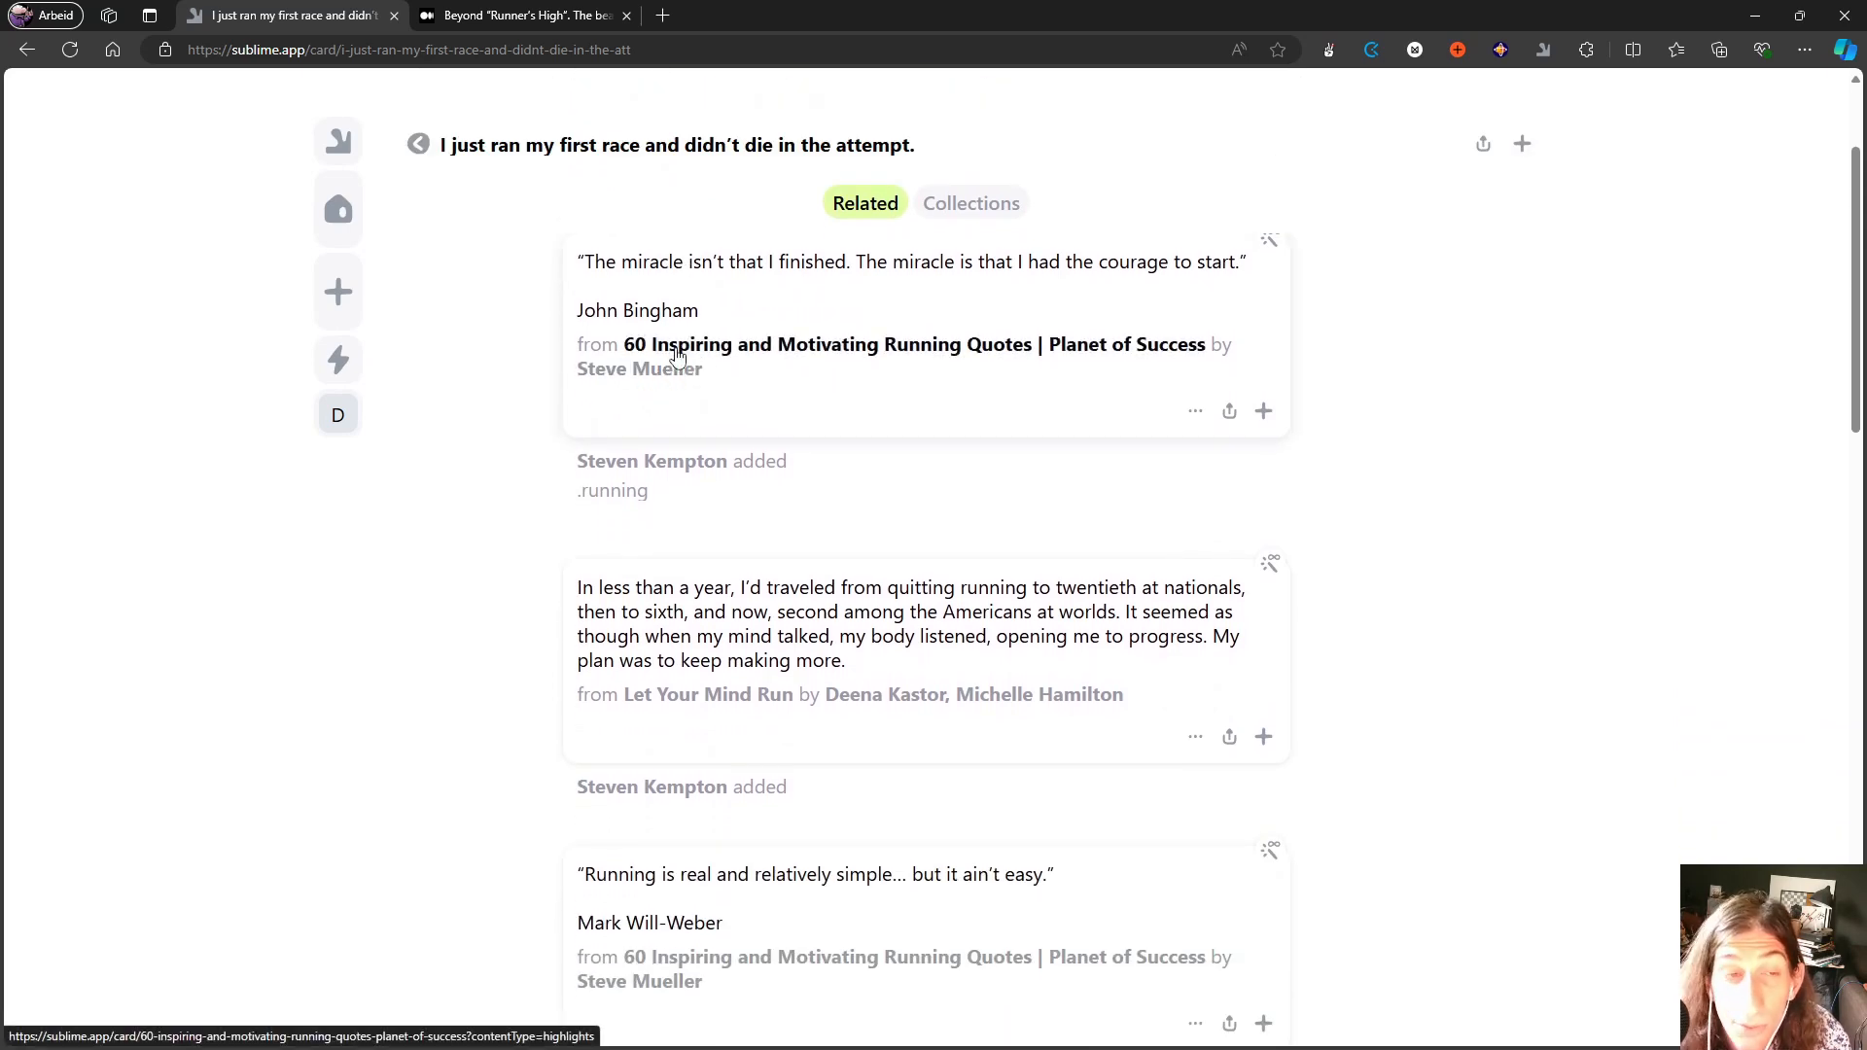
mouse_move(805, 311)
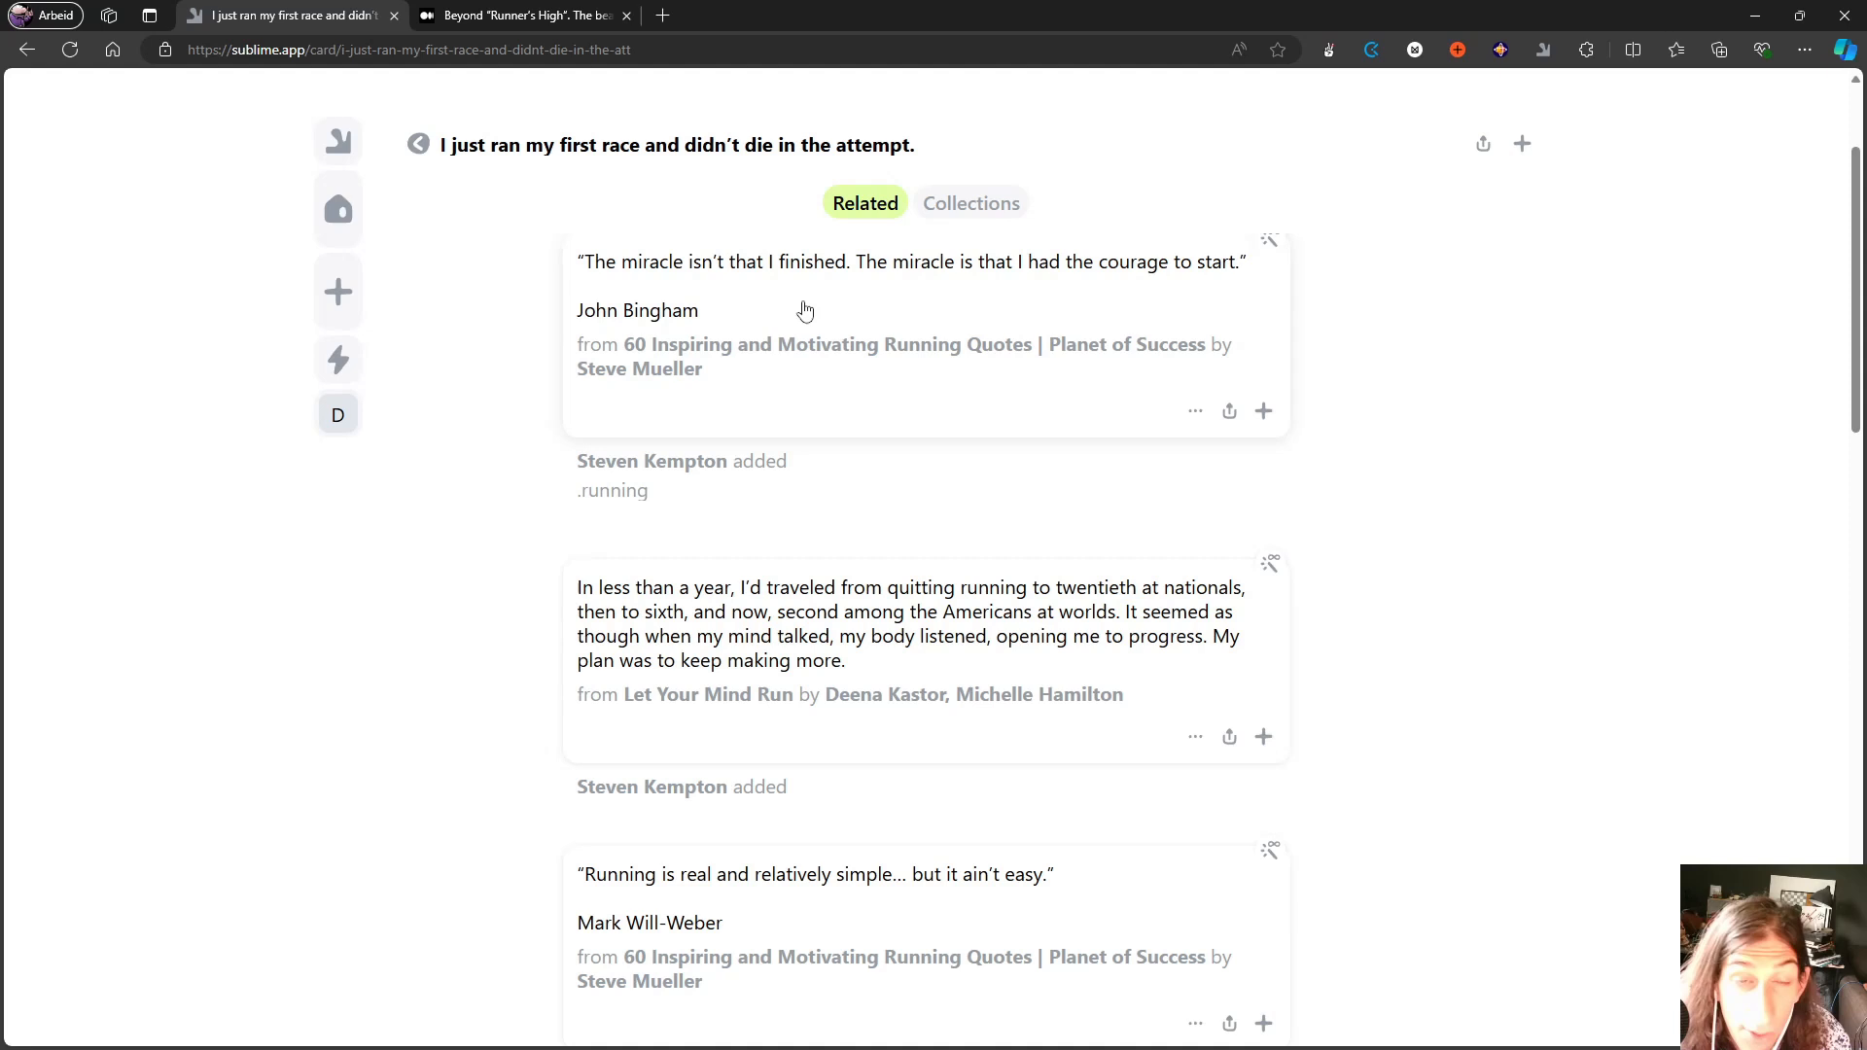
mouse_move(793, 622)
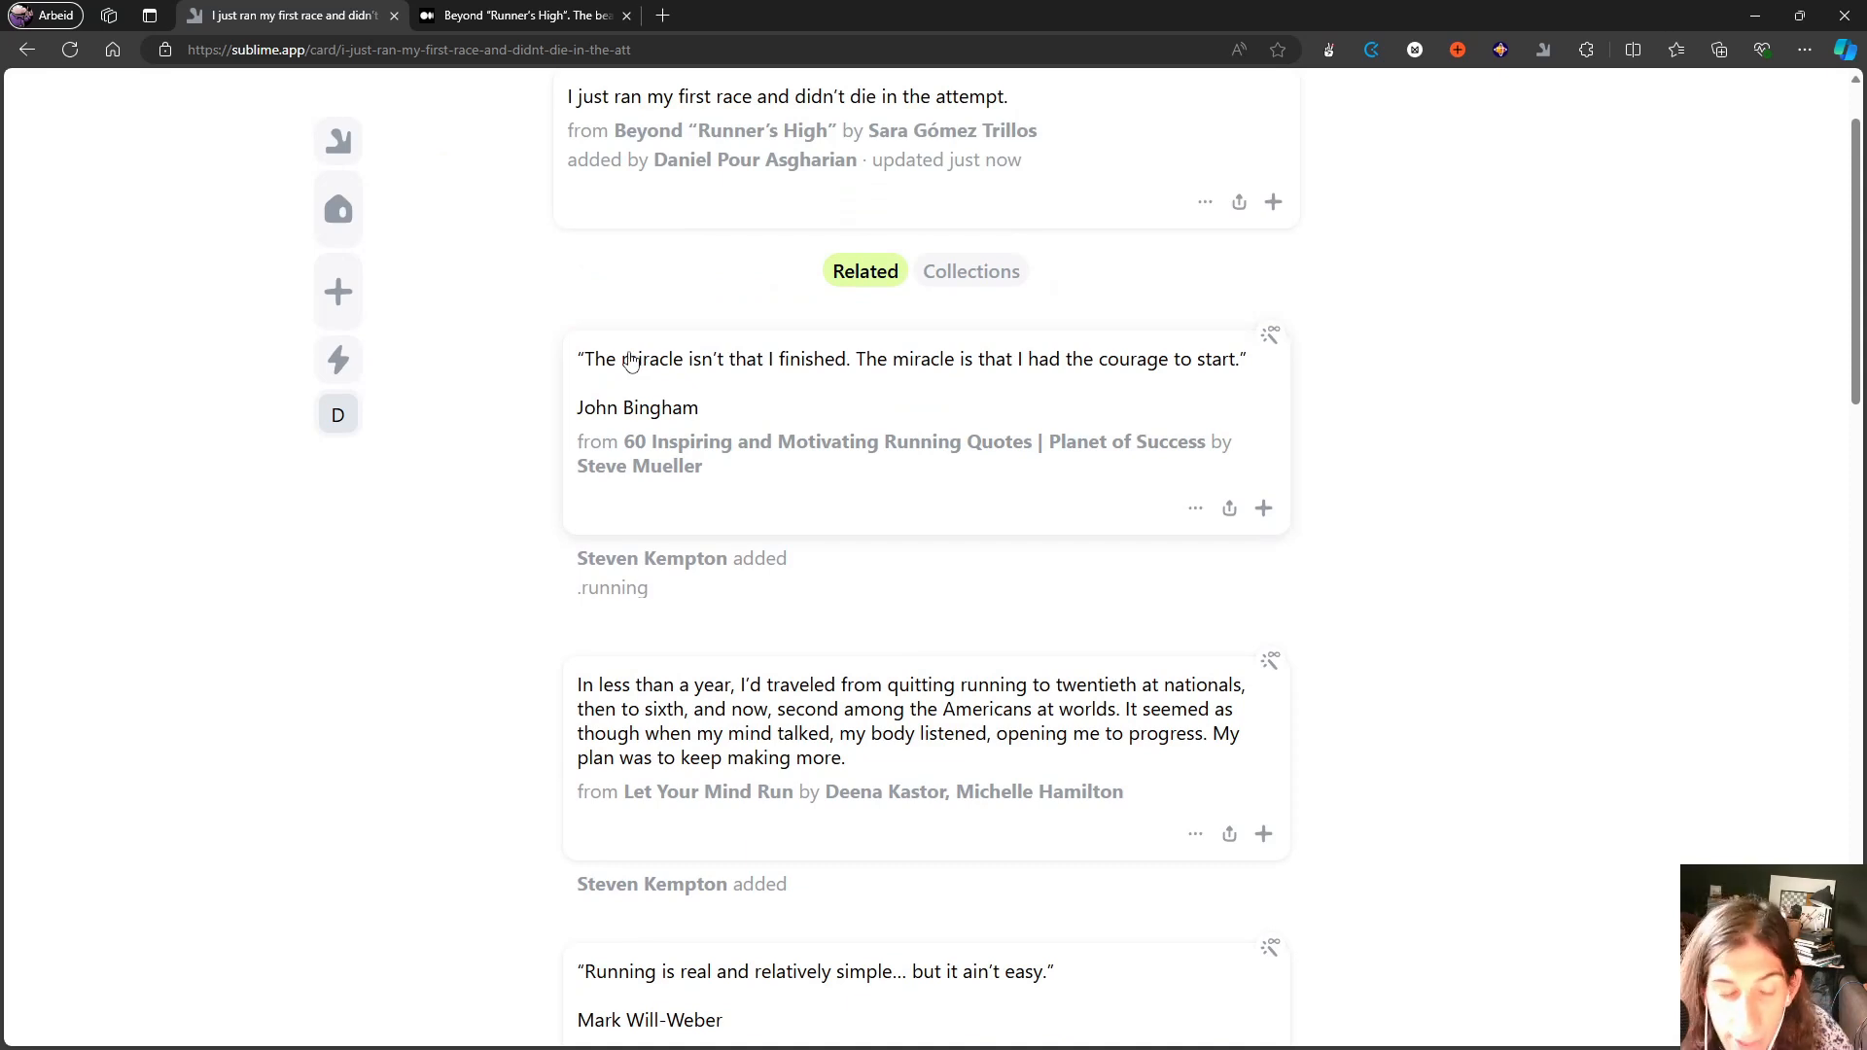
mouse_move(619, 366)
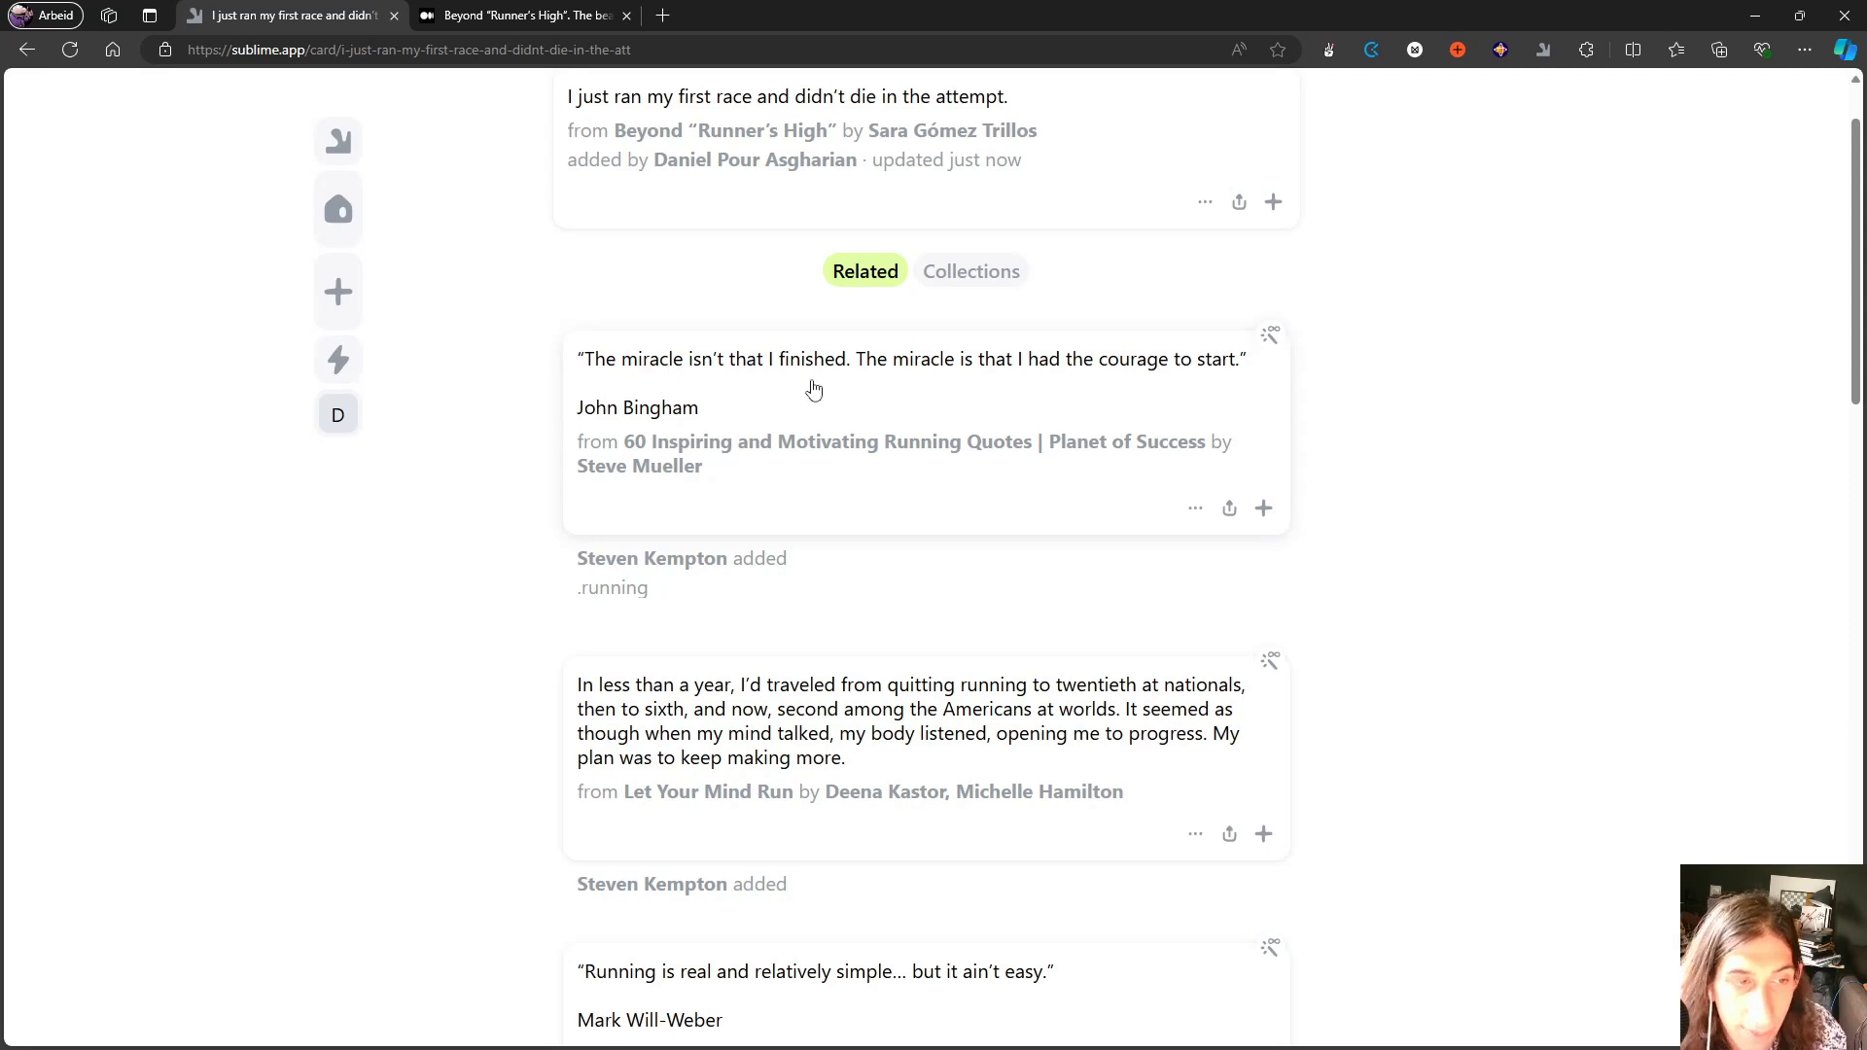
scroll(down, 3)
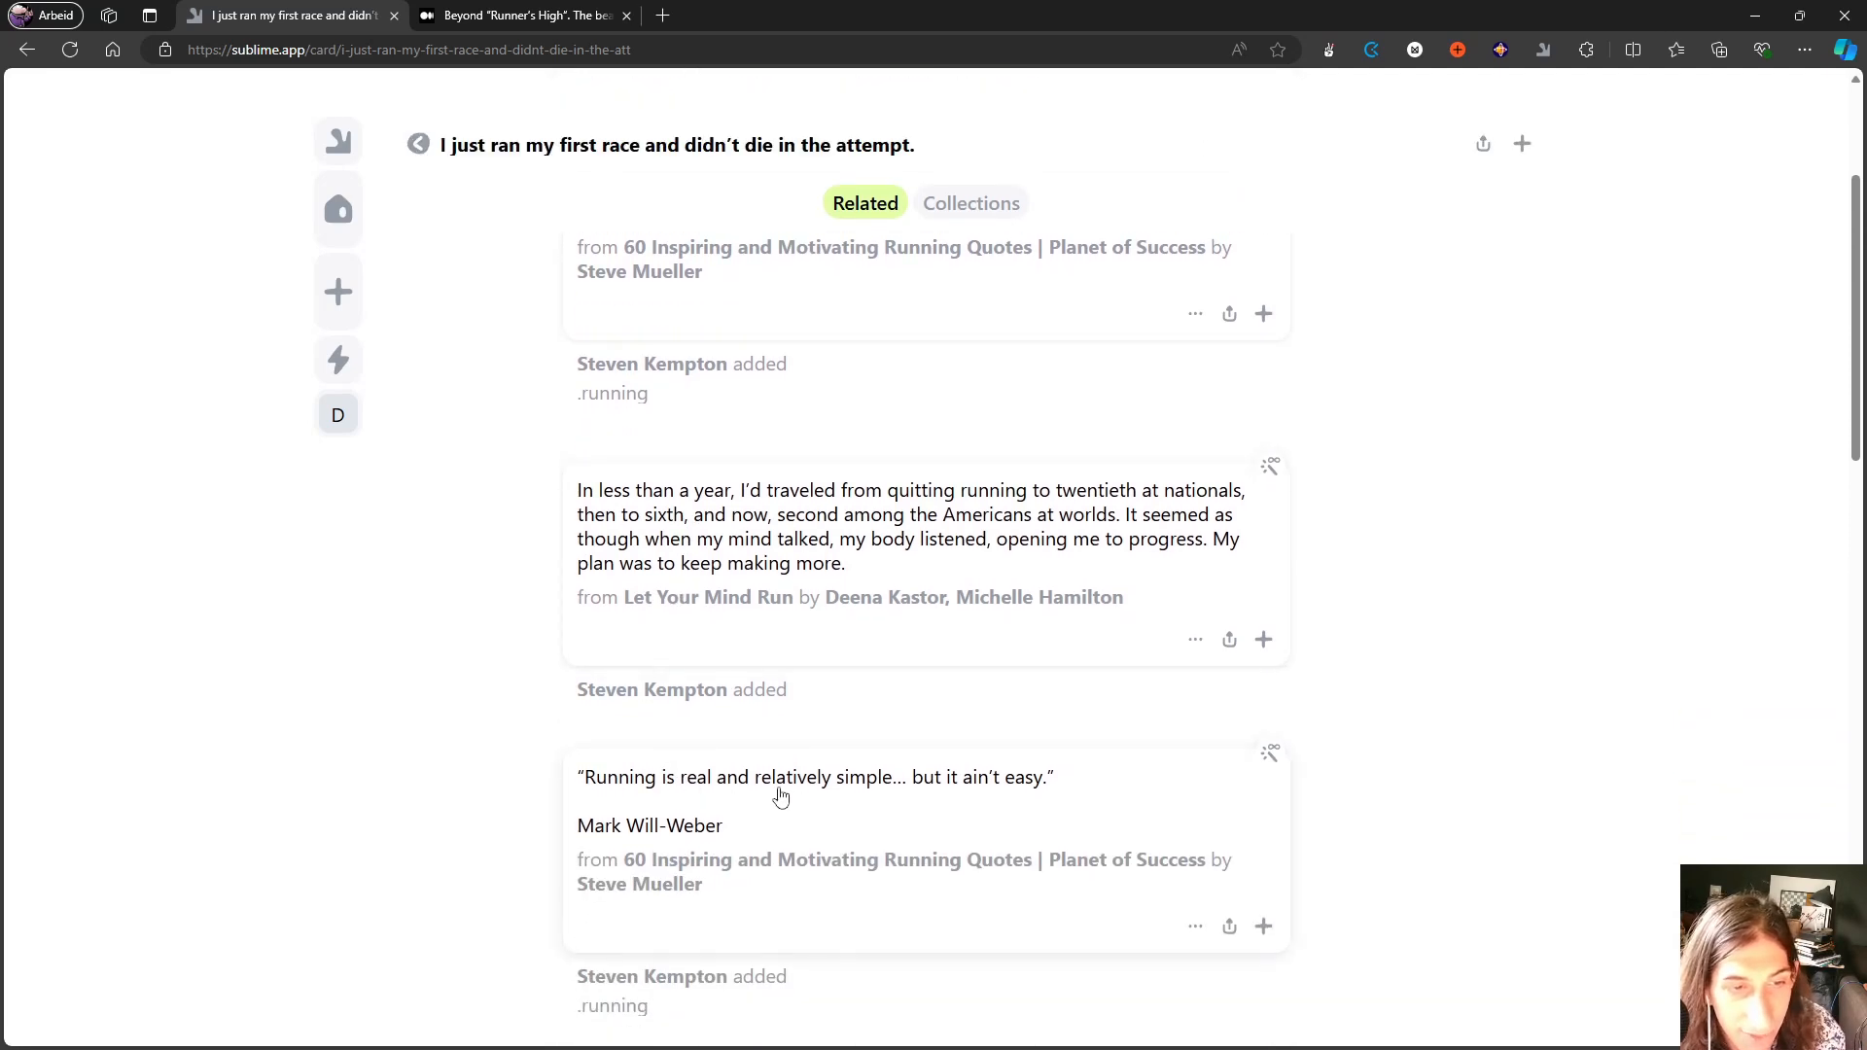
scroll(down, 3)
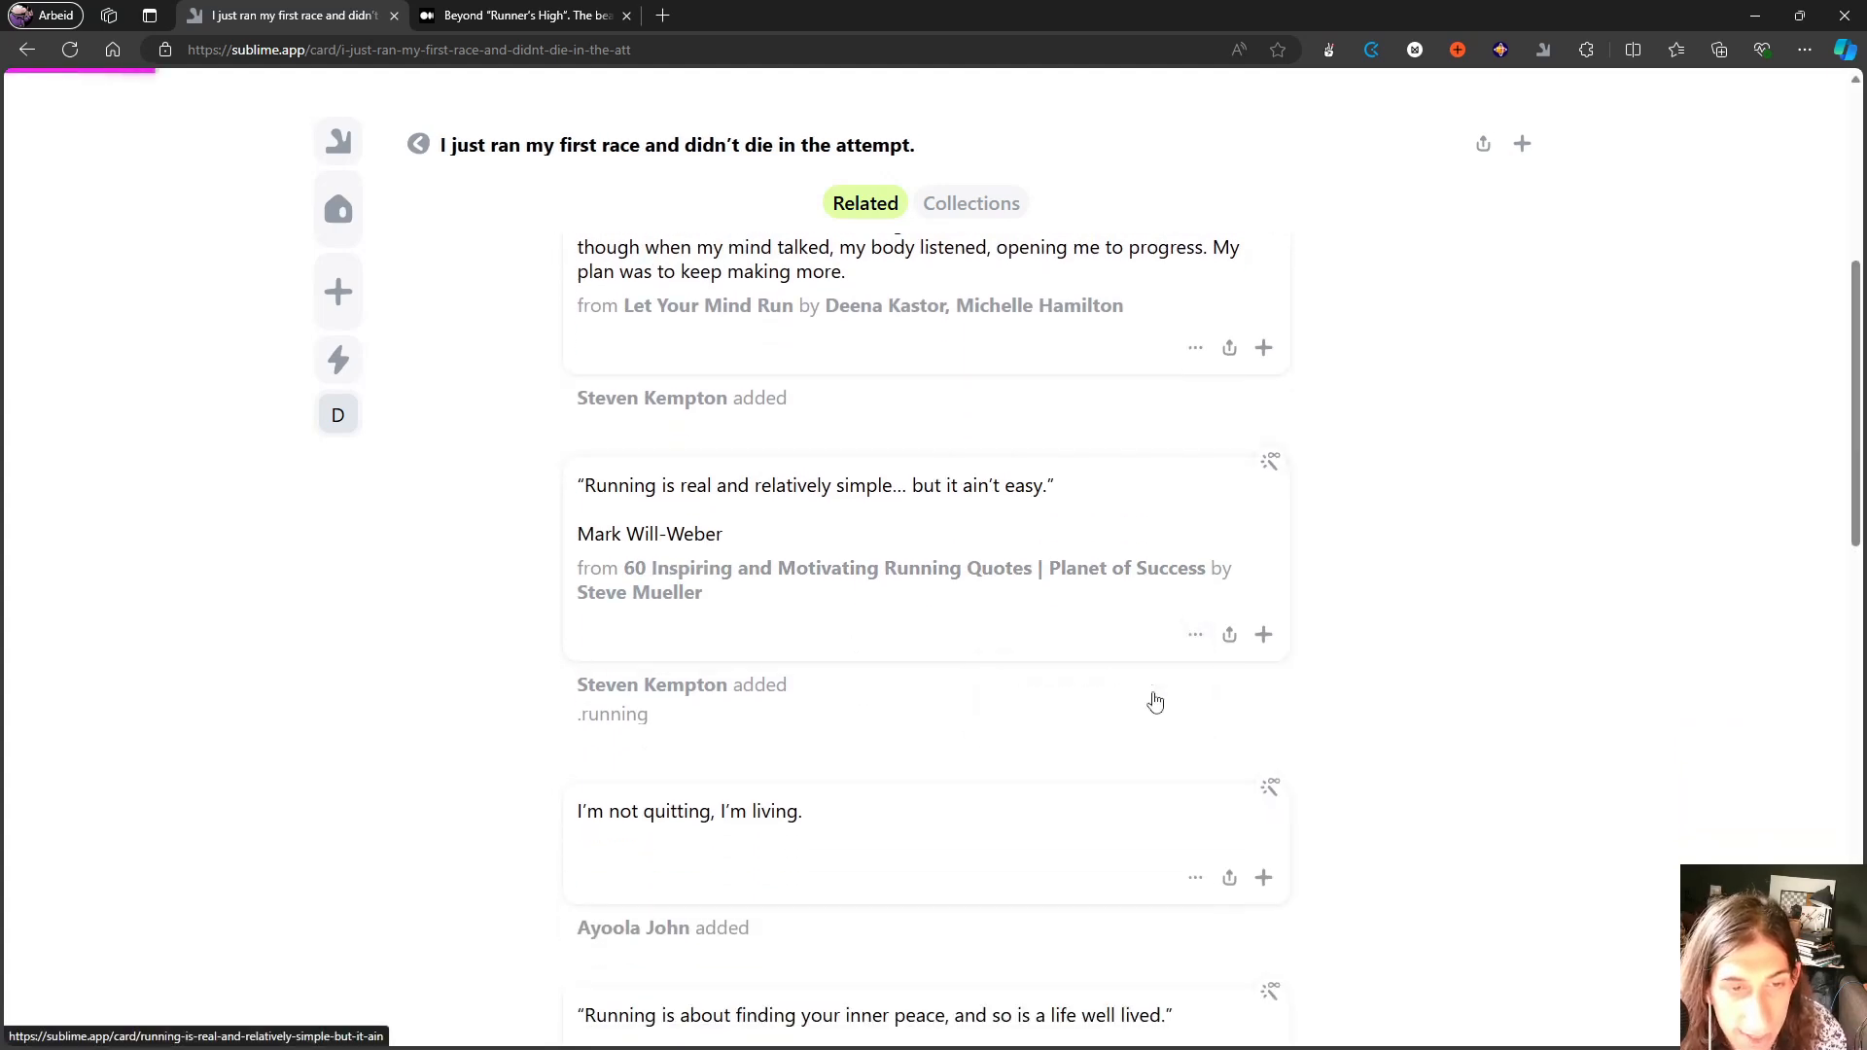
click(817, 486)
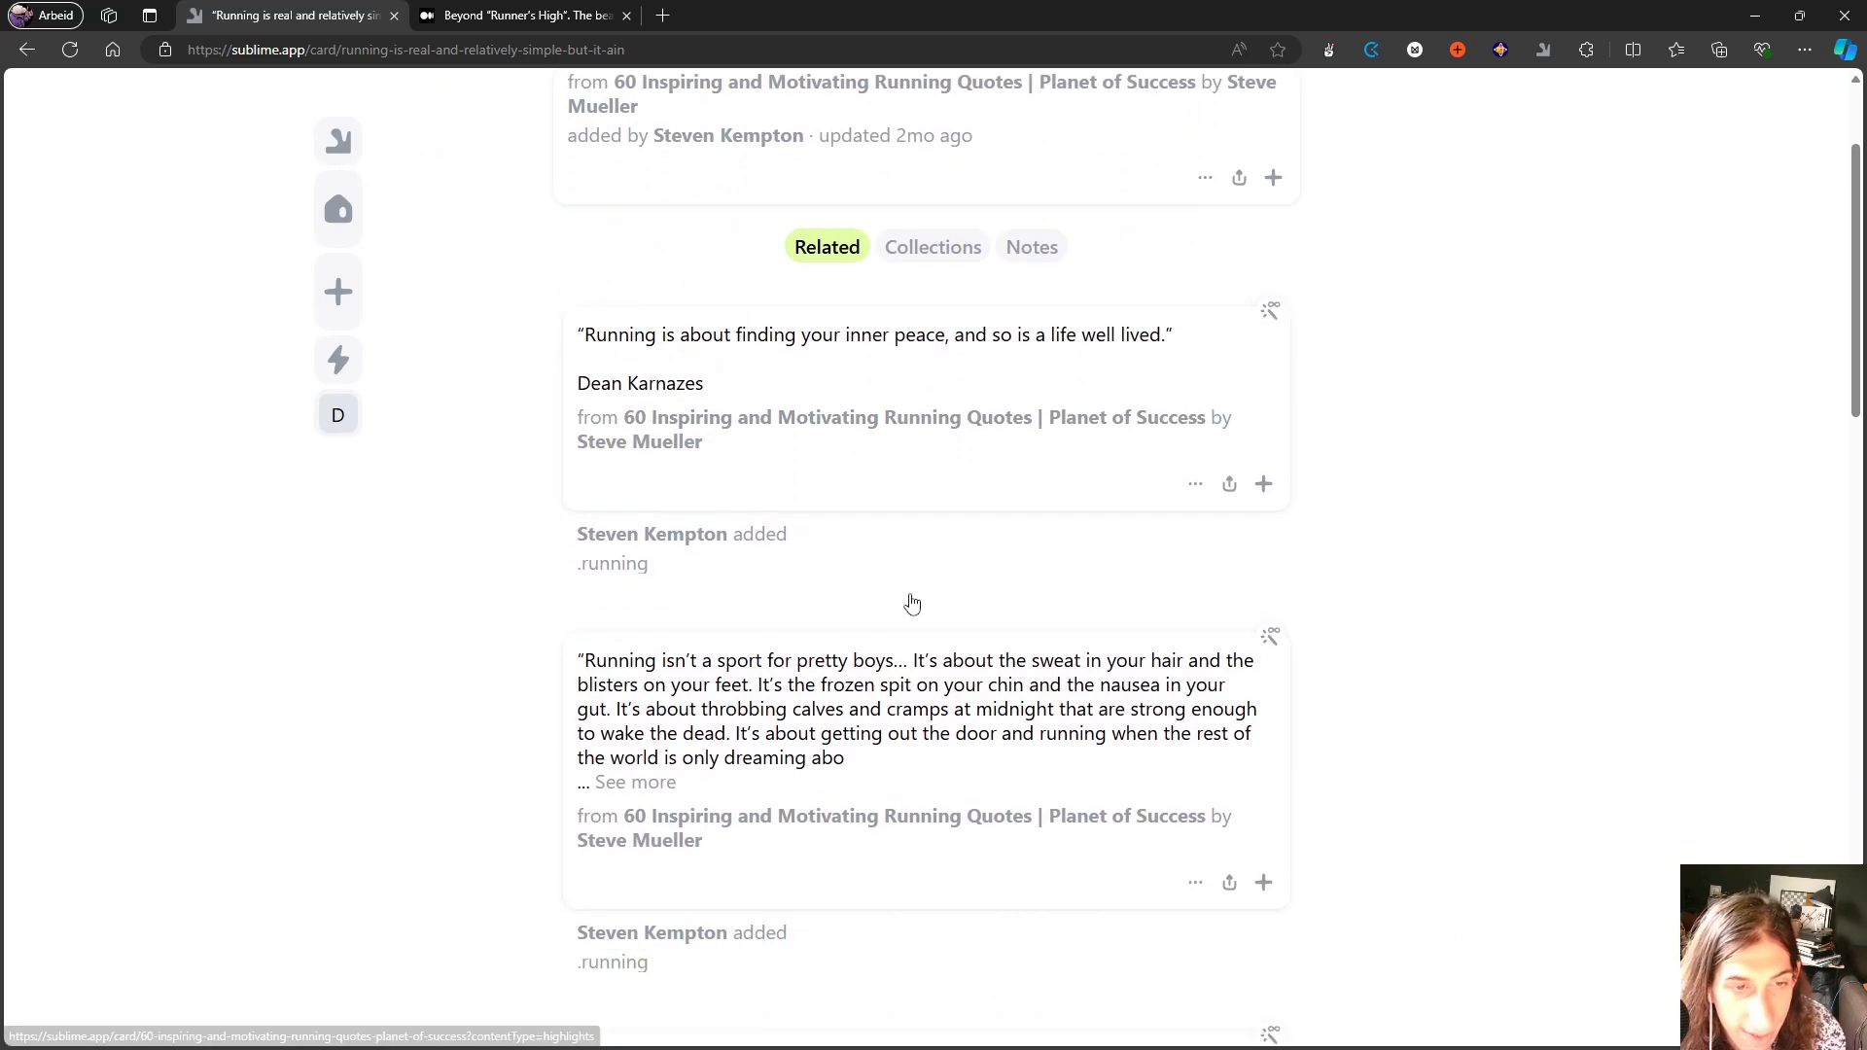
mouse_move(842, 560)
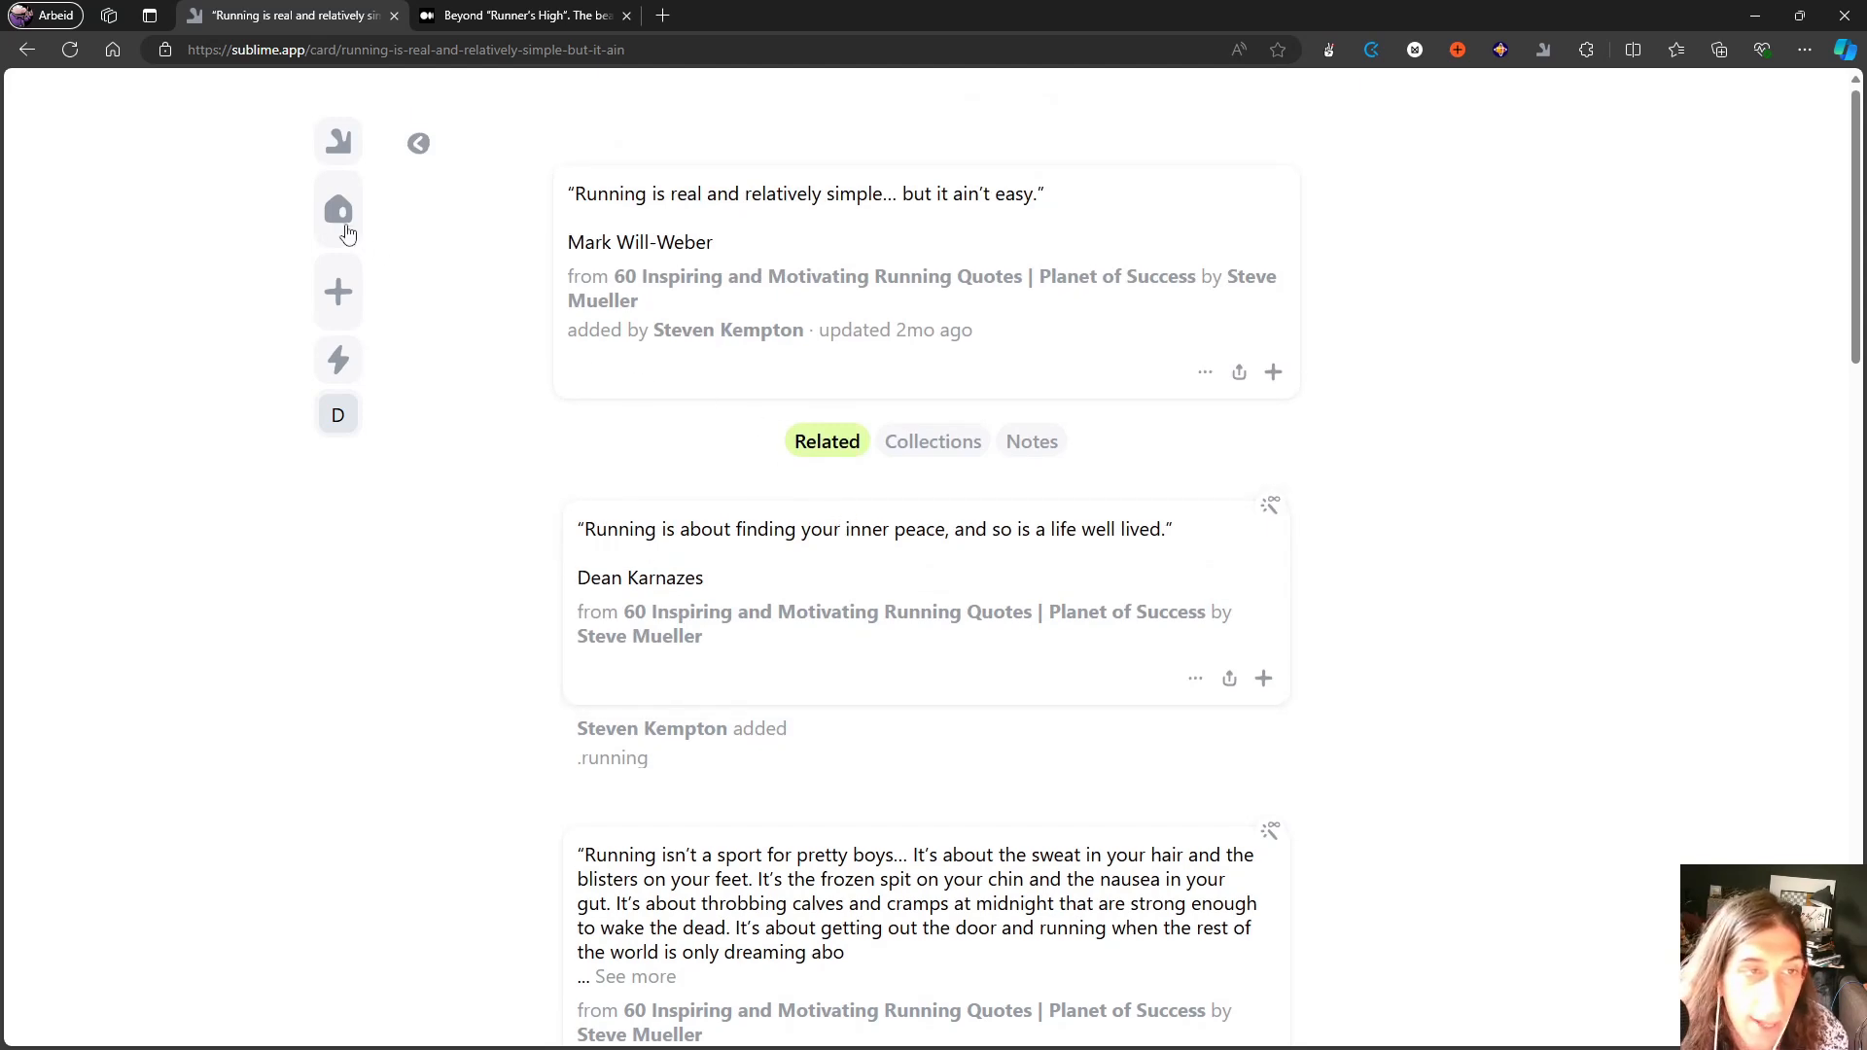
click(338, 210)
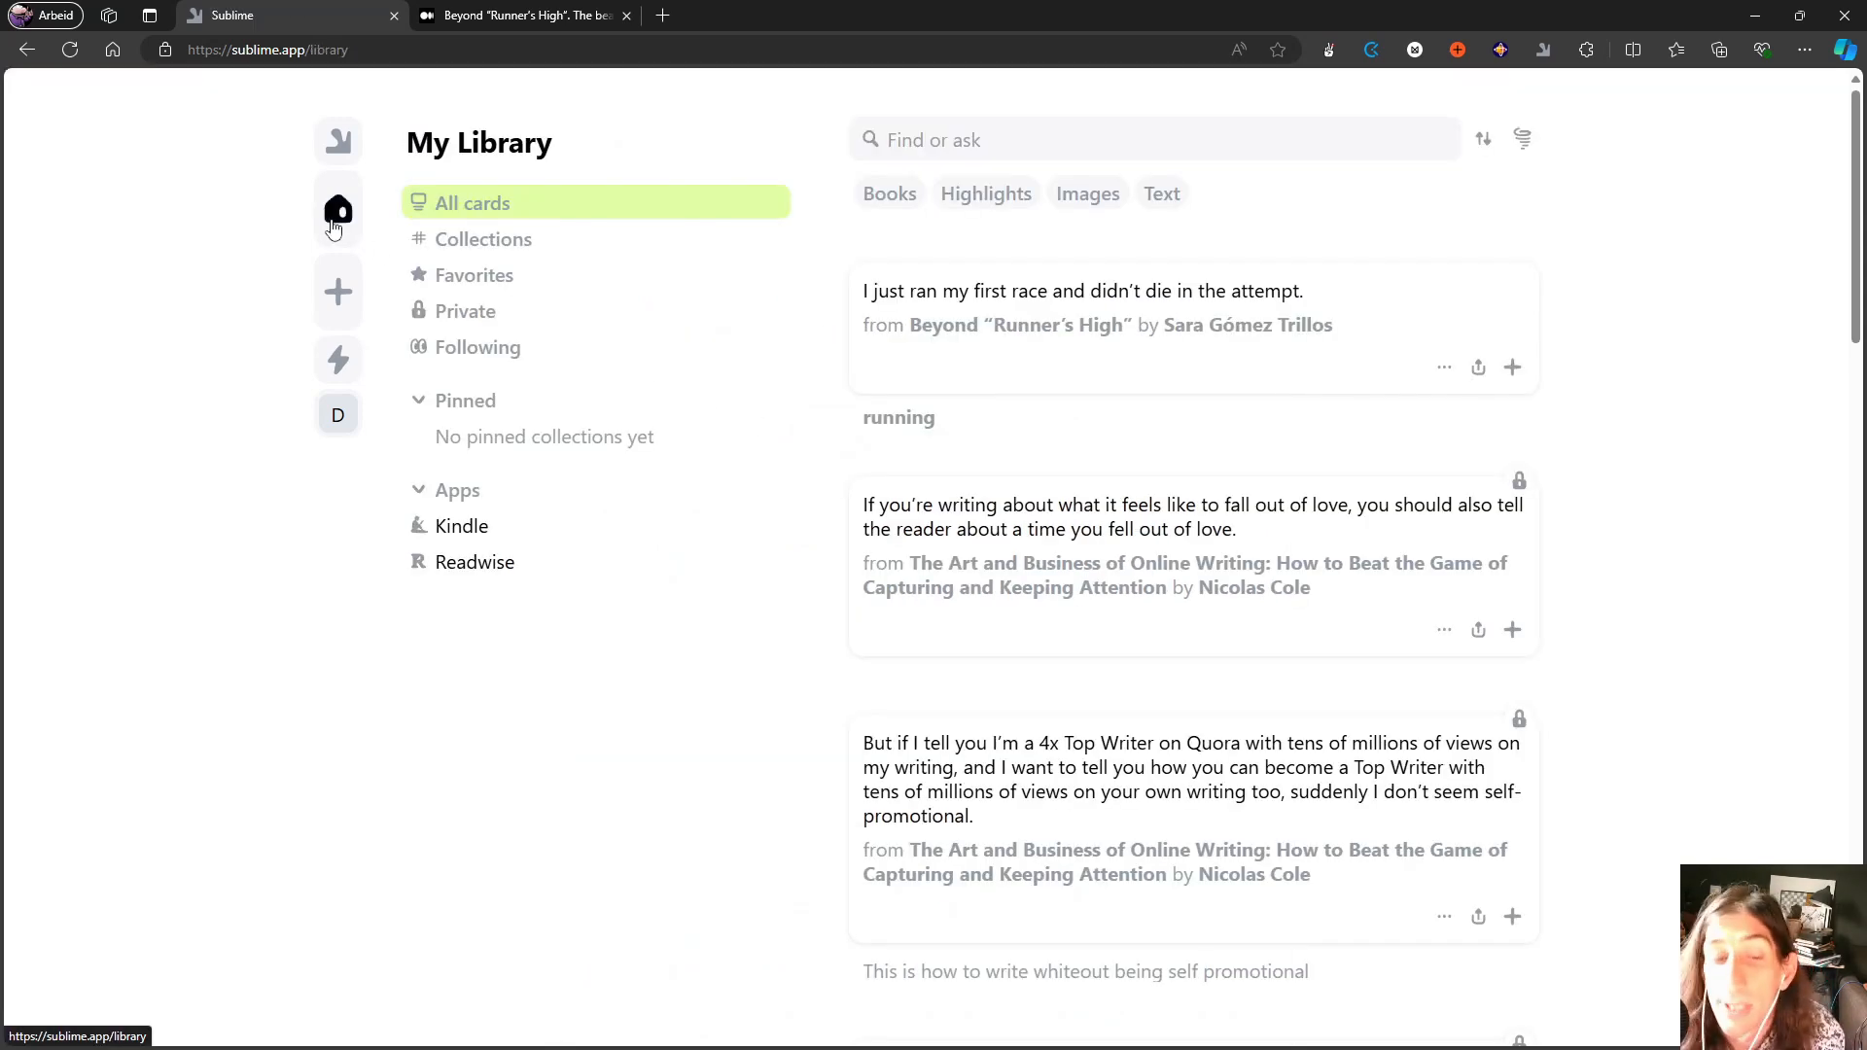
mouse_move(362, 313)
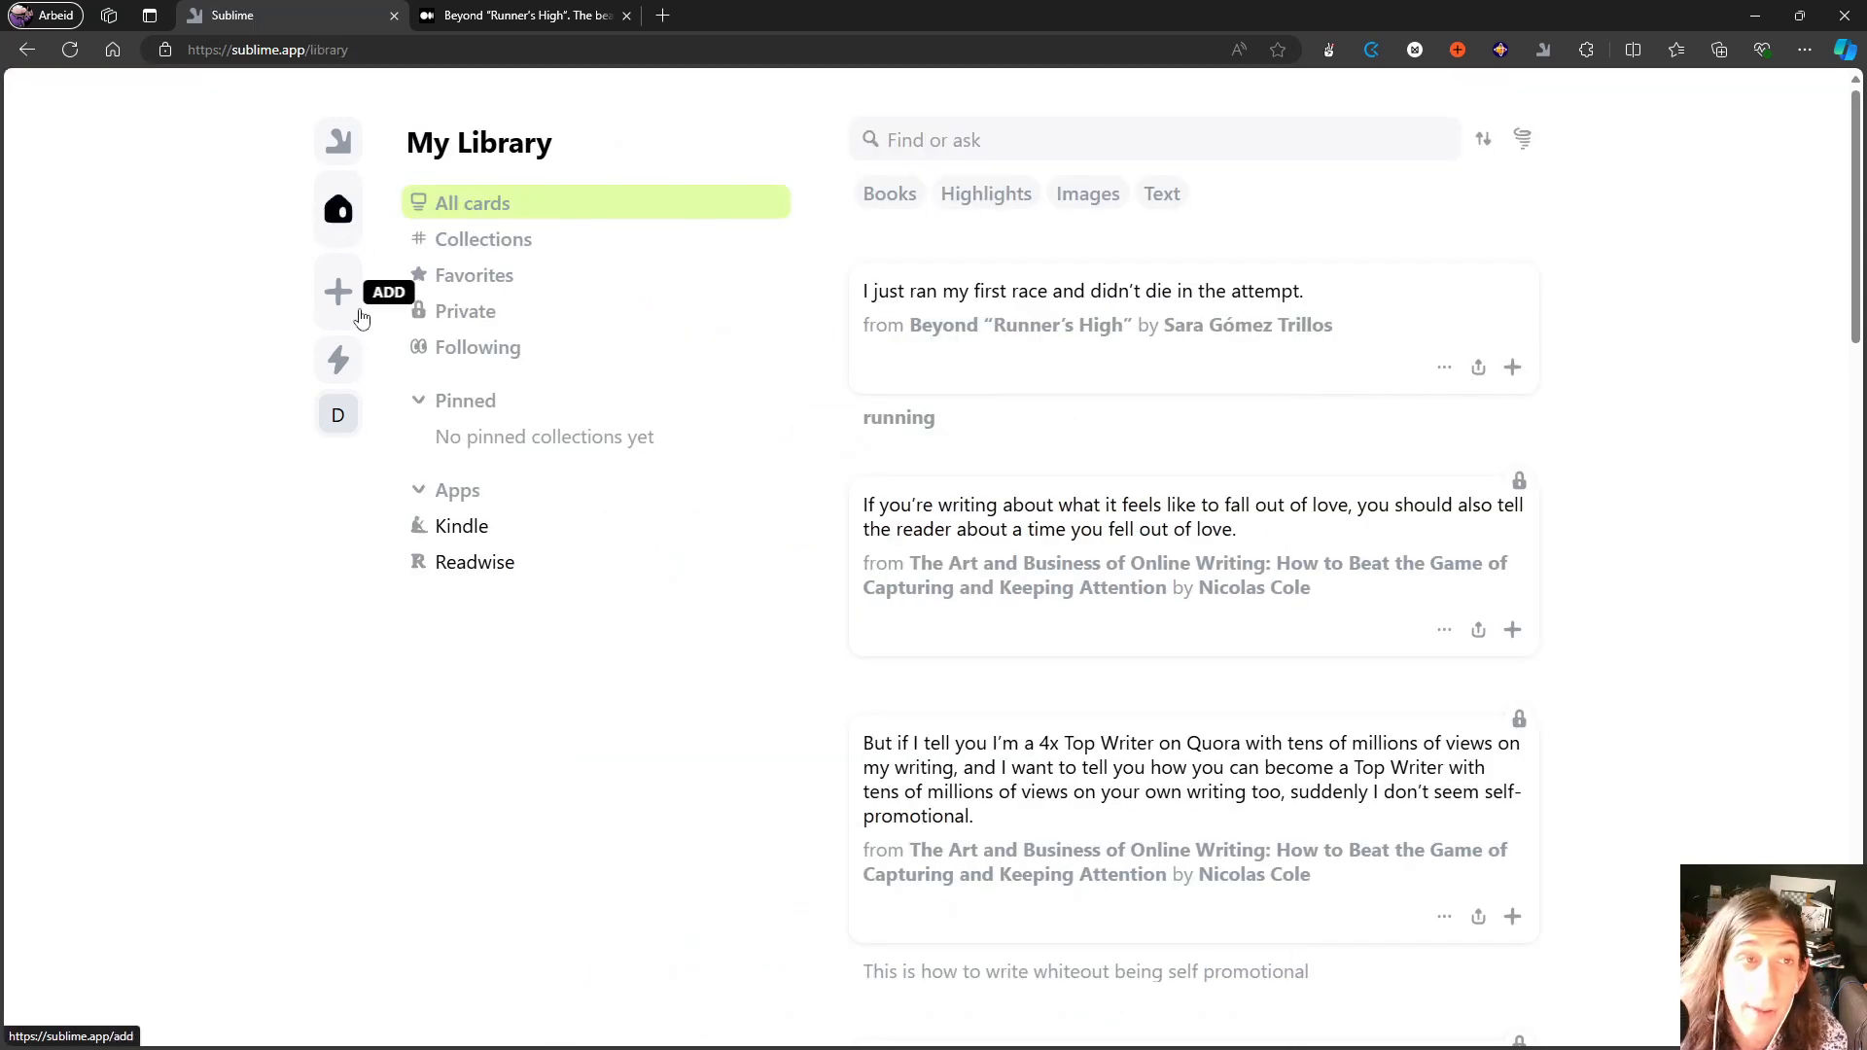
mouse_move(371, 269)
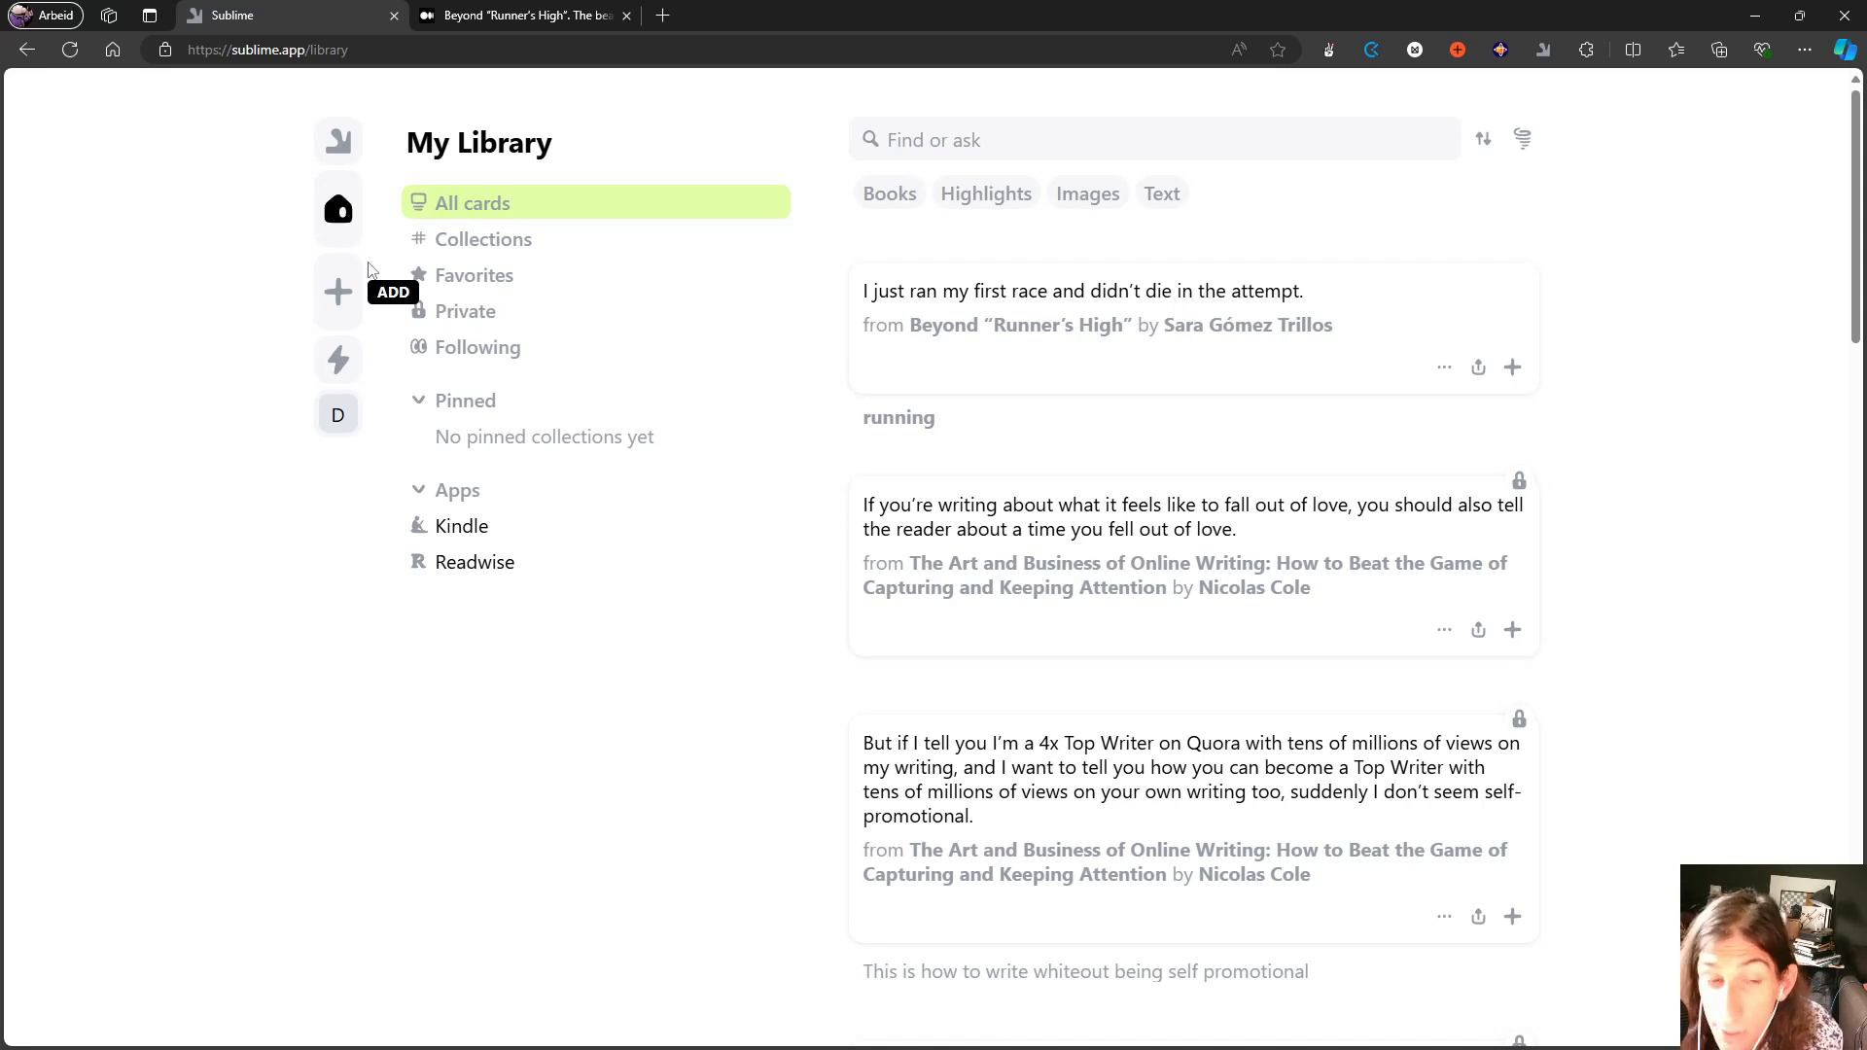
mouse_move(362, 268)
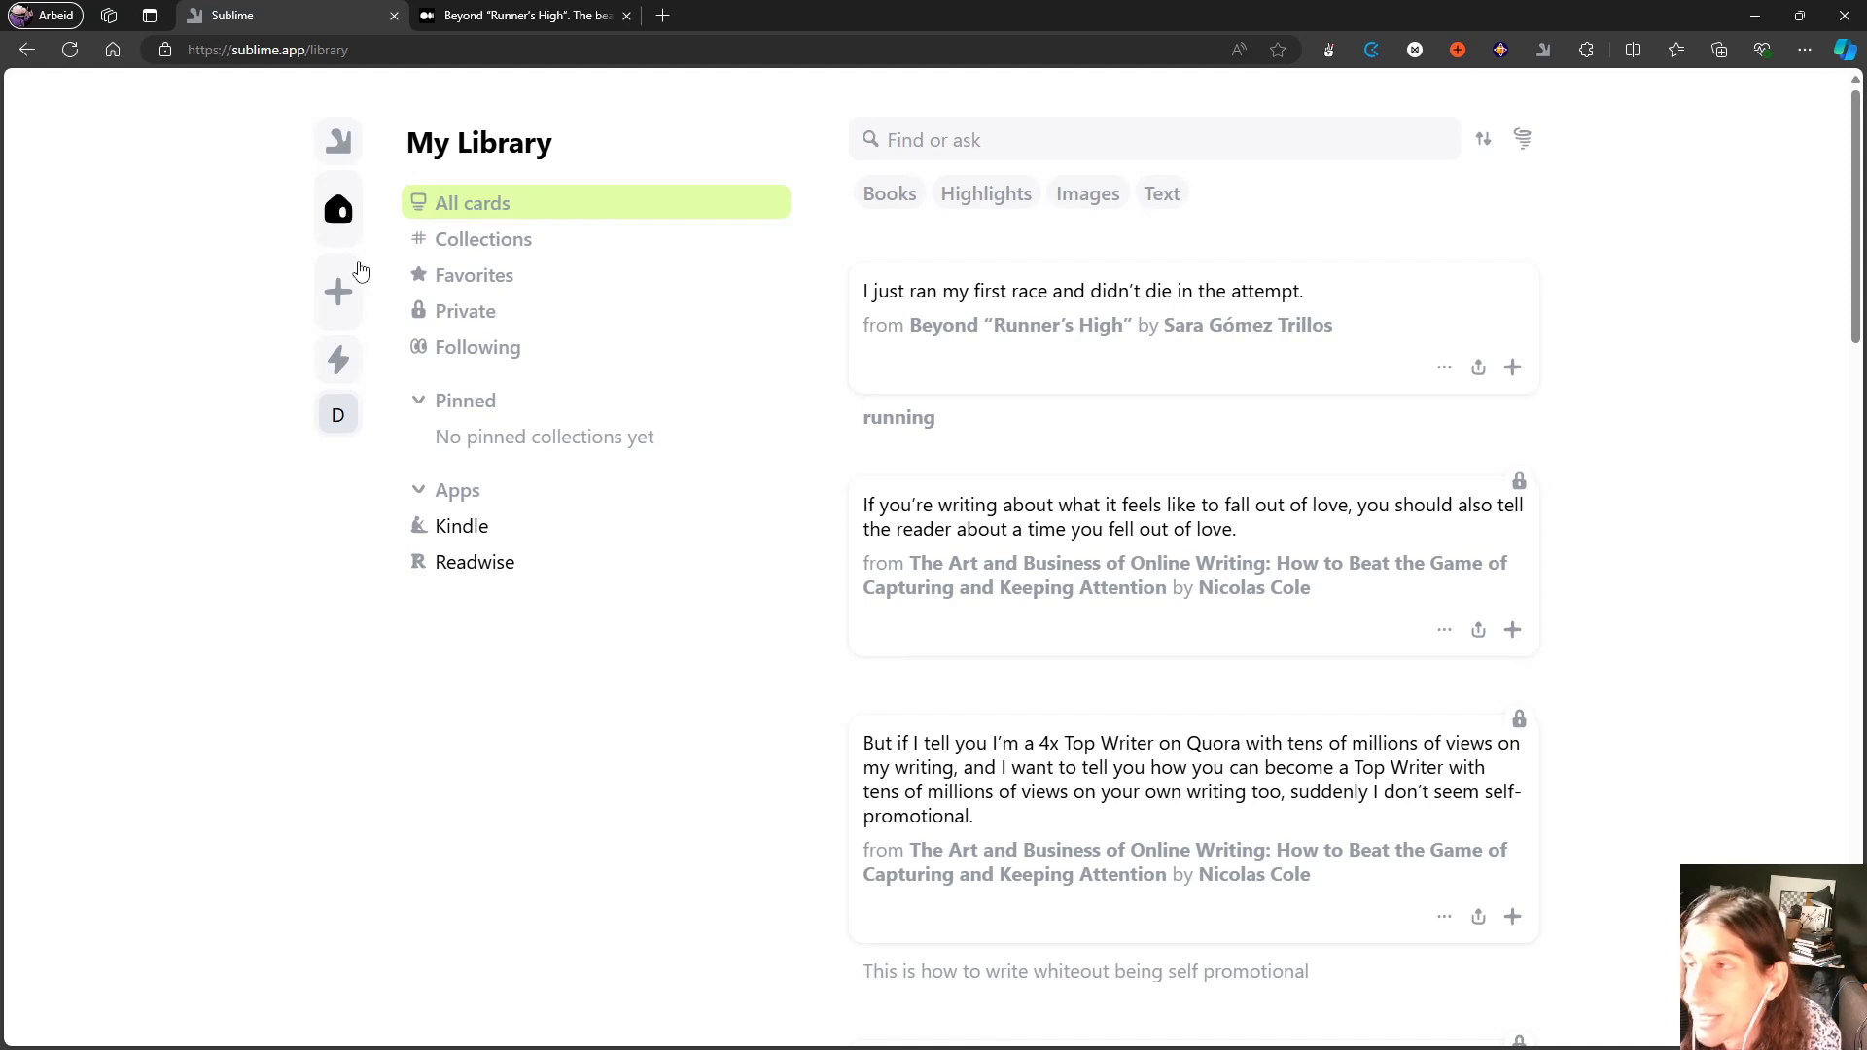
mouse_move(338, 210)
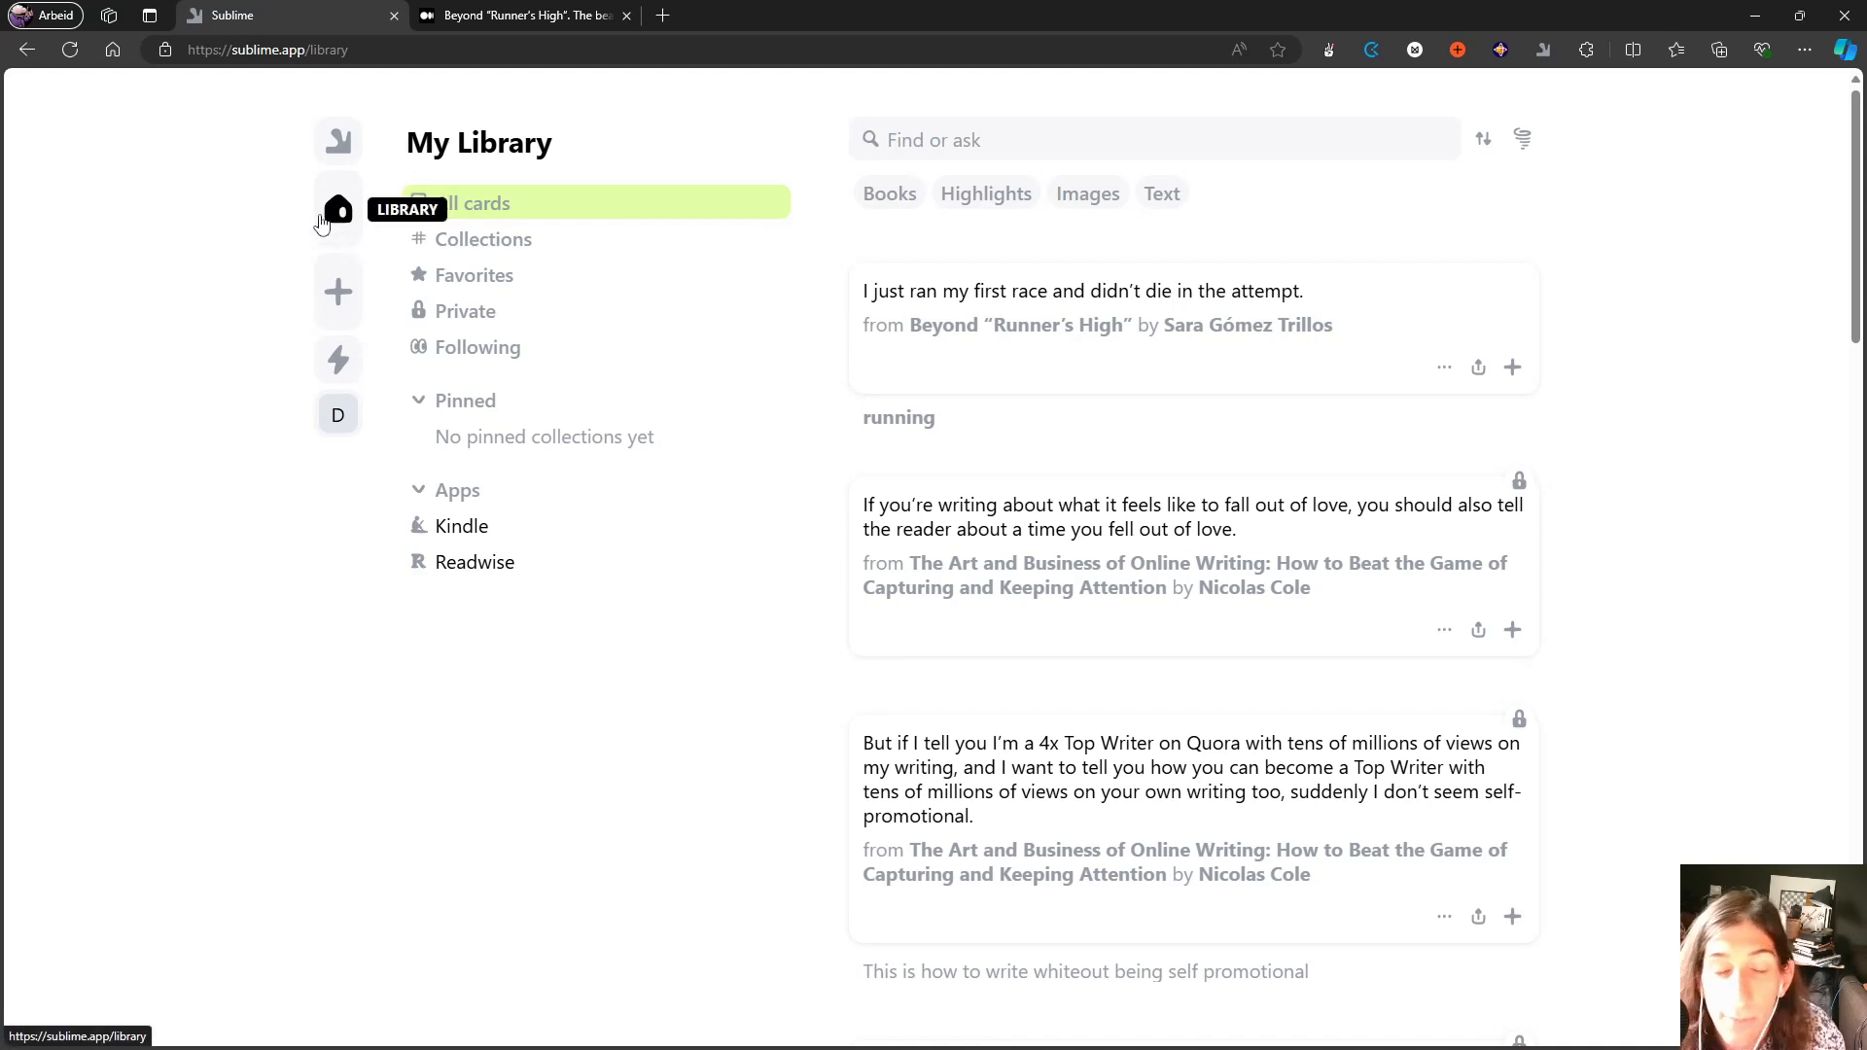
mouse_move(290, 192)
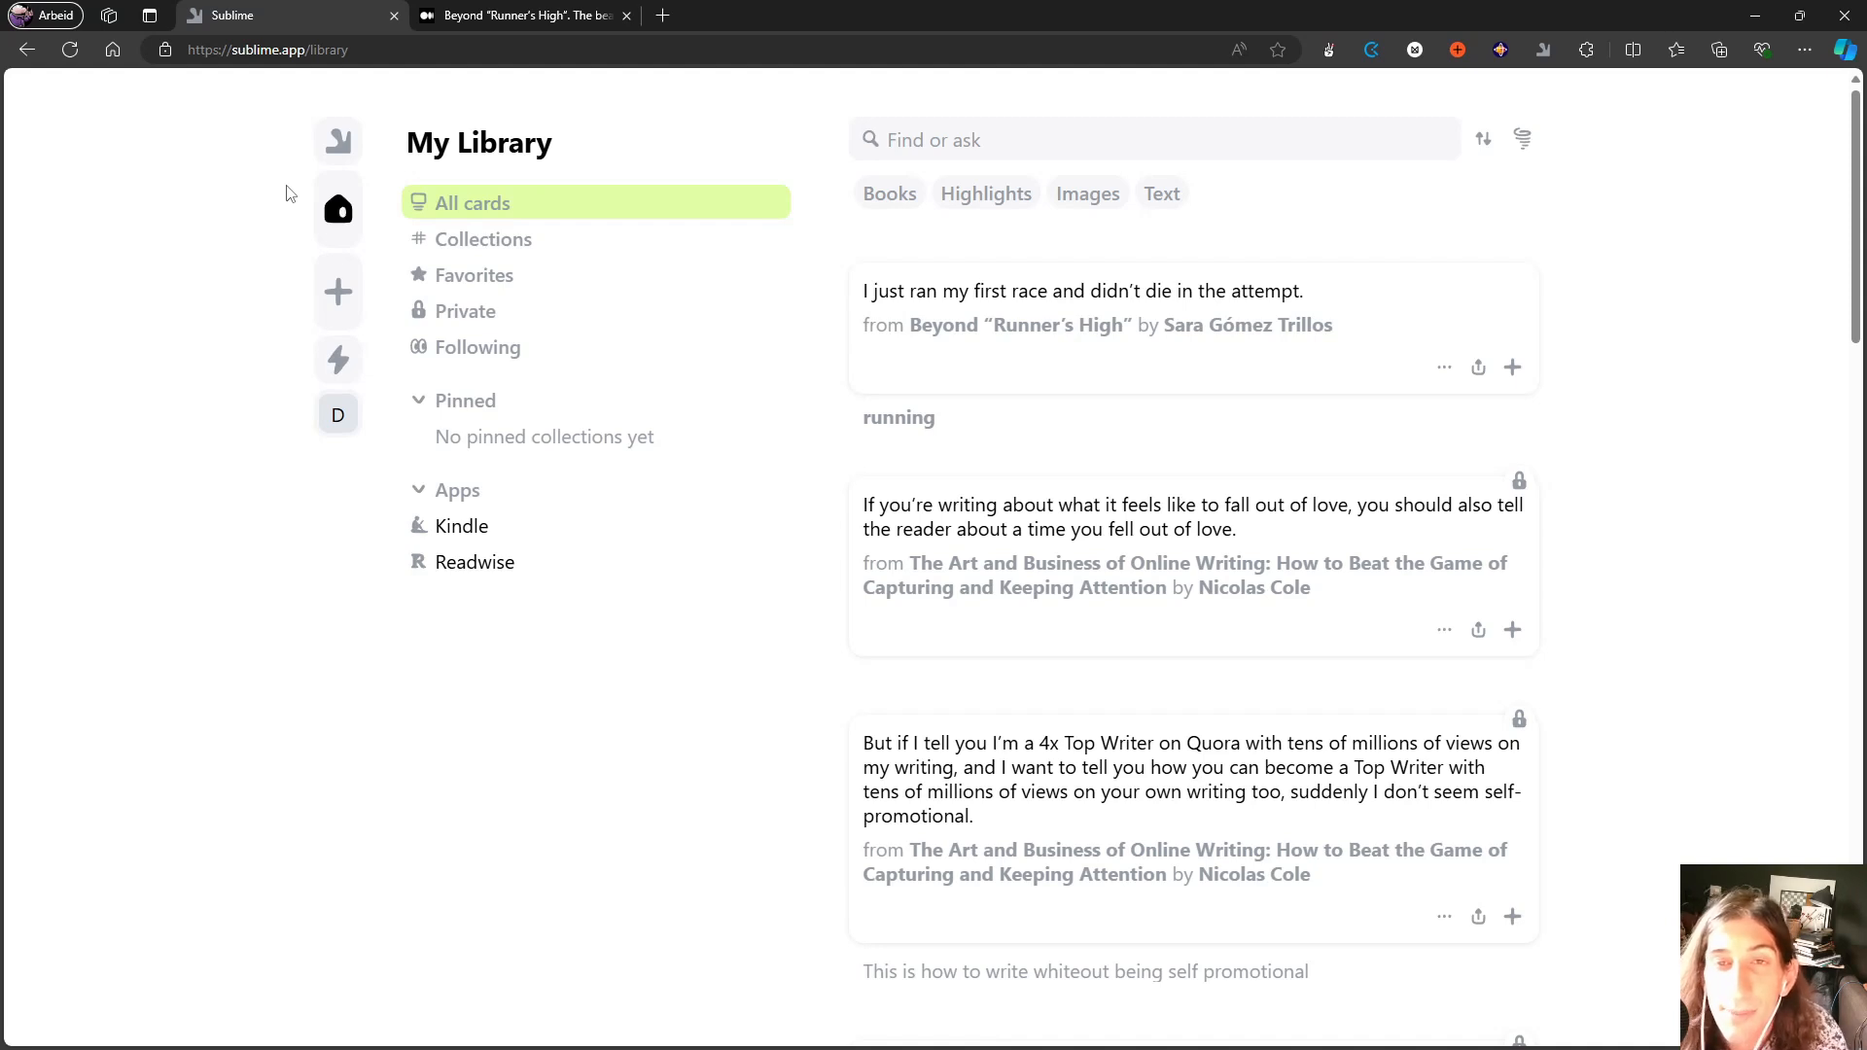
mouse_move(284, 171)
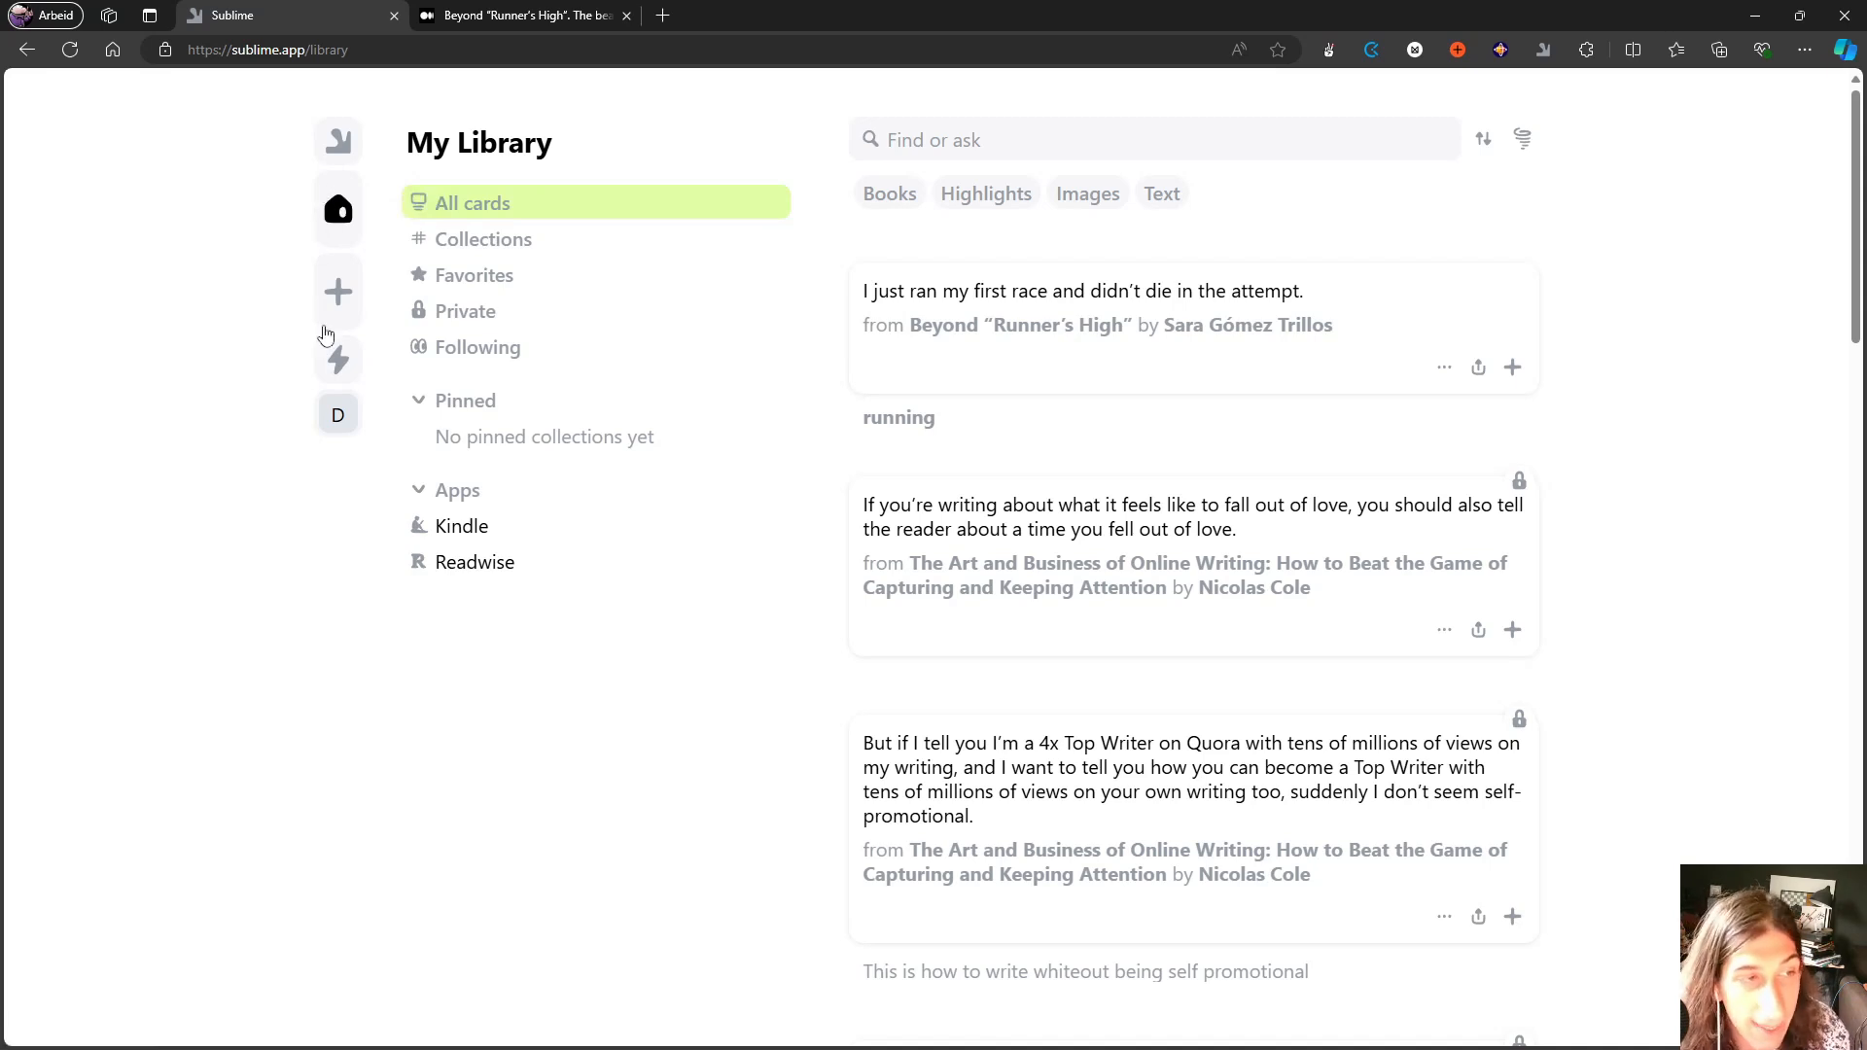
mouse_move(277, 299)
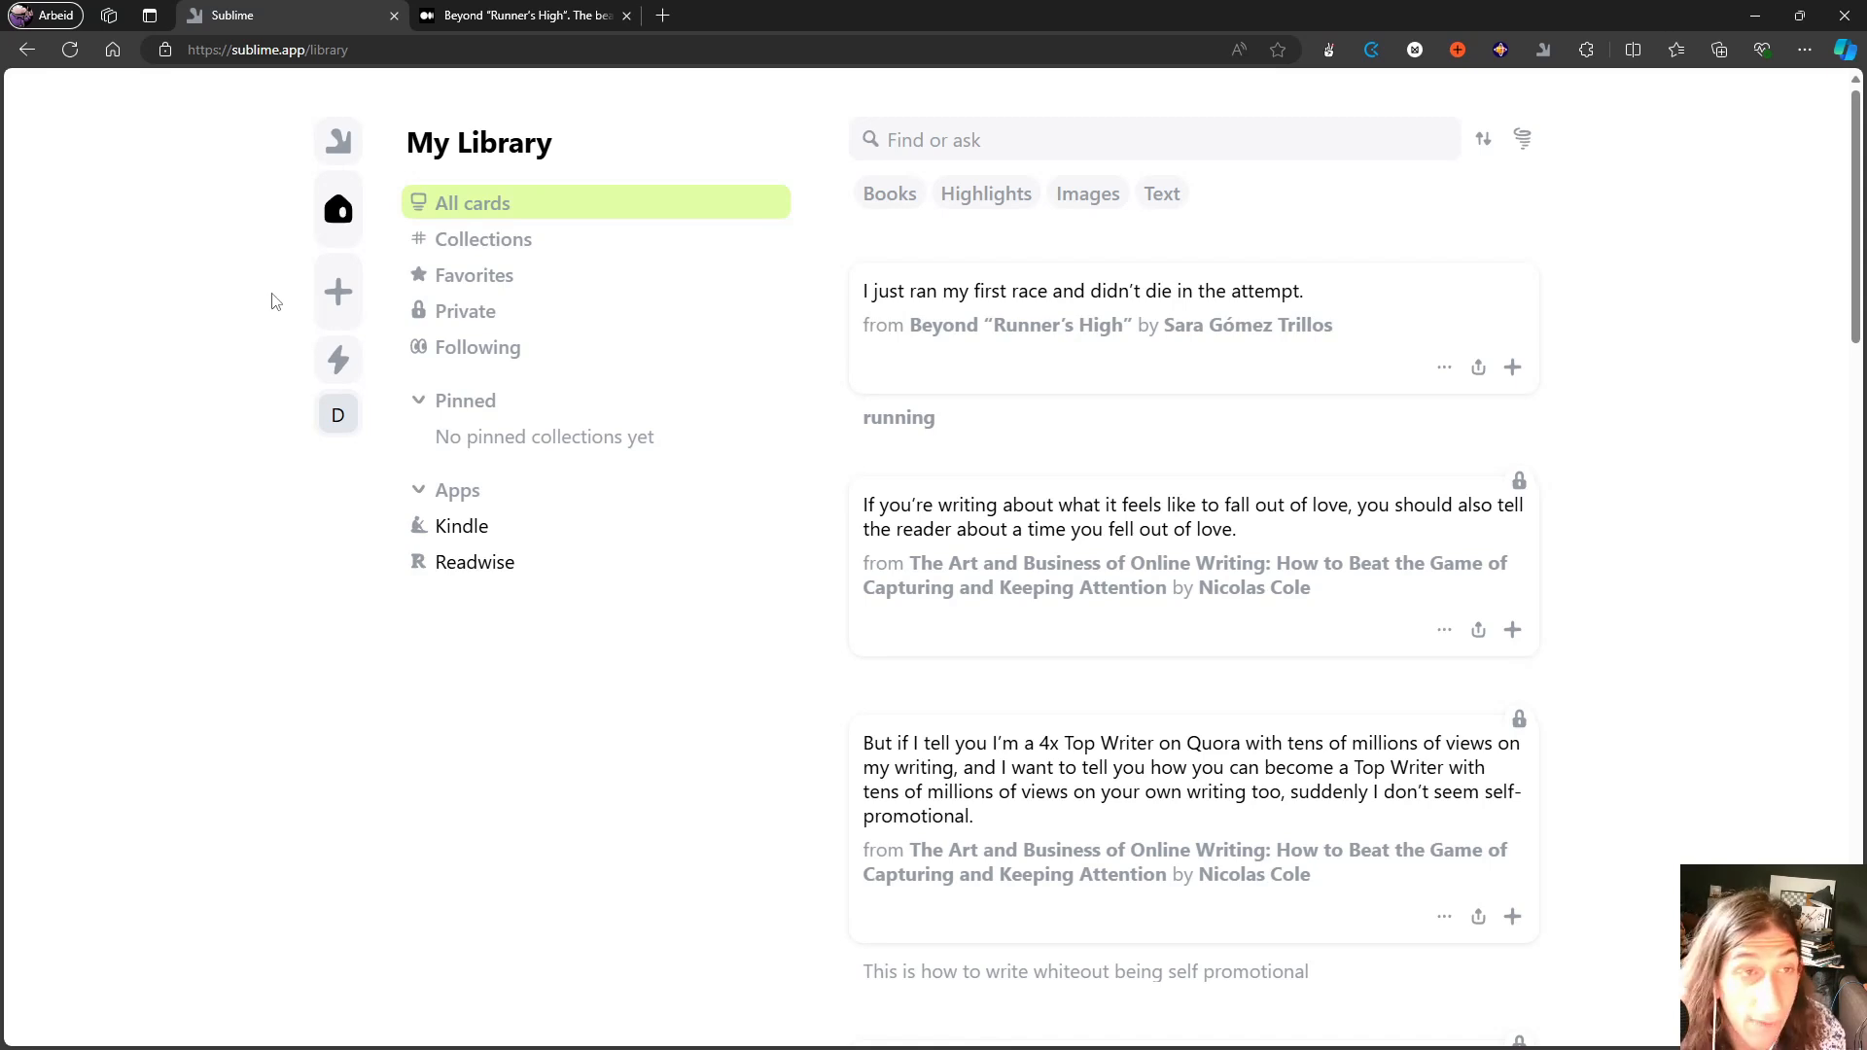
mouse_move(323, 233)
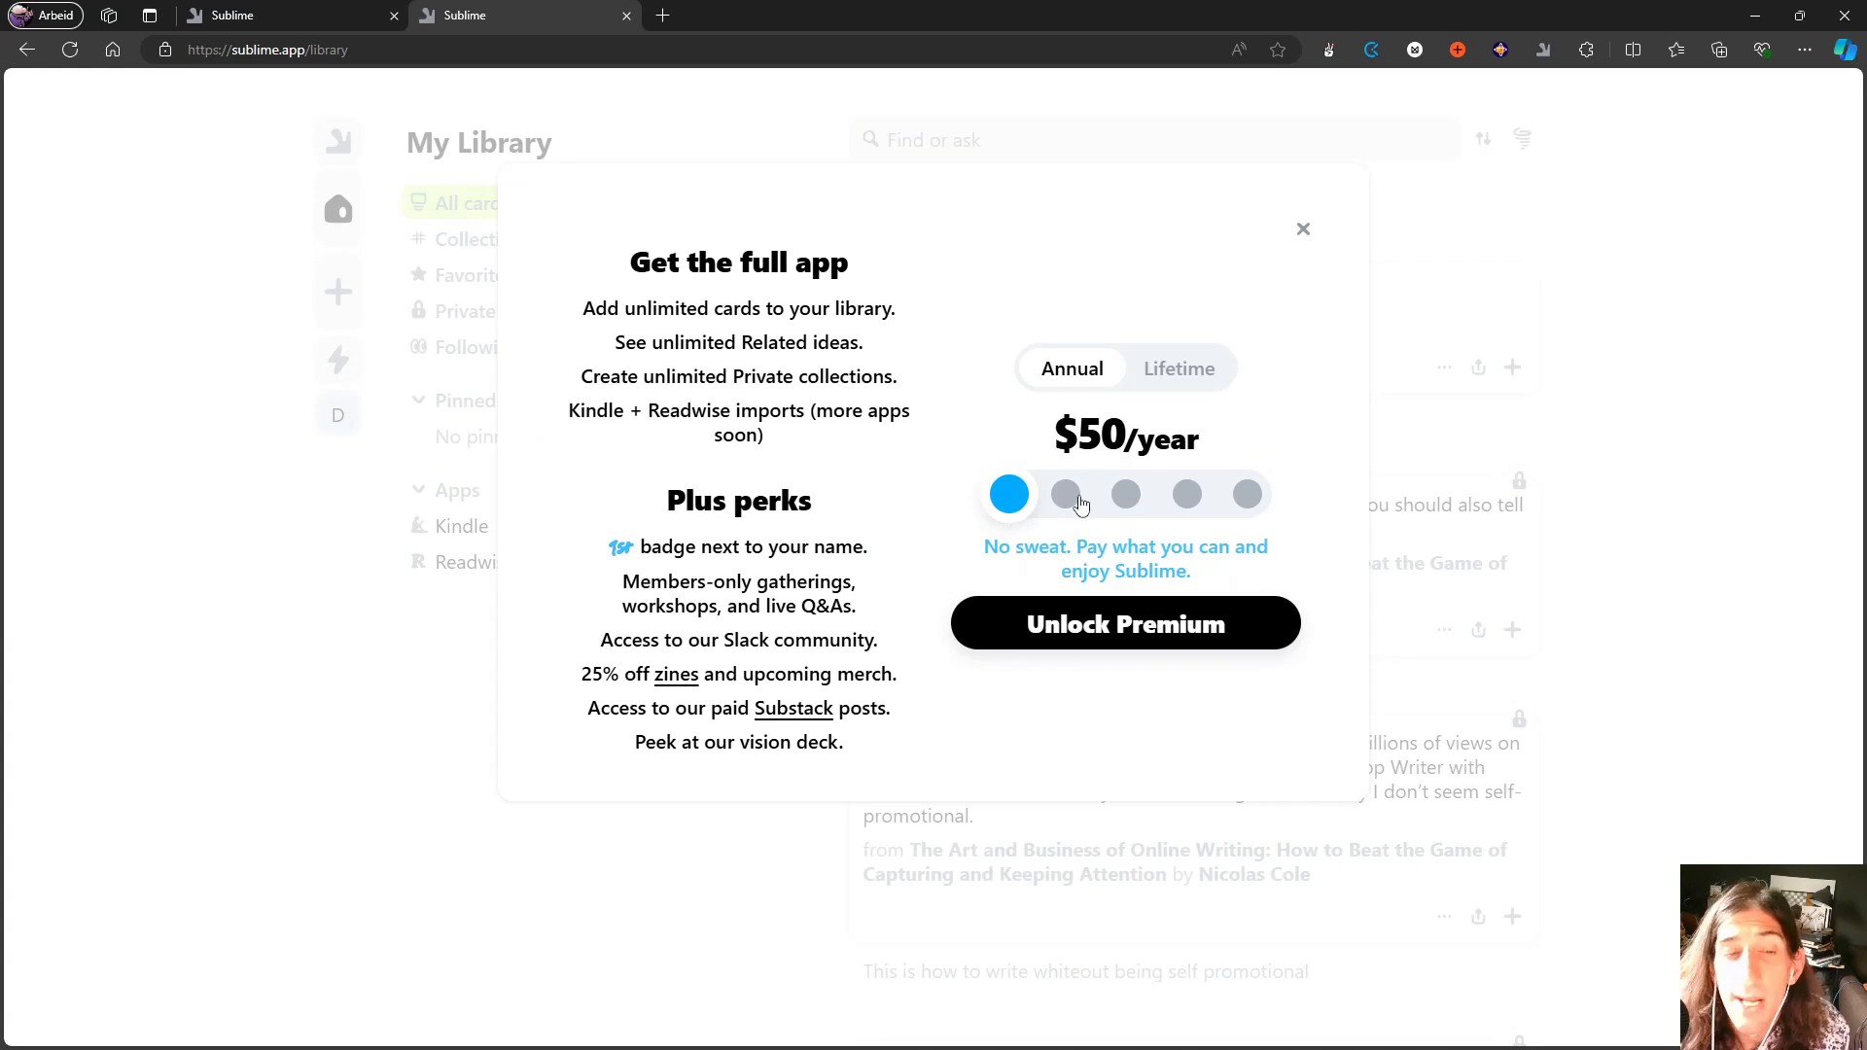
mouse_move(1027, 521)
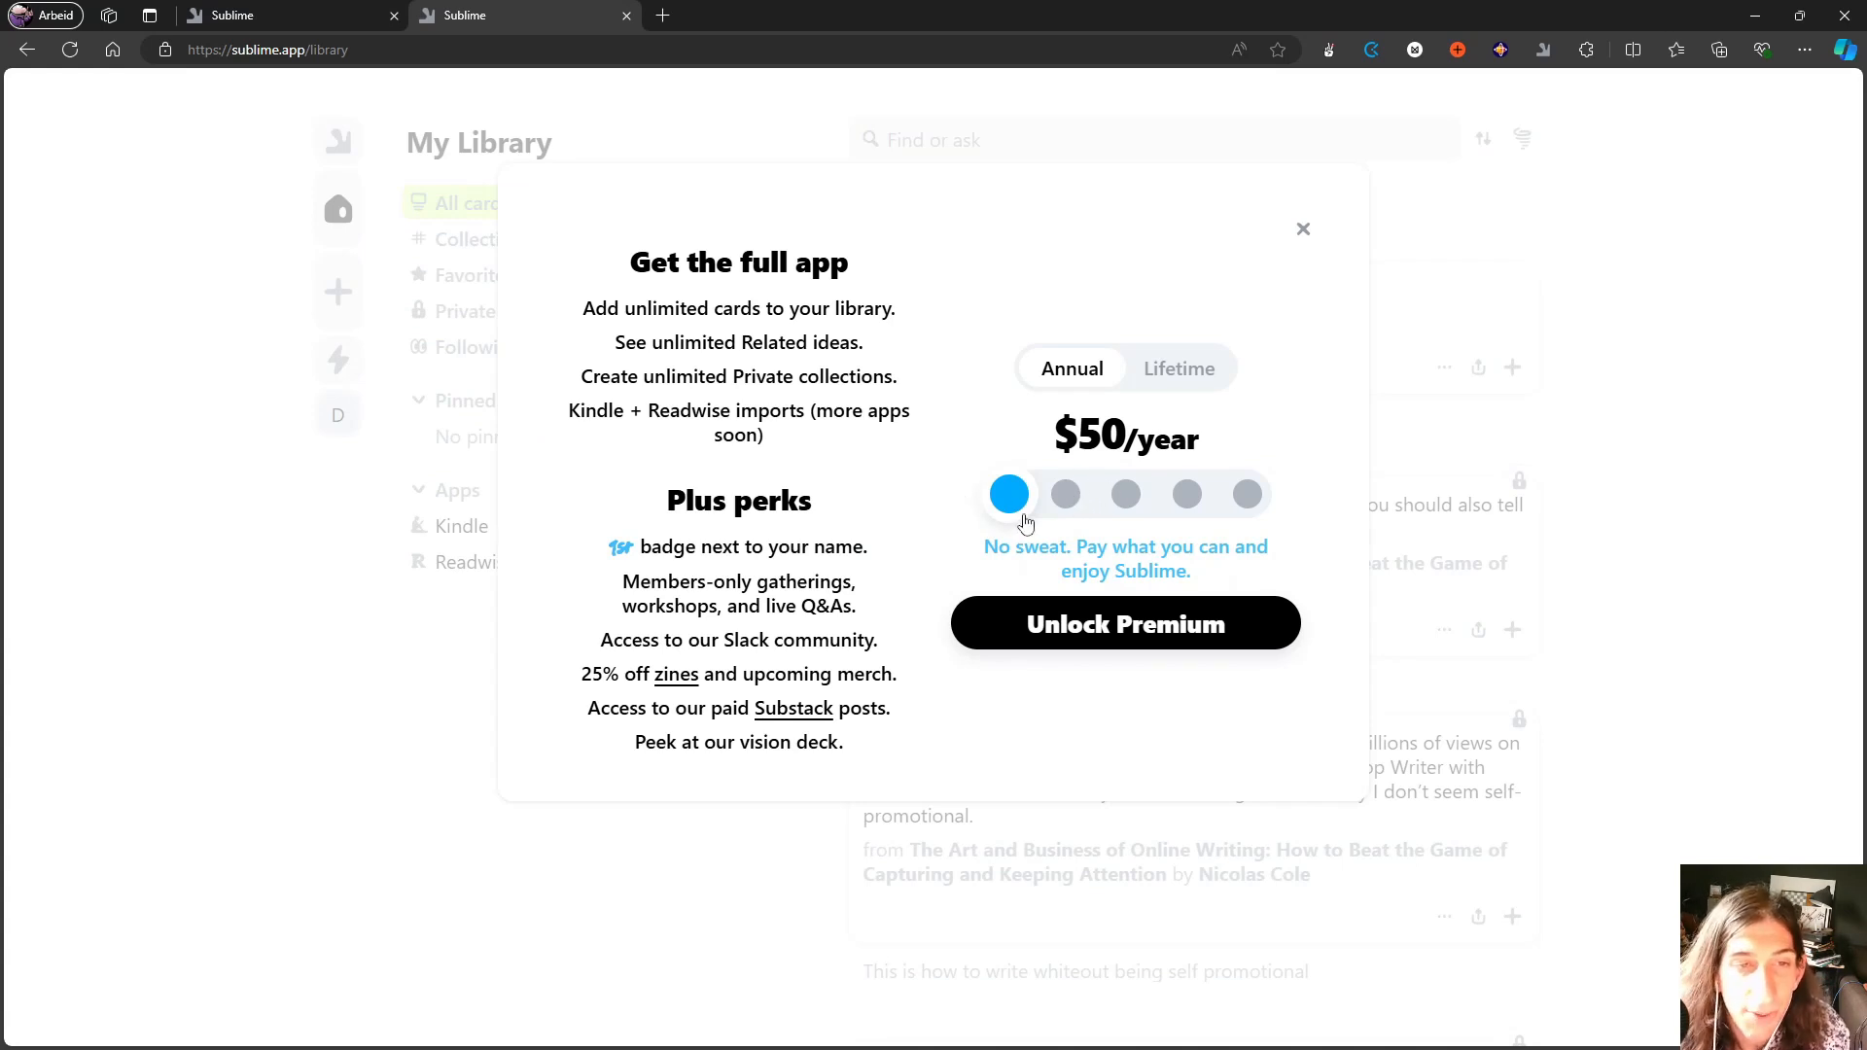
Try the $150 annual tier, the $700 and $1000 lifetime tiers, then return to $50/year annual.
click(1066, 494)
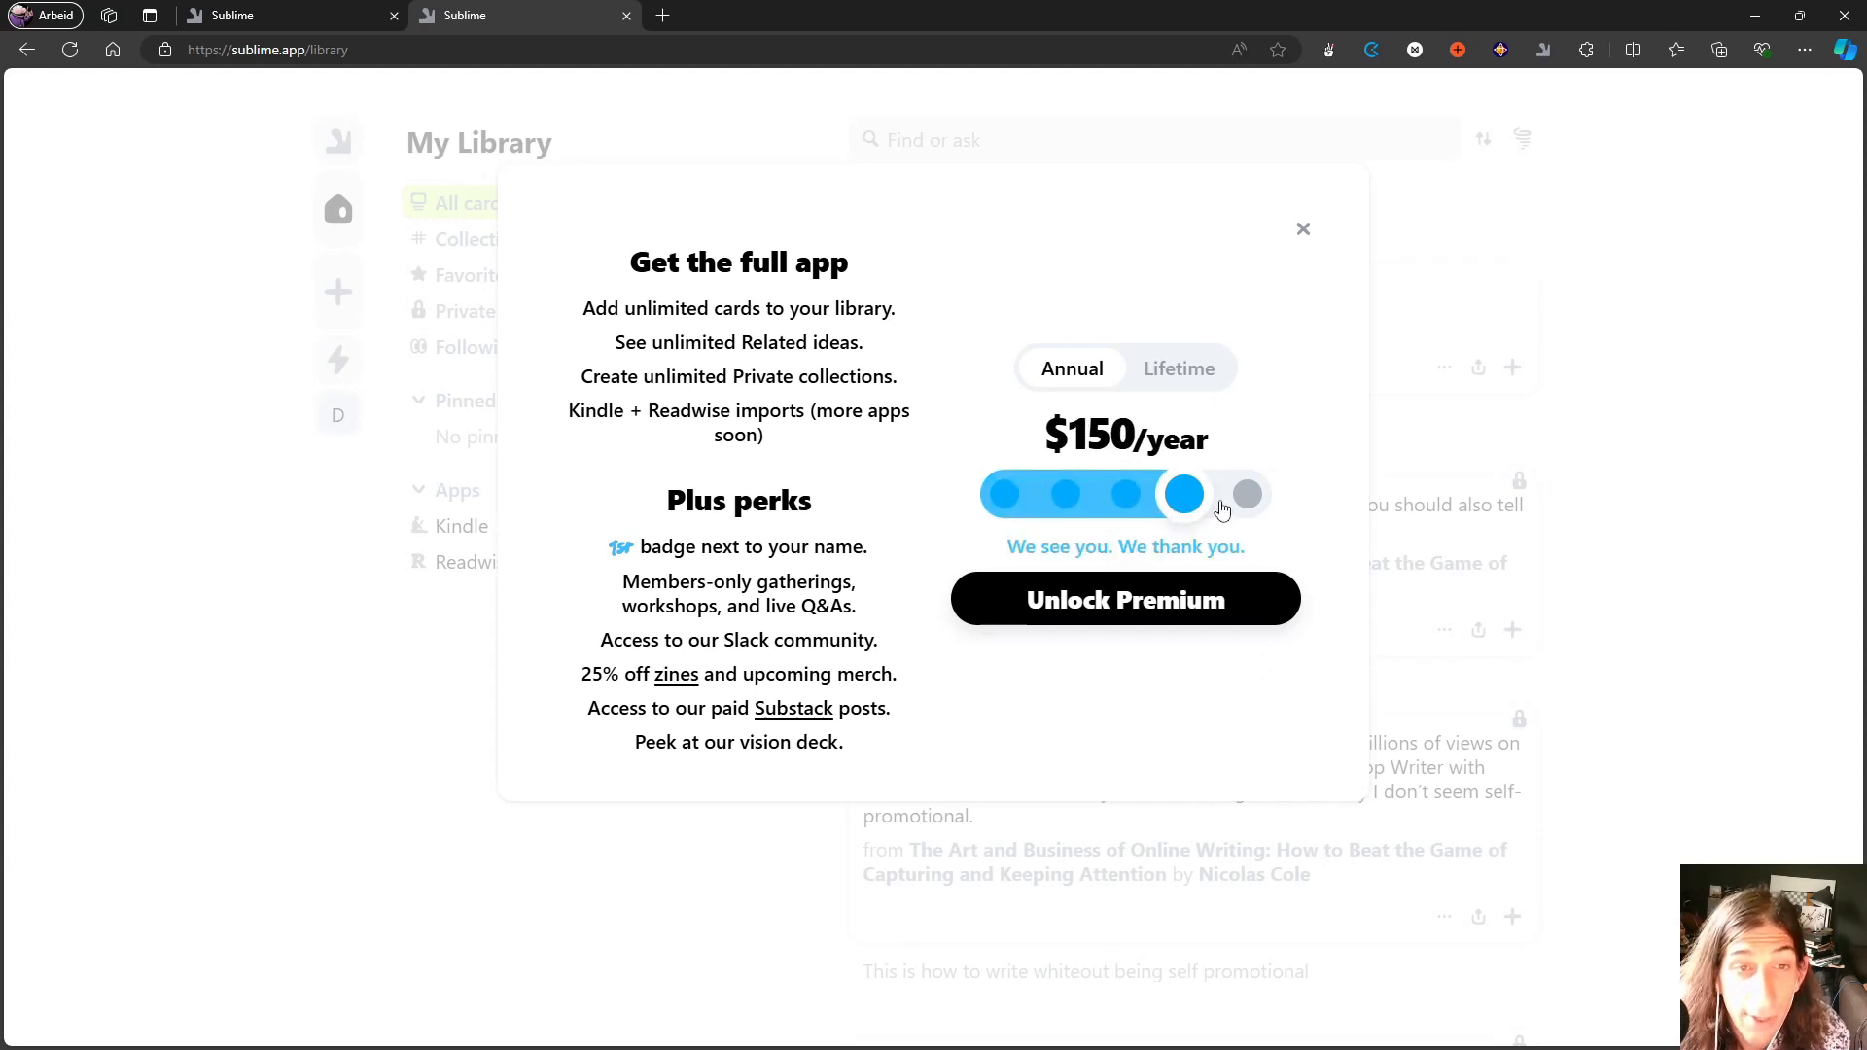
click(1179, 370)
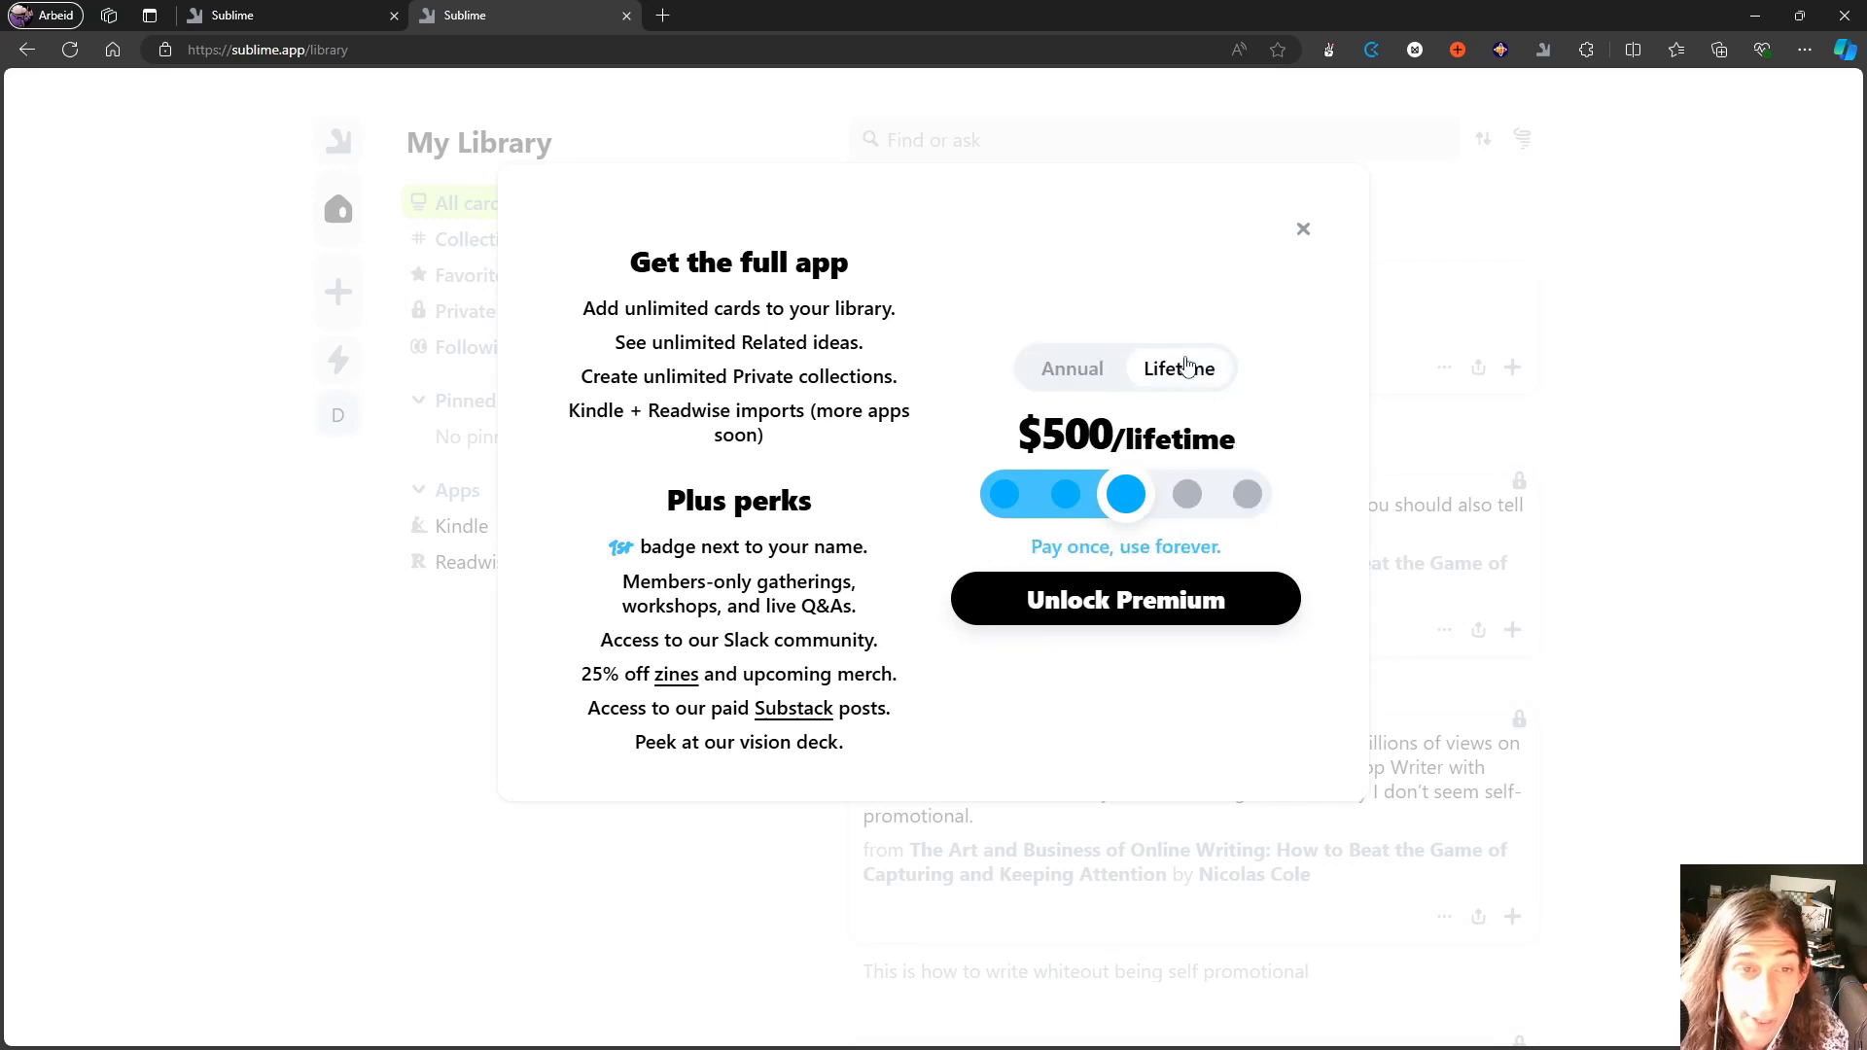
click(1005, 494)
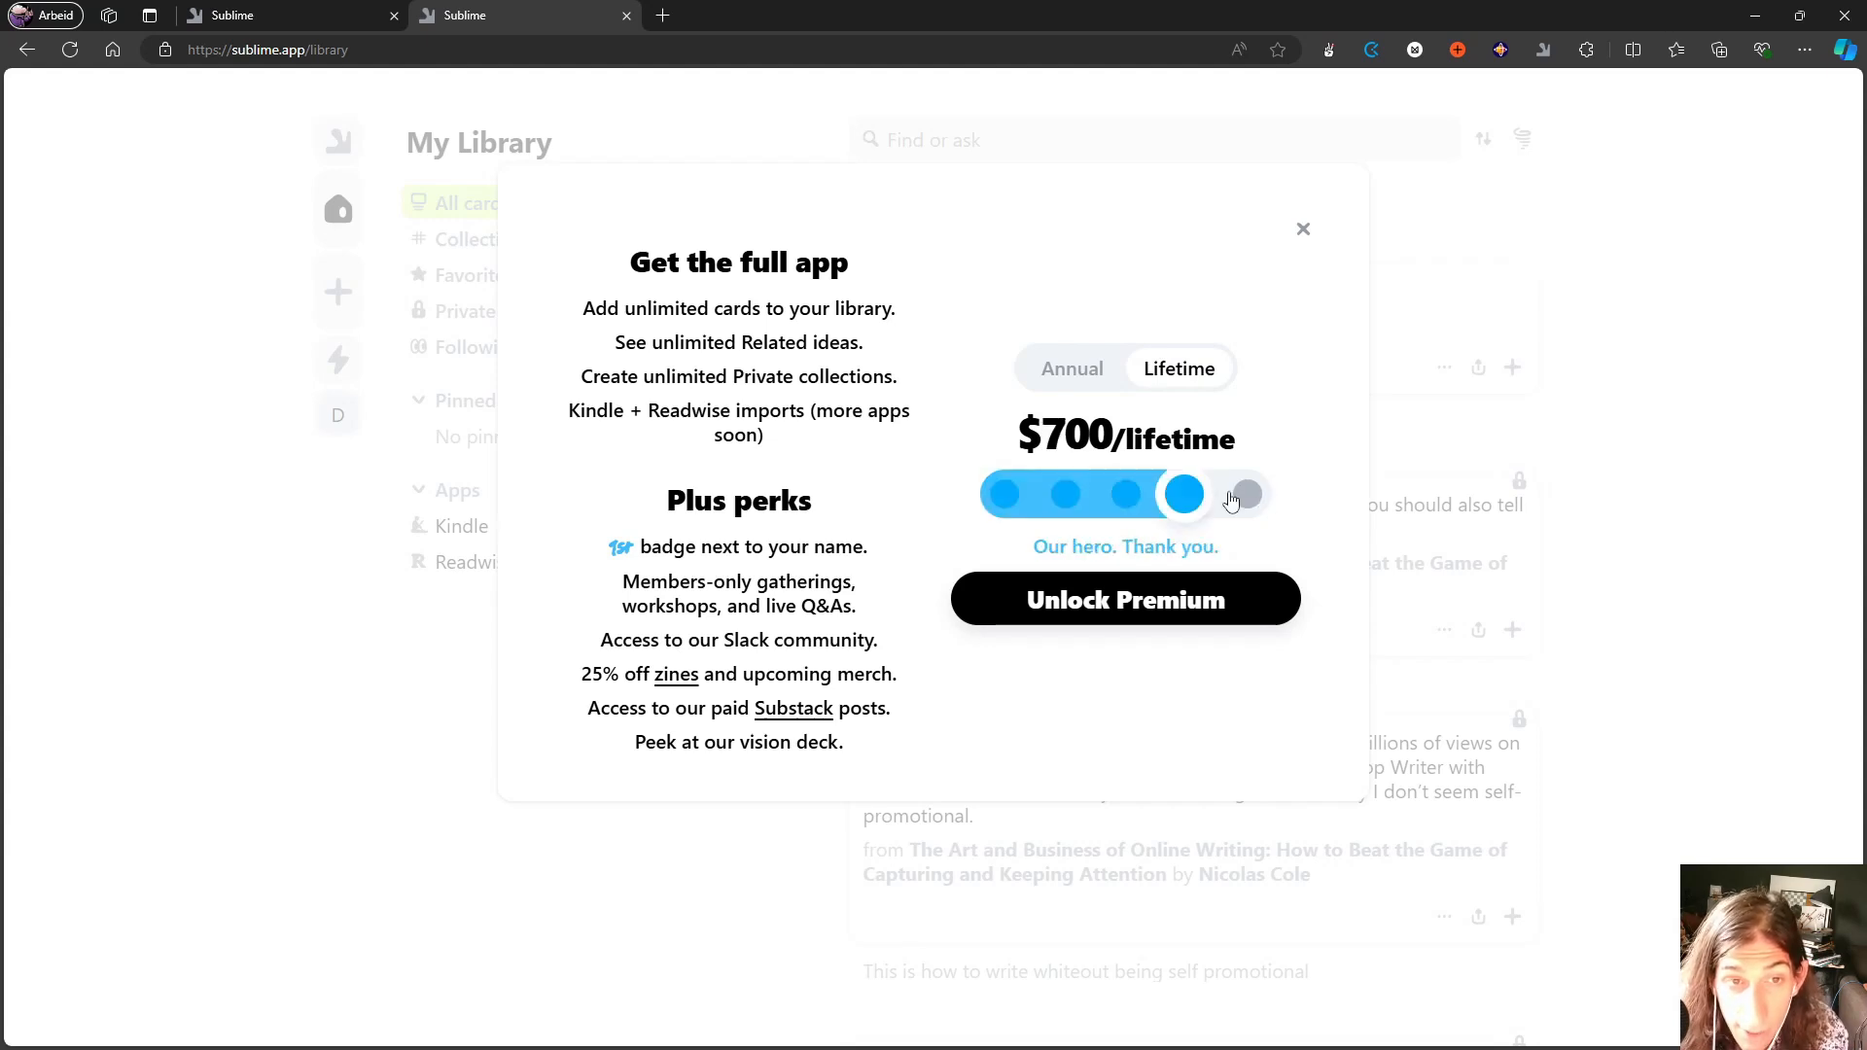
drag(1182, 494, 1243, 494)
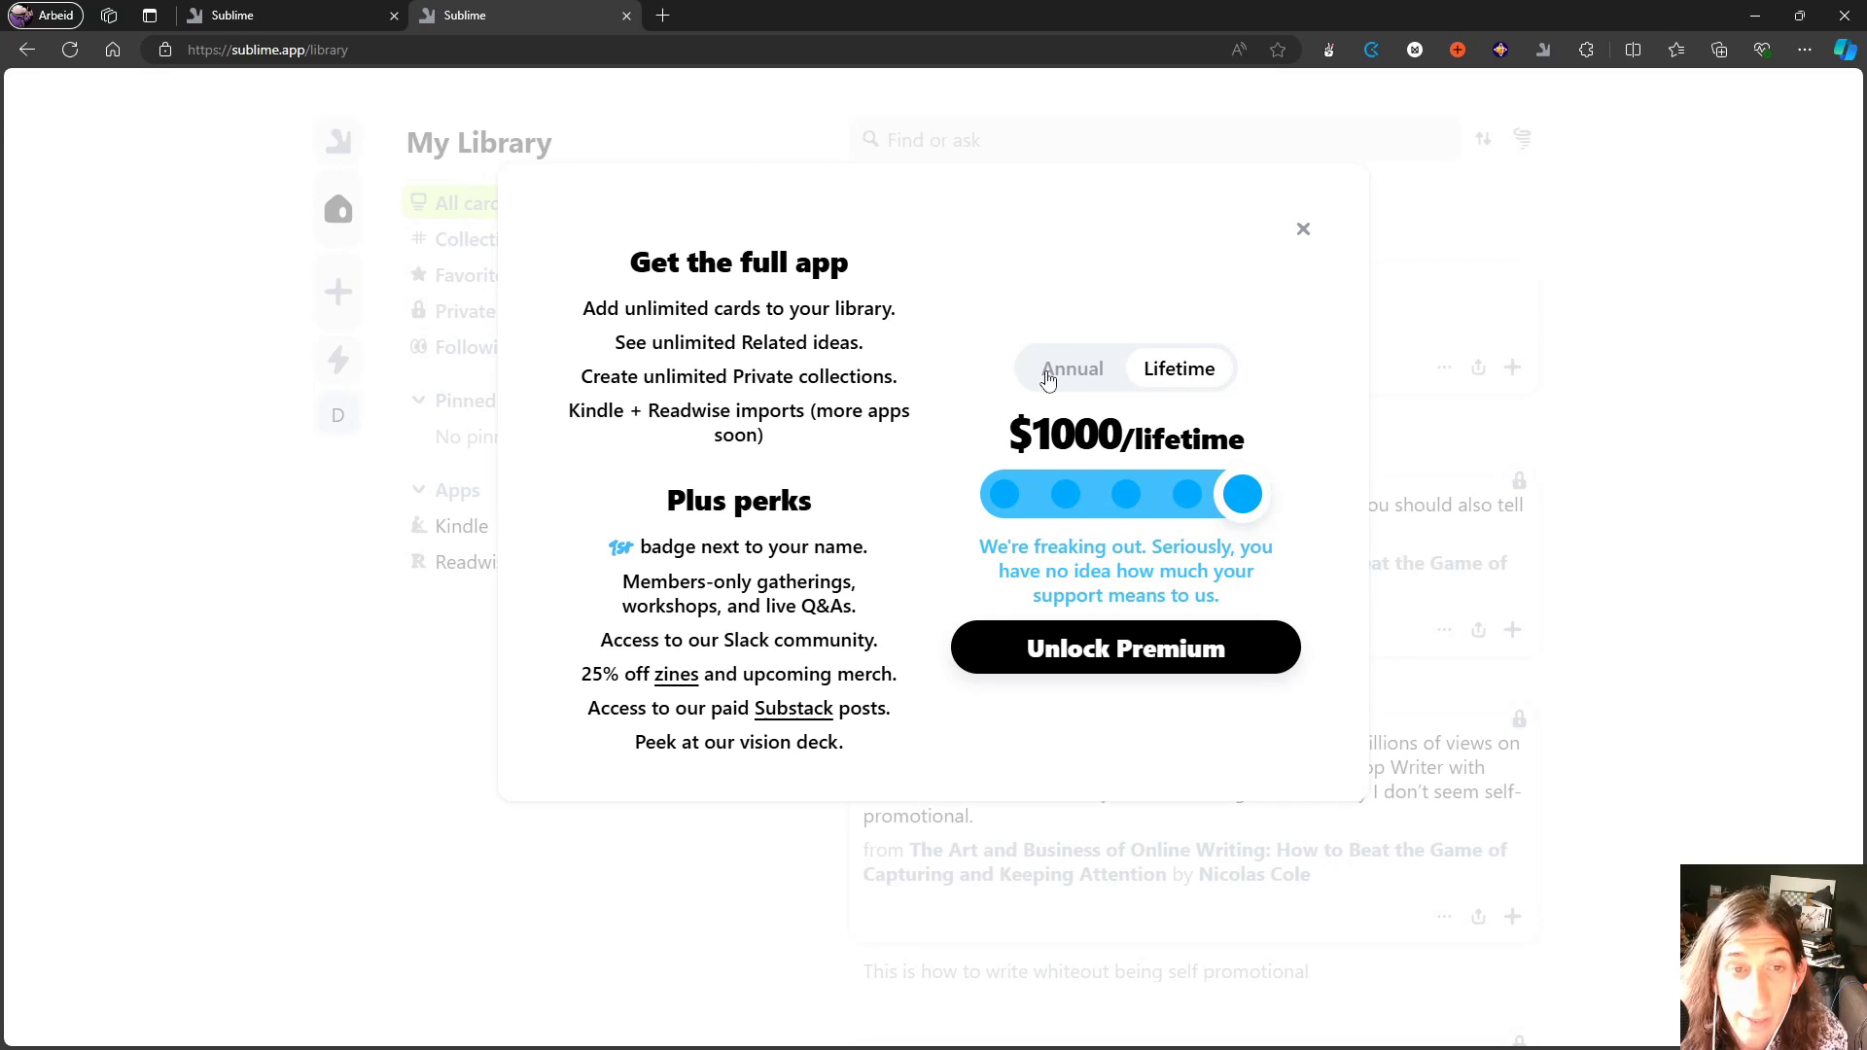
click(1072, 369)
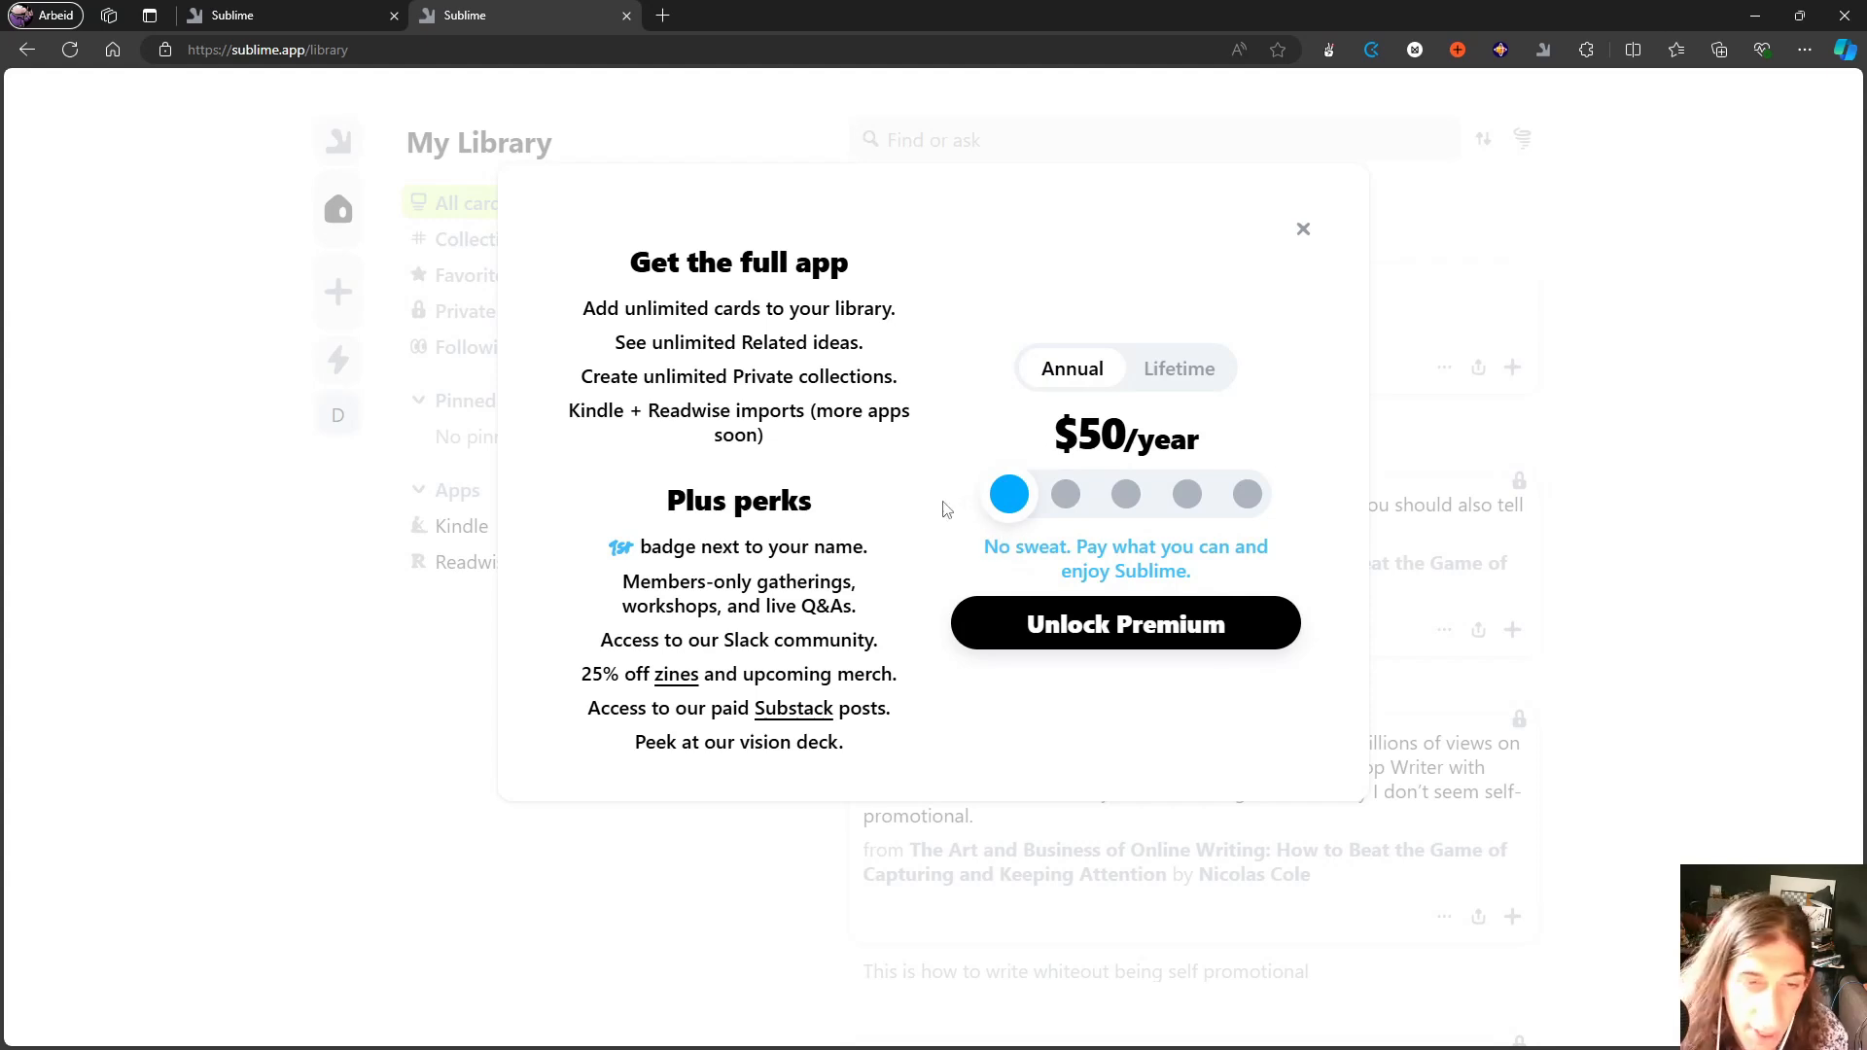
mouse_move(941, 502)
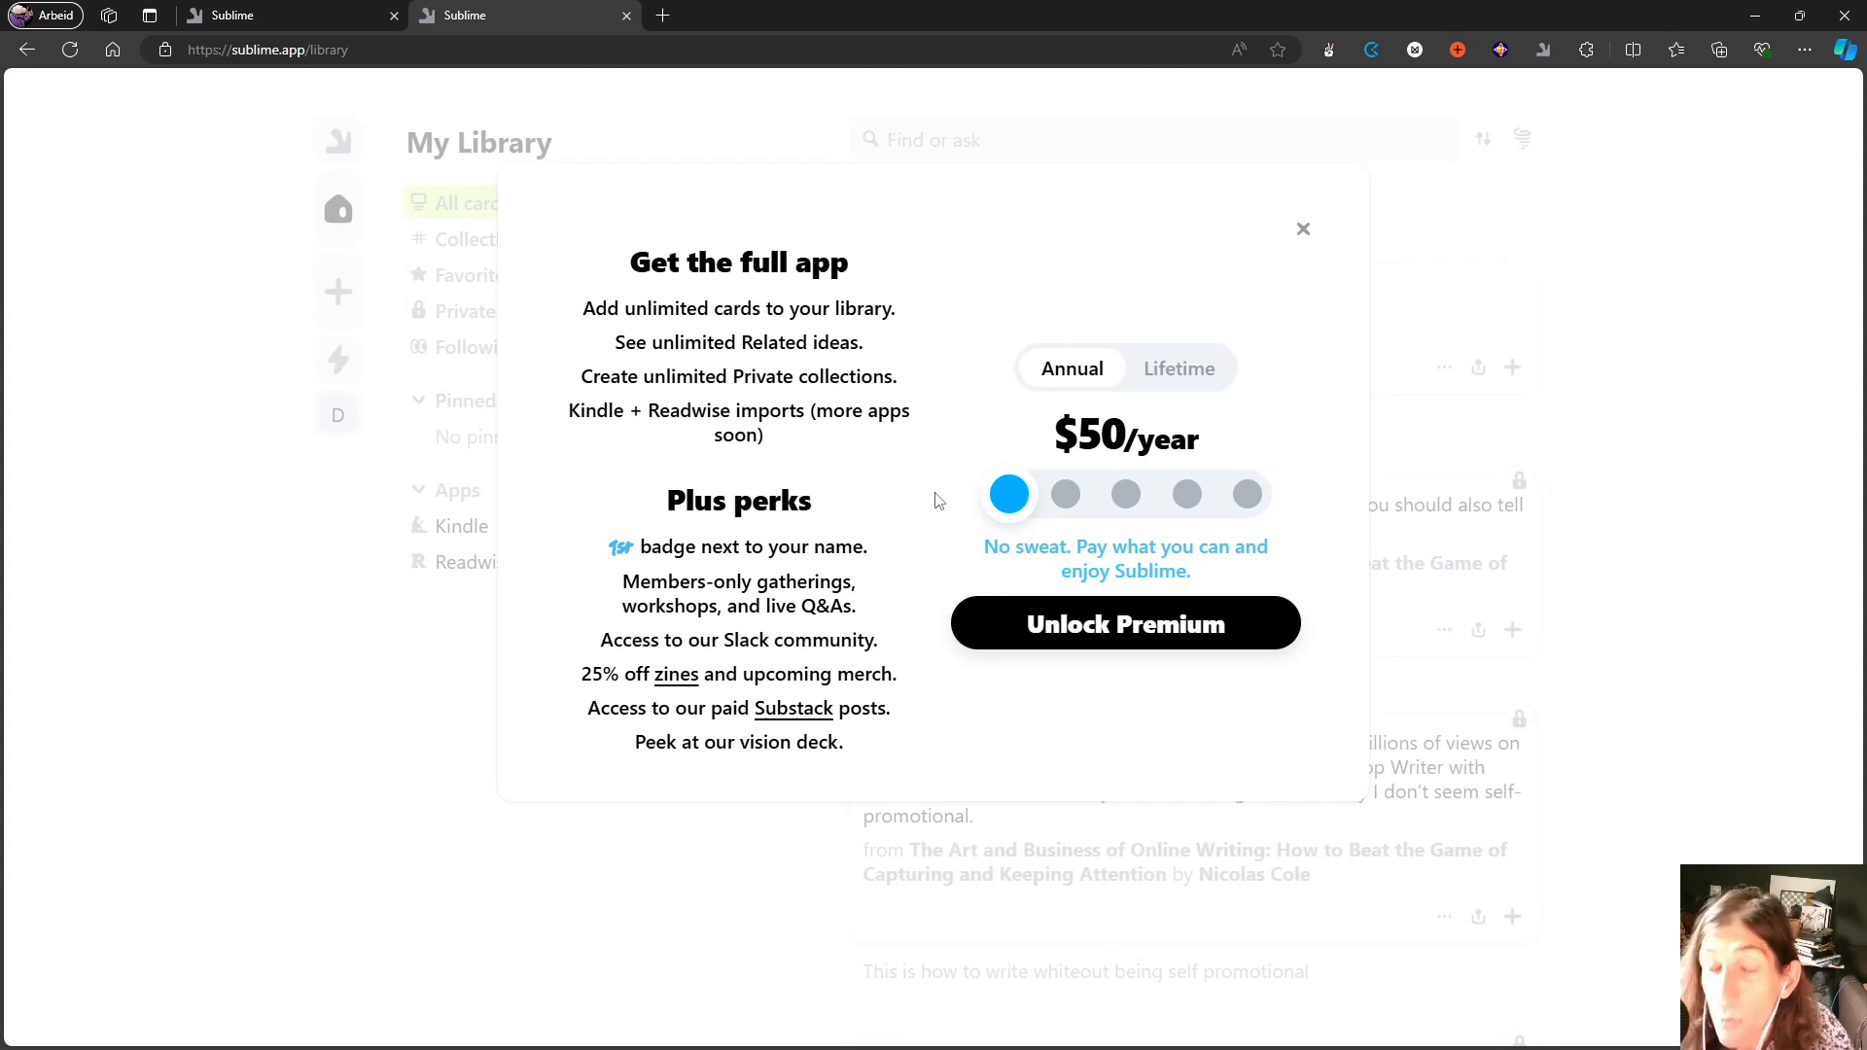
mouse_move(1050, 523)
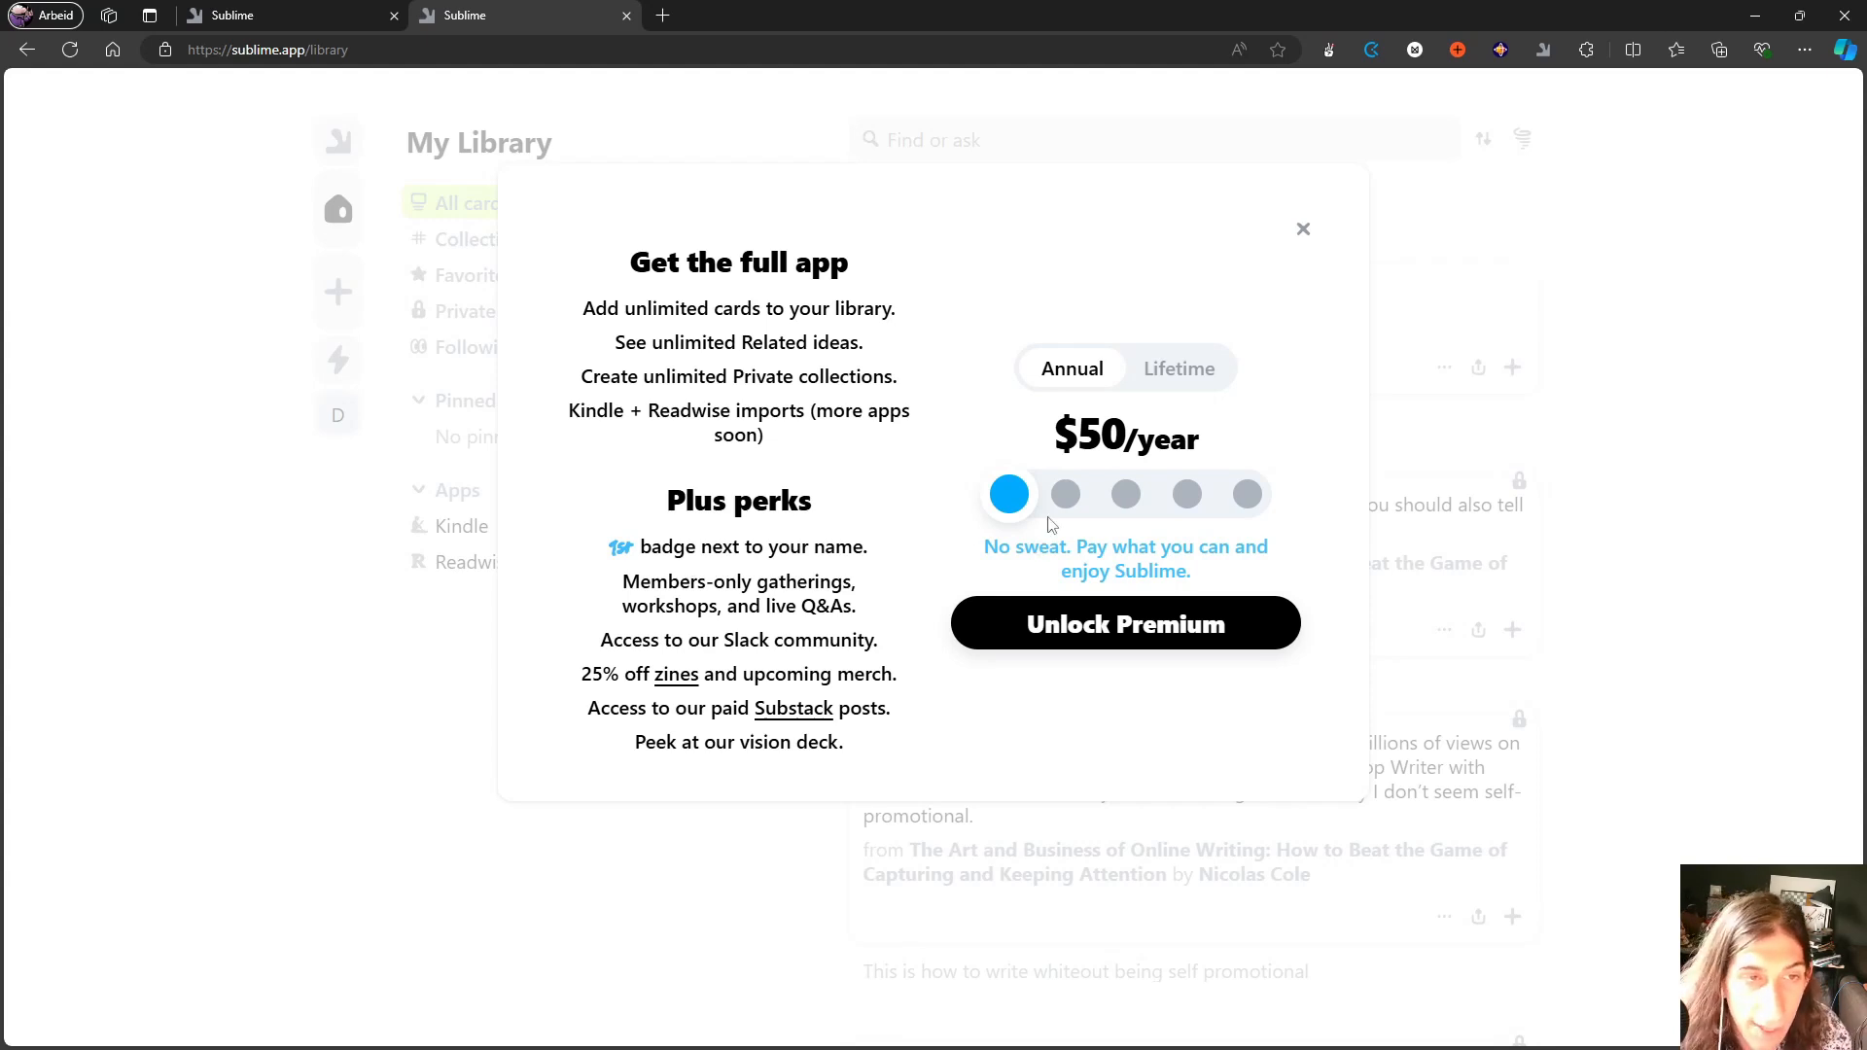
mouse_move(1050, 502)
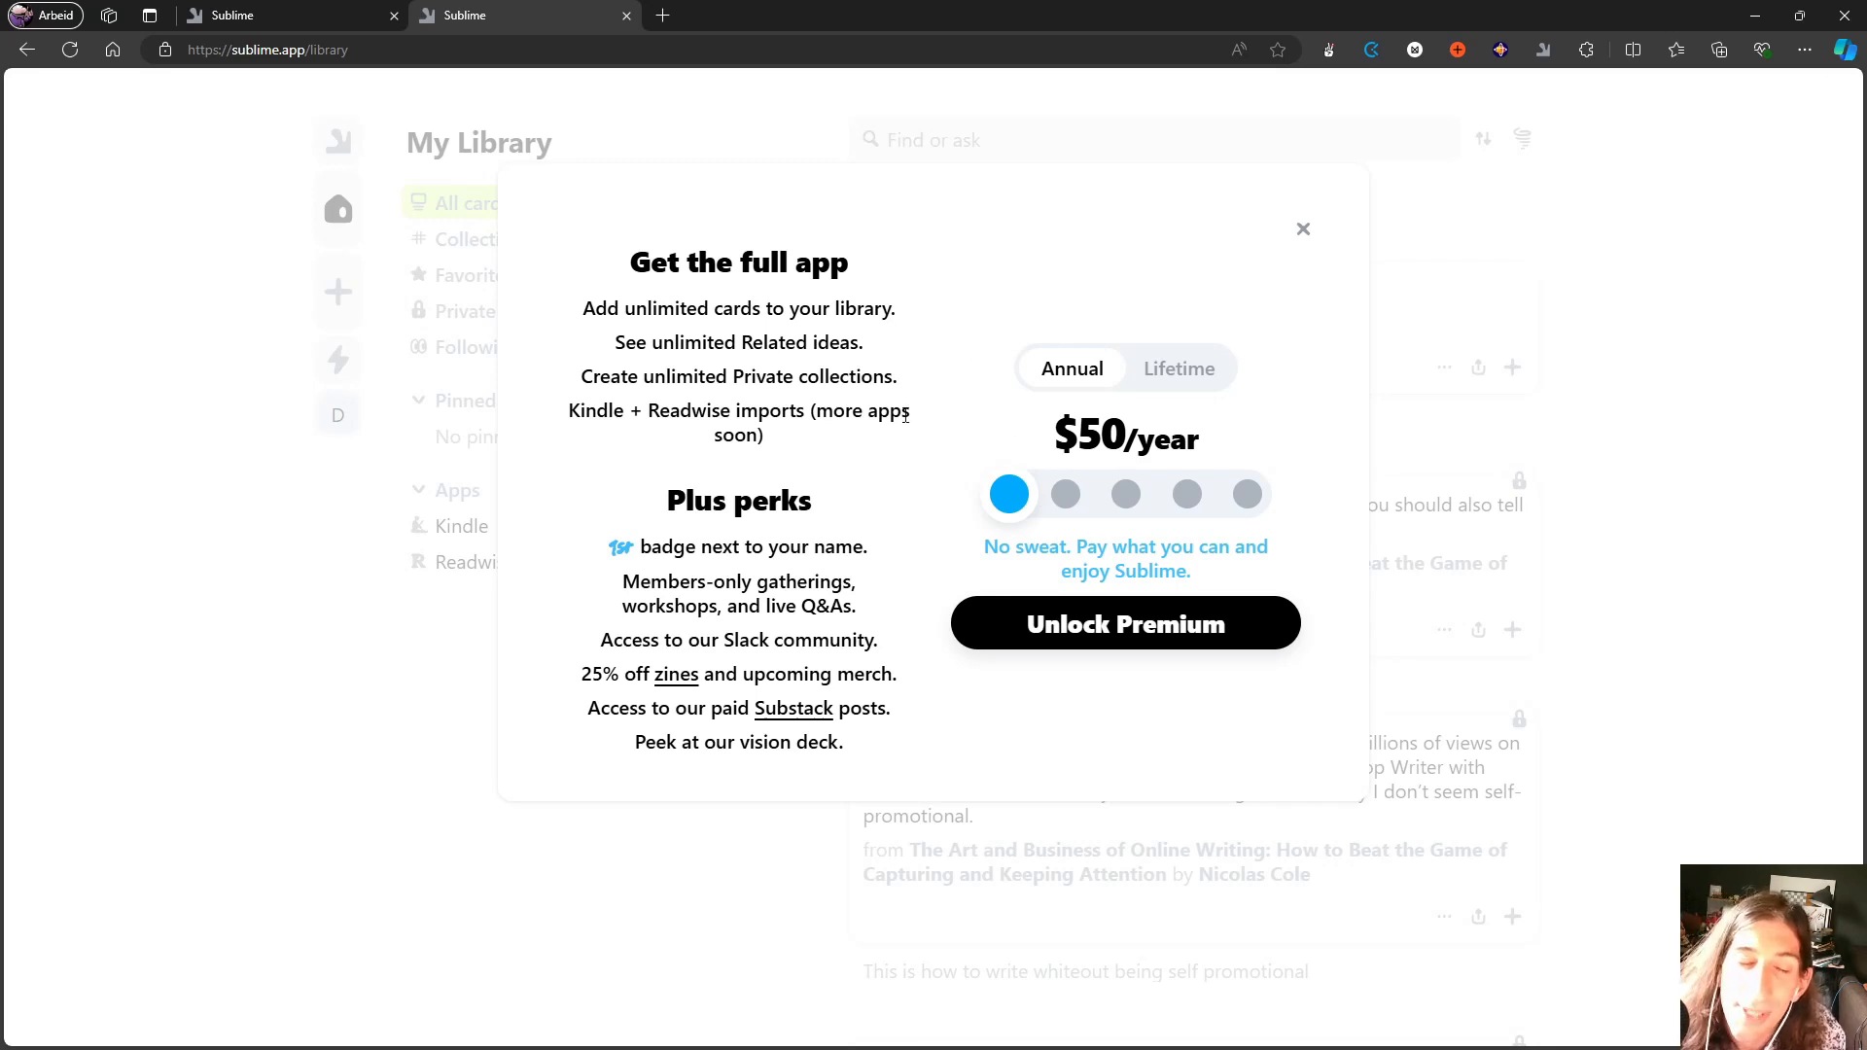
mouse_move(1070, 352)
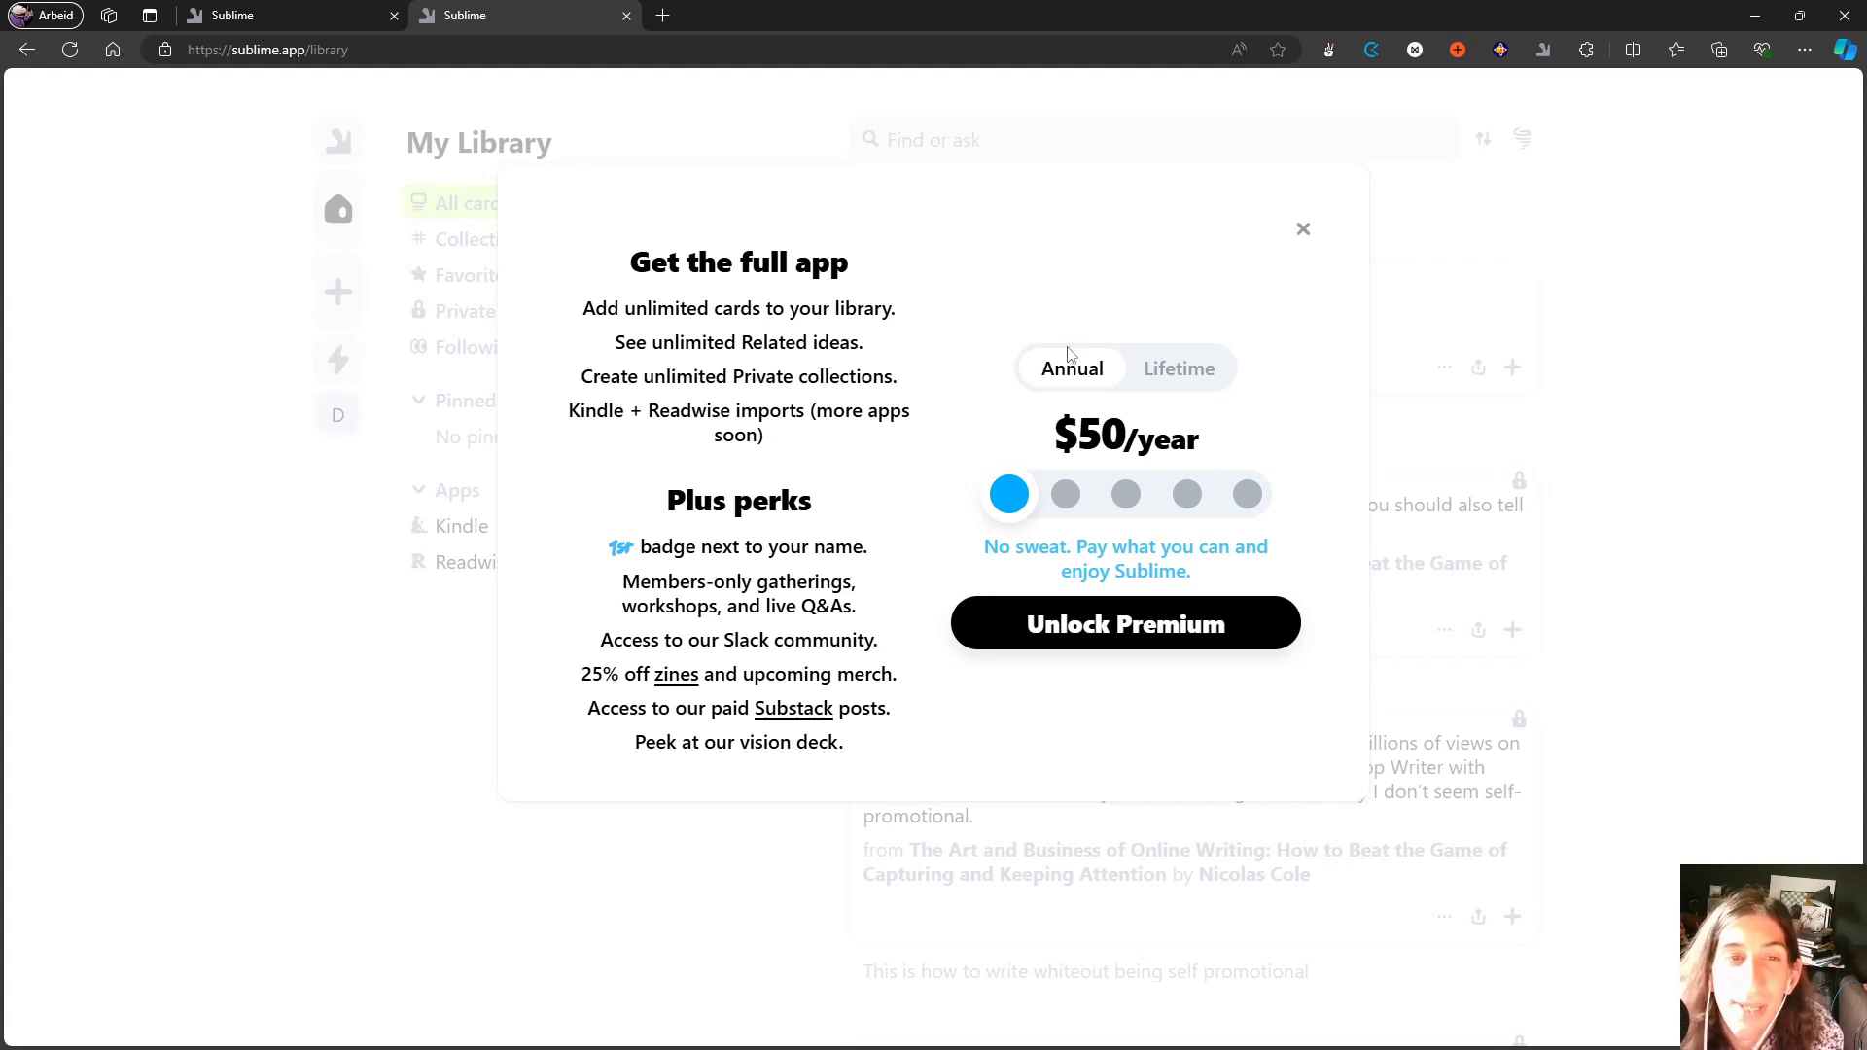
mouse_move(914, 319)
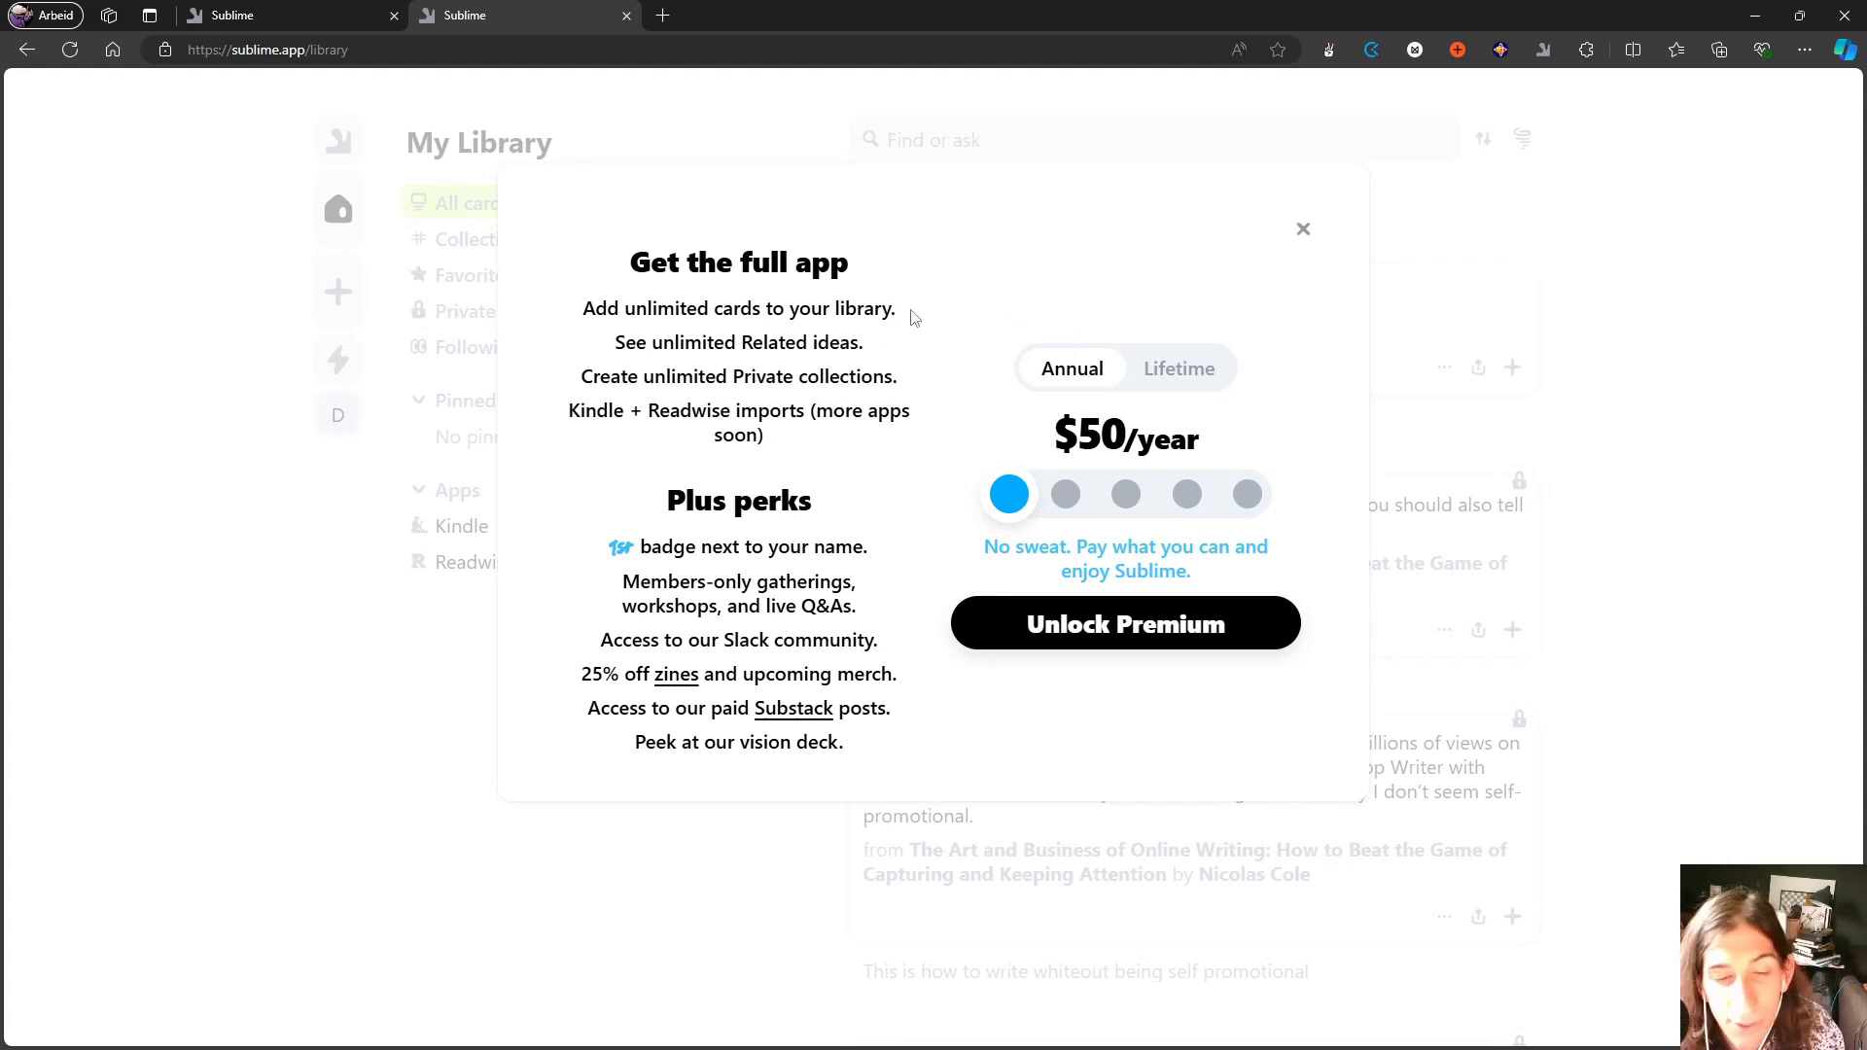
mouse_move(891, 293)
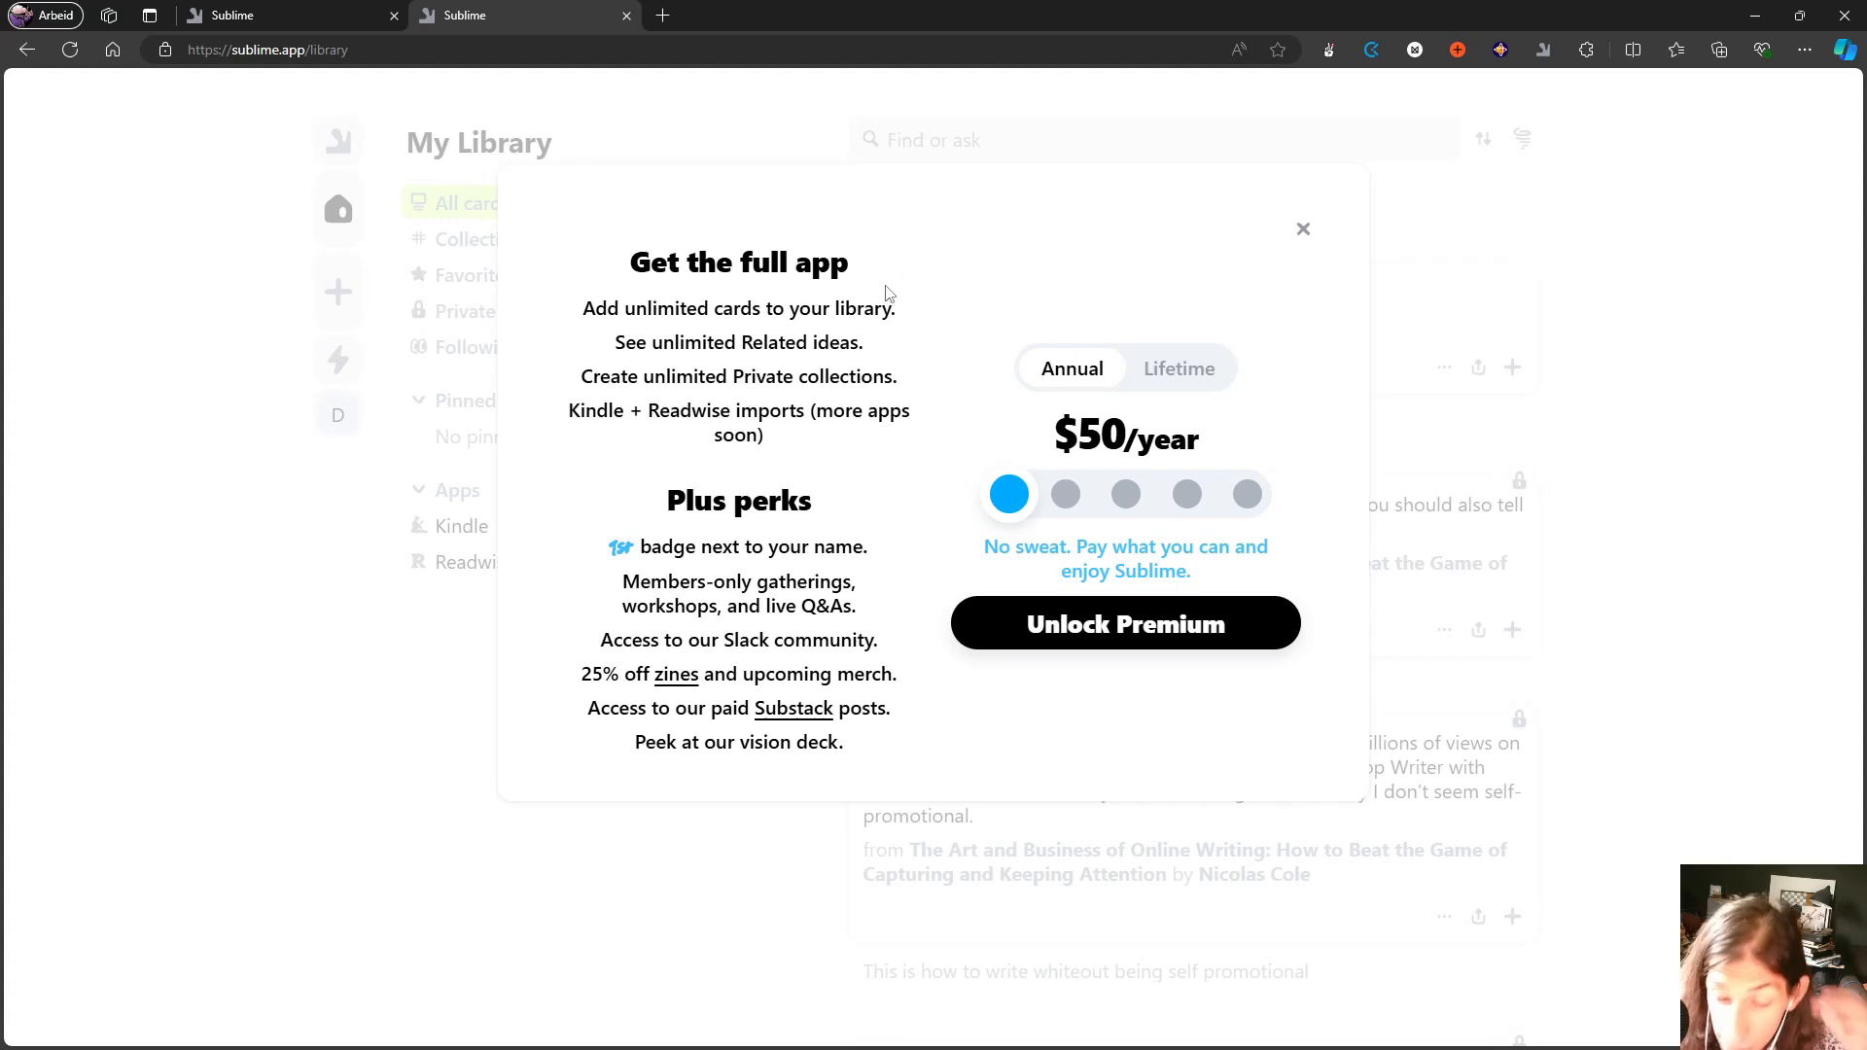
mouse_move(1105, 306)
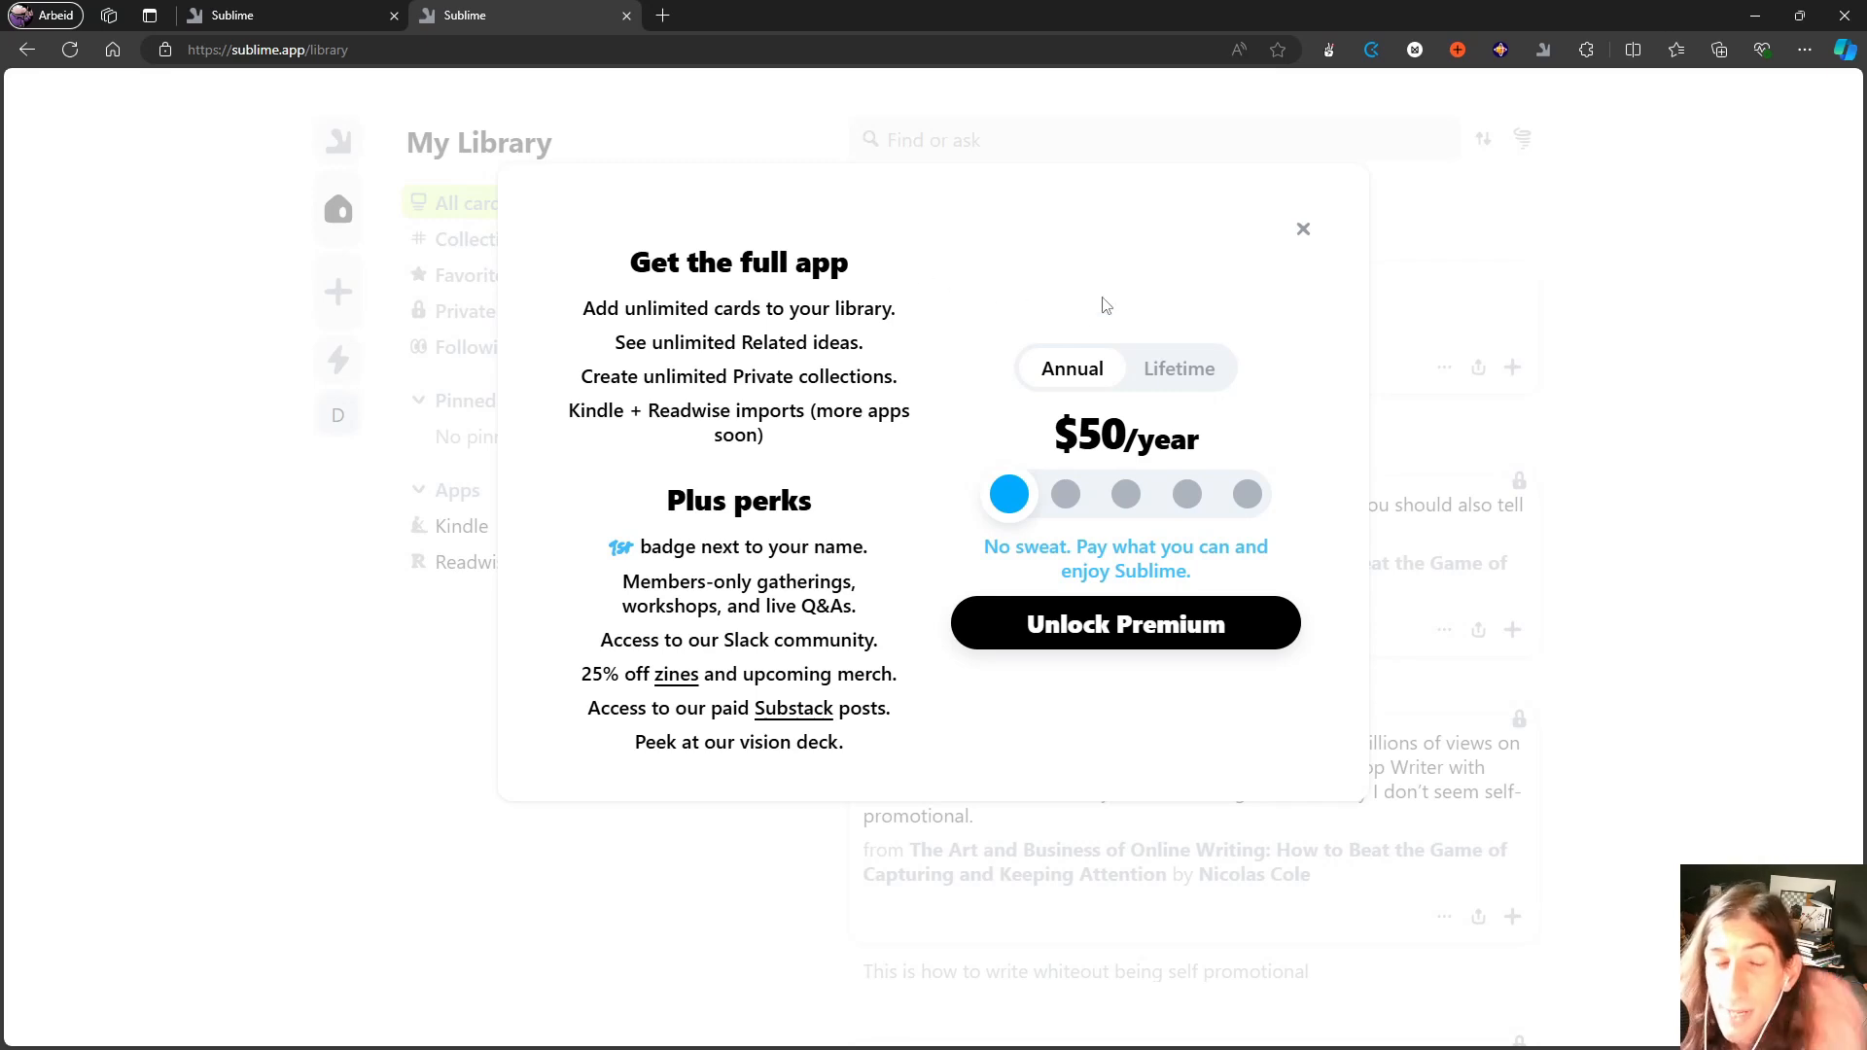
mouse_move(1198, 241)
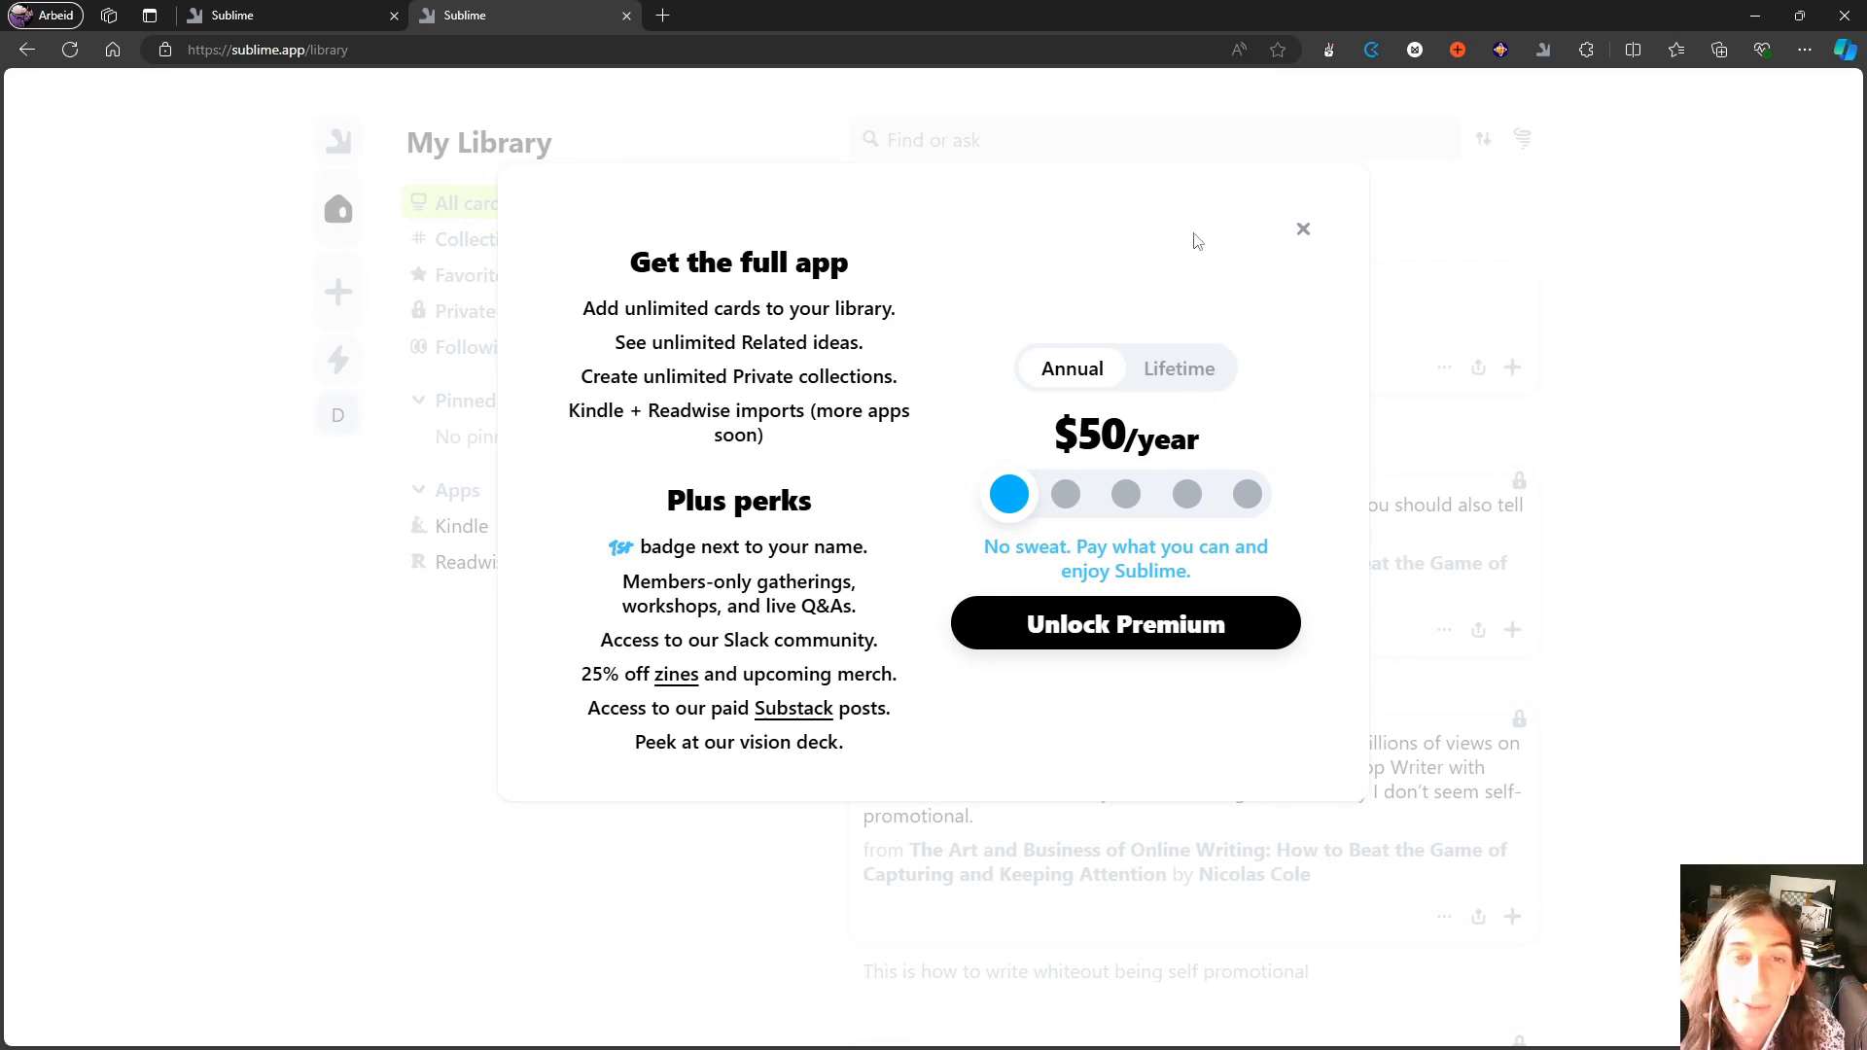
mouse_move(1303, 232)
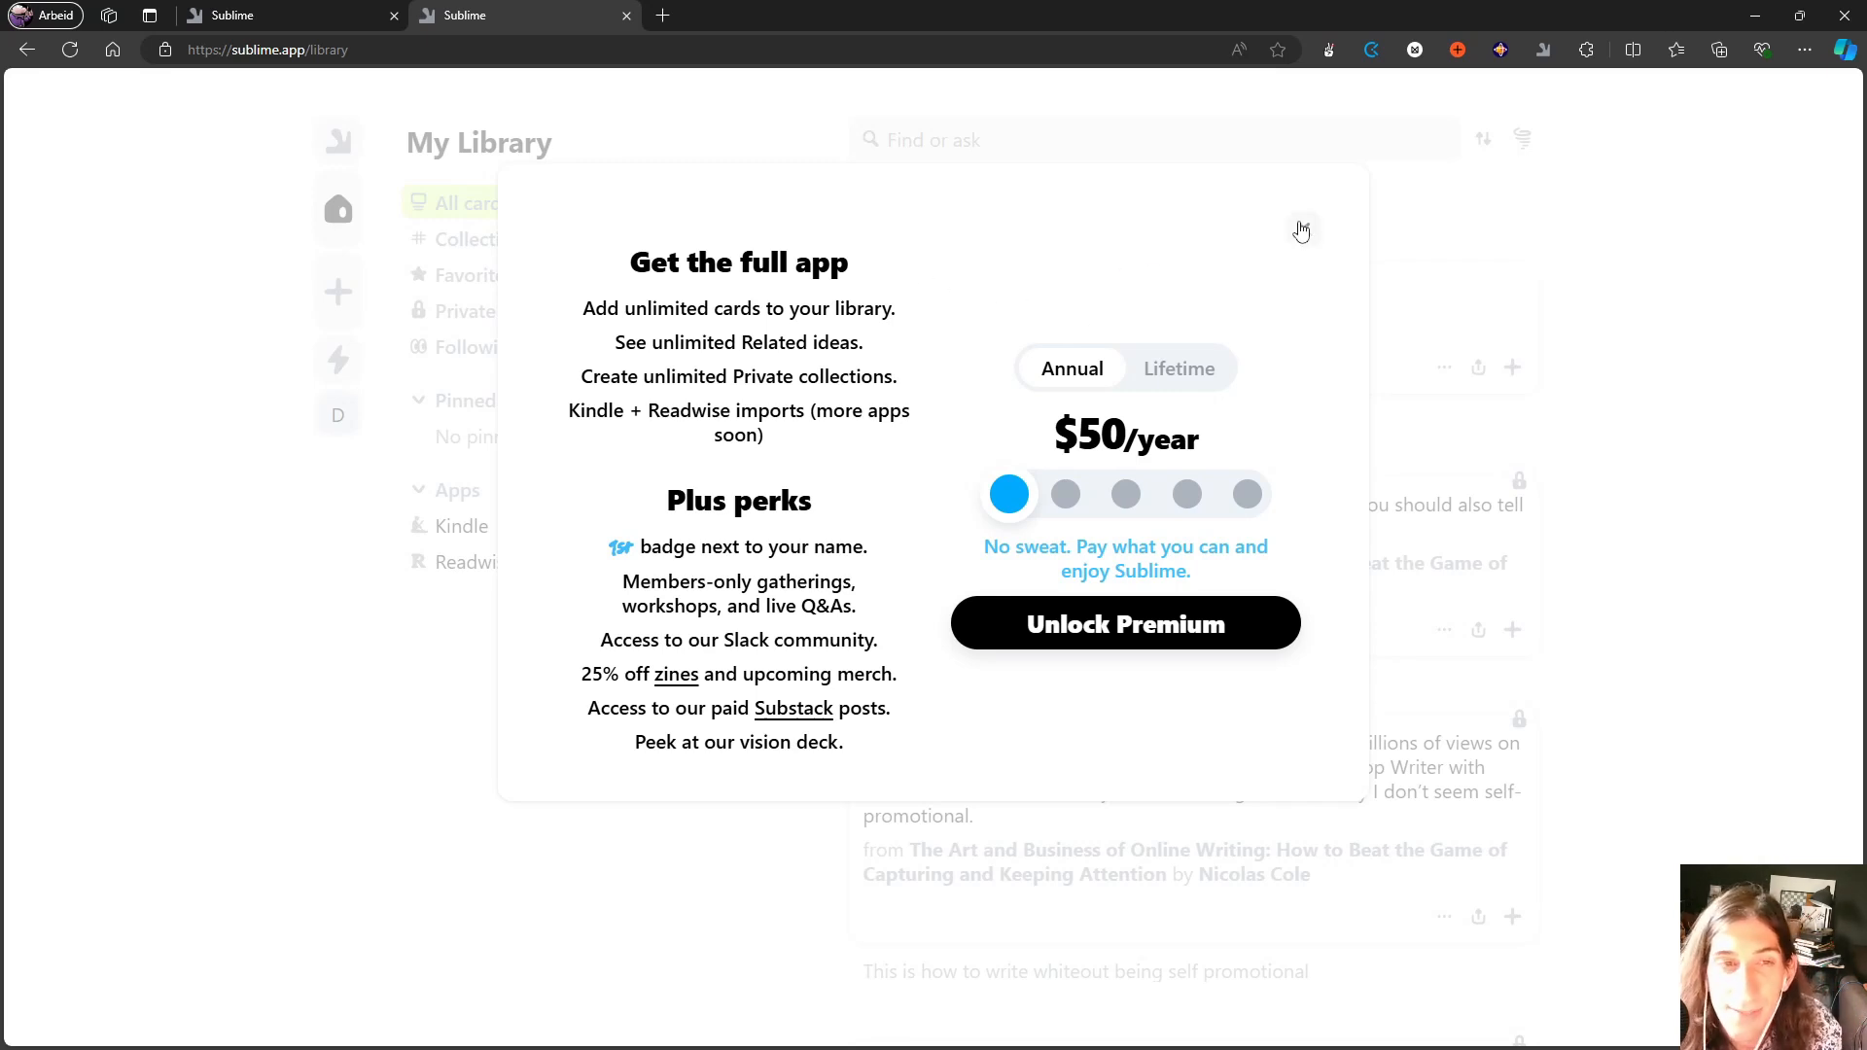